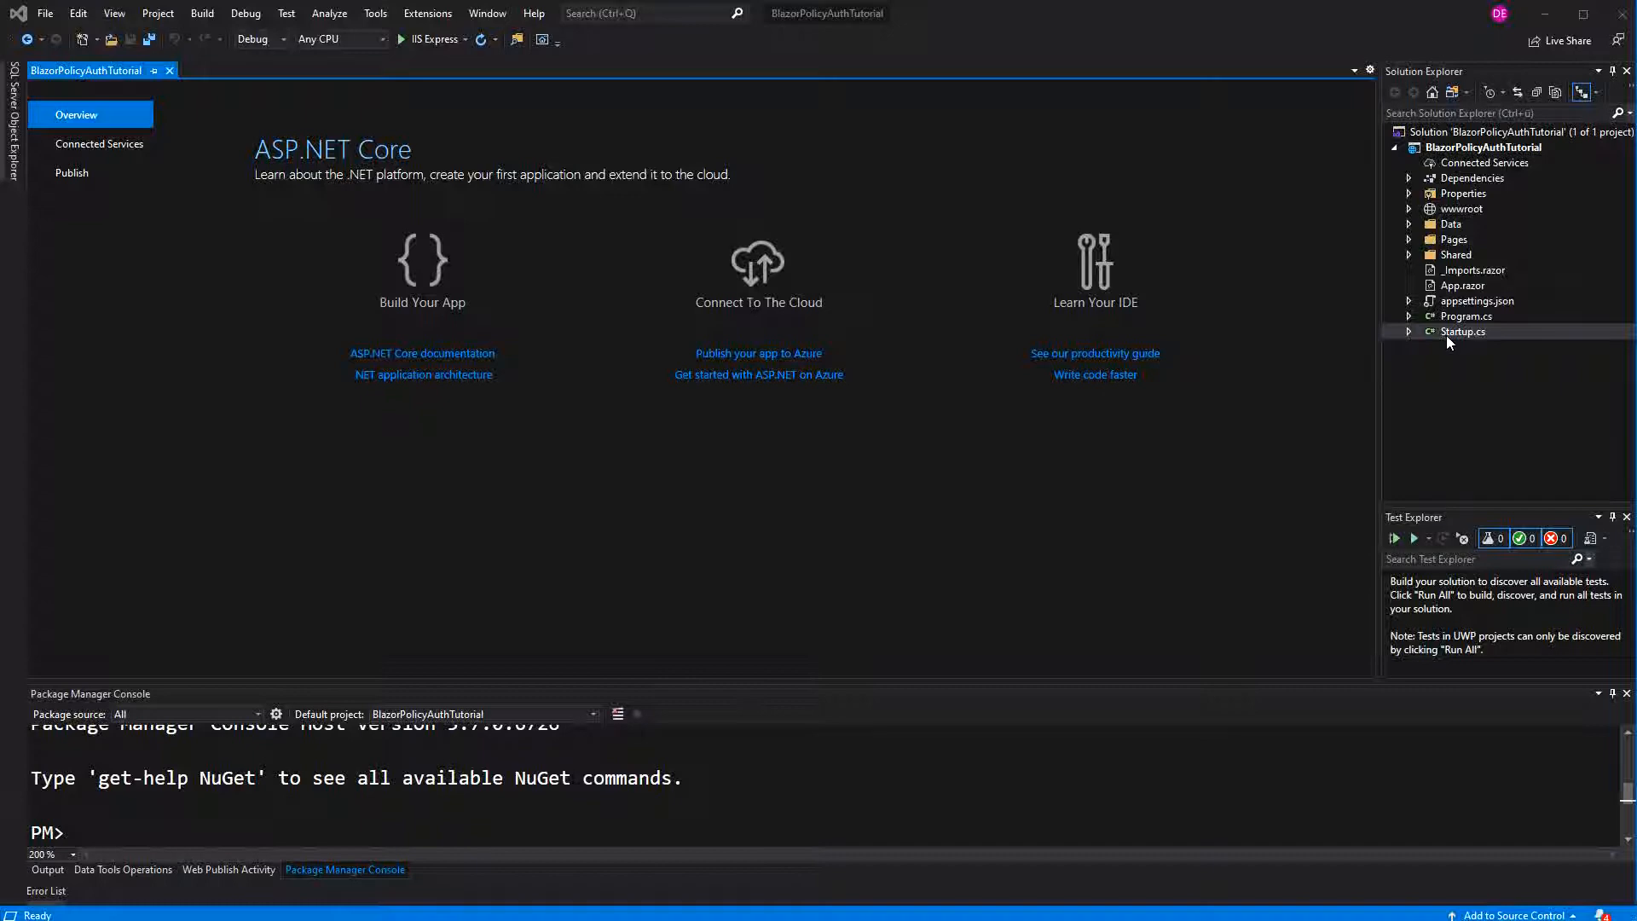
- Open Startup.cs and add services.AddAuthentication("Cookies").AddCookie(); to ConfigureServices
double_click(1463, 331)
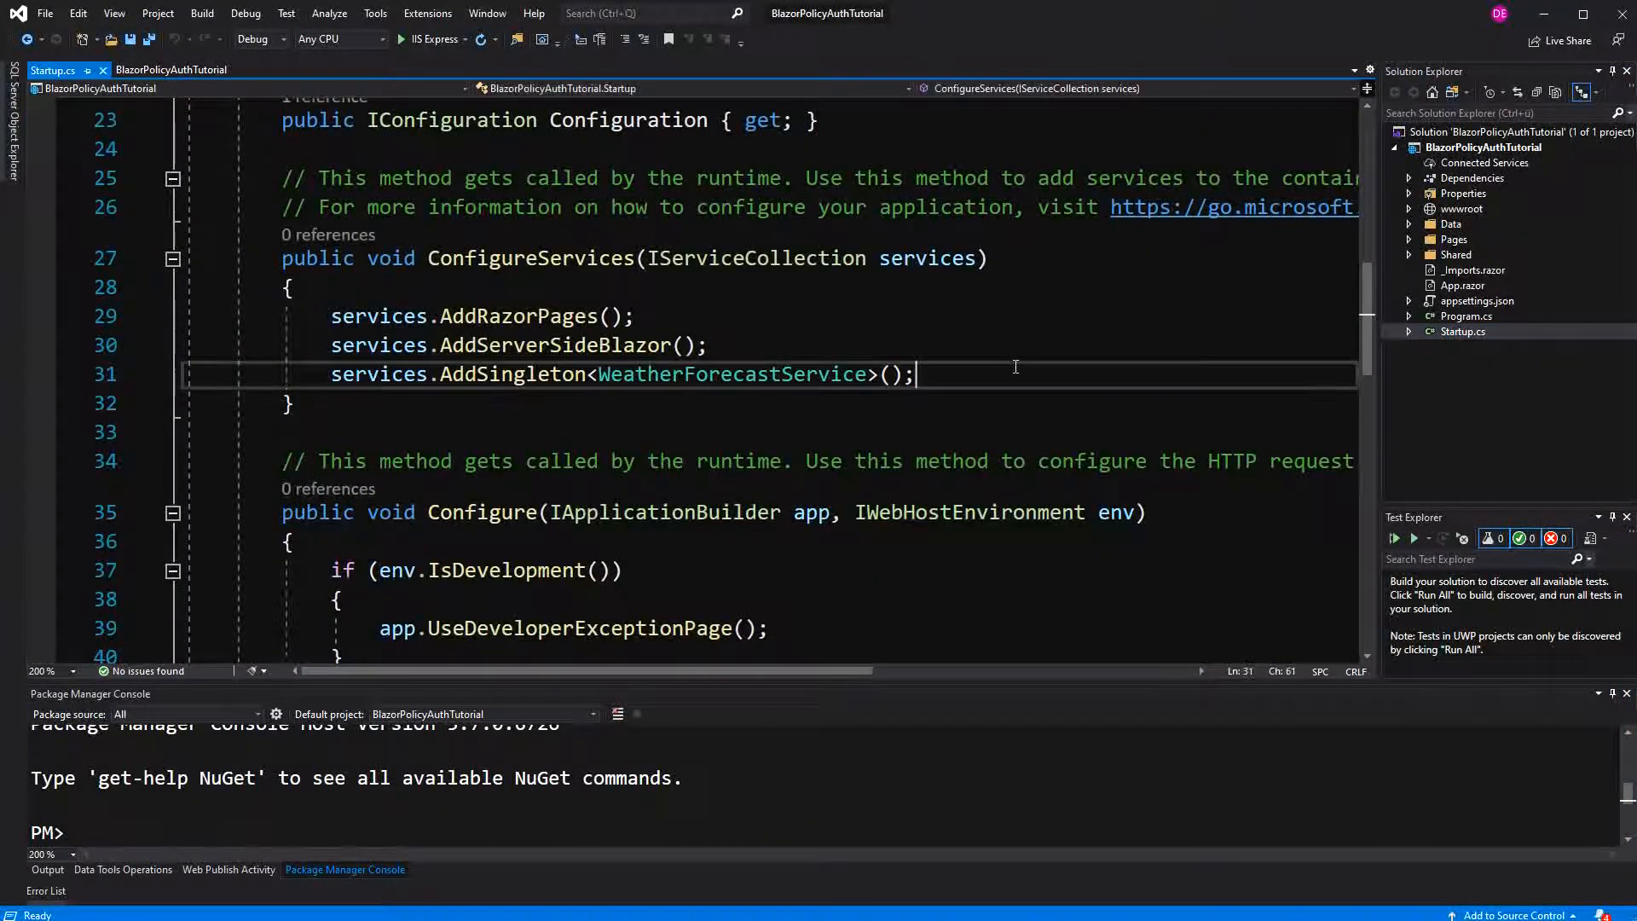
text(services.A)
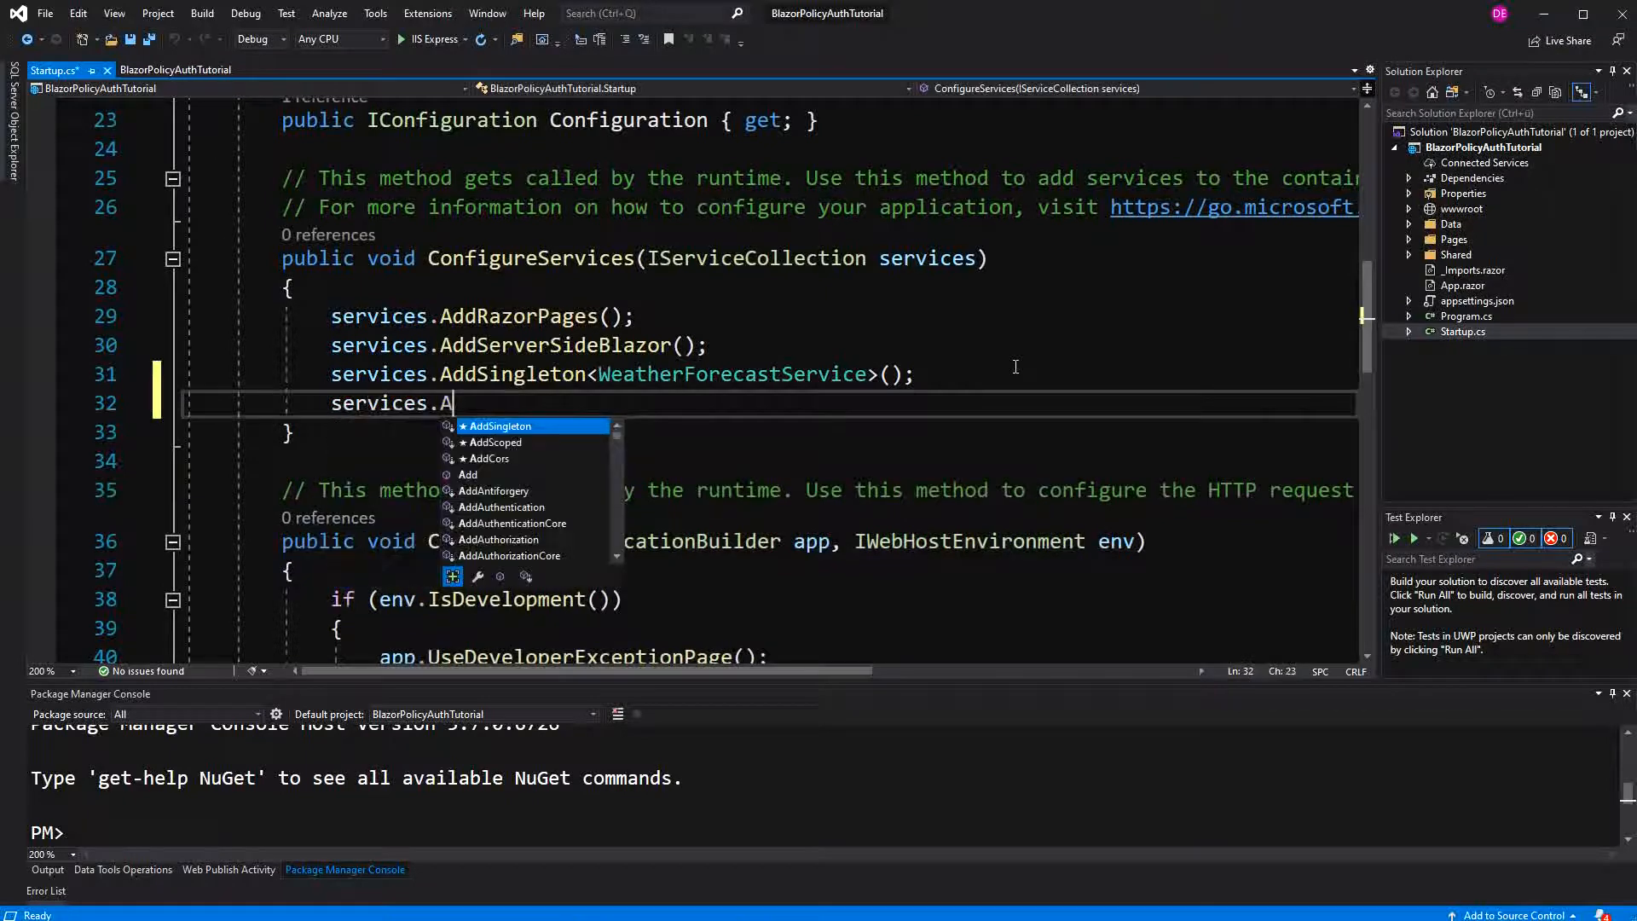
text(AddAuthentication()
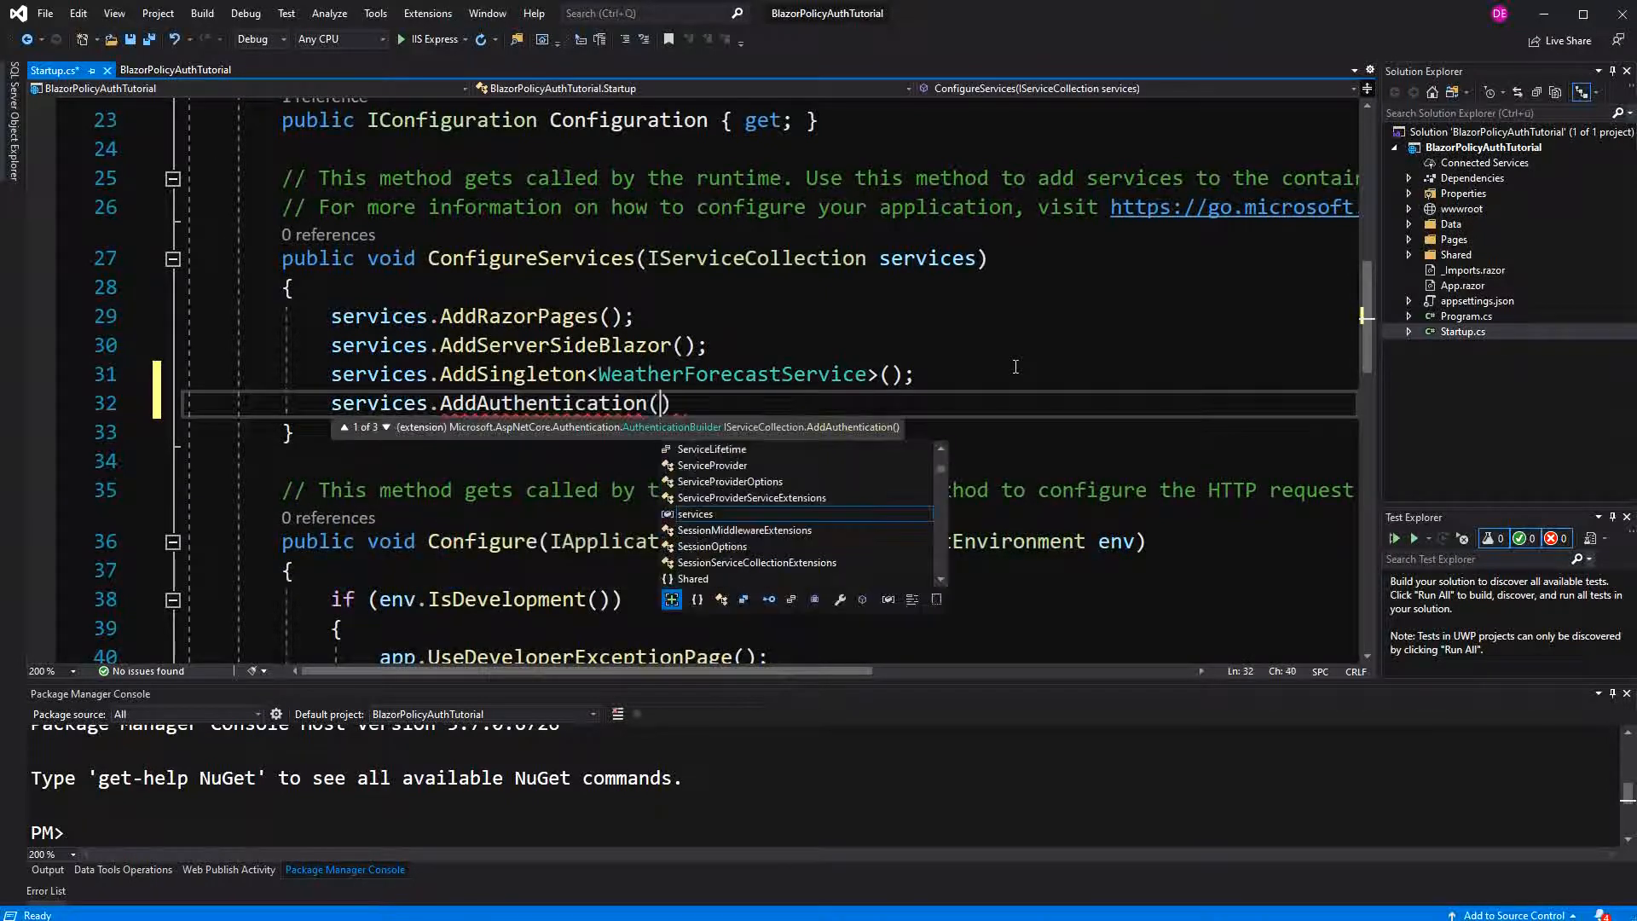
text("Cookie")
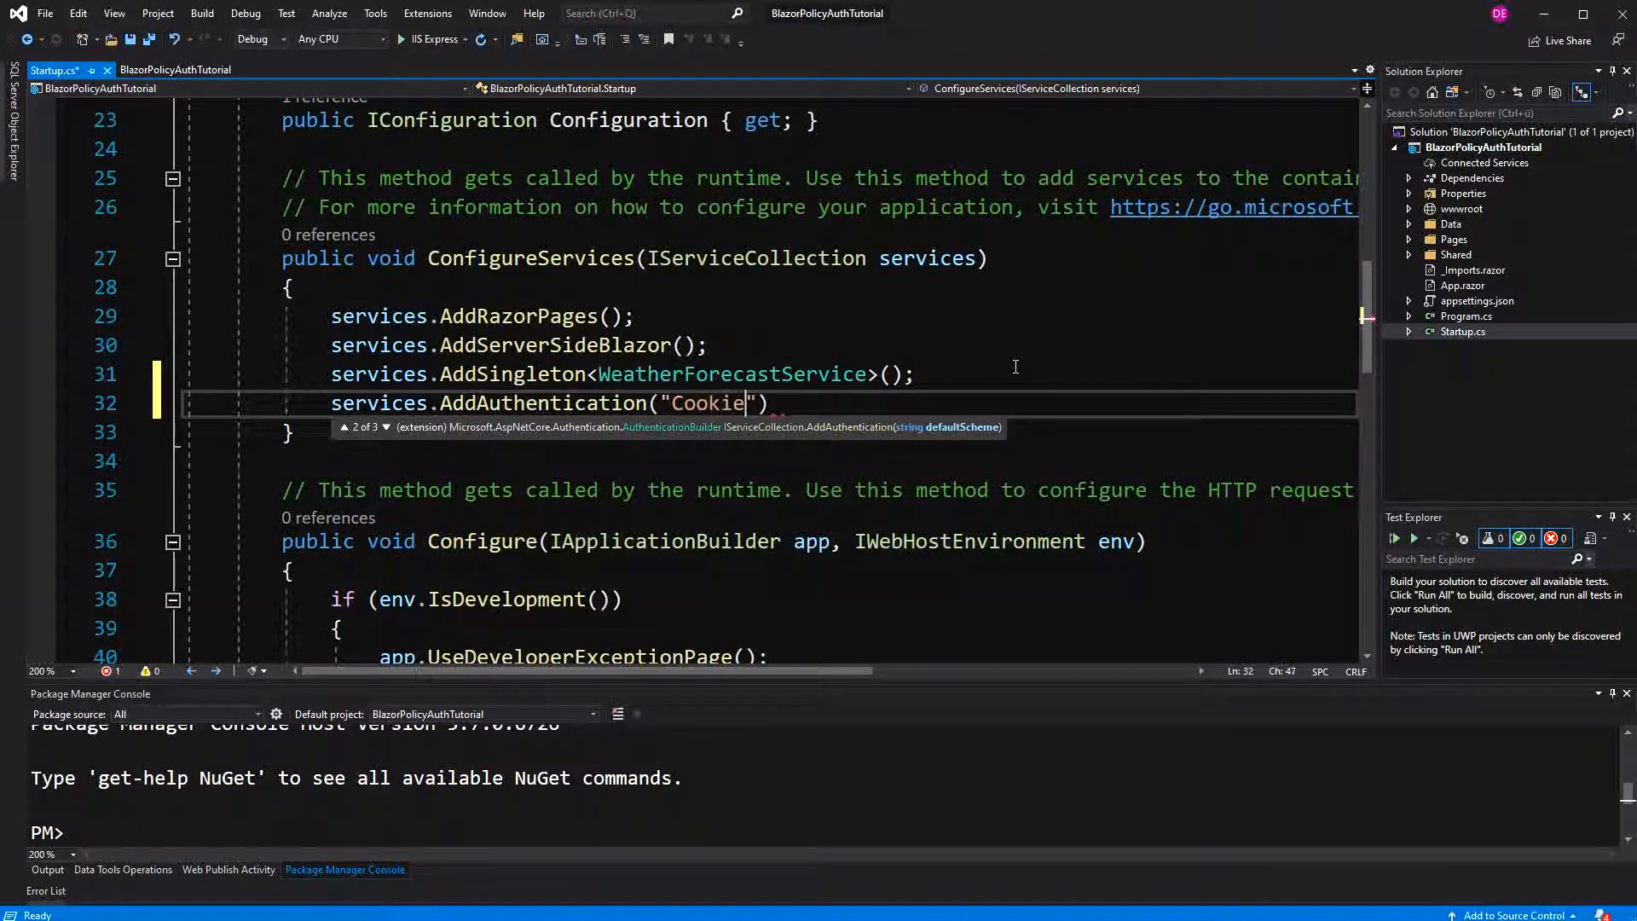
text(s)
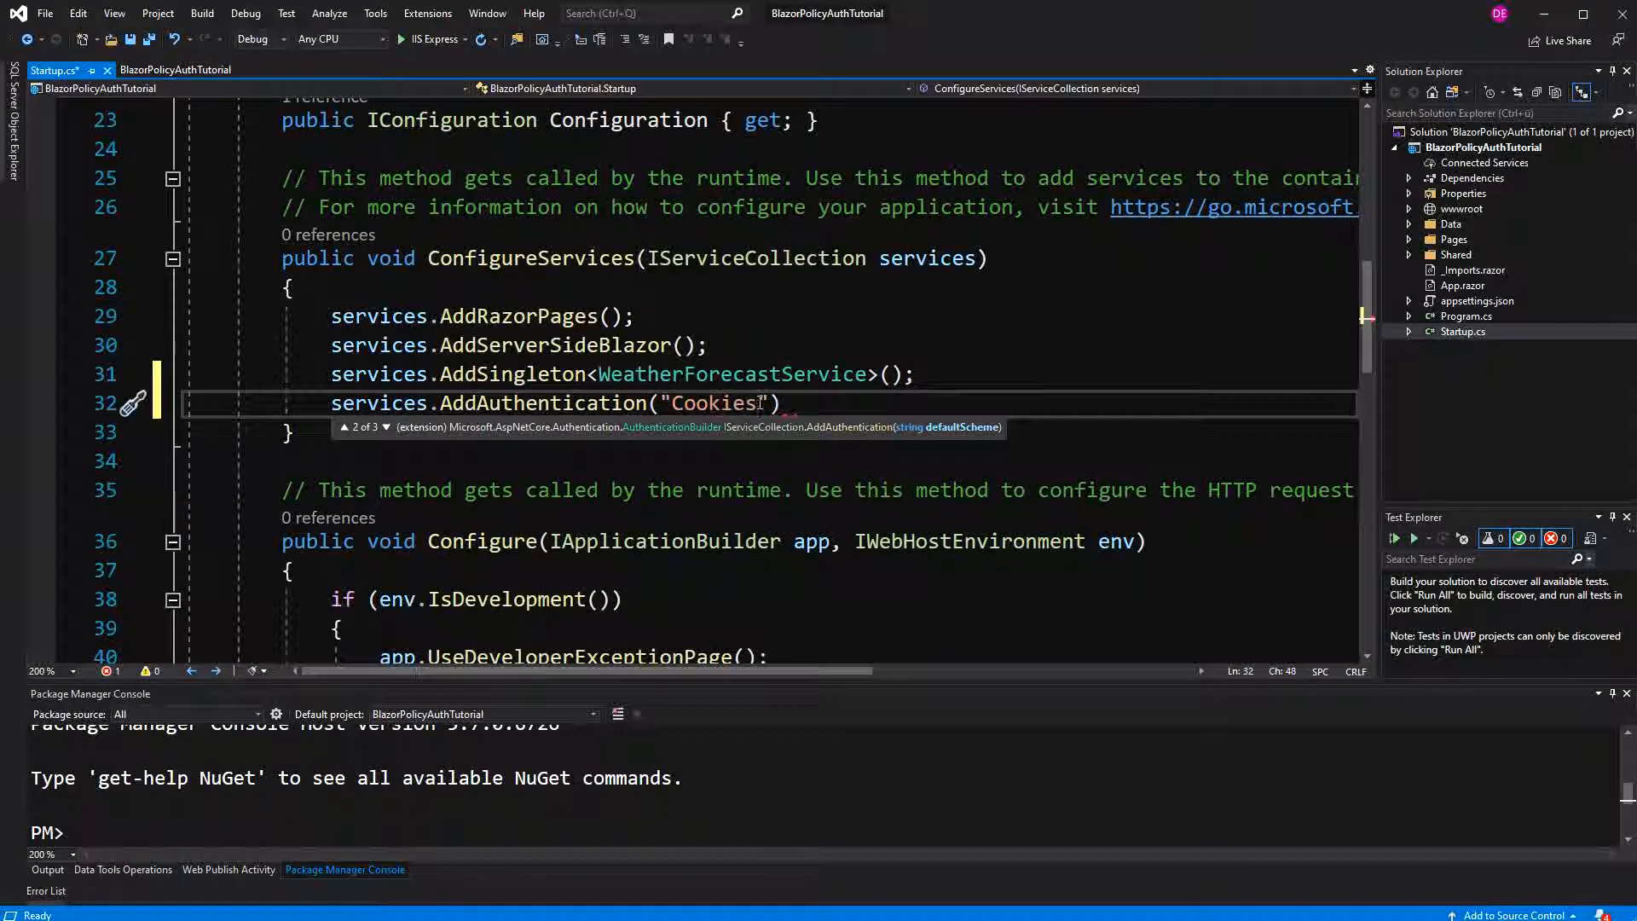
text(.AddCookie();)
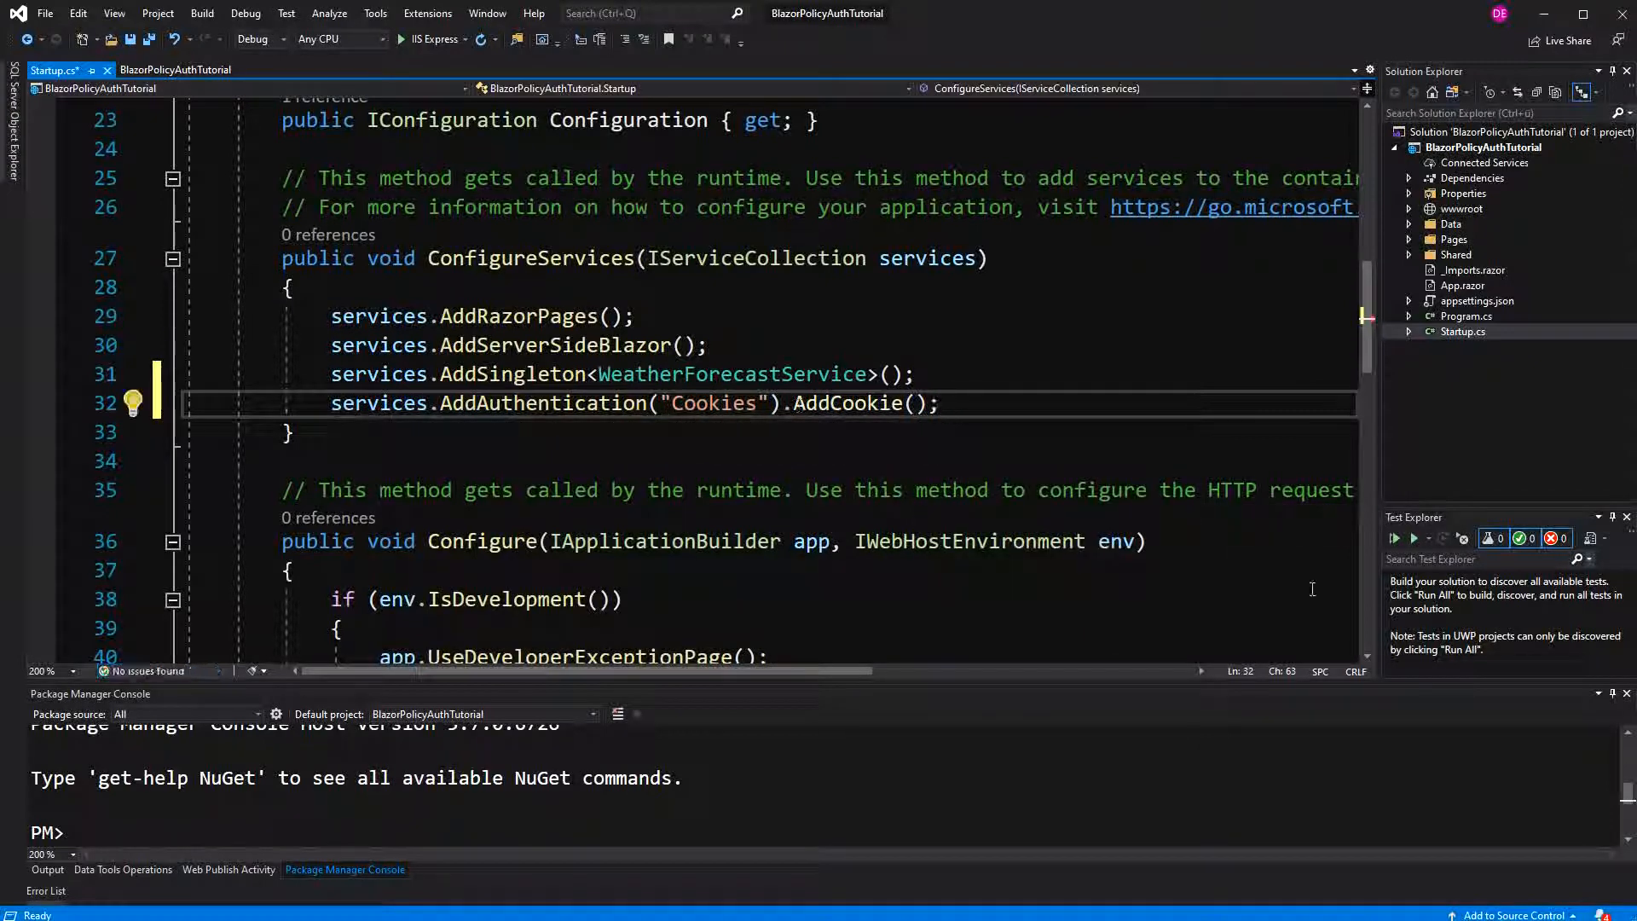
- In Configure, add app.UseAuthentication(), app.UseAuthorization() and endpoints.MapControllers()
scroll(down, 3)
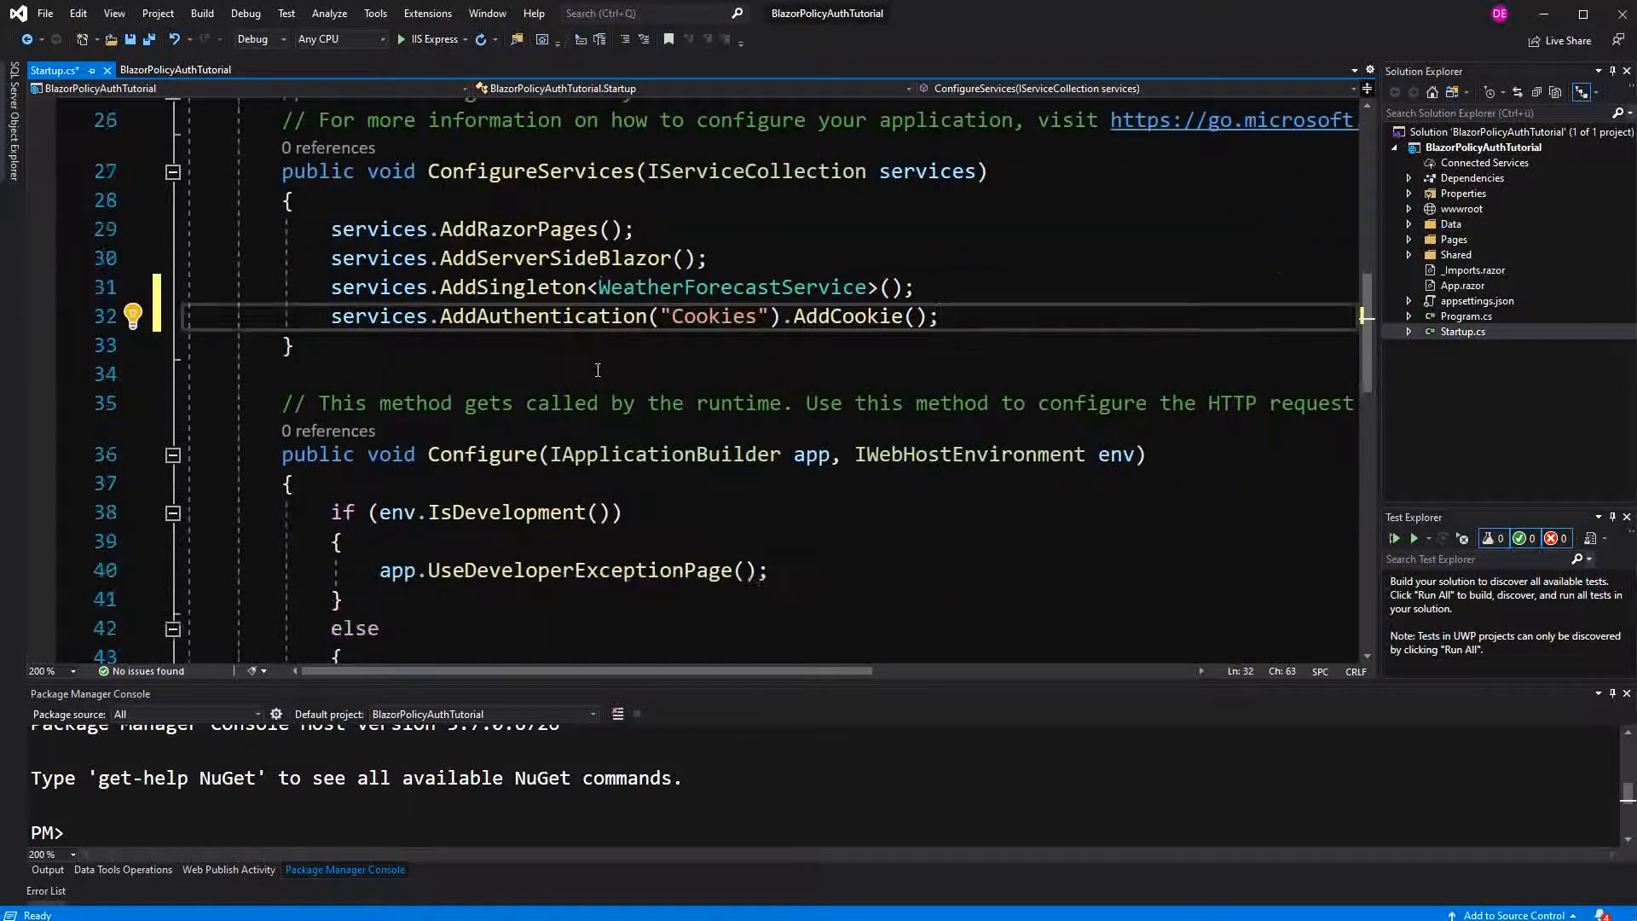
text(app.Use)
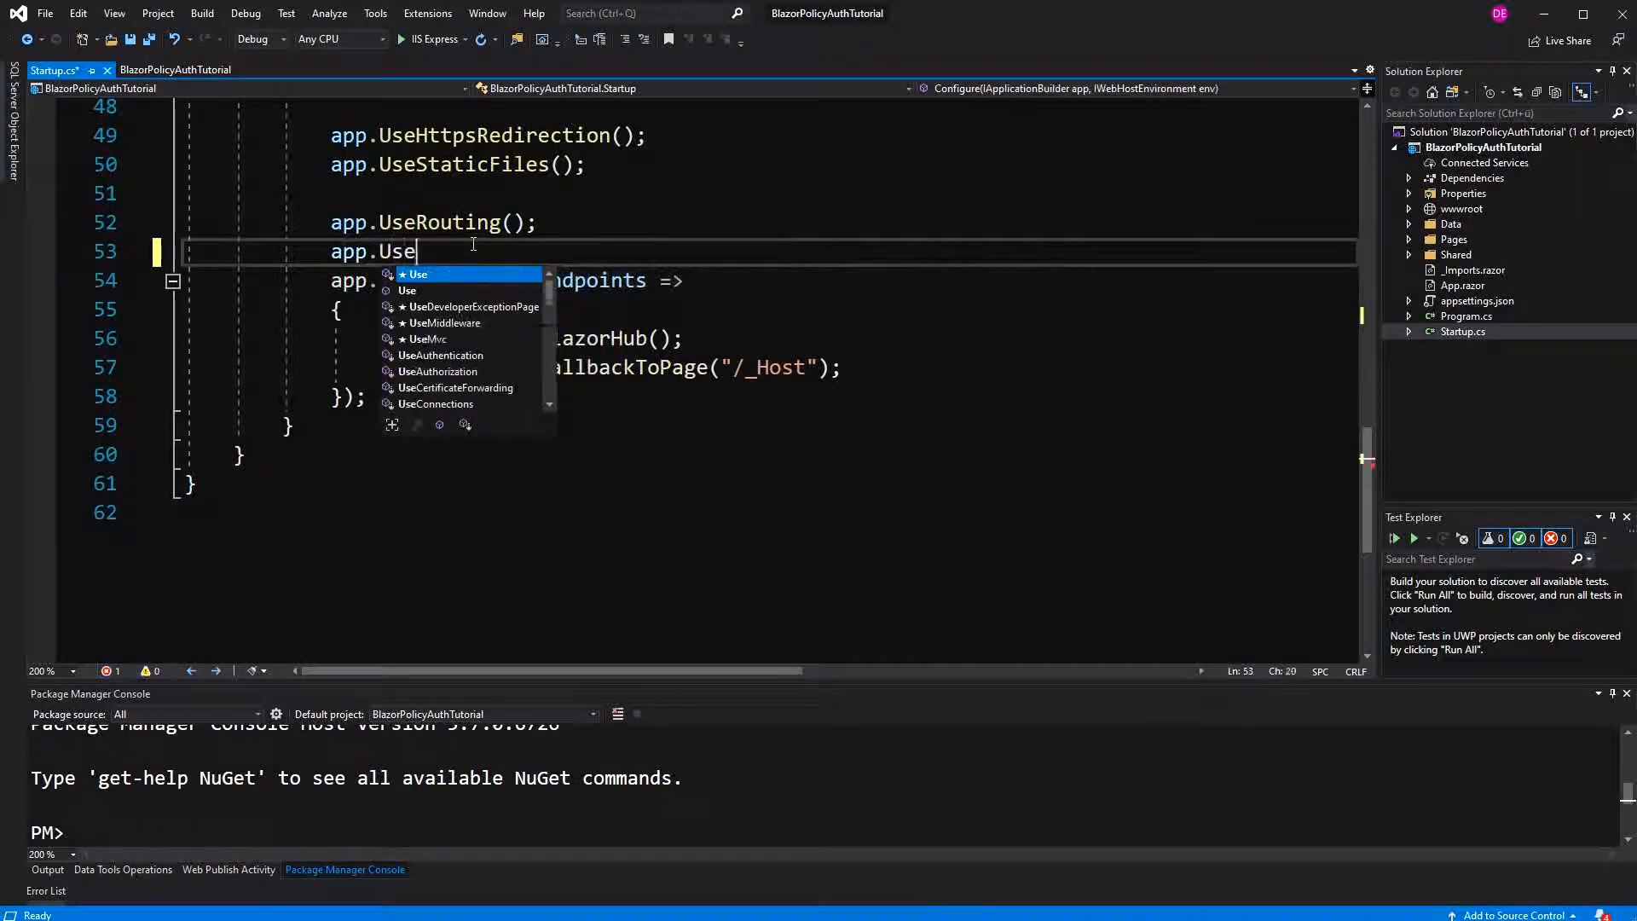
text(Authentication();)
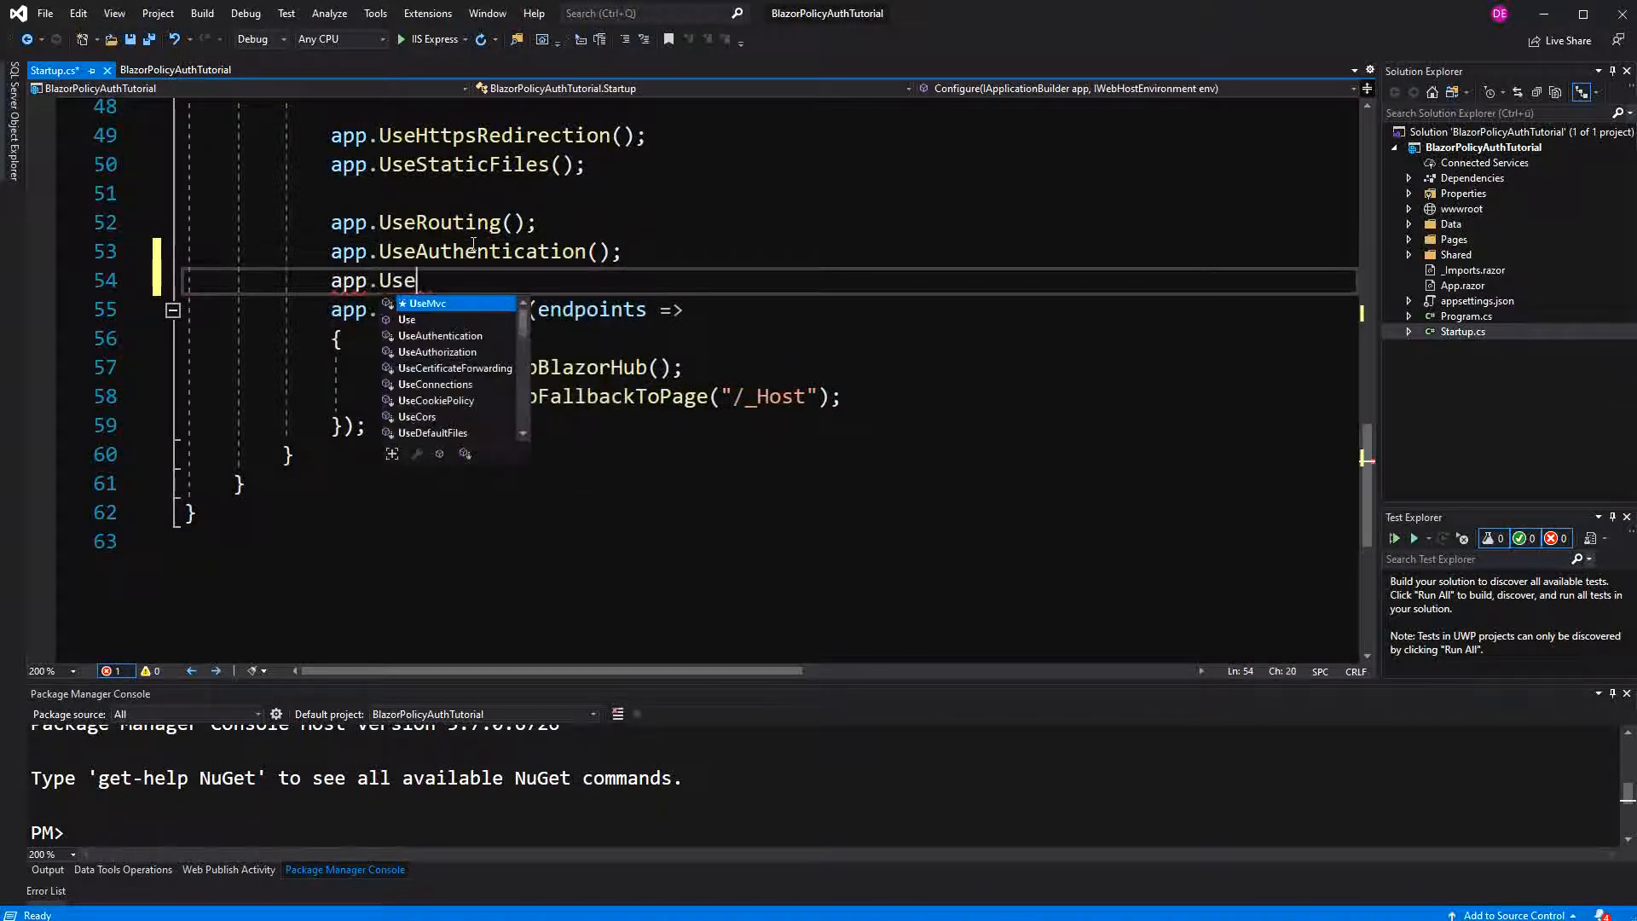
text(A)
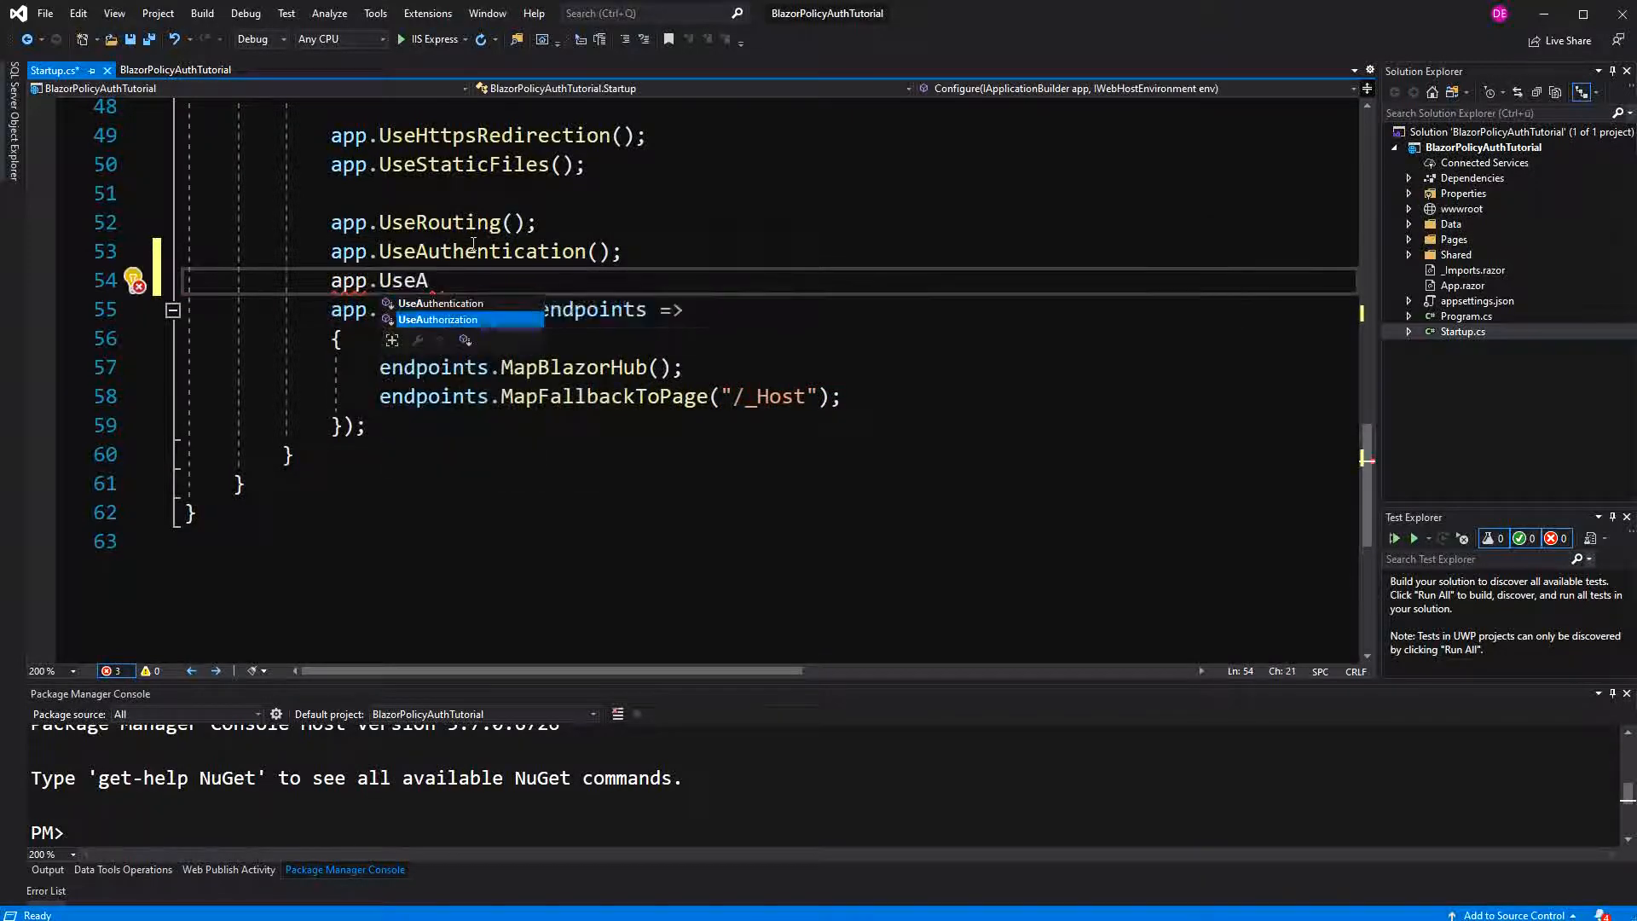
key(Tab)
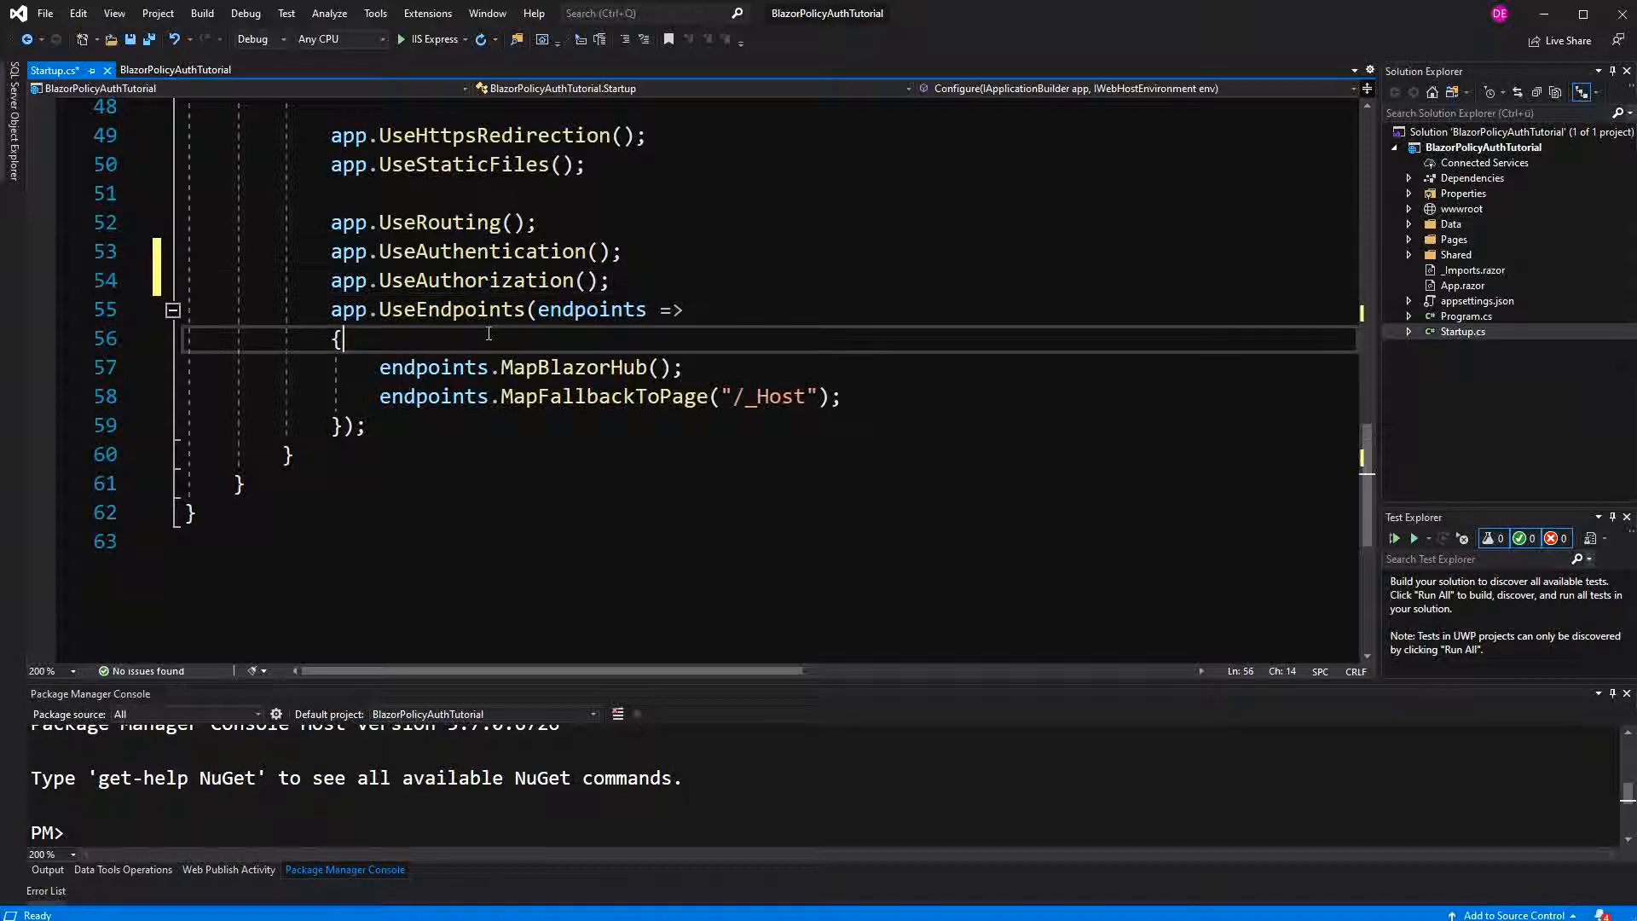
text(endpoints.)
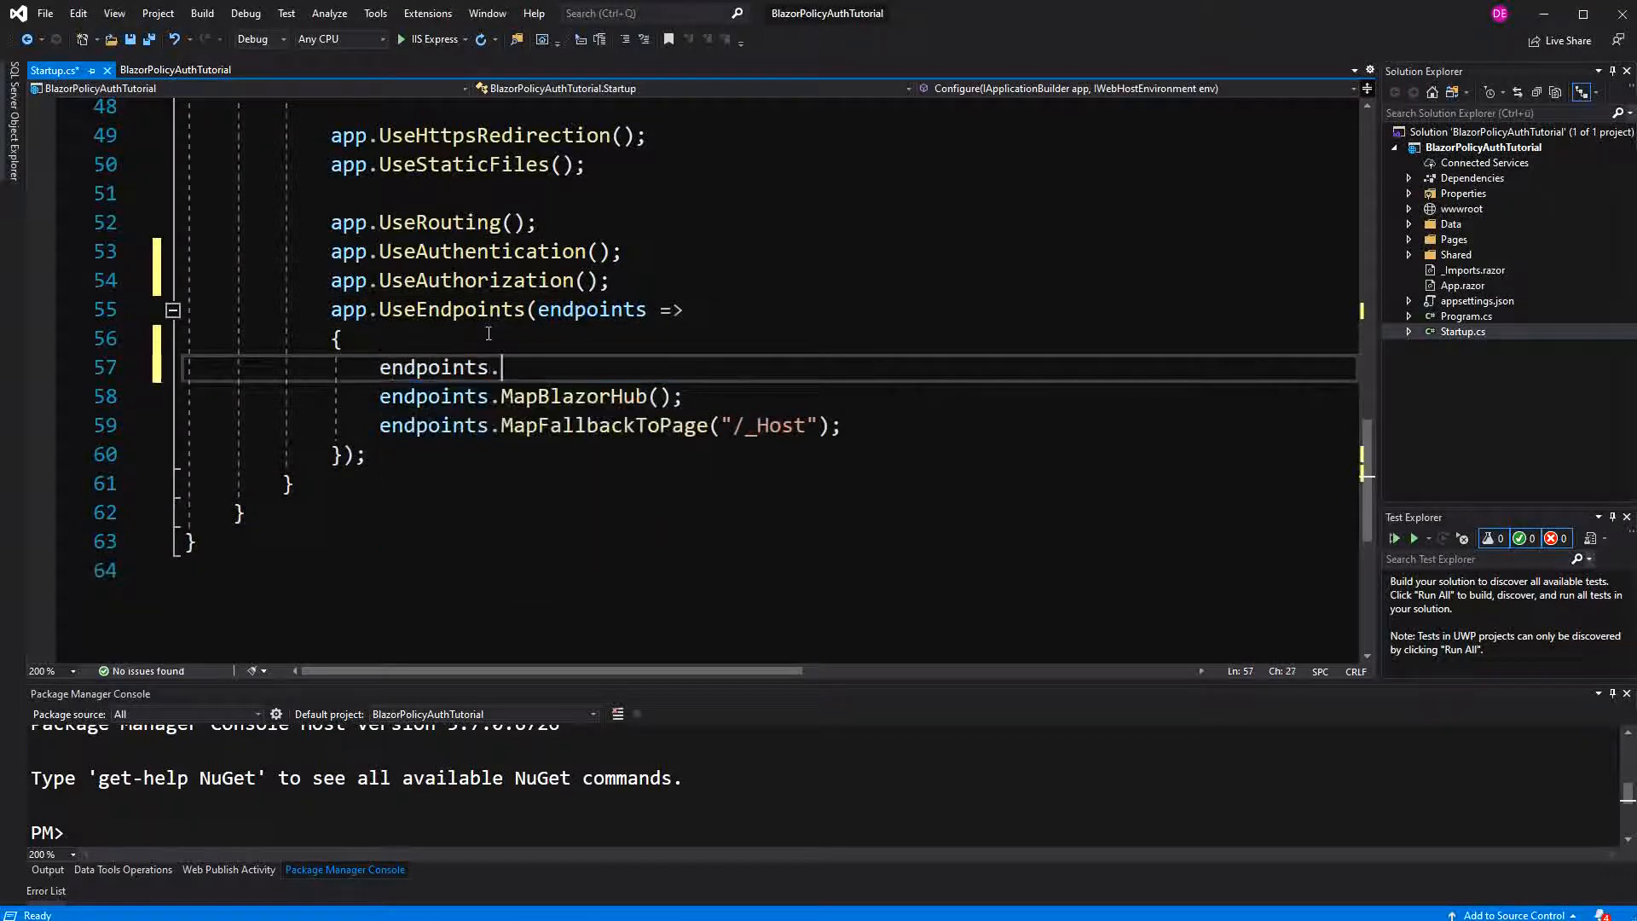
text(MapControllers();)
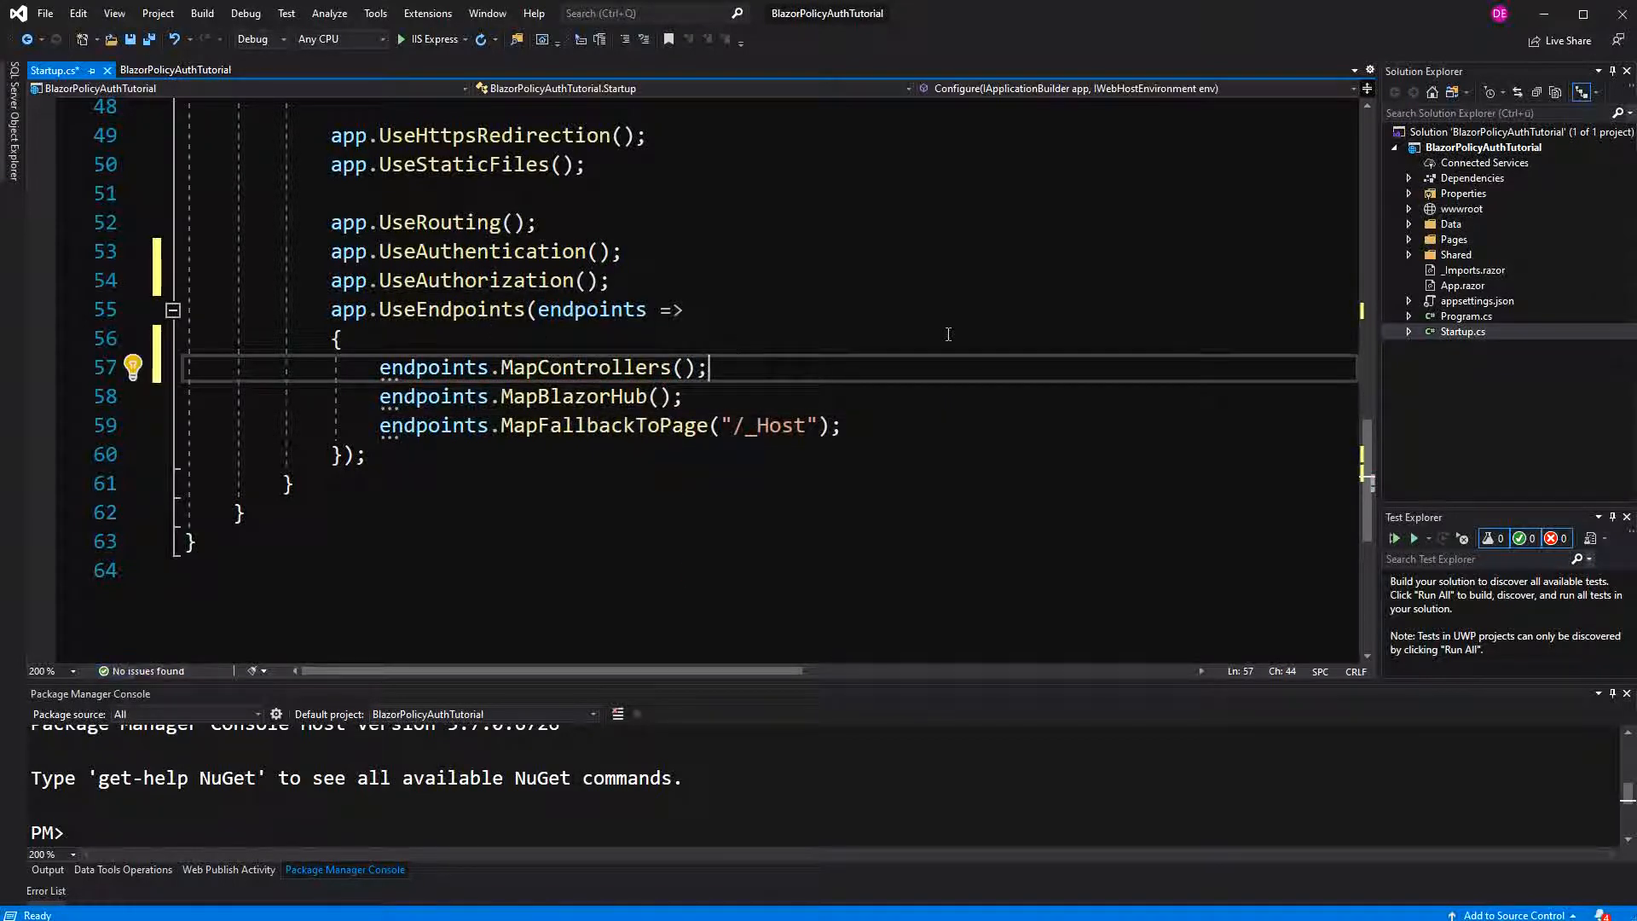
- Add an empty API controller named AgeController to the BlazorPolicyAuthTutorial project
click(1495, 147)
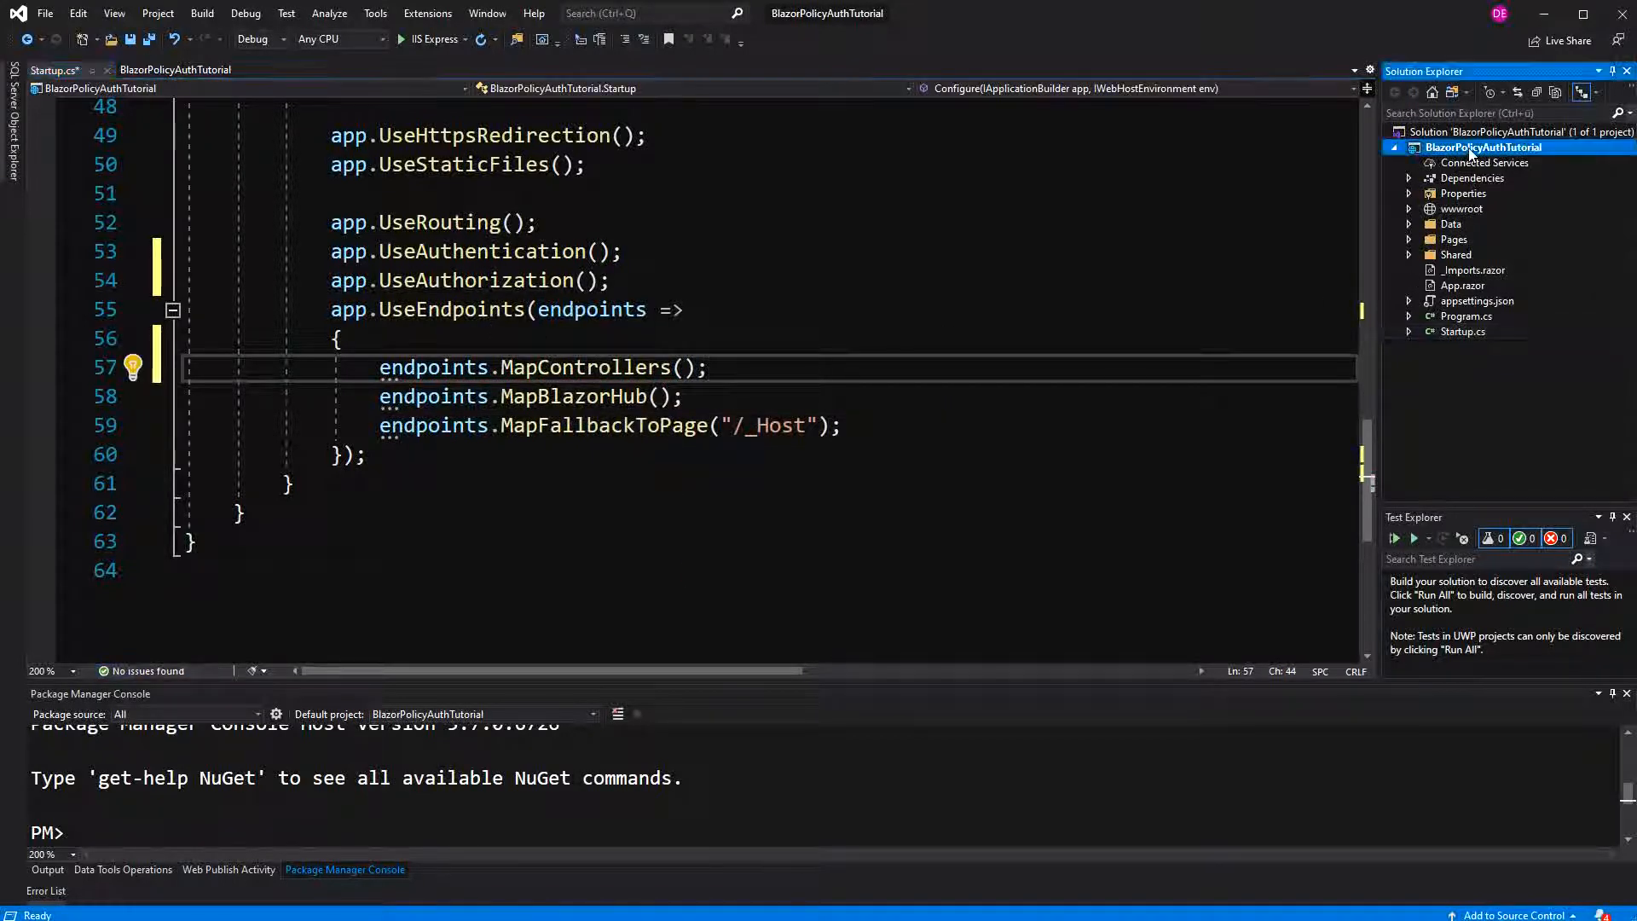
right_click(1474, 148)
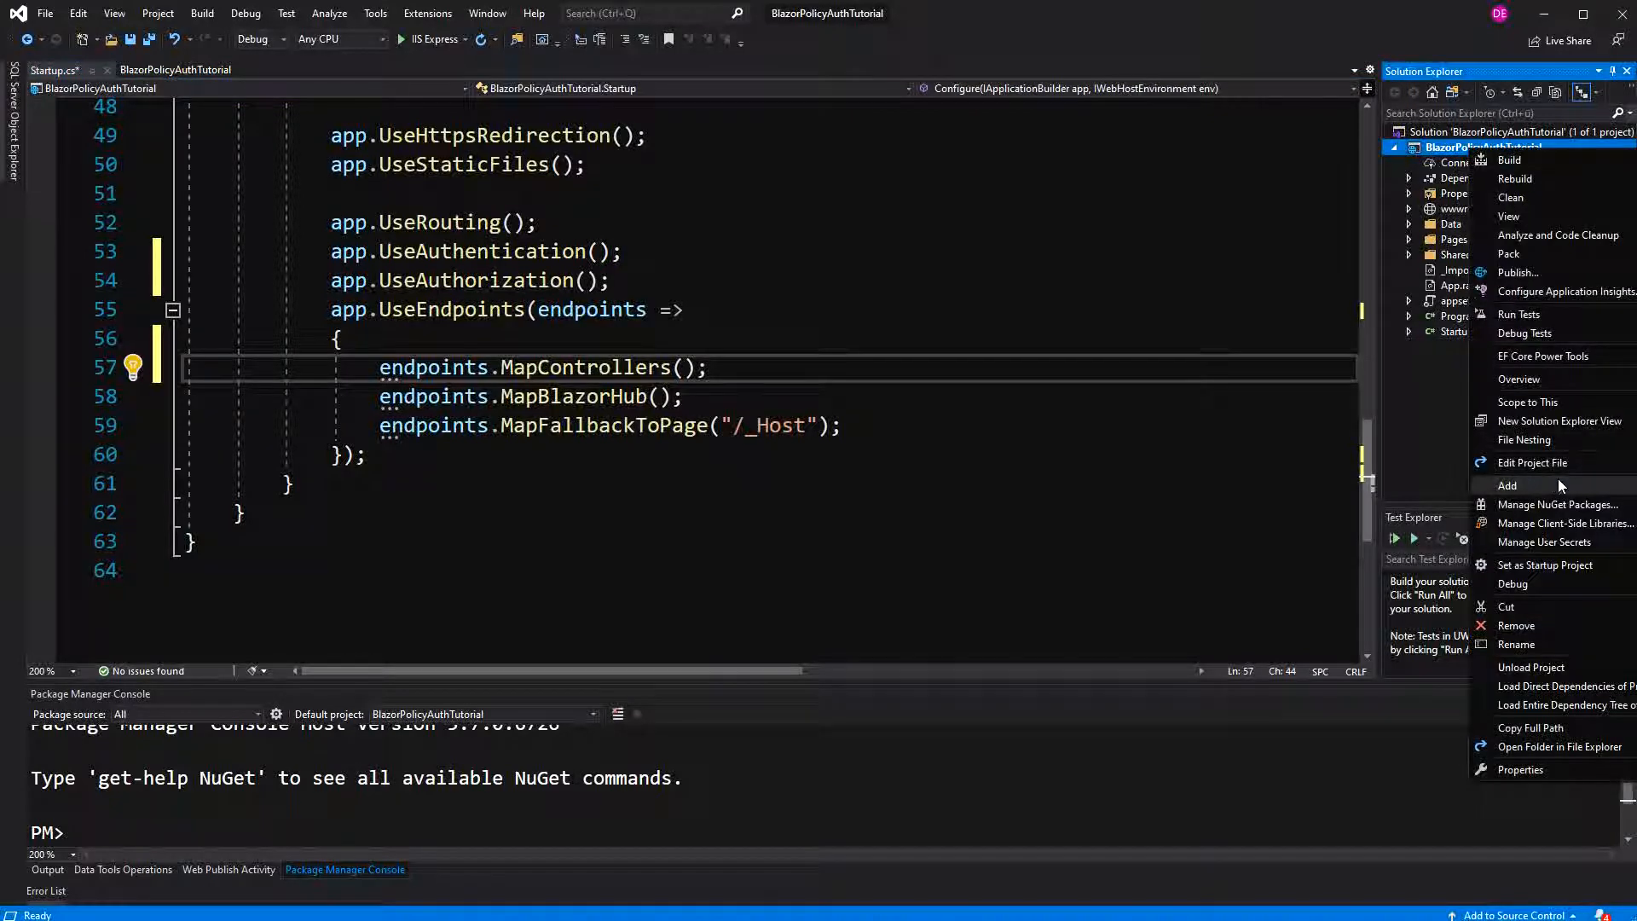
click(1507, 485)
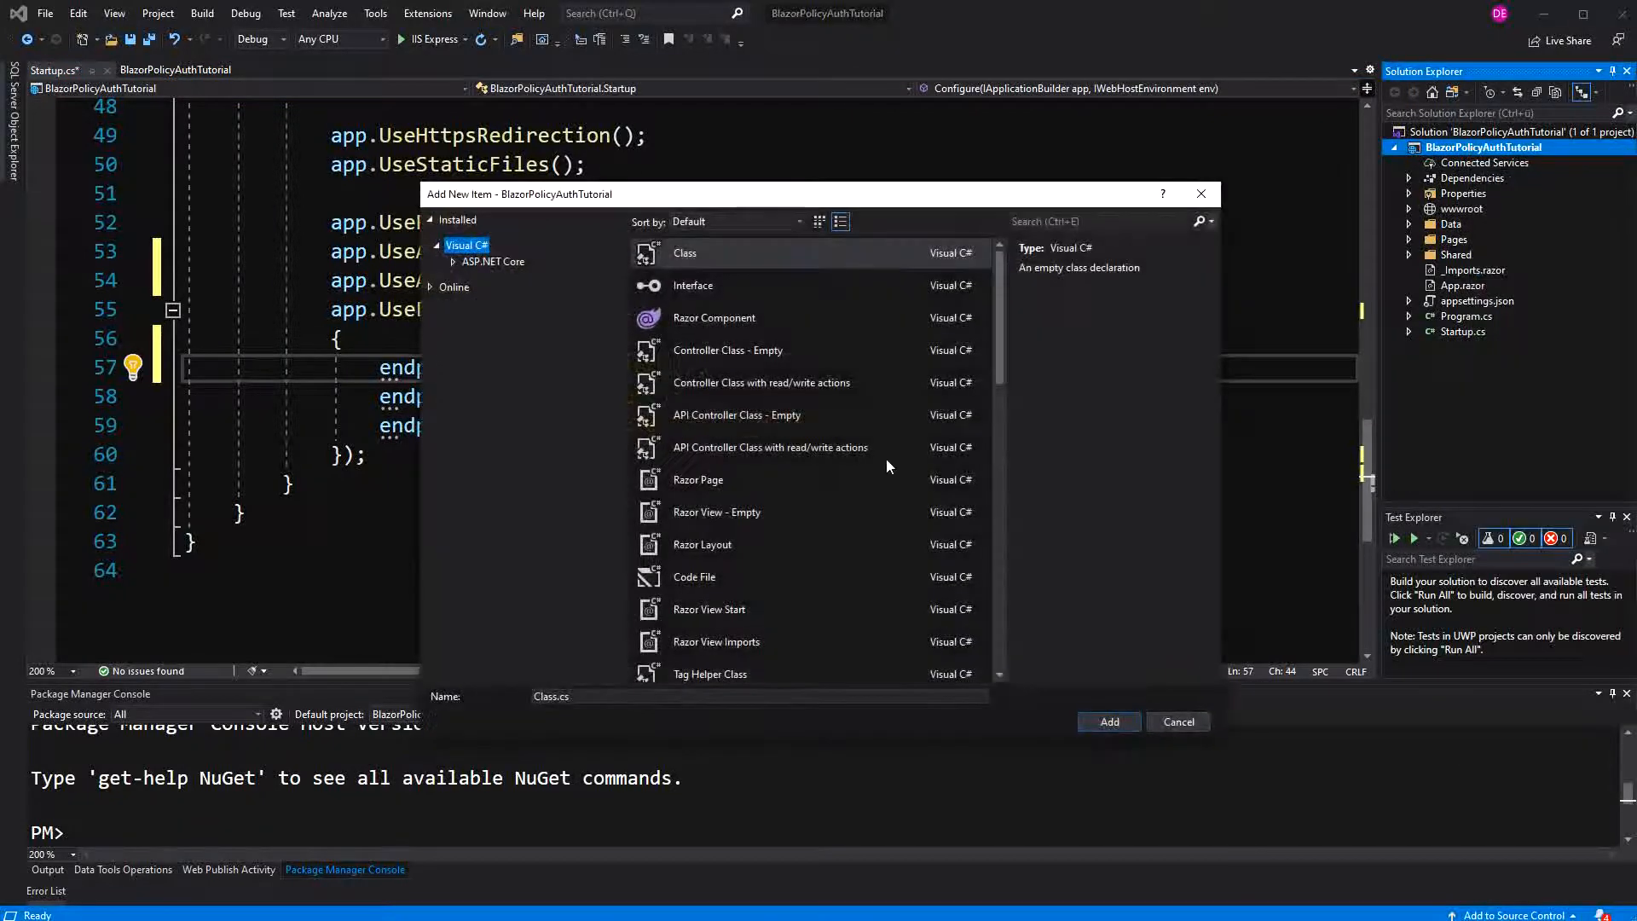
click(736, 415)
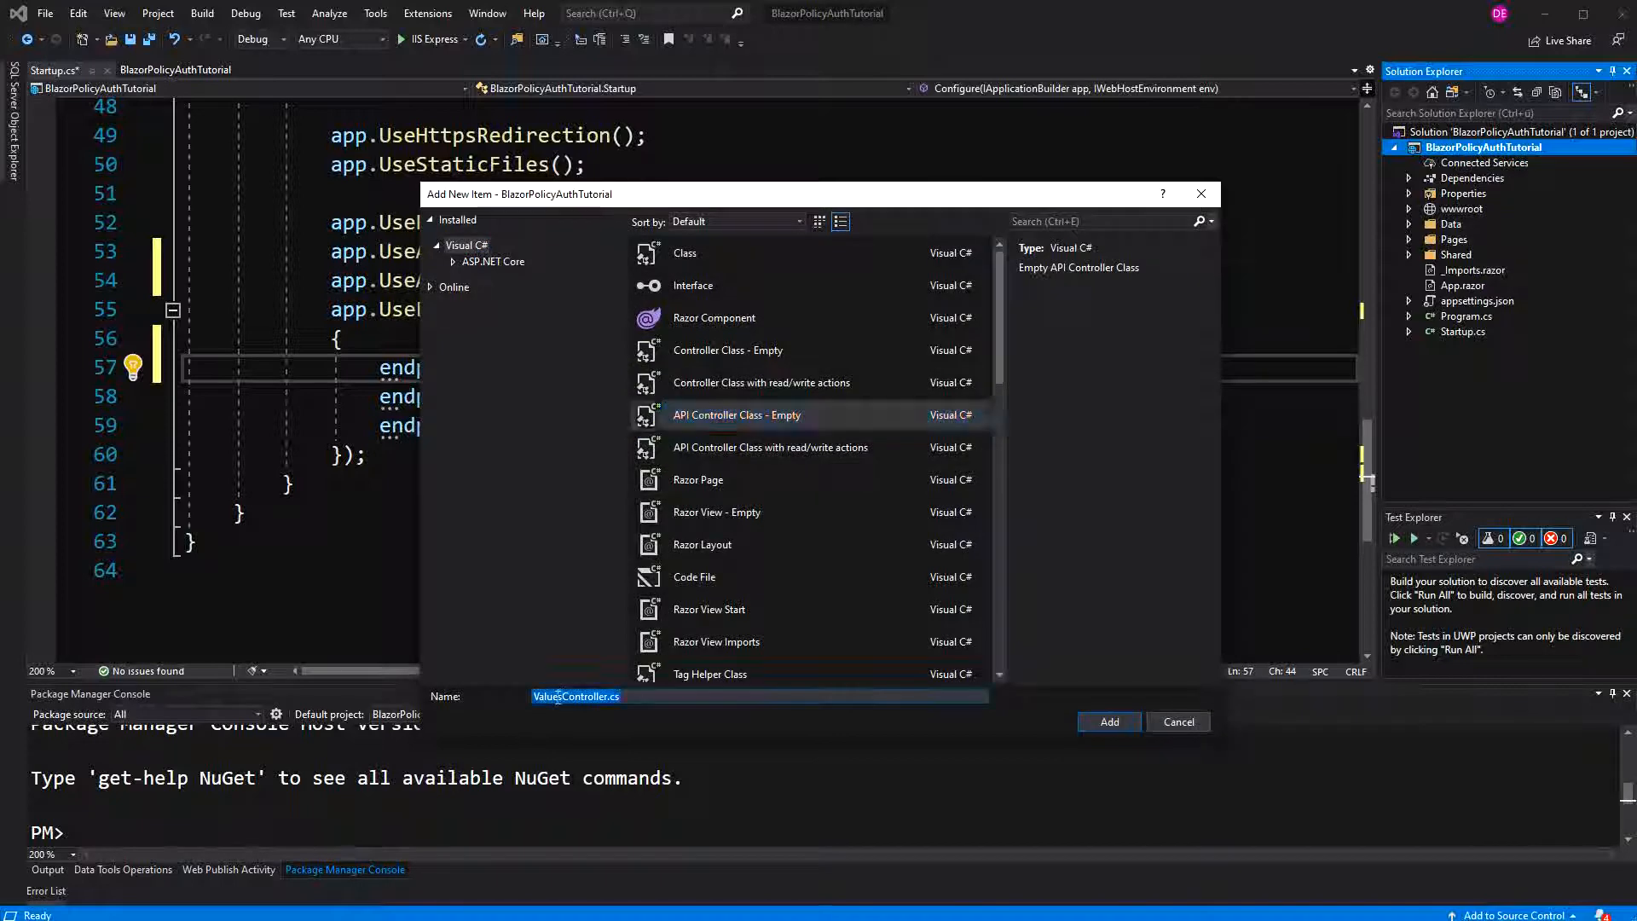
text(AgeControl)
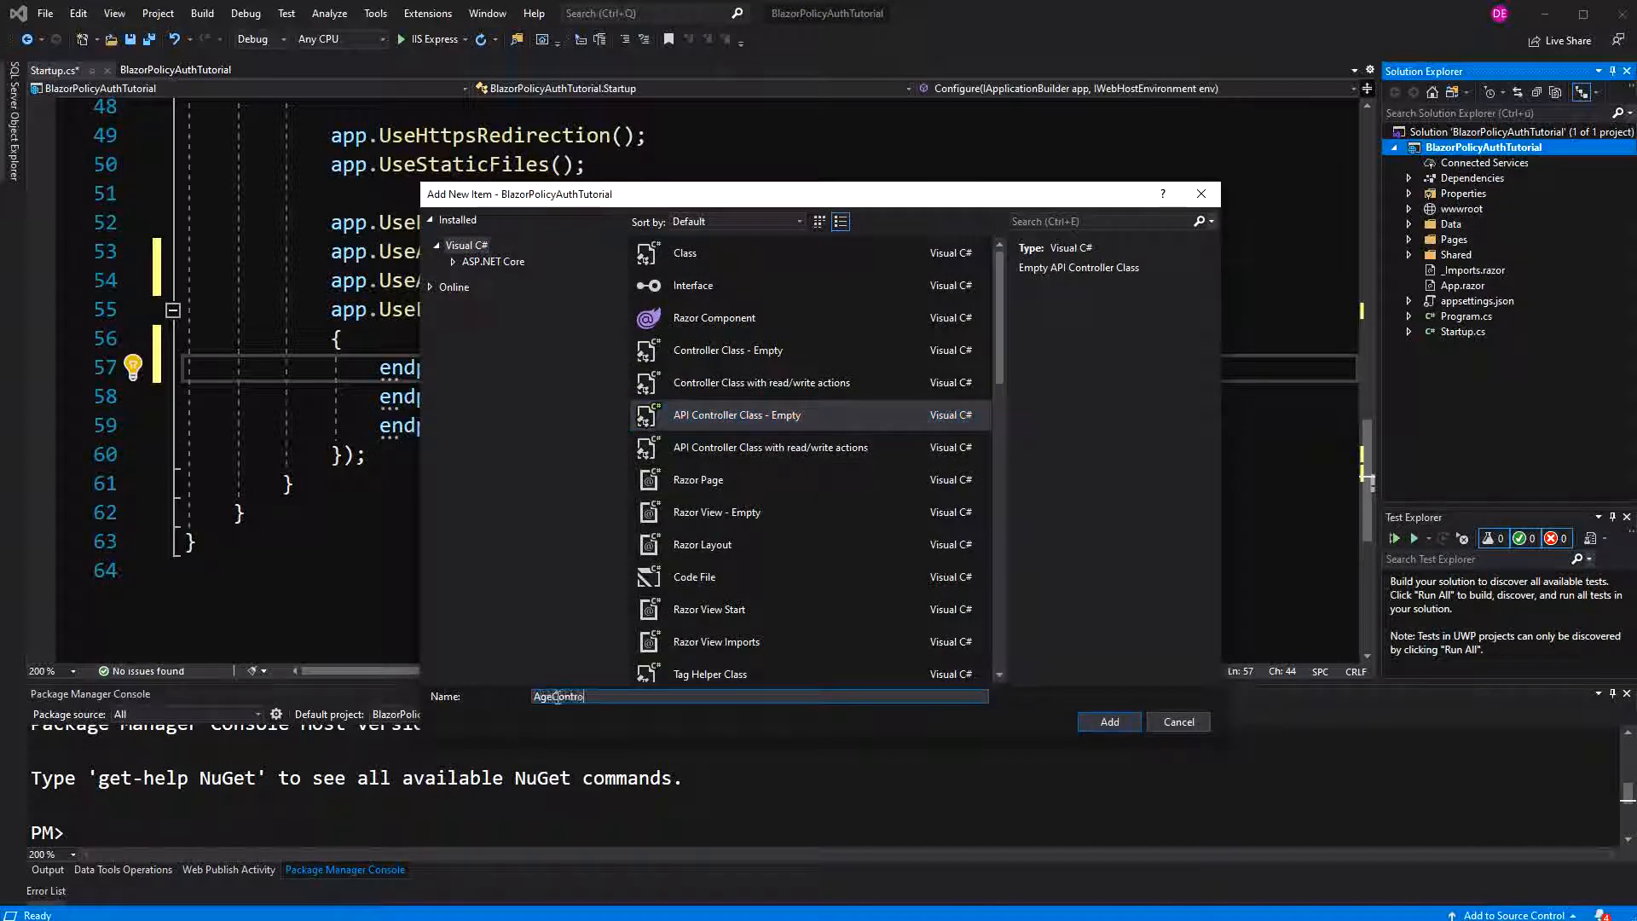
click(1109, 721)
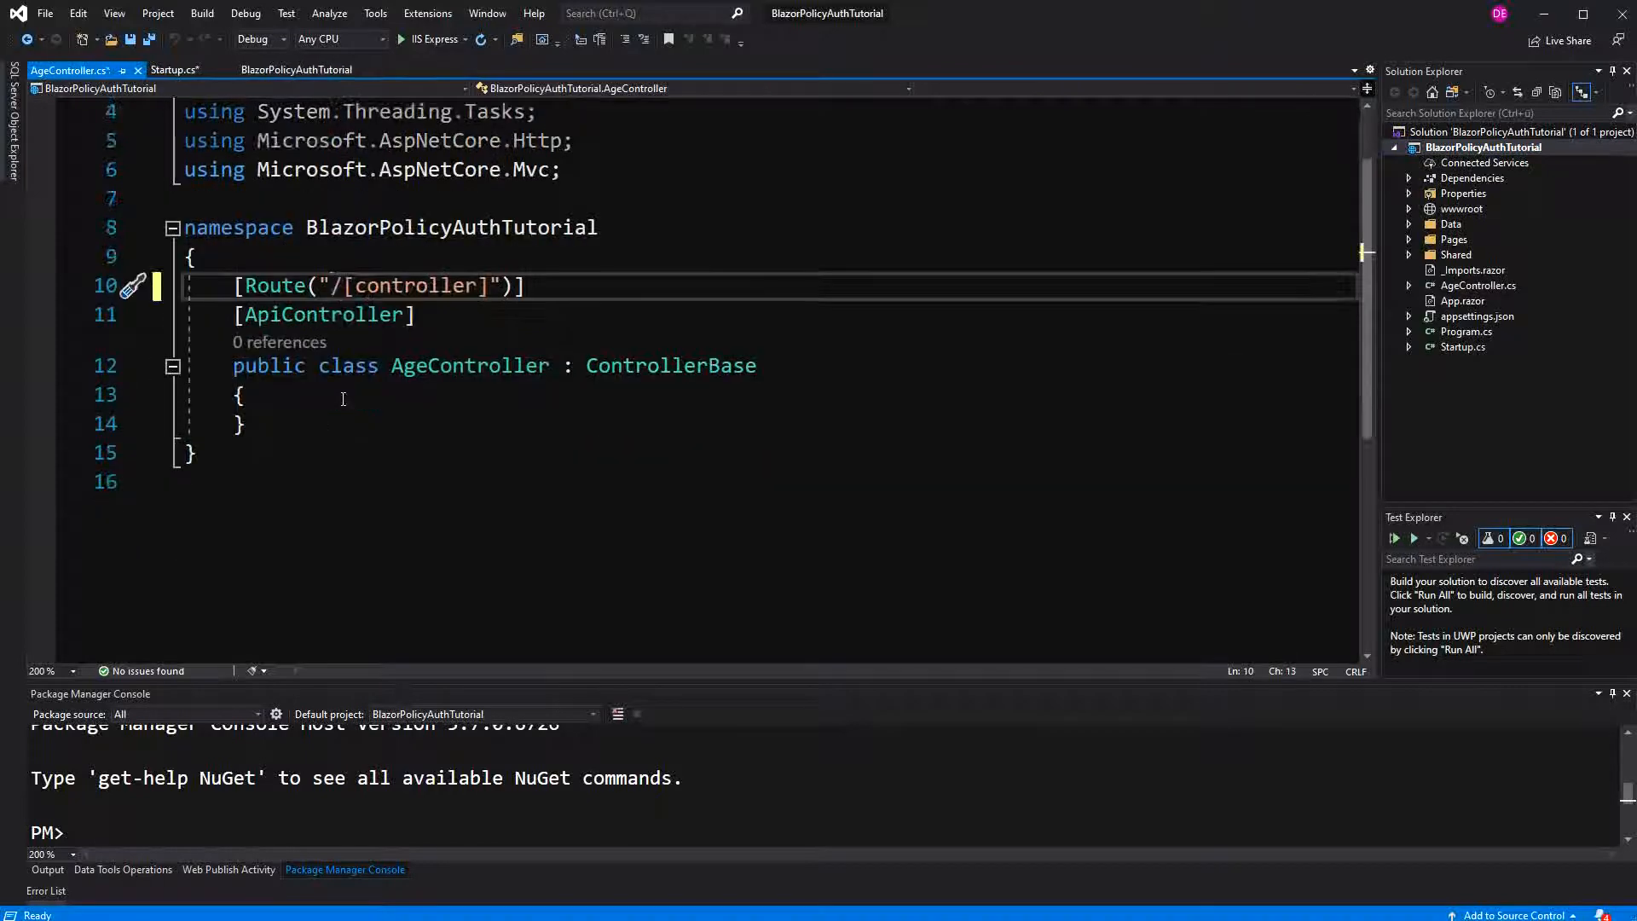
- Write an empty [HttpPost] public async Task<ActionResult> SetAge() method in AgeController
text(public)
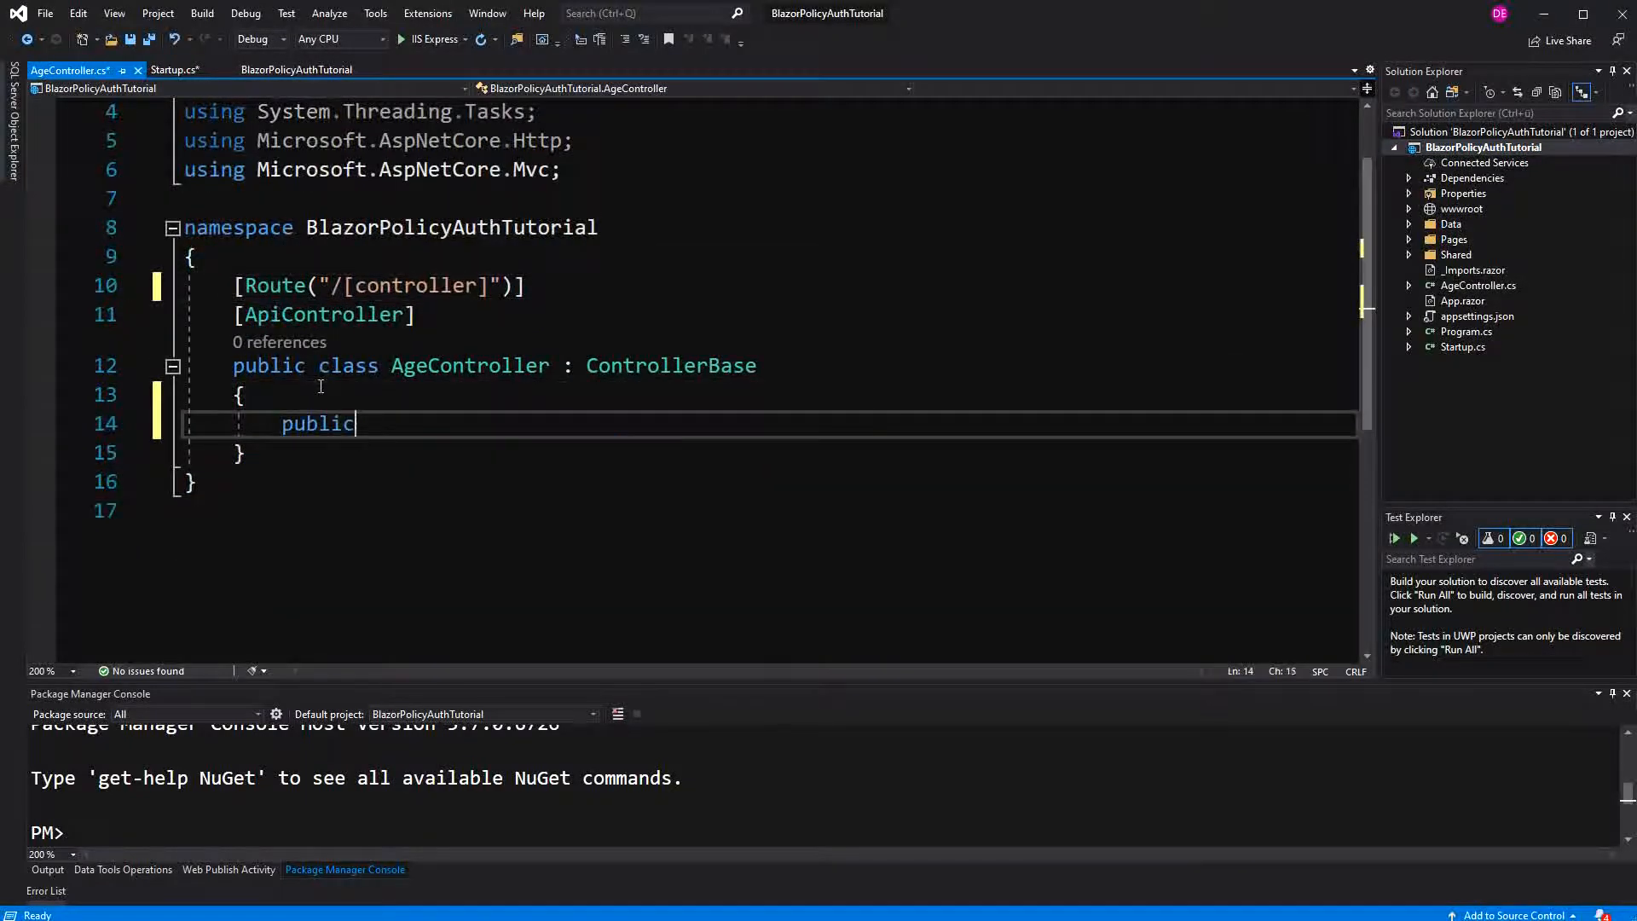
text(async Task)
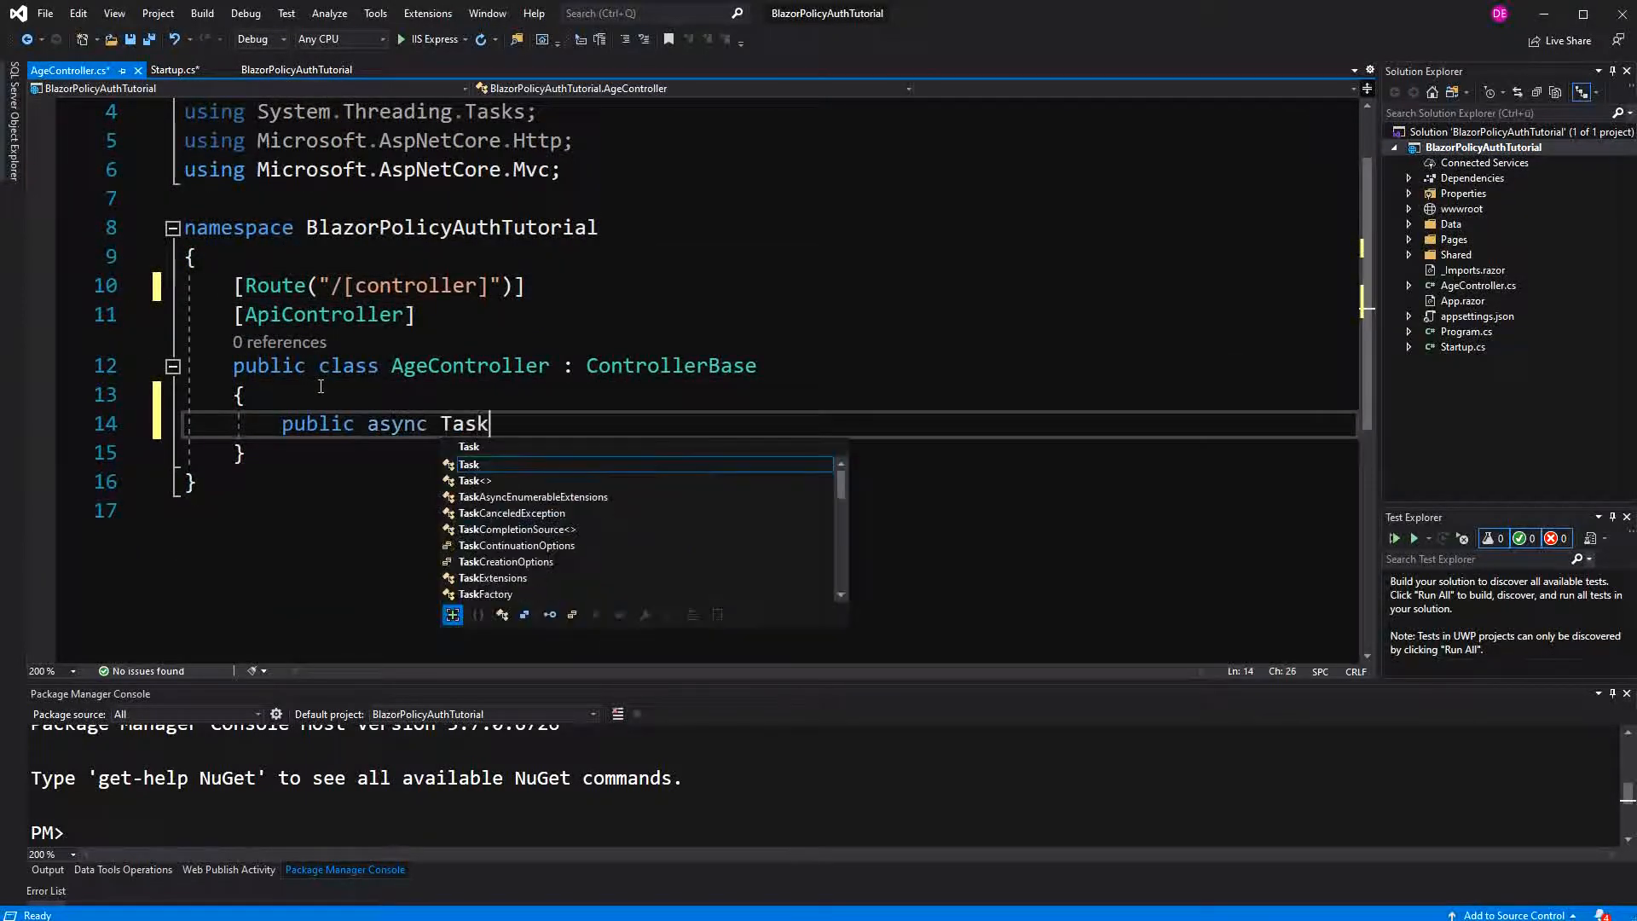
text(<Red>)
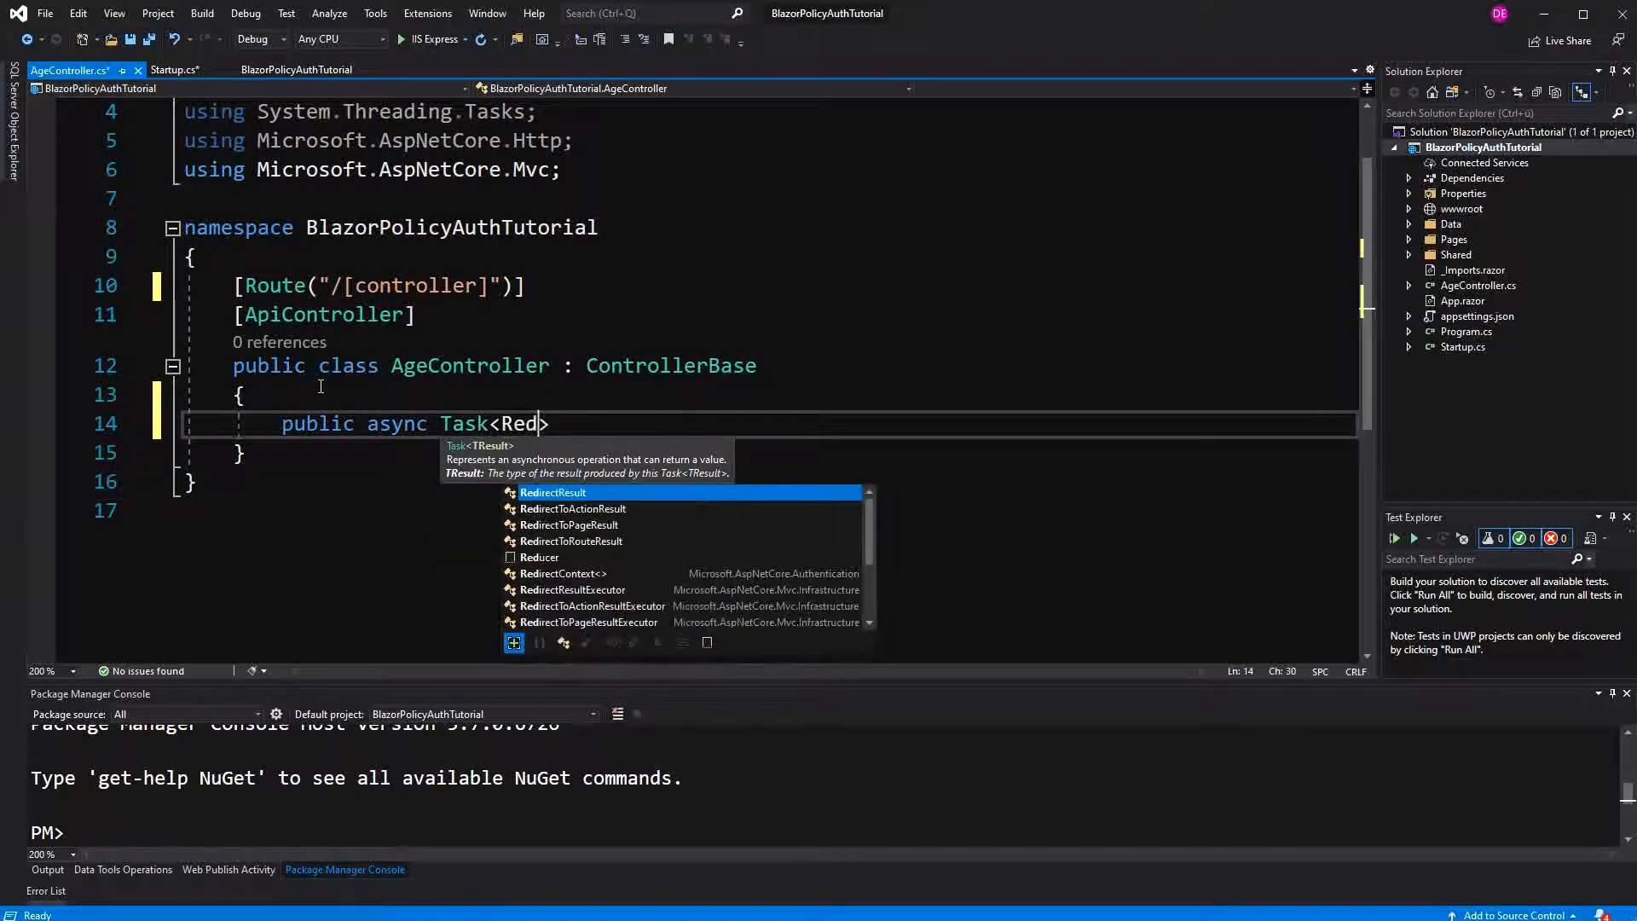
key(BackSpace)
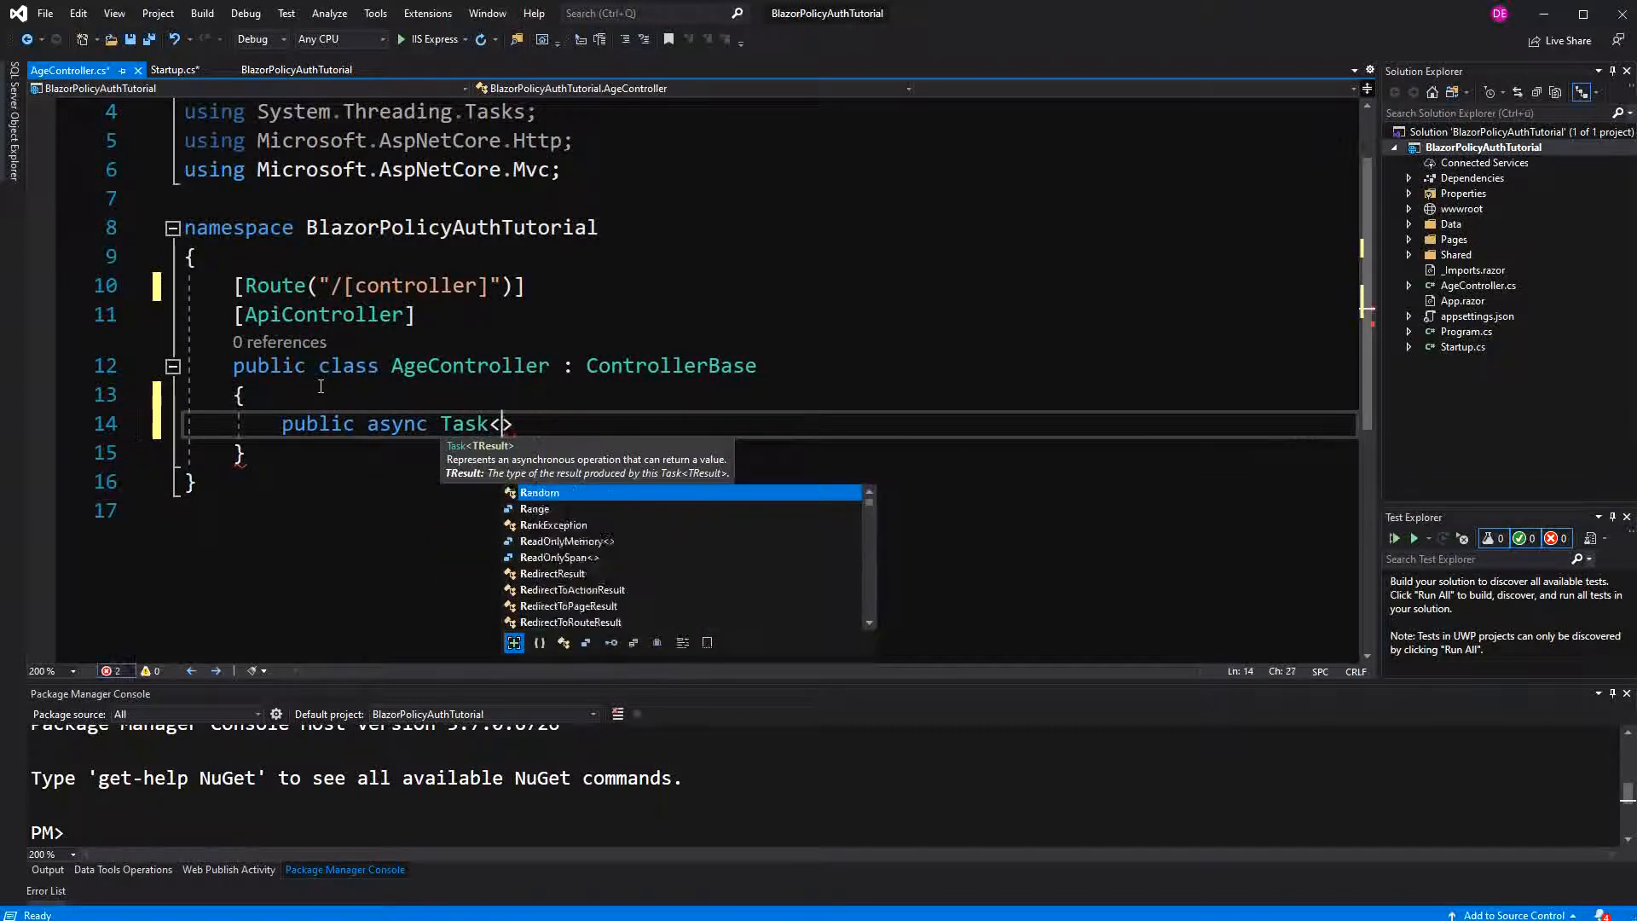
text(ActionResult)
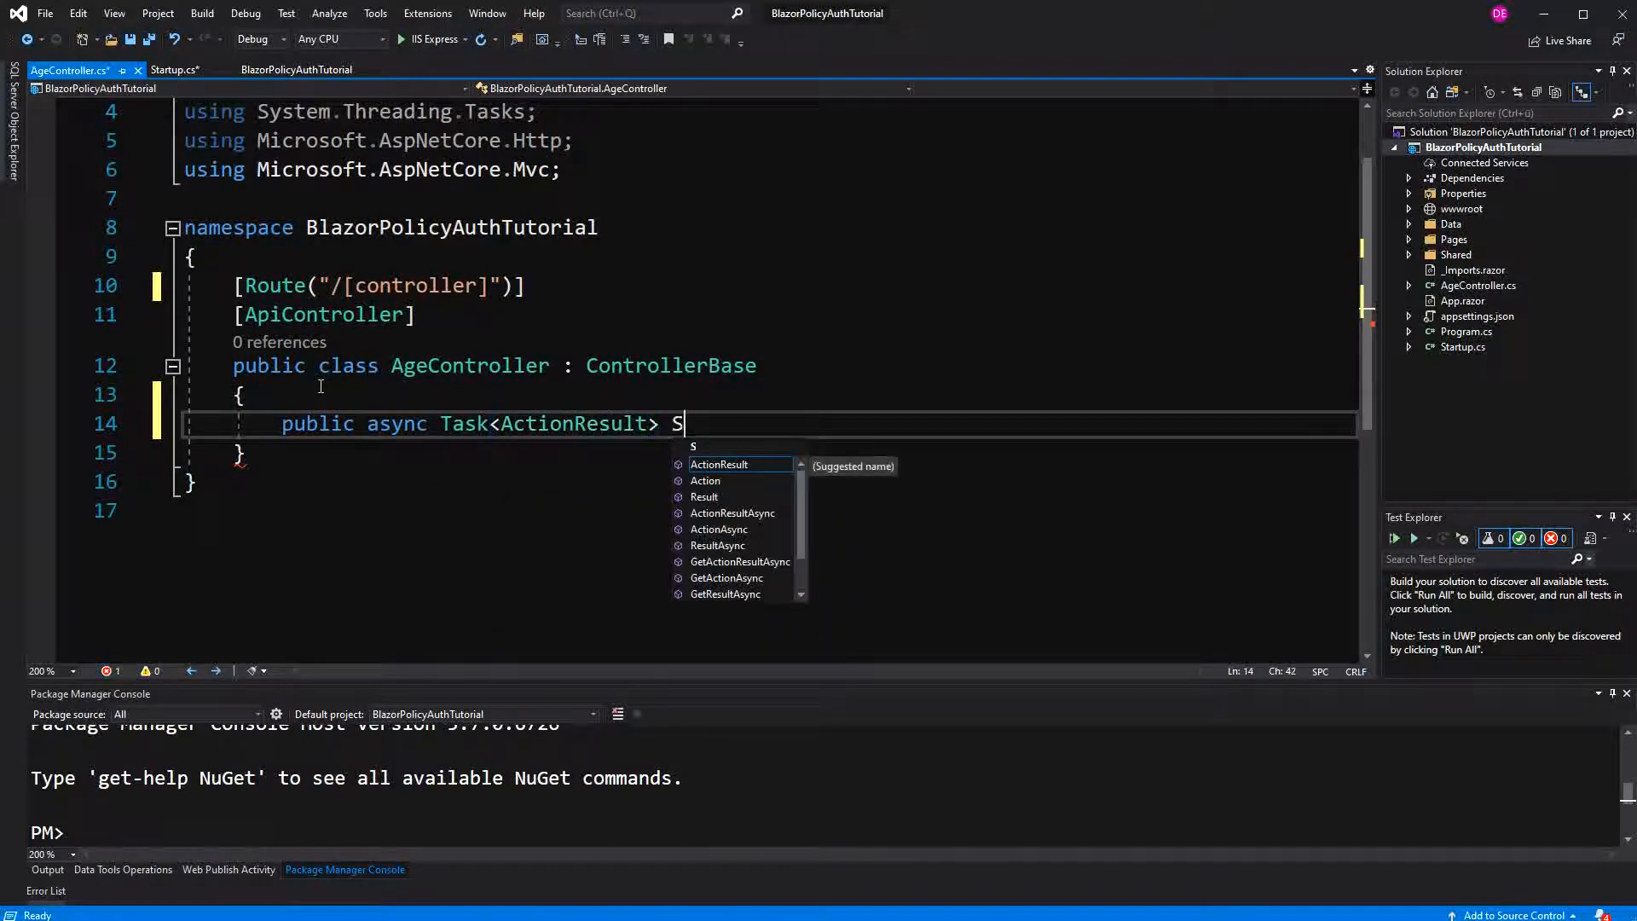
text(etAge())
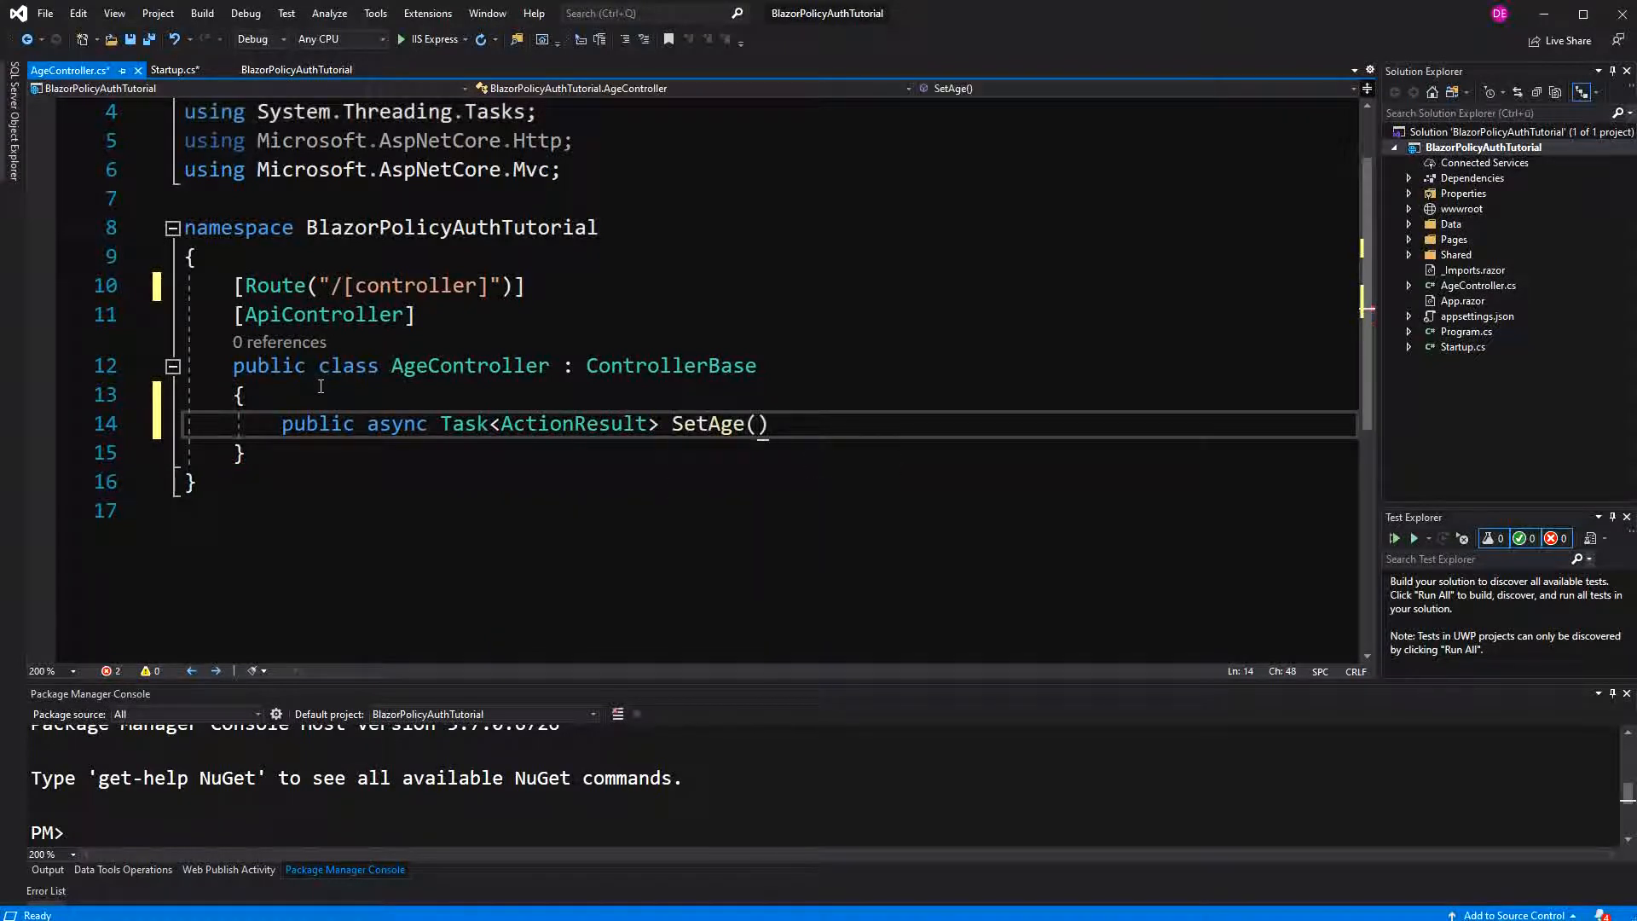
key(Enter)
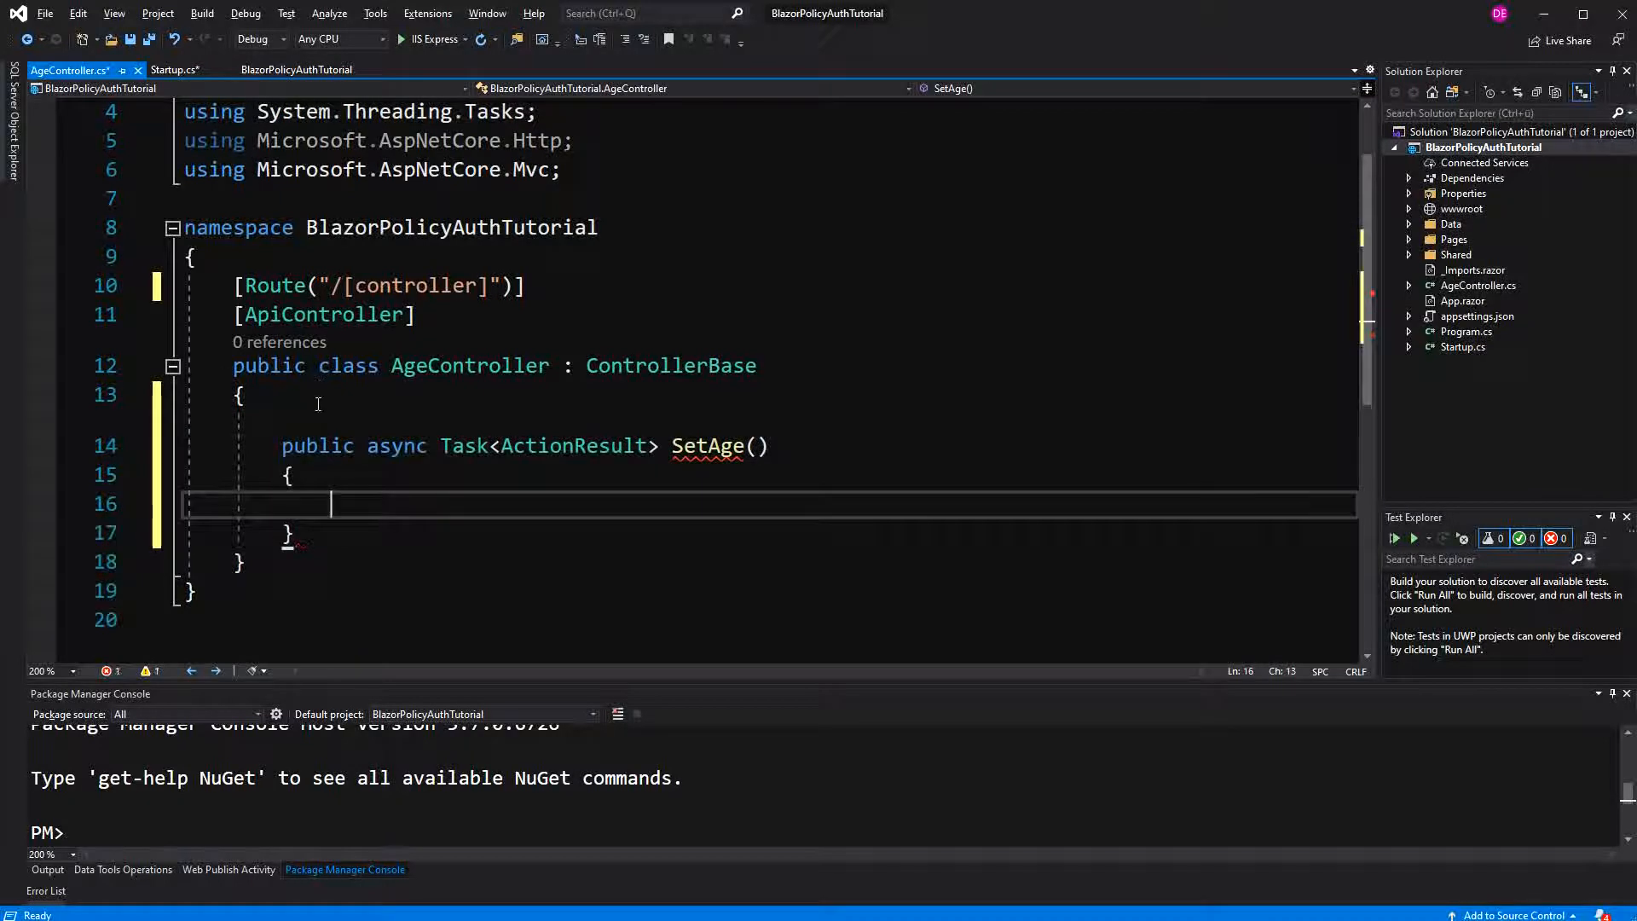
text([H)
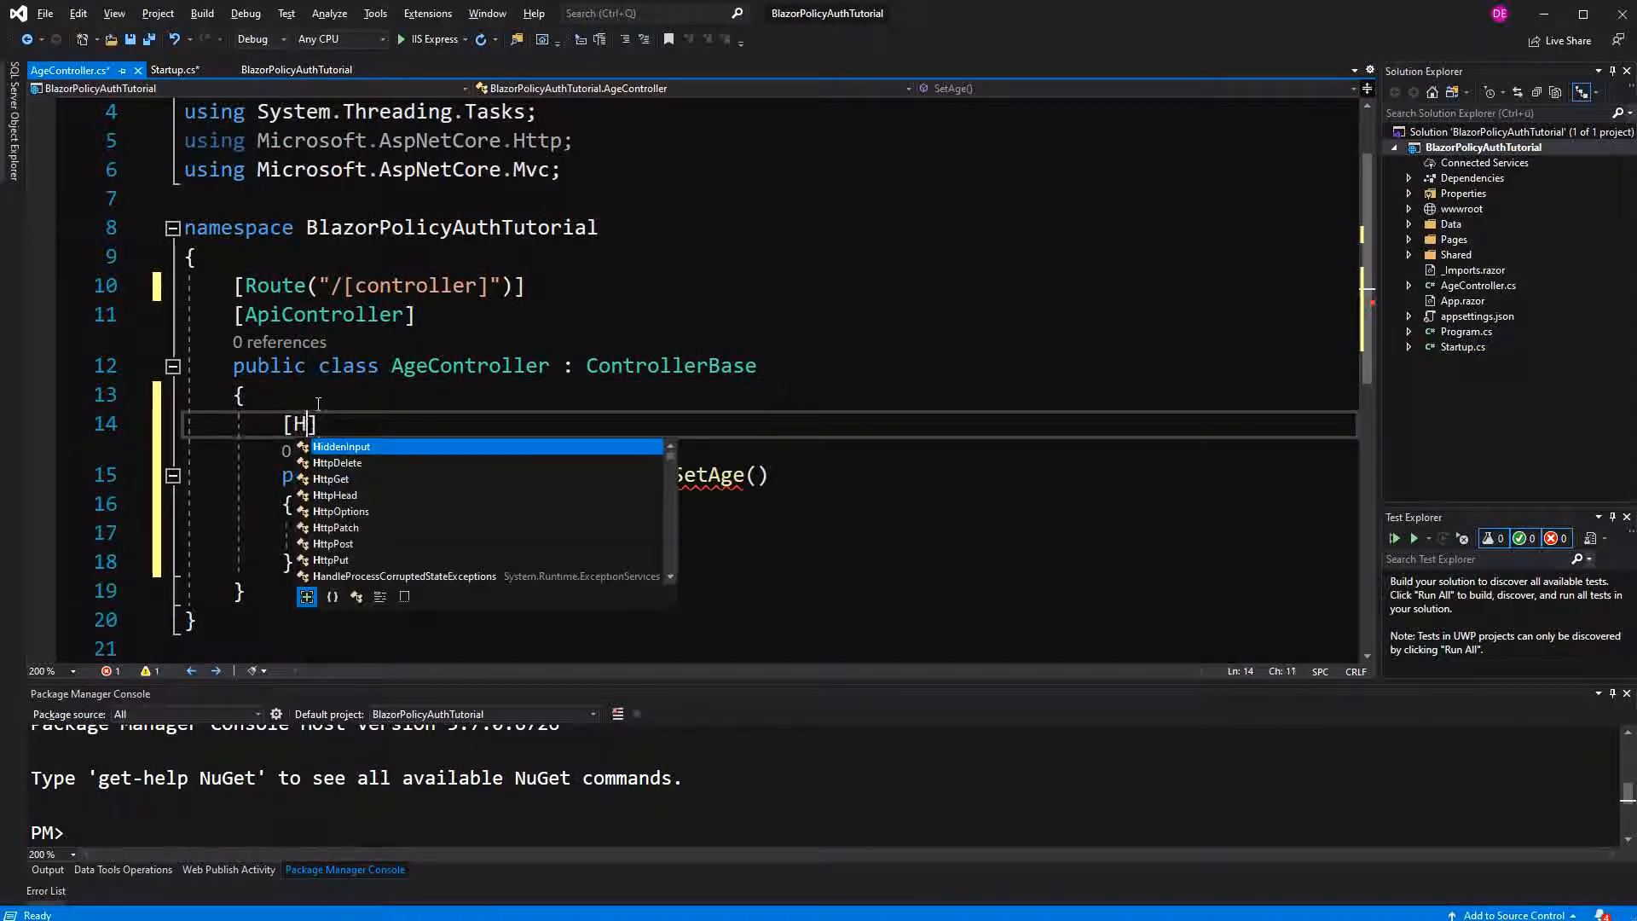
text(ttpPost)
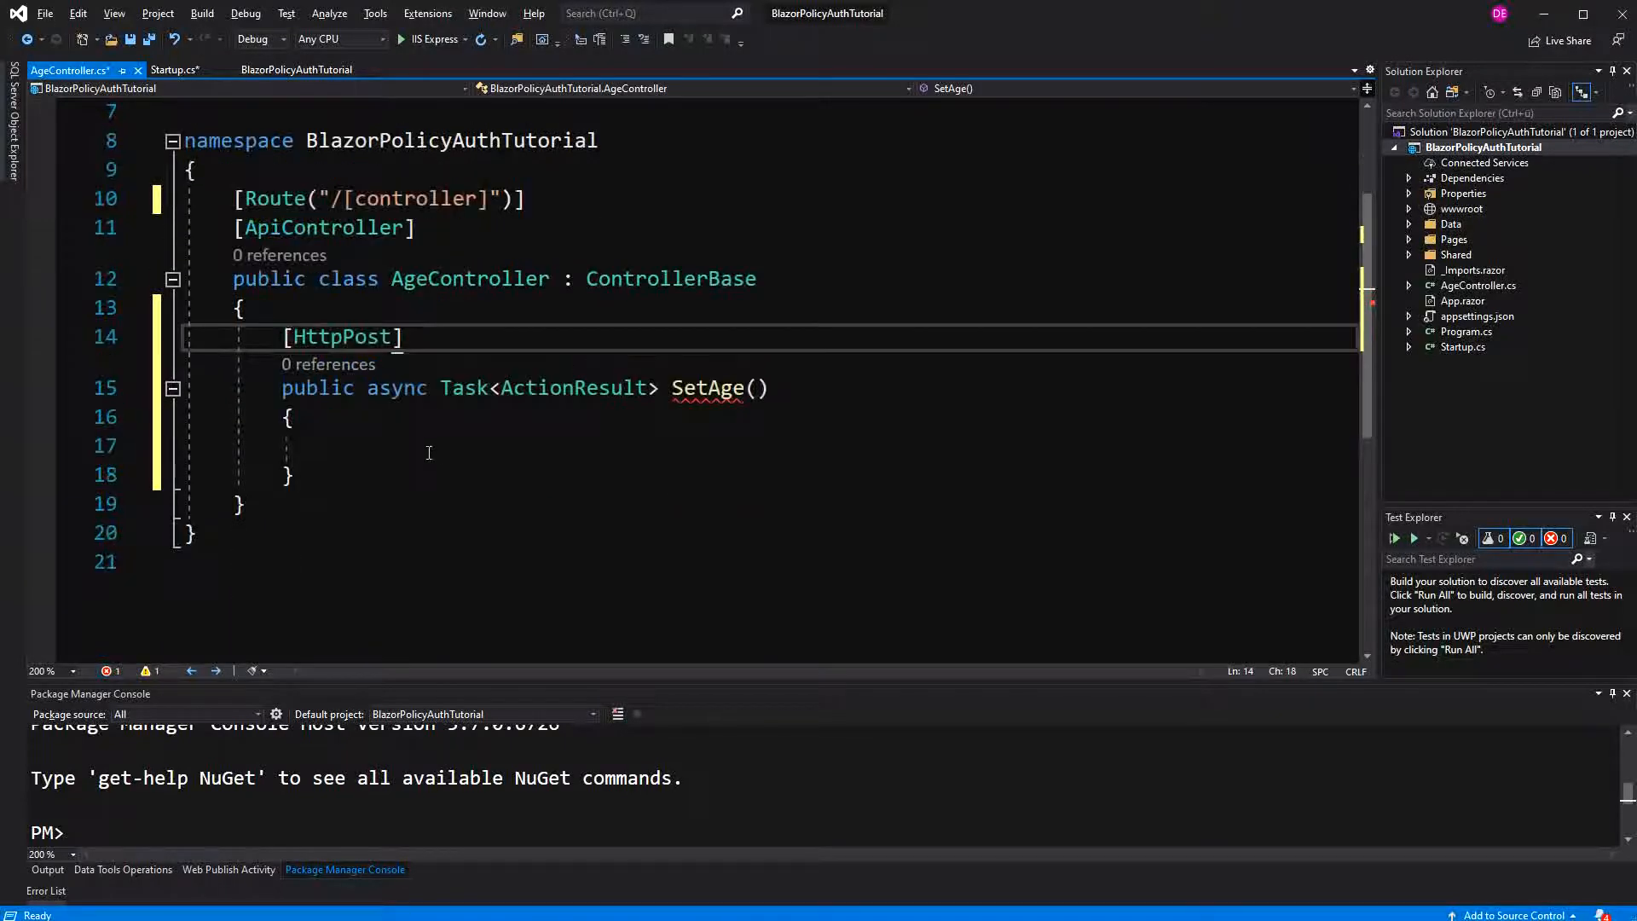
click(428, 446)
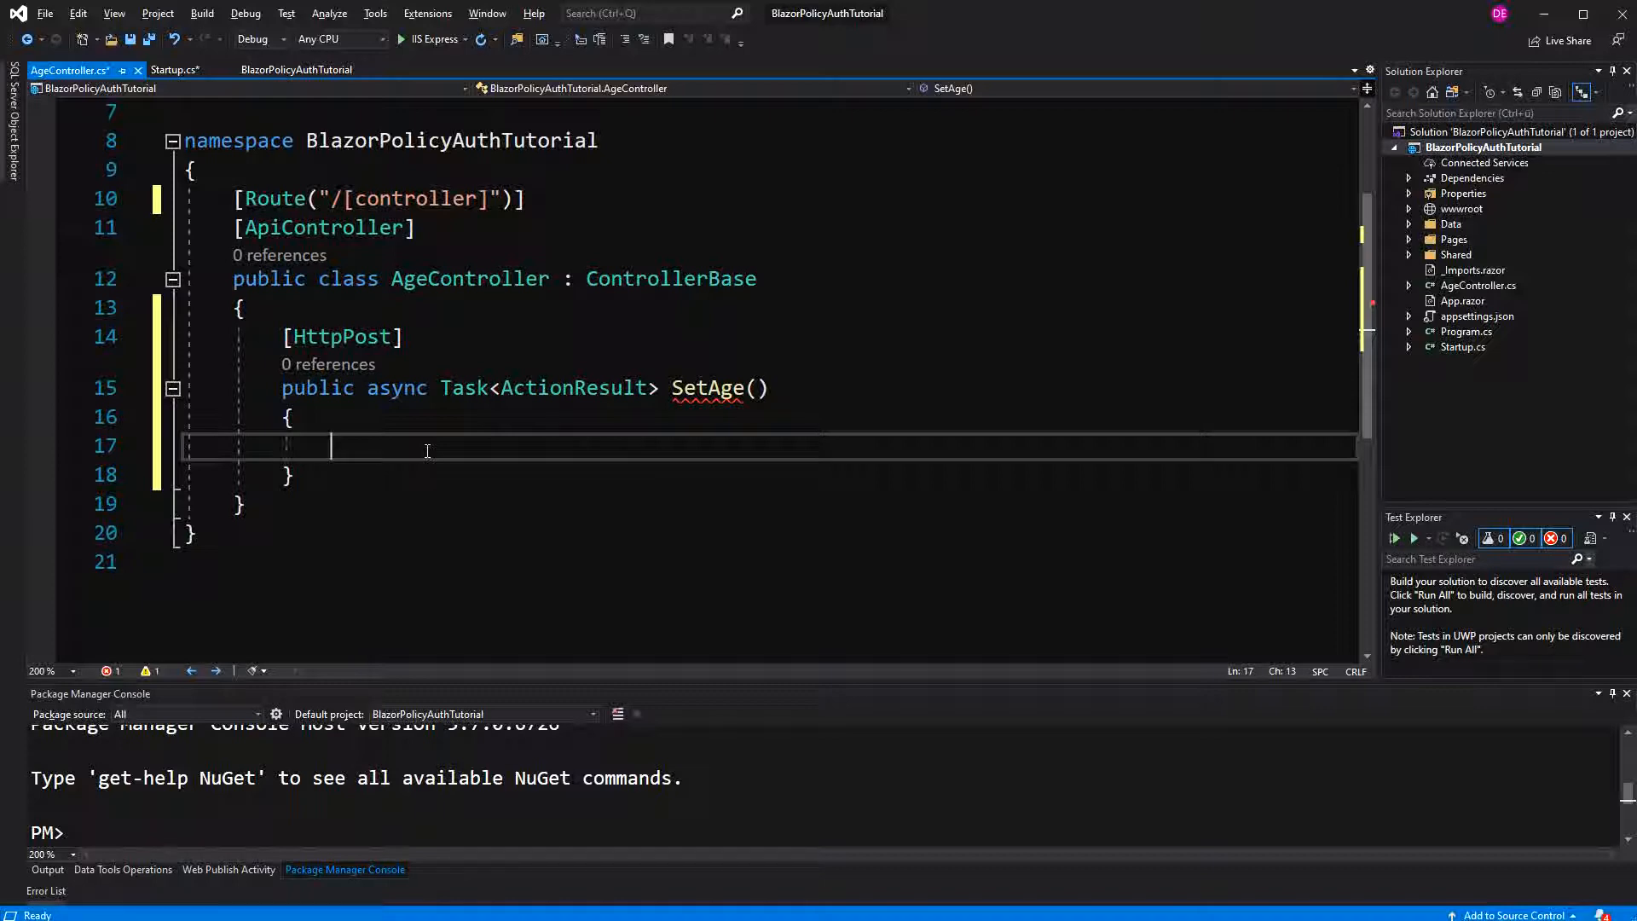
- Give SetAge a [FromForm] int age parameter and a claims list holding an "age" claim
text(List)
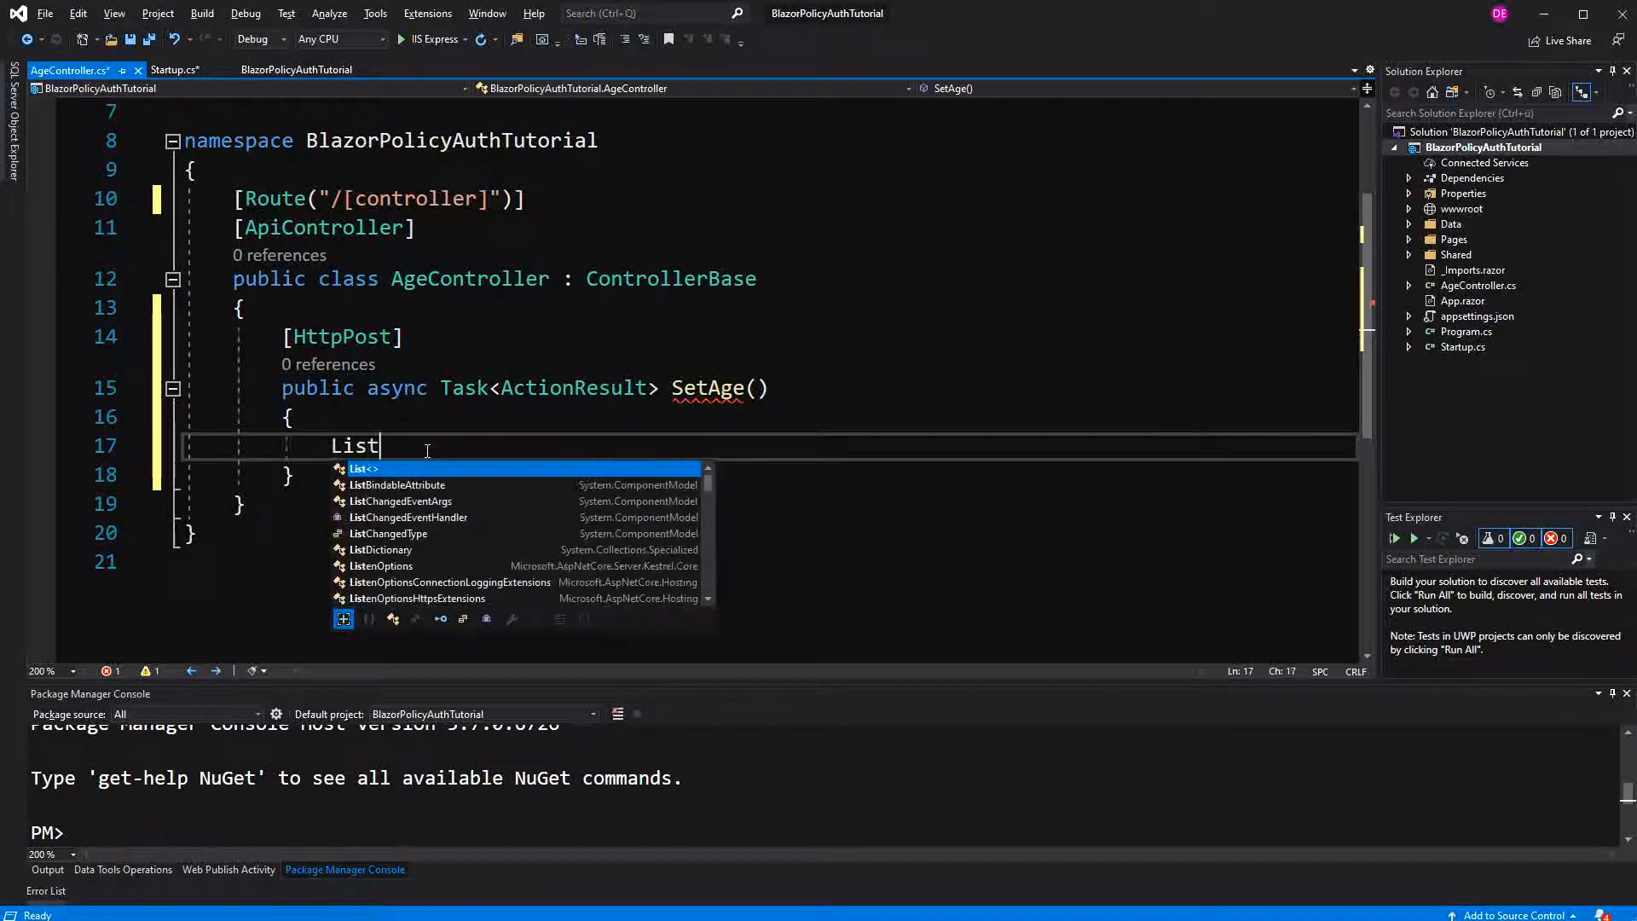
text(<Claim> claims =)
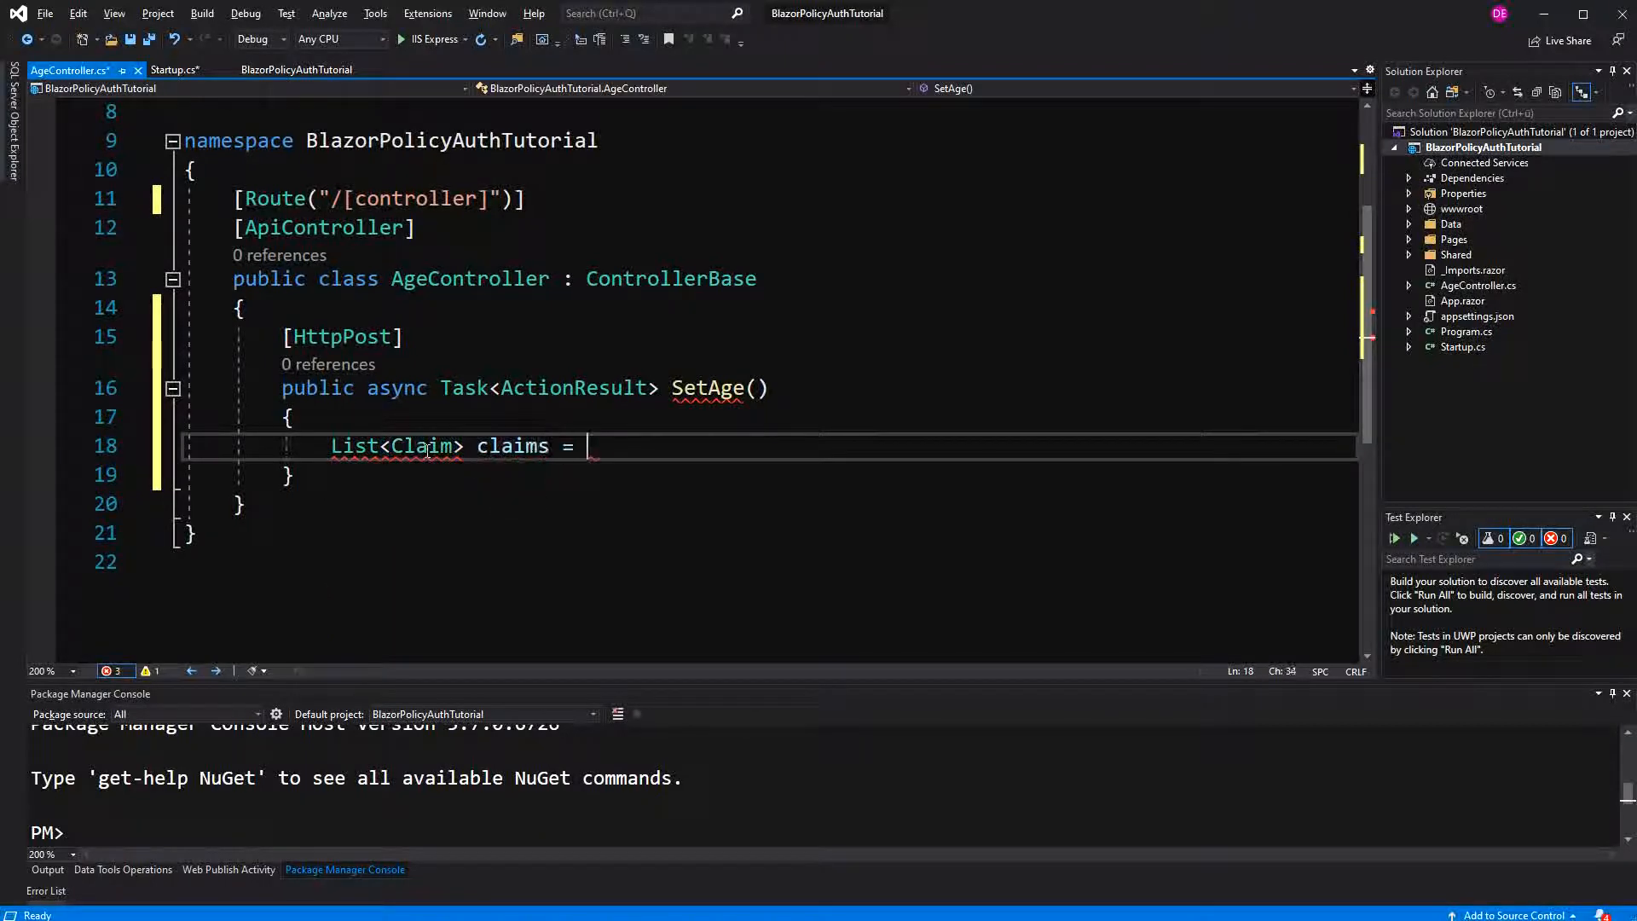
text(new List<Claim>)
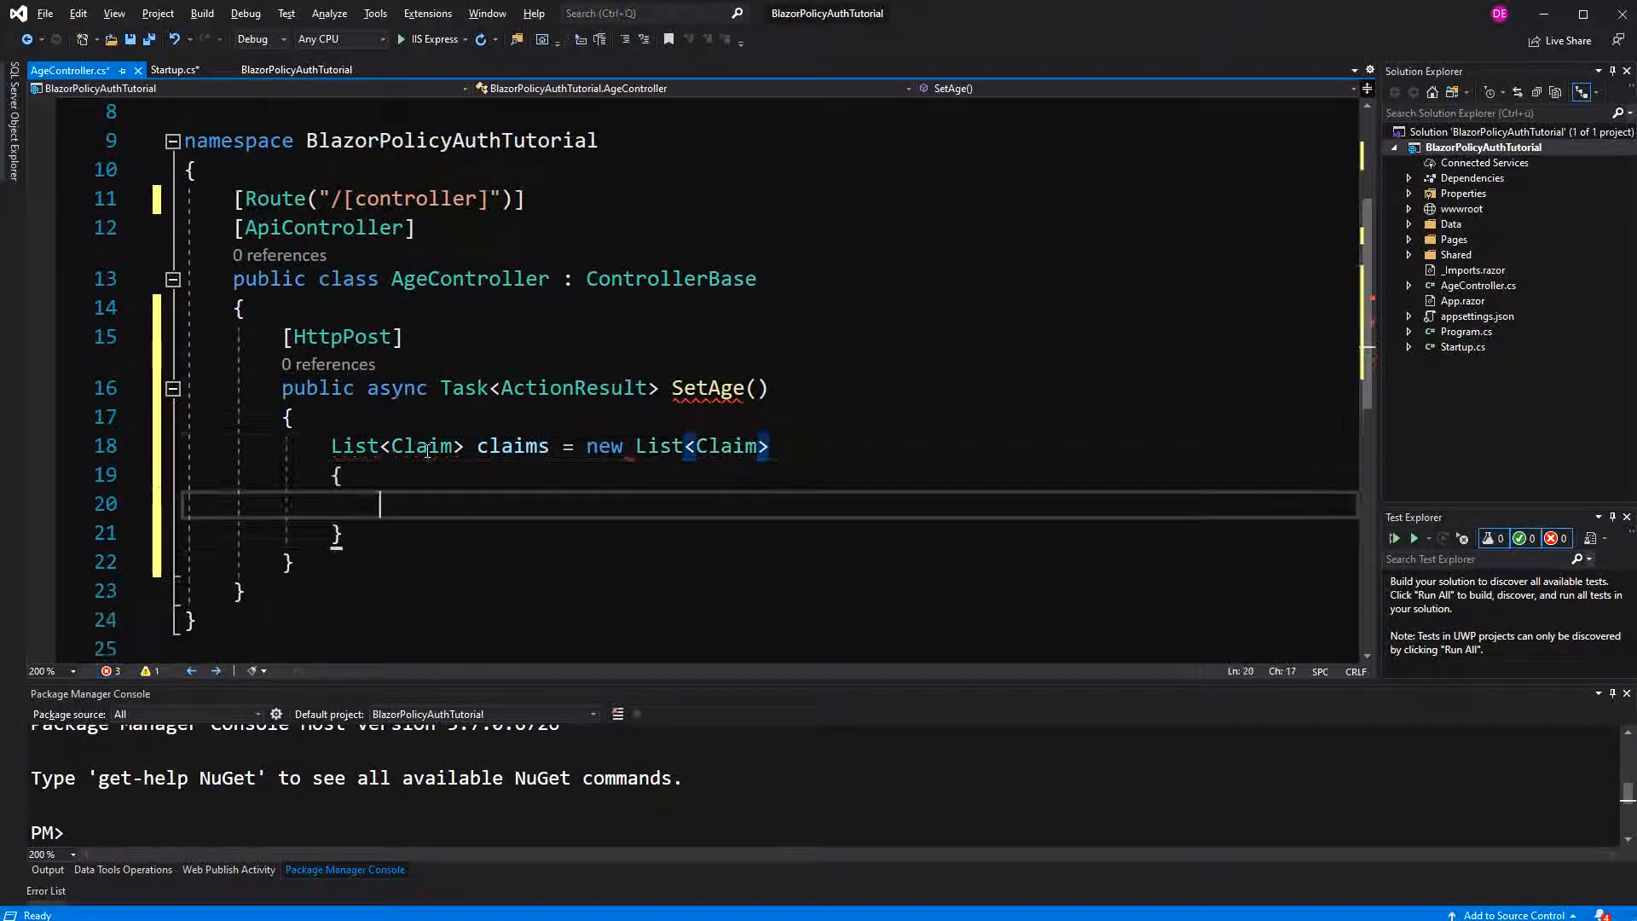
text(new Claim()
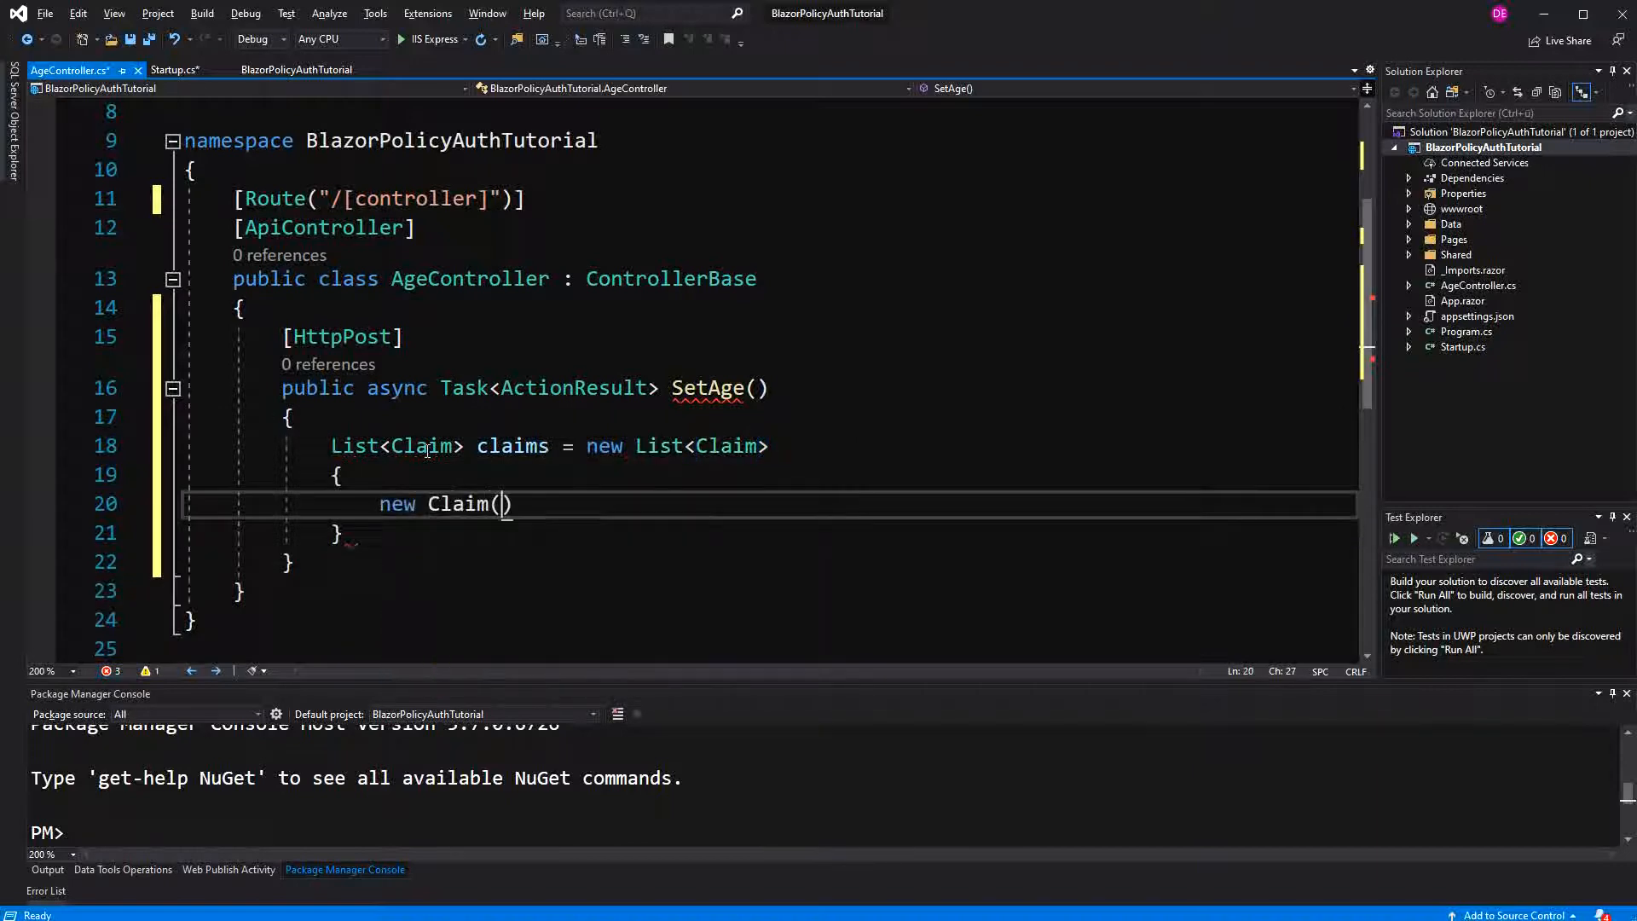
text(ClaimTypes)
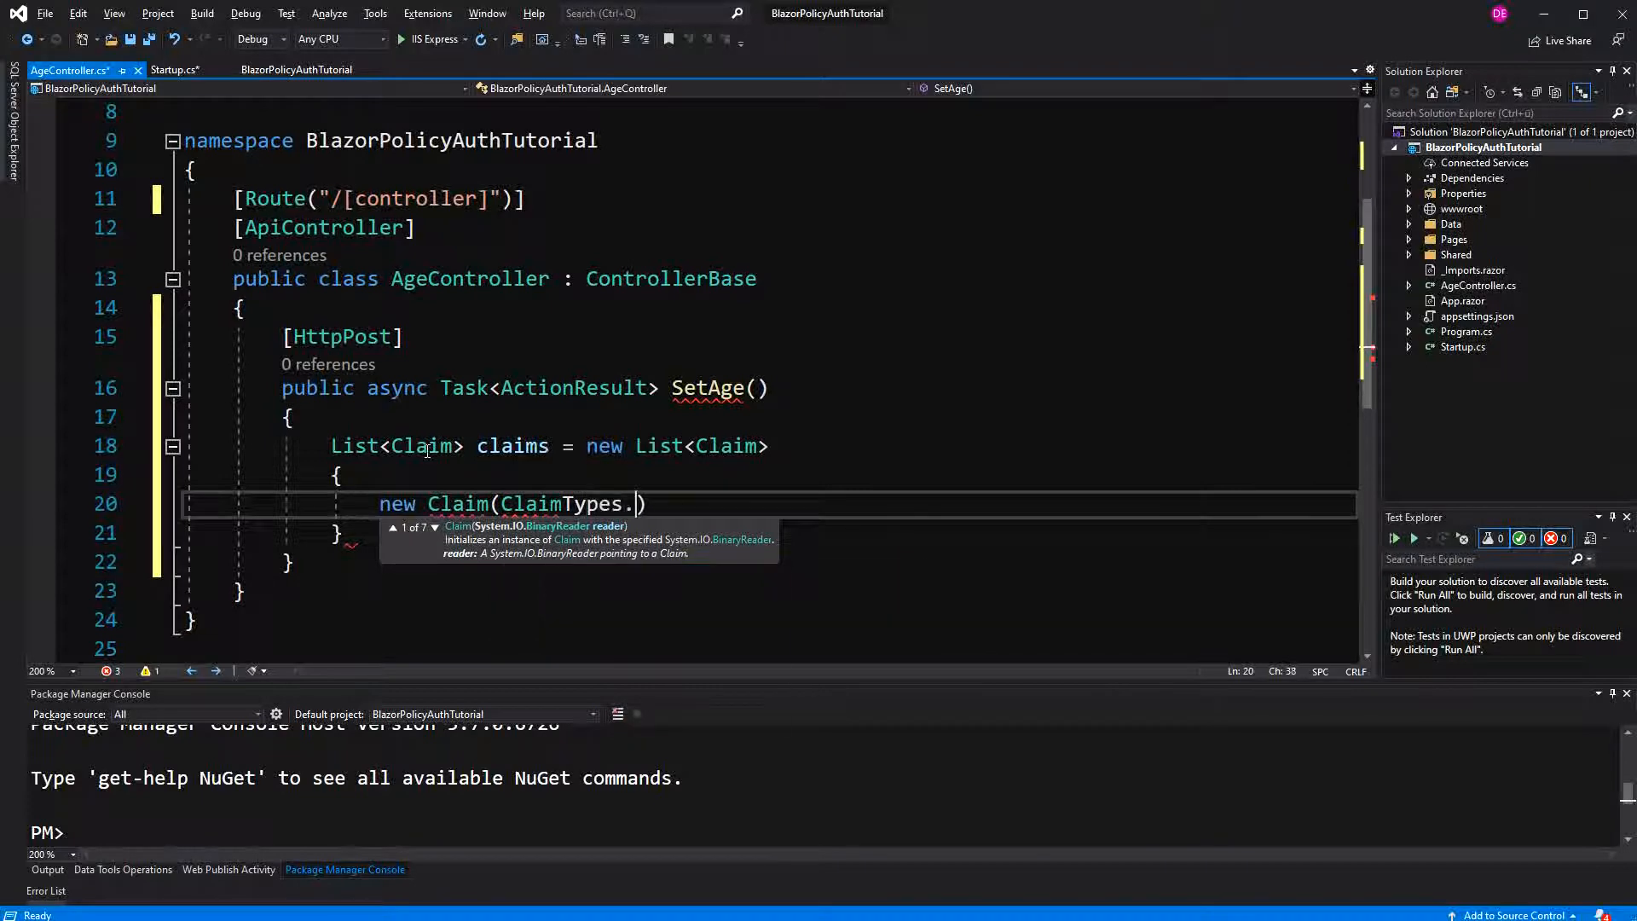
text(.)
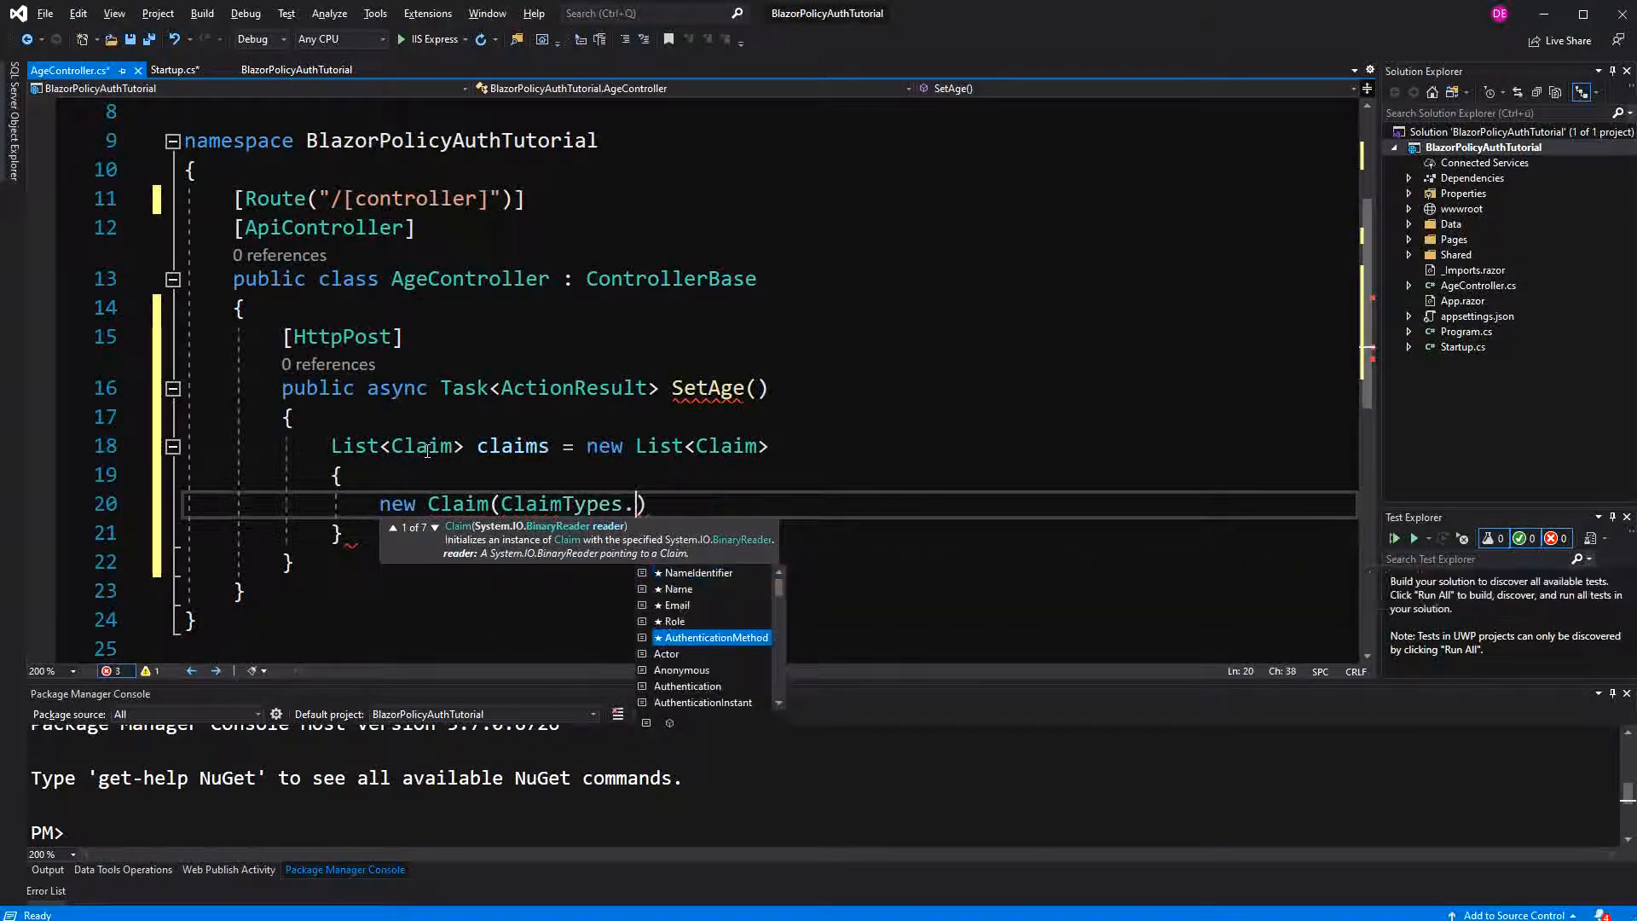
key(backspace)
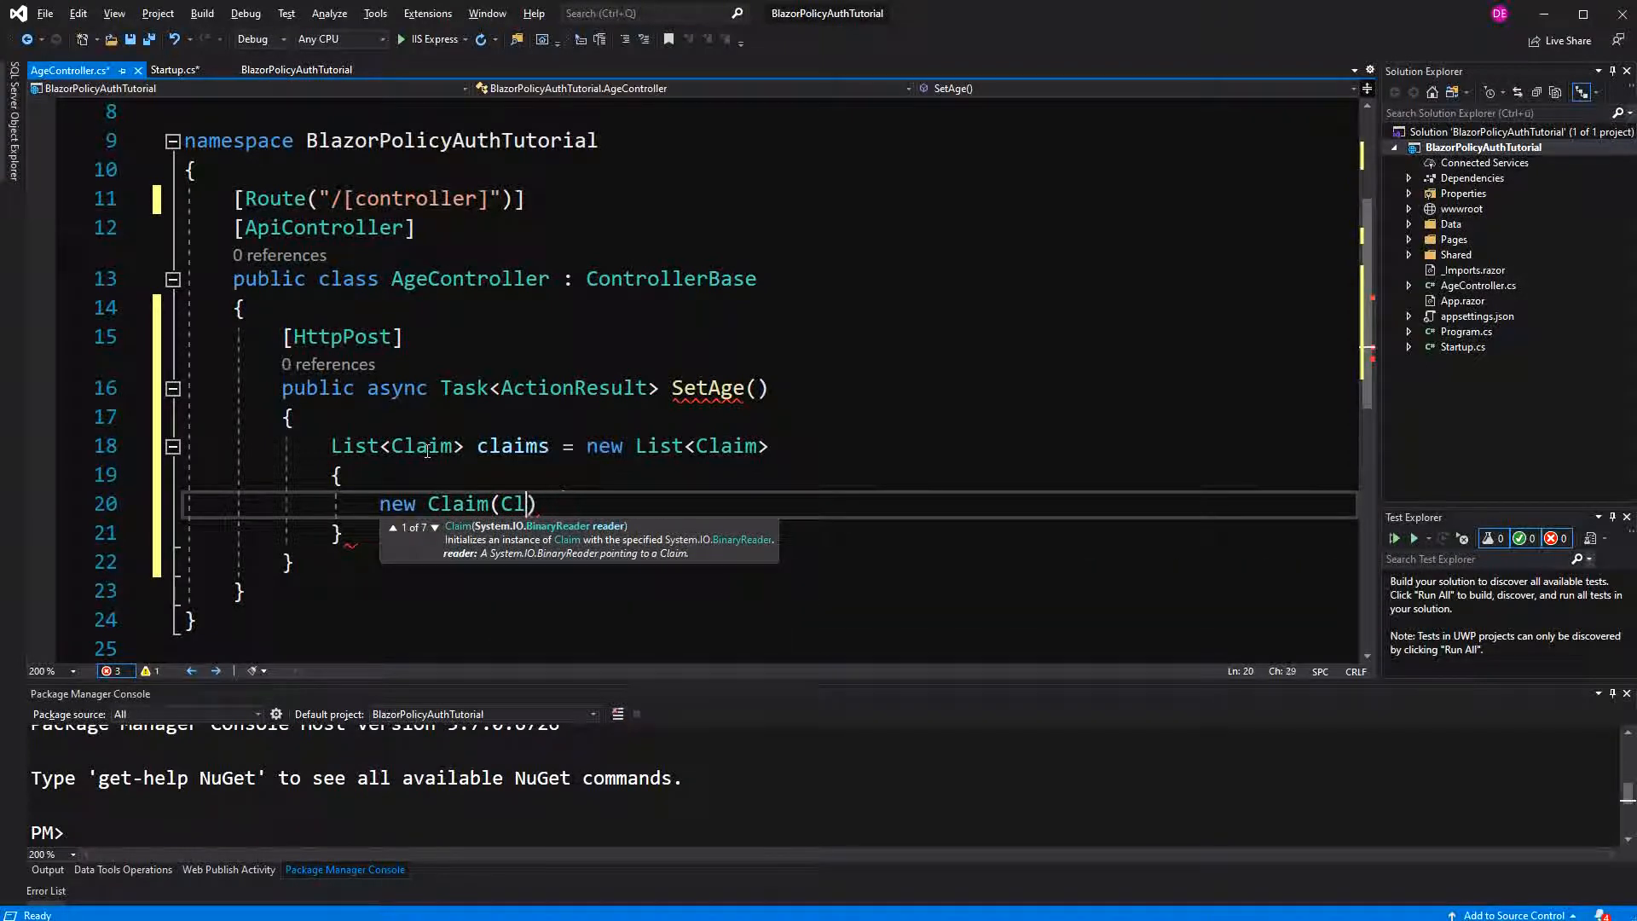
key(Backspace)
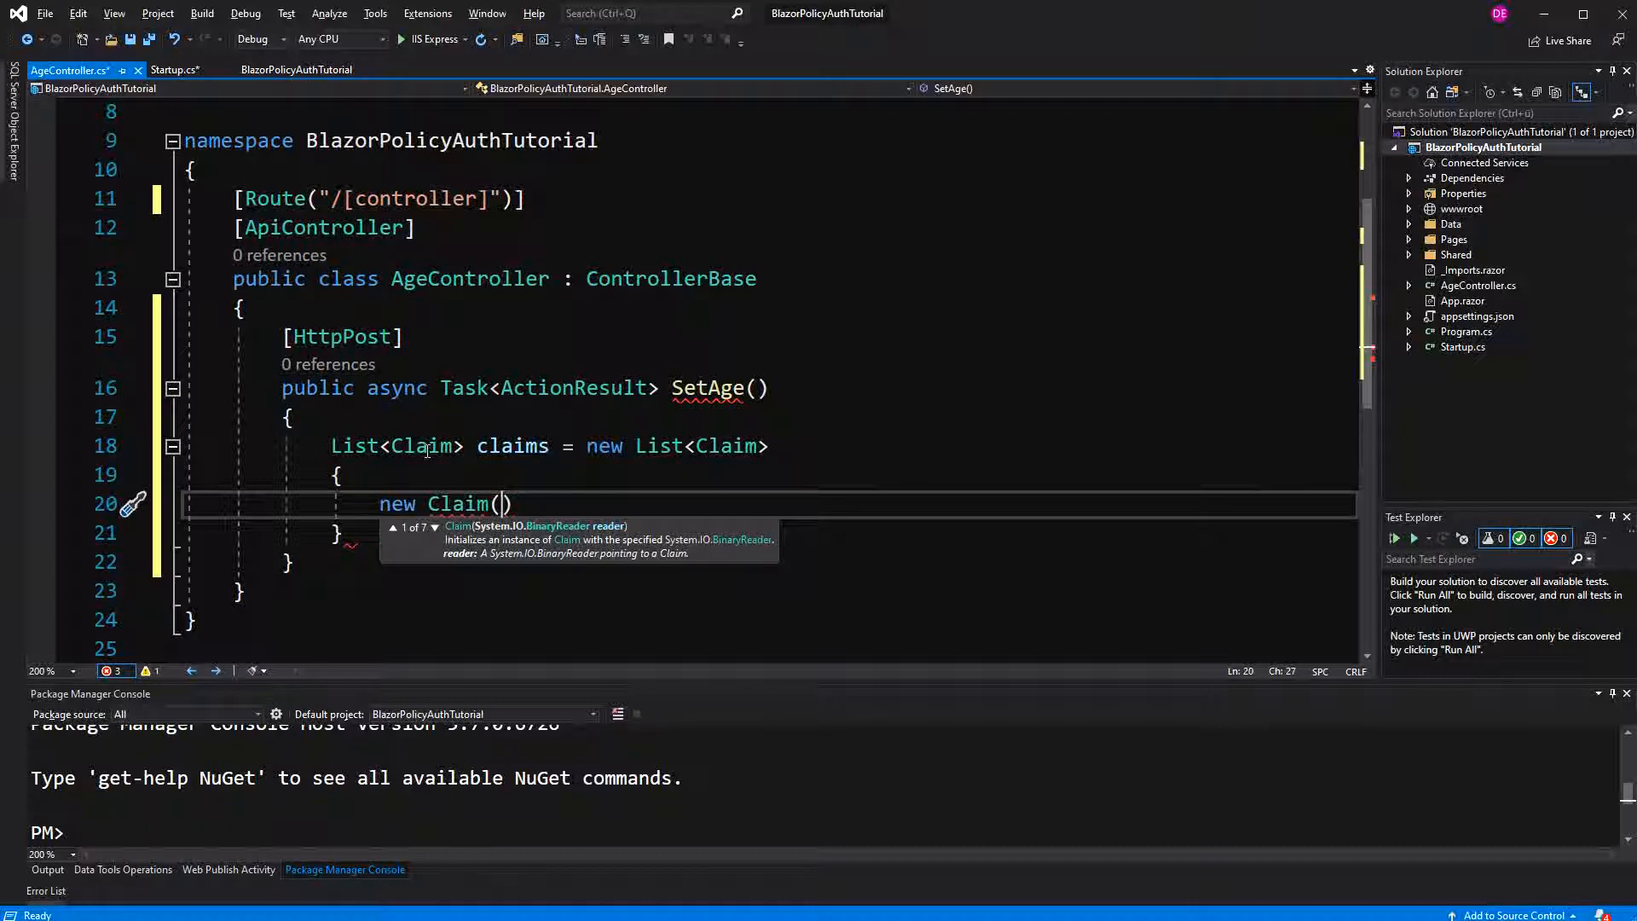
text("age")
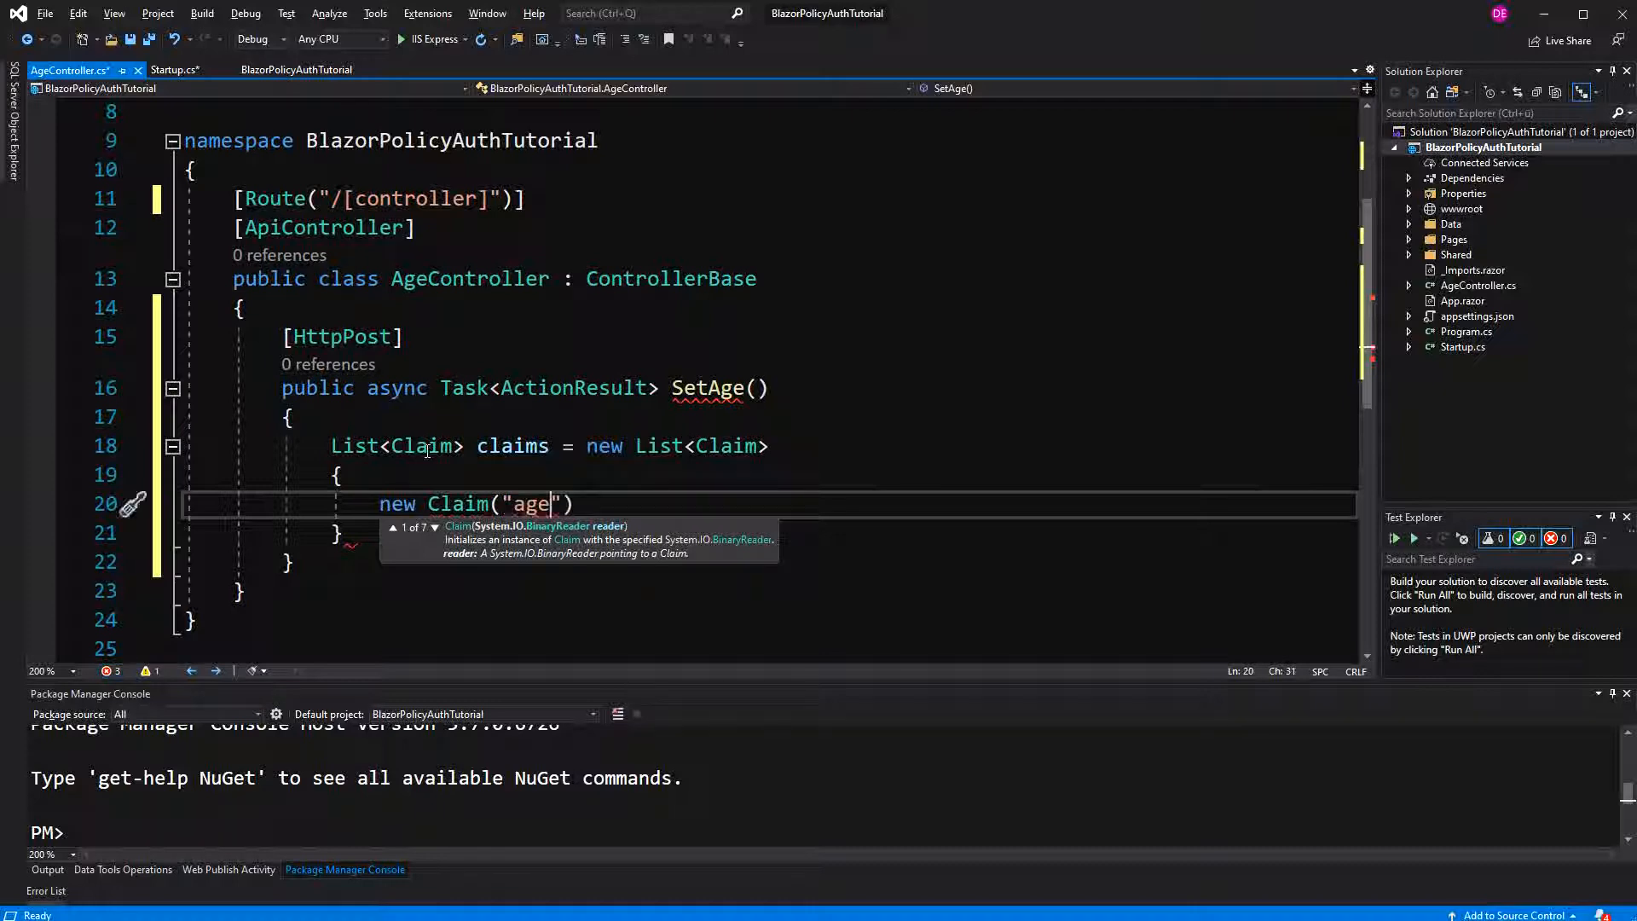
text(,)
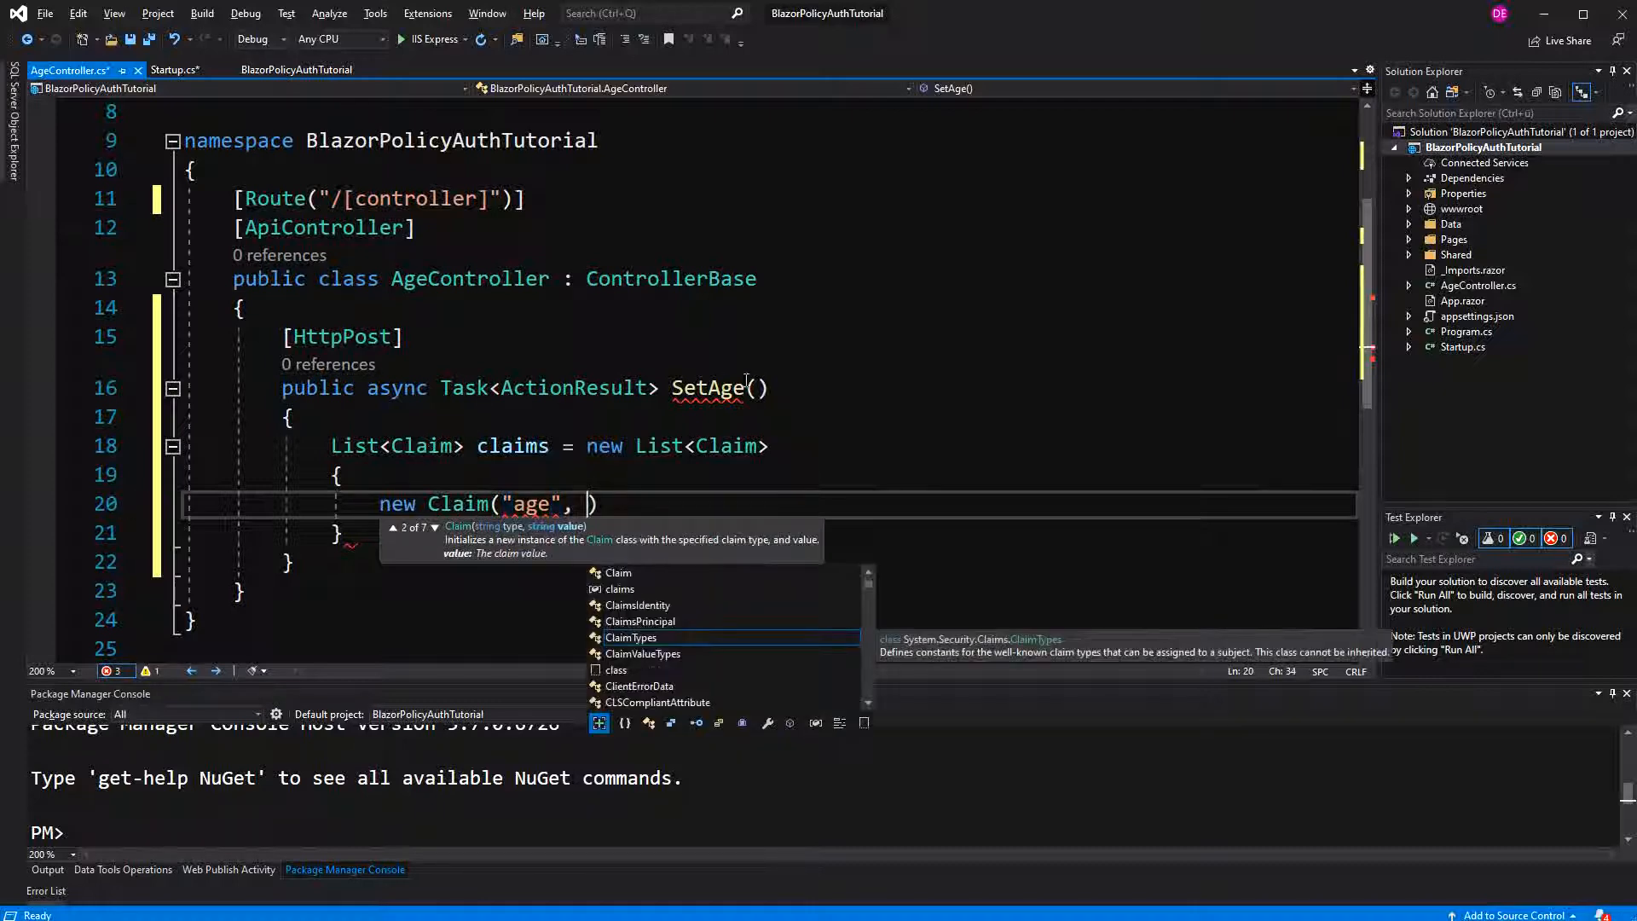
text([FromForm)
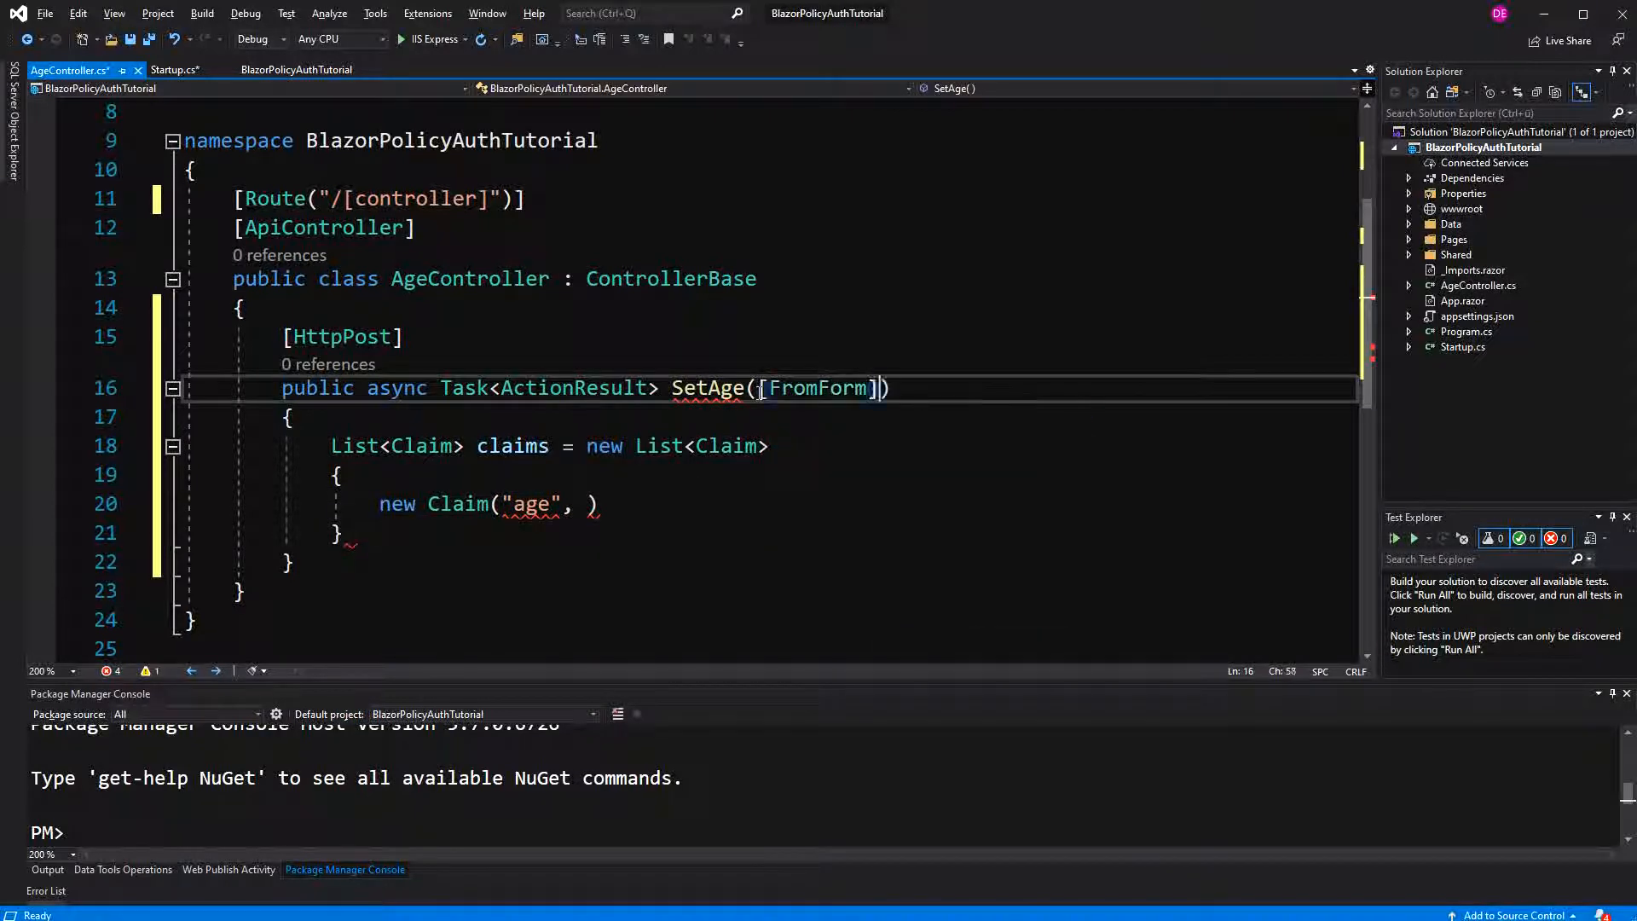
text(int age)
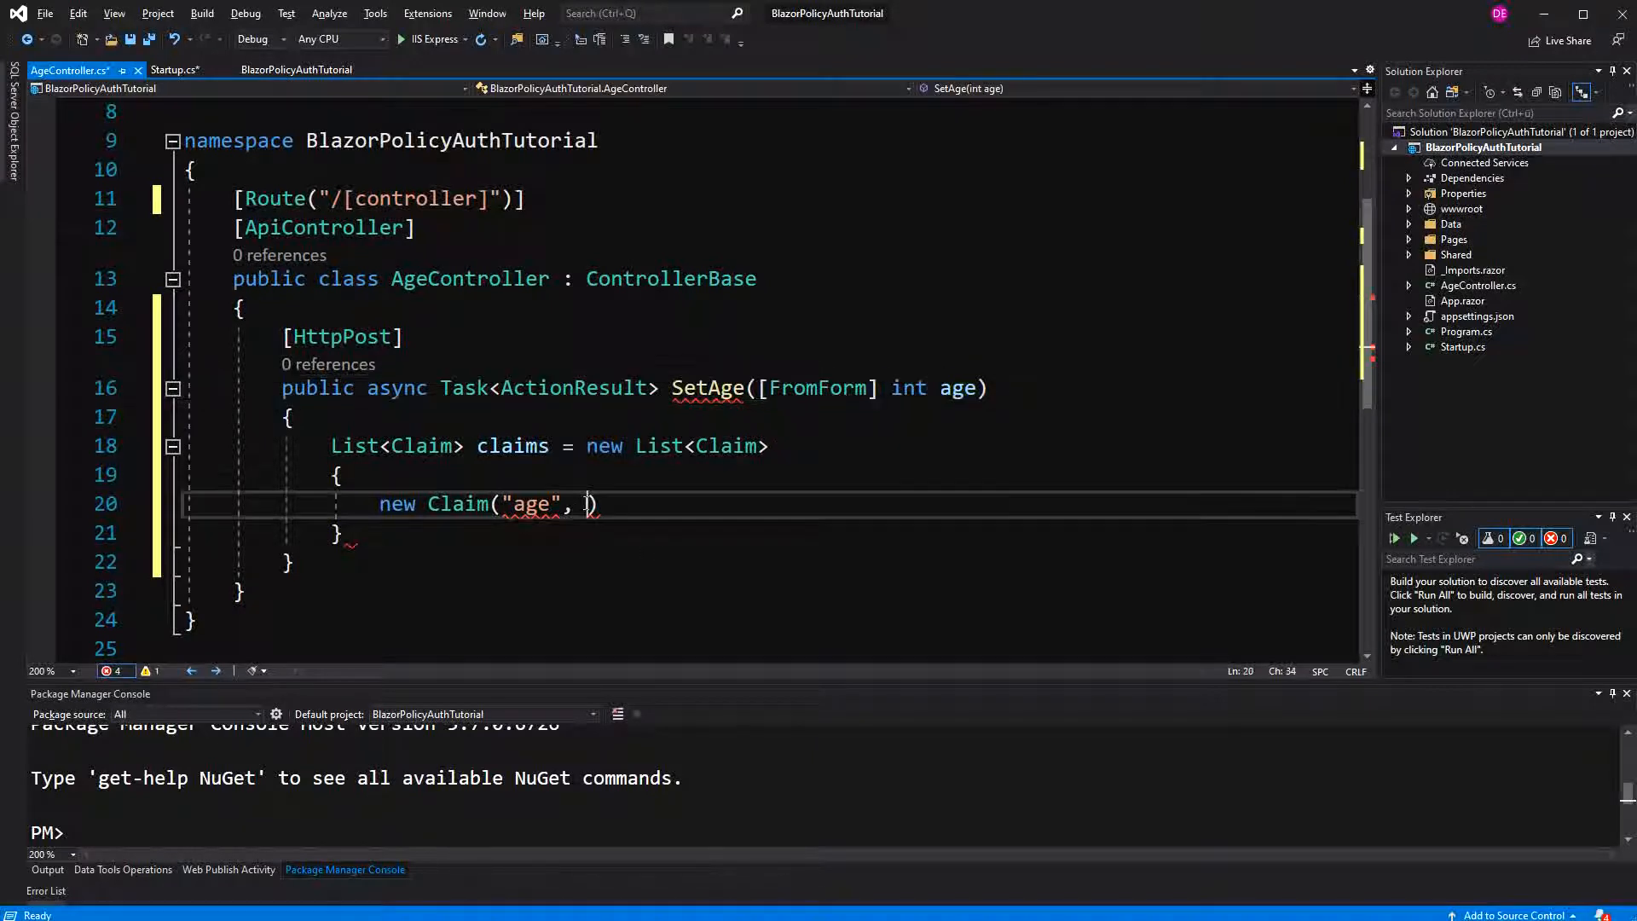
text(age.ToString()
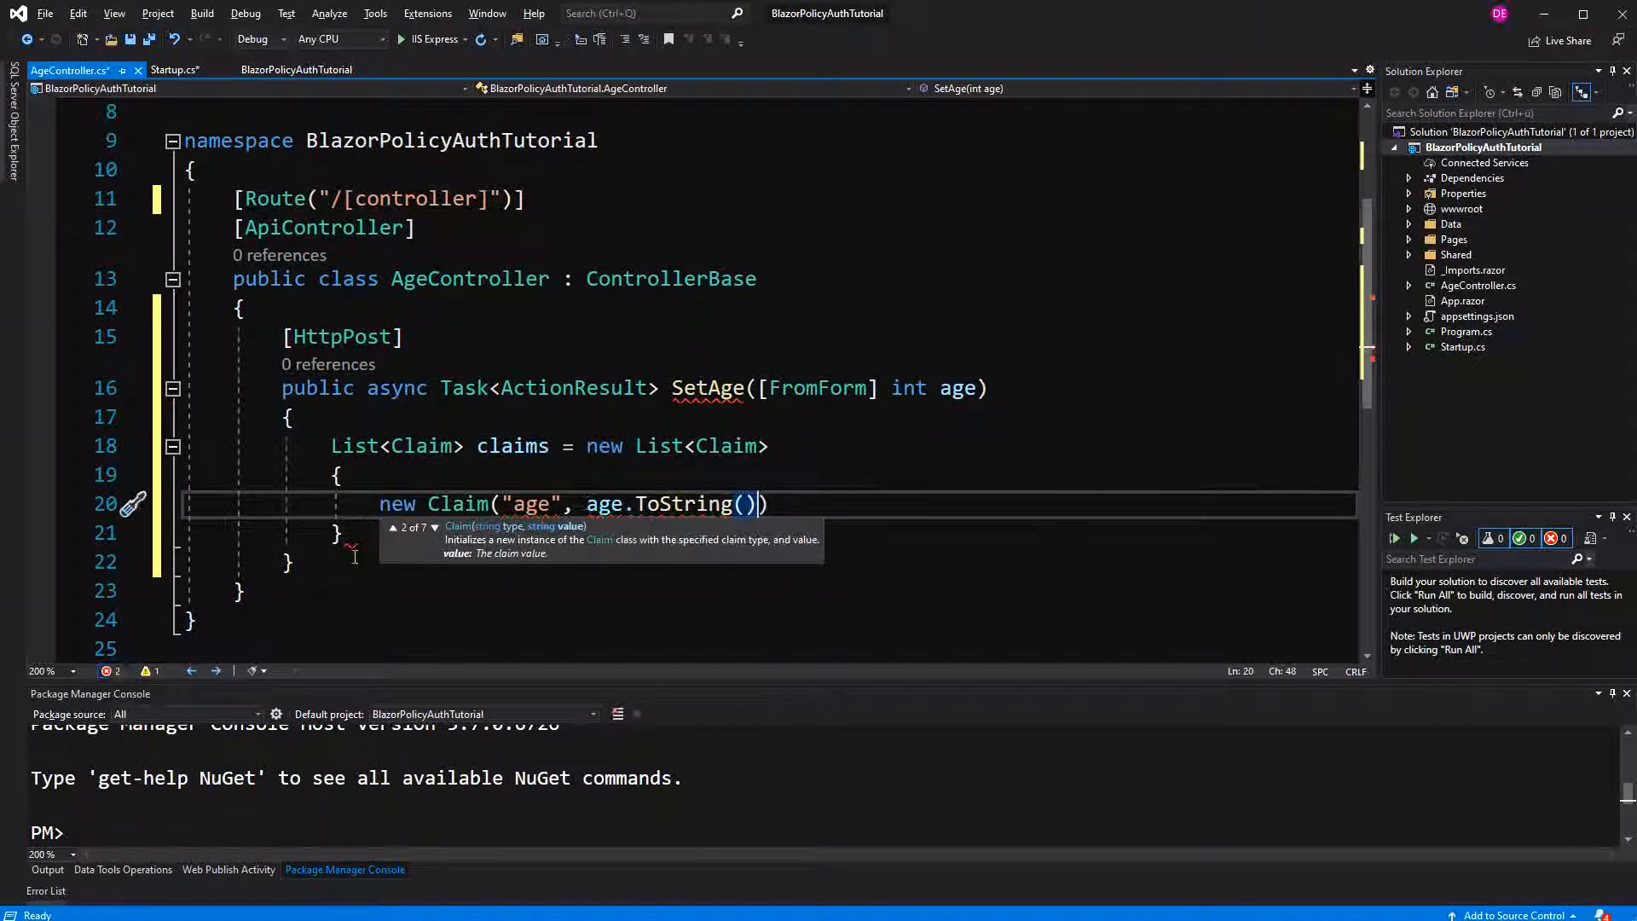
text(;)
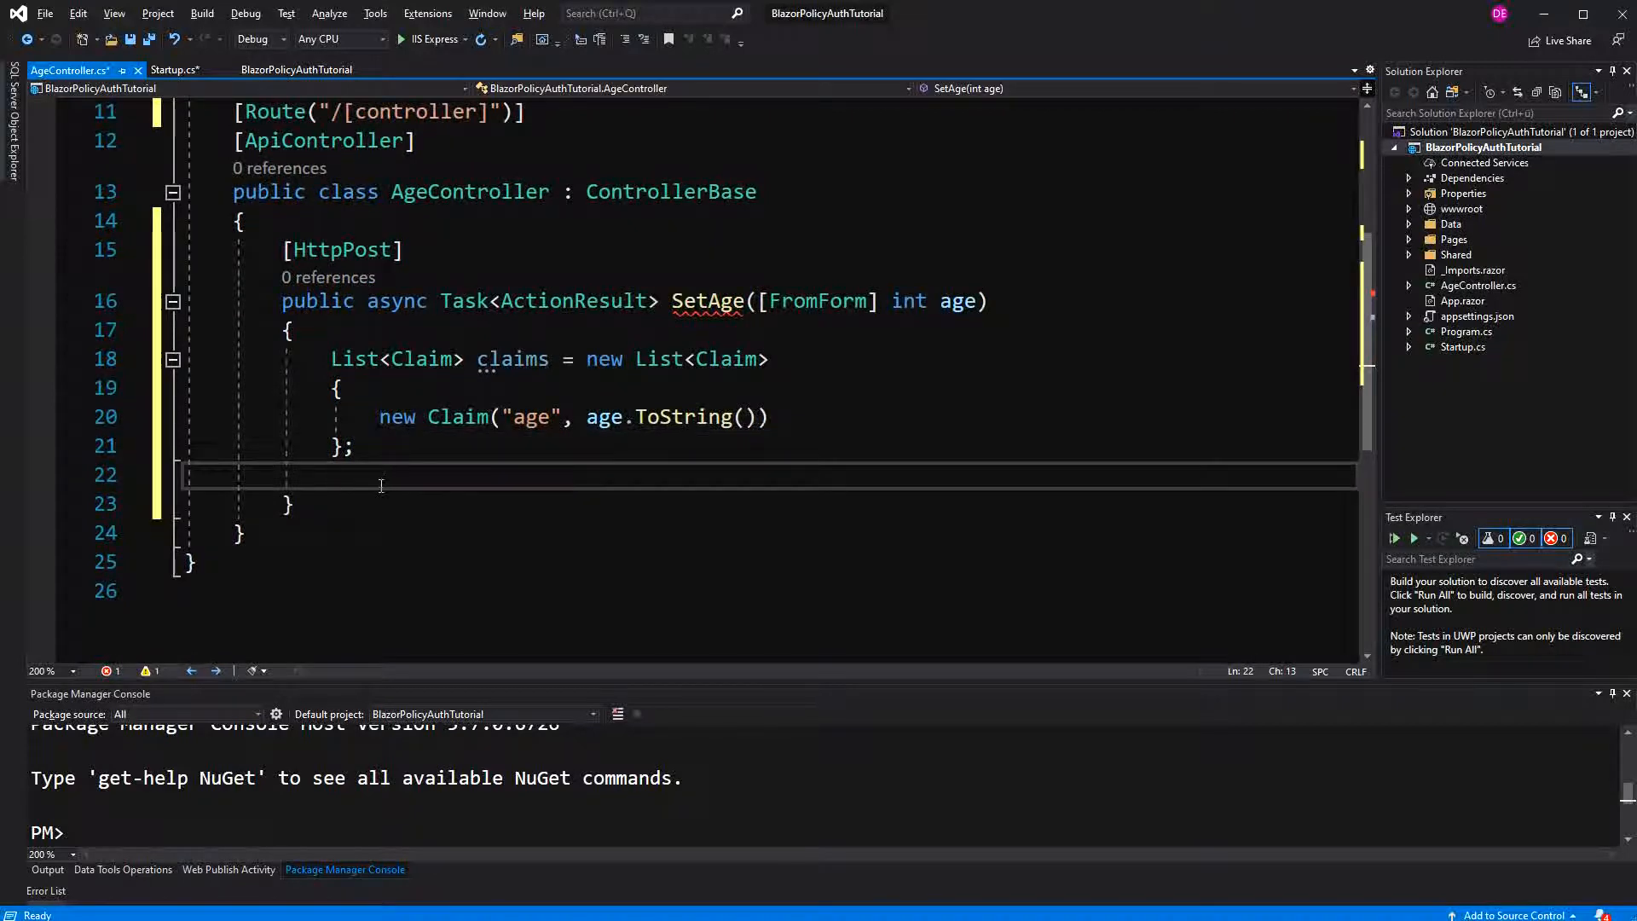
- Build a ClaimsIdentity with scheme "auth" and a ClaimsPrincipal from the claims
text(ClaimsIdentity claimsIdentity = new)
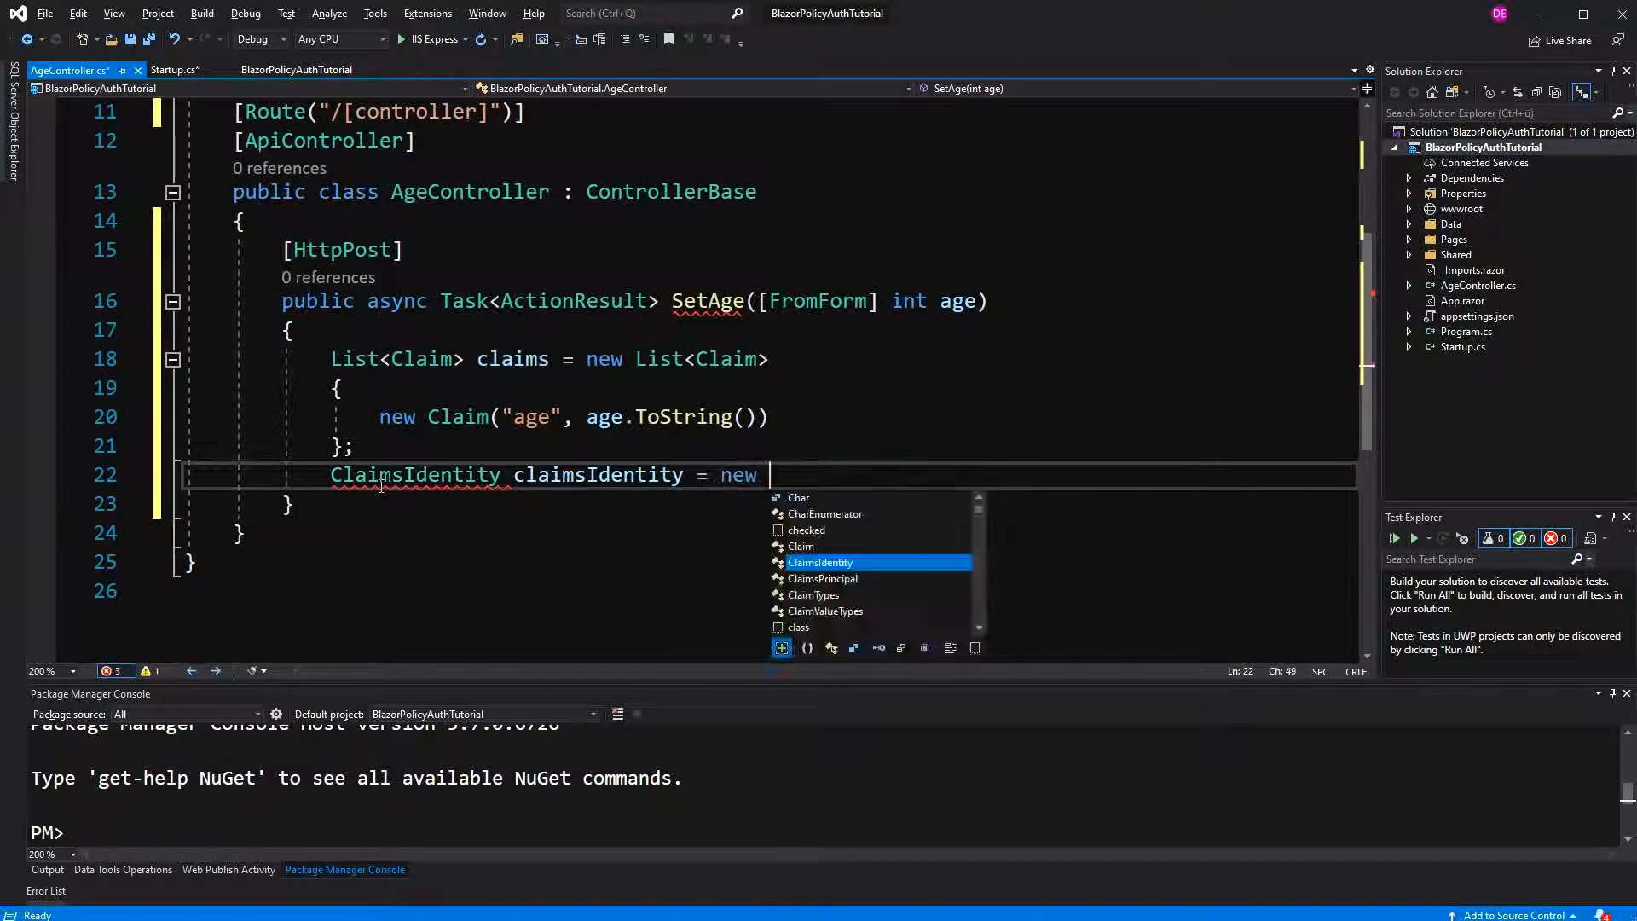
text(ClaimsIdentity(claims,)
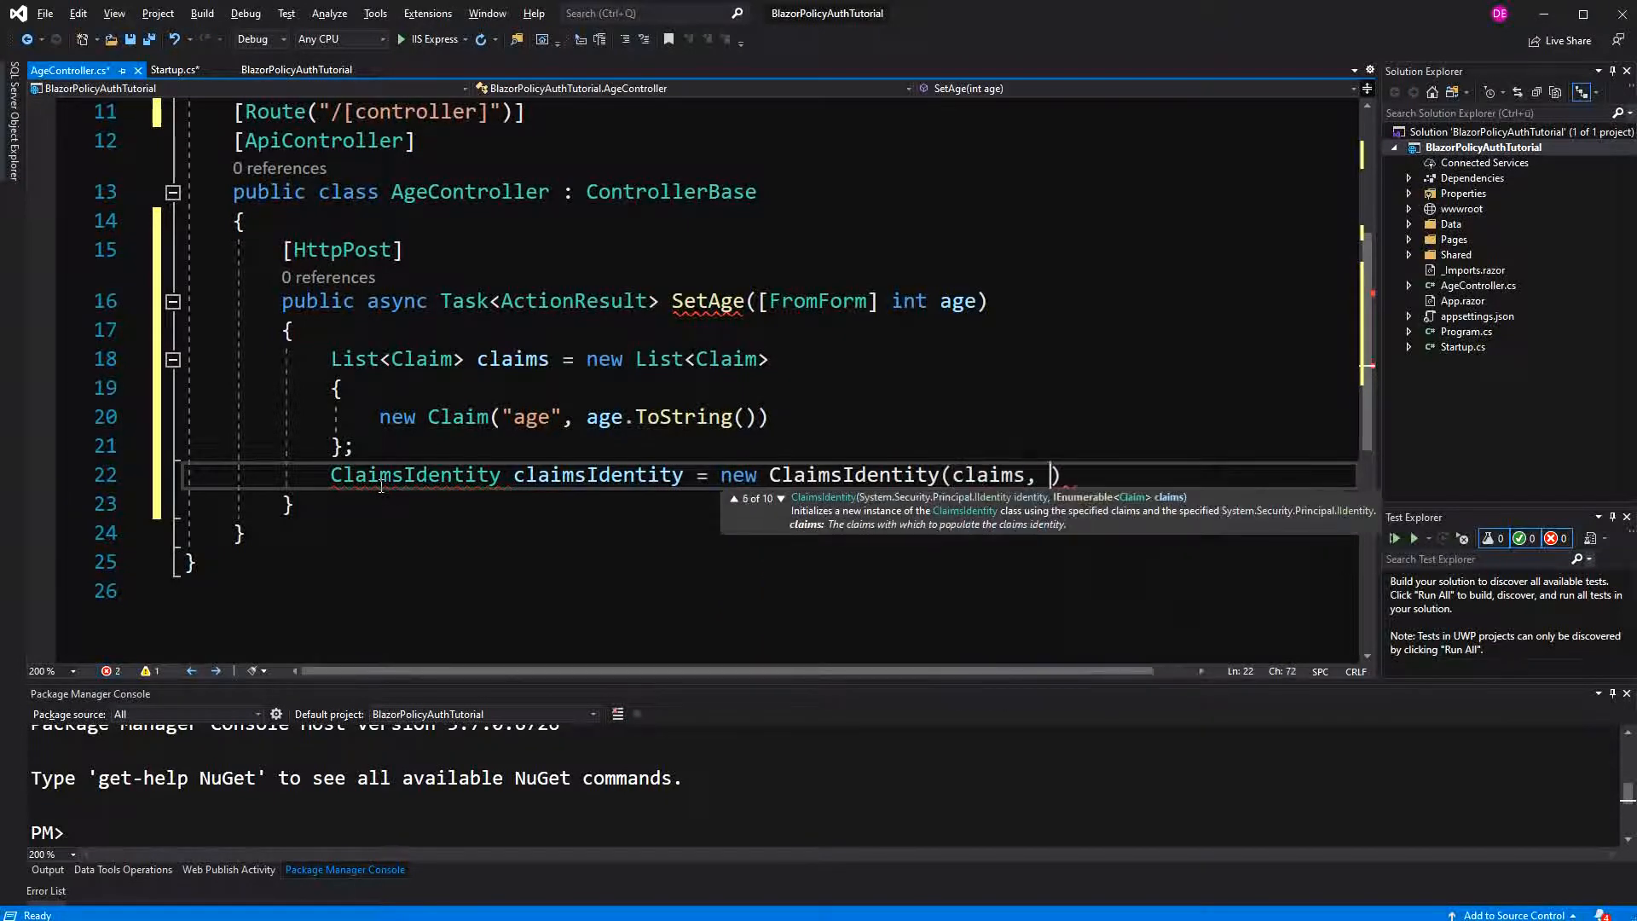
text("auth")
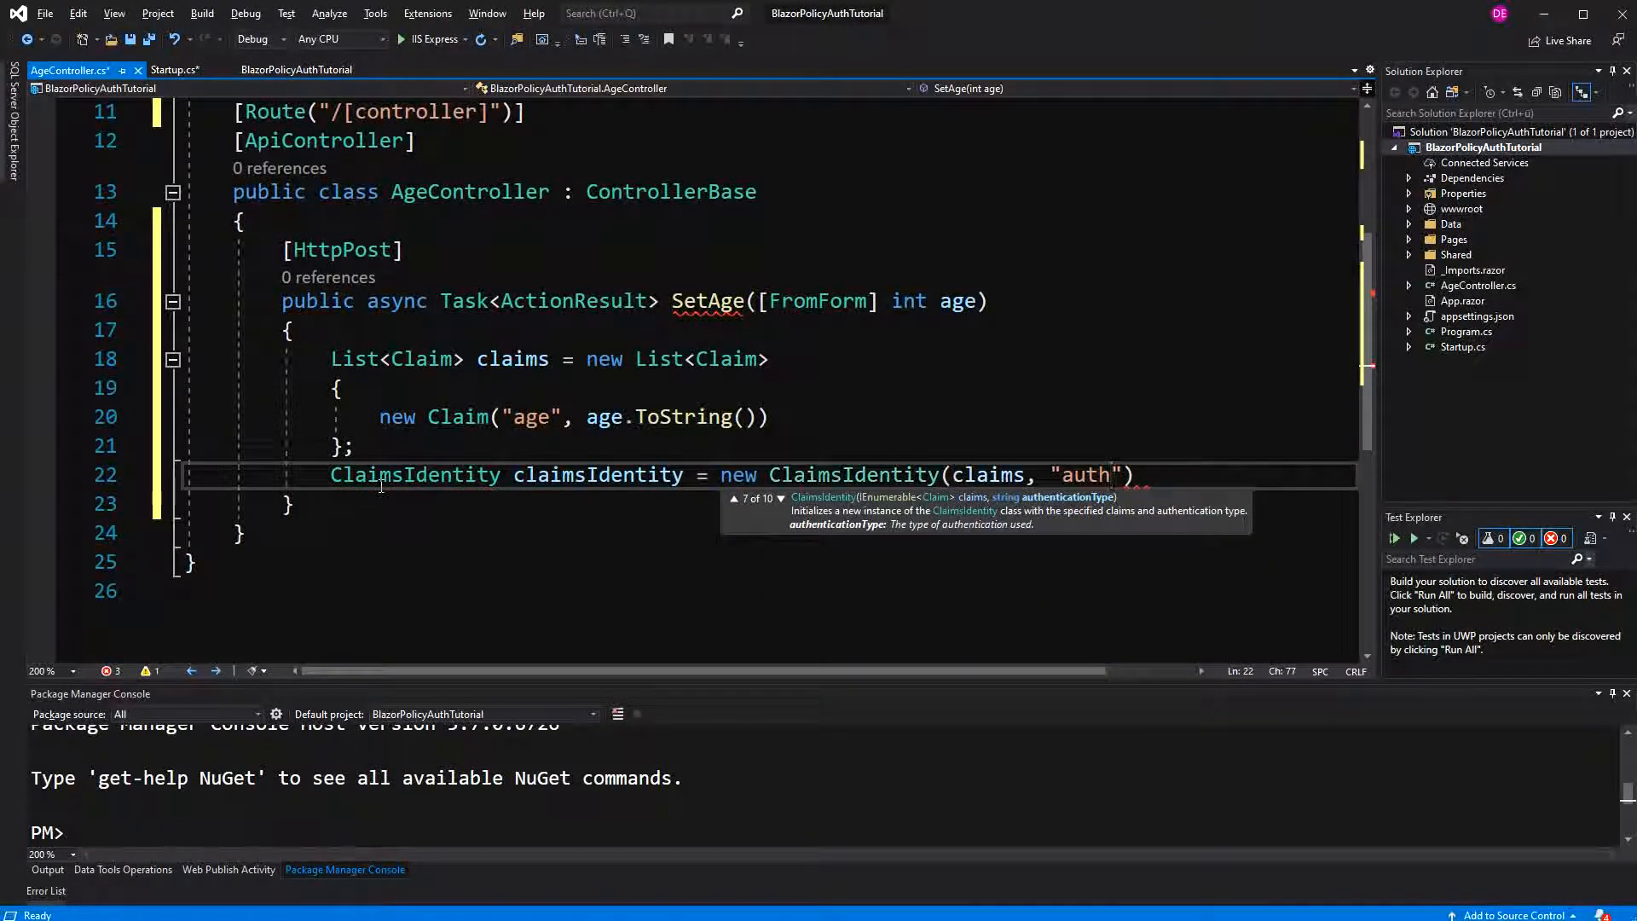
text(Claims)
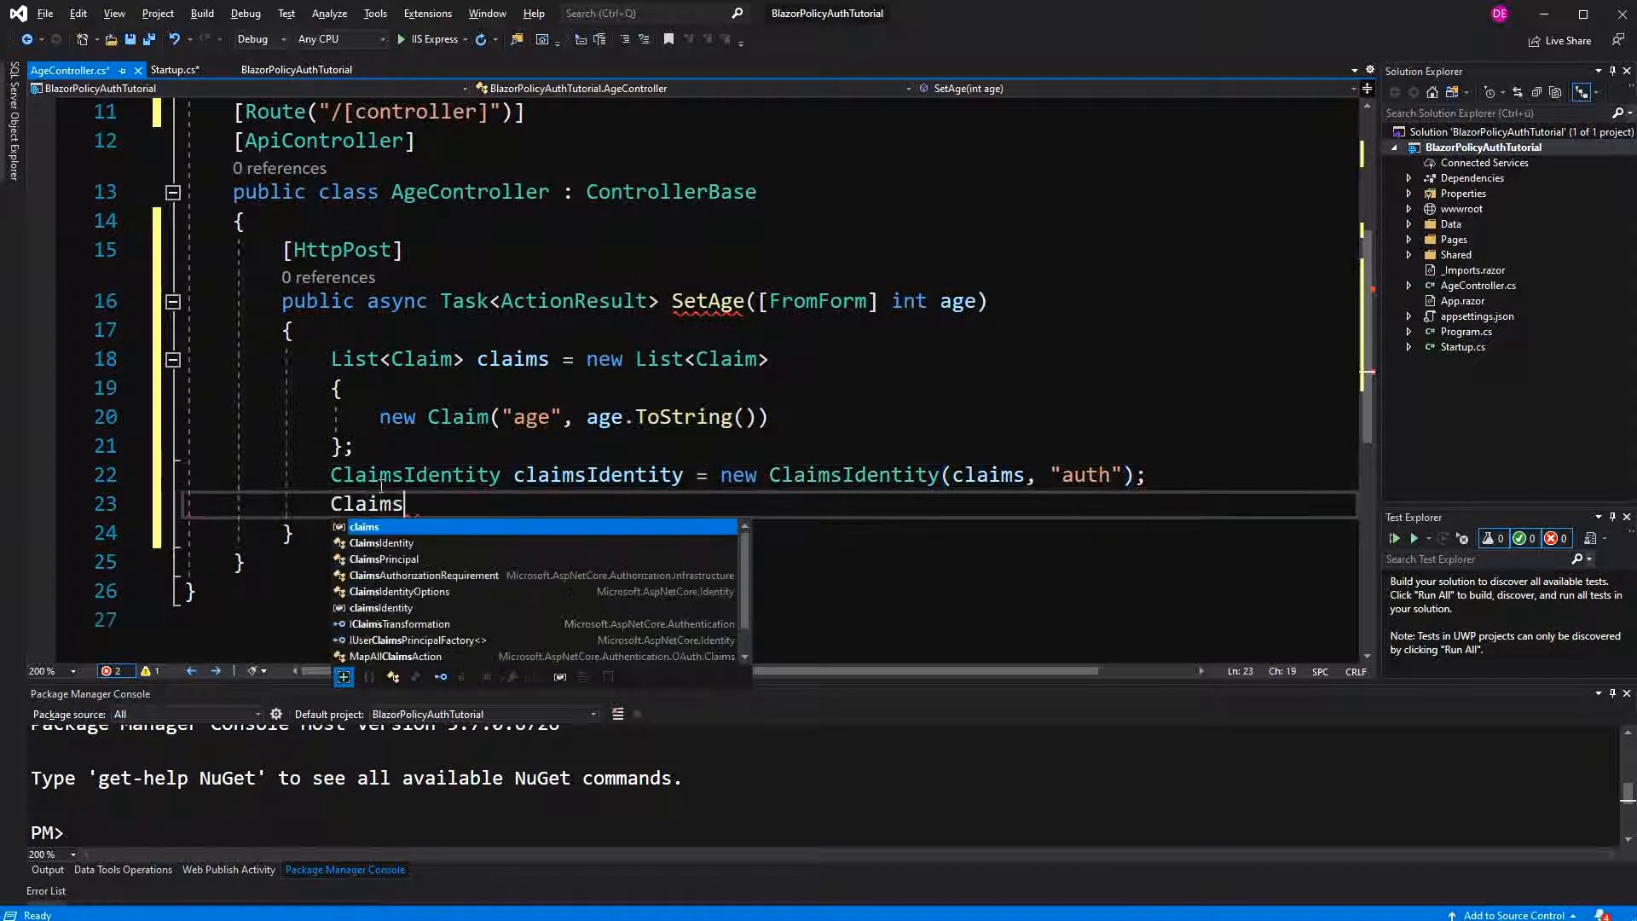
text(Principal claimsPrincipal)
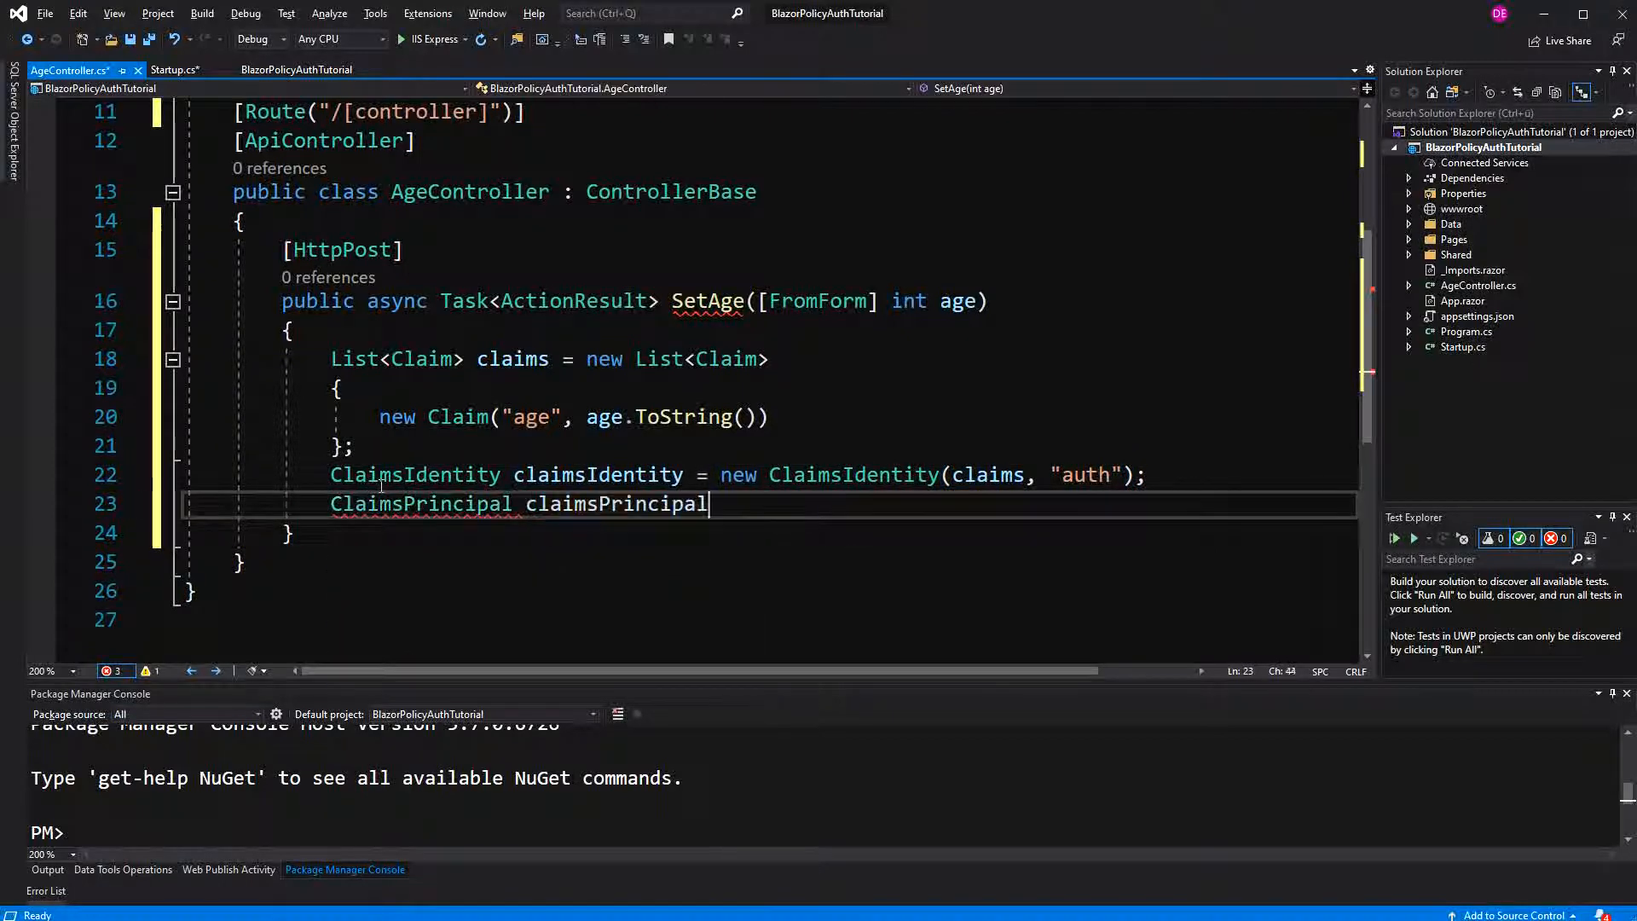
text(= new ClaimsPrincipal()
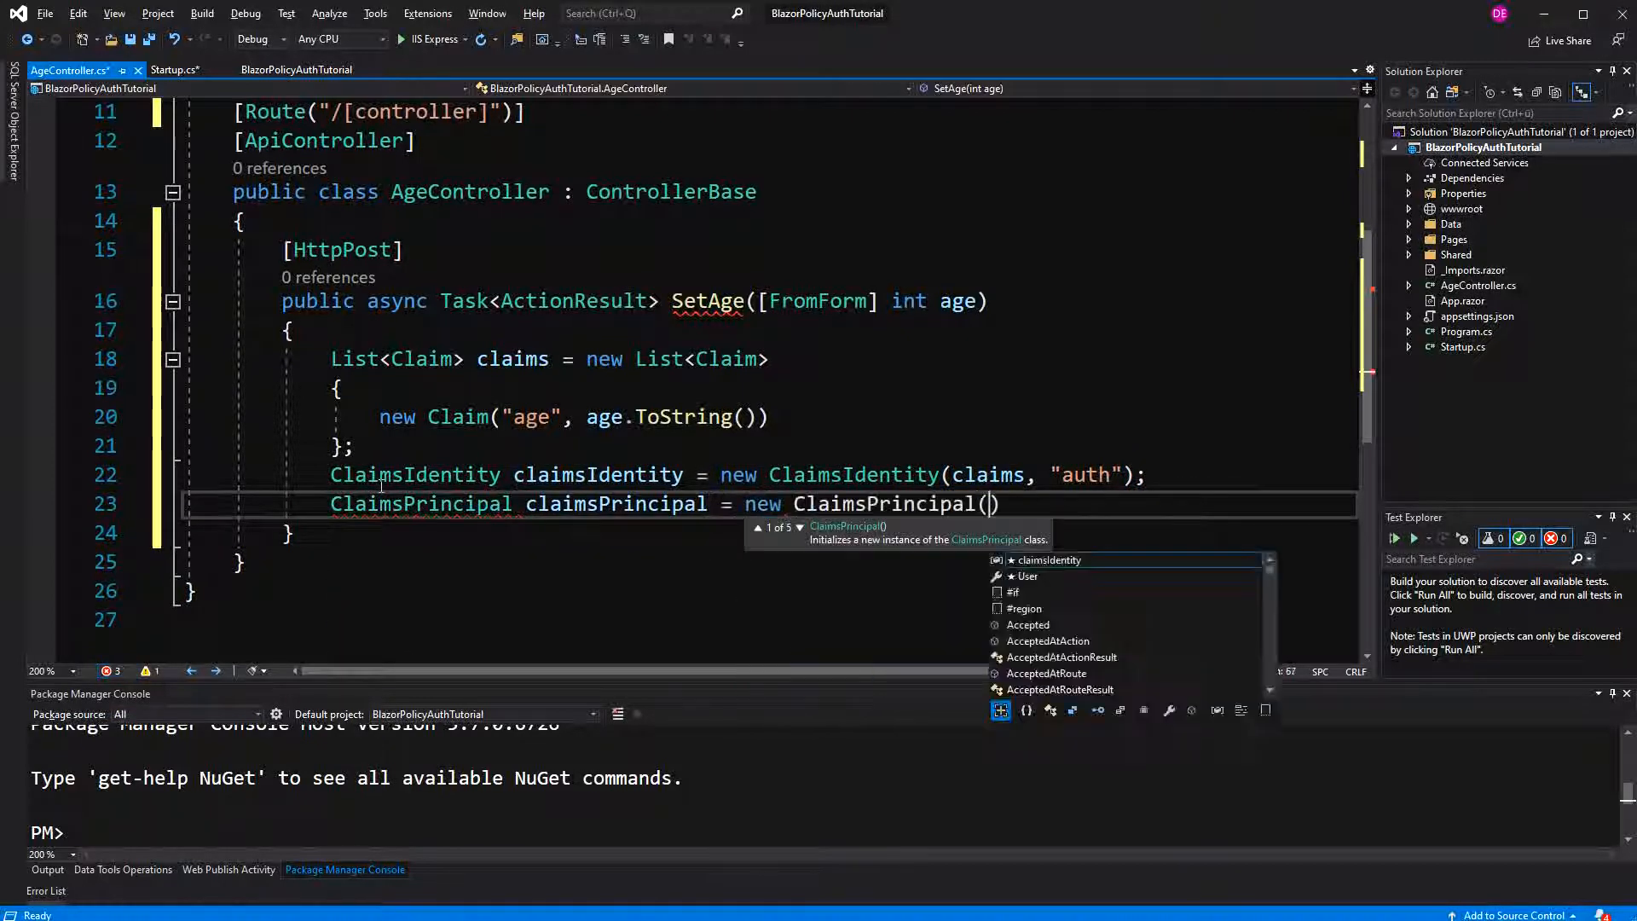
text(c)
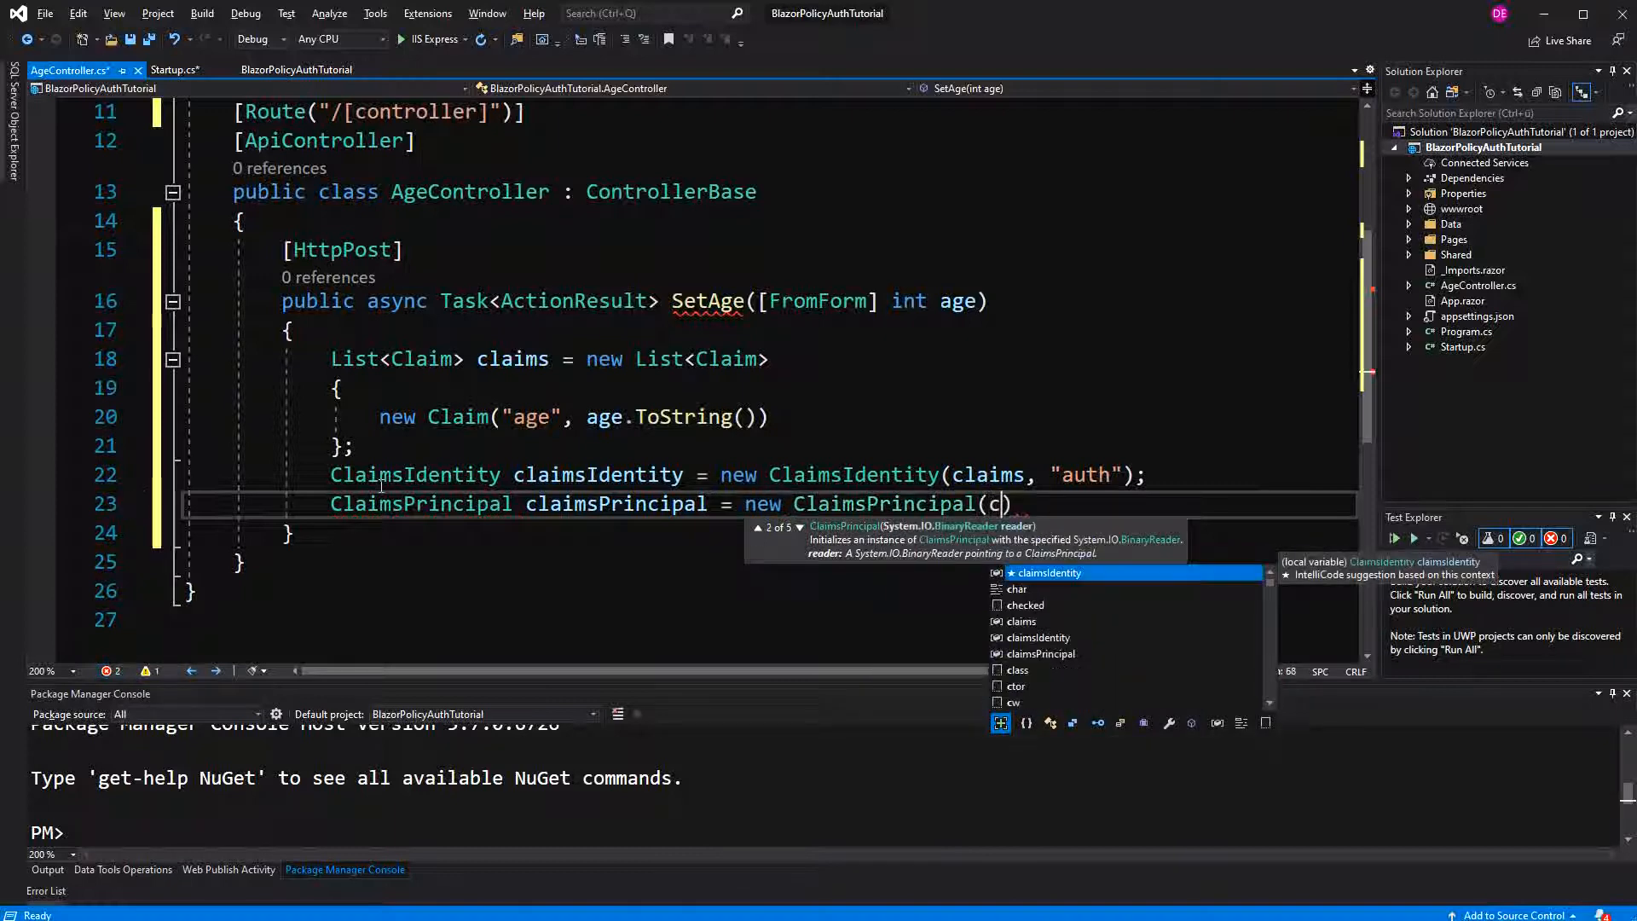
text(laimsIdentity);)
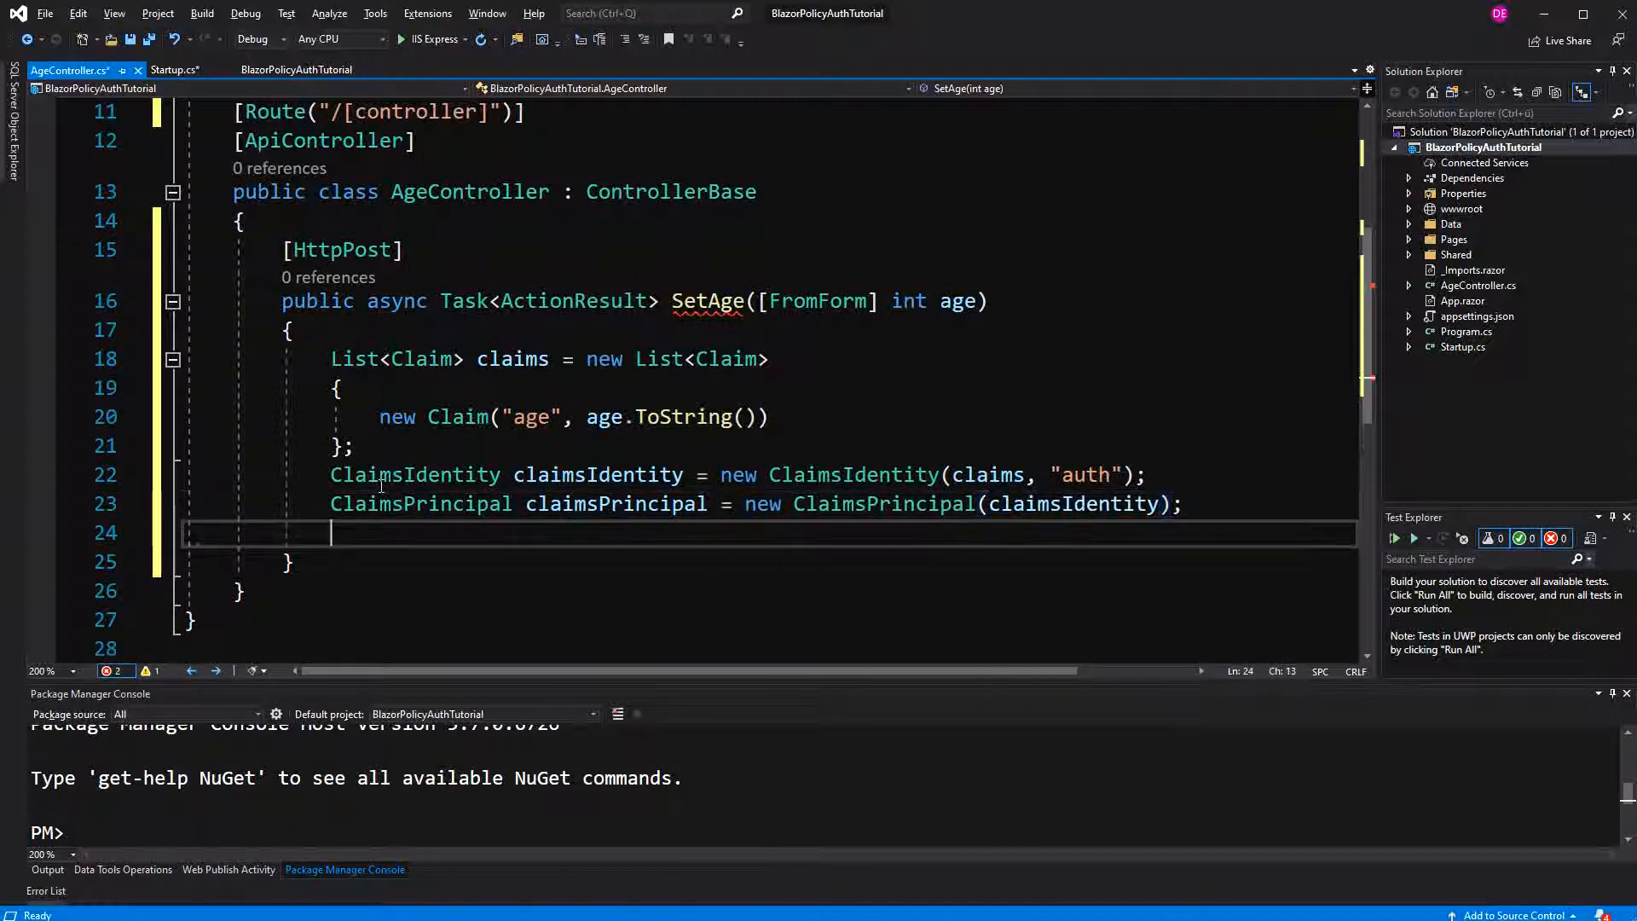
- Sign in the principal with HttpContext.SignInAsync and return Redirect("/")
text(await HttpContext.Sign)
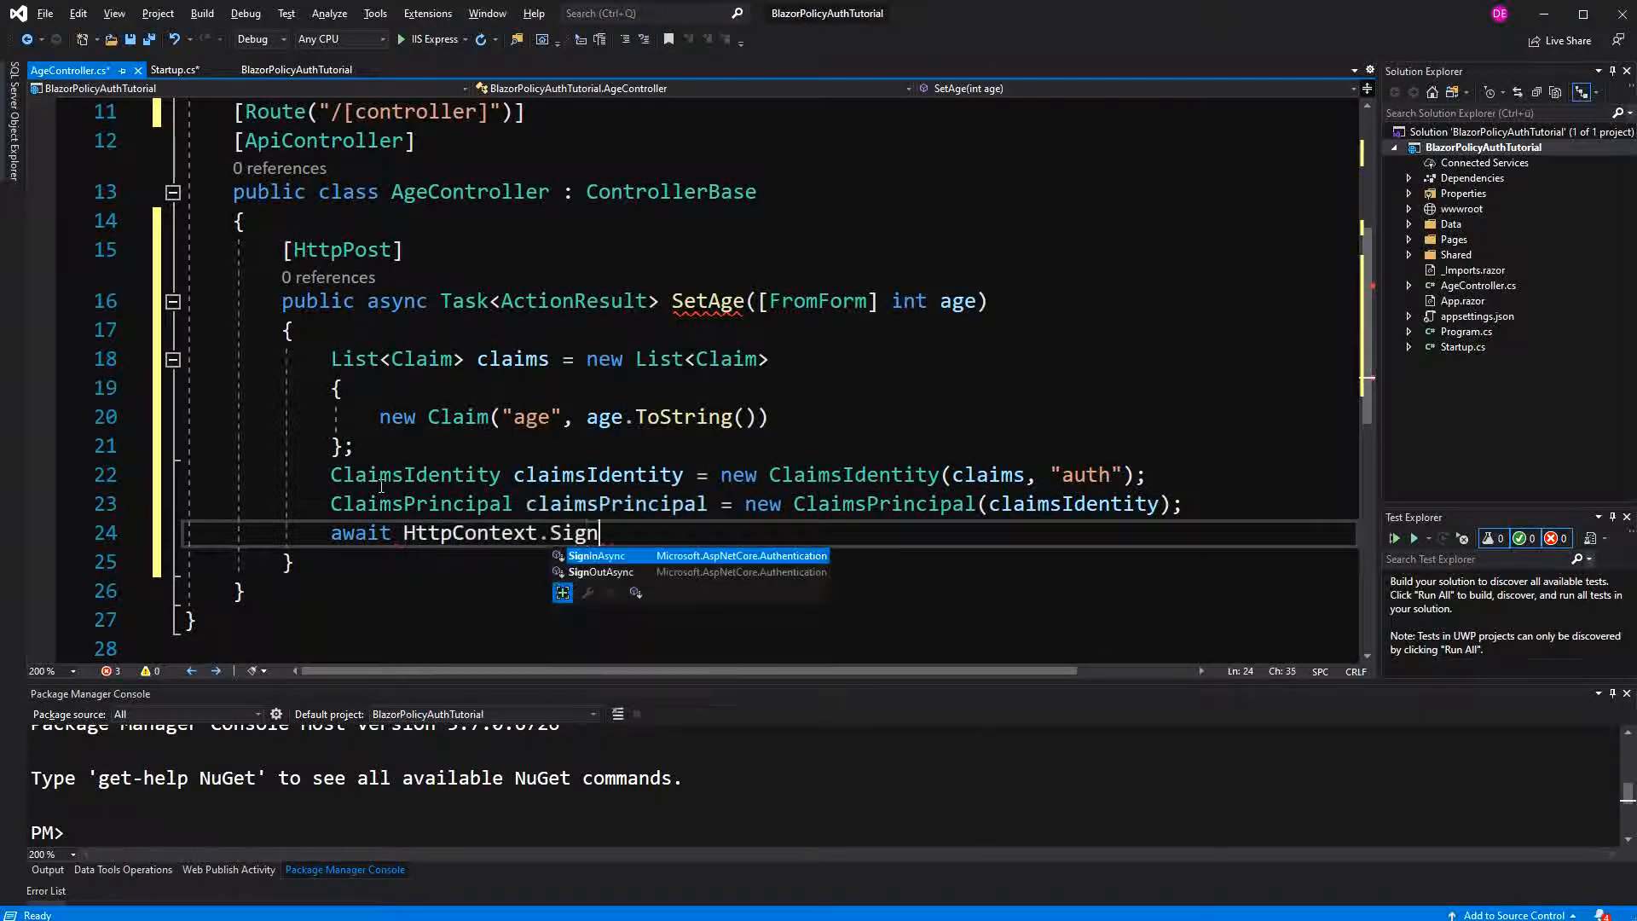
text(InAsync(claimsPrincipal);)
text(re)
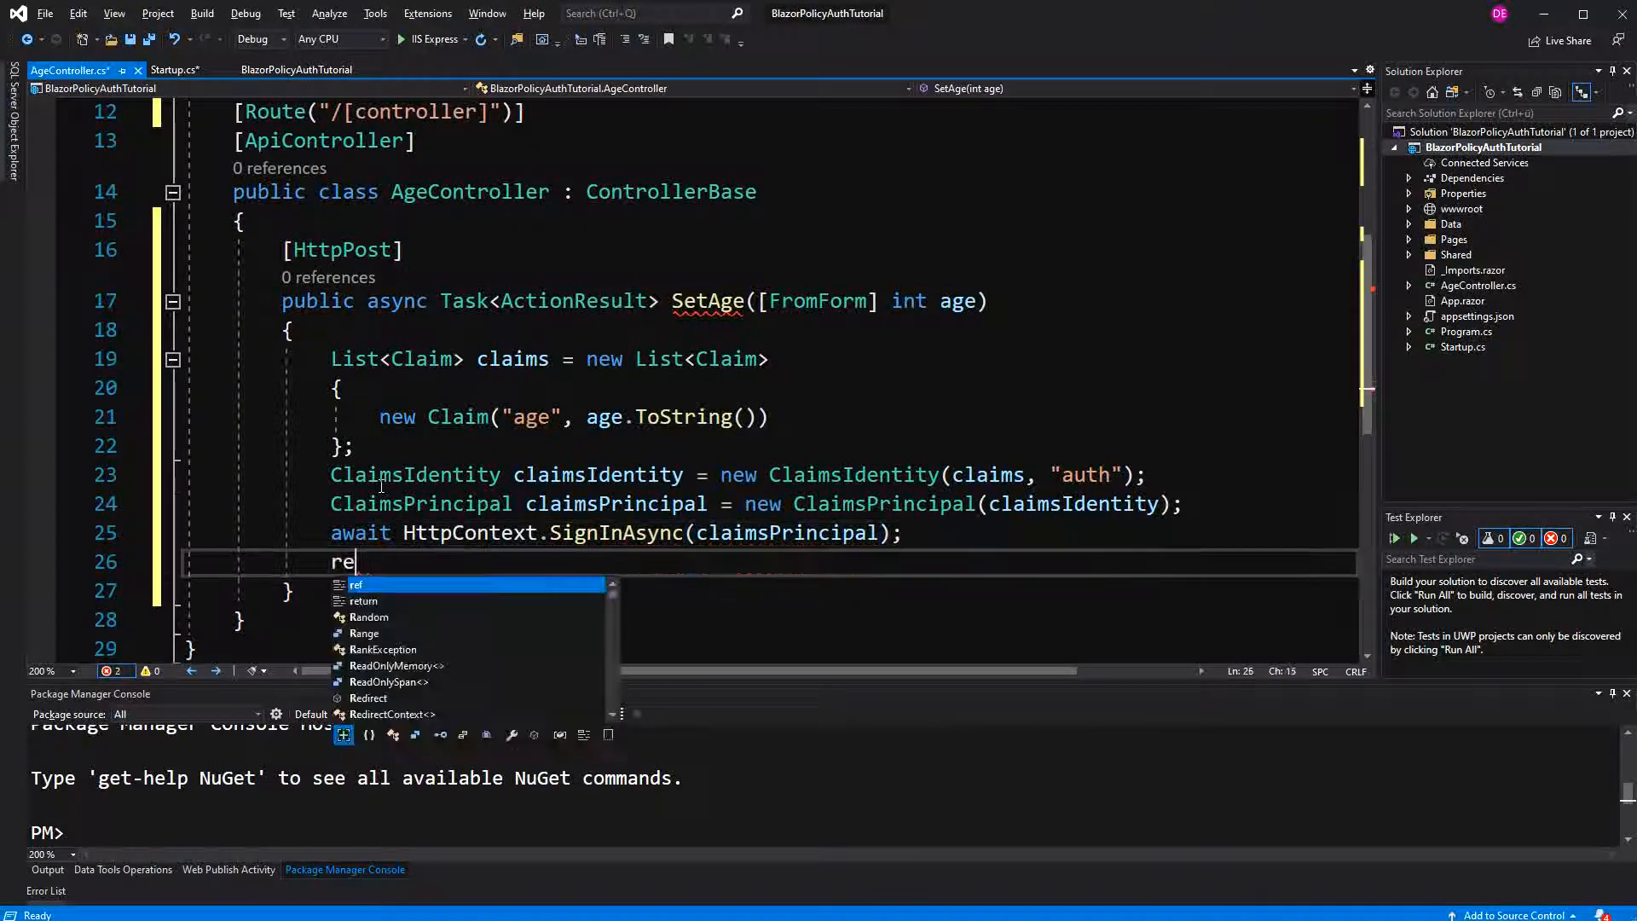
text(turn Redirect()
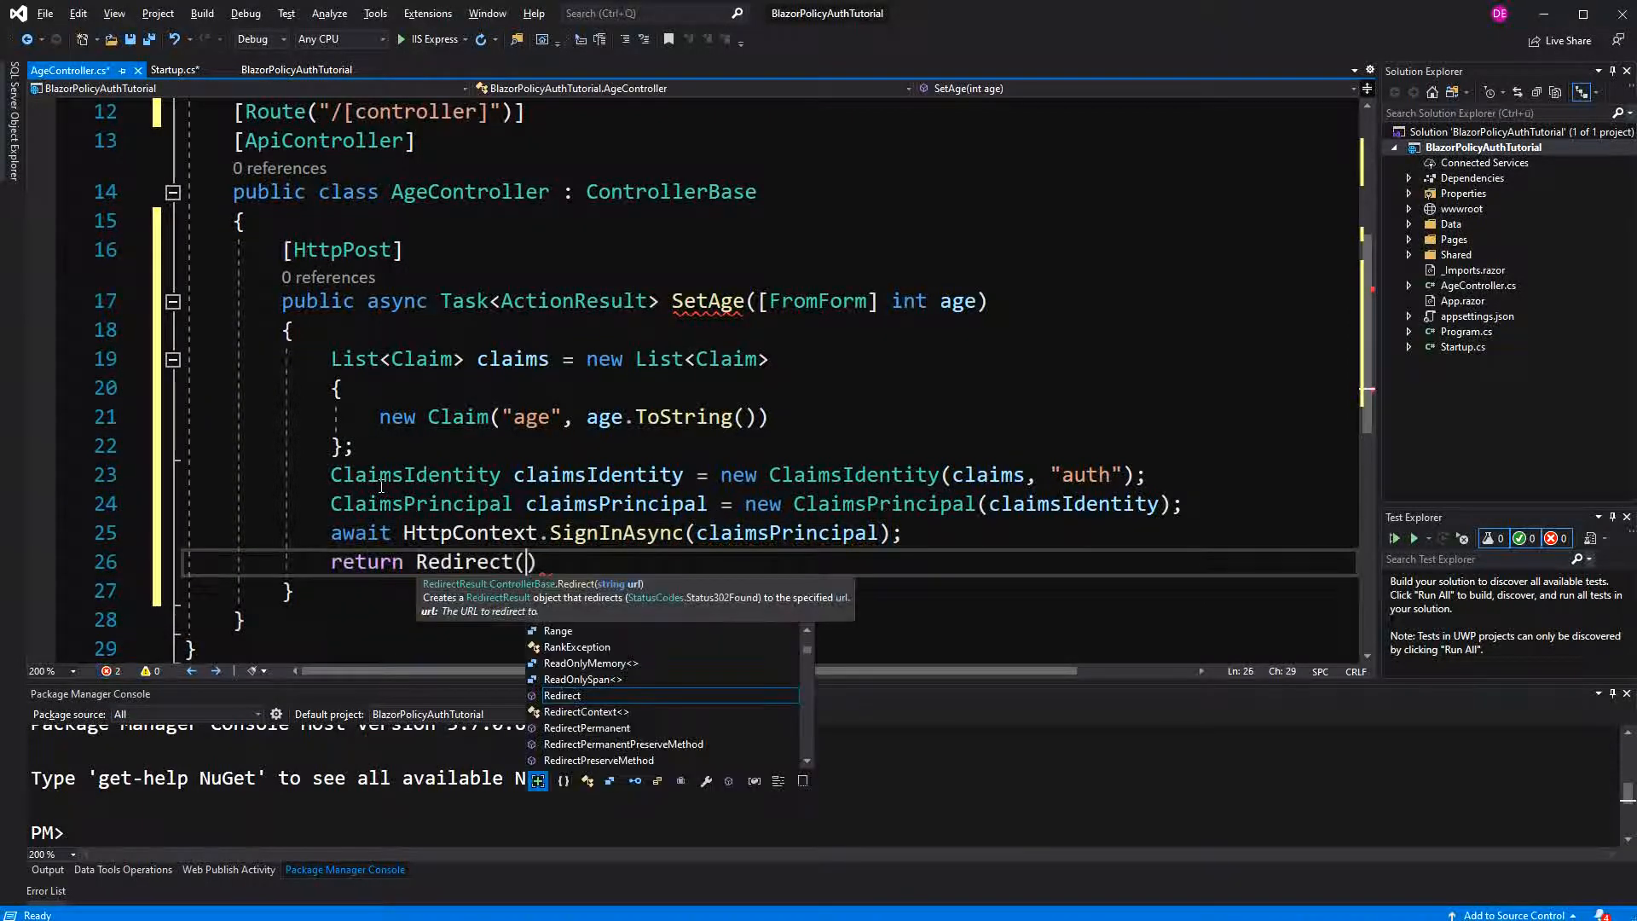
text("/")
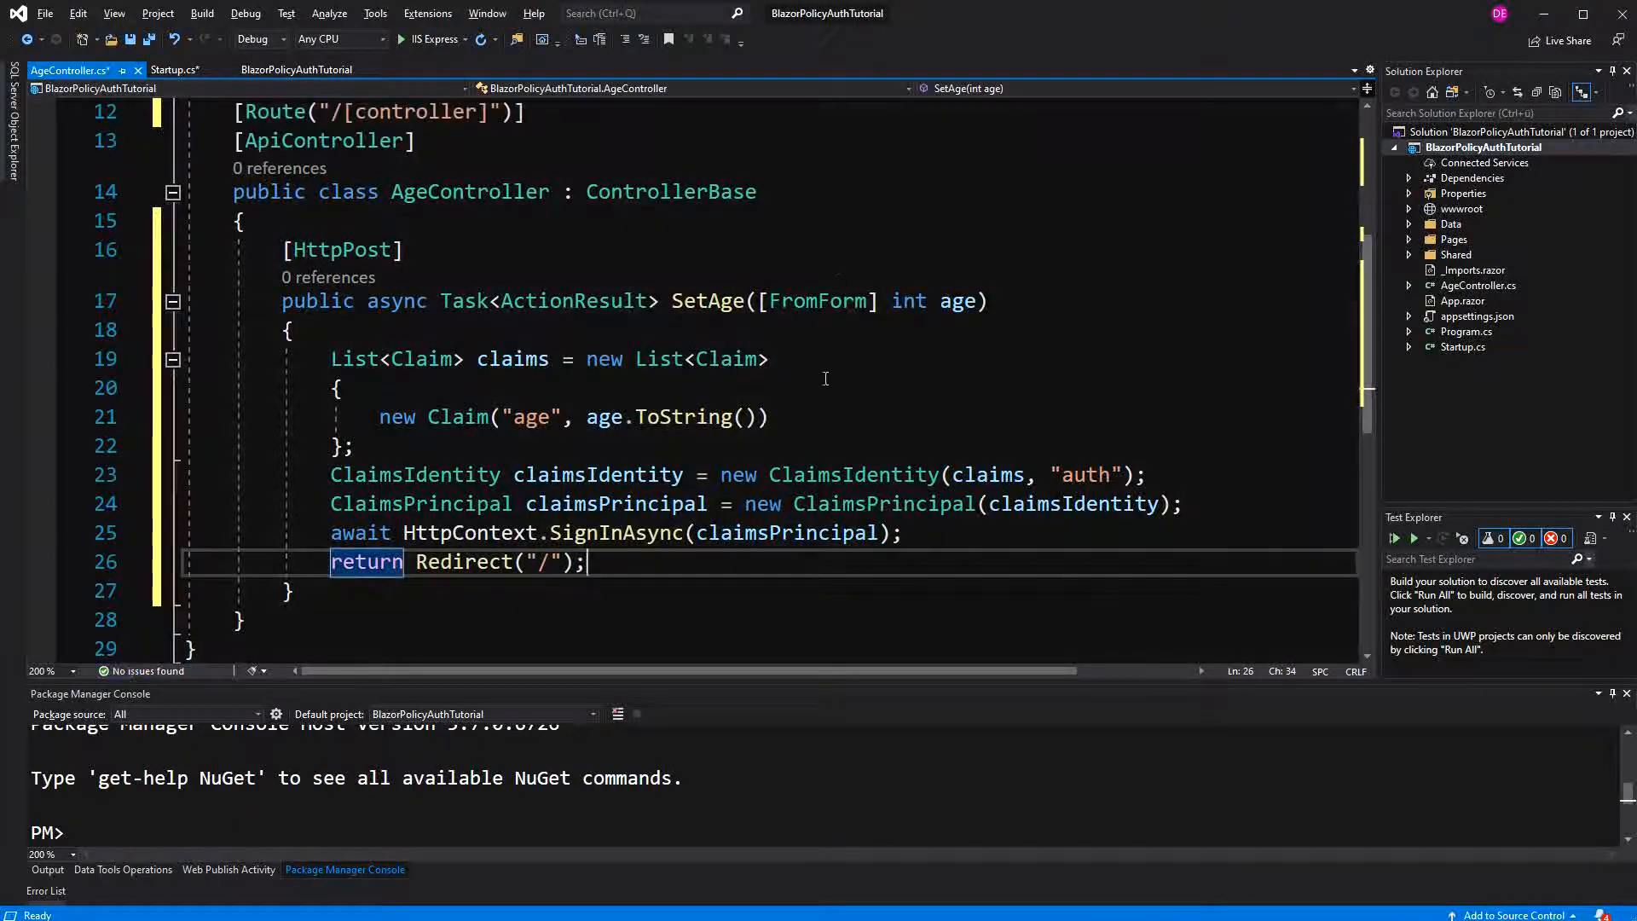
mouse_move(1475, 367)
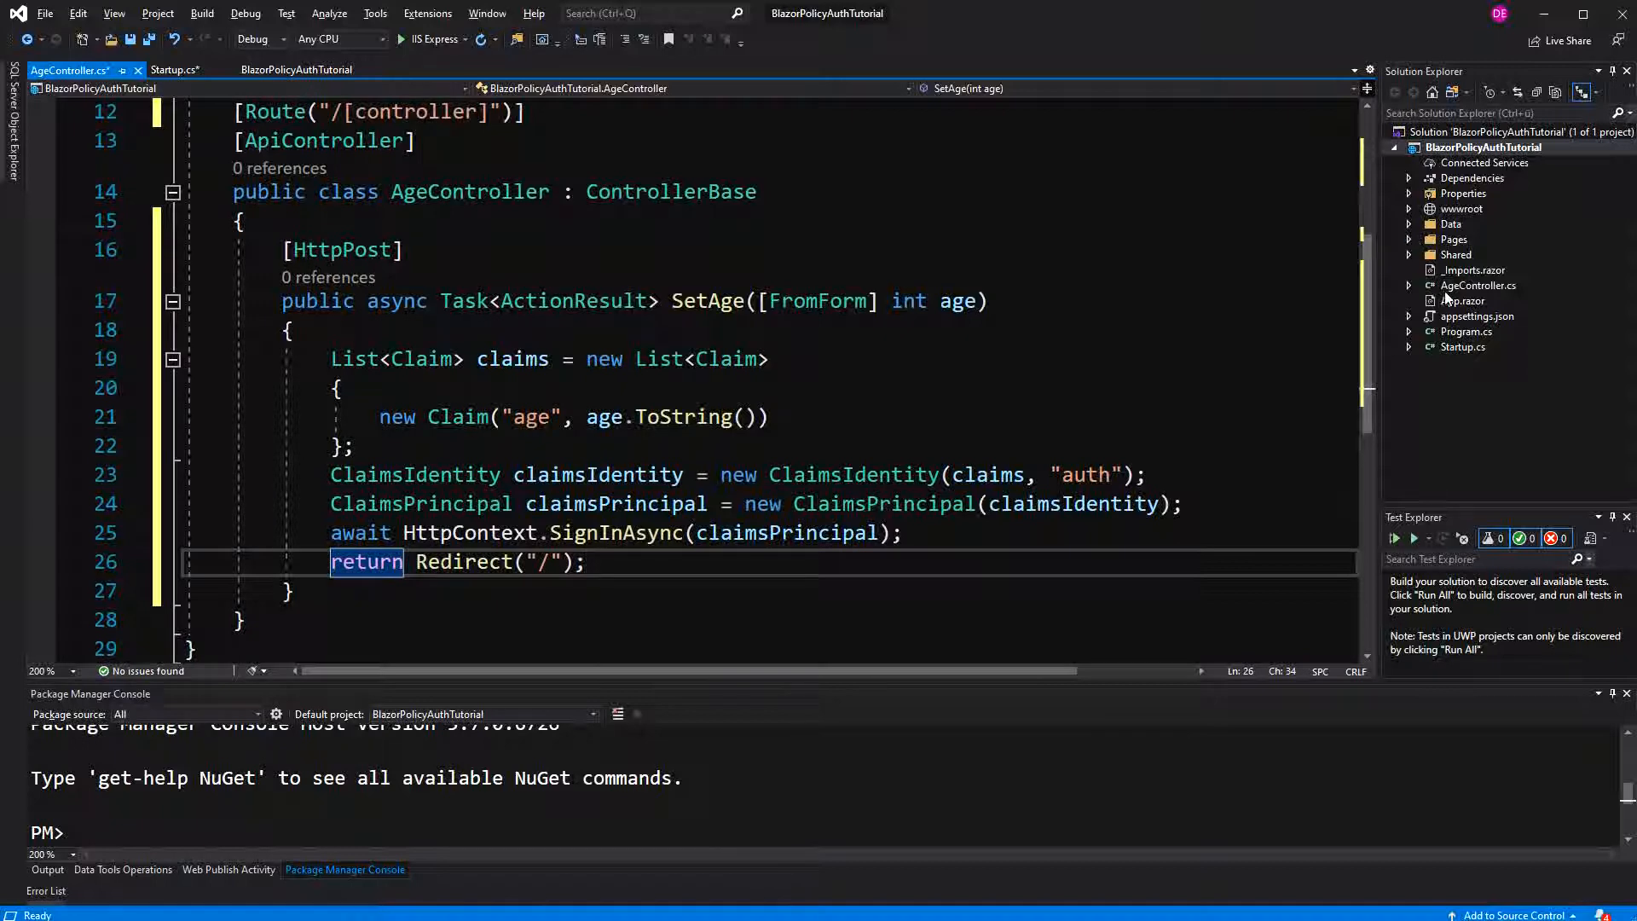
- Open App.razor and move the Router markup inside <CascadingAuthenticationState> tags
click(1460, 301)
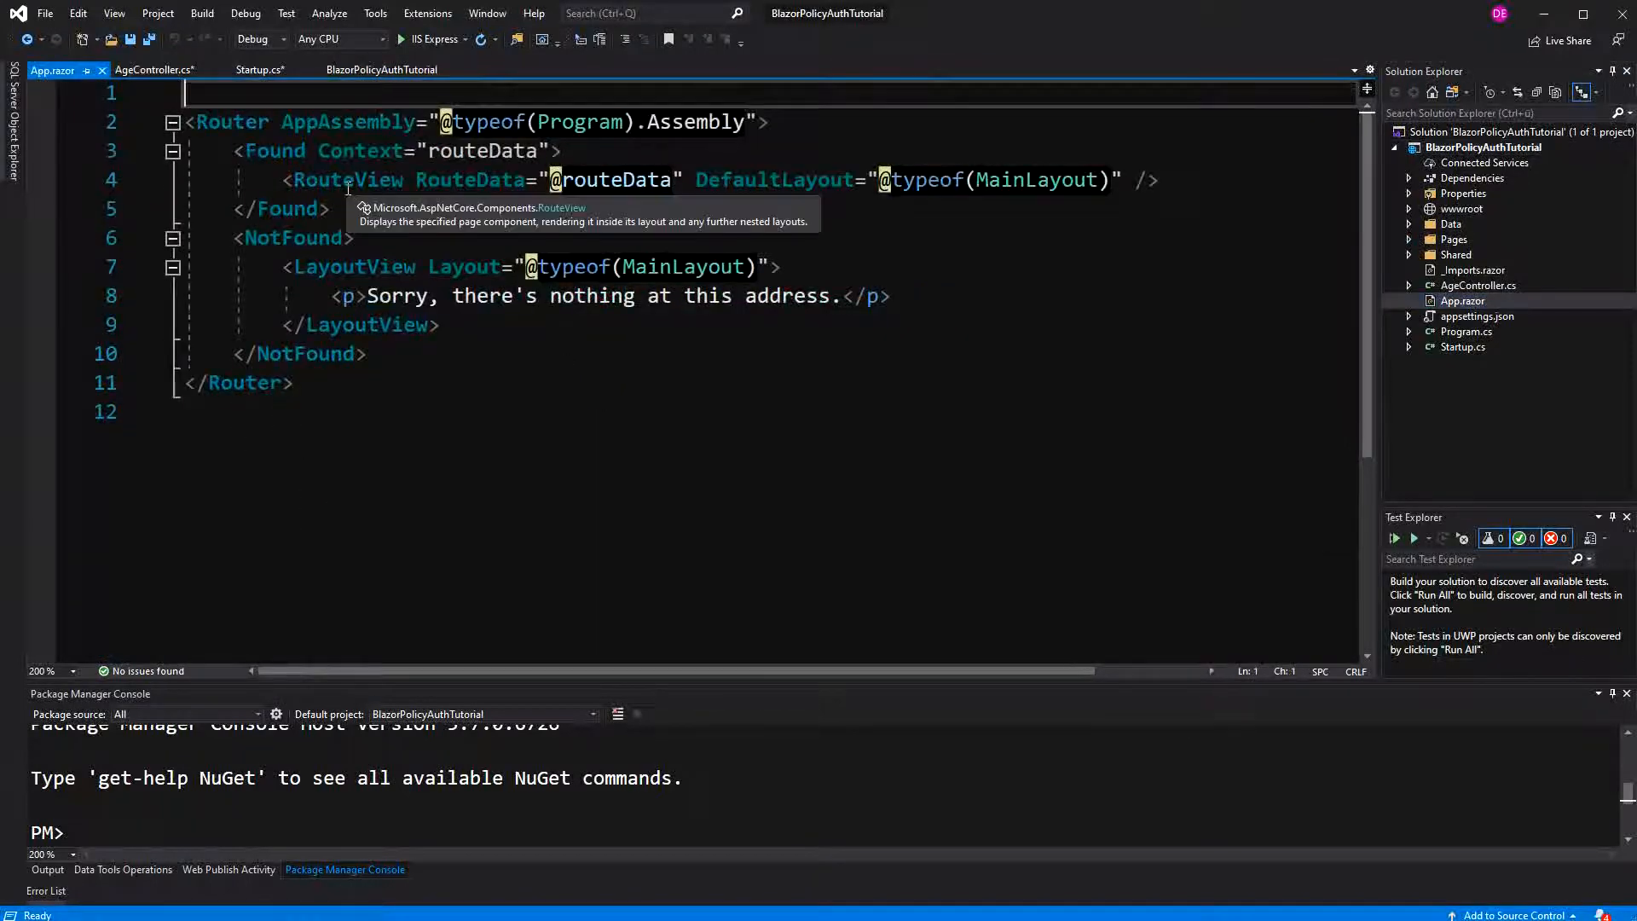
text(<CascadingAuthenticationState></CascadingAuthenticationState>)
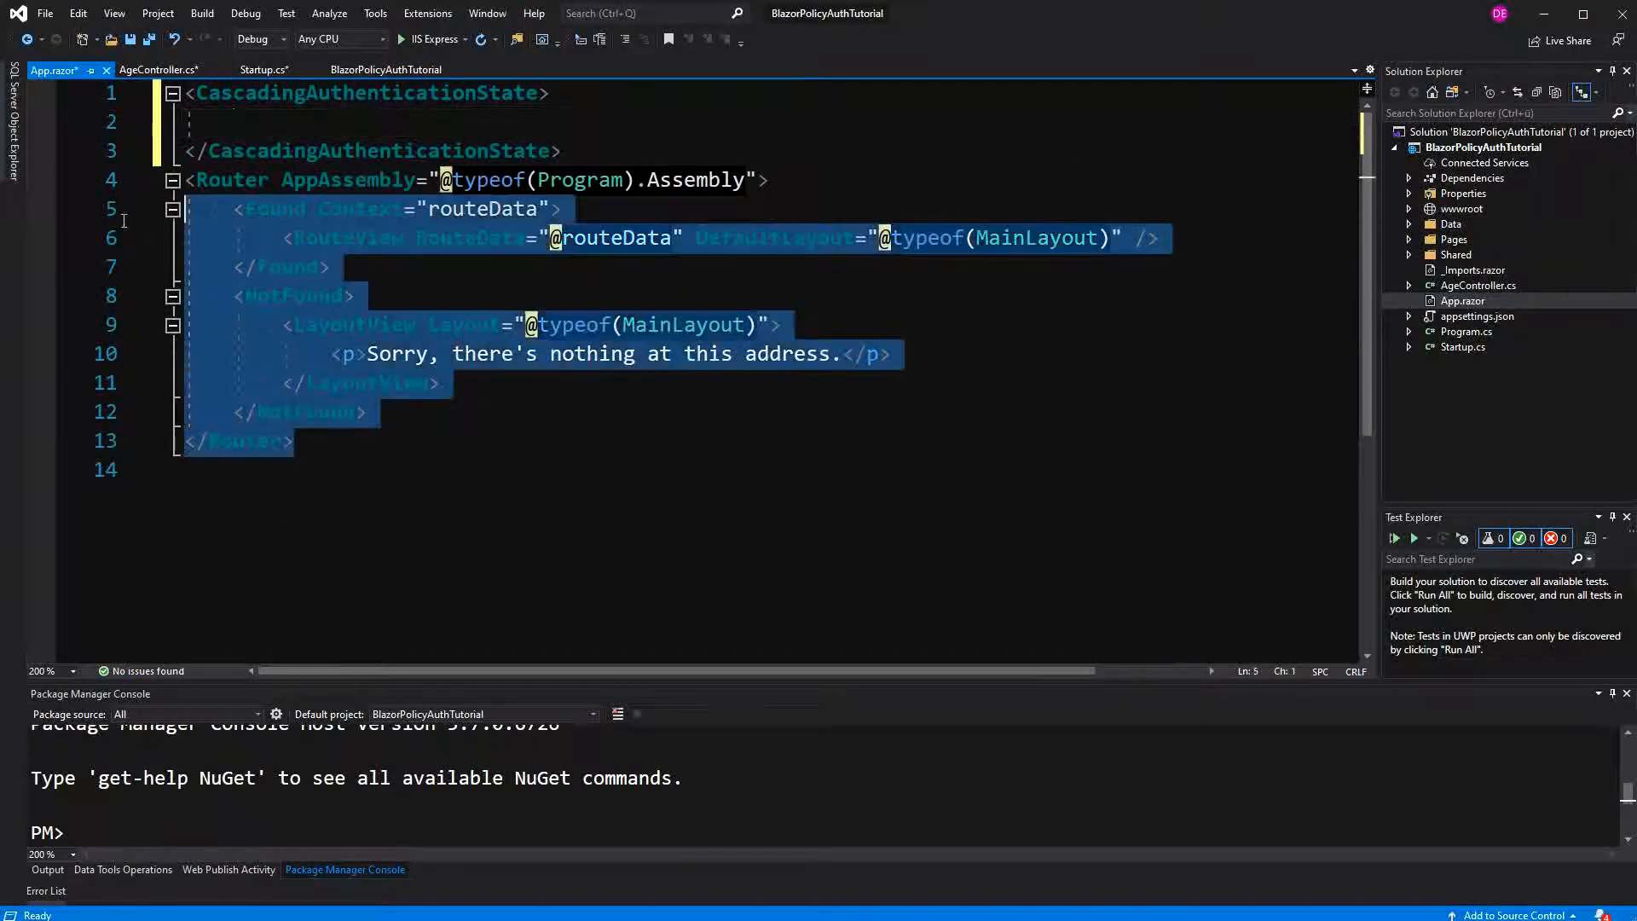
key(Delete)
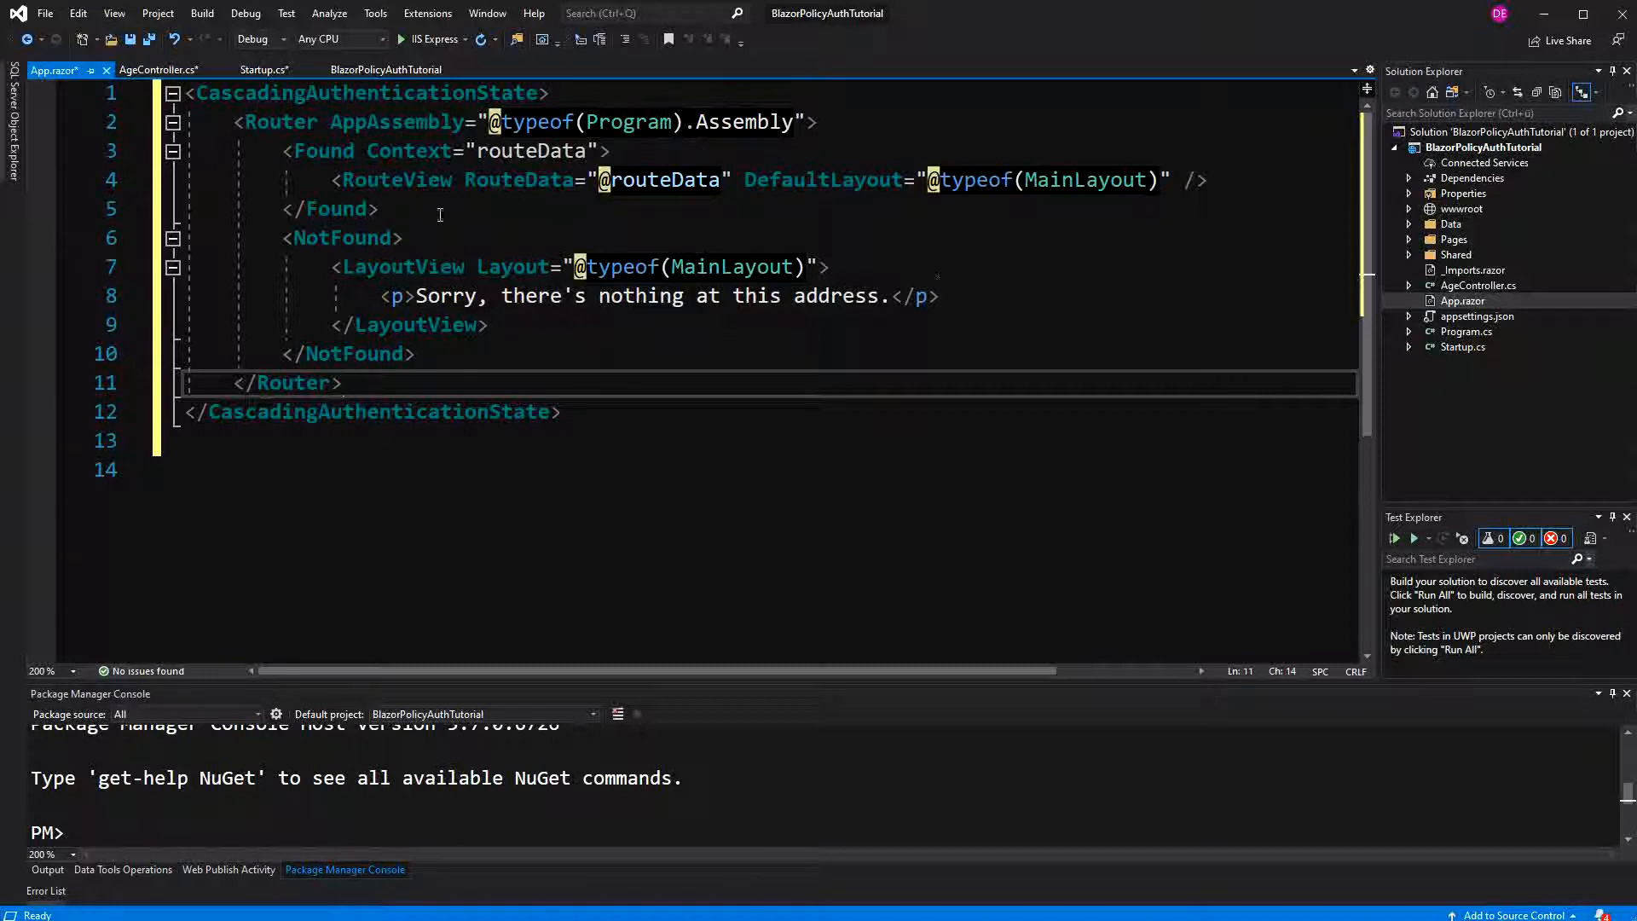
click(345, 382)
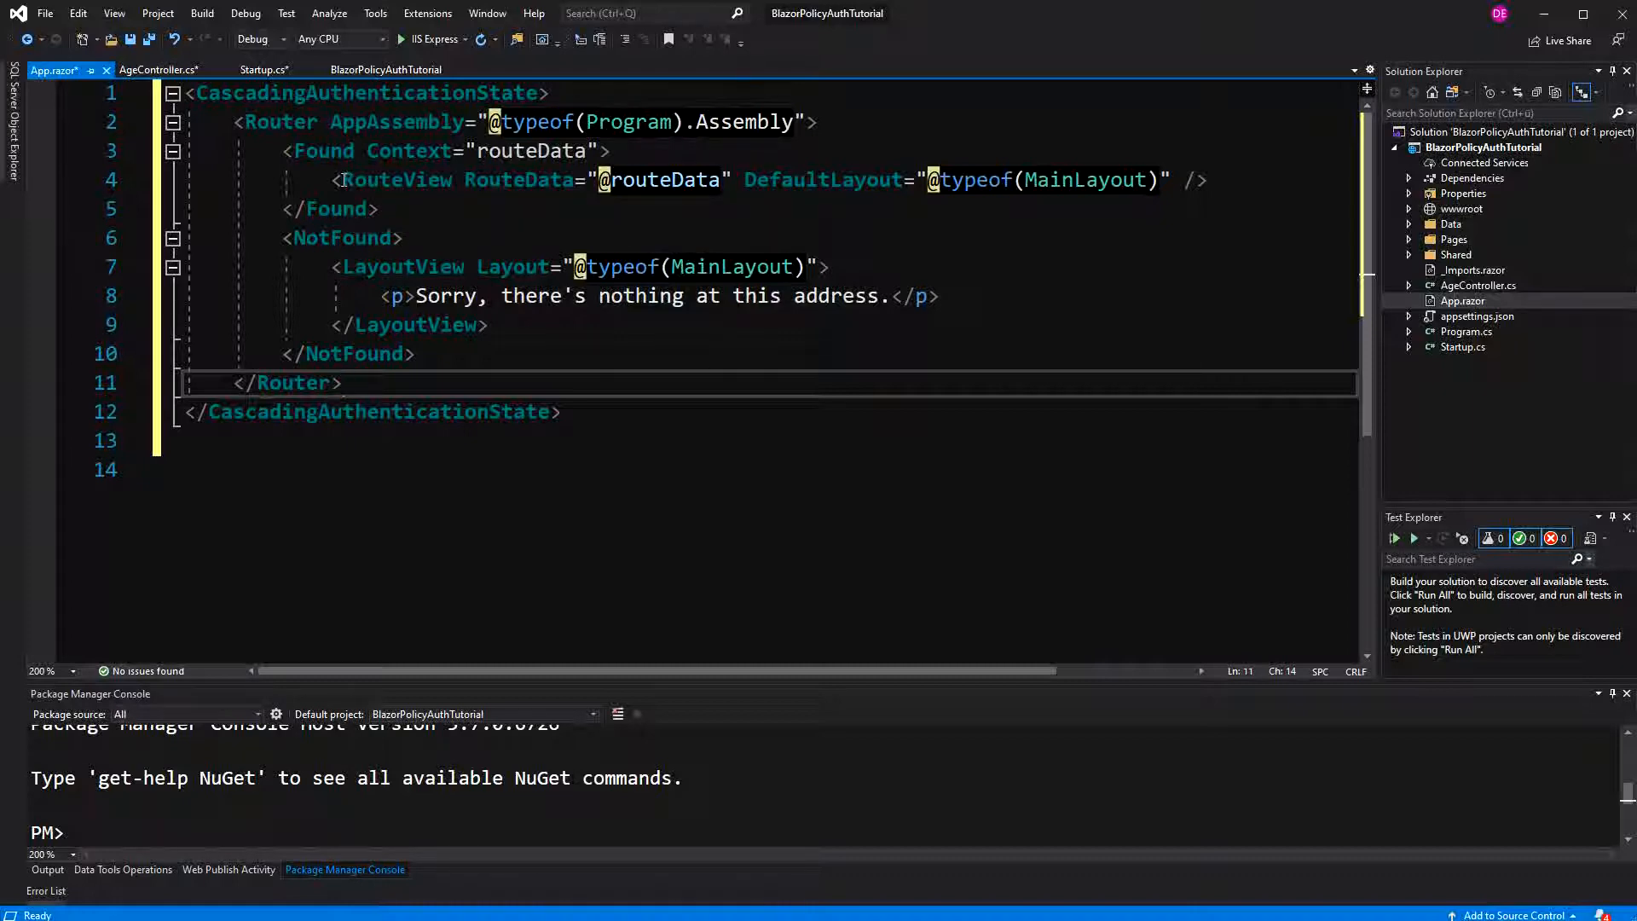
mouse_move(397, 180)
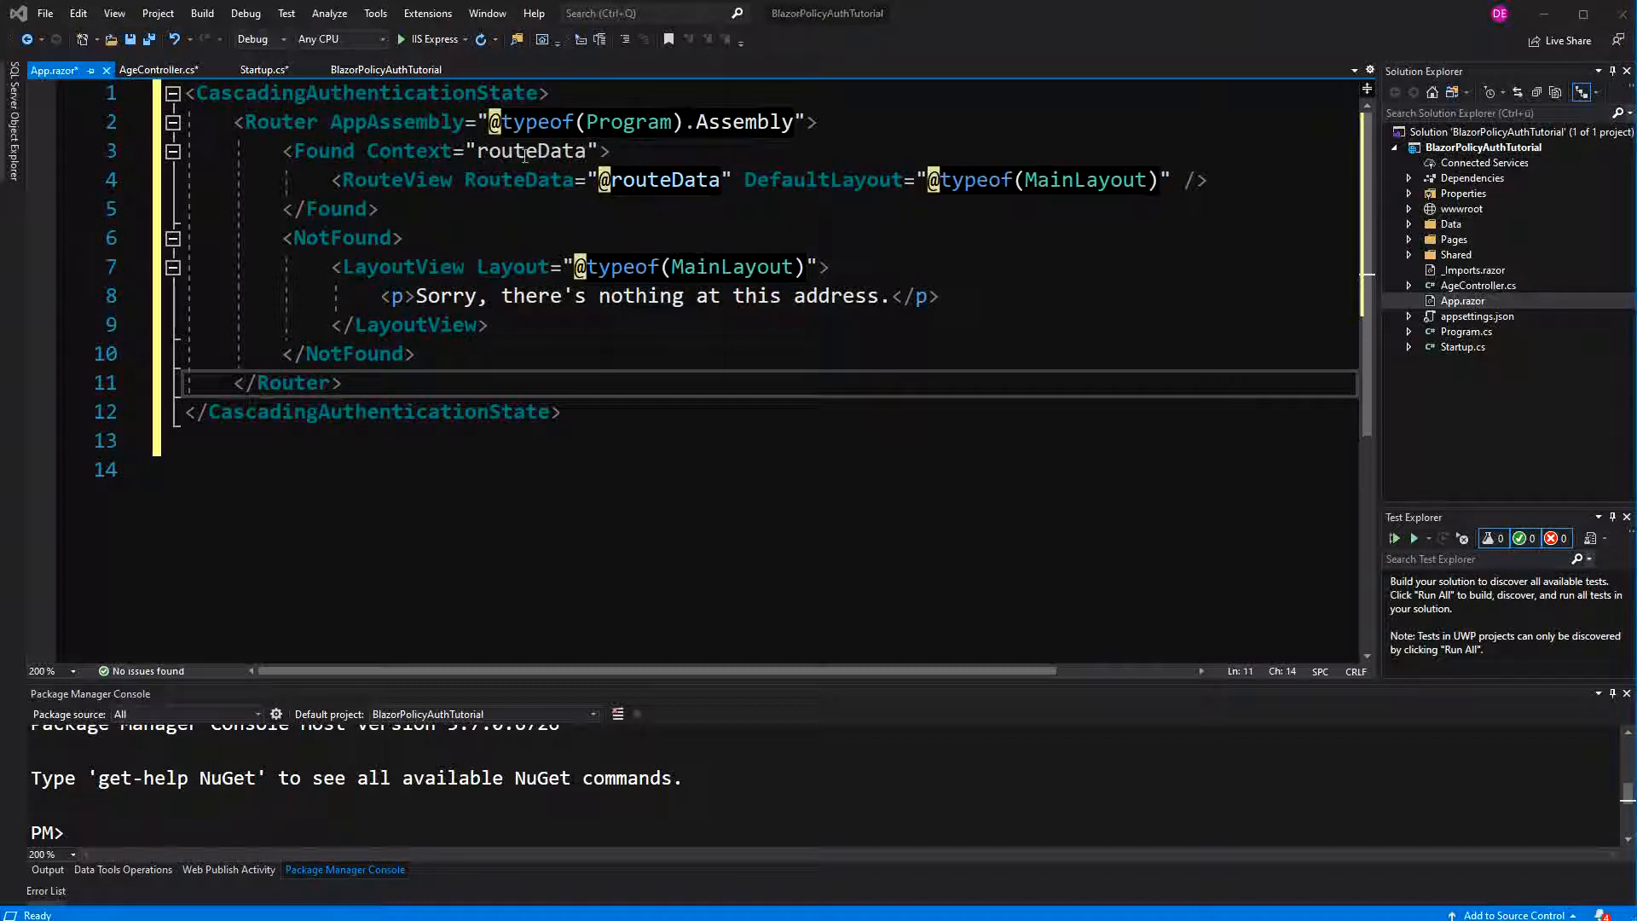
- In Index.razor, add <AuthorizeView Policy="child"> with an Authorized <h1>youre a child!</h1>
click(1410, 238)
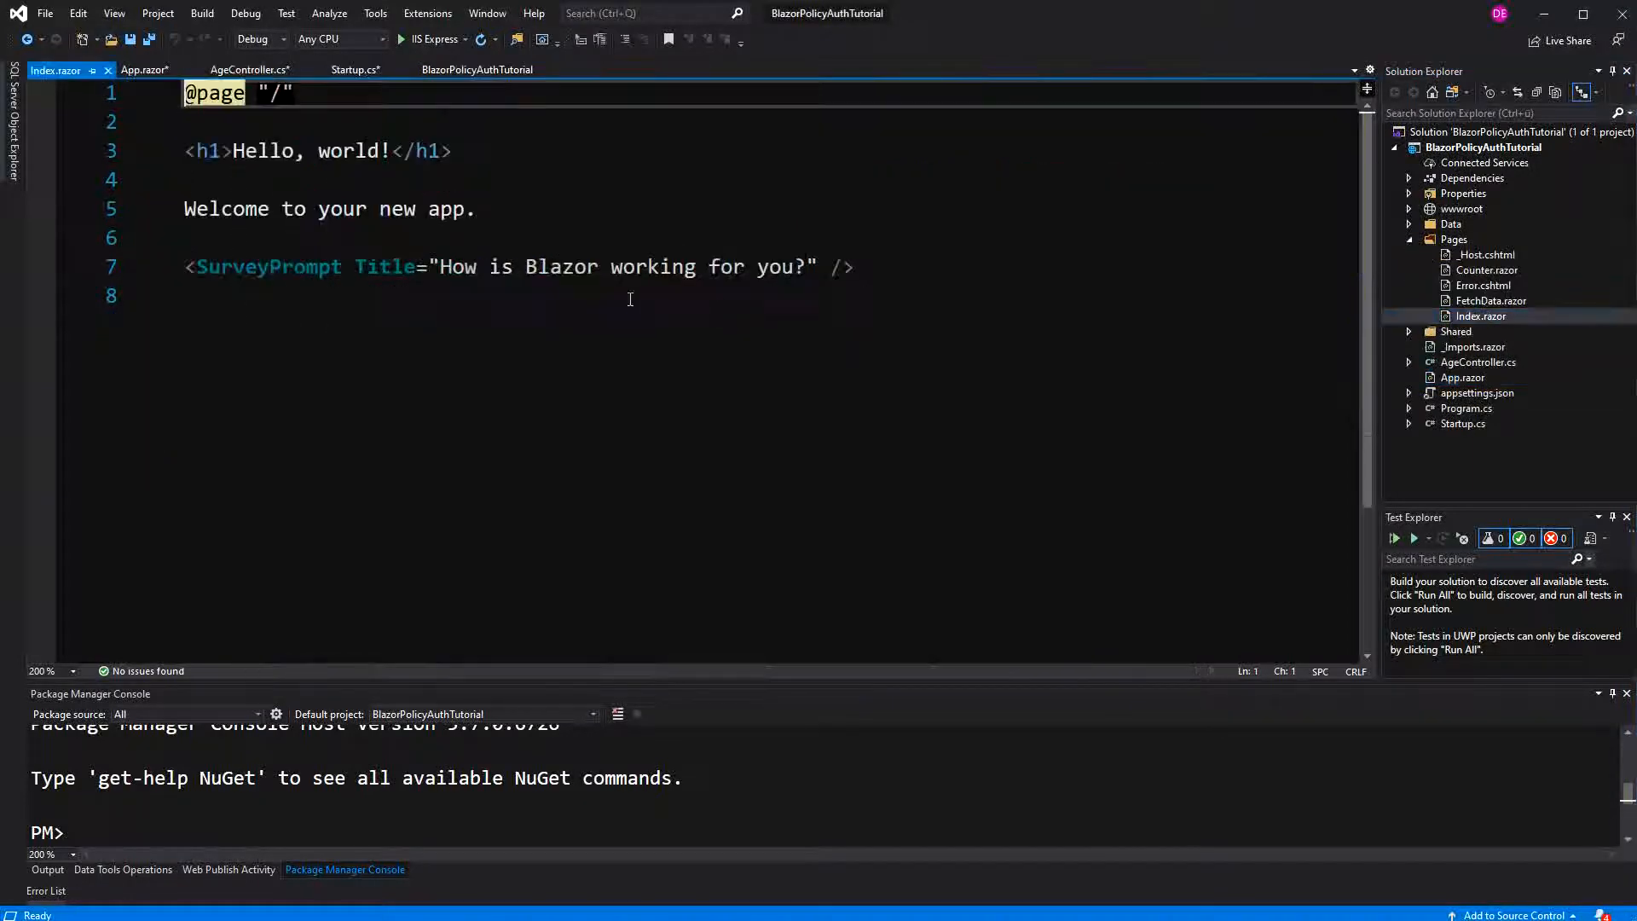
text(<A)
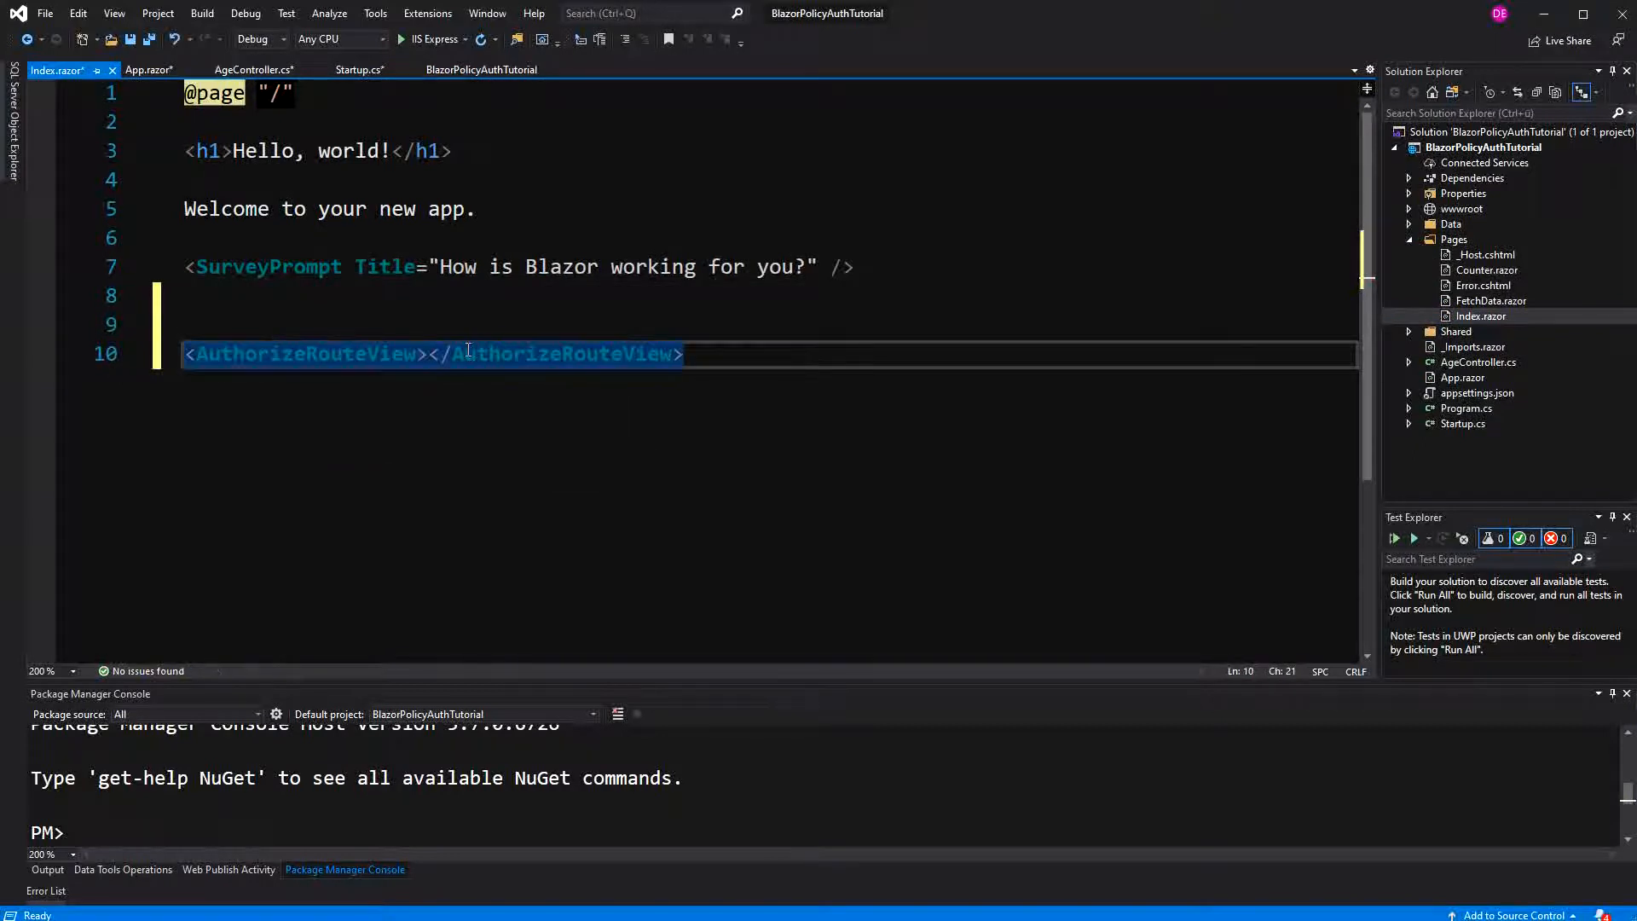
double_click(344, 353)
text(<AuthorizeView>)
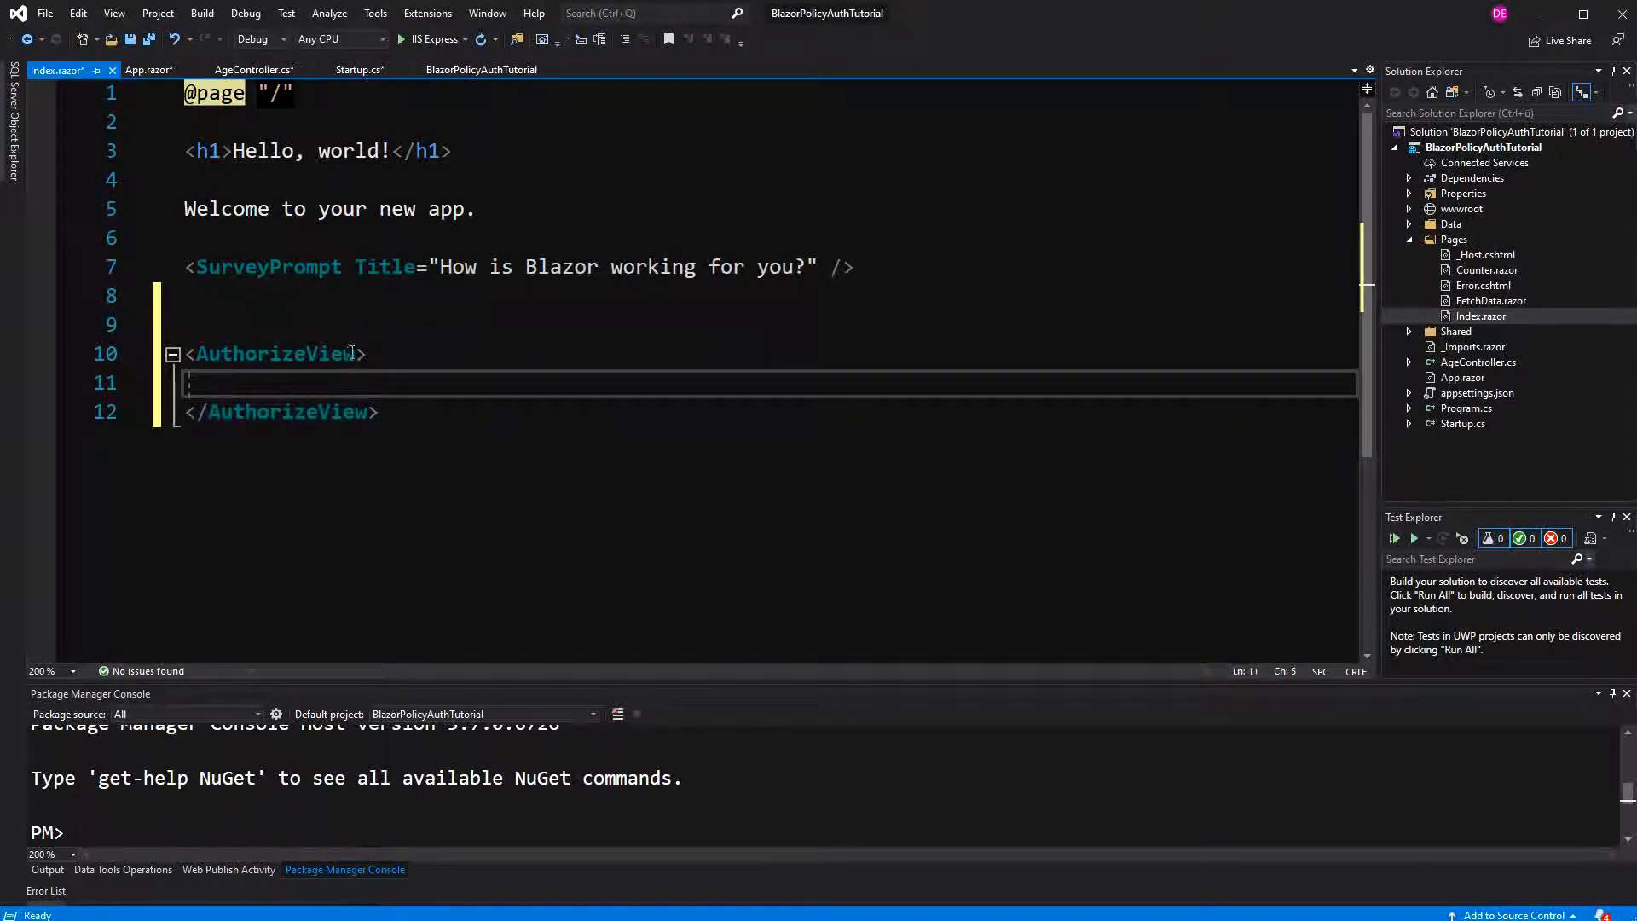
text(po)
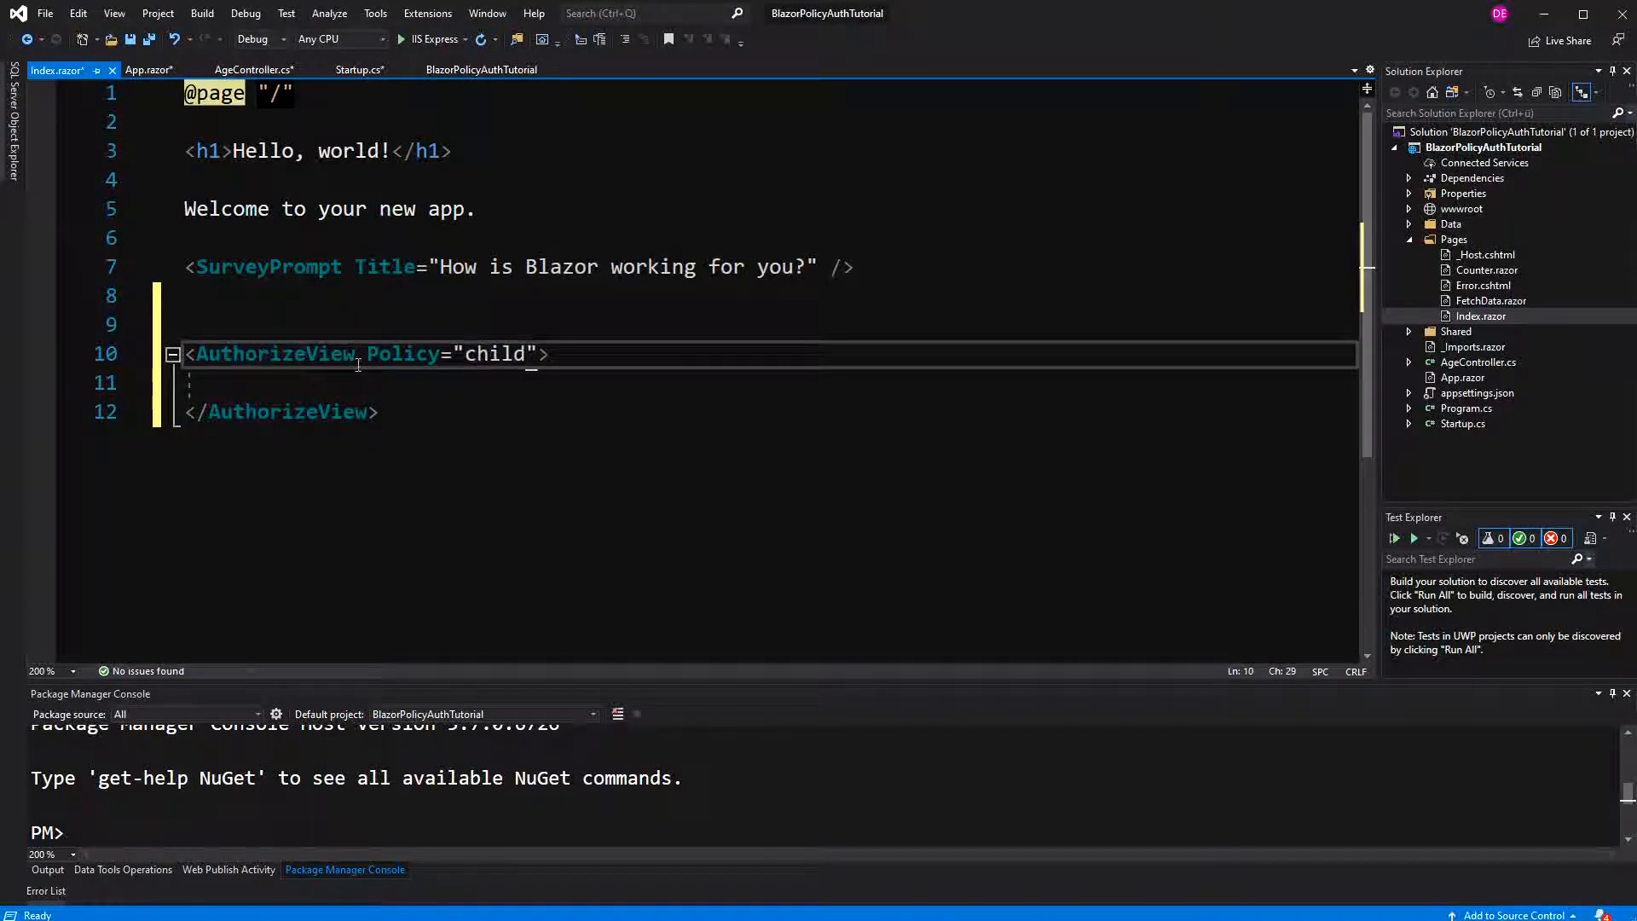
text(<Authorized>)
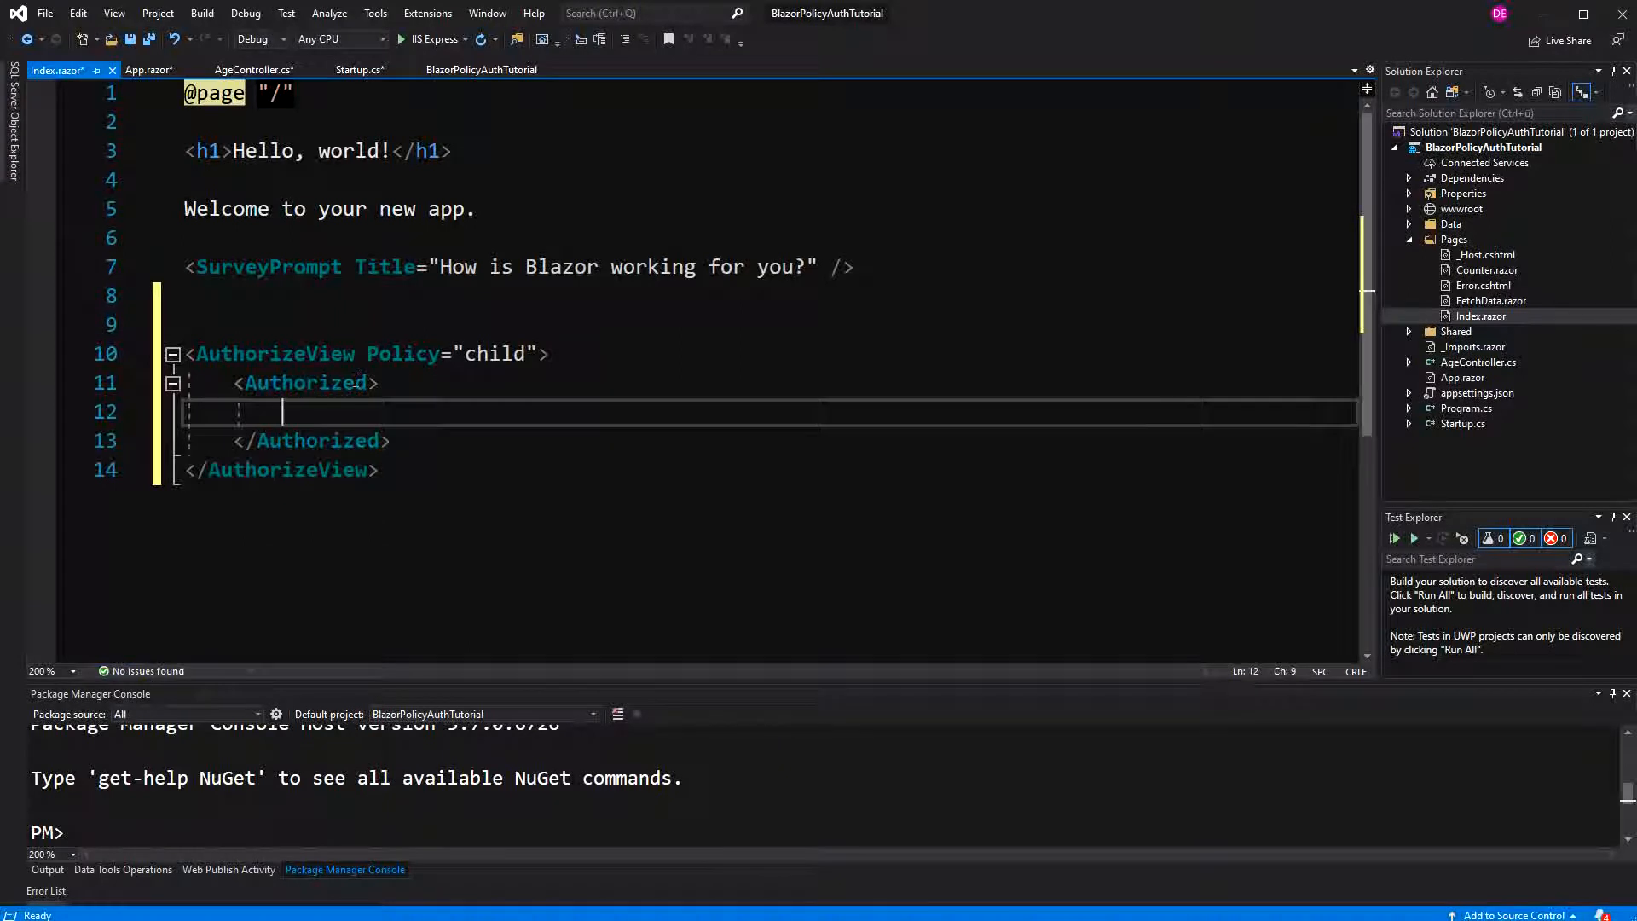
text(<h1>>o</h1>)
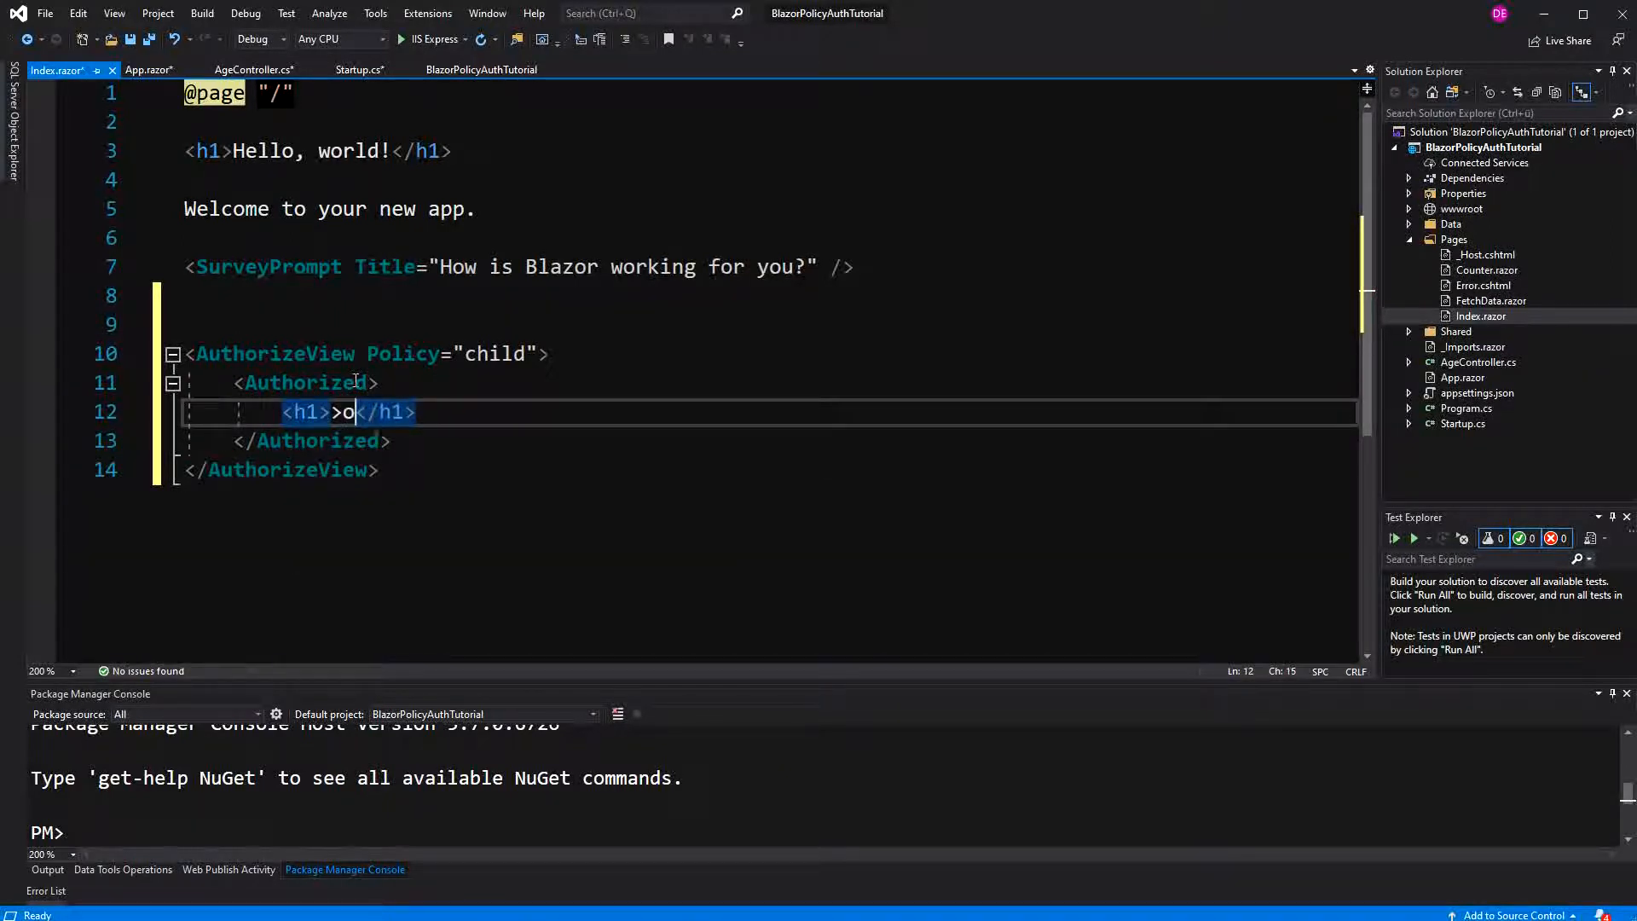
text(youre)
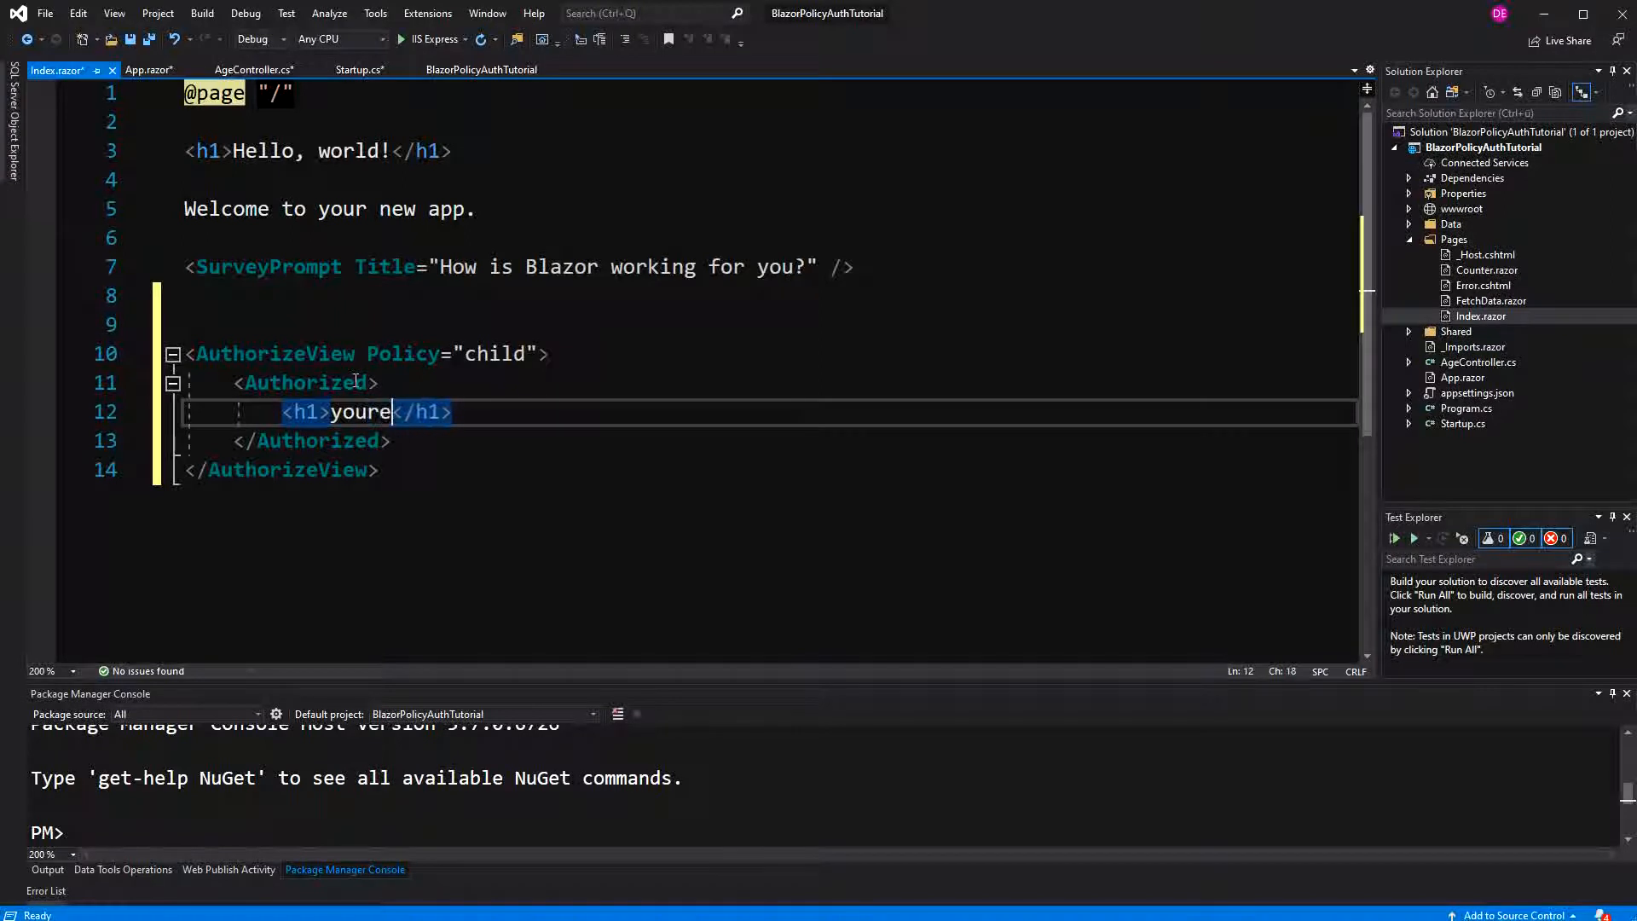
text(a child!)
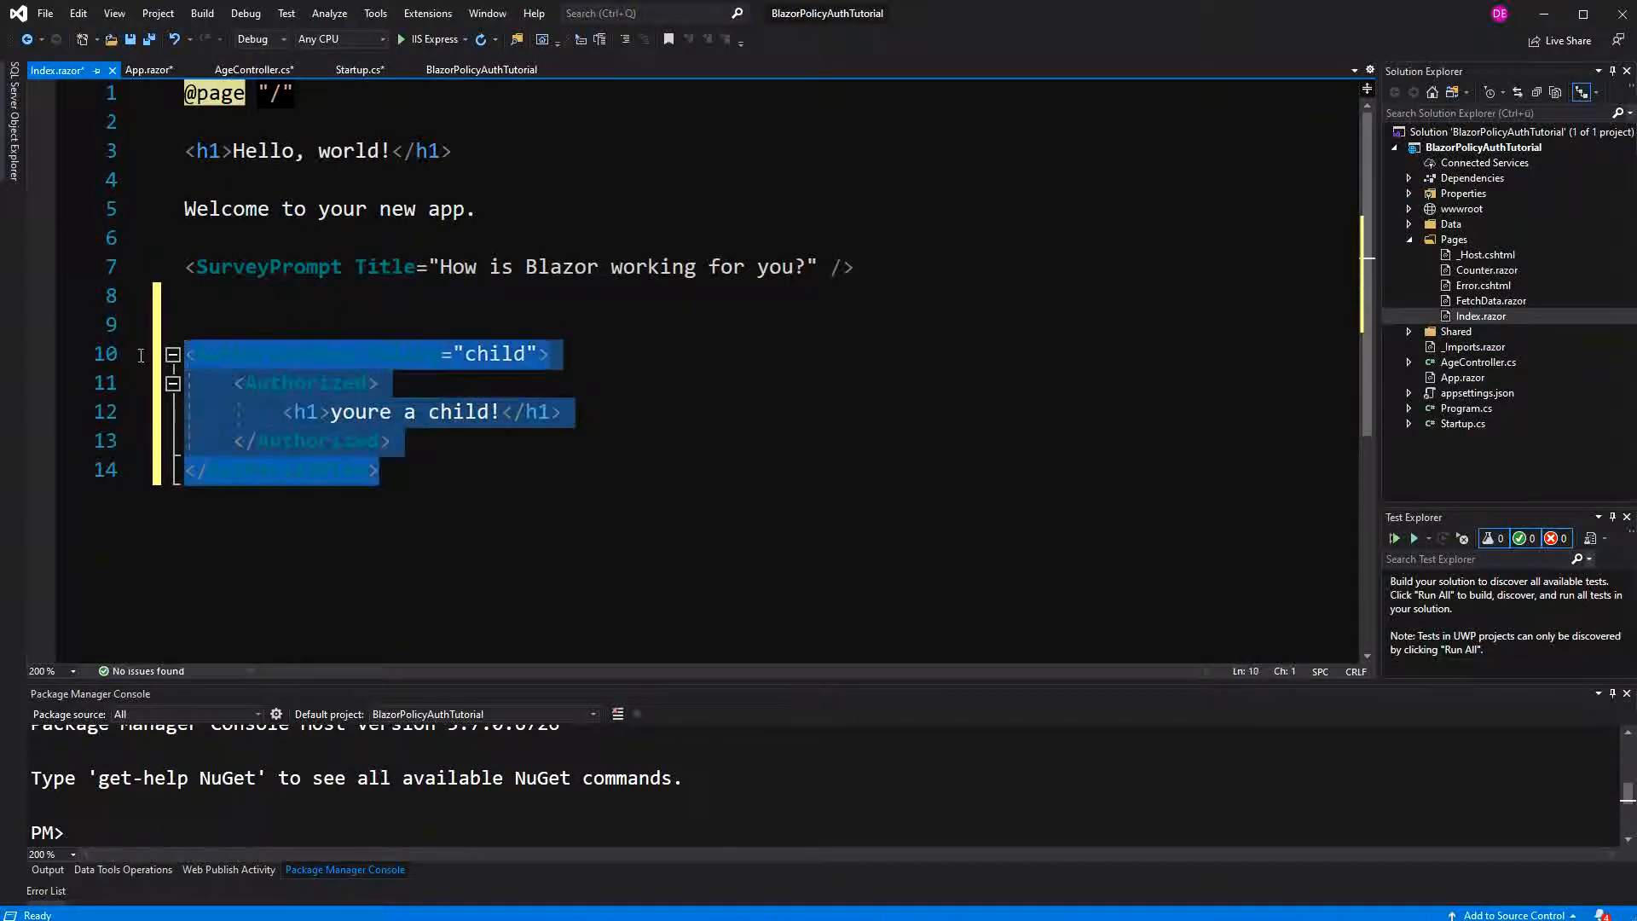
- Paste a copy of the AuthorizeView block and change its policy and message to middle age
click(494, 469)
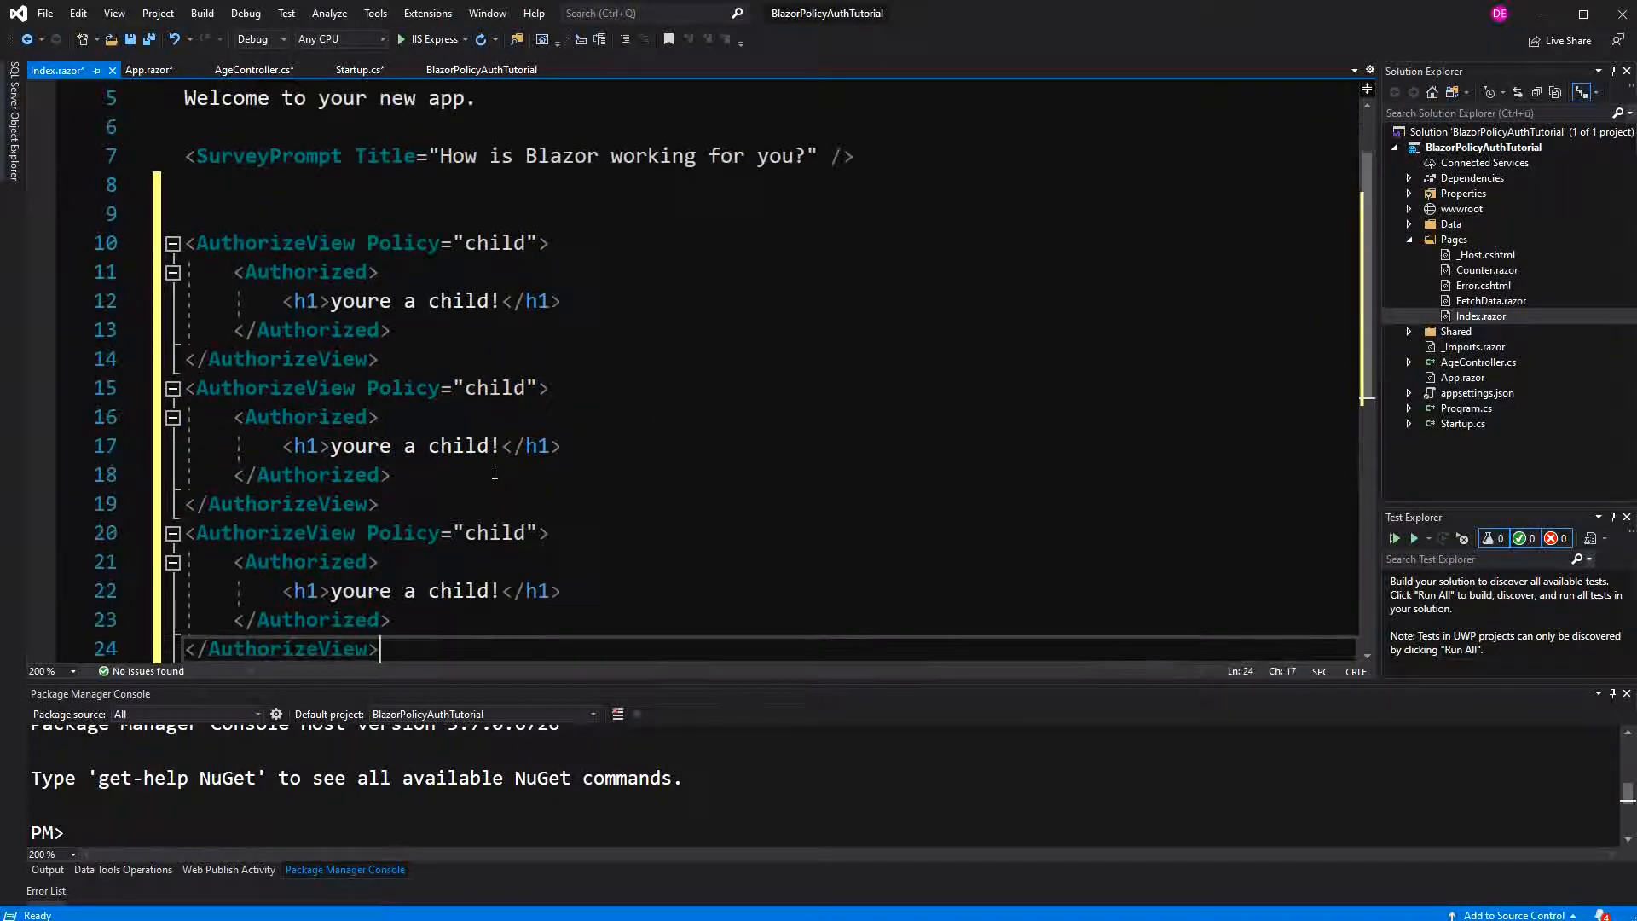
double_click(493, 213)
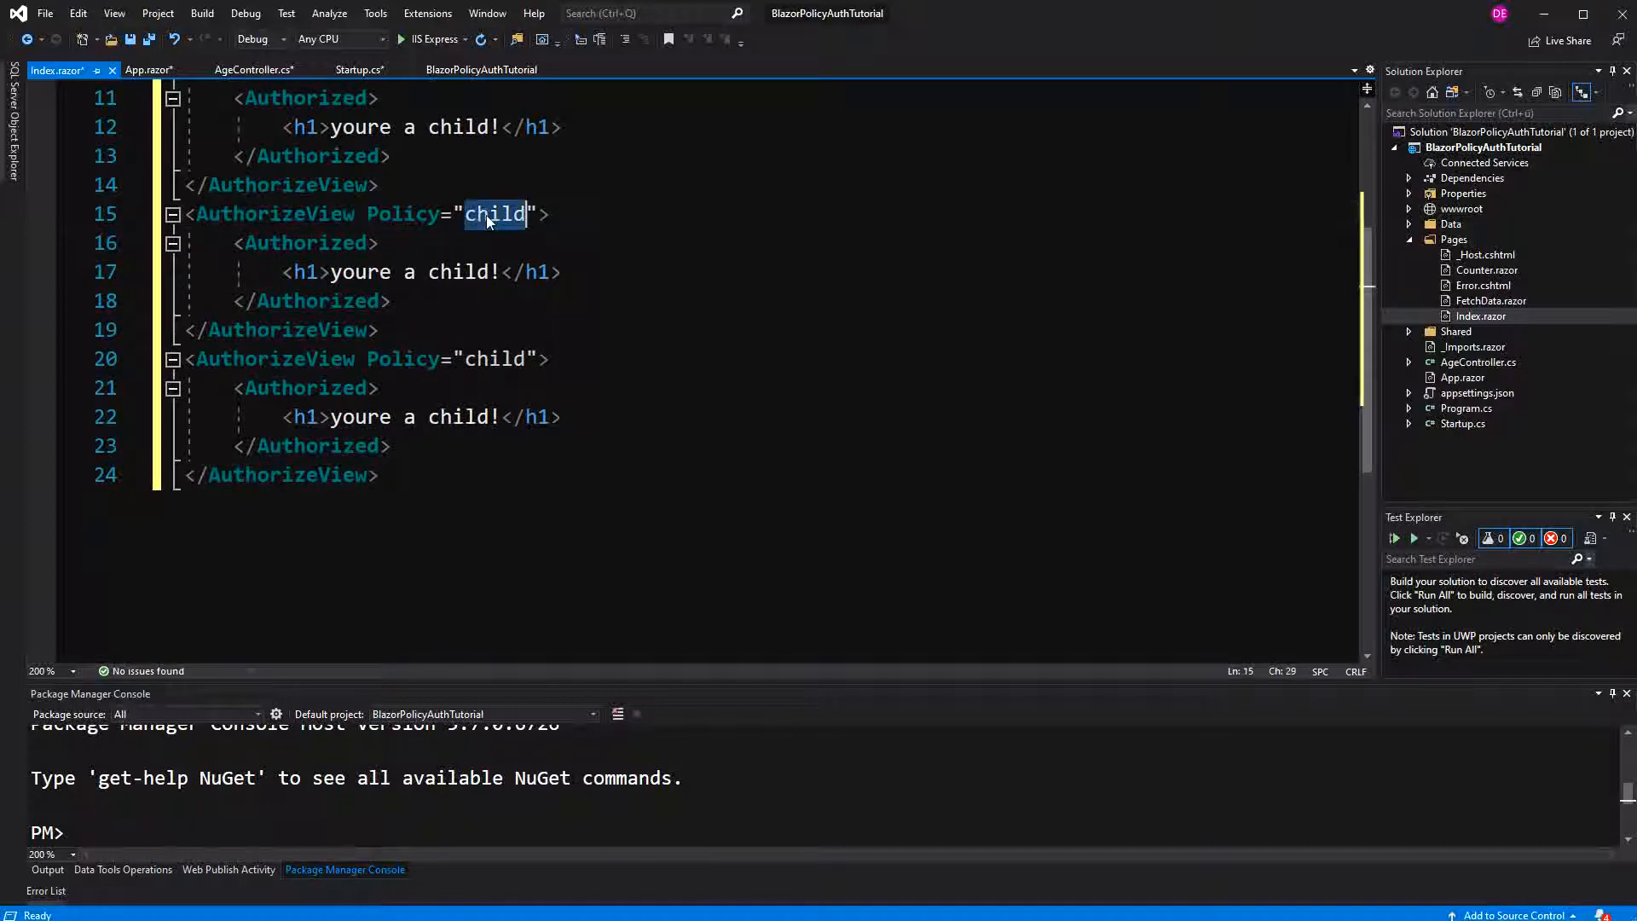
text(middle)
click(367, 358)
text(elderly)
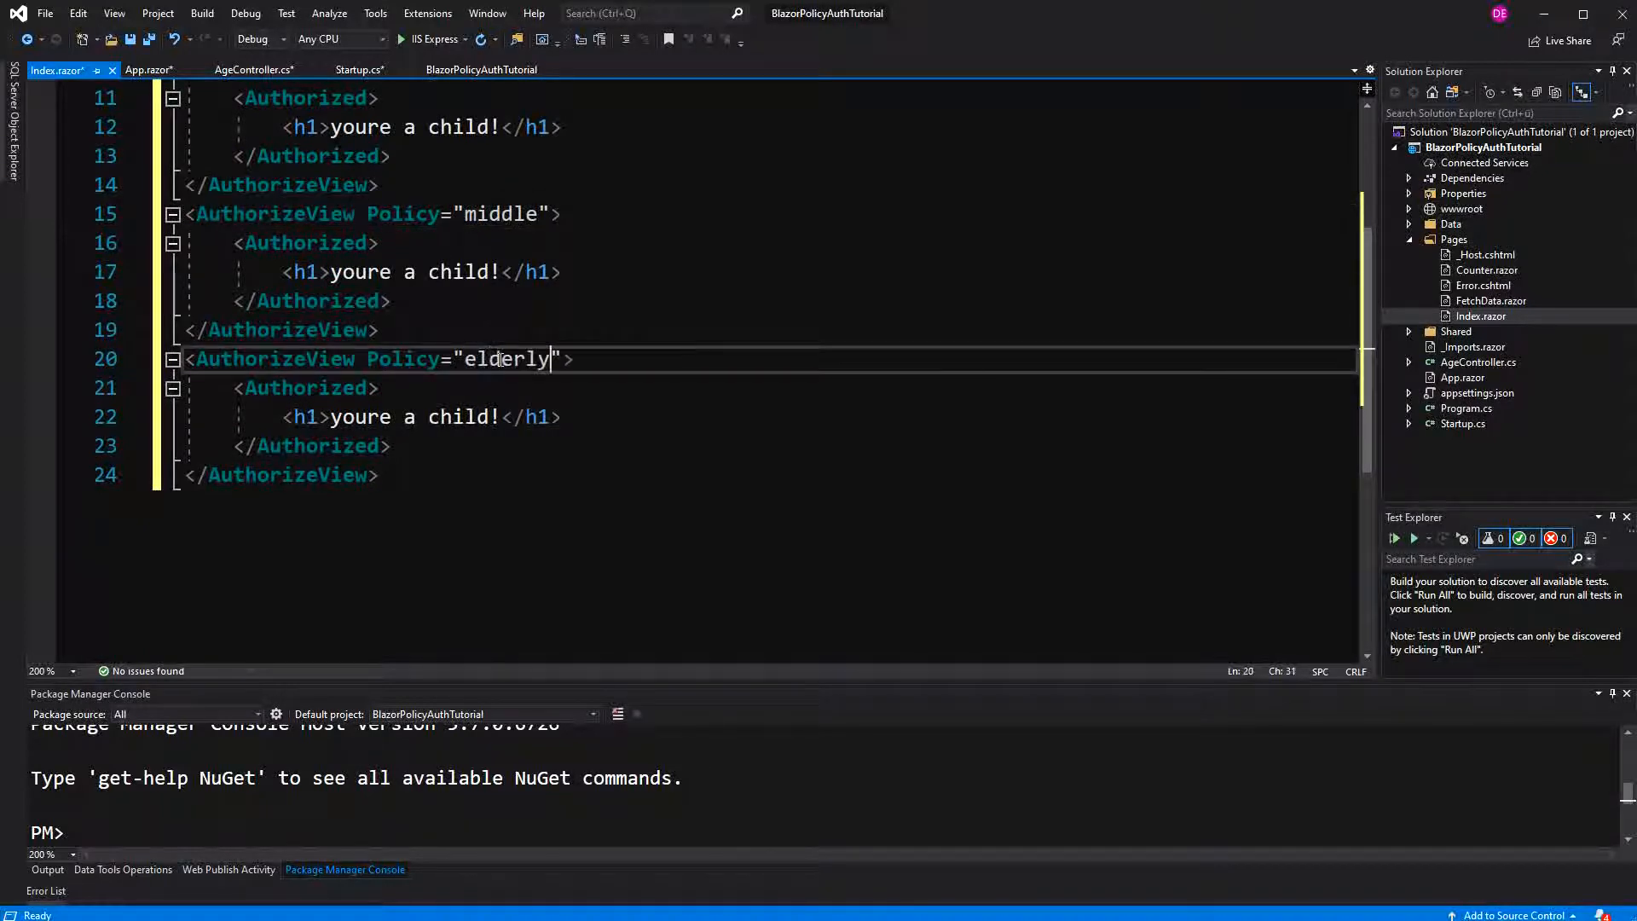
double_click(457, 271)
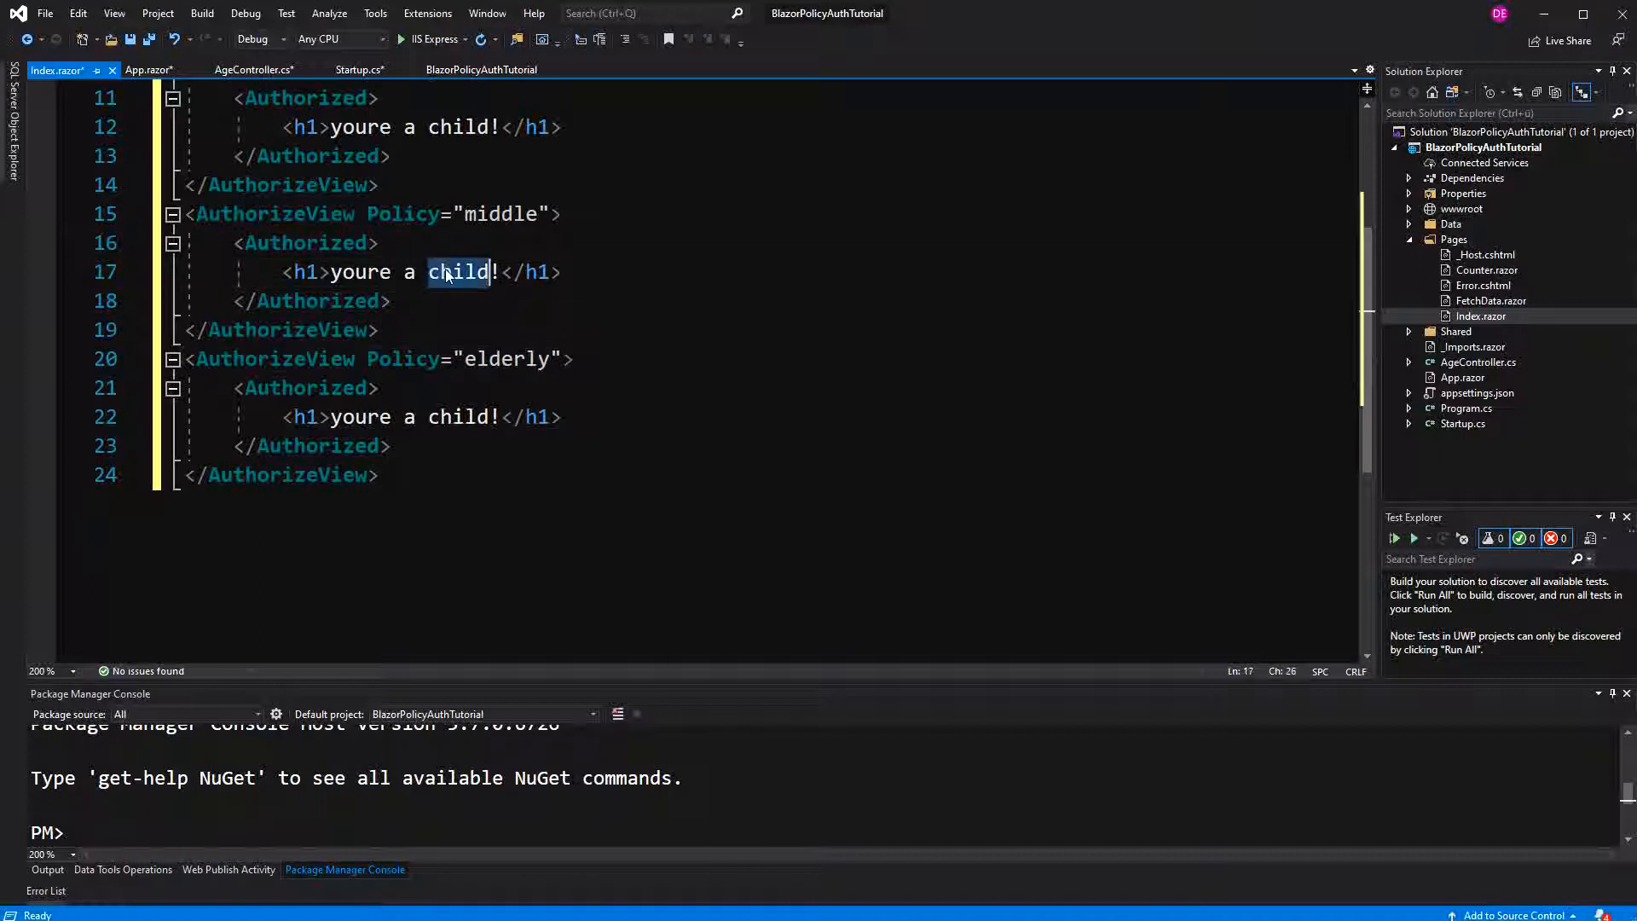
text(middle age)
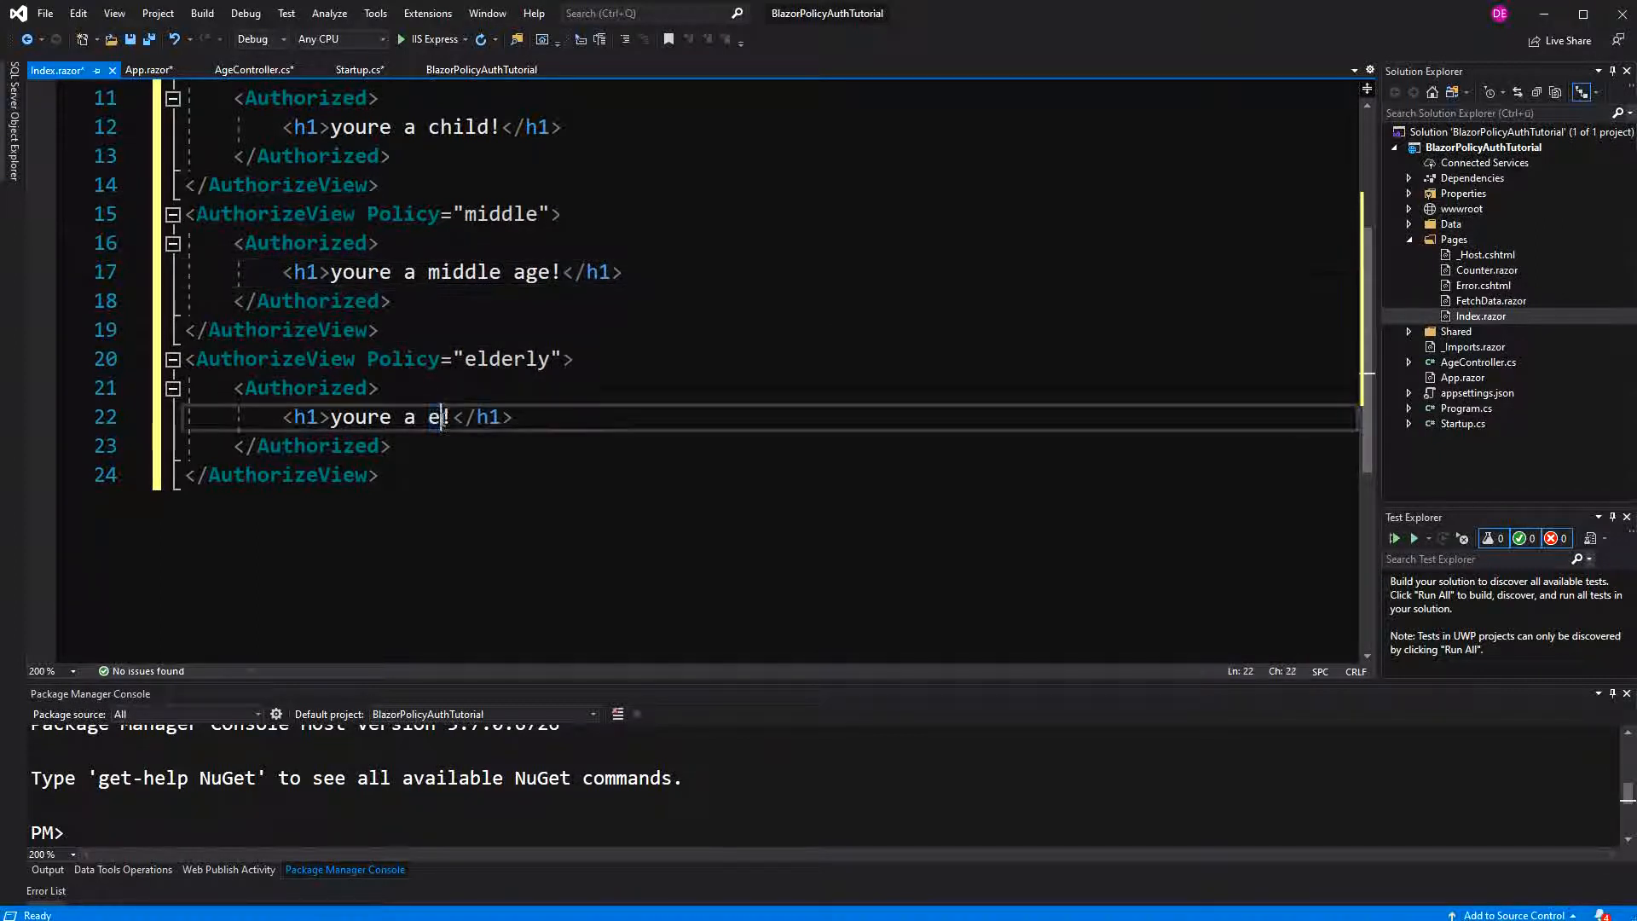
- Set the third block to the elderly policy with a thank-you for the things you have done
text(lderly)
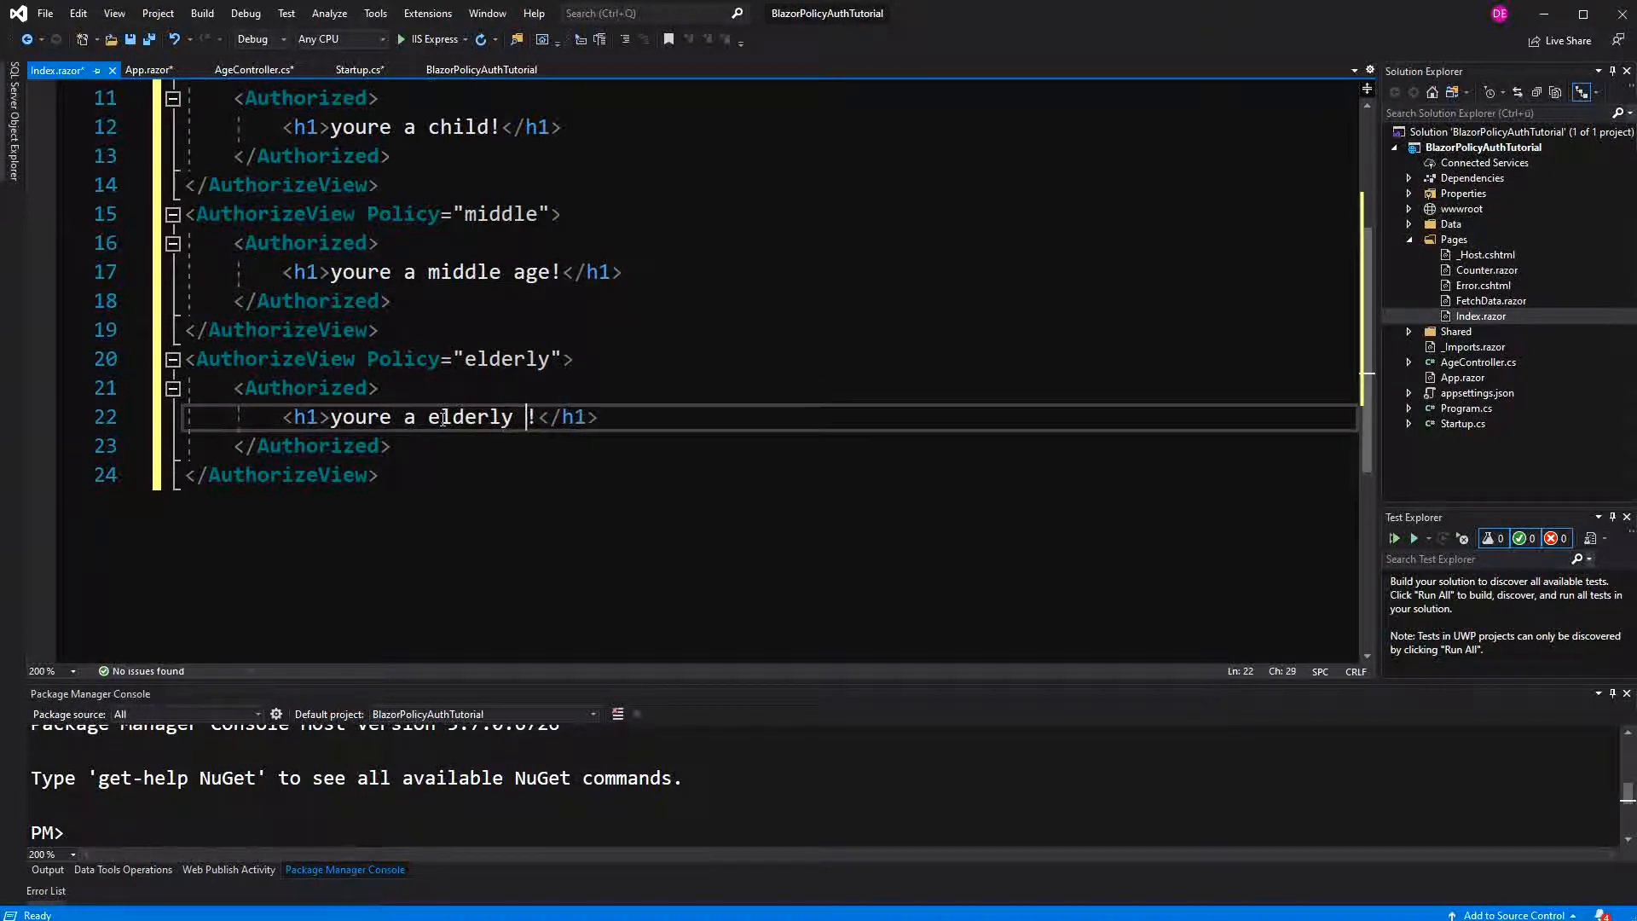
text(thank you)
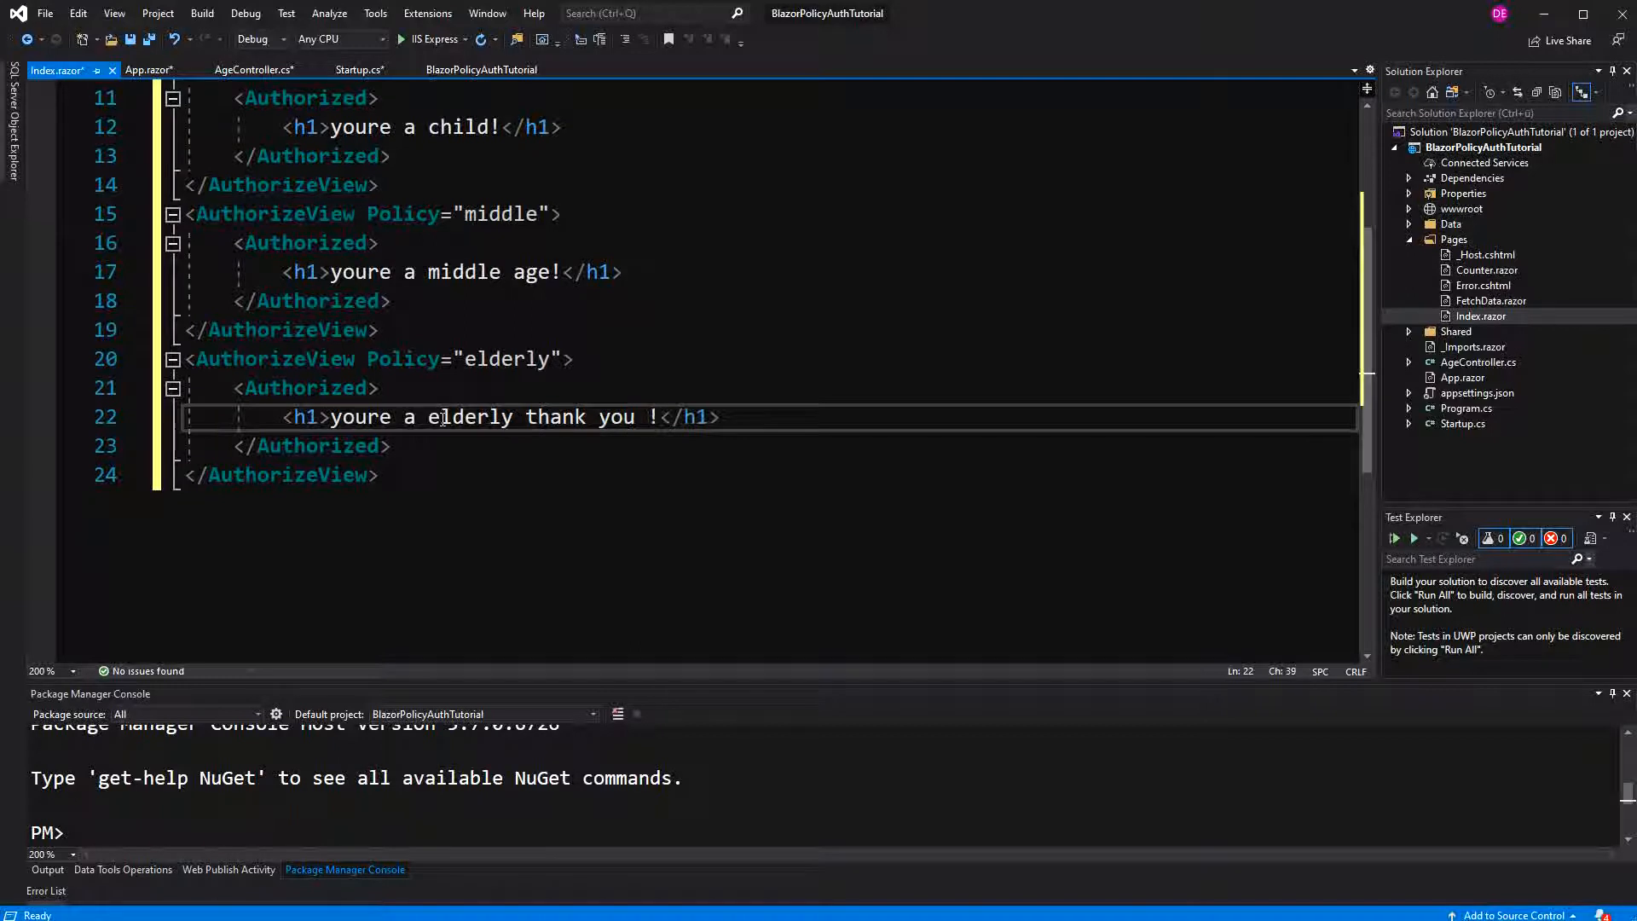
text(for the)
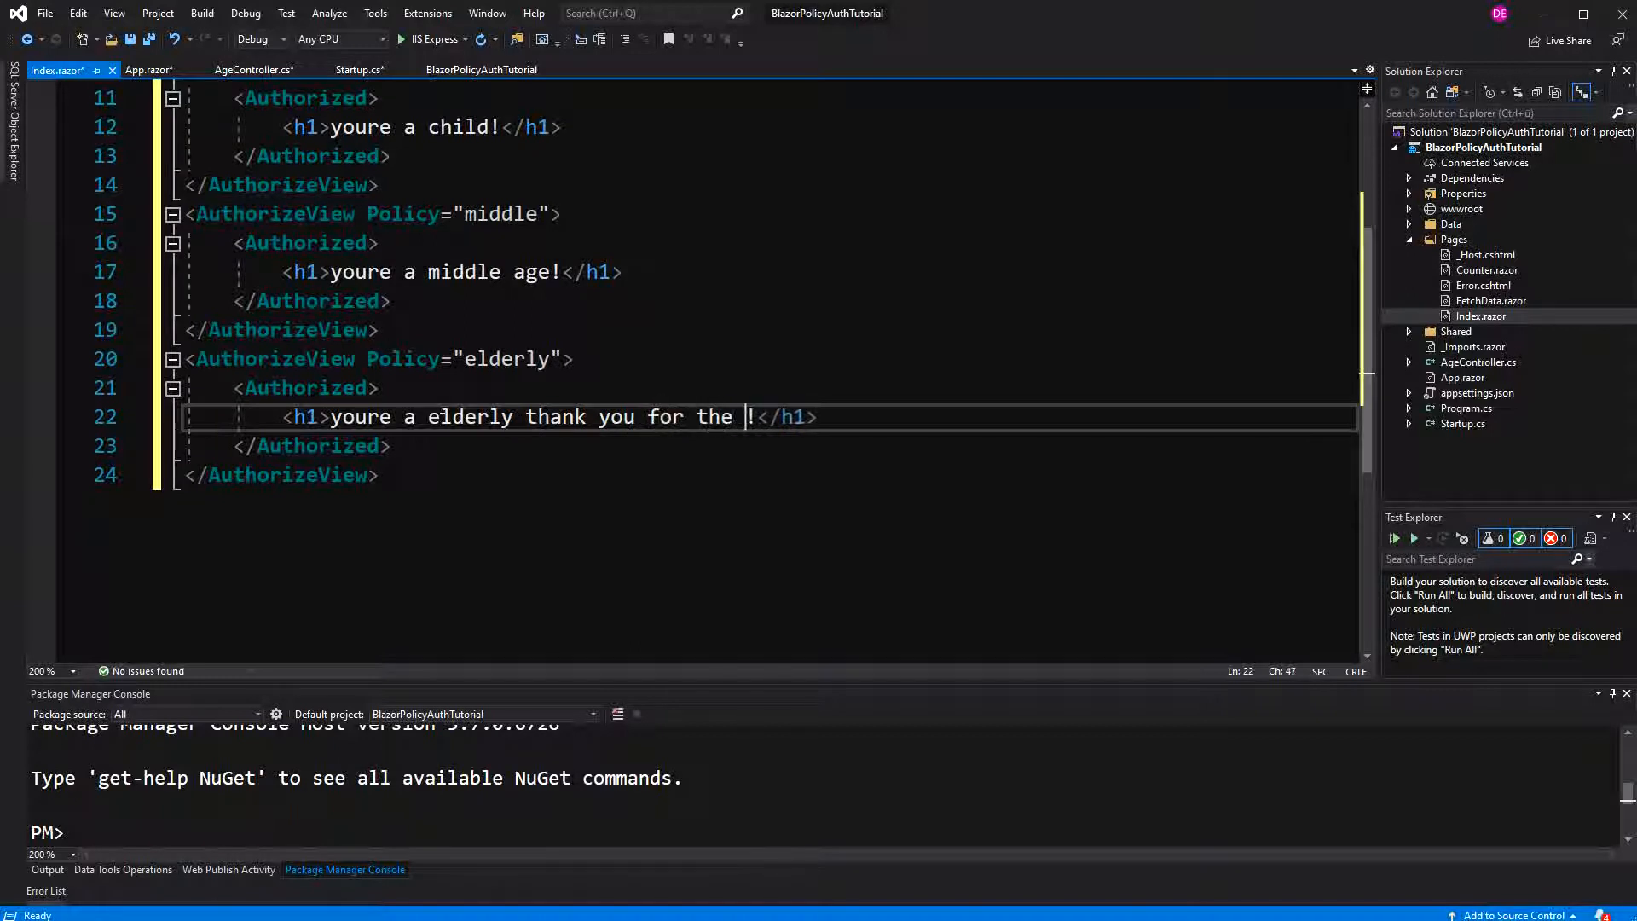
key(BackSpace)
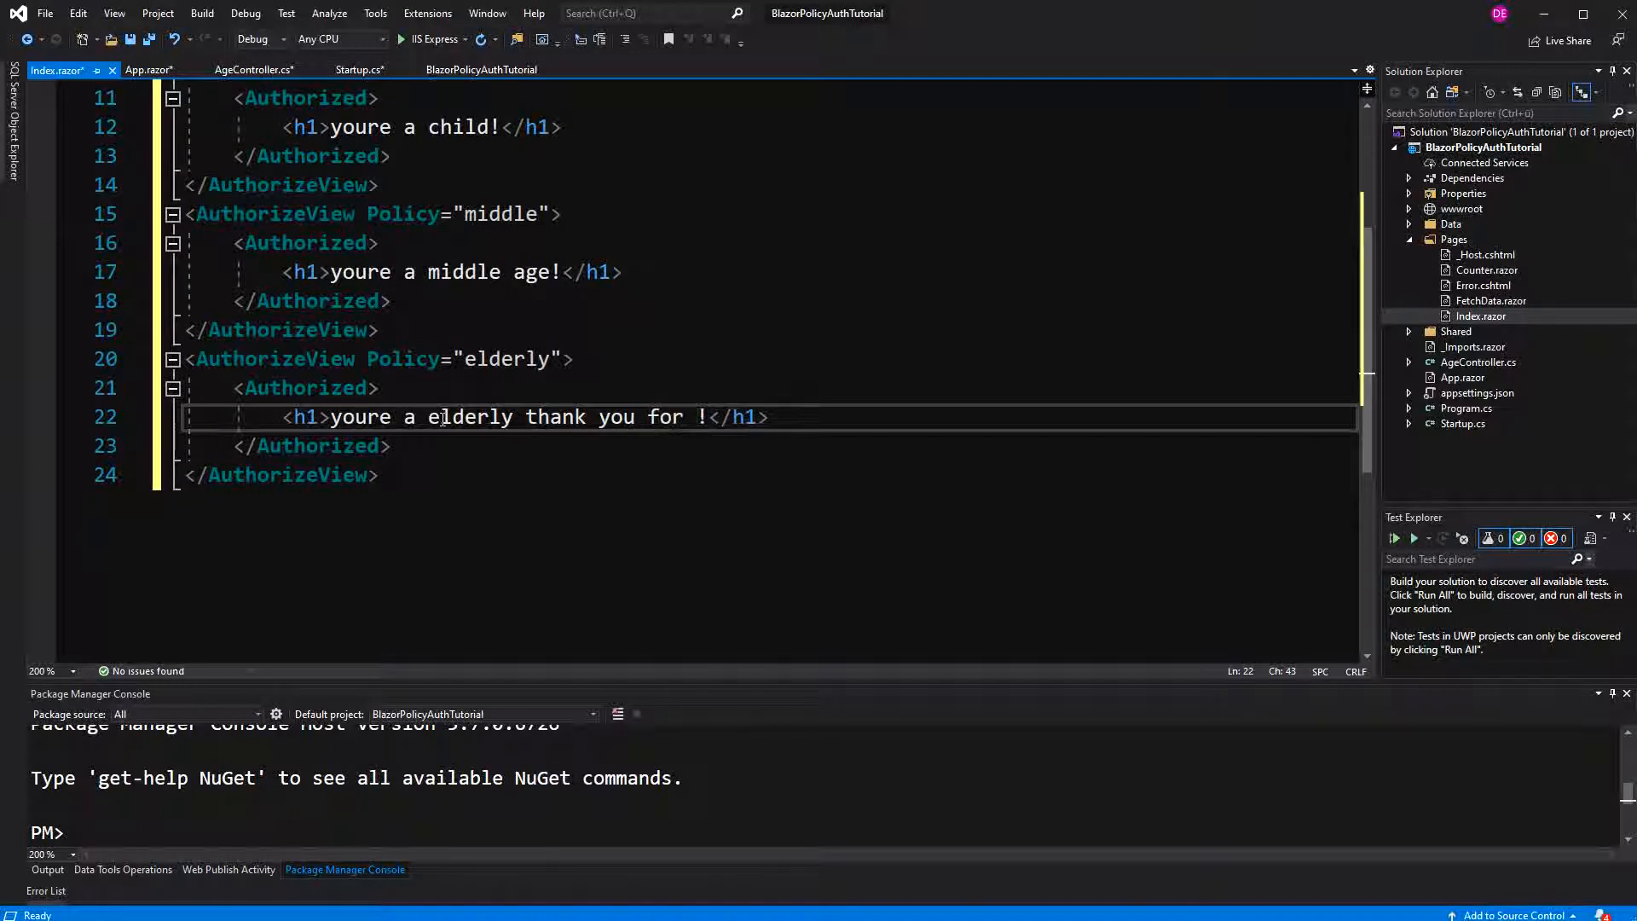
text(the things you)
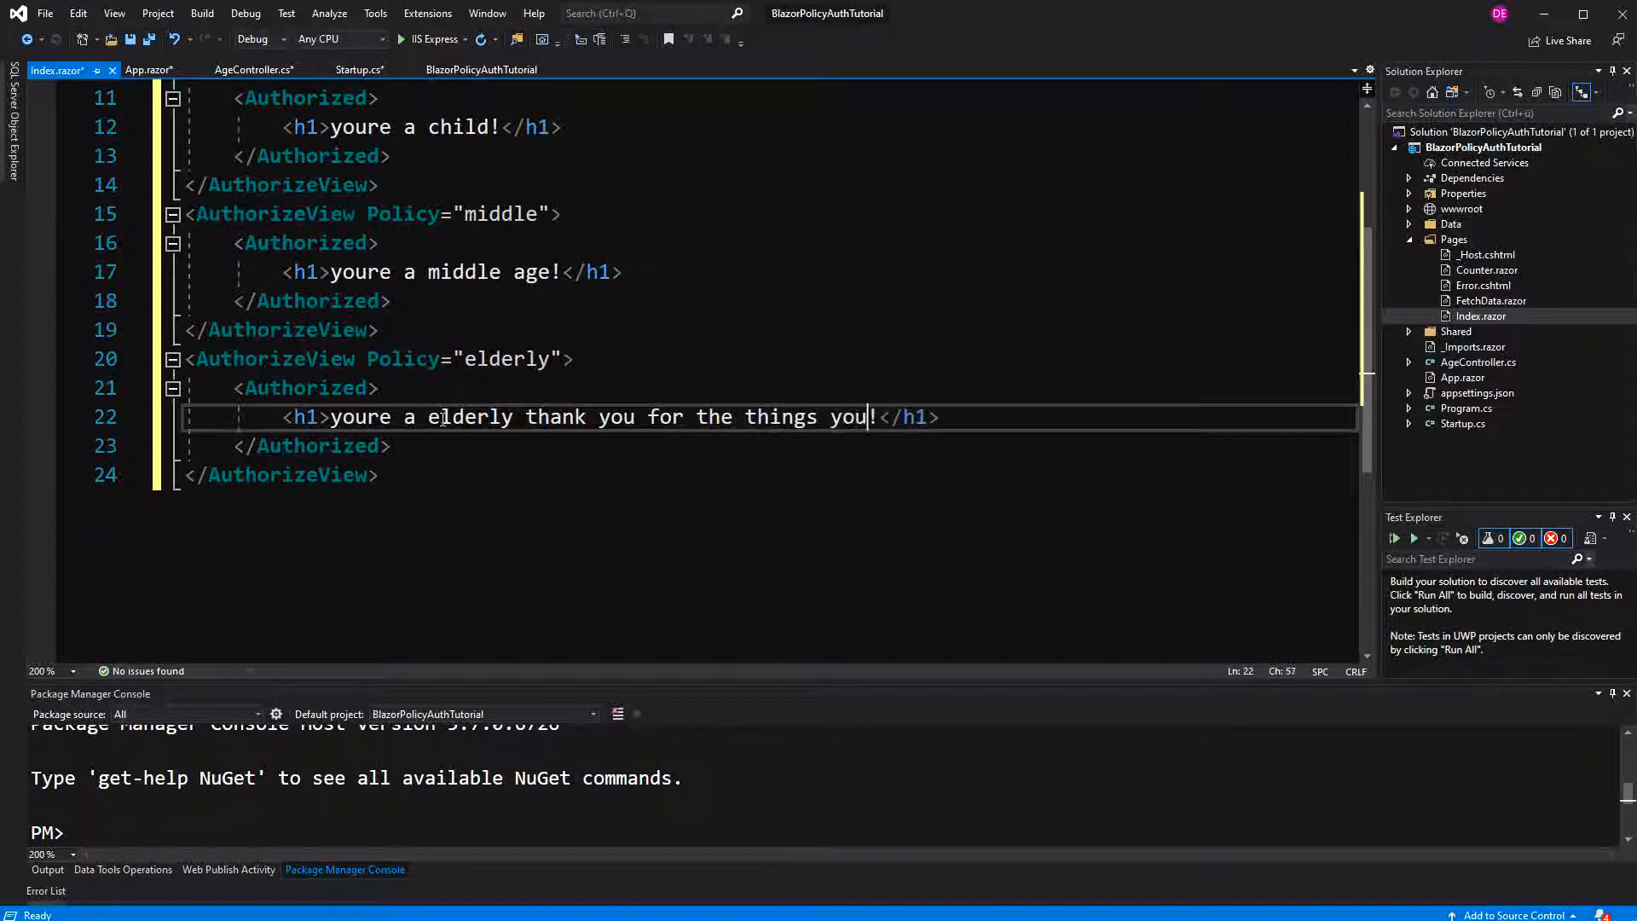
text(have done)
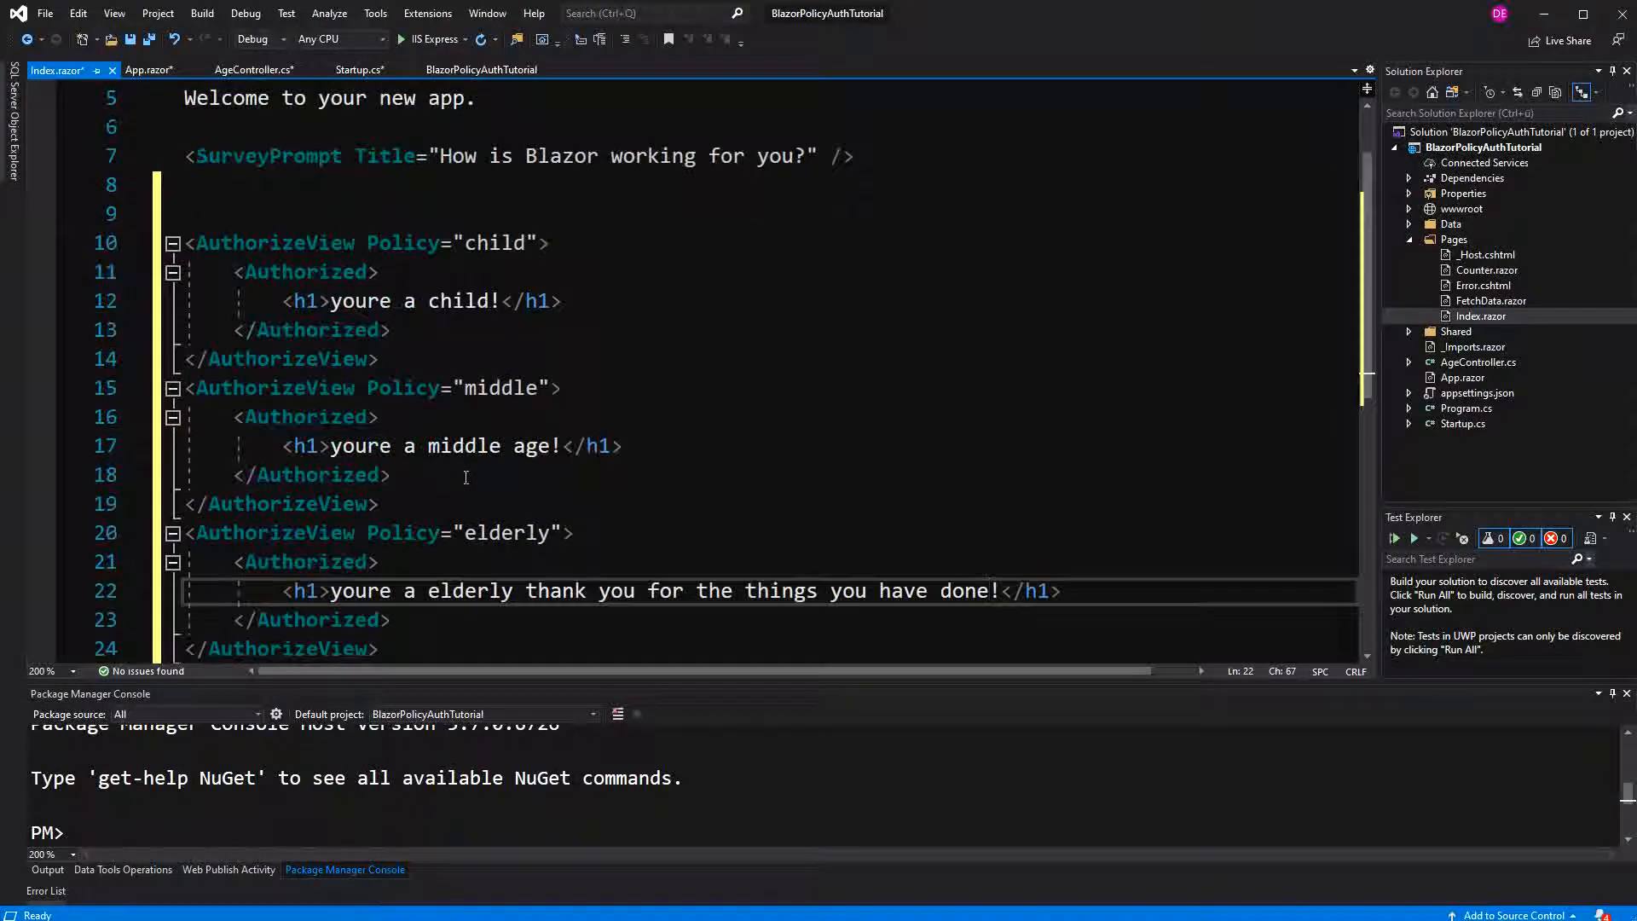
- In Startup.cs, add services.AddAuthorization(opt => { }); after the authentication registration
click(358, 69)
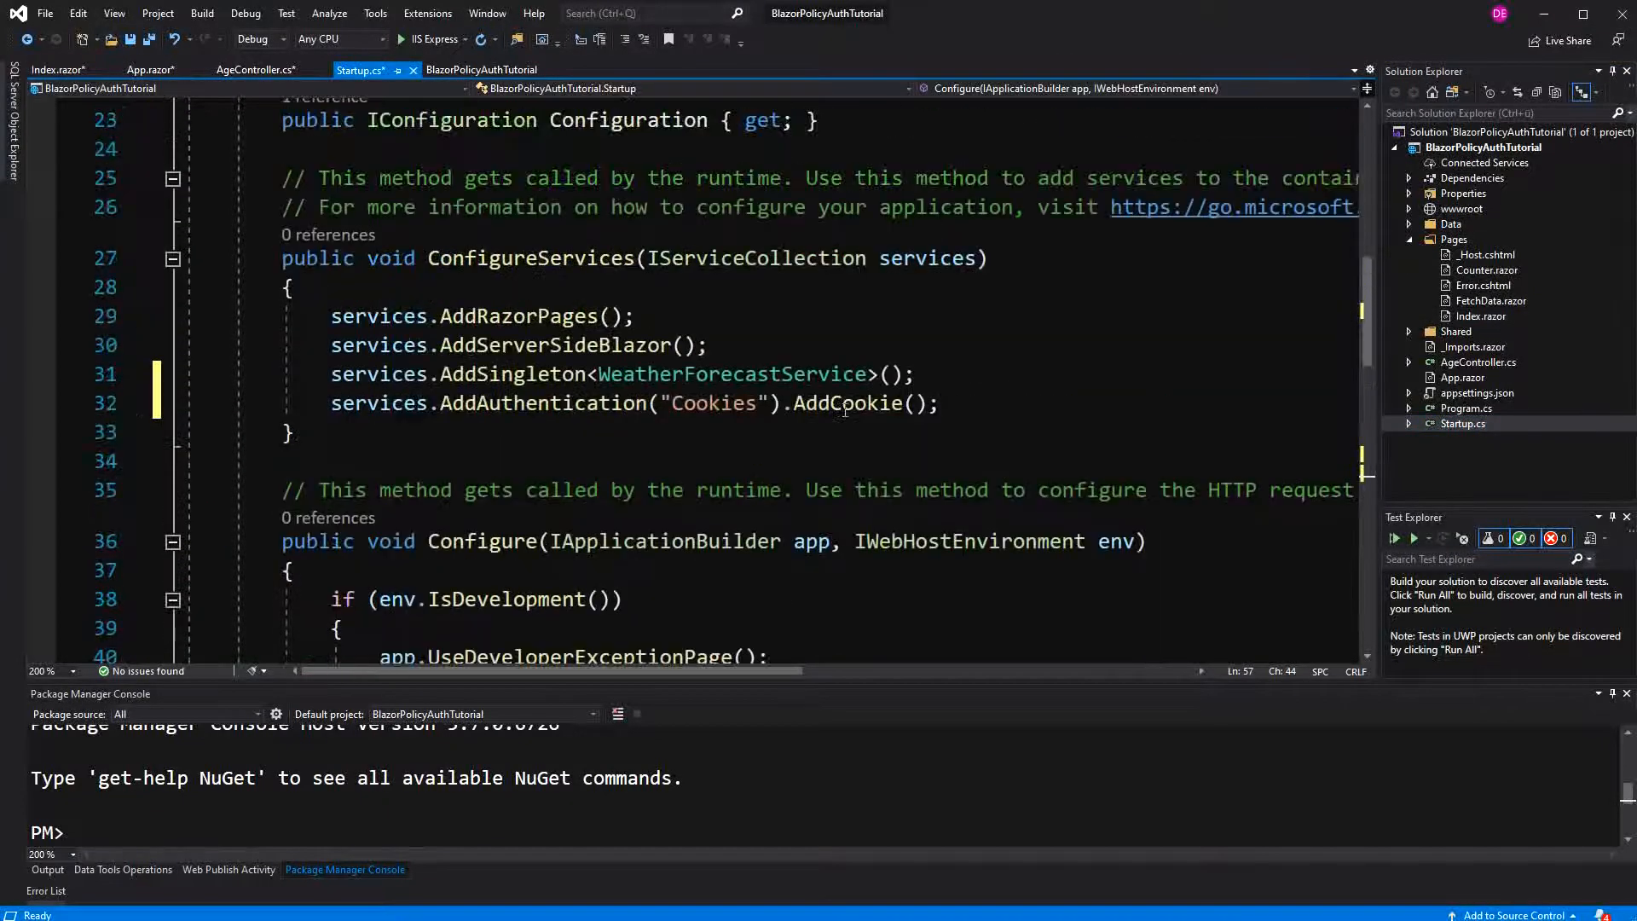
click(940, 403)
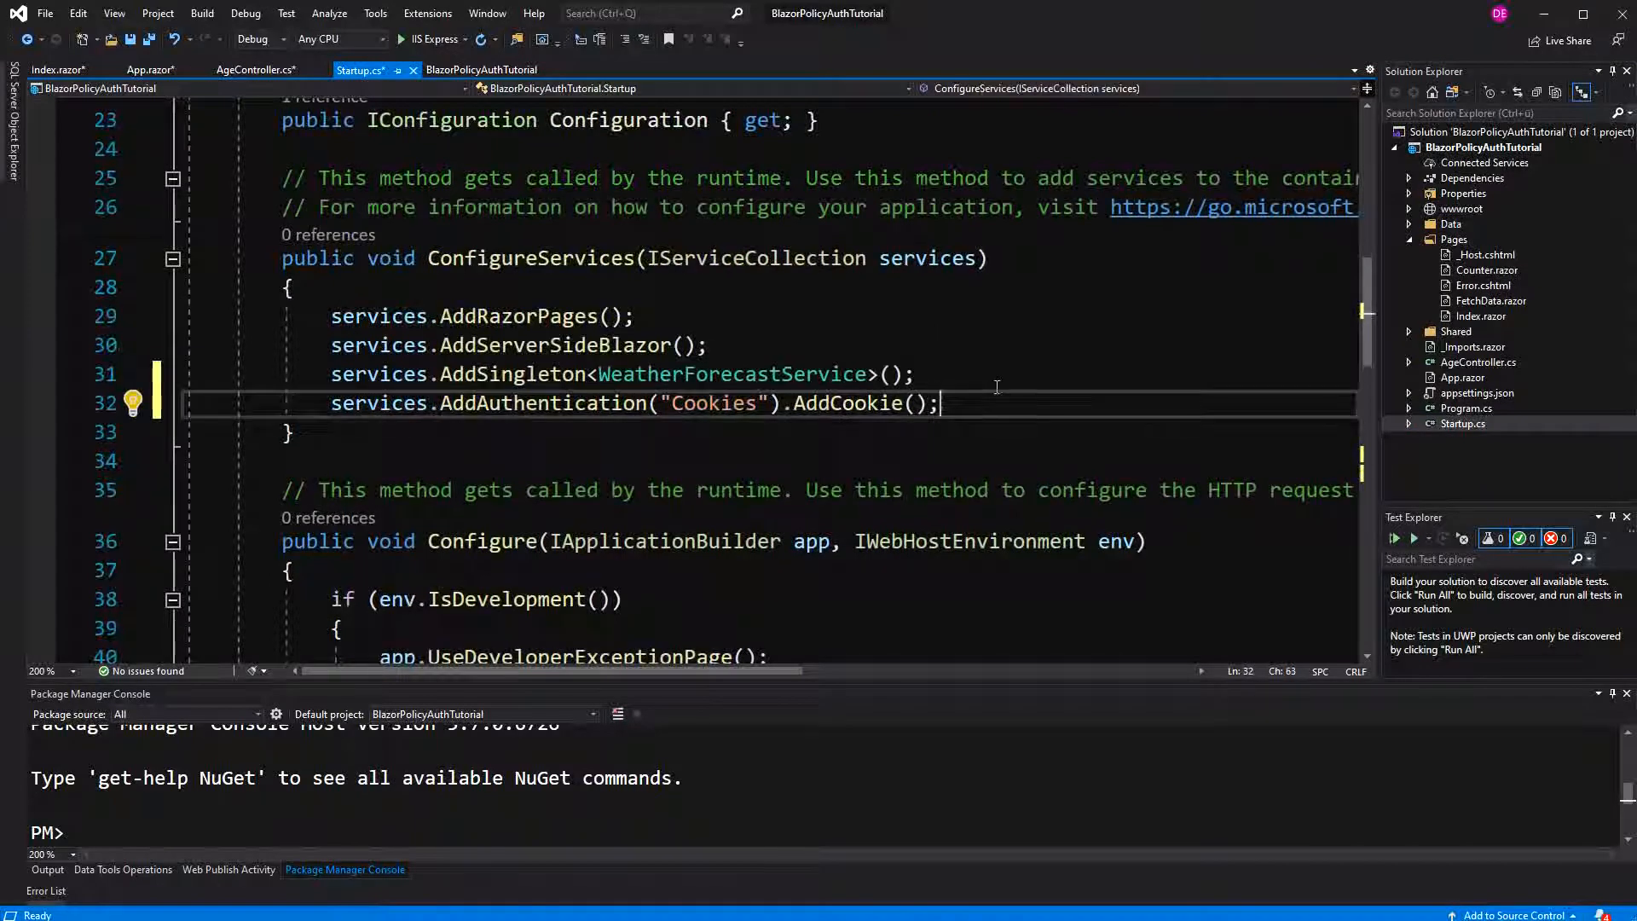
text(services.AddAuthorization()
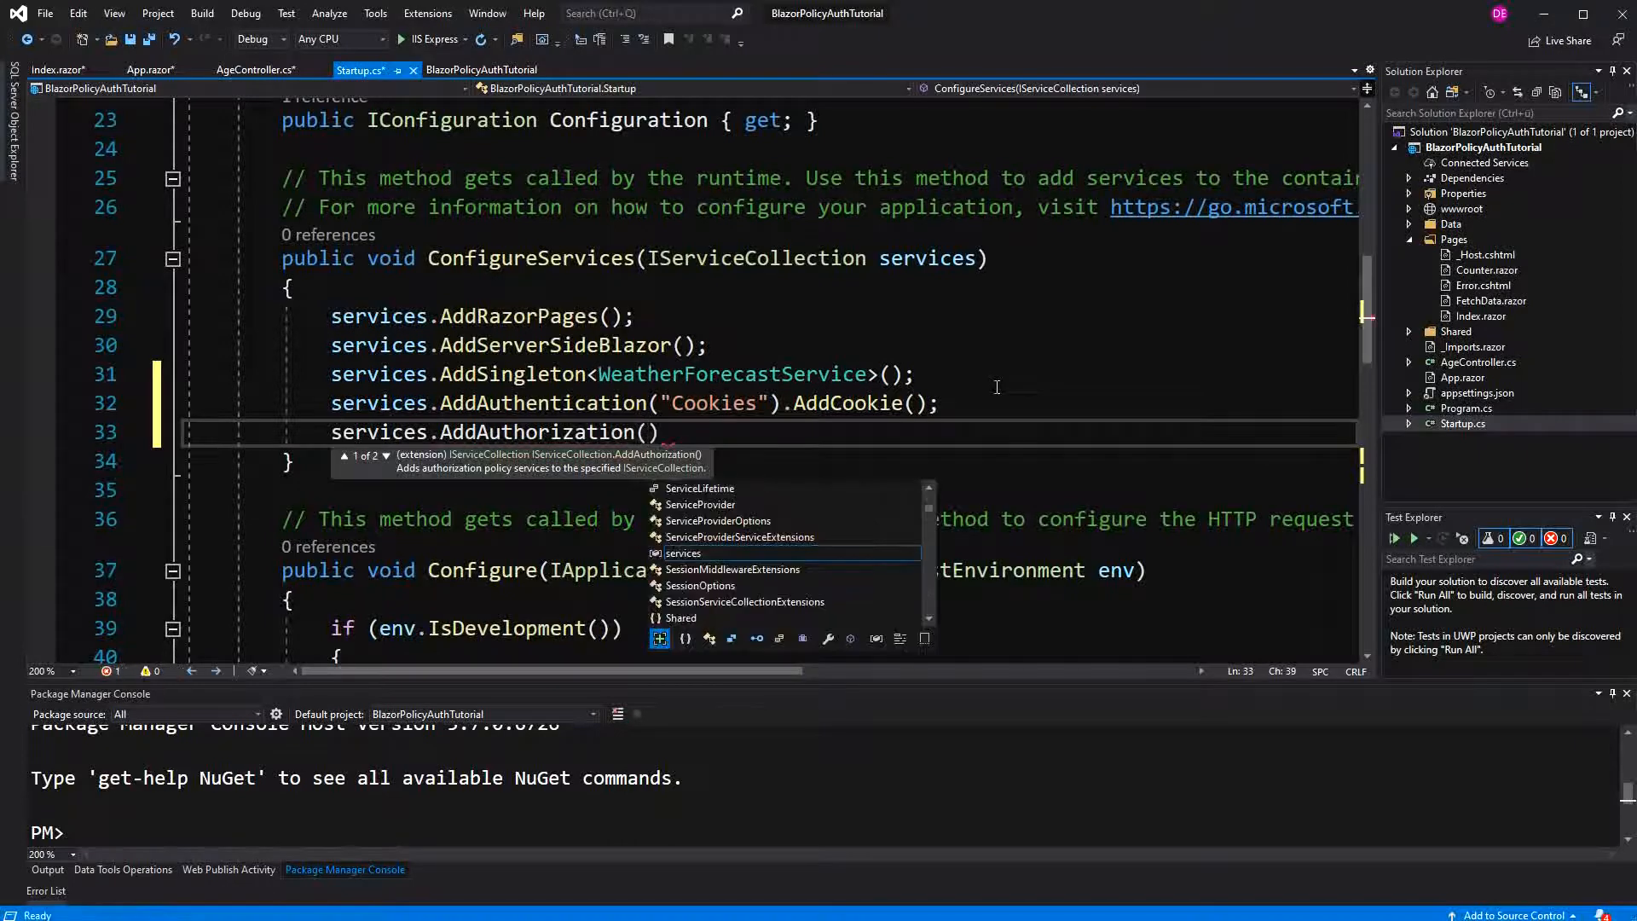
text(opt)
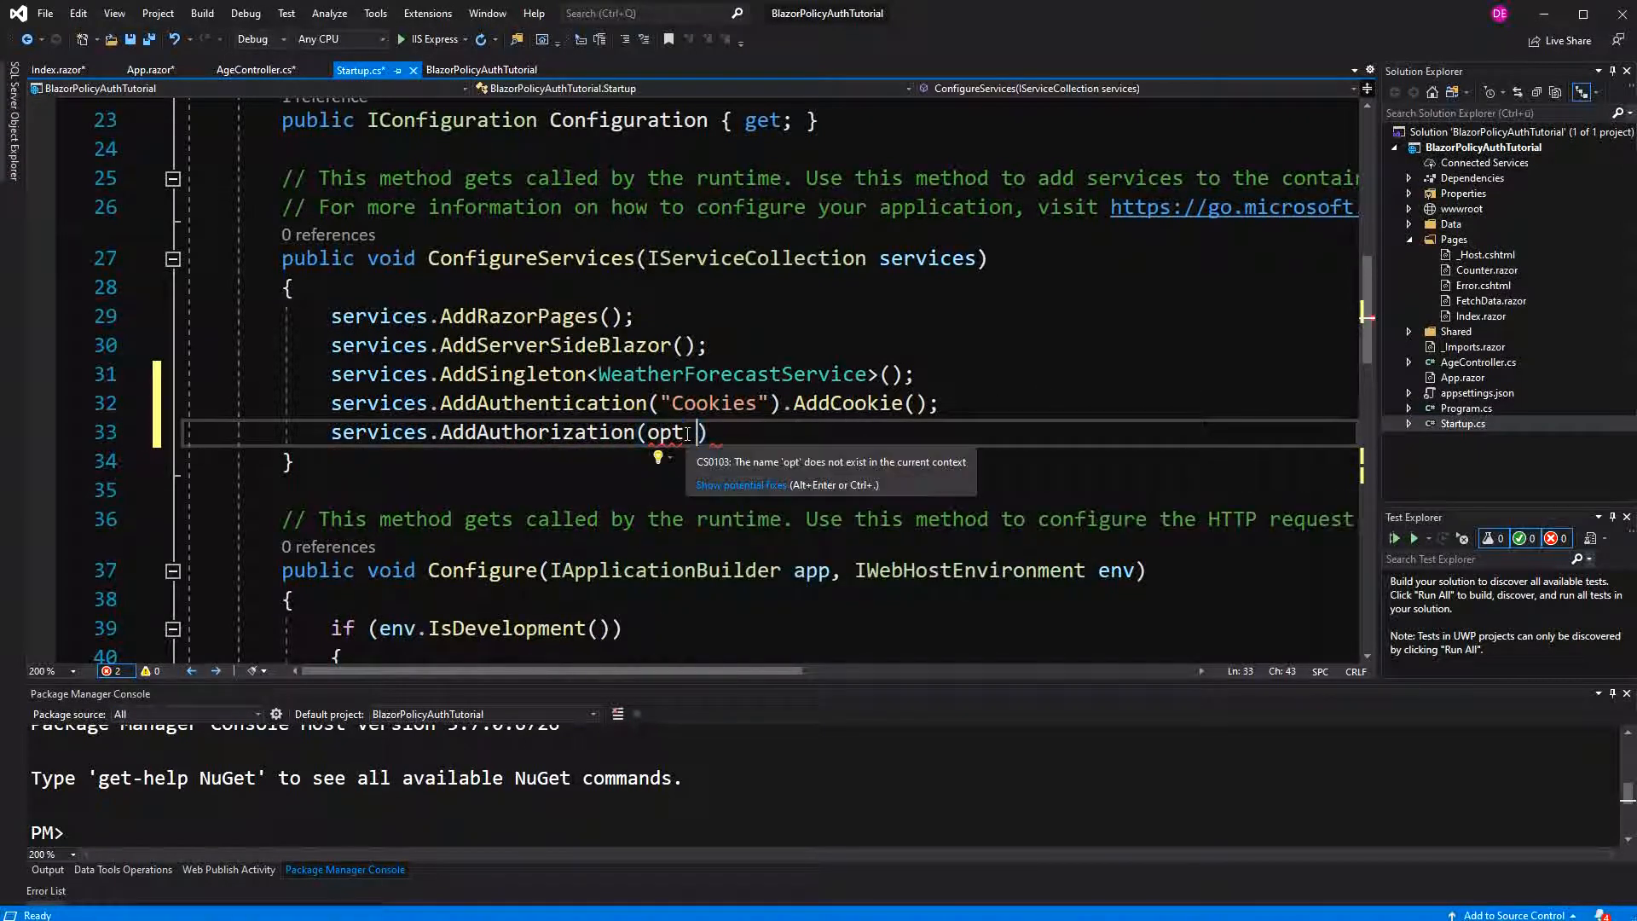
text(=> {})
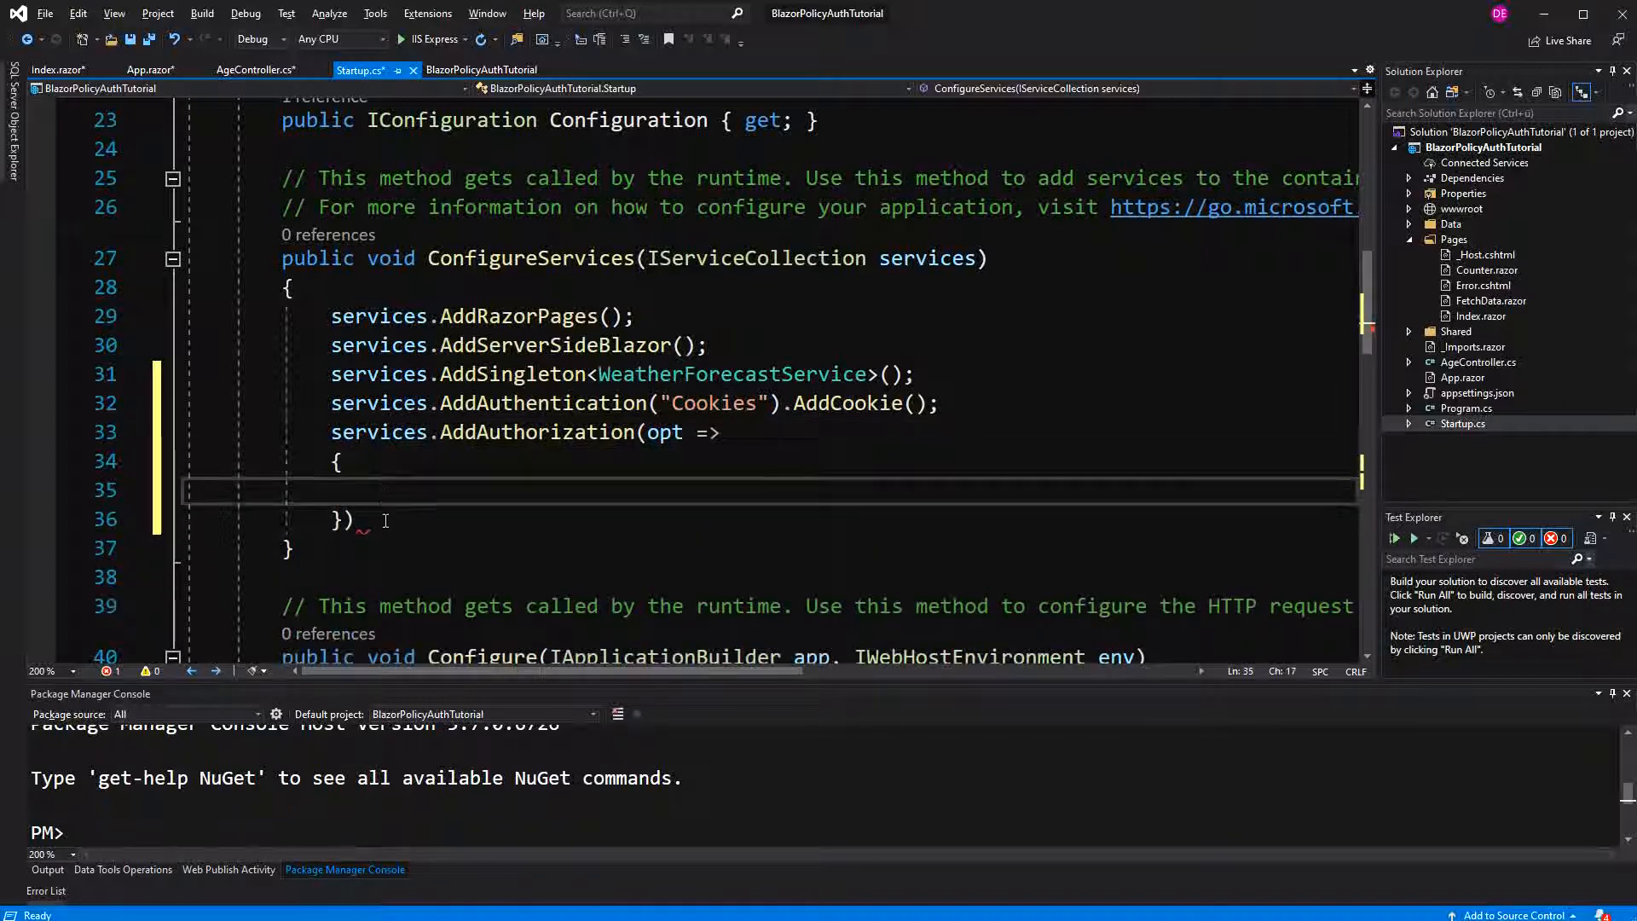
text(;)
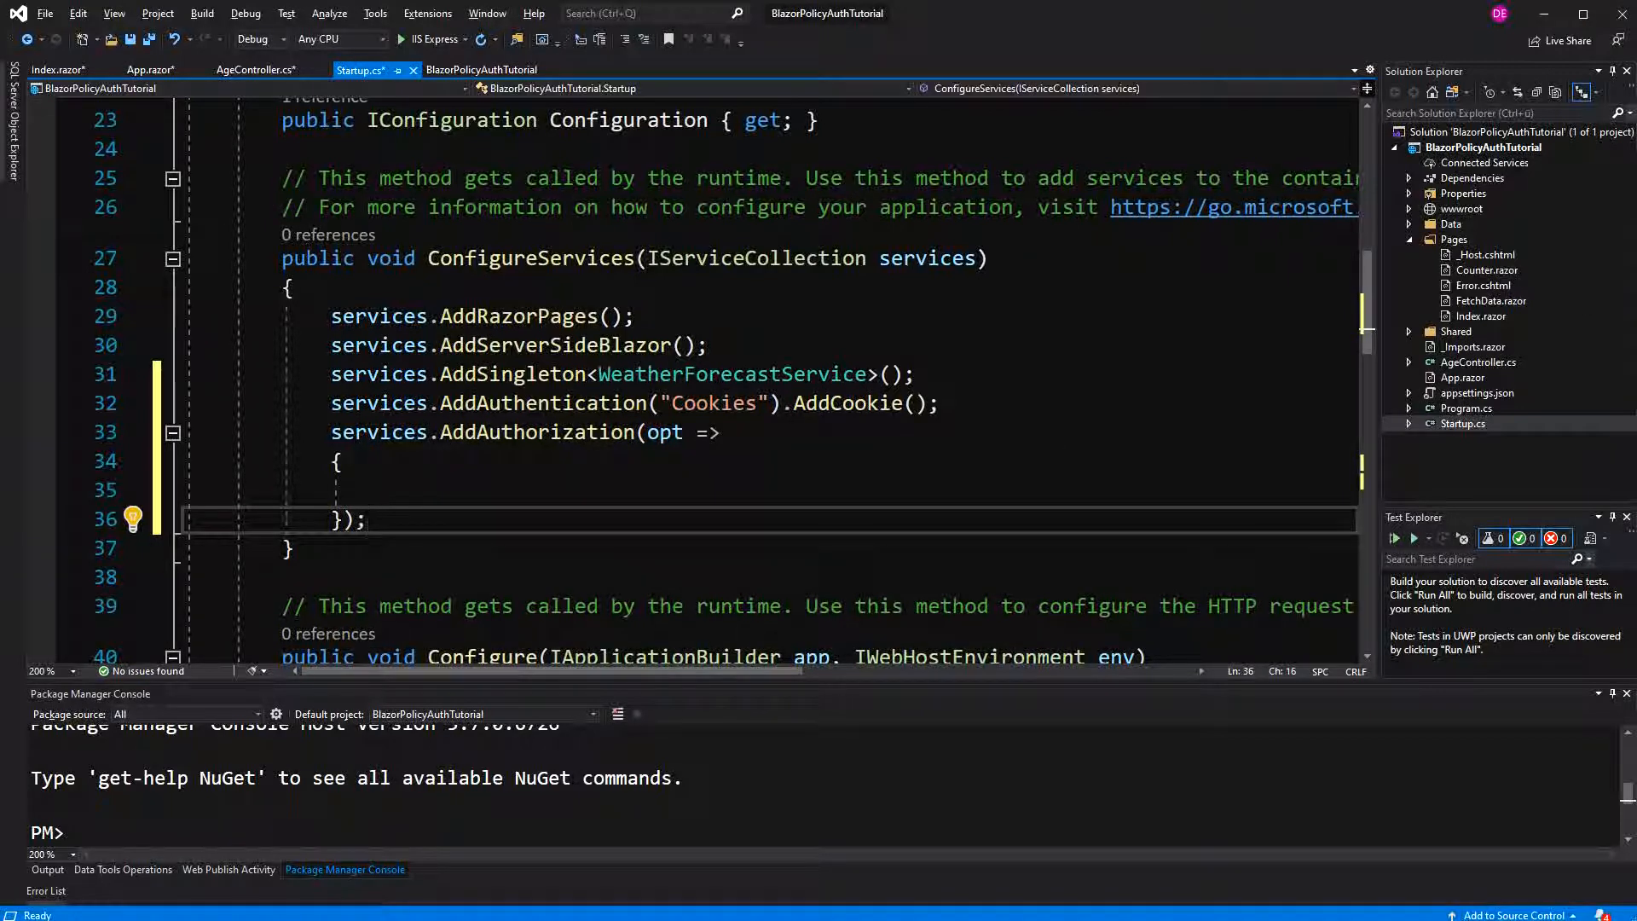
mouse_move(998, 504)
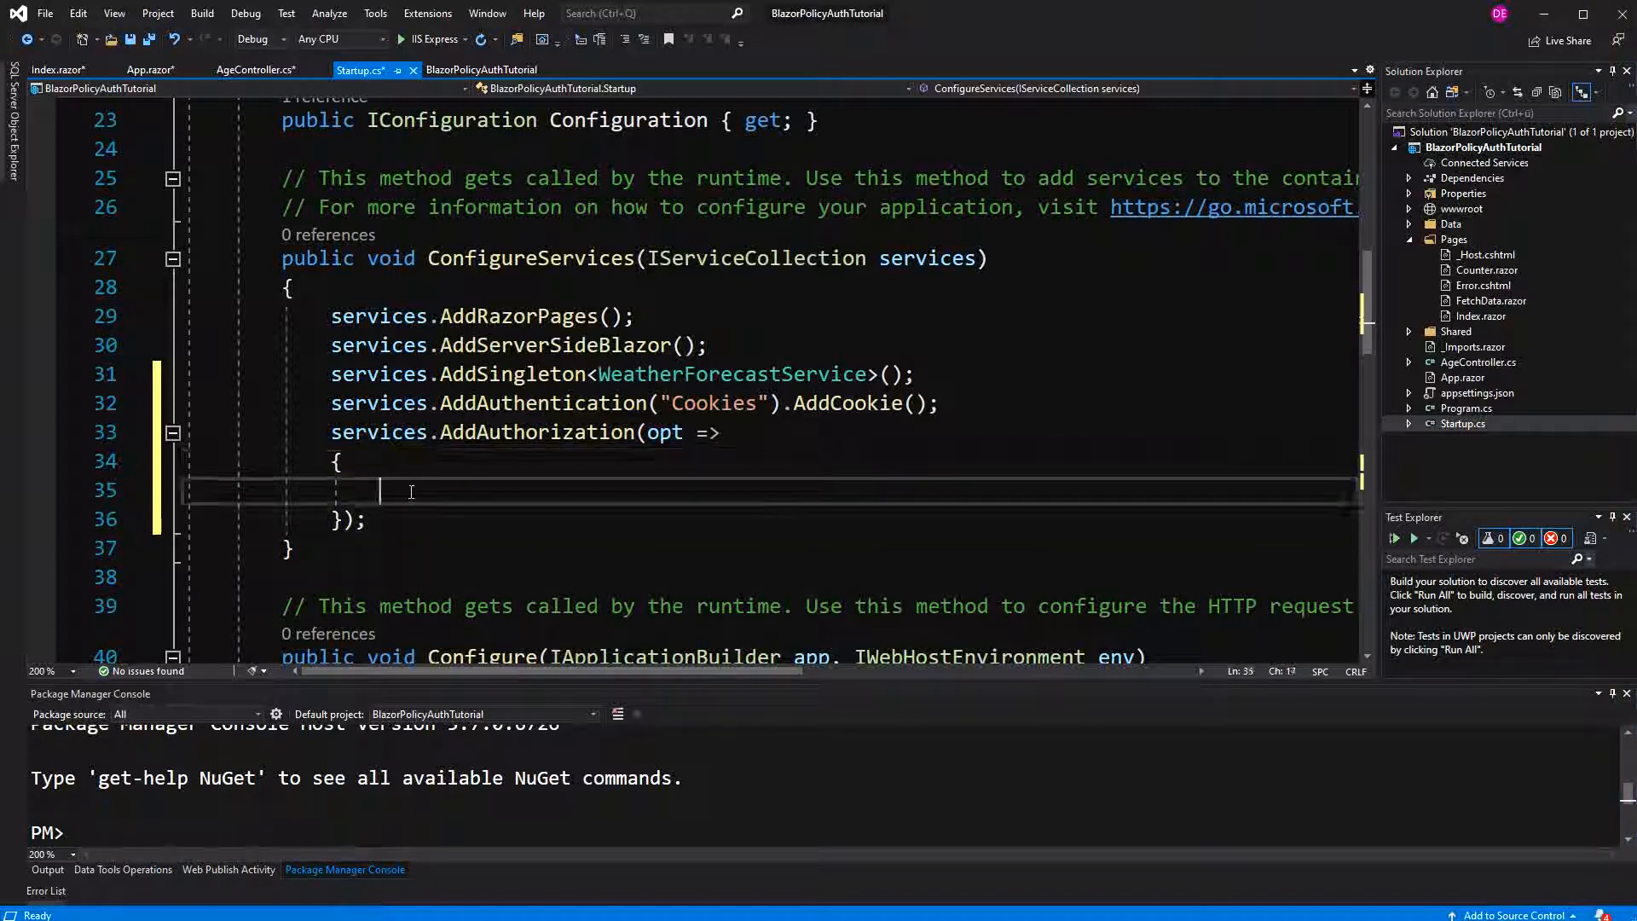
mouse_move(439, 432)
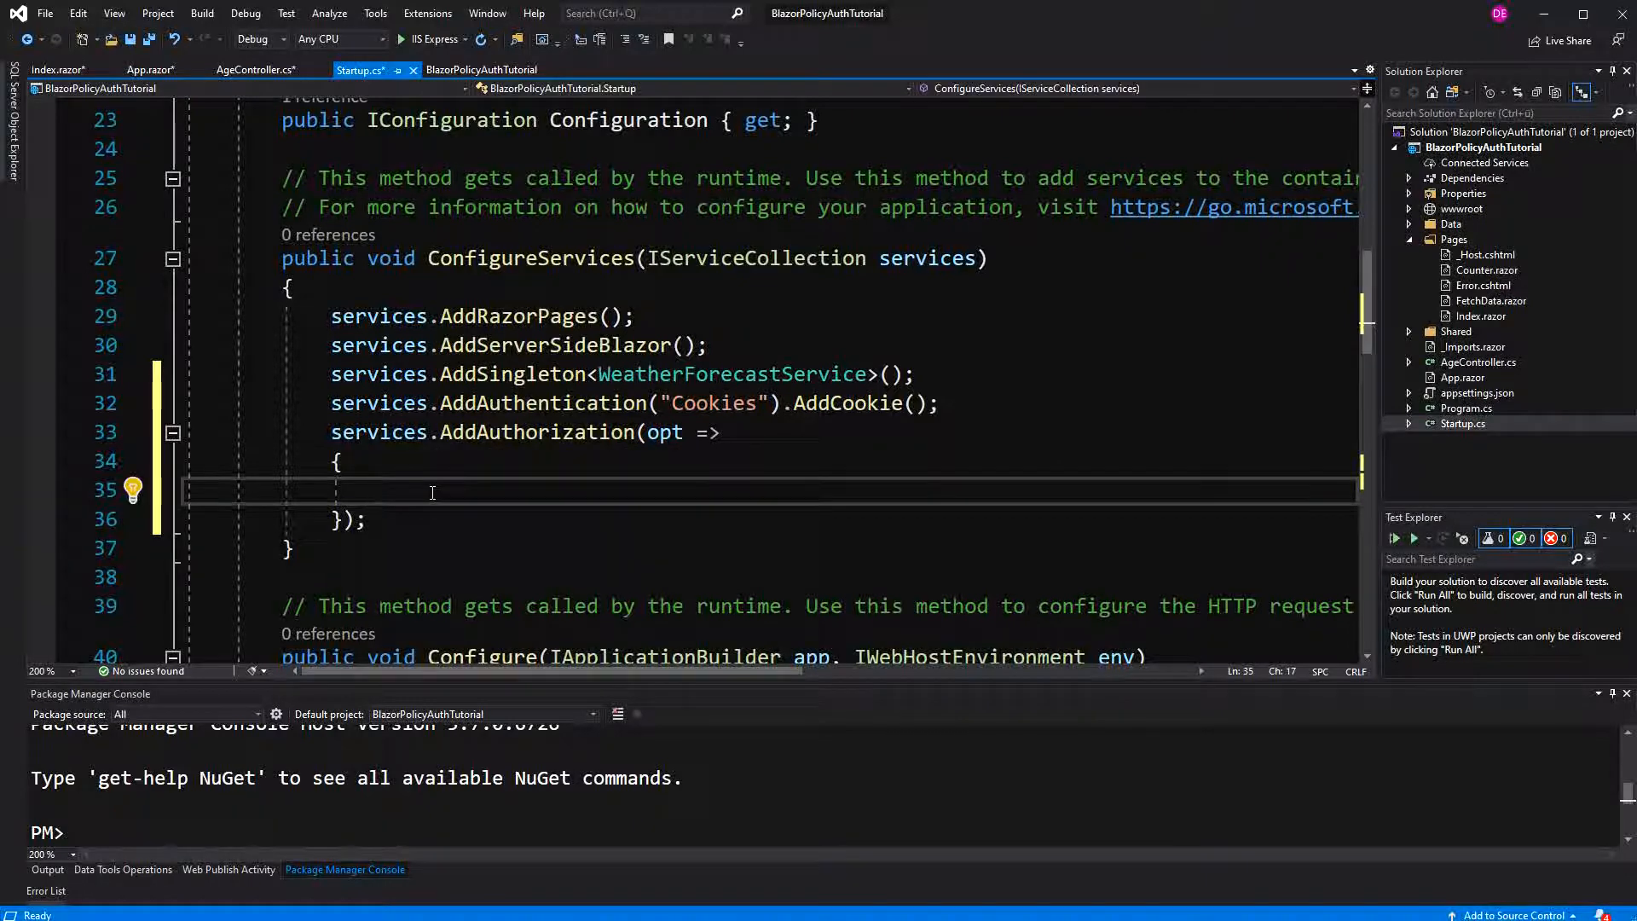
- Inside it, add opt.AddPolicy("child", policy => { }) with an empty body
text(opt.AddPolicy("child)
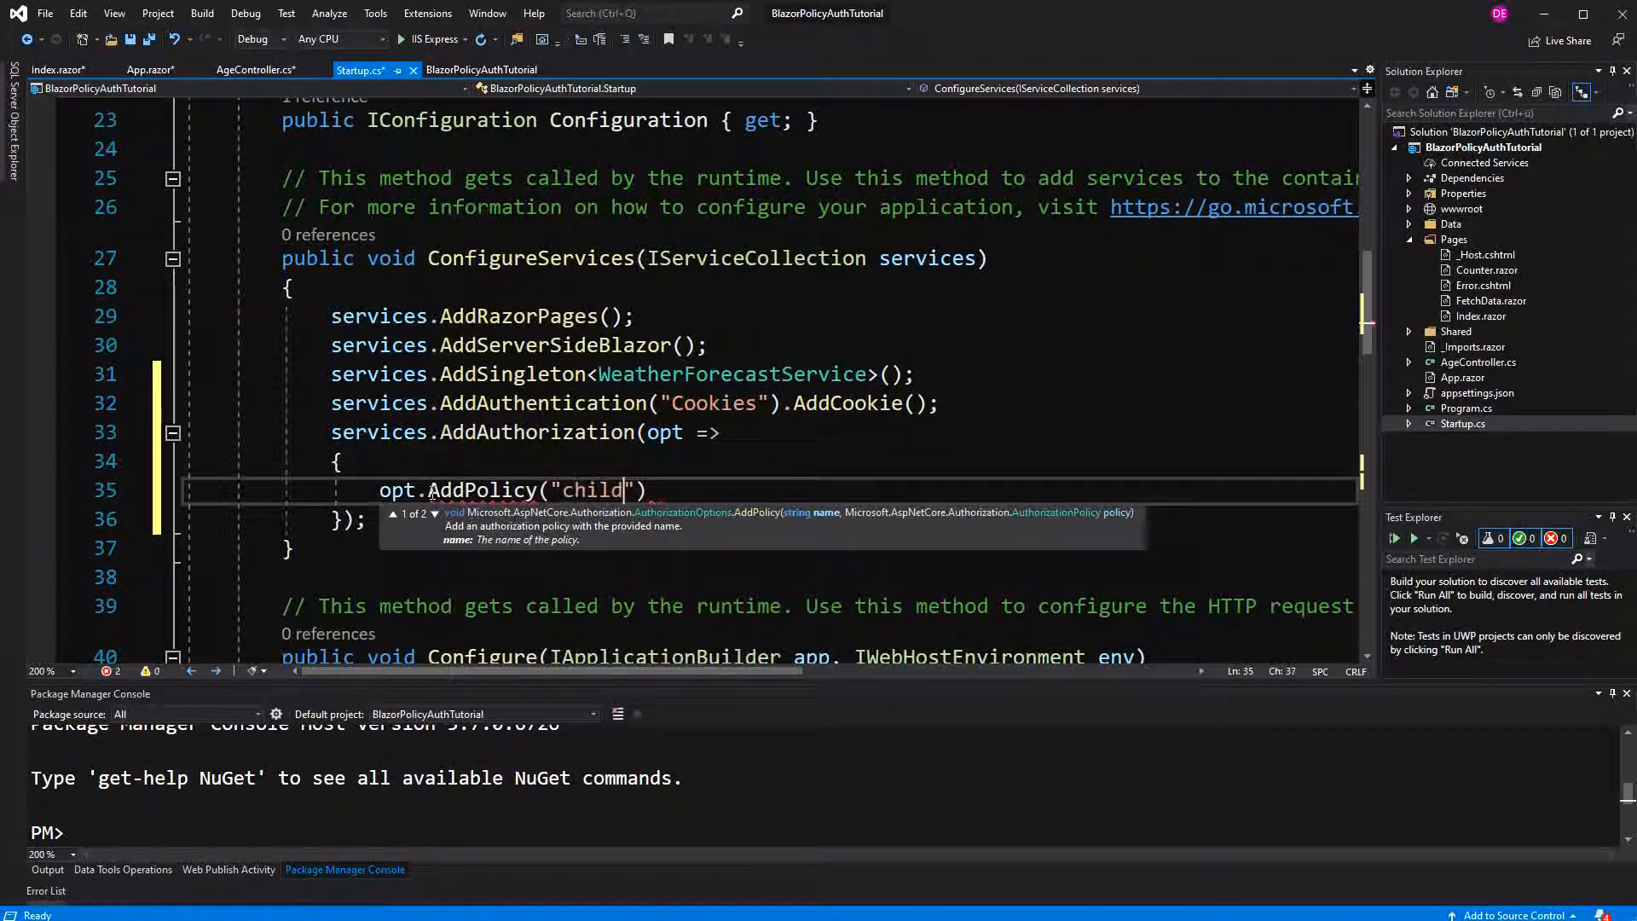
text(", ")
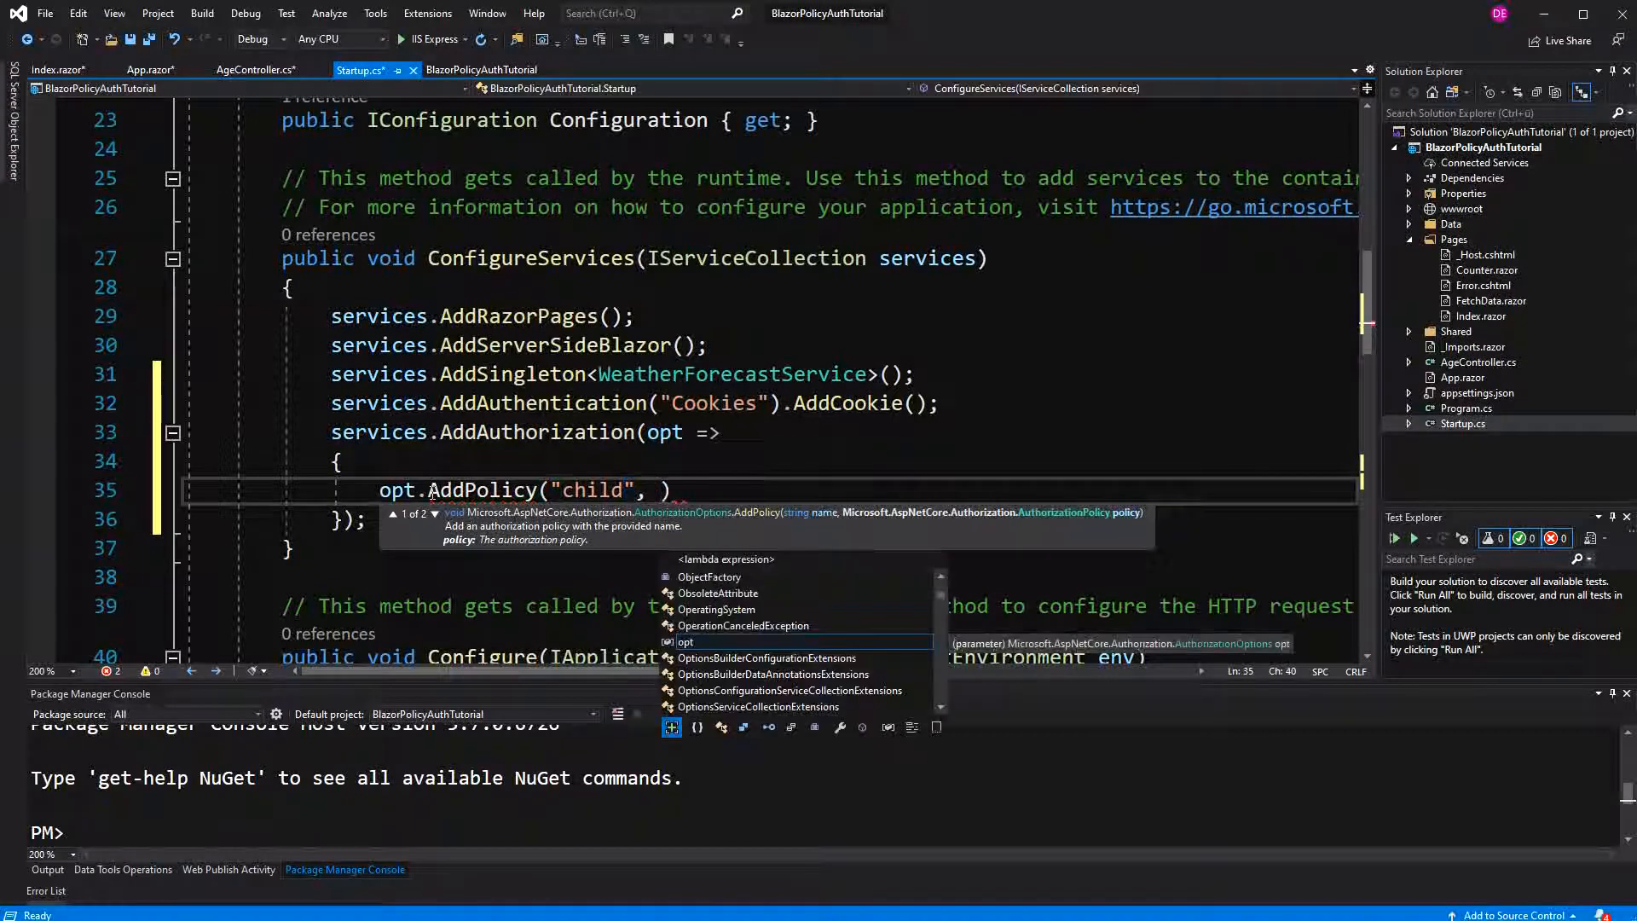
text(policy =>)
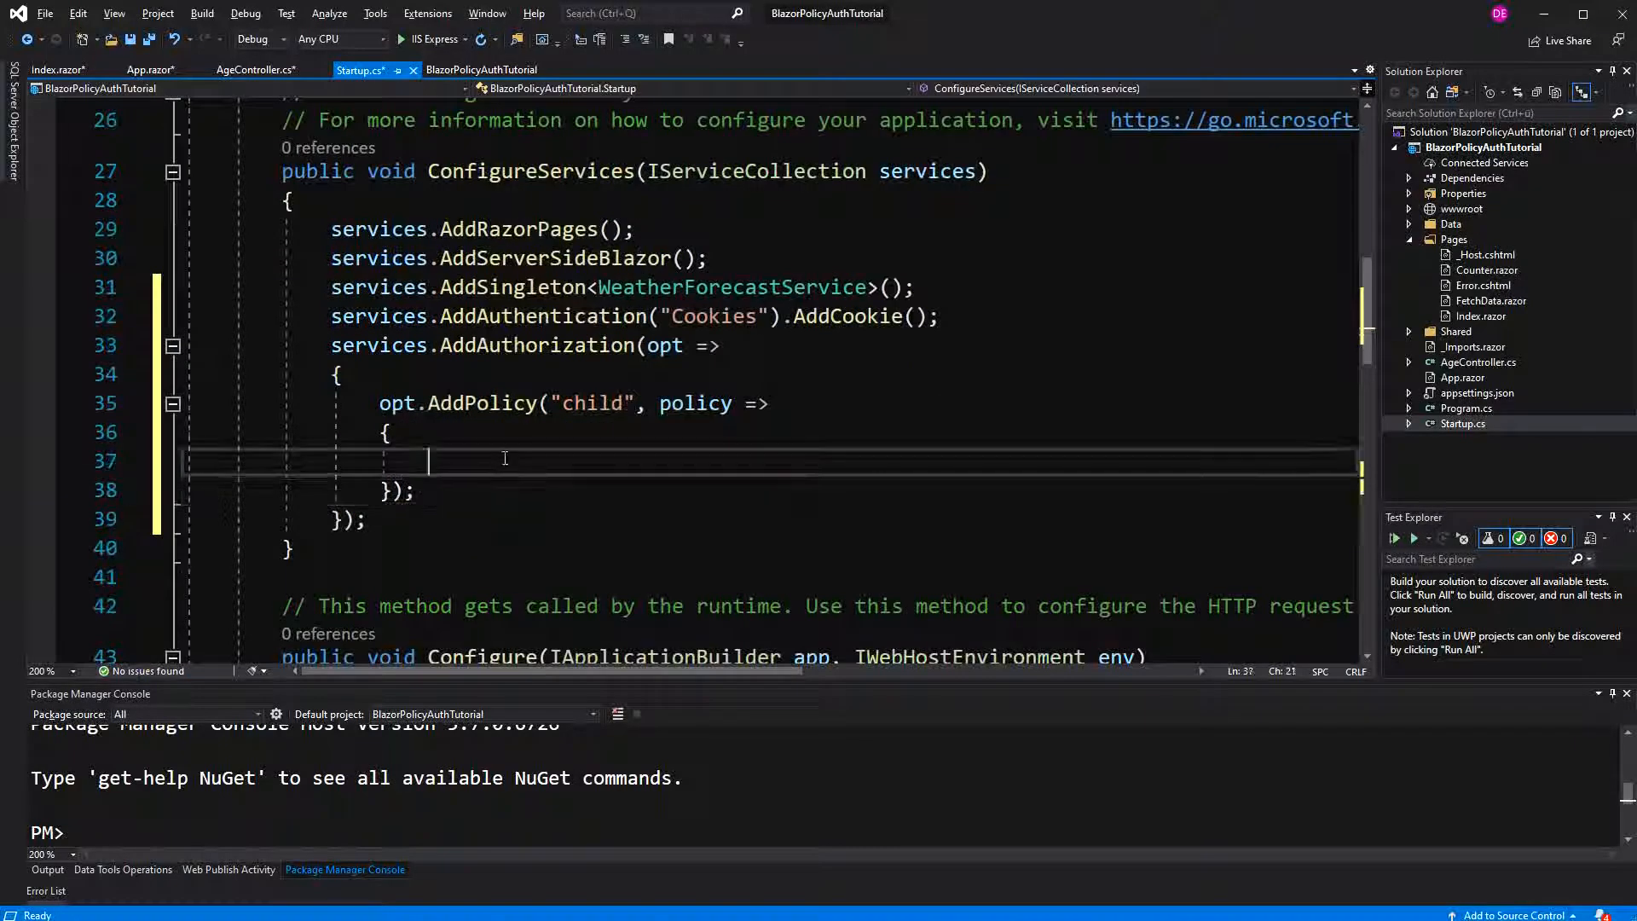
click(504, 461)
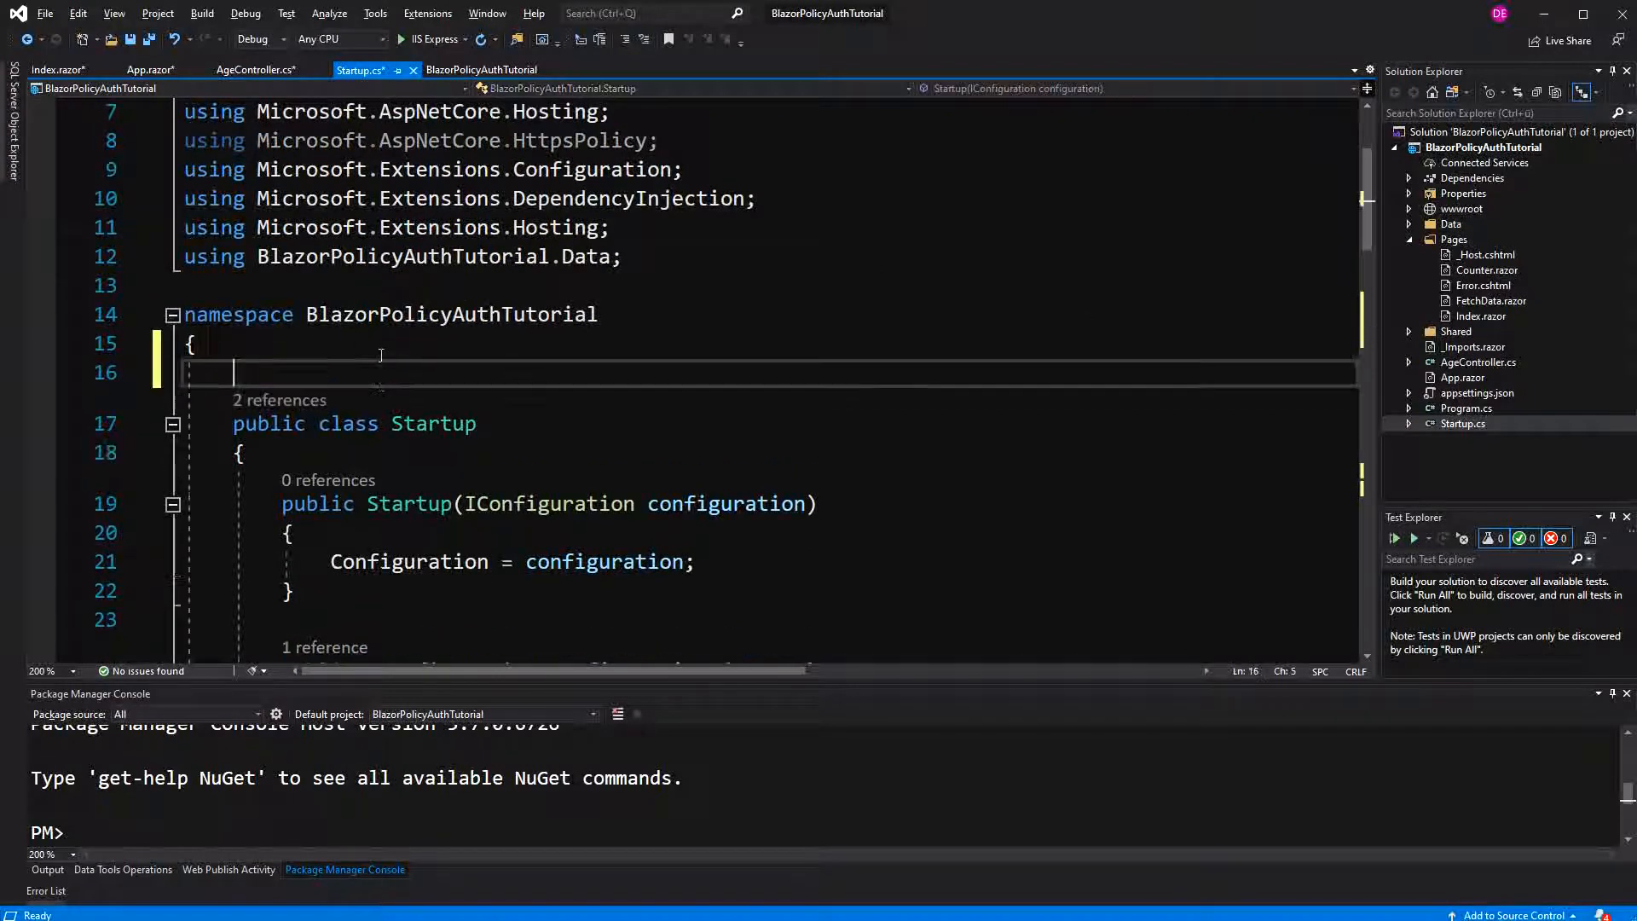
- Declare public class AgeRequirement implementing IAuthorizationRequirement
text(public class A)
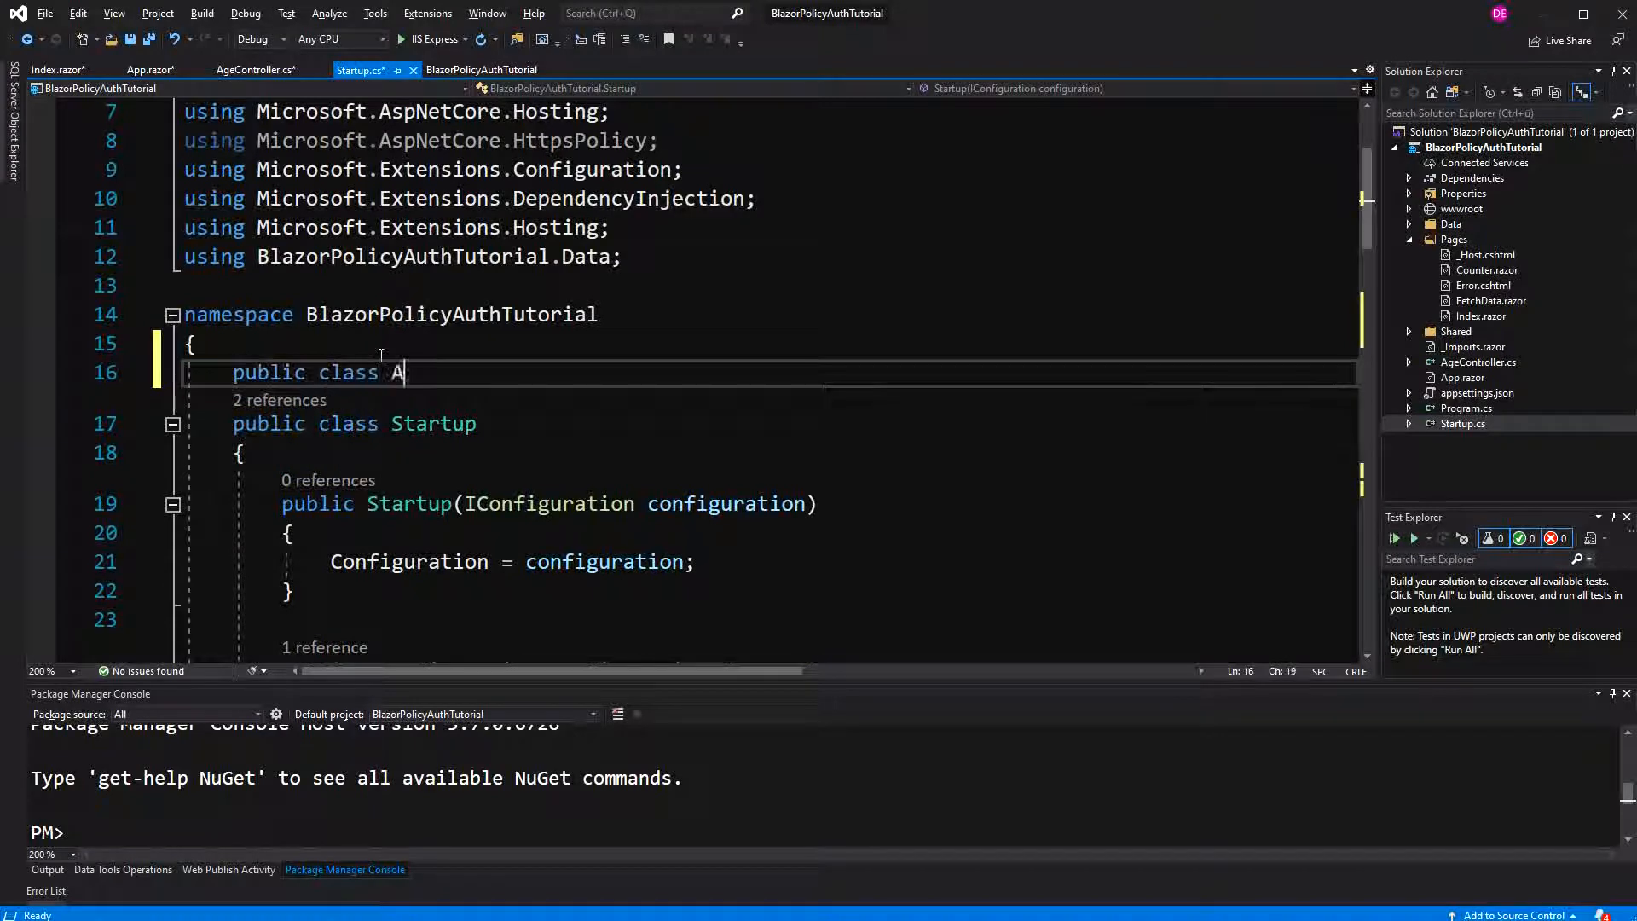
text(geRequire)
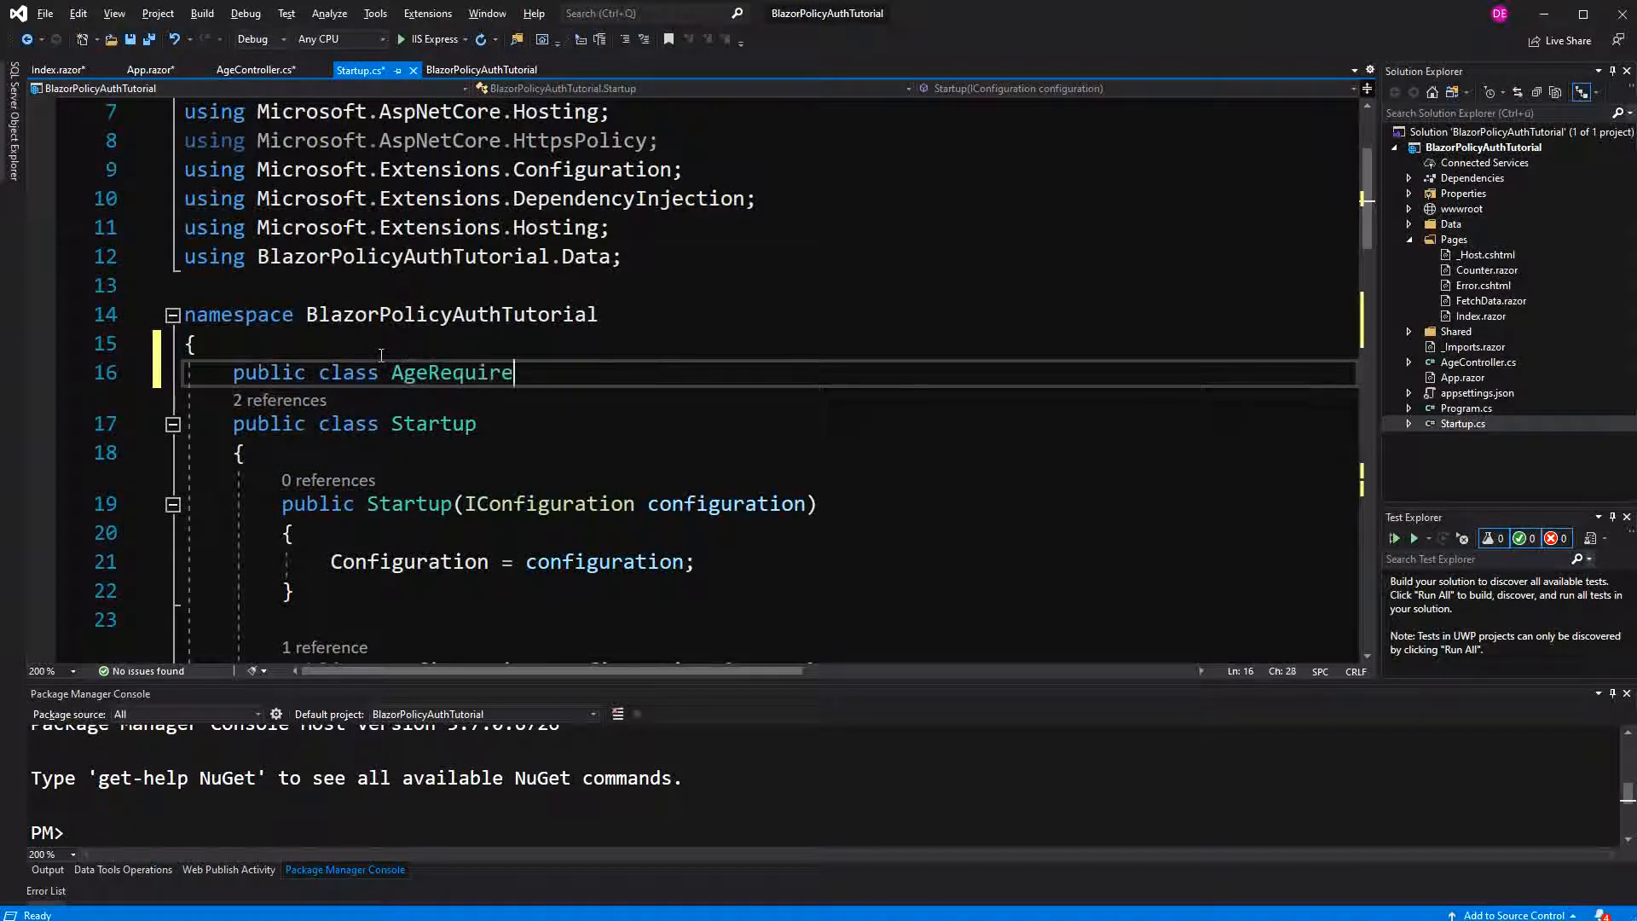
text(ment :)
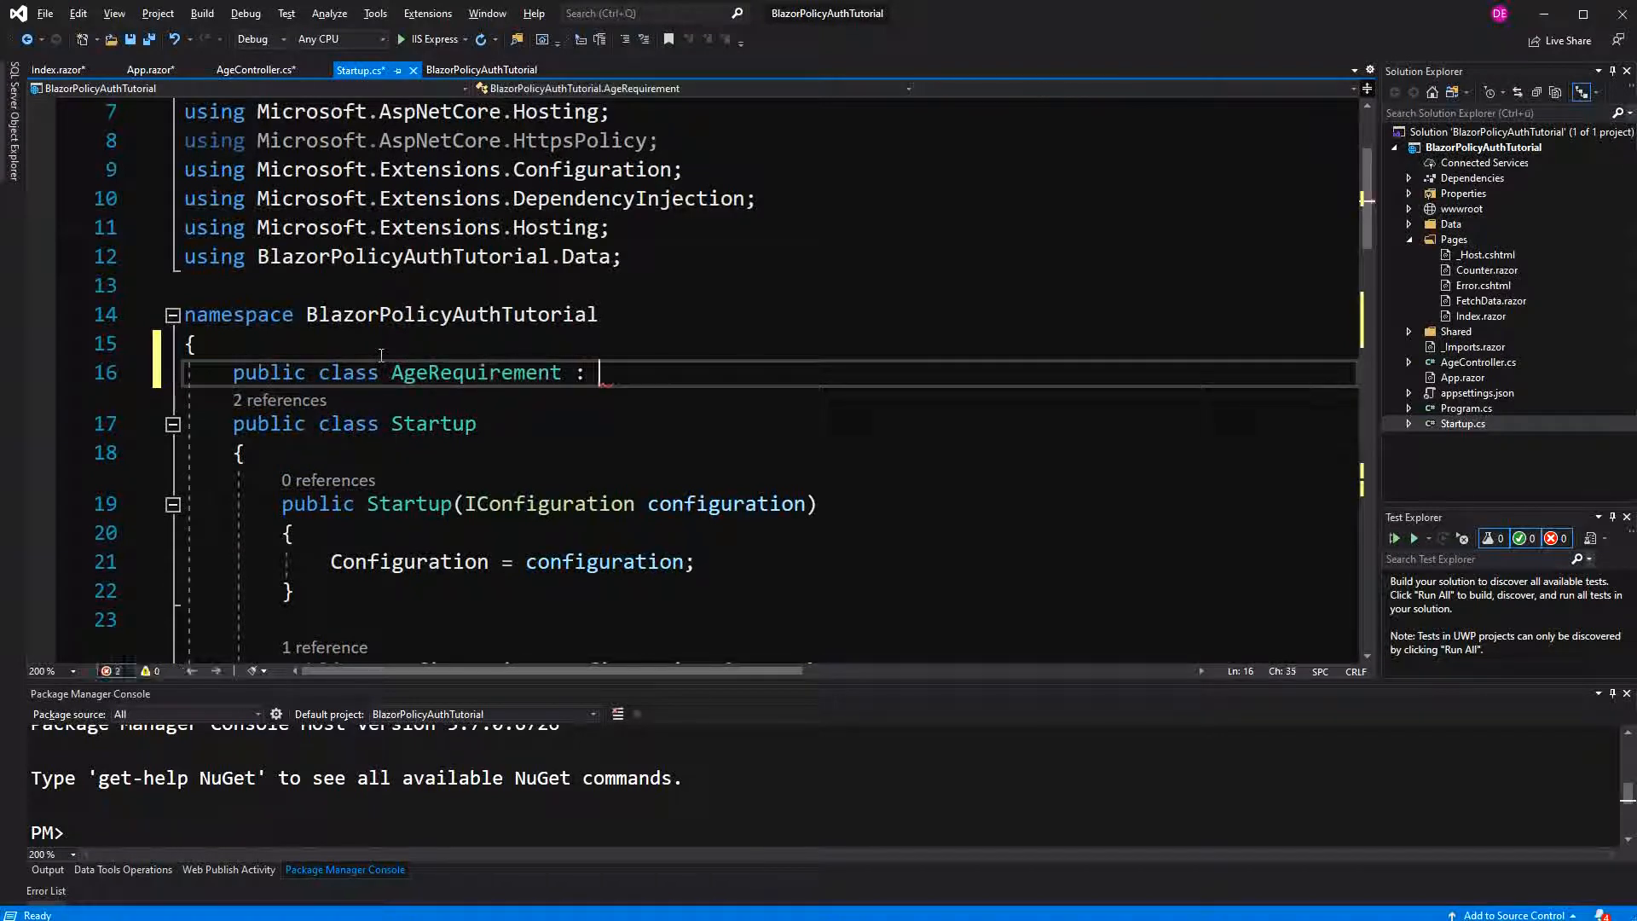
text(IAth)
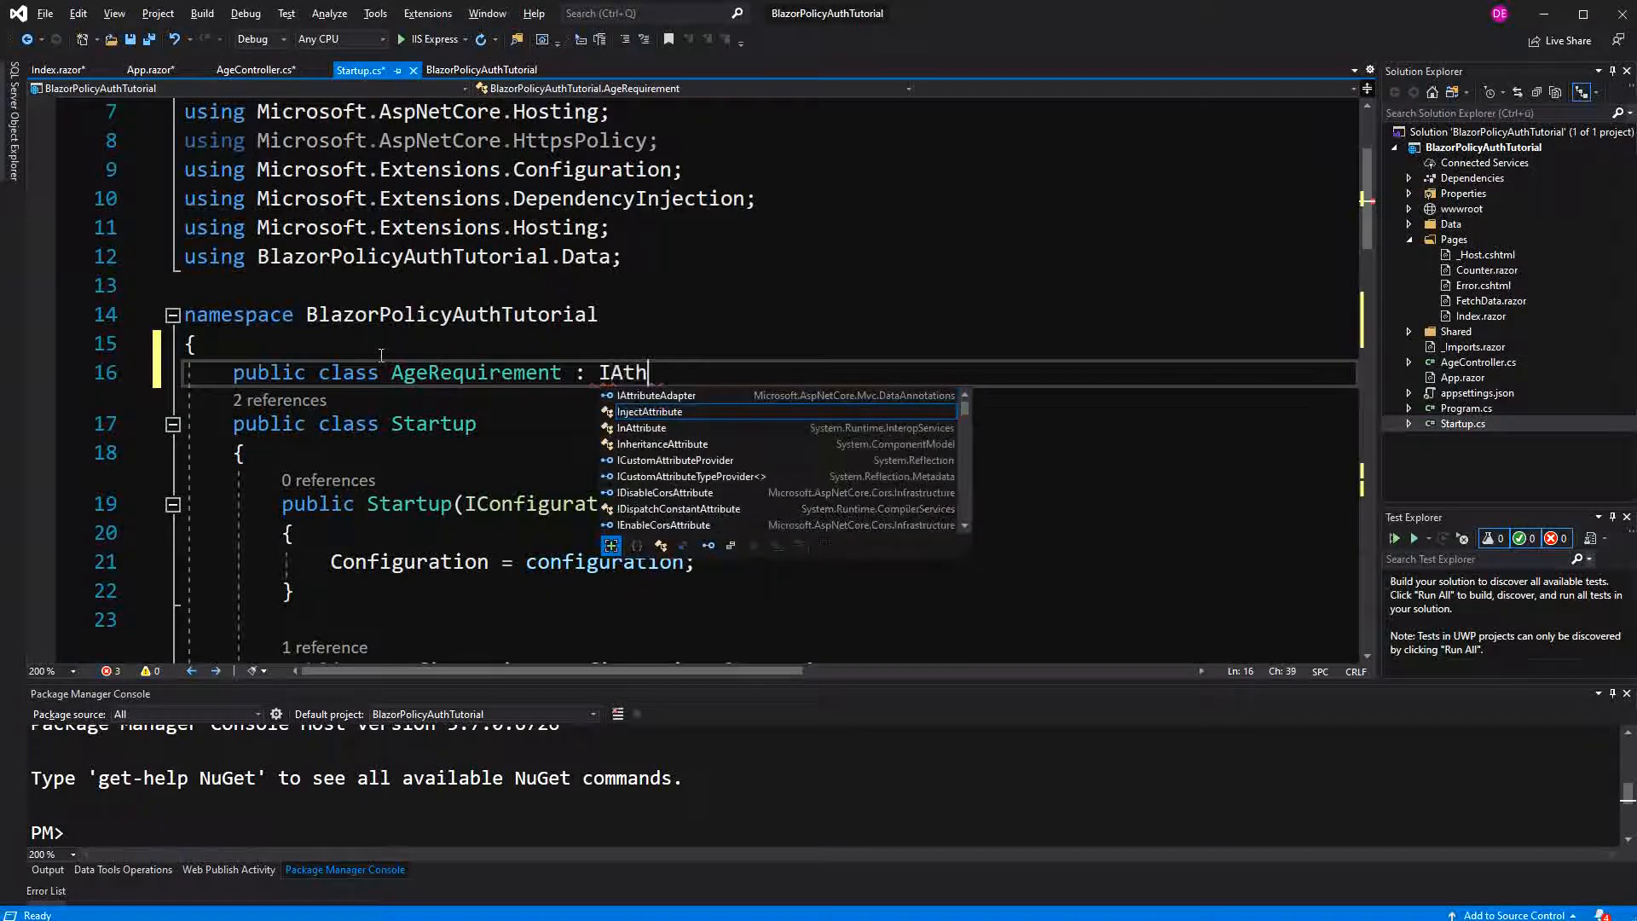
text(u)
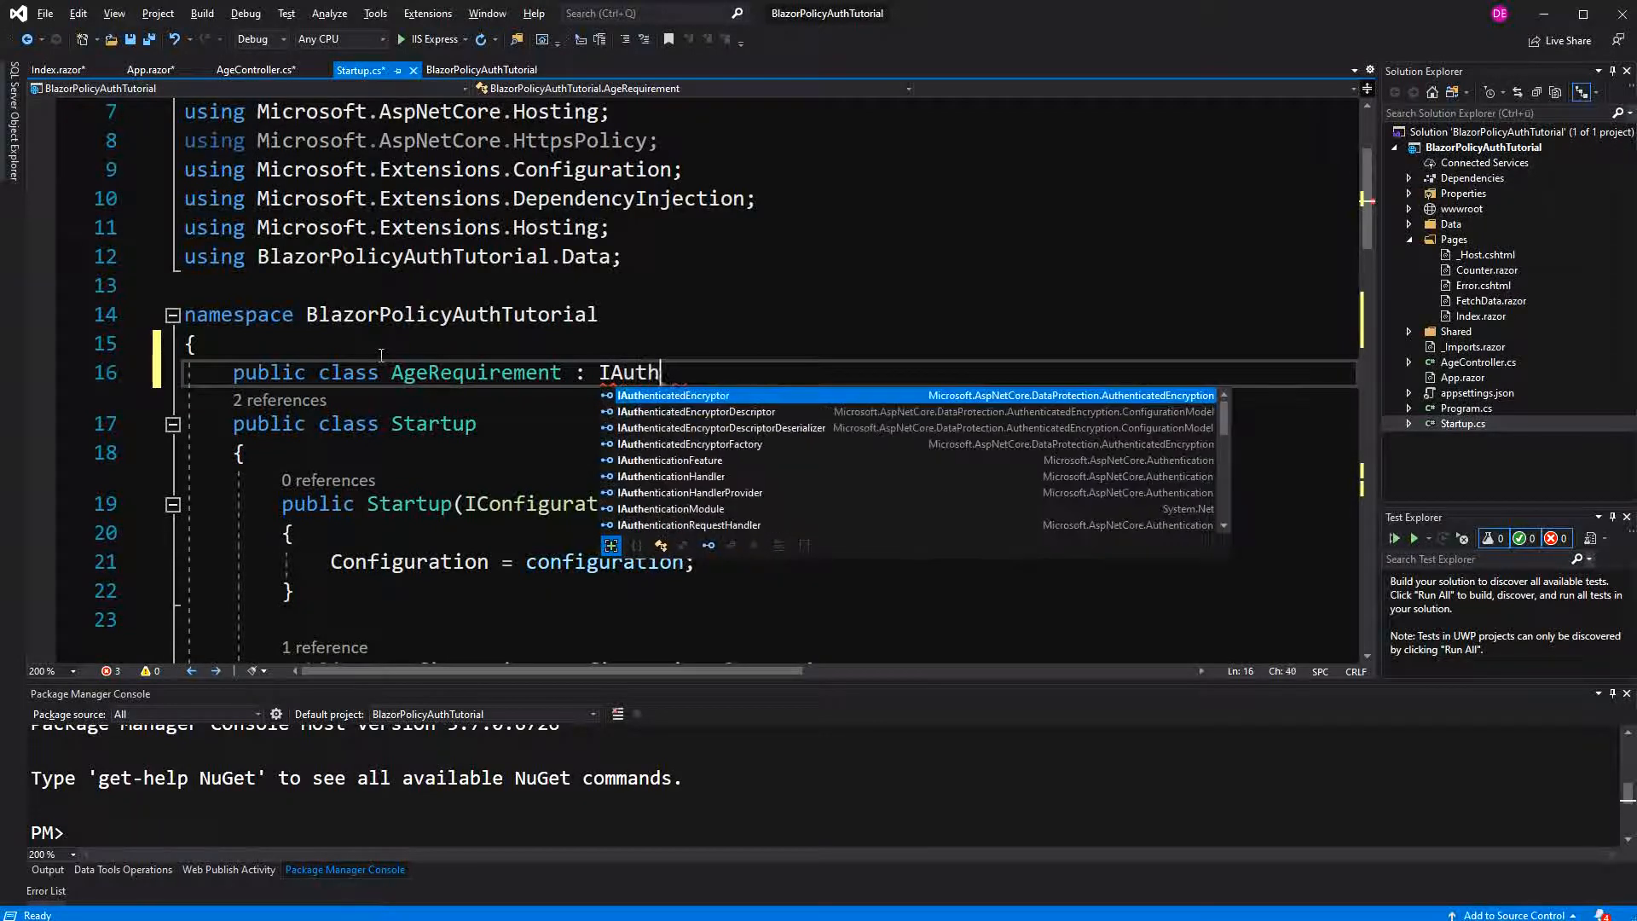
text(ora)
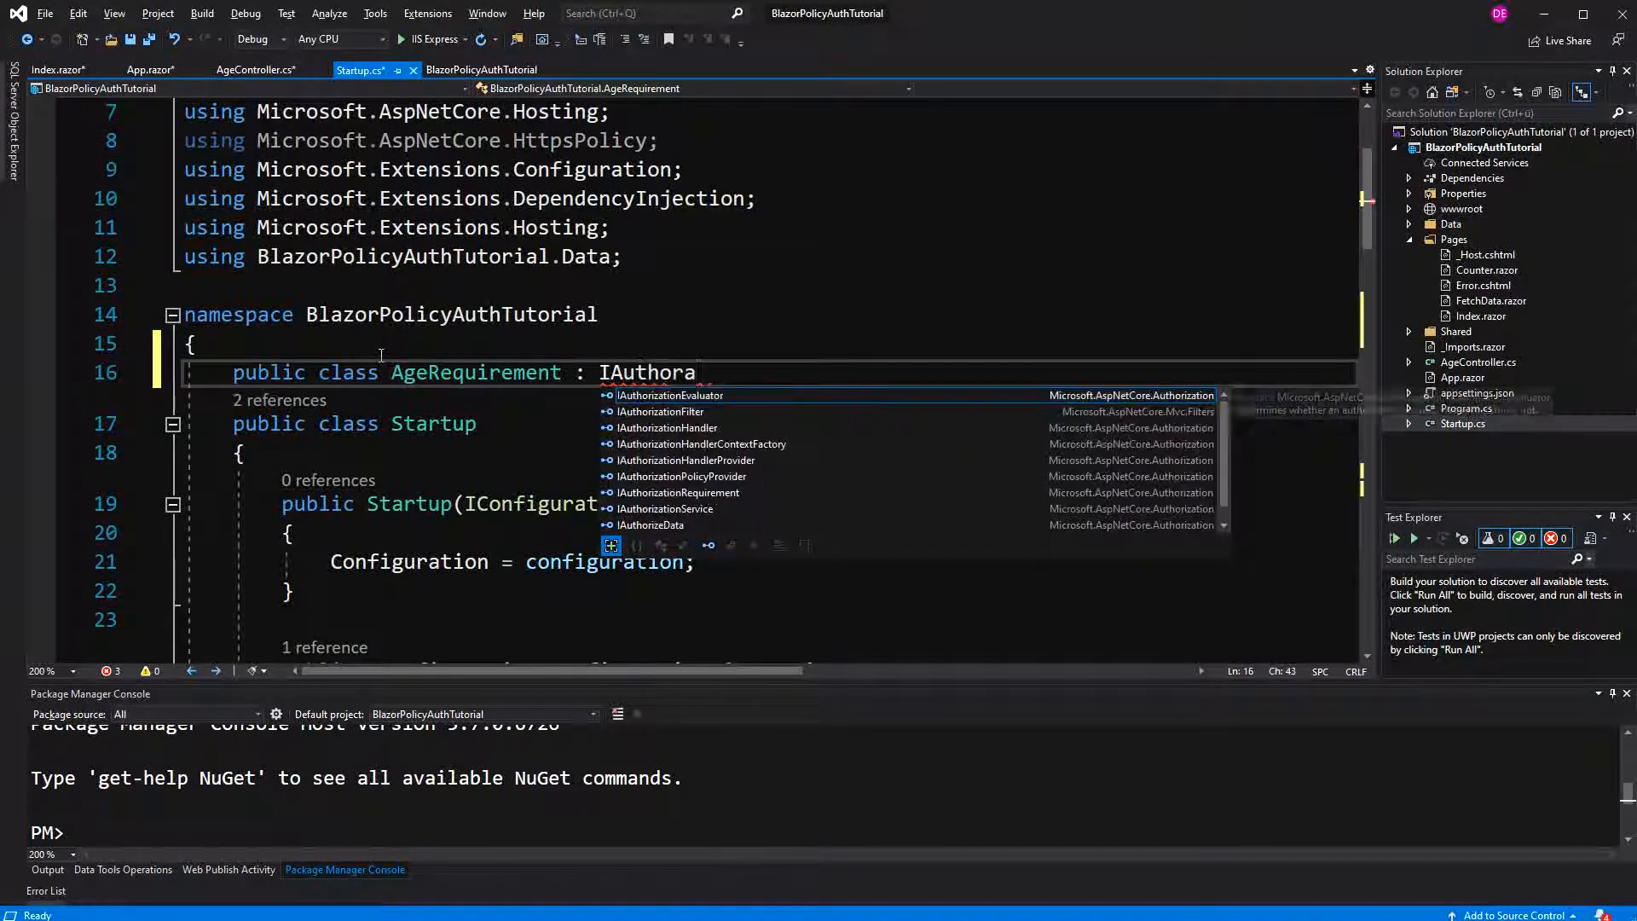
text(rat)
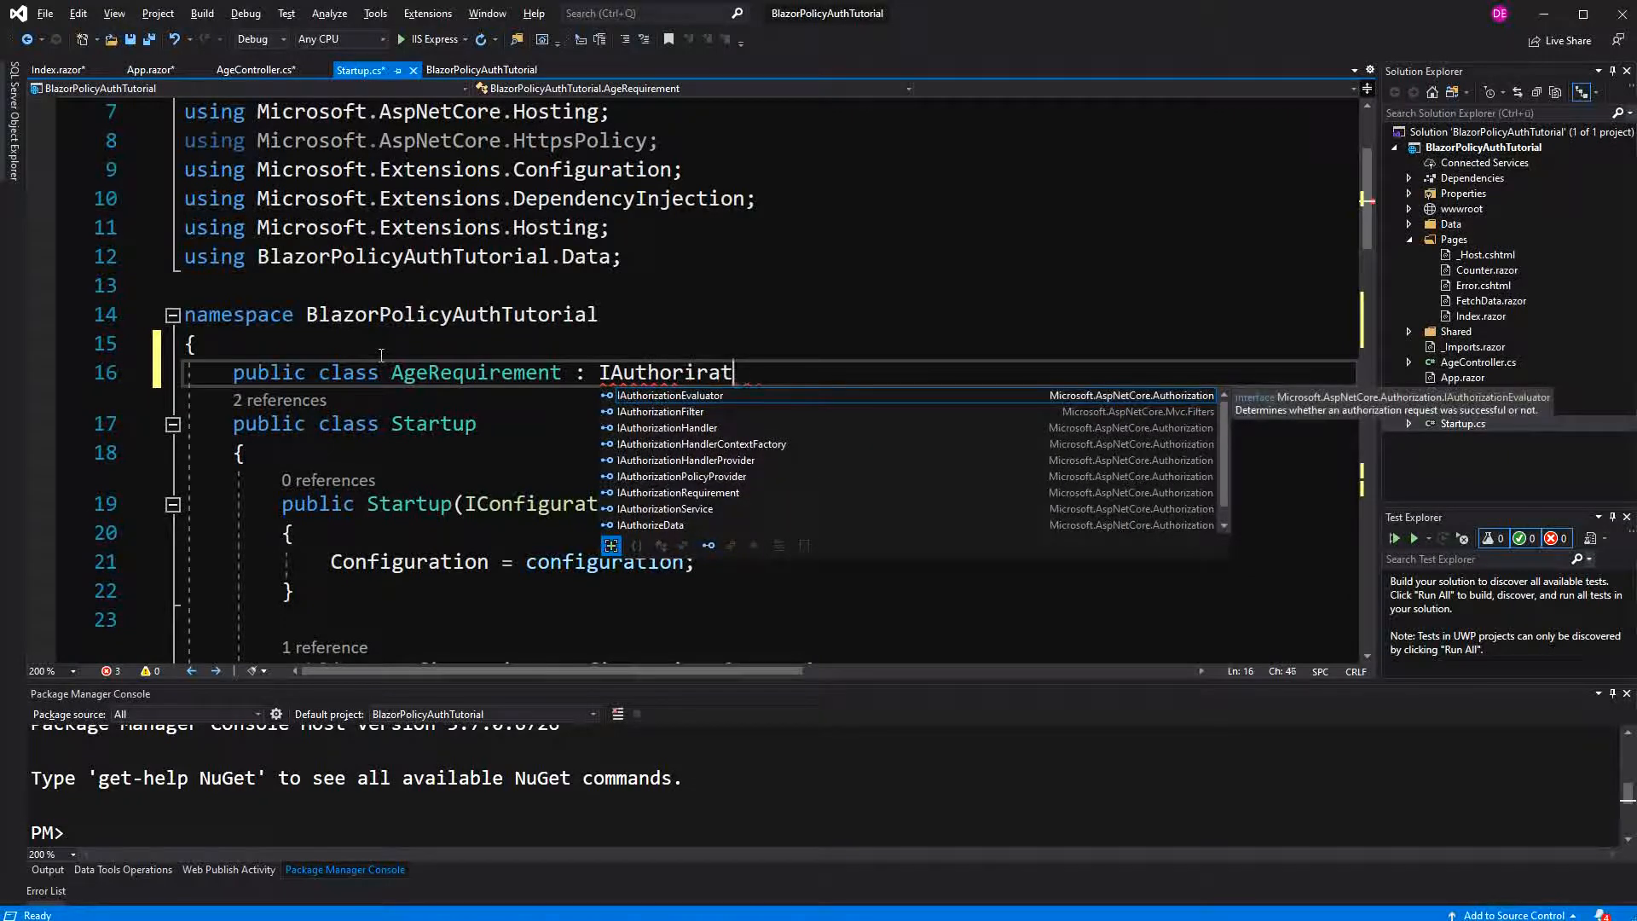
key(Backspace)
text(zationRequirement)
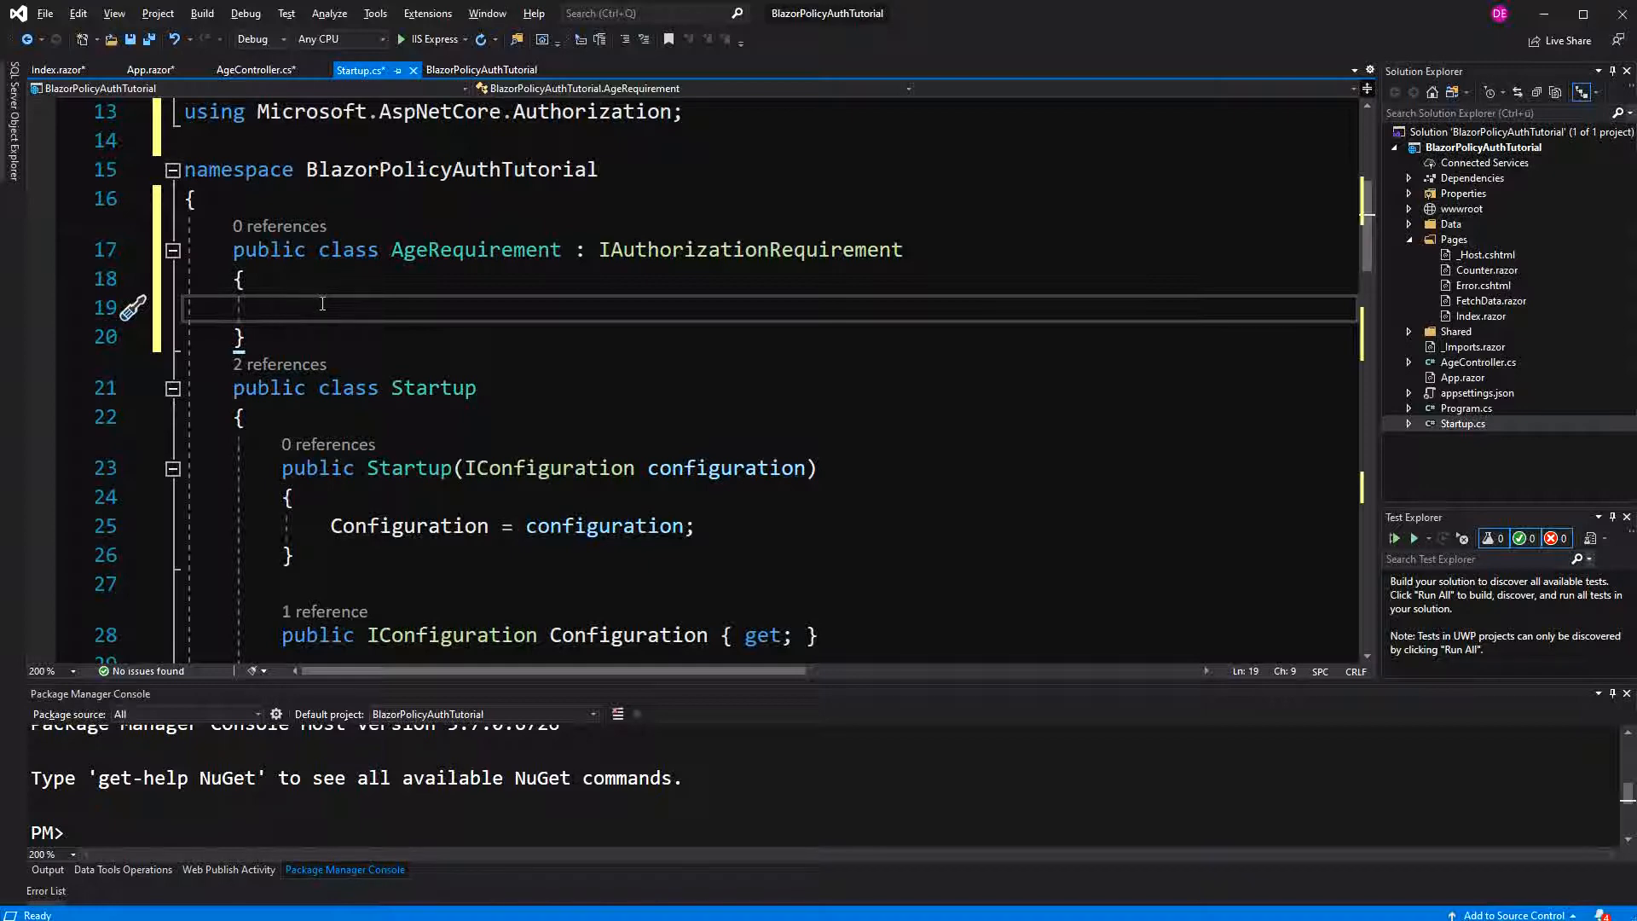
- Add MinumumAge and MaximumAge properties assigned from a two-int constructor (mimimumage, maximumage)
text(public AgeRequirement())
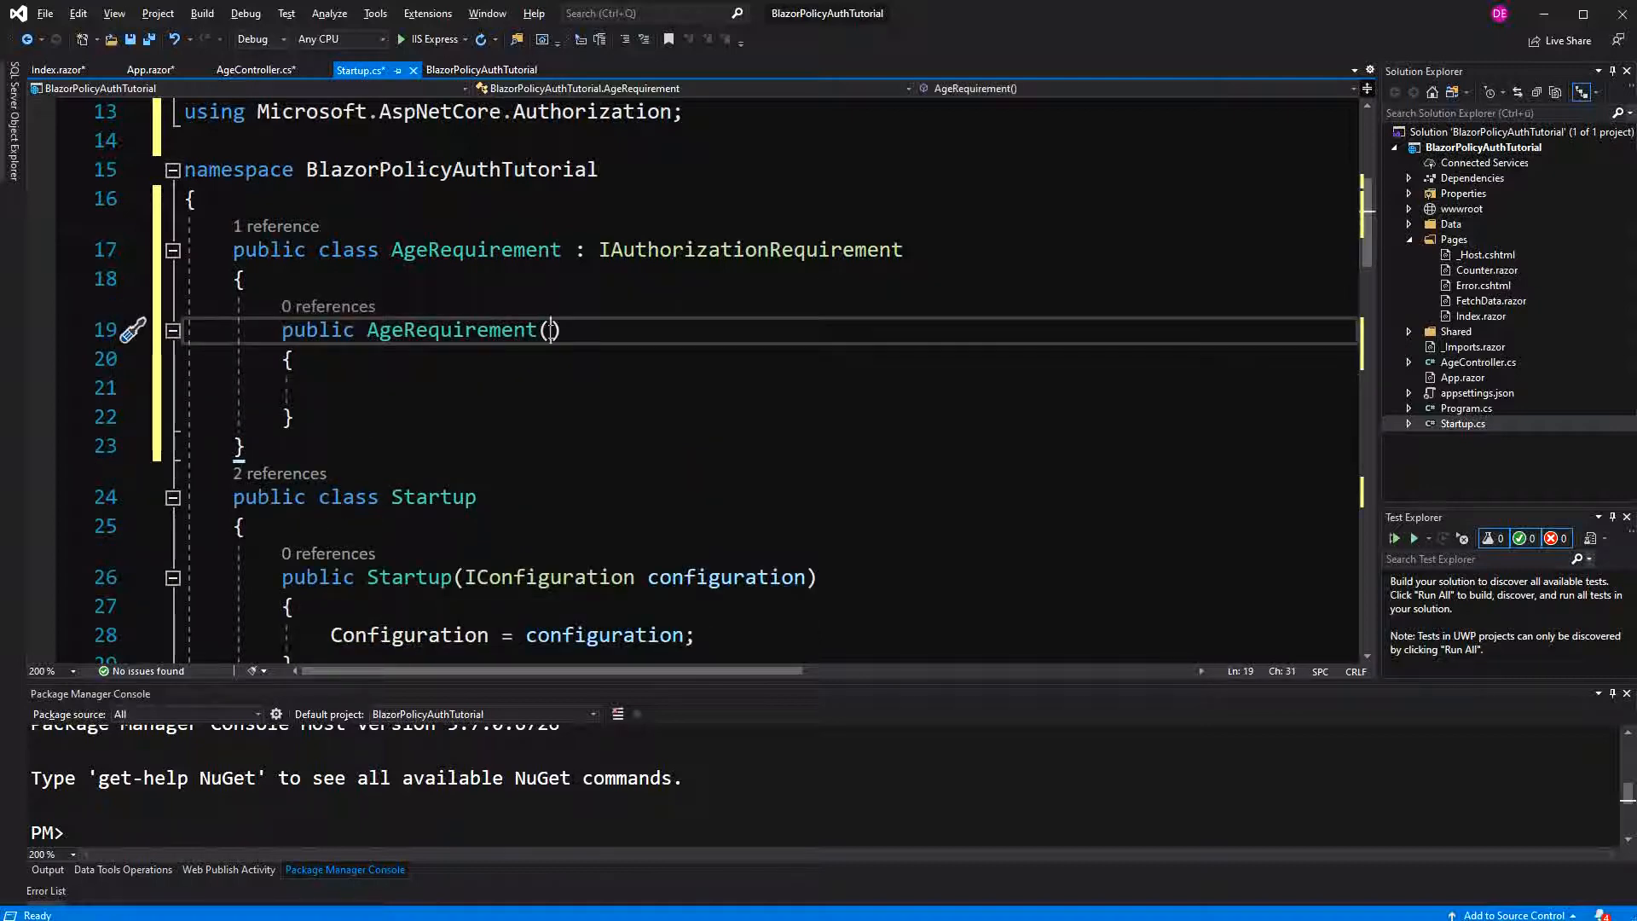
text(int mimimum)
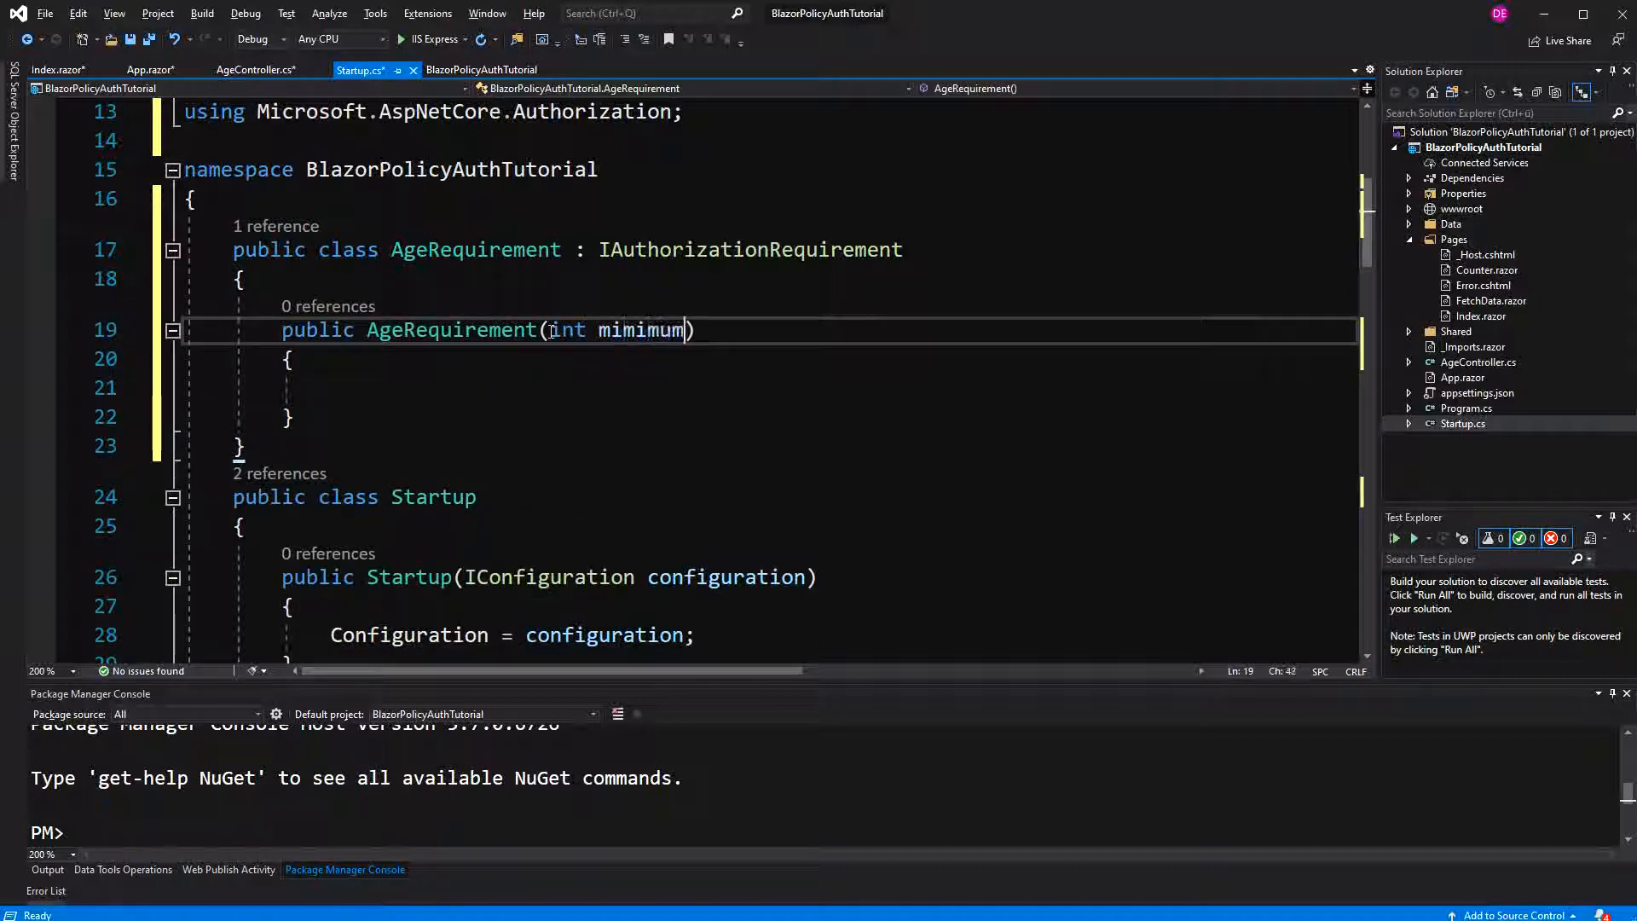
text(age, int a)
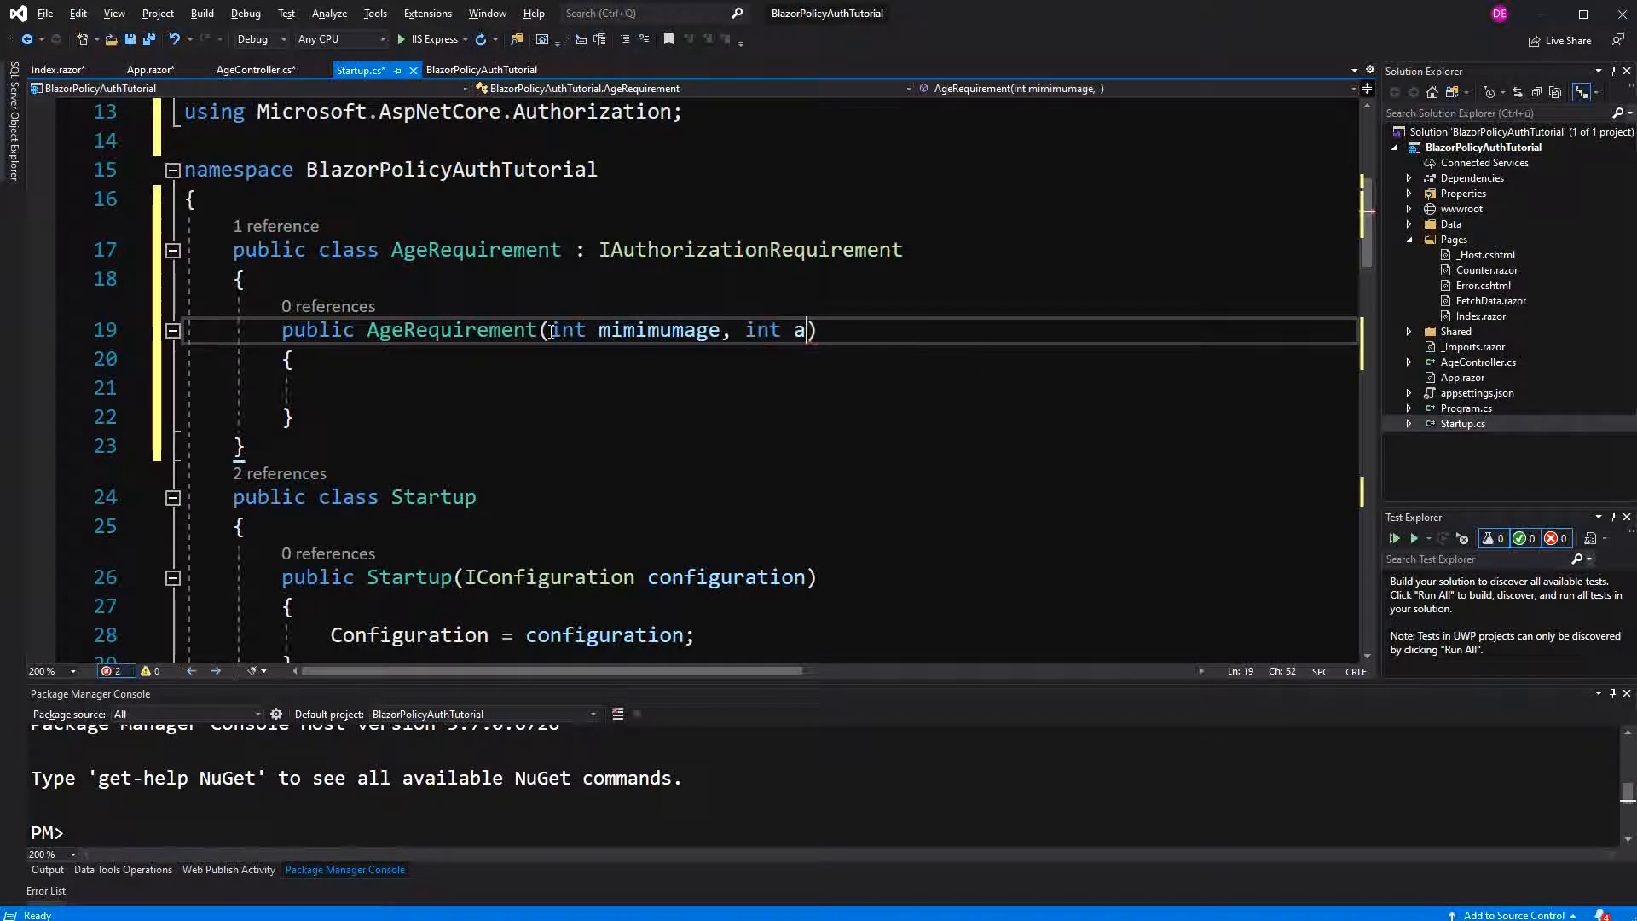
text(axim)
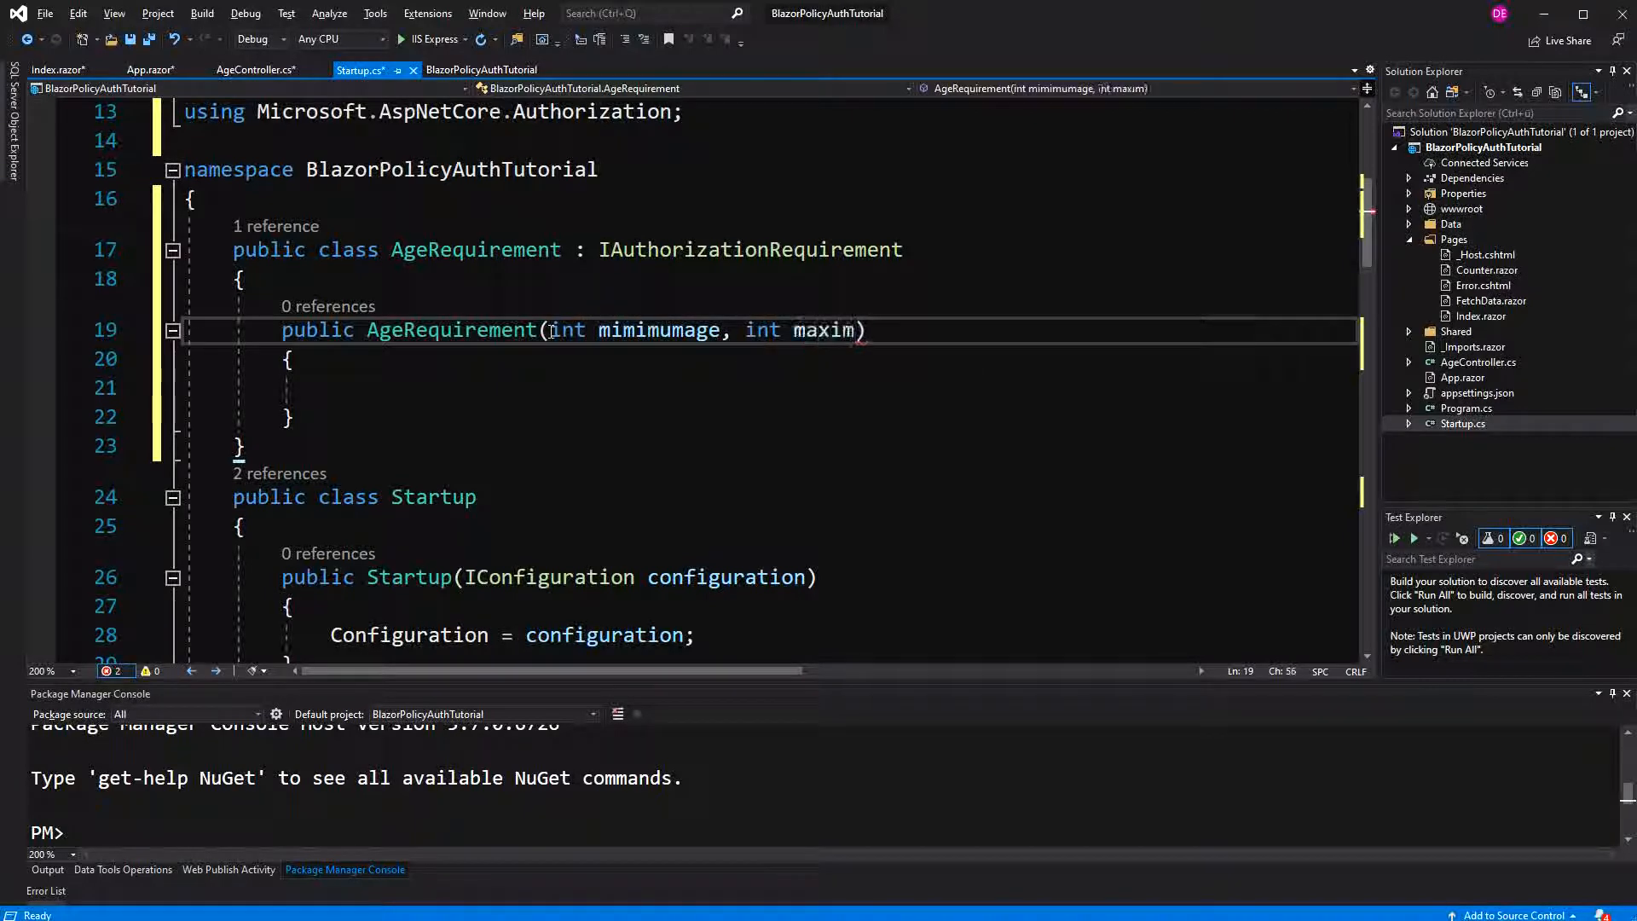
text(umage)
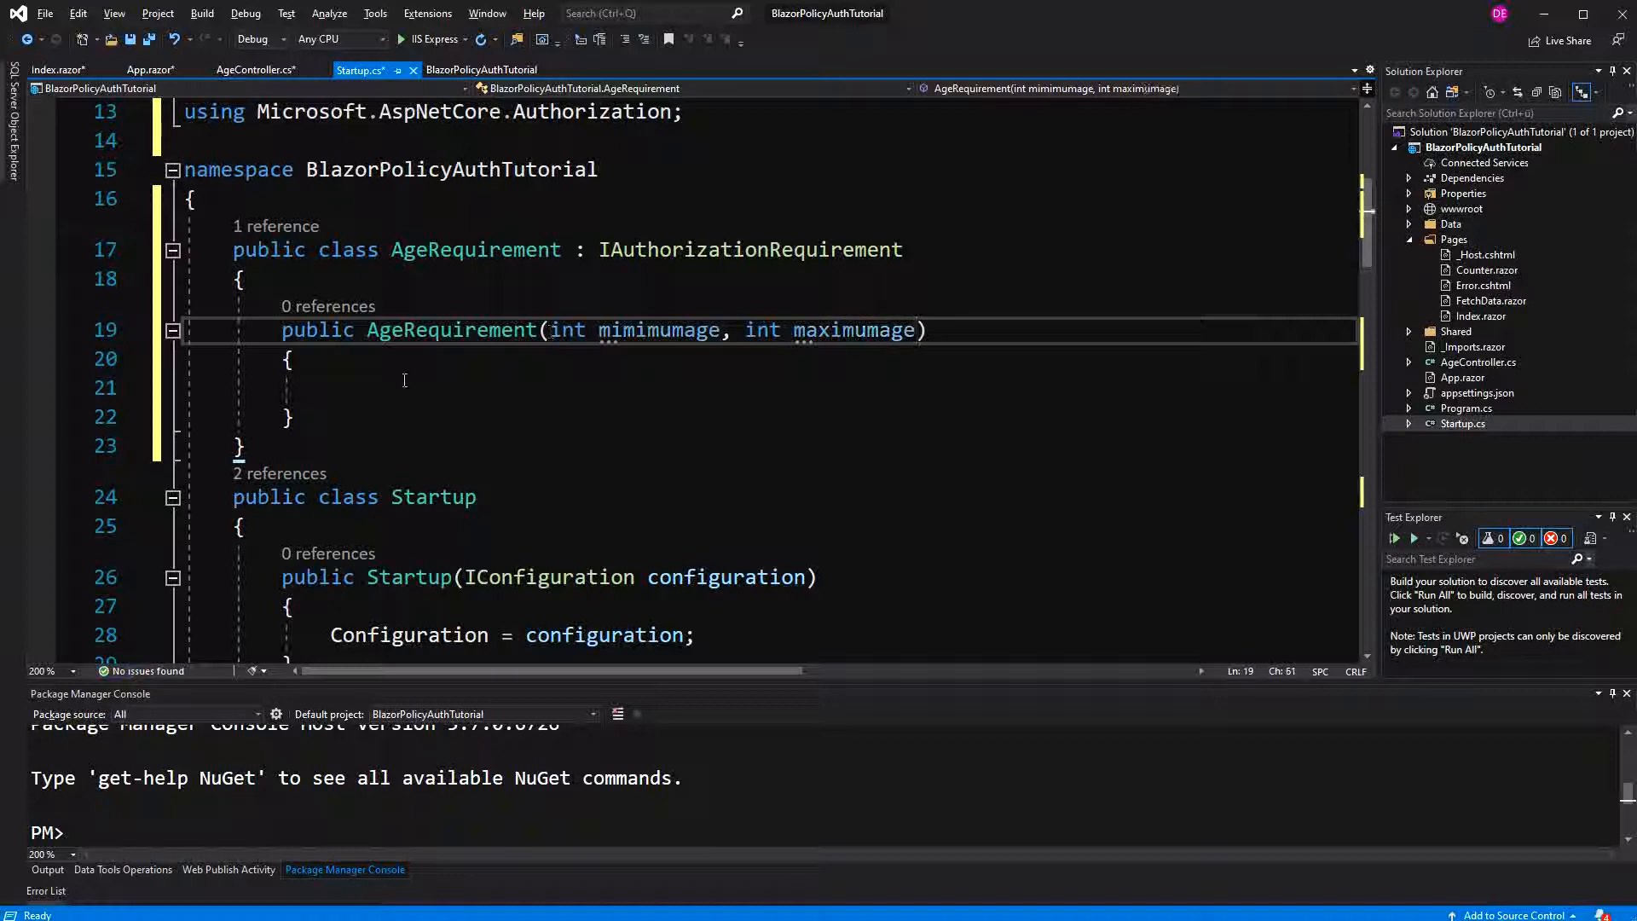
key(enter)
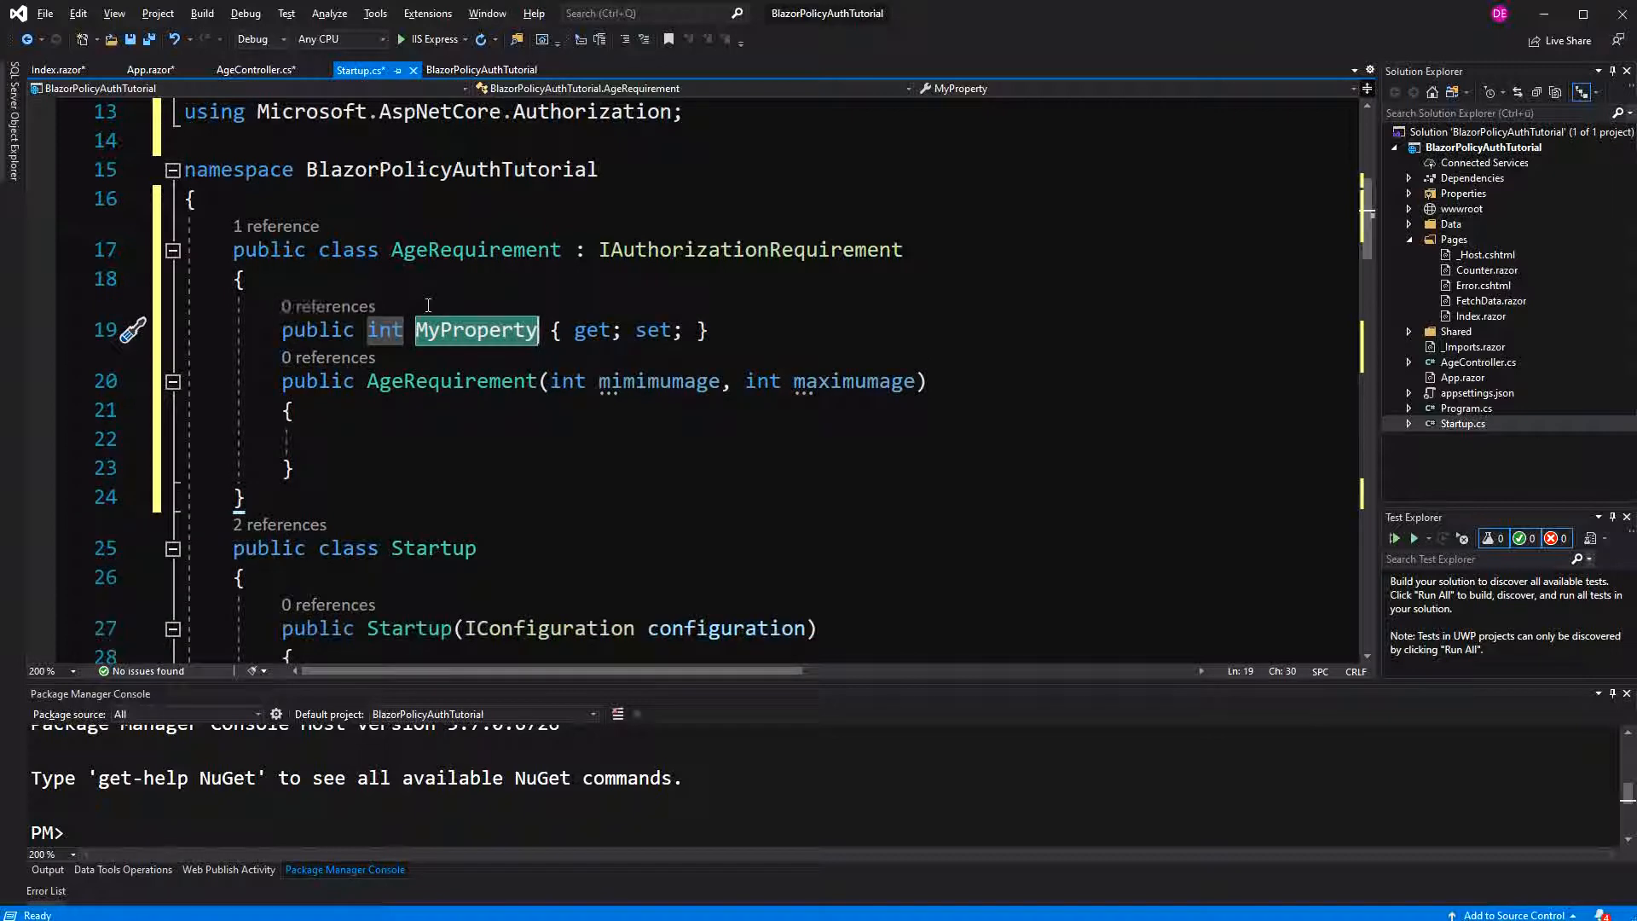
text(Minumu)
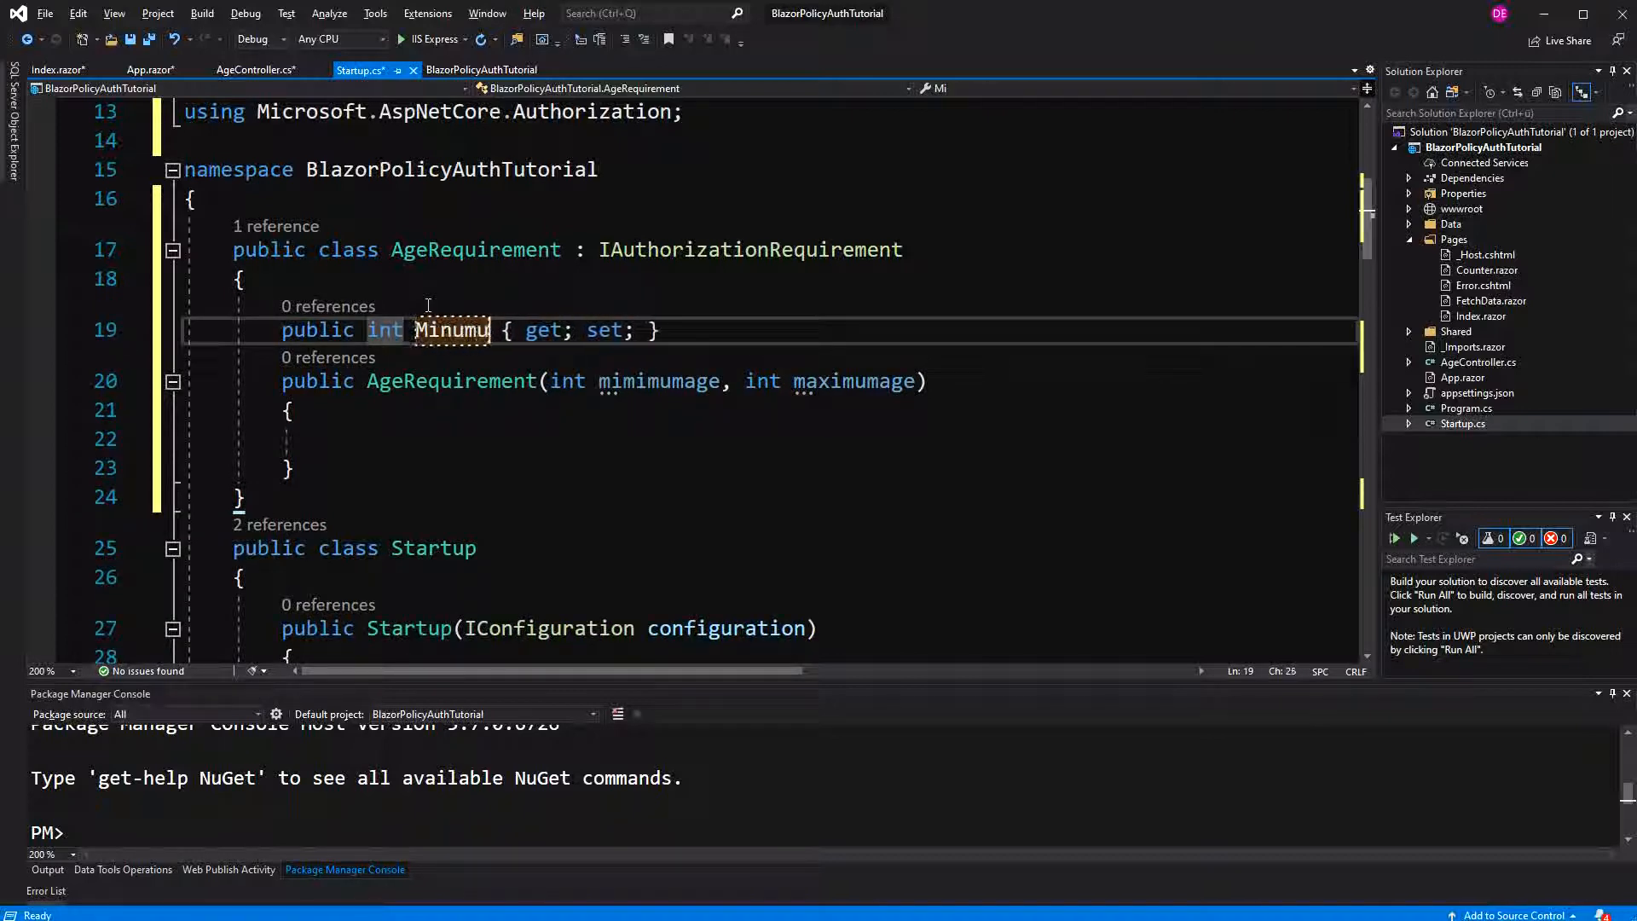
text(mAge)
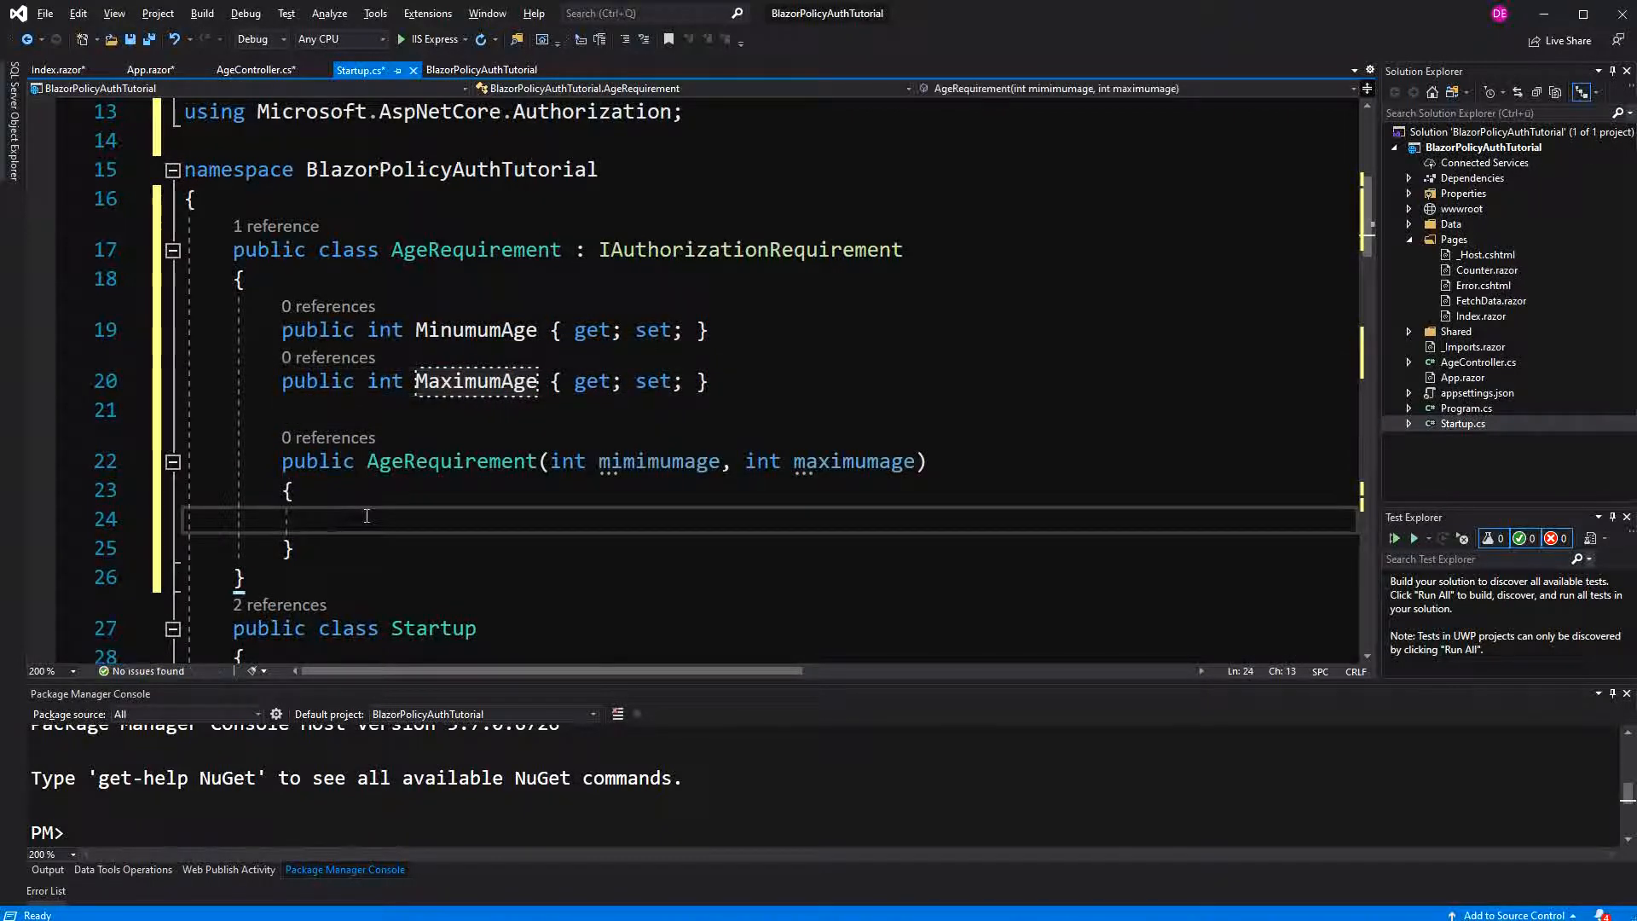
text(MinumumAge =)
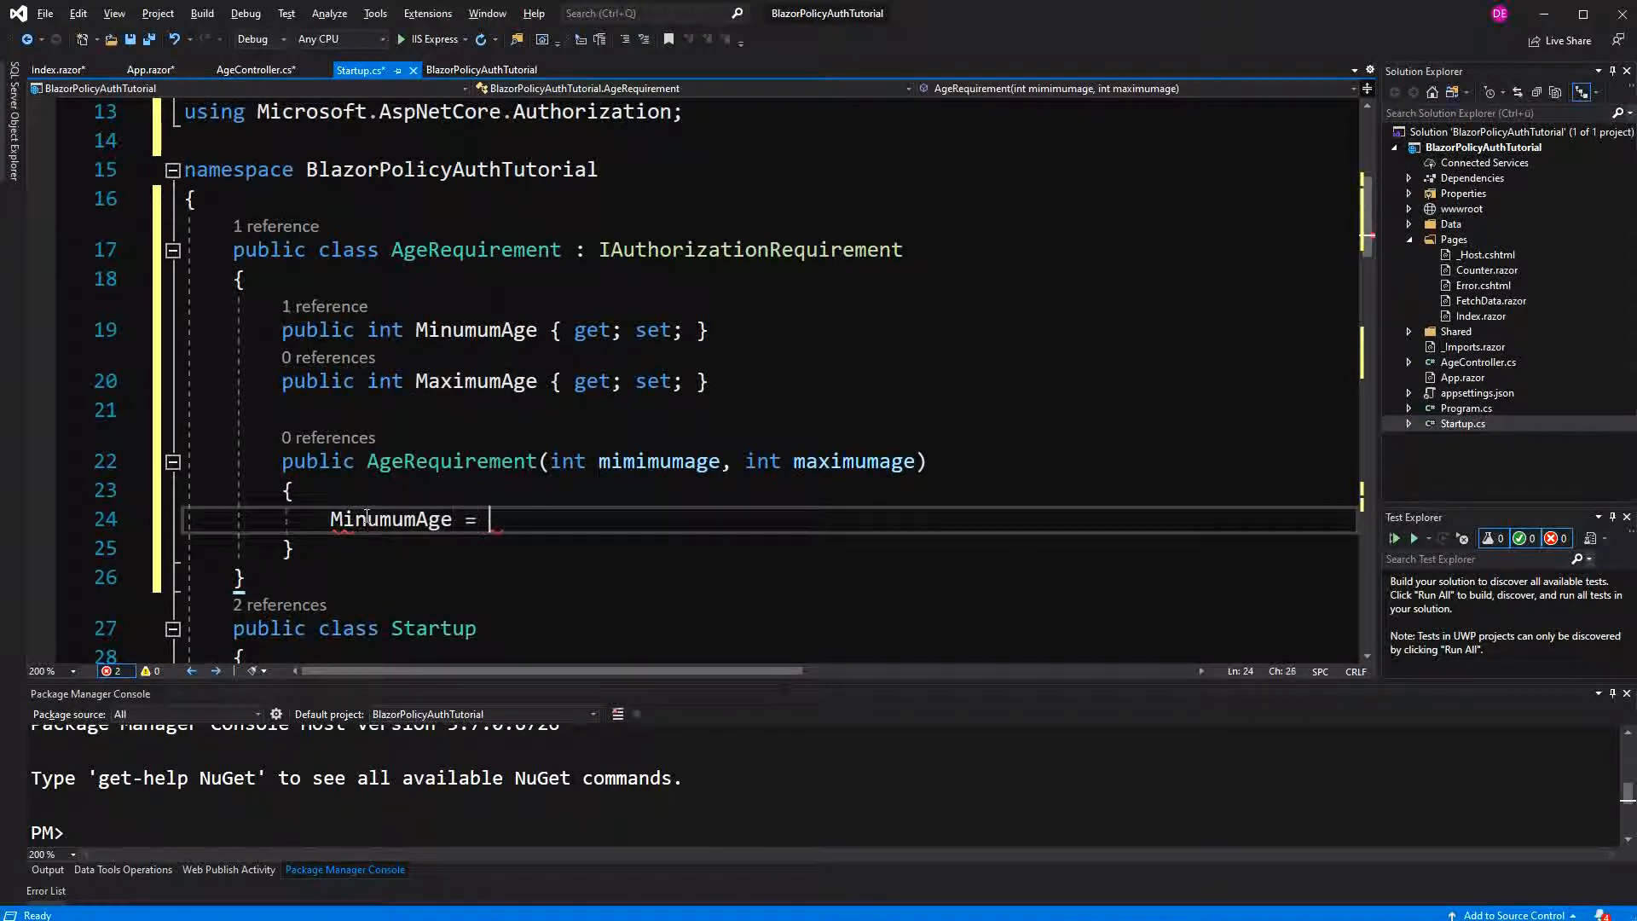
text(mimimumage;)
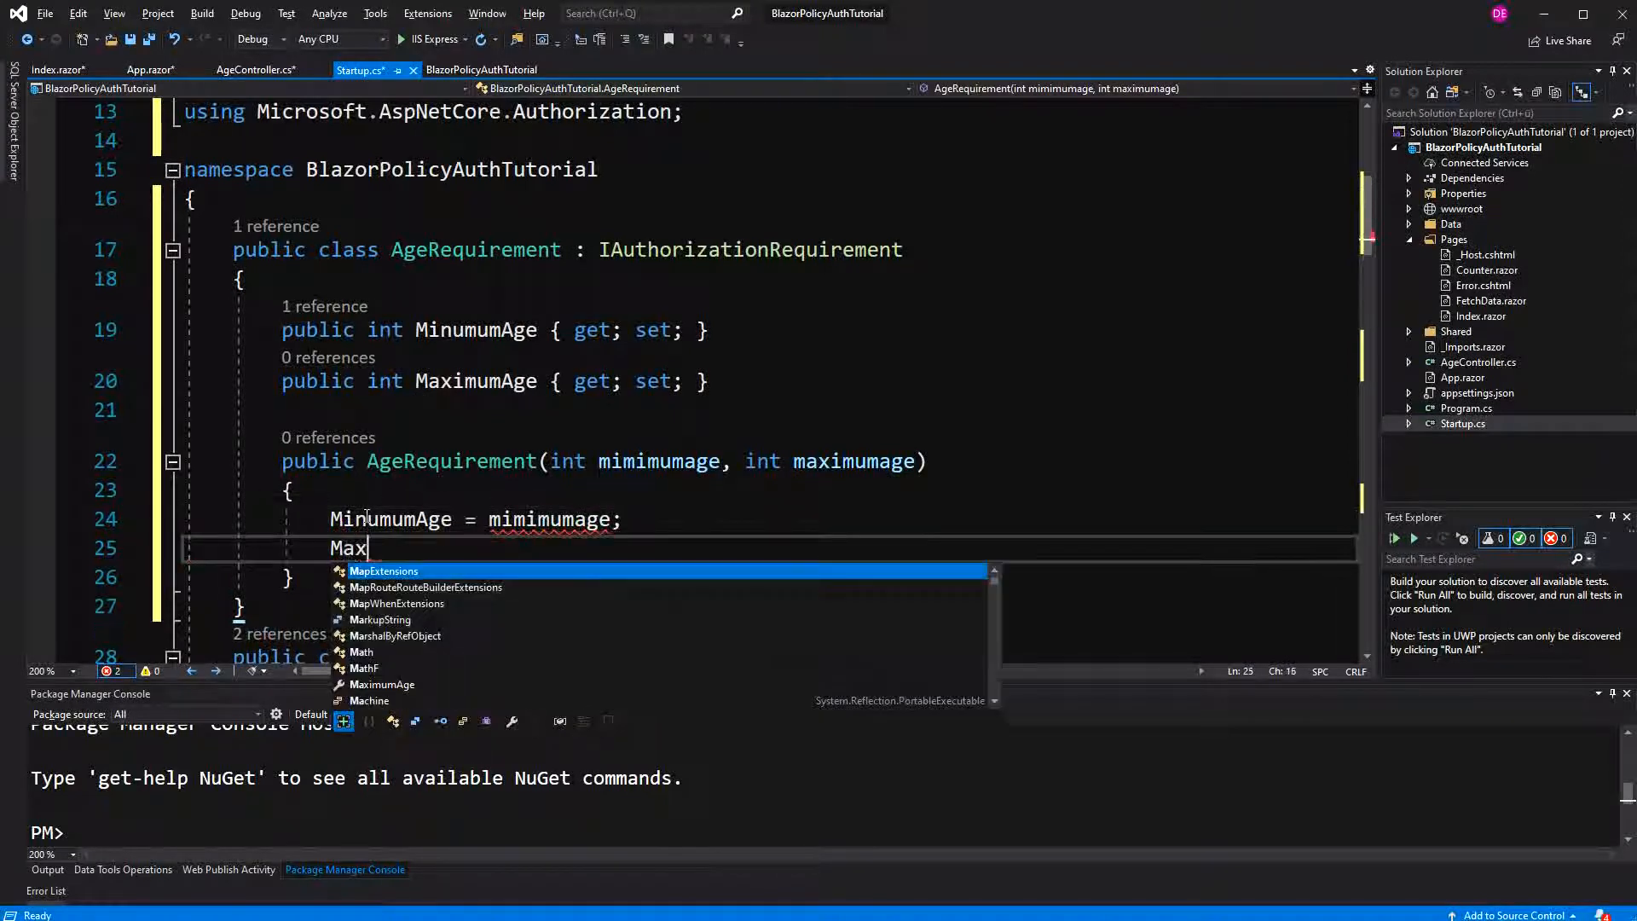
text(imumAge = maximumage;)
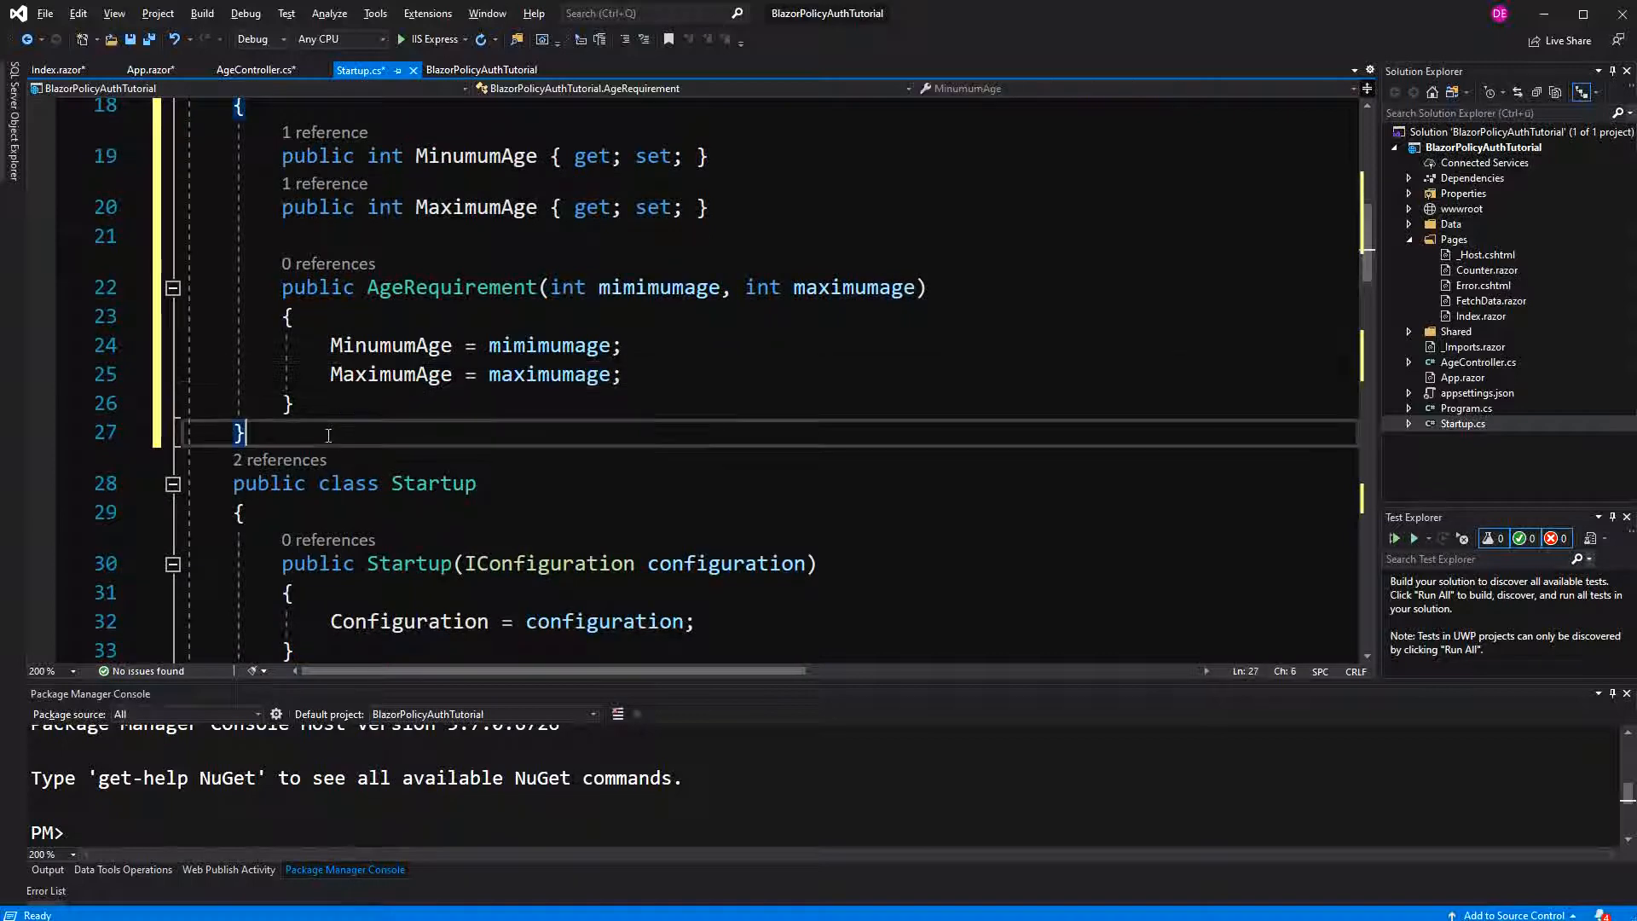
- Declare public class AgeHandler : AuthorizationHandler<AgeRequirement> in Startup.cs
text(public c)
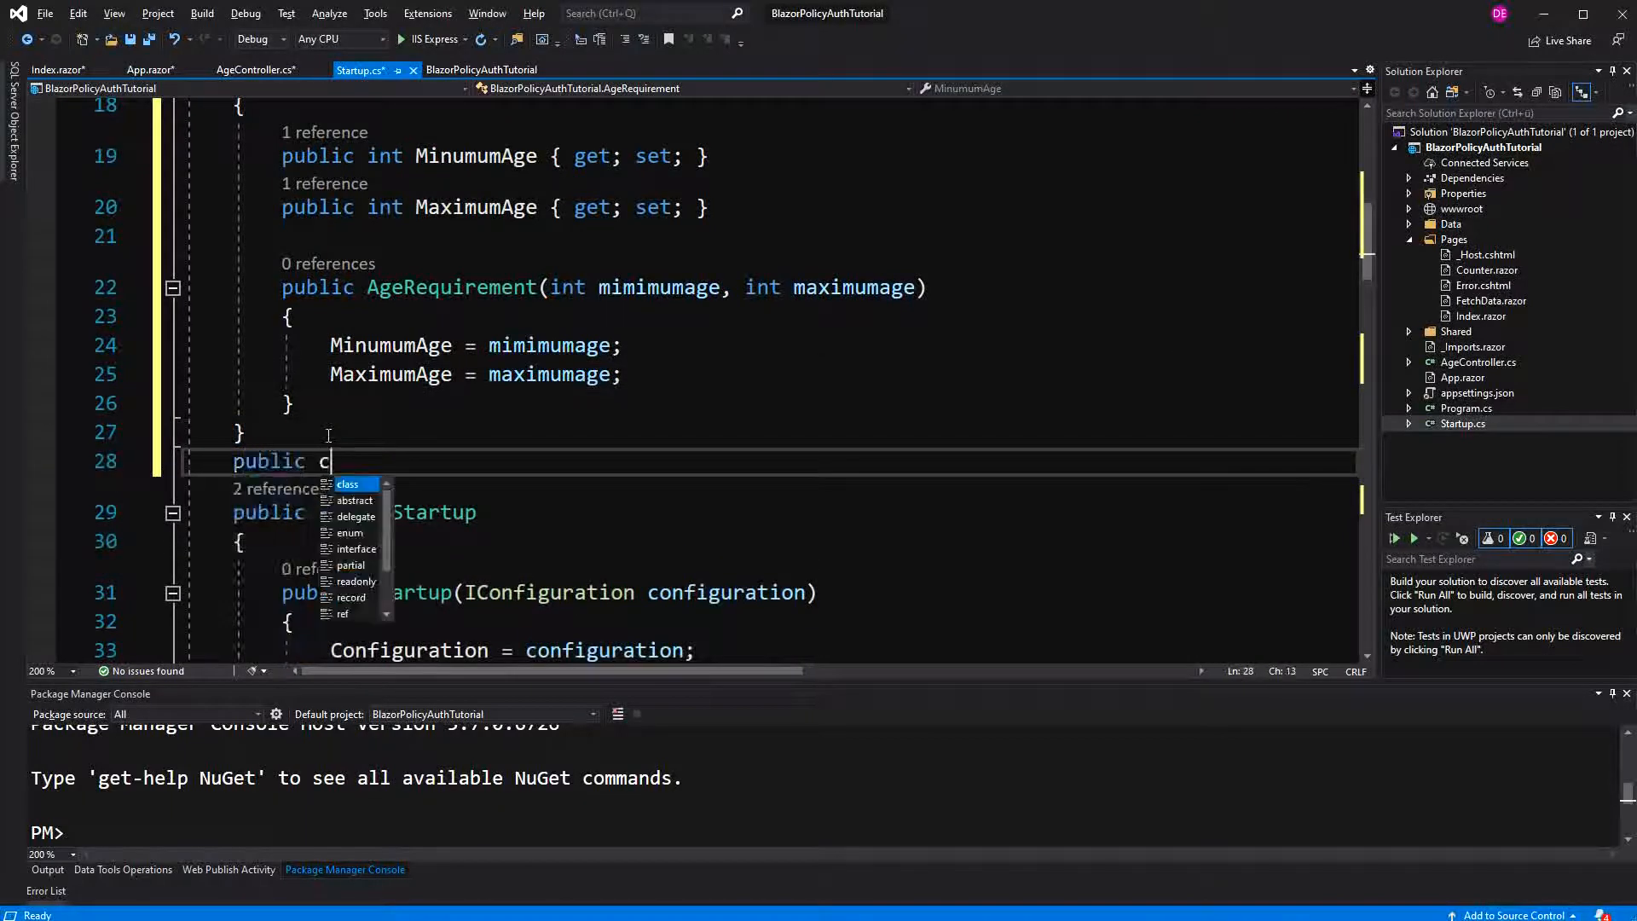
text(lass Ag)
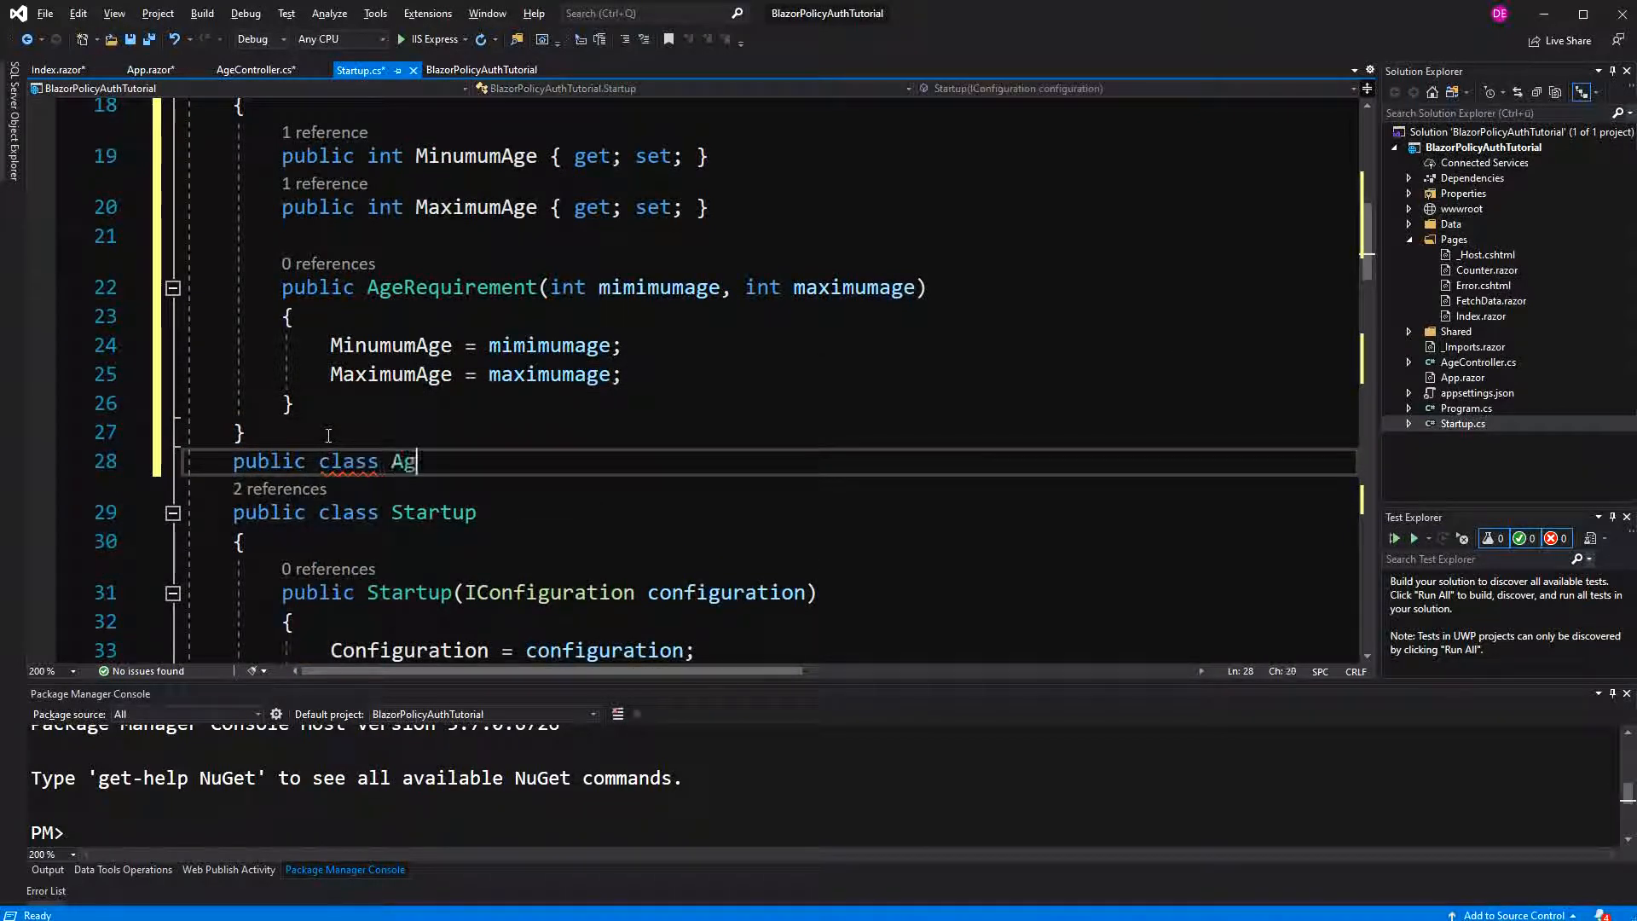
text(eHandler :)
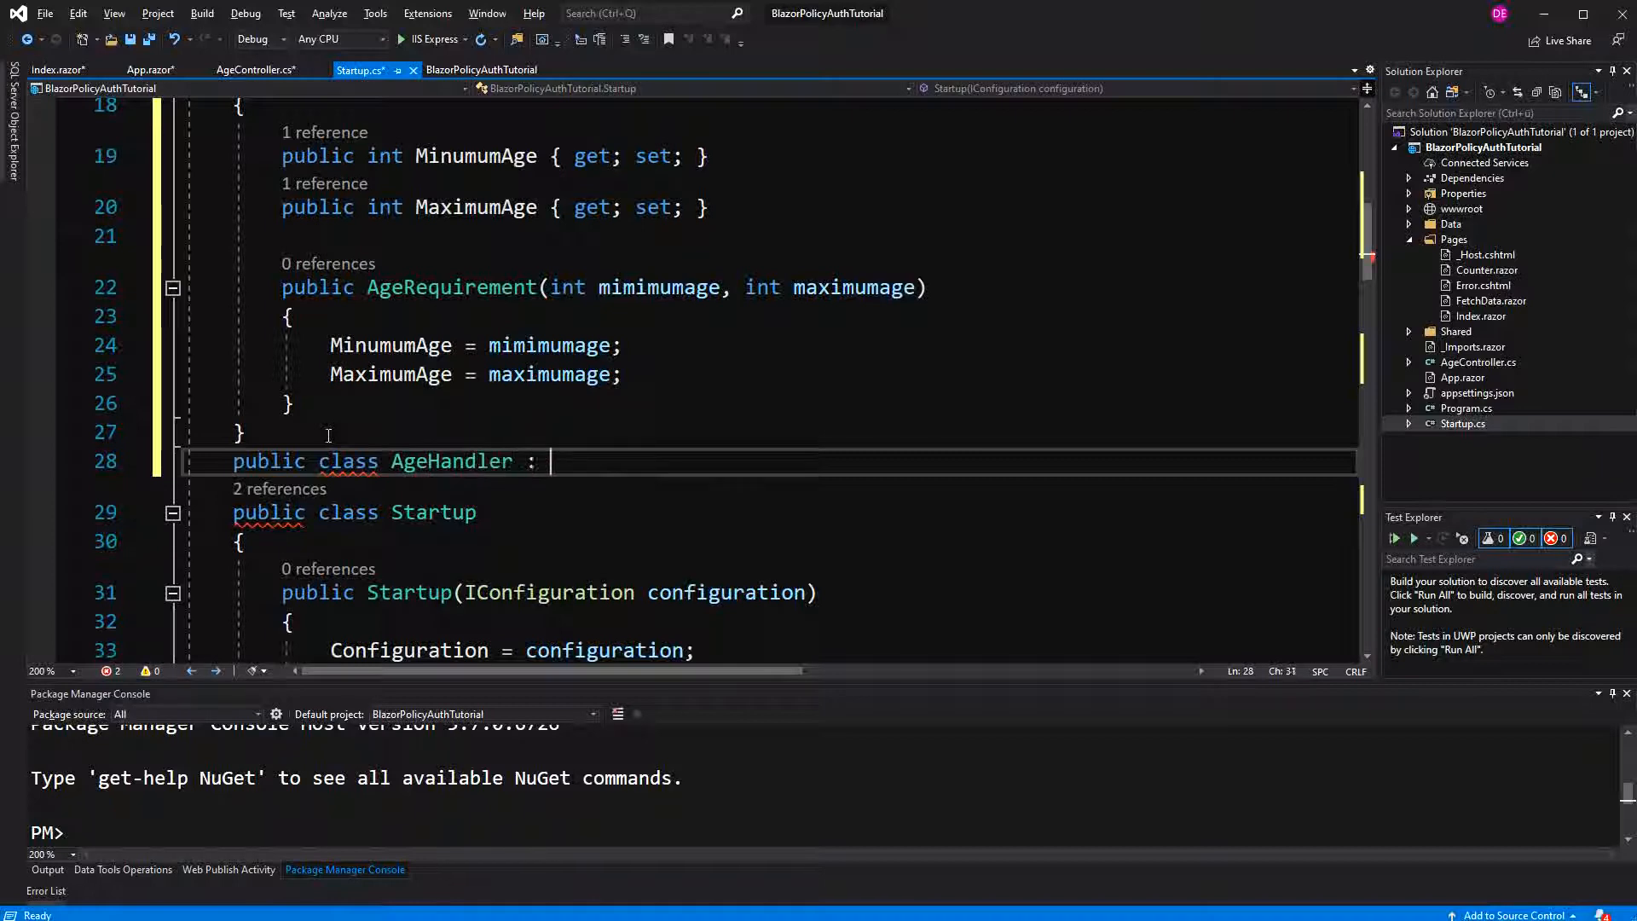
text(Auh)
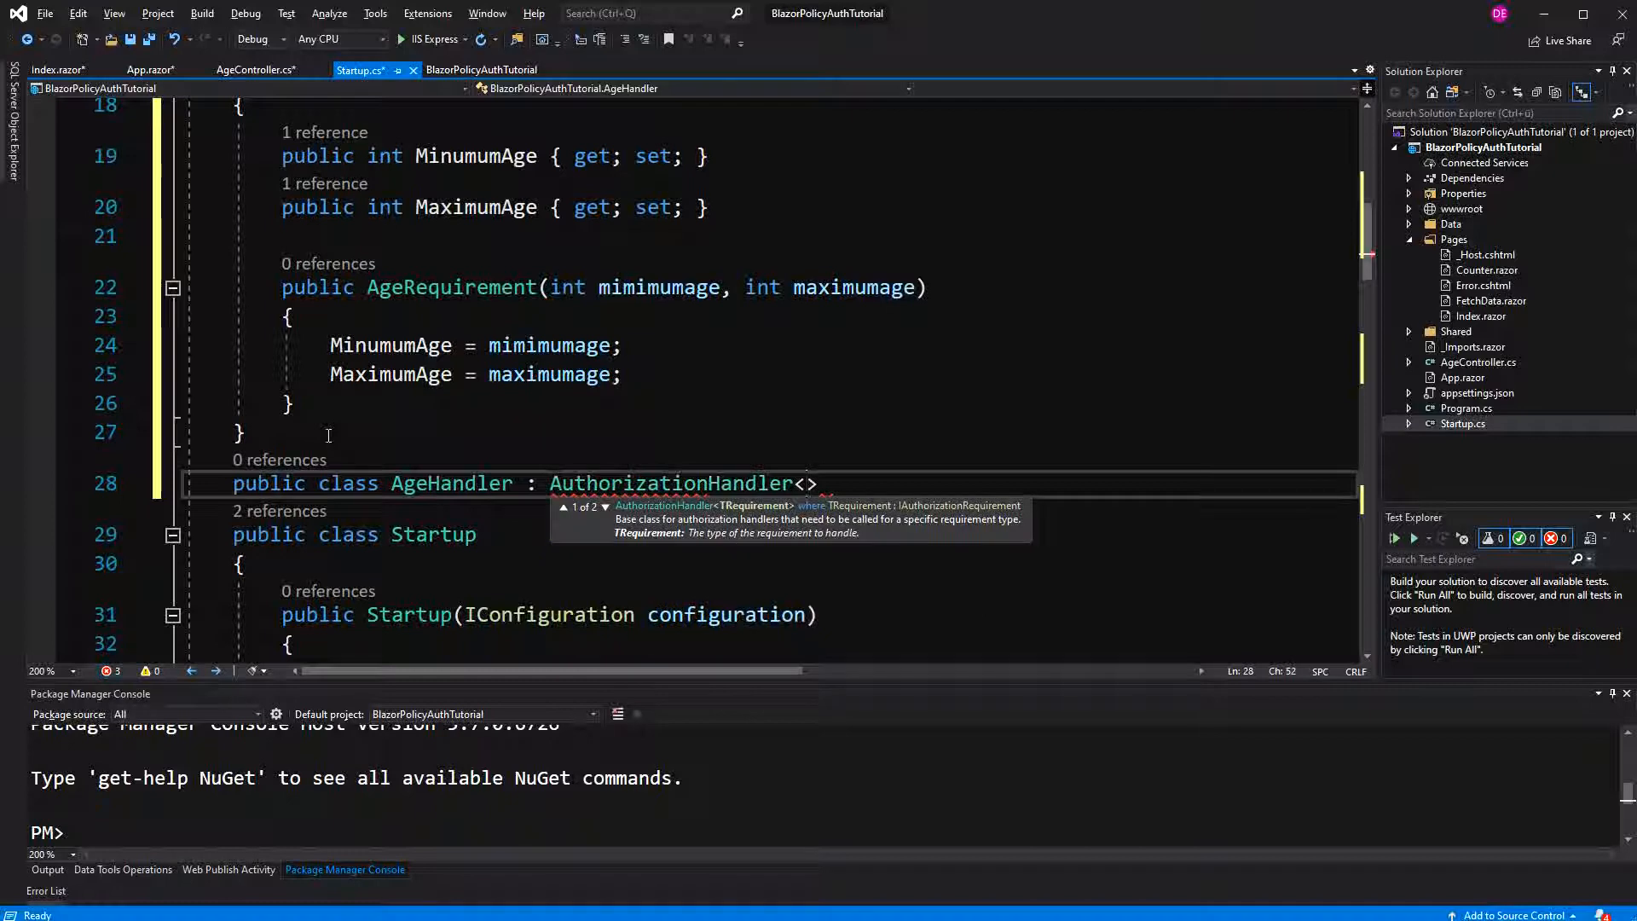
text(Age)
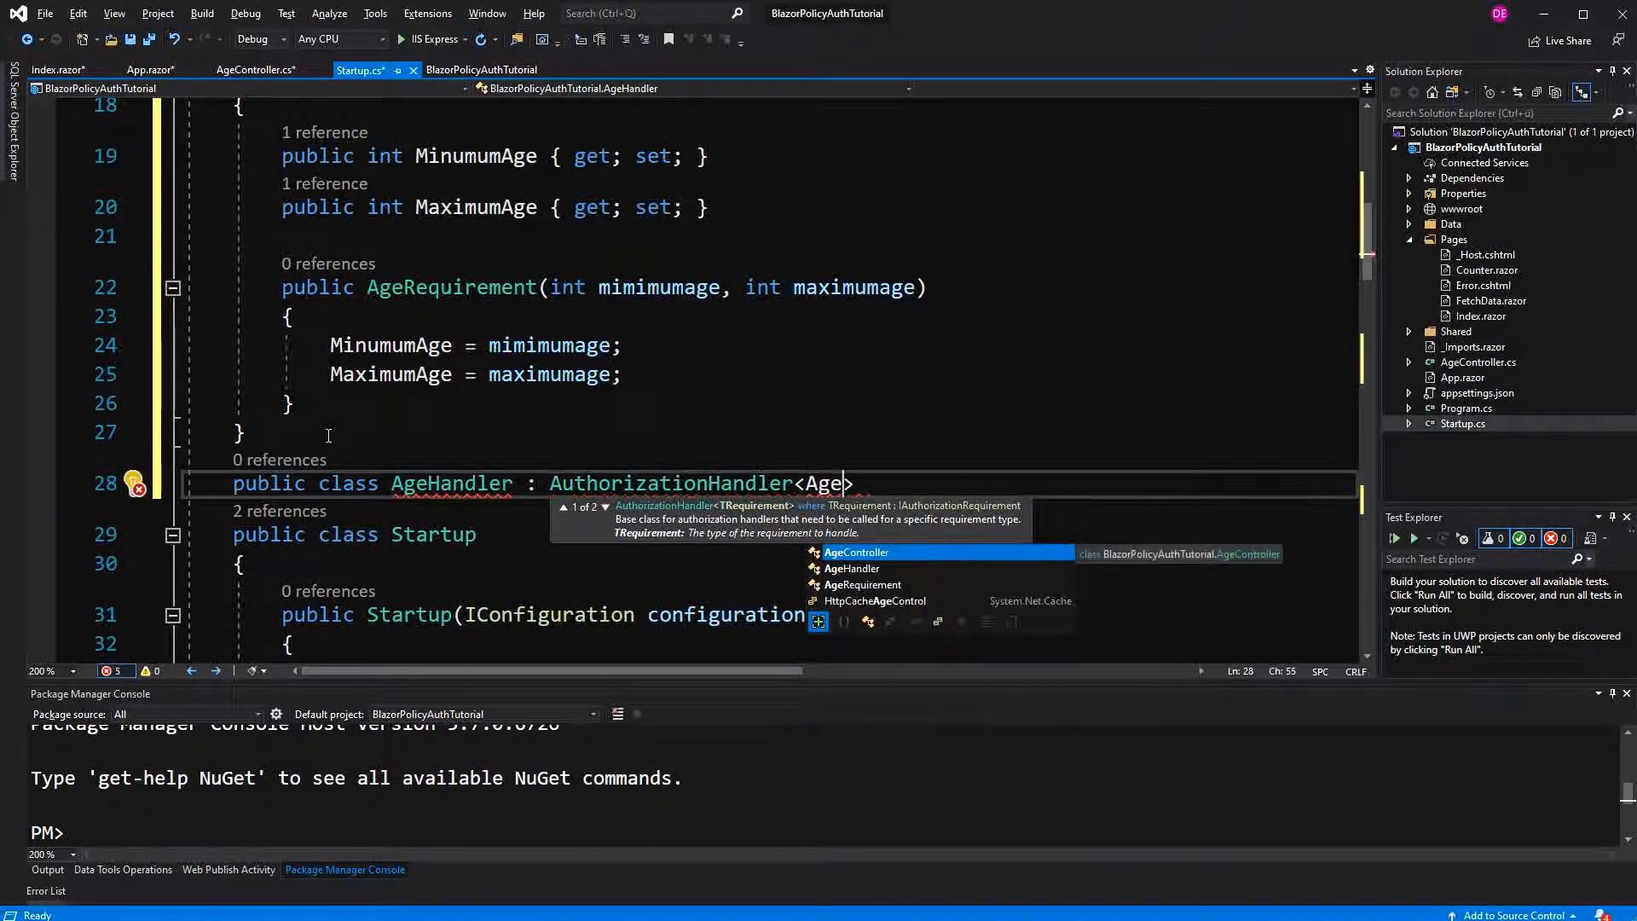
text(Requirement)
text({)
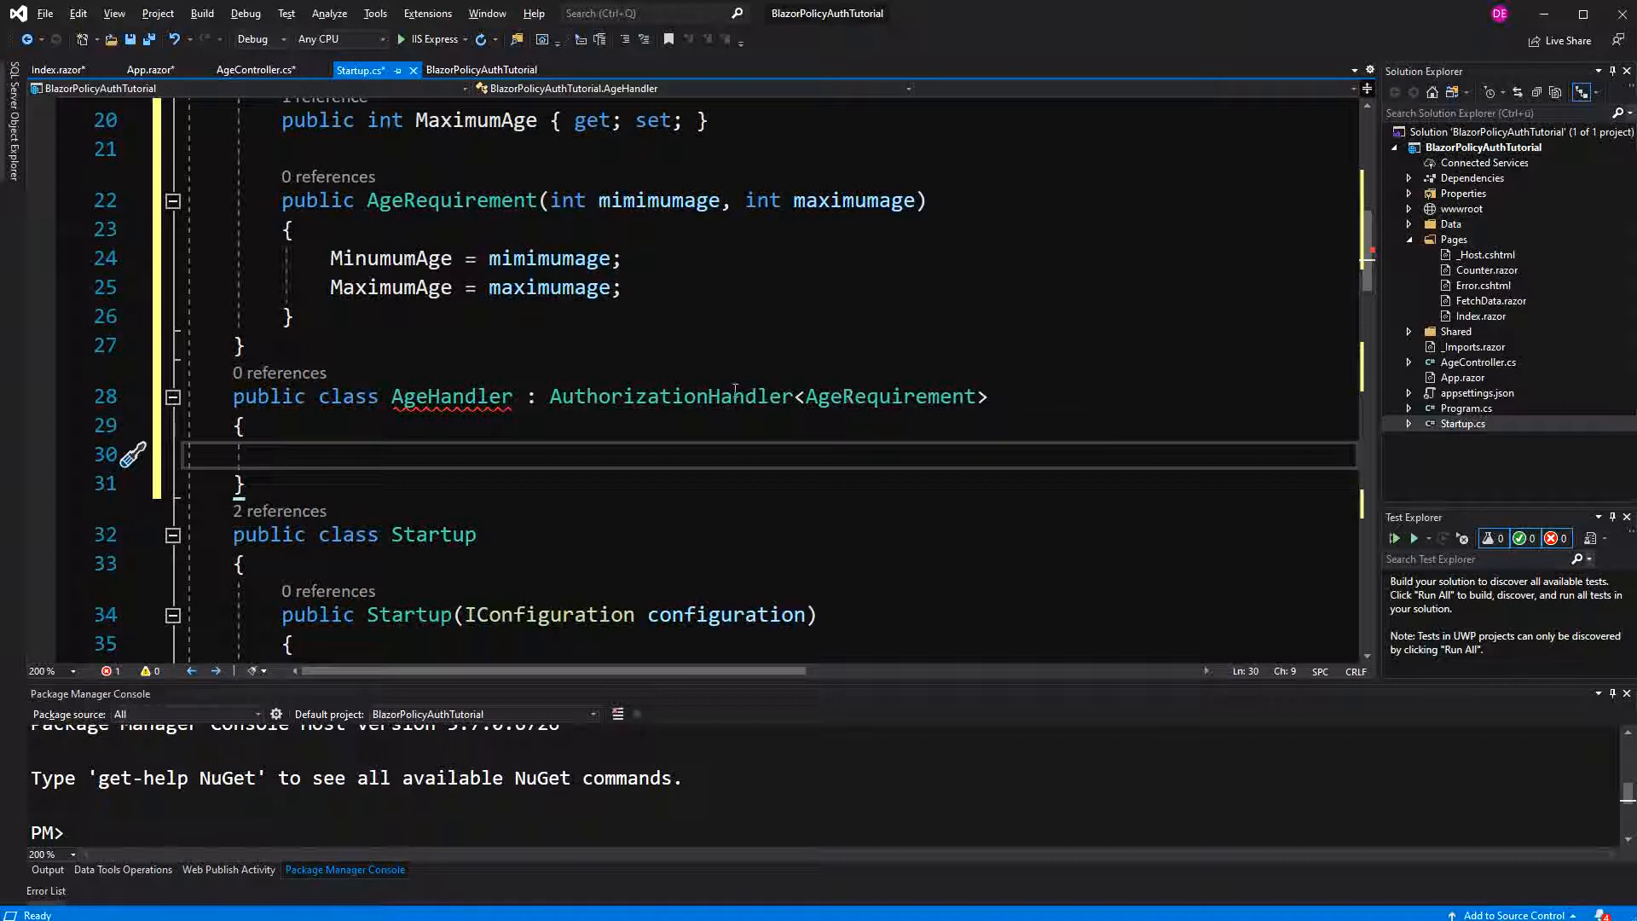
mouse_move(668, 395)
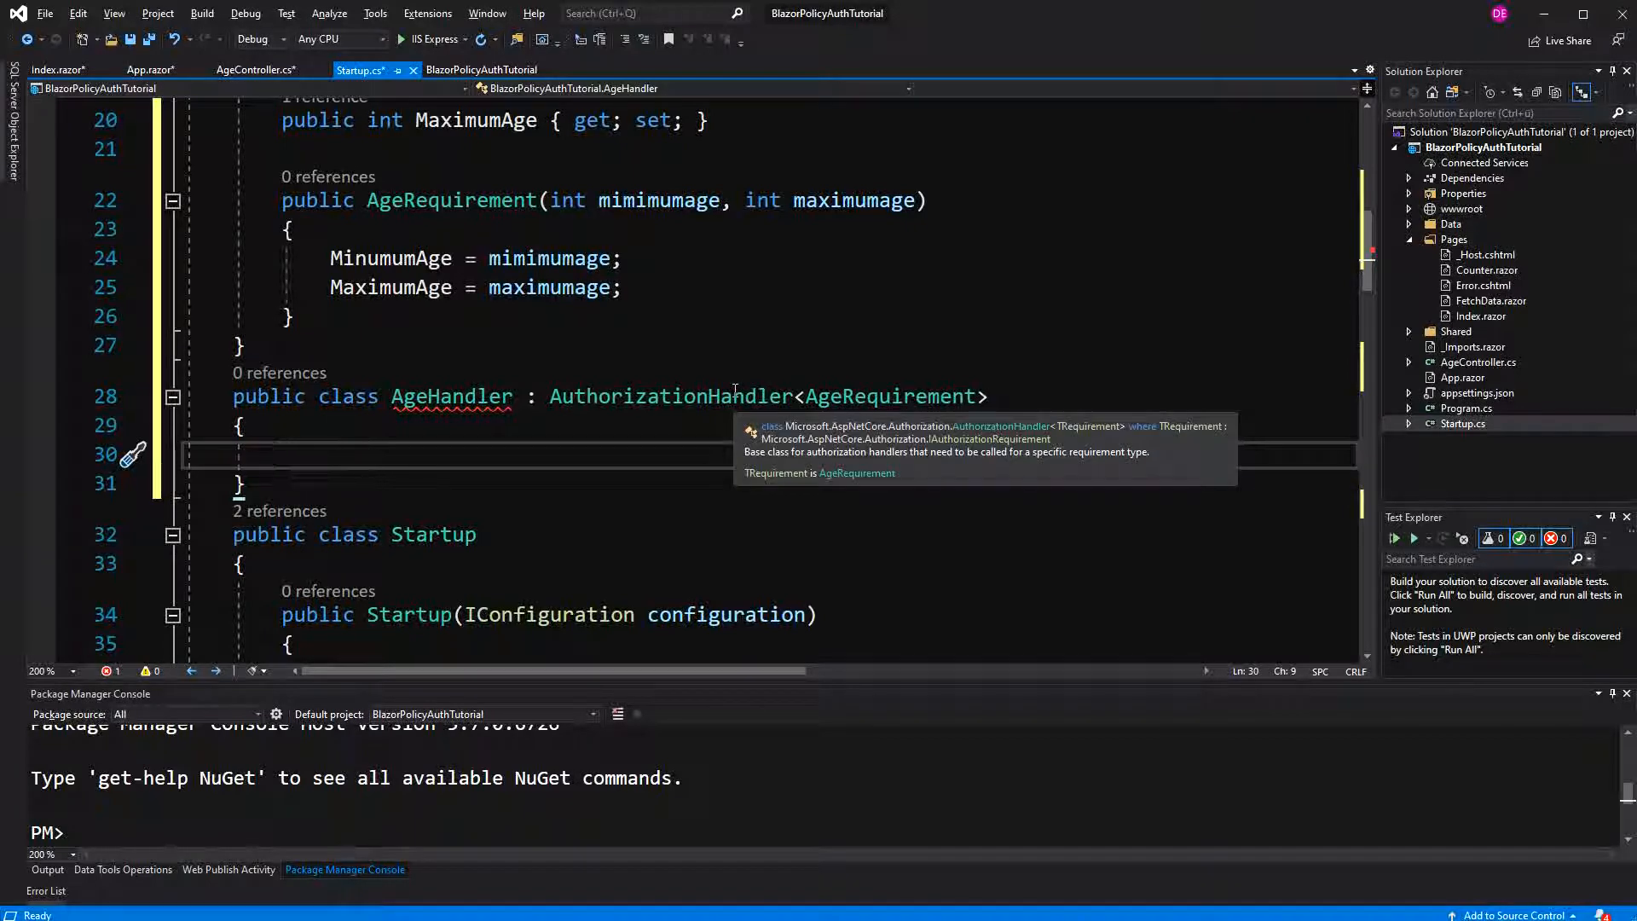
mouse_move(1136, 433)
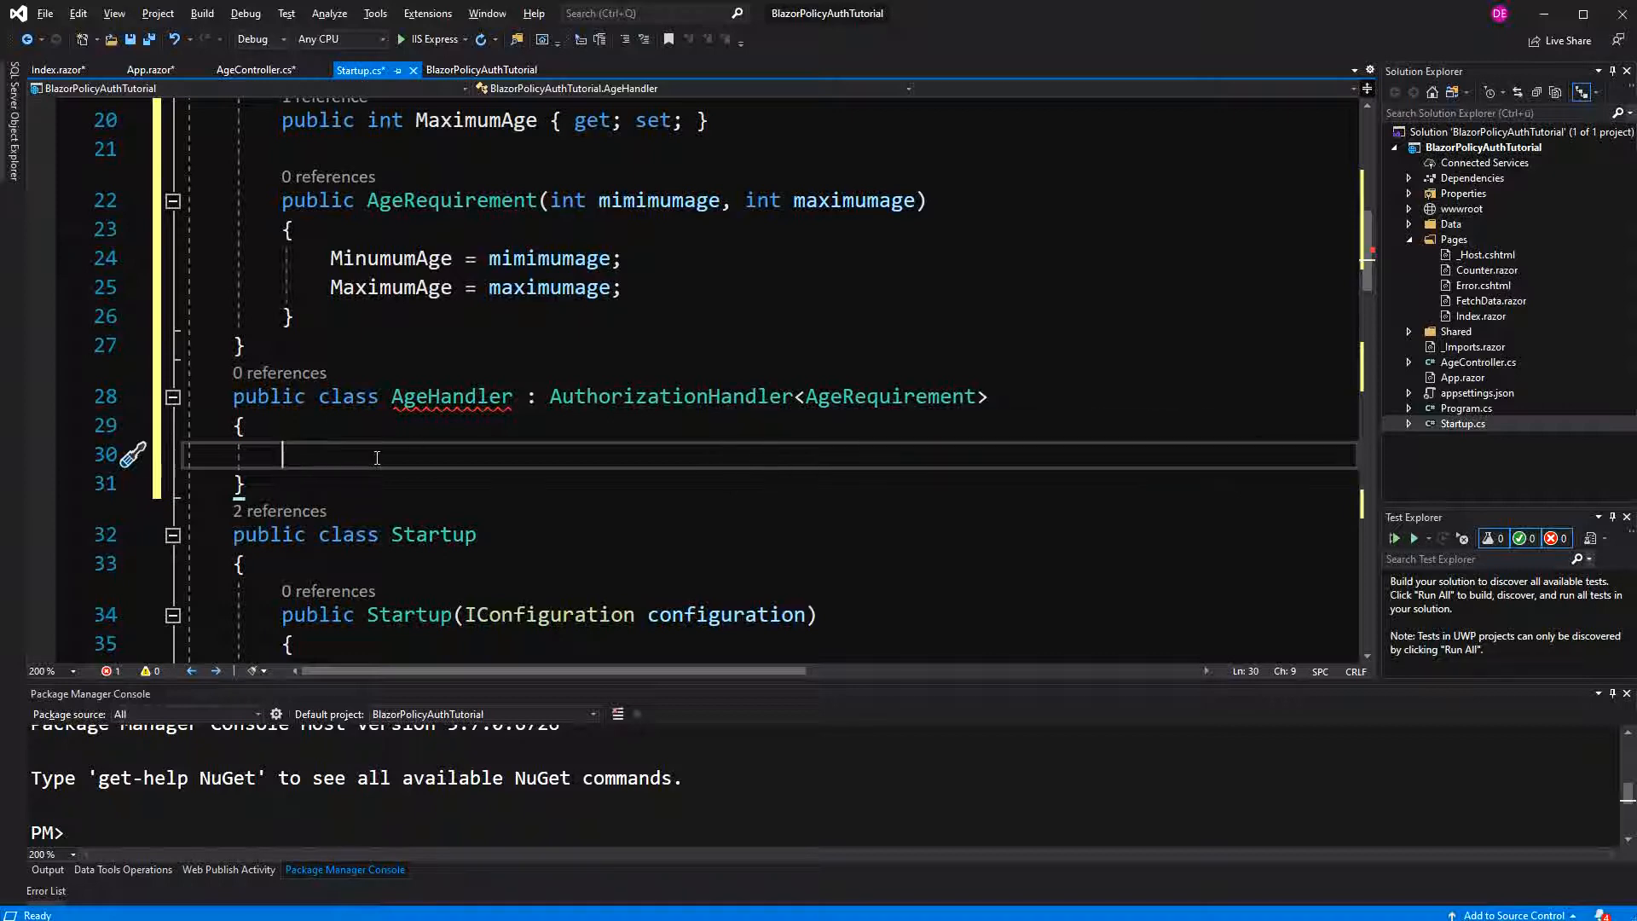
mouse_move(532, 433)
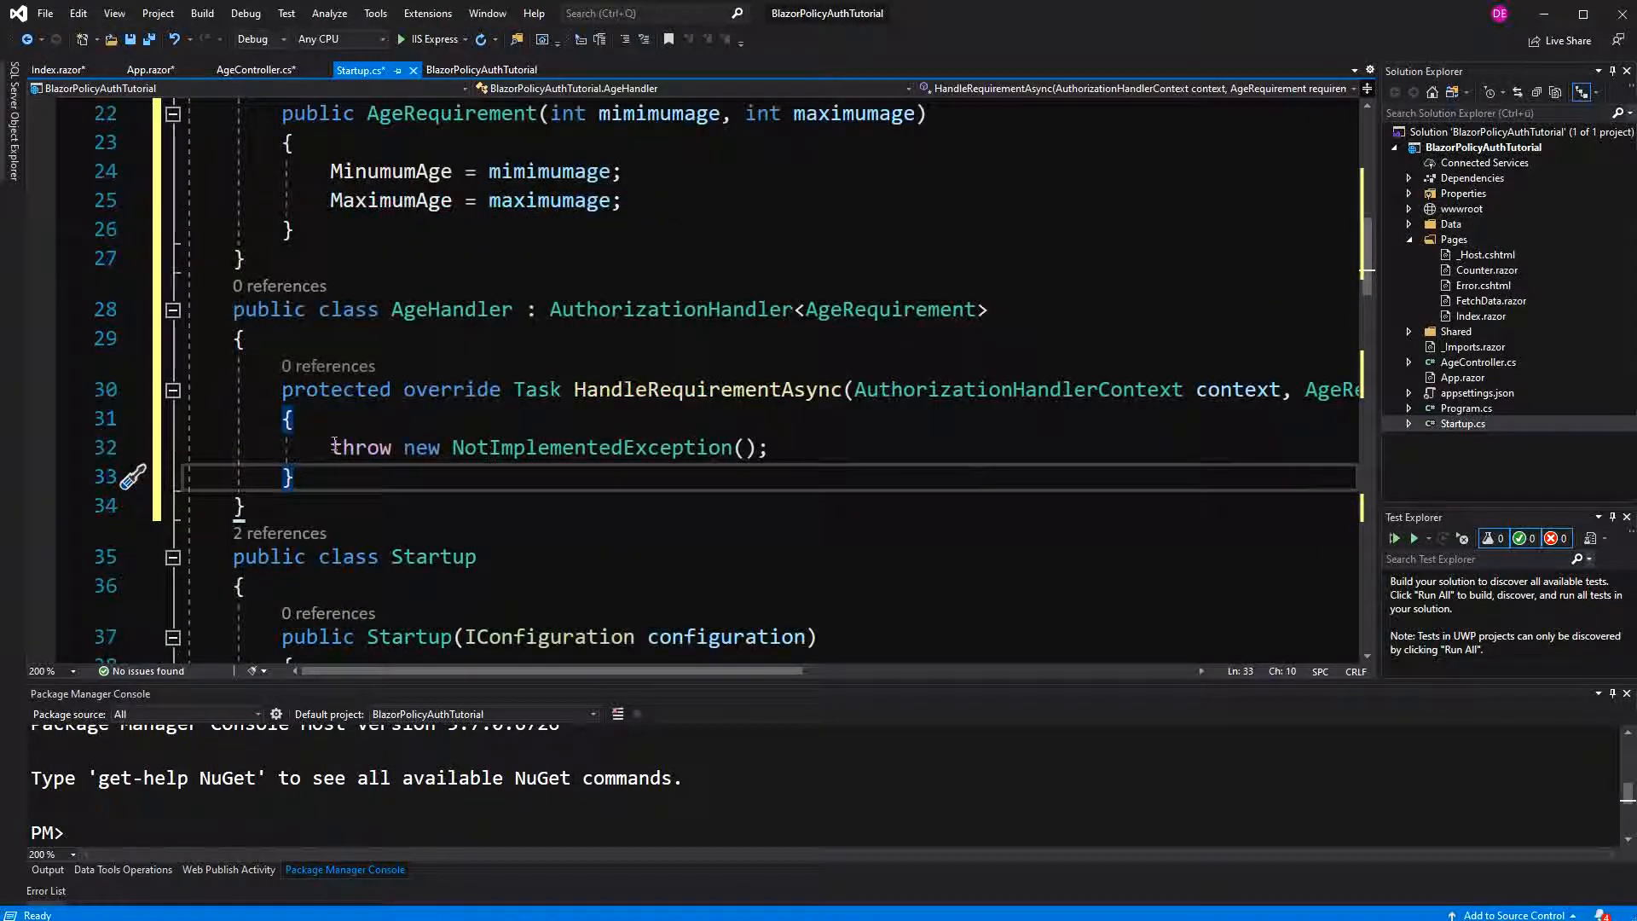
- Replace the NotImplementedException with a check returning Task.CompletedTask when no "age" claim exists
triple_click(548, 446)
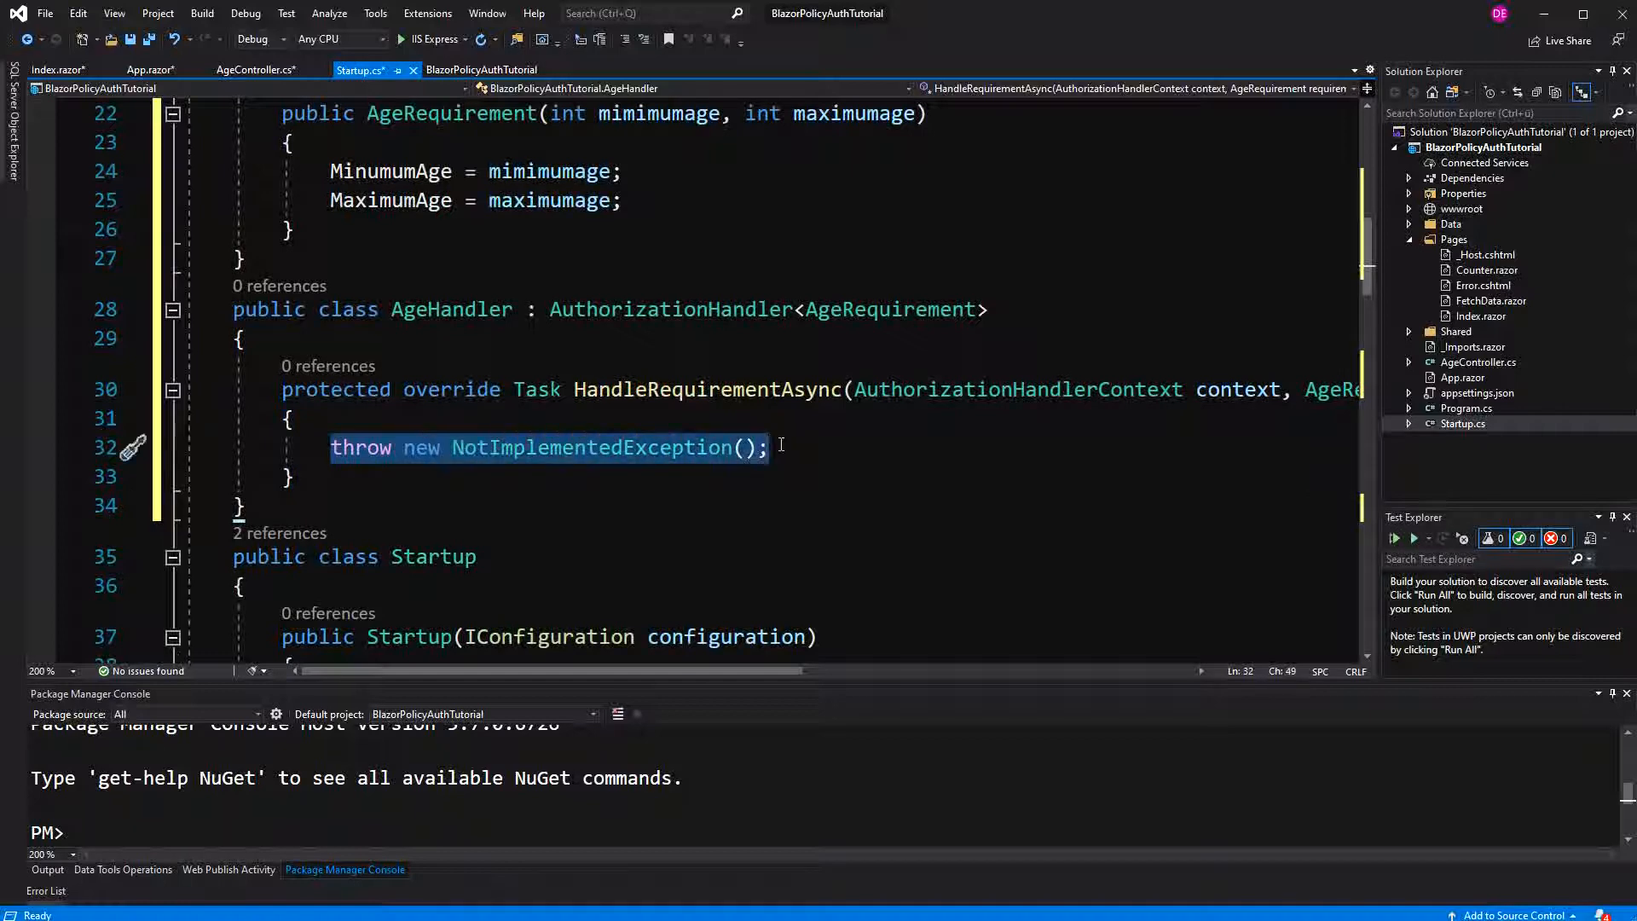
key(Delete)
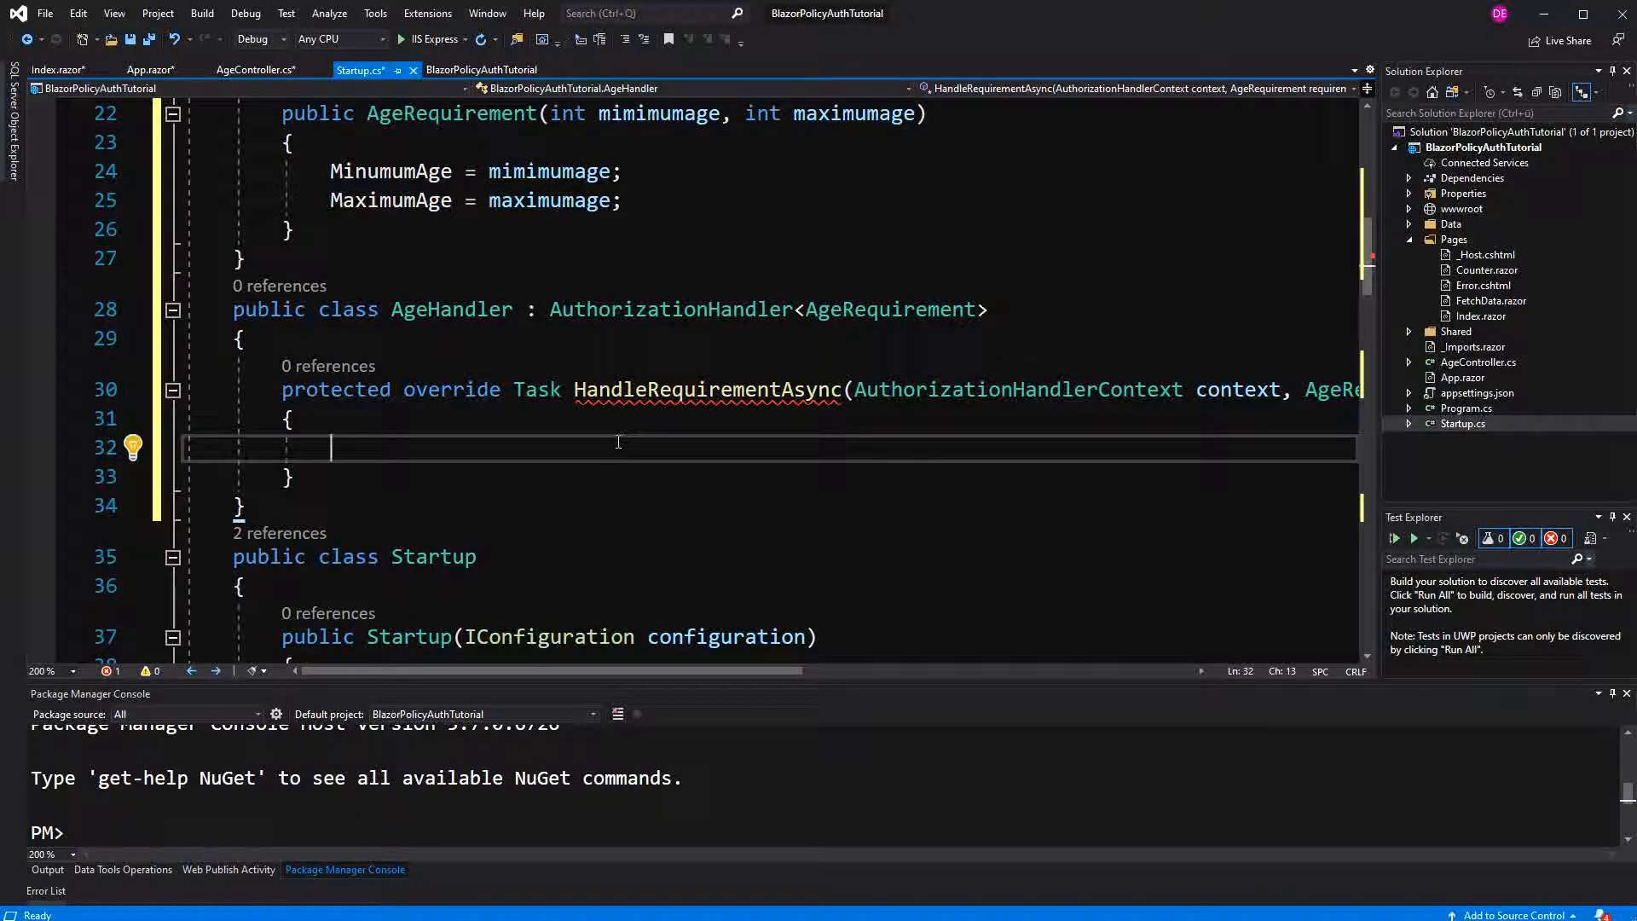
scroll(down, 3)
text(if()
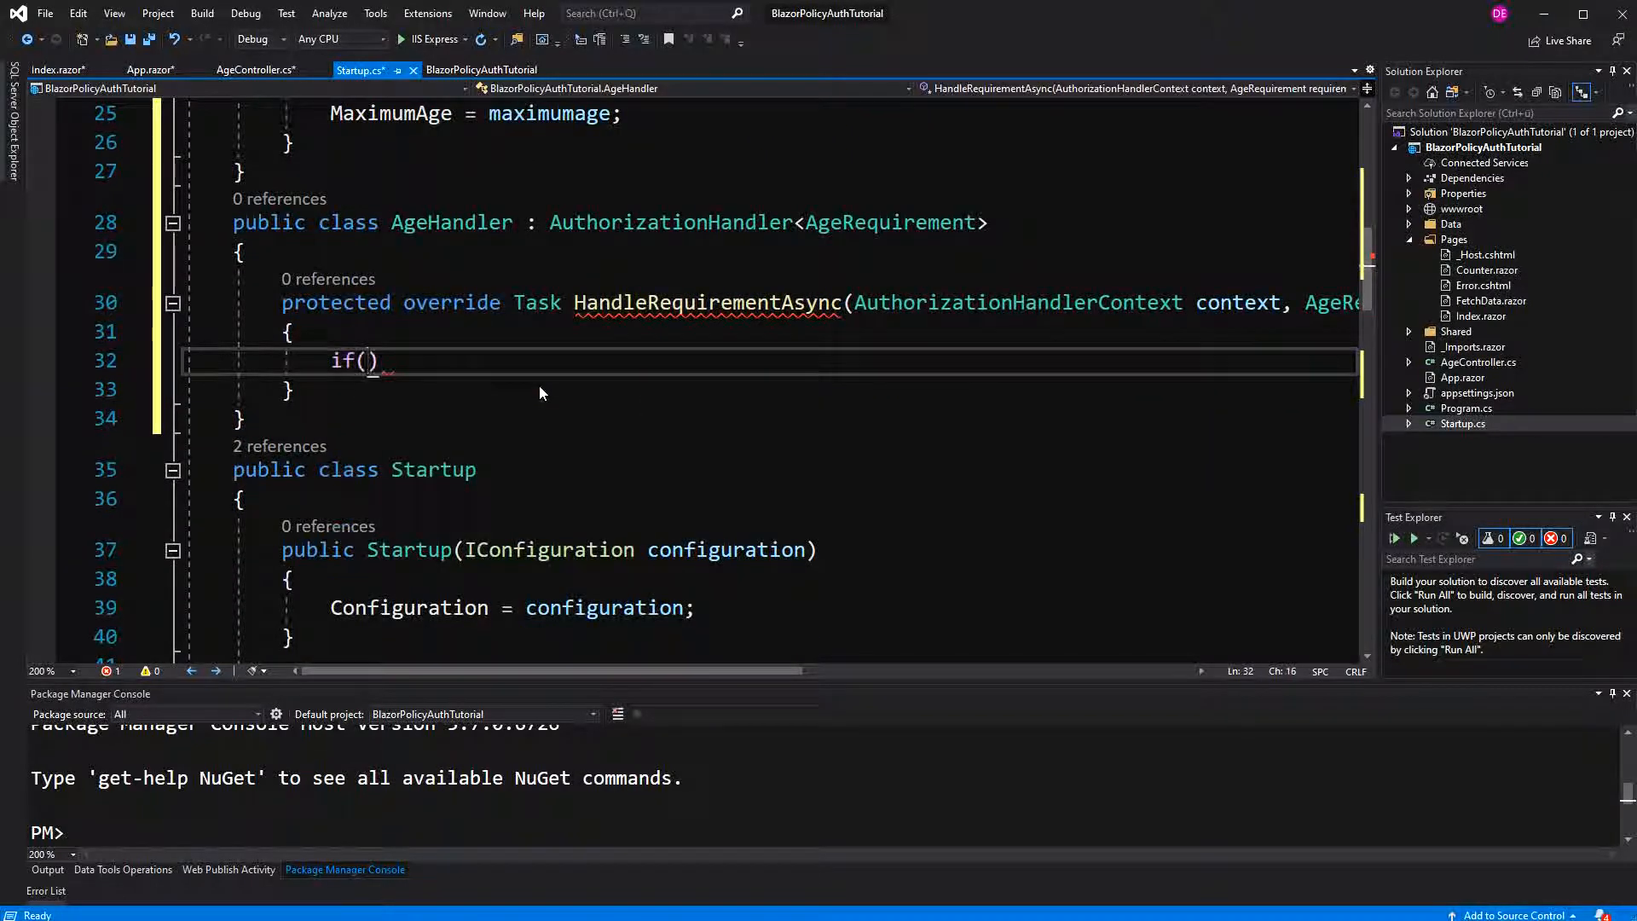
text(!context.)
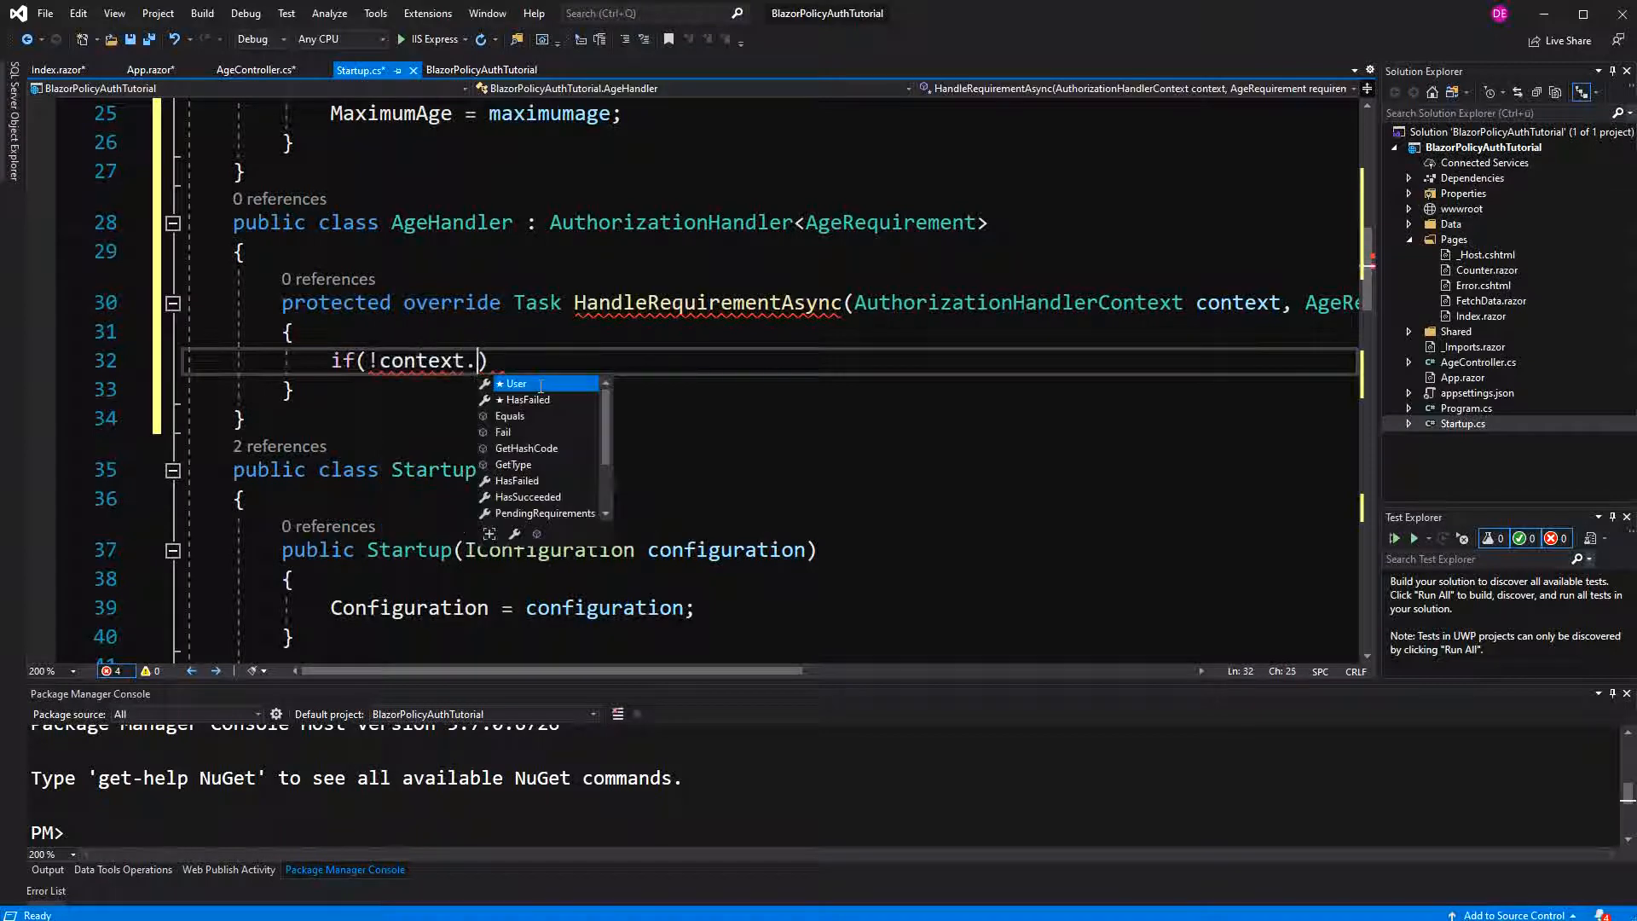
text(User.HasClaim)
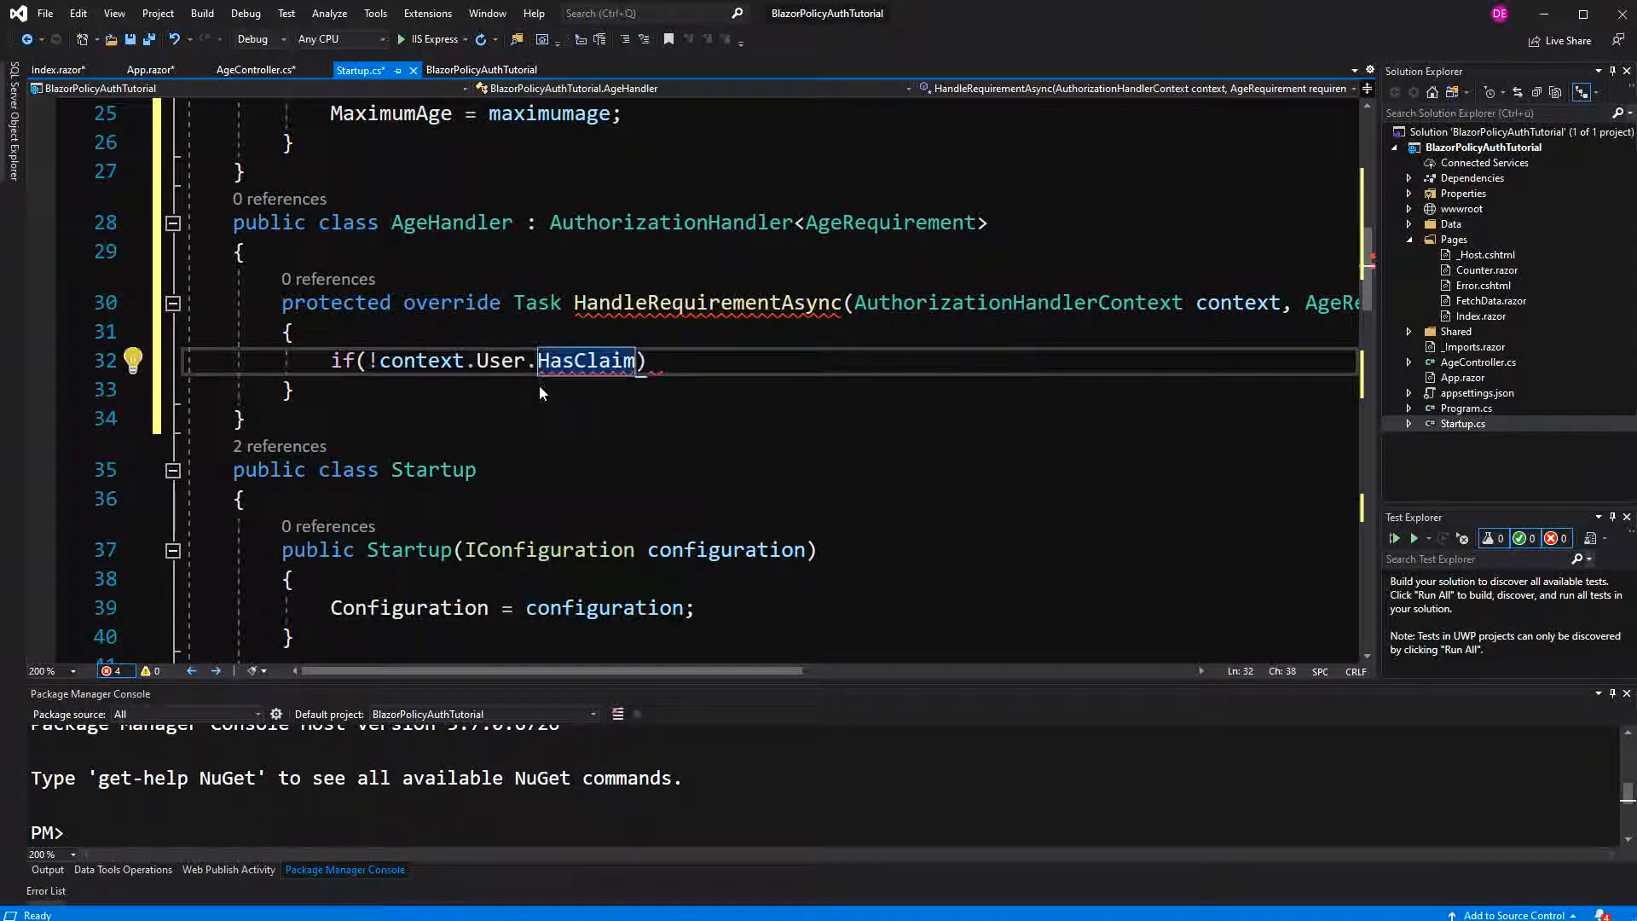
text(()
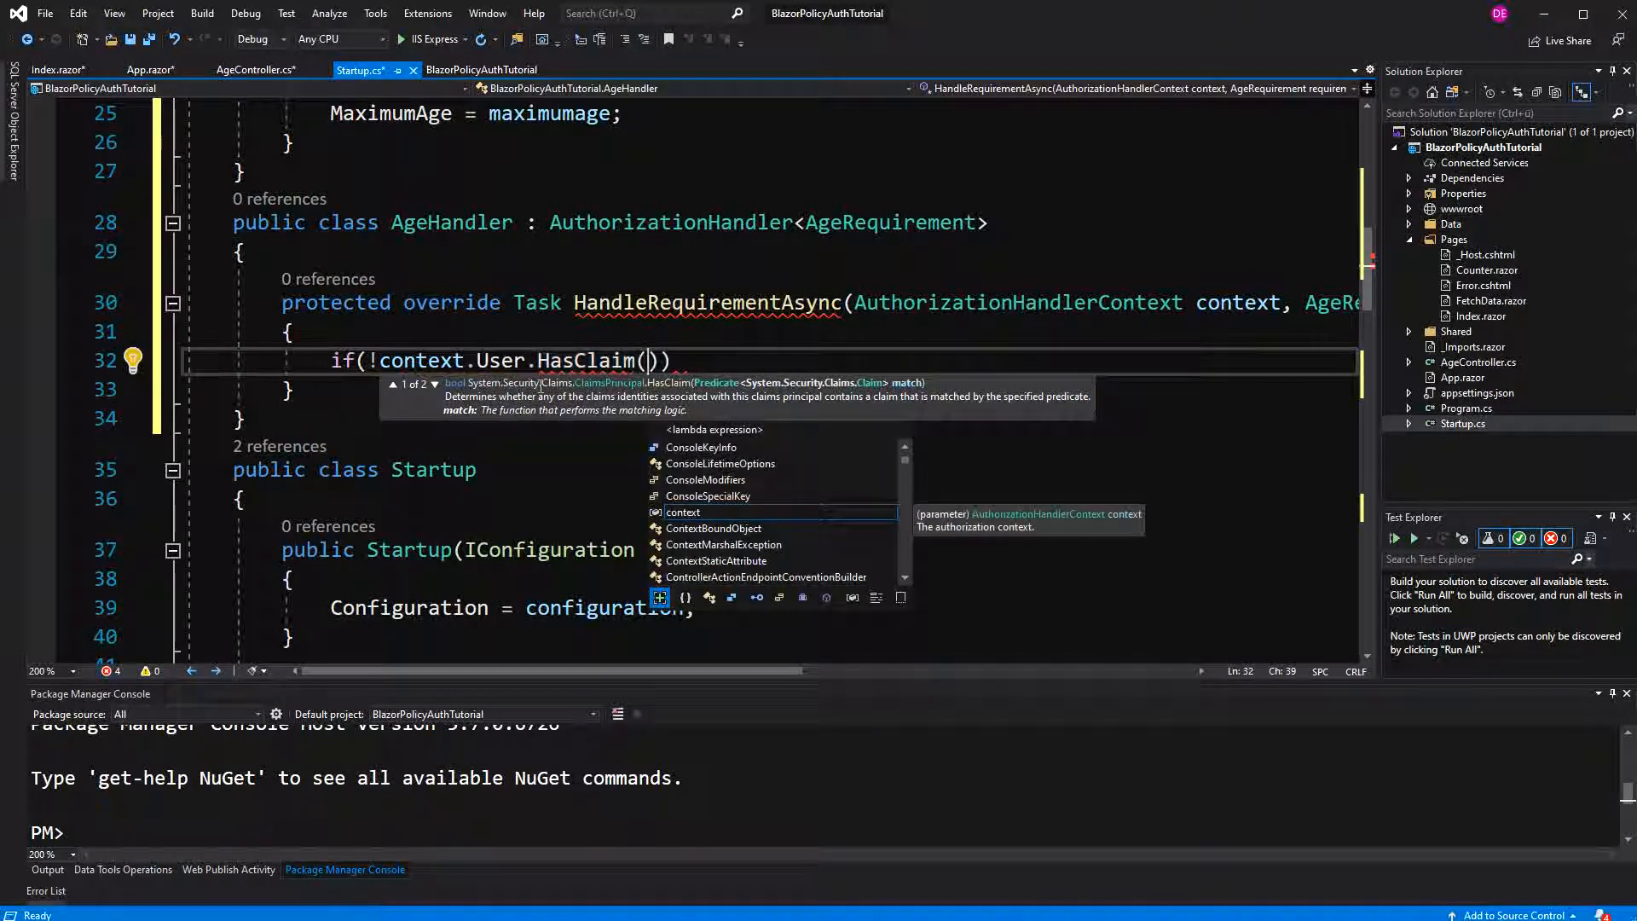
text(c)
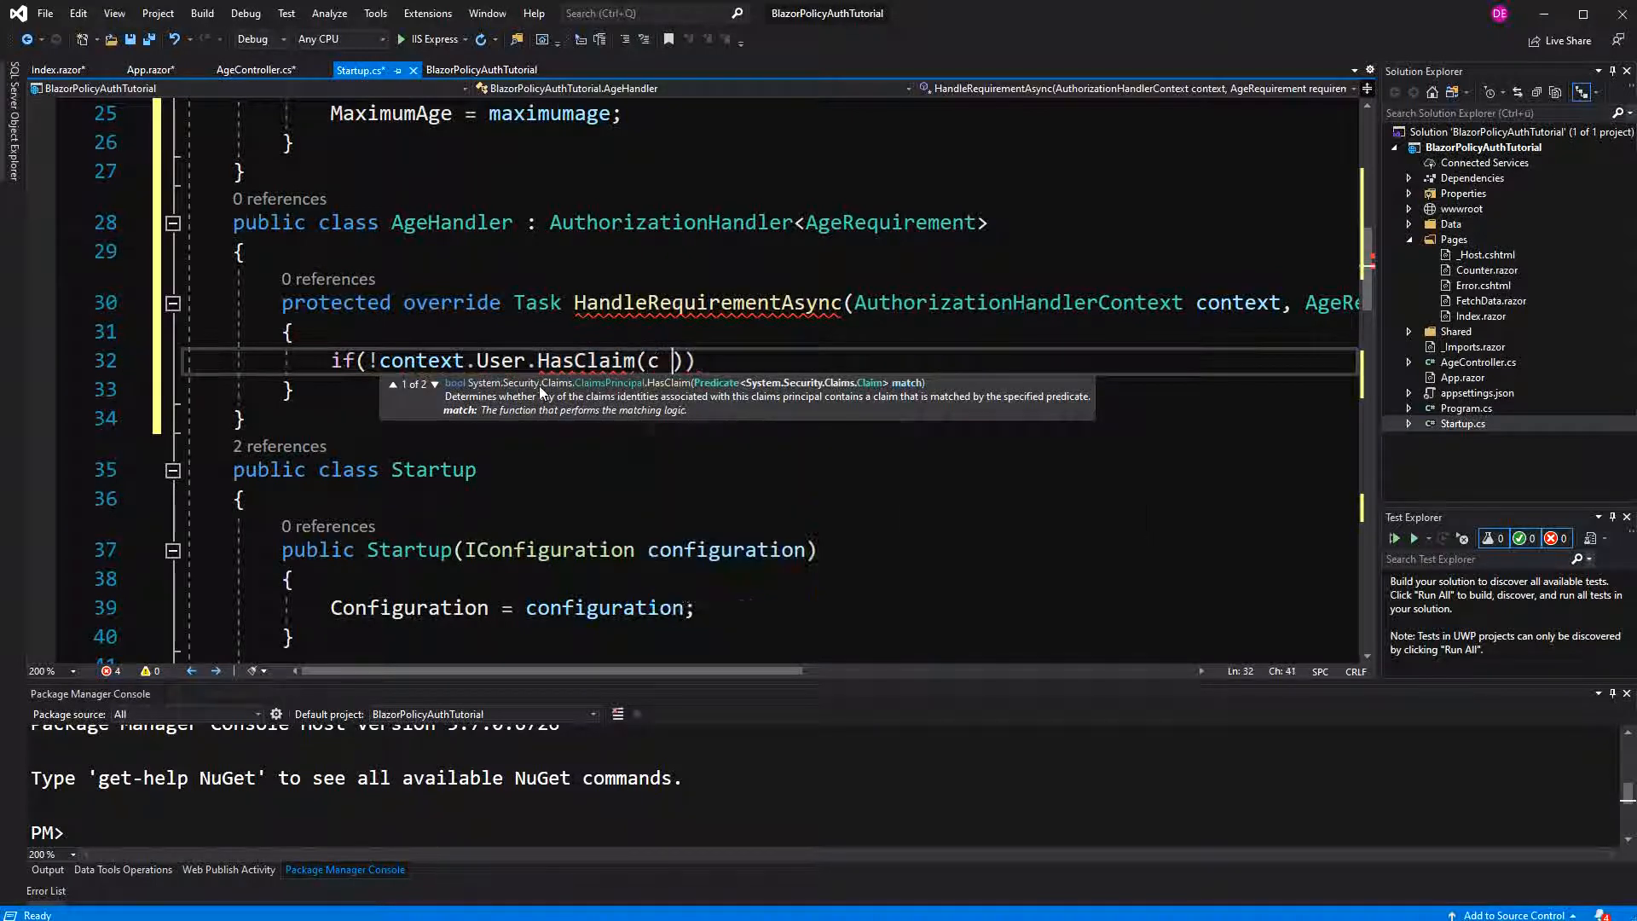
text(=> c.Type)
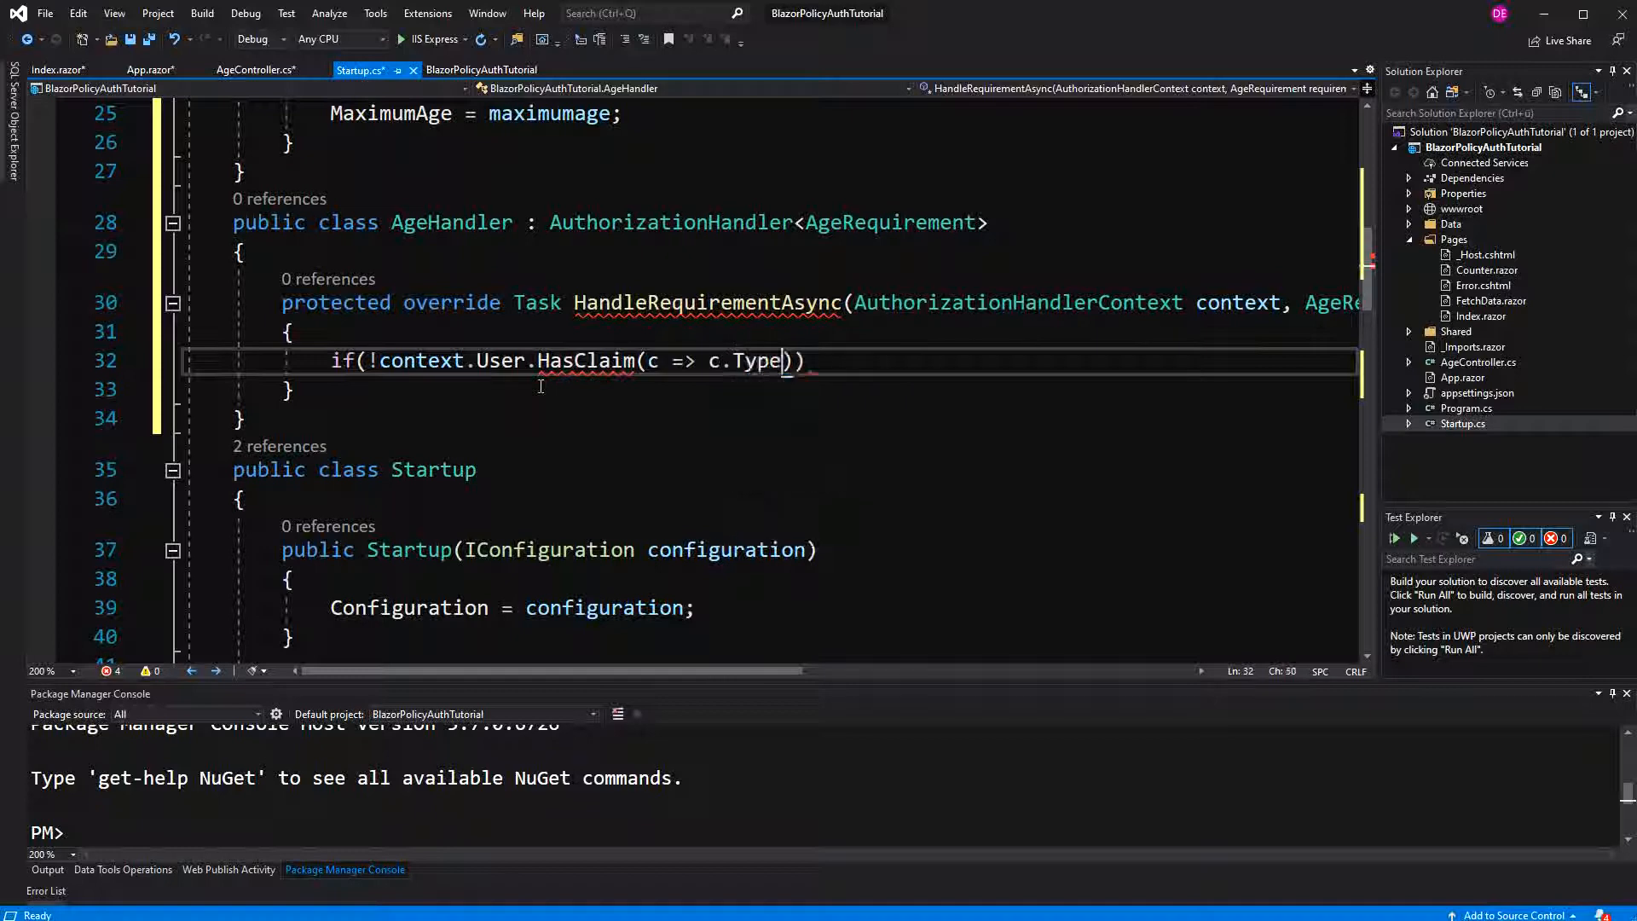
text(== "age")
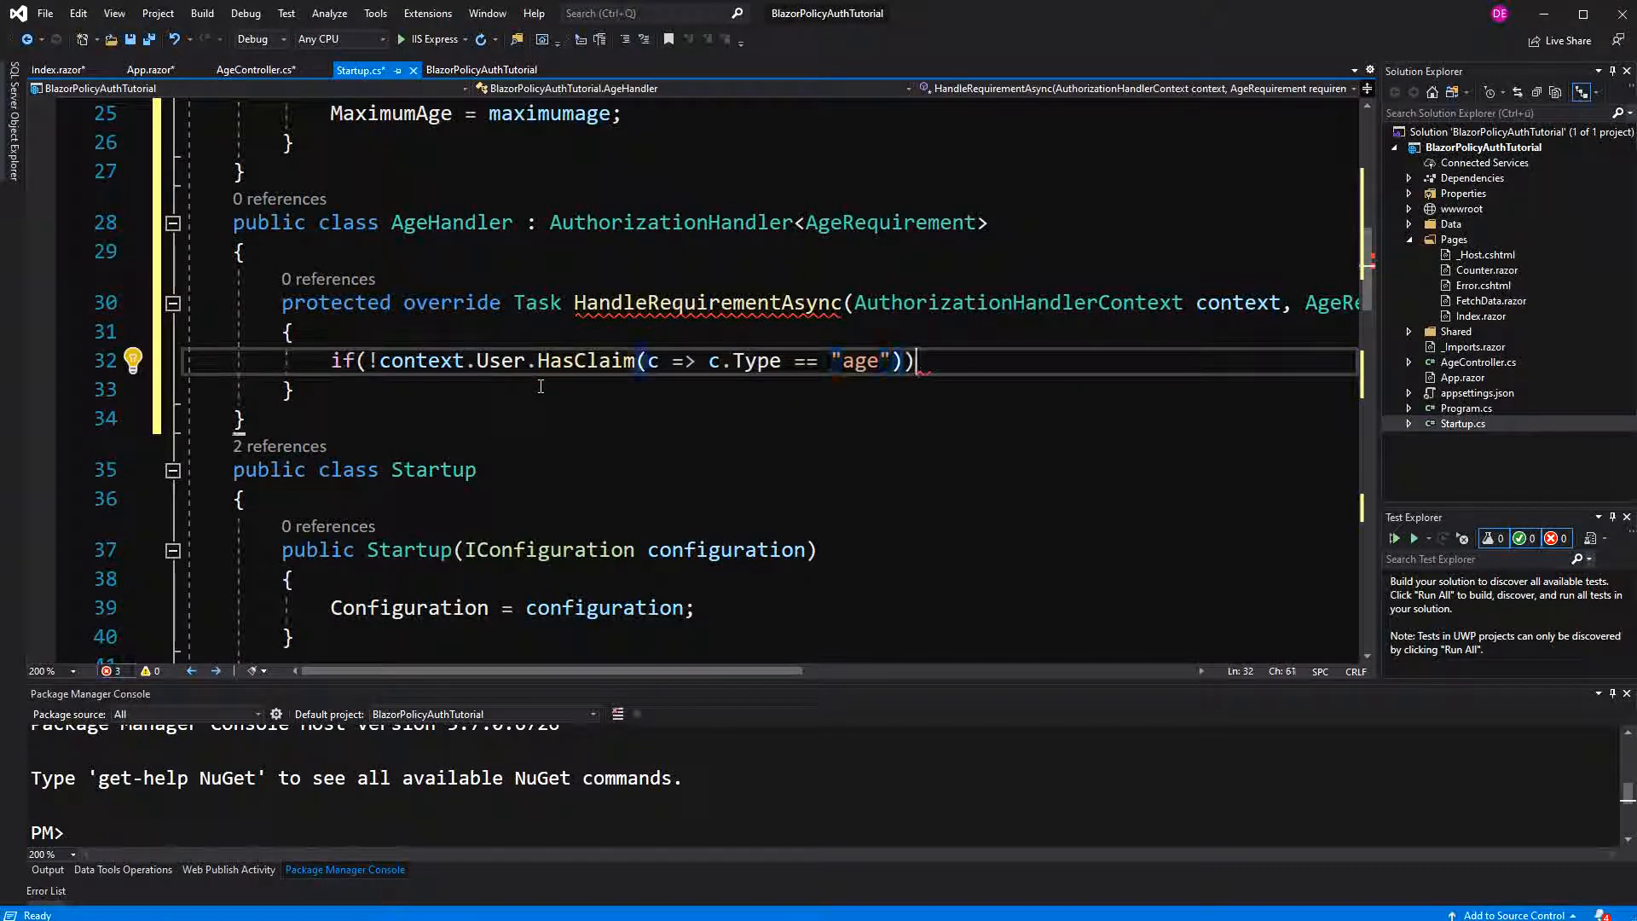
key(Enter)
text({)
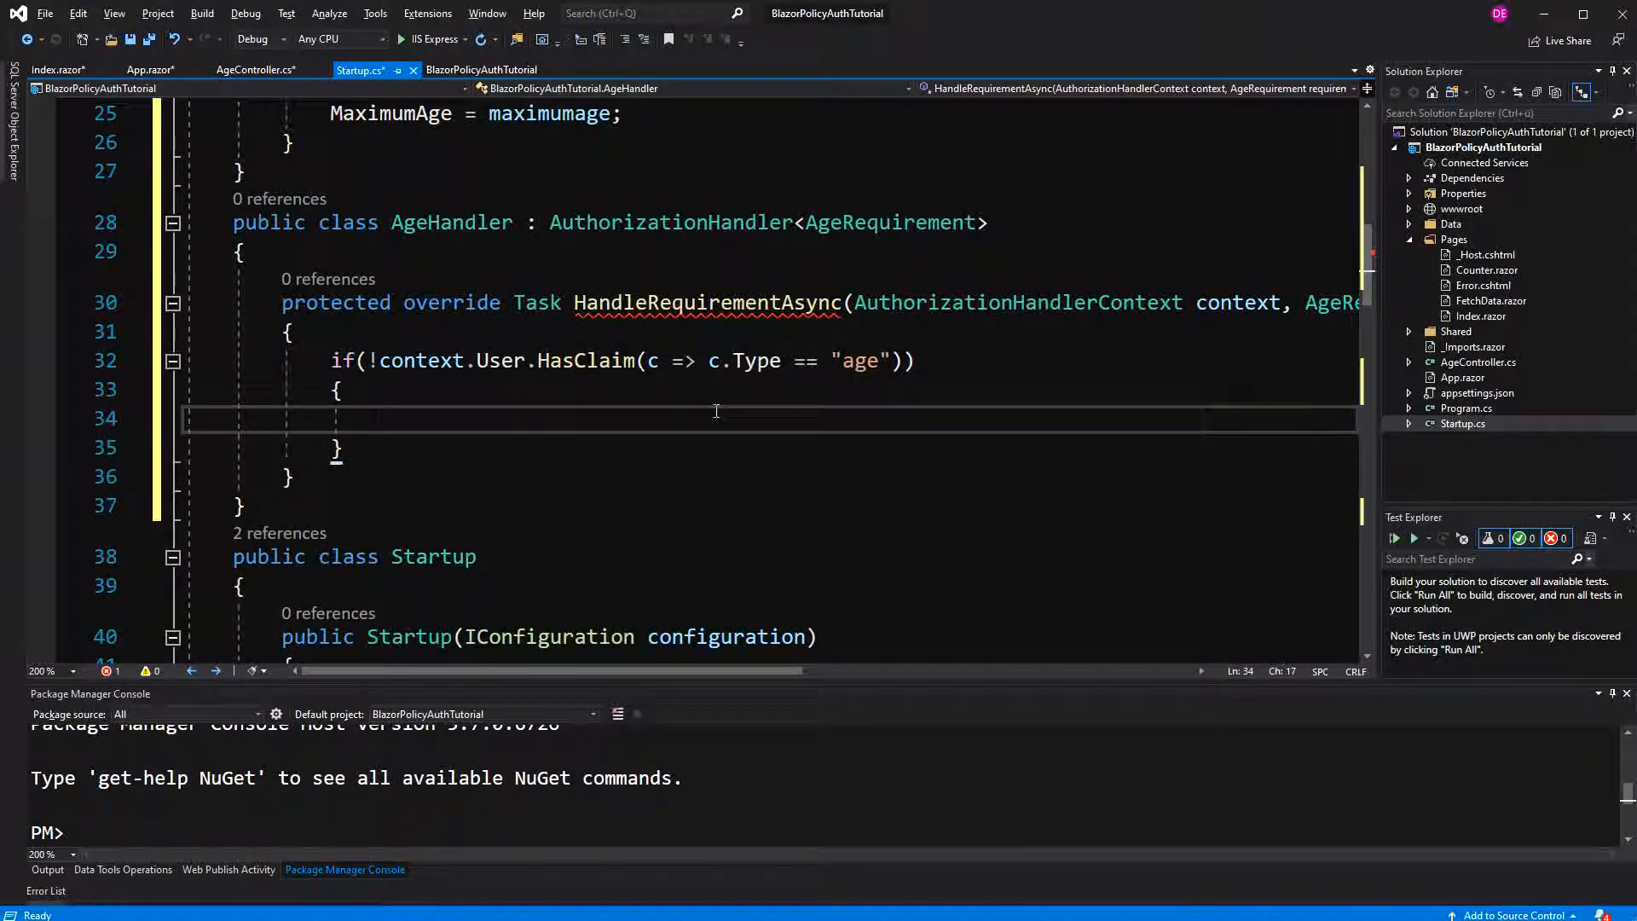
text(return Task.)
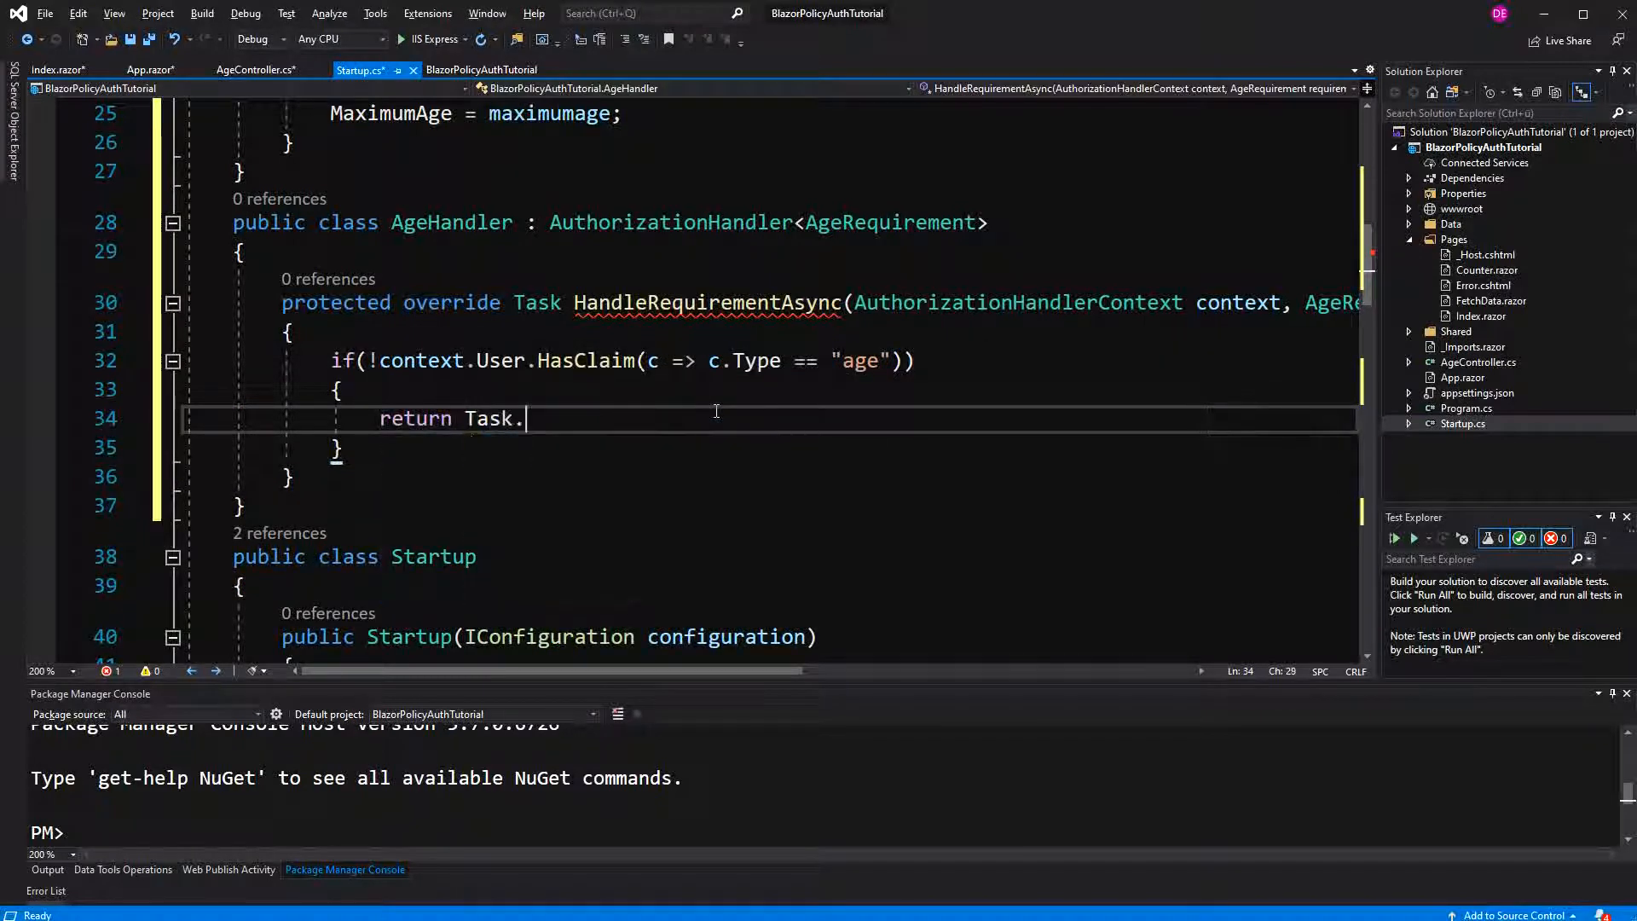
text(FromC)
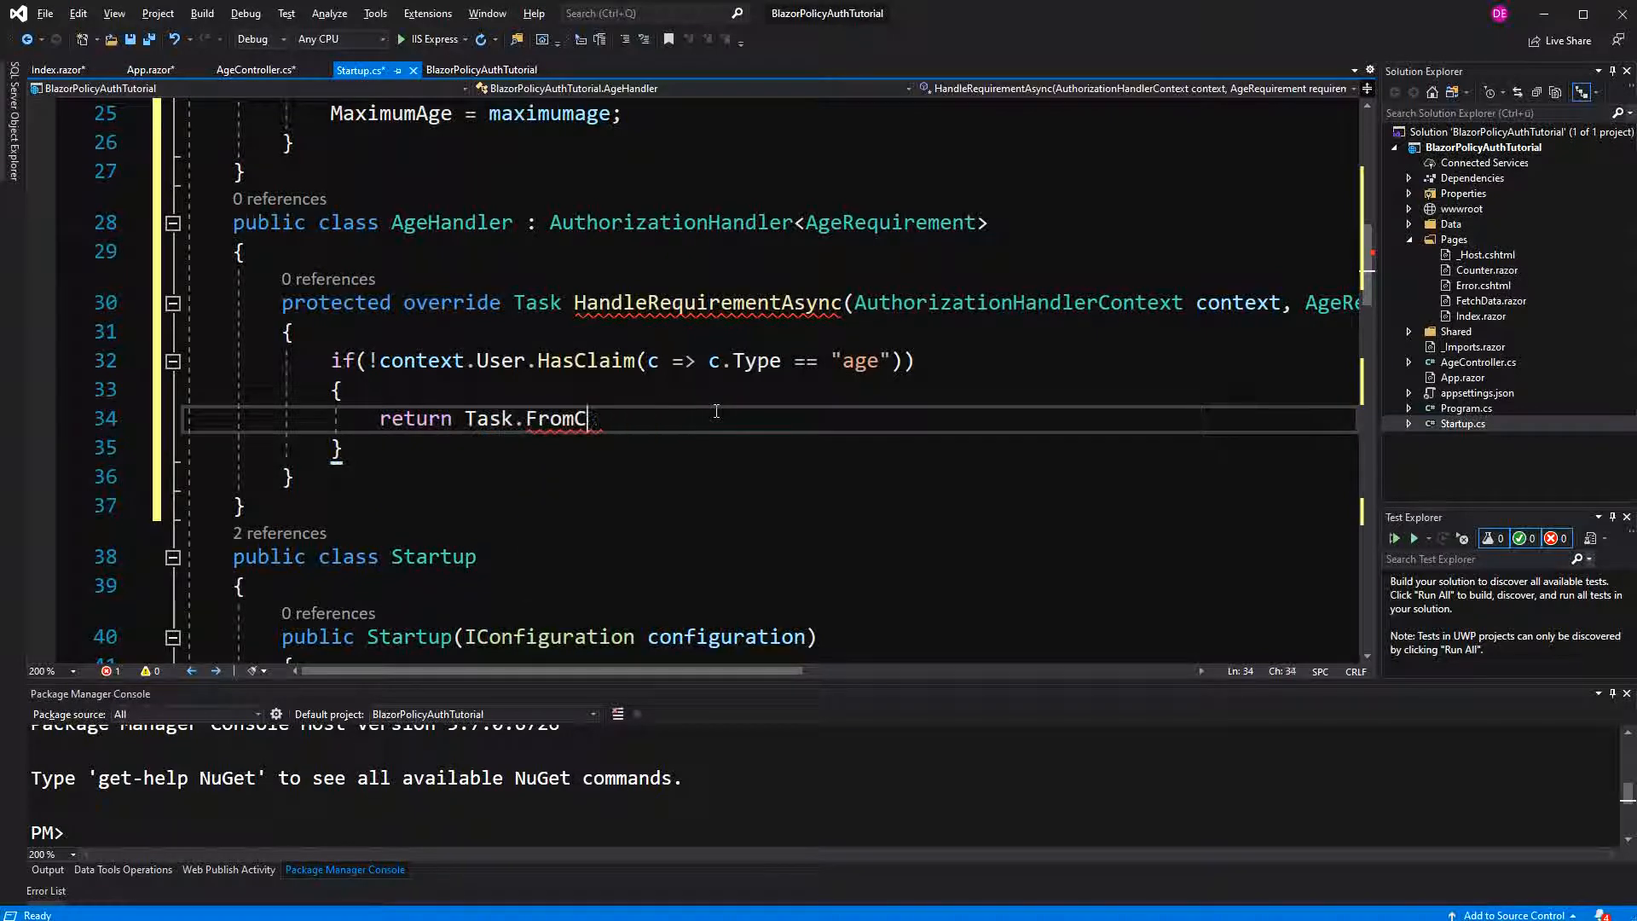
text(CompletedTask)
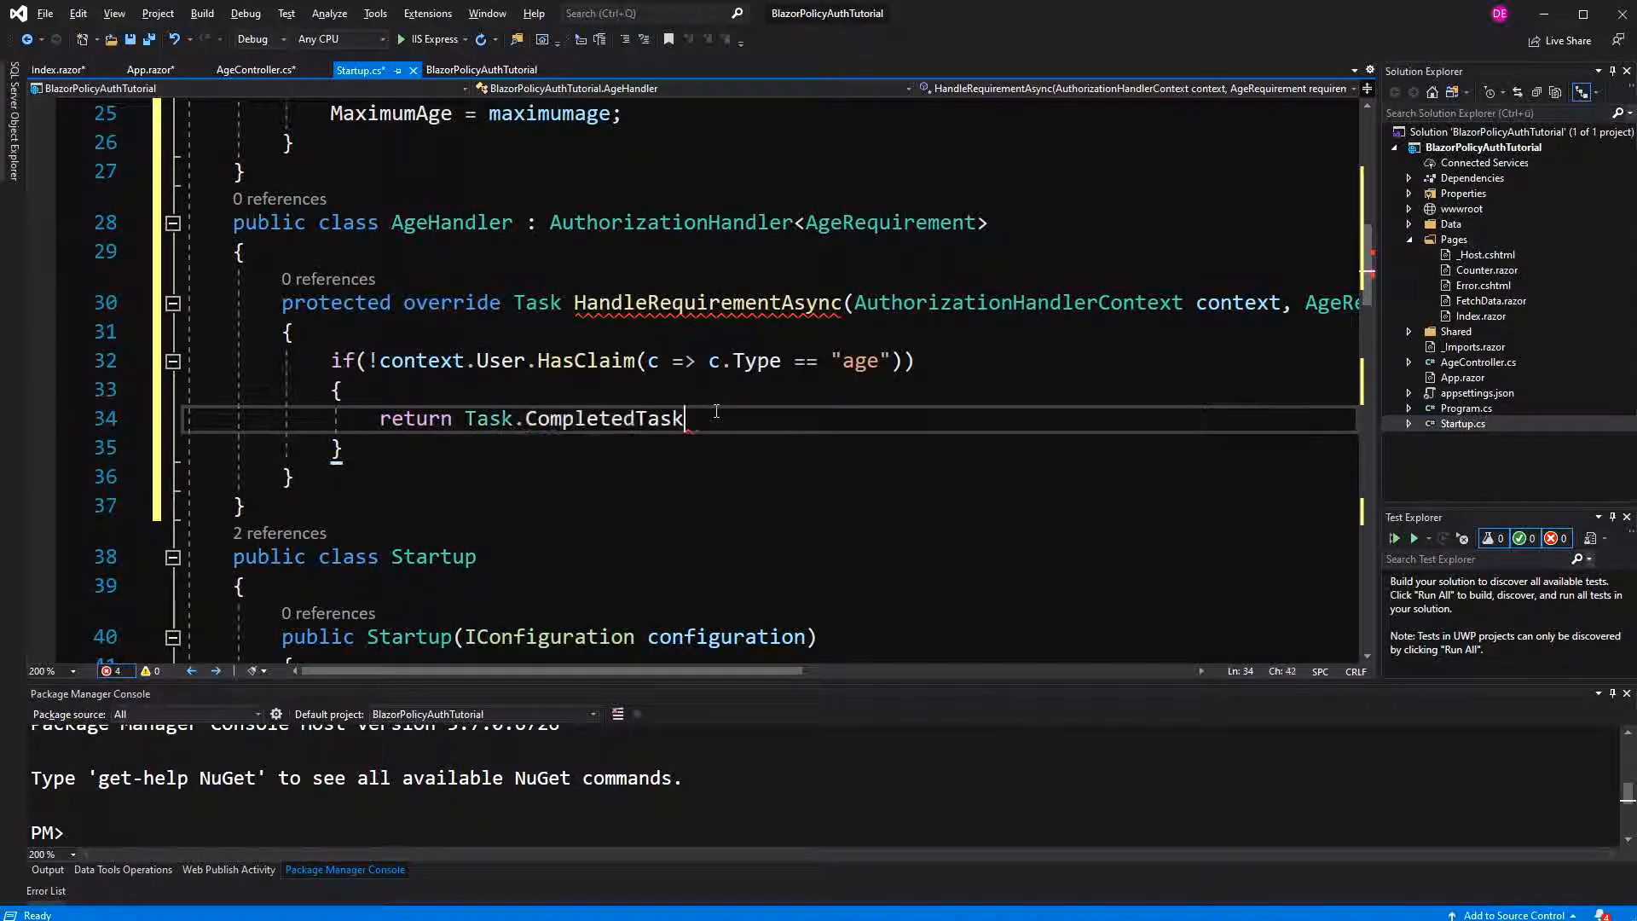
text(;)
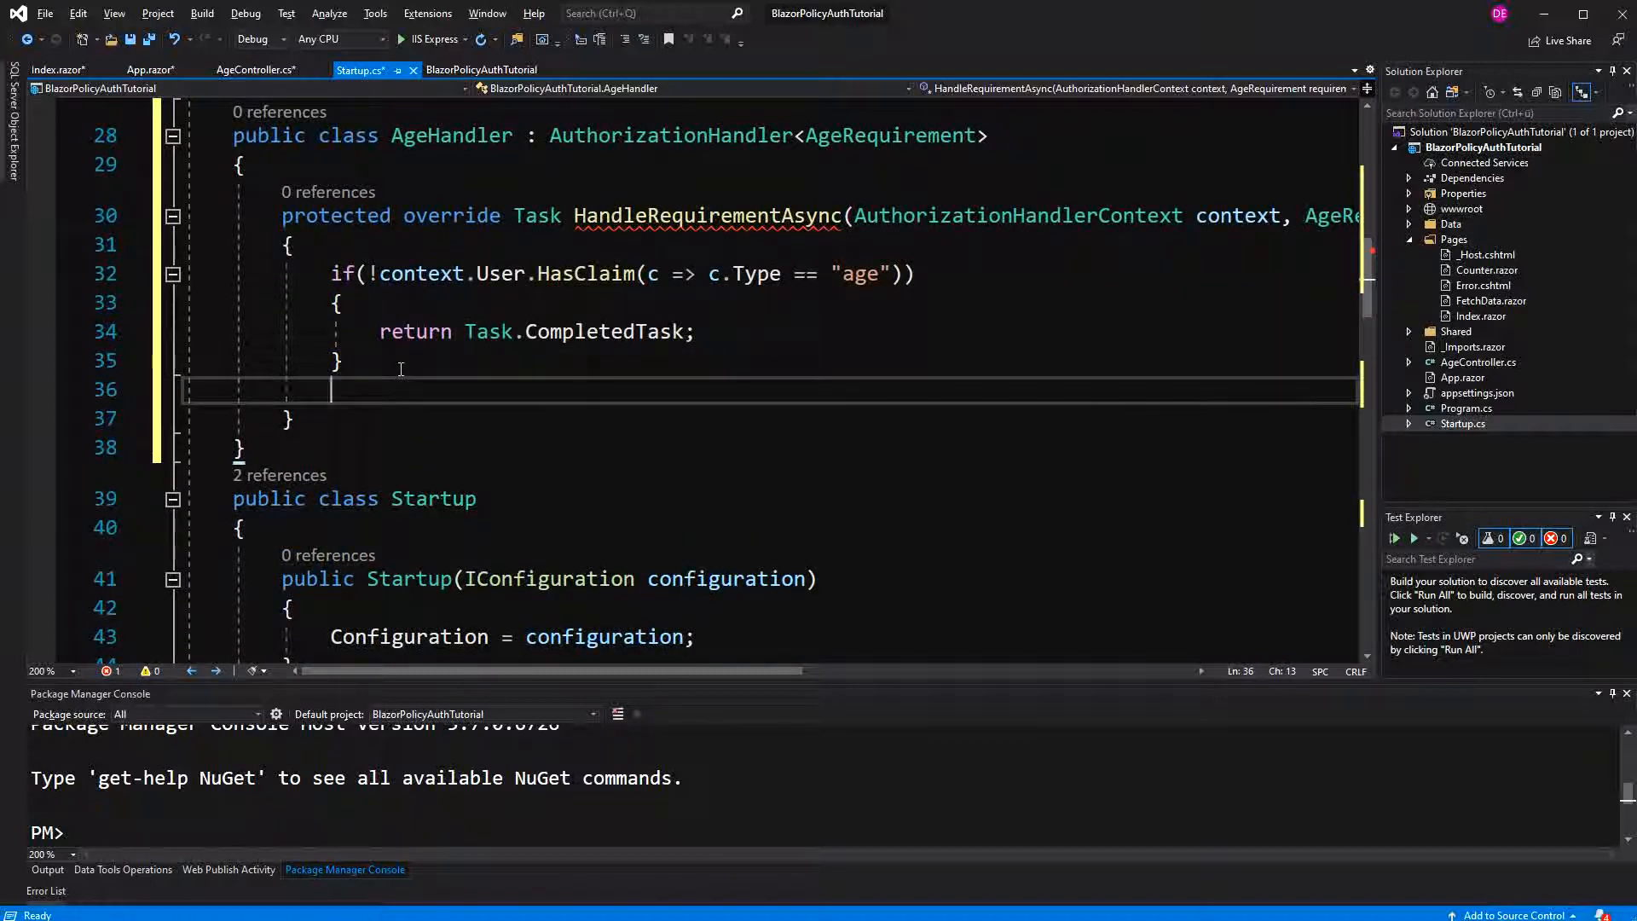
- Parse the first "age" claim's value into int age with int.Parse
text(int)
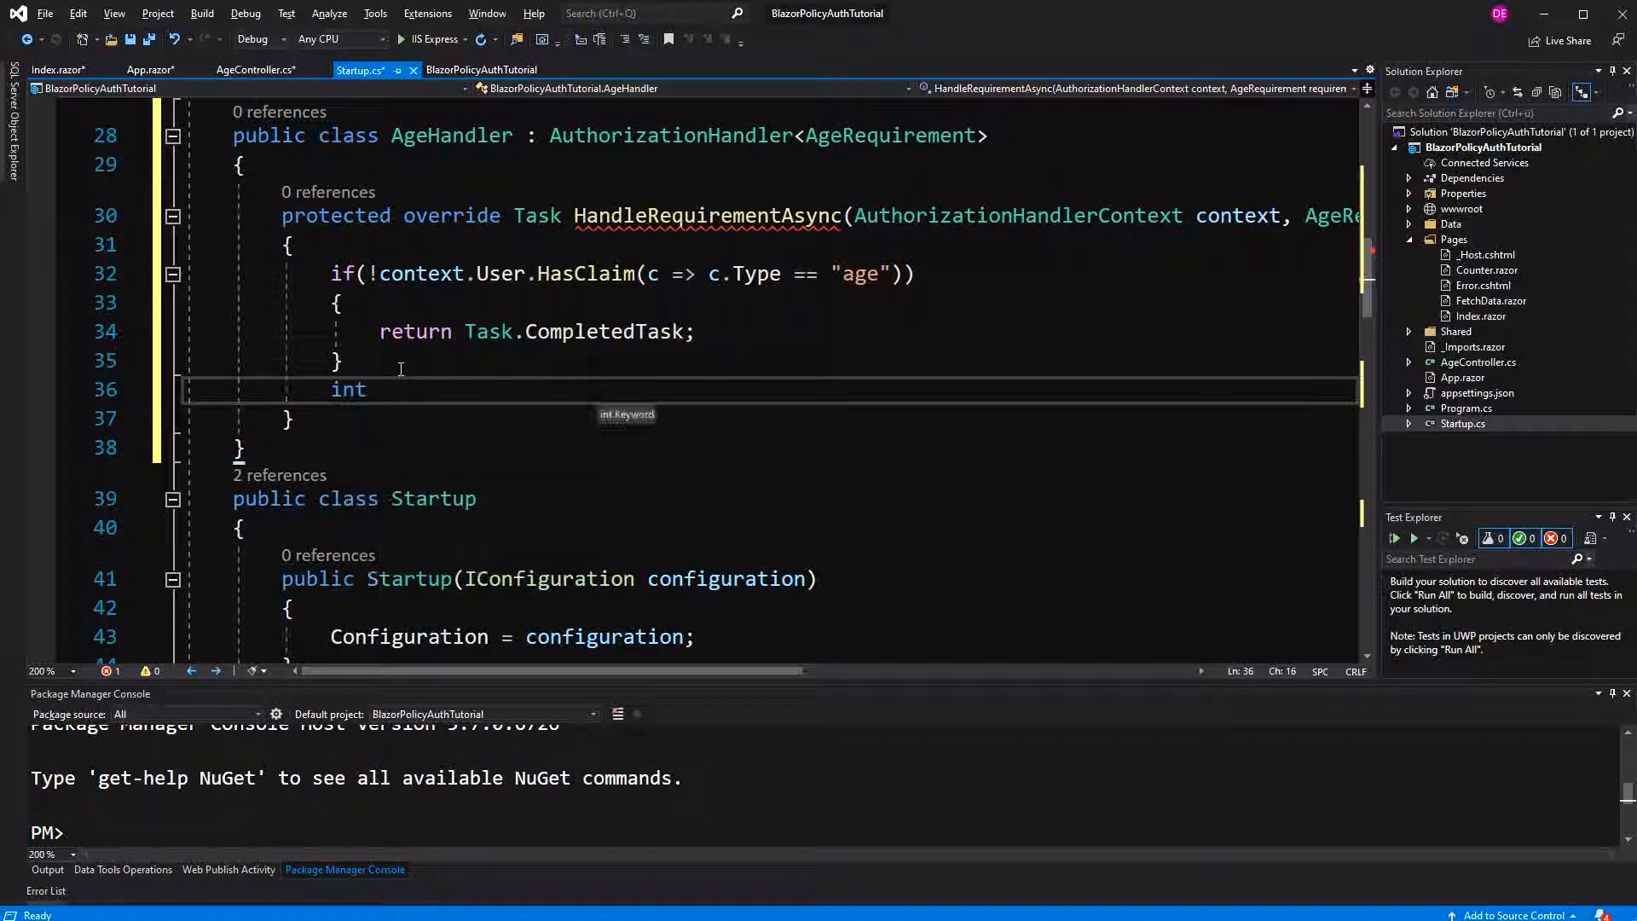
text(age =)
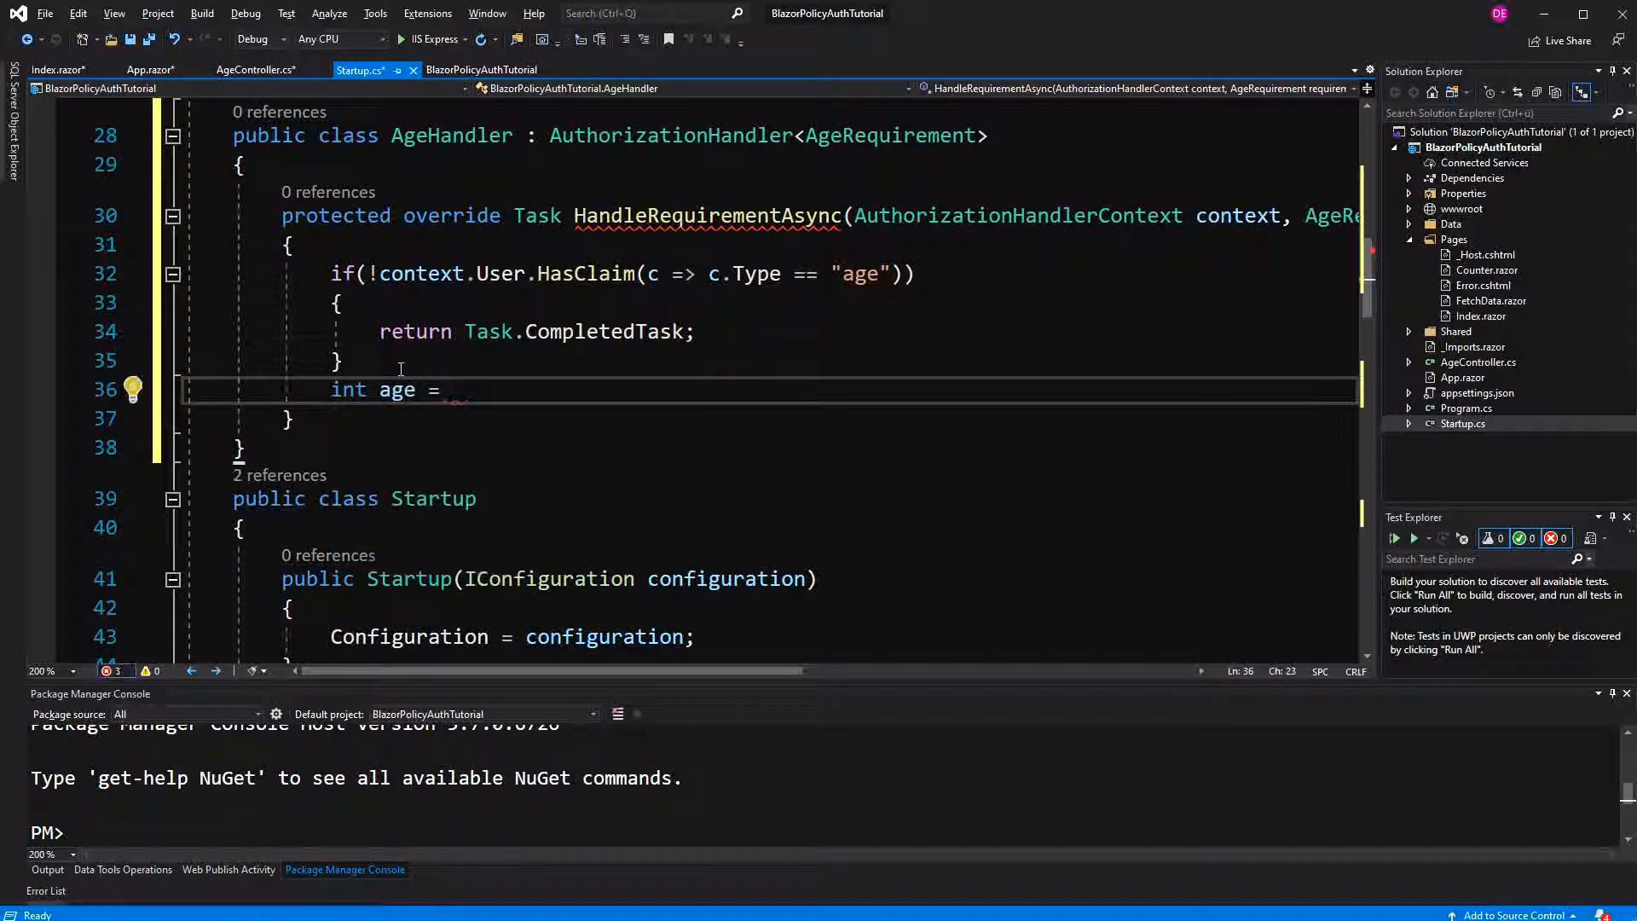
text(int.Parse()
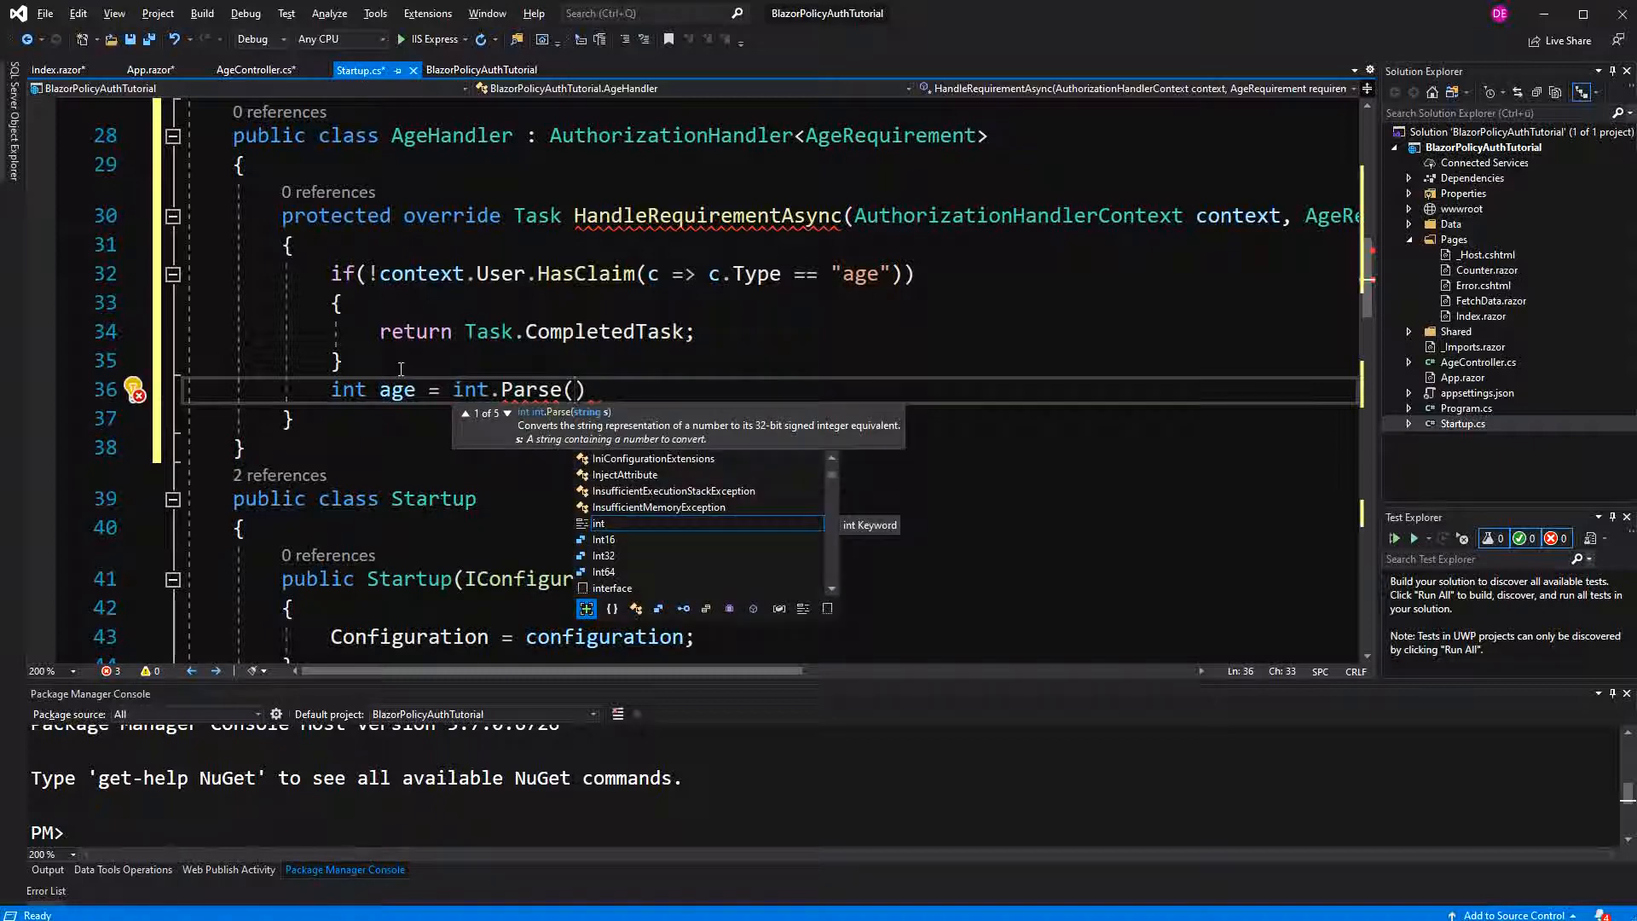
text(context.User.Claims.Where)
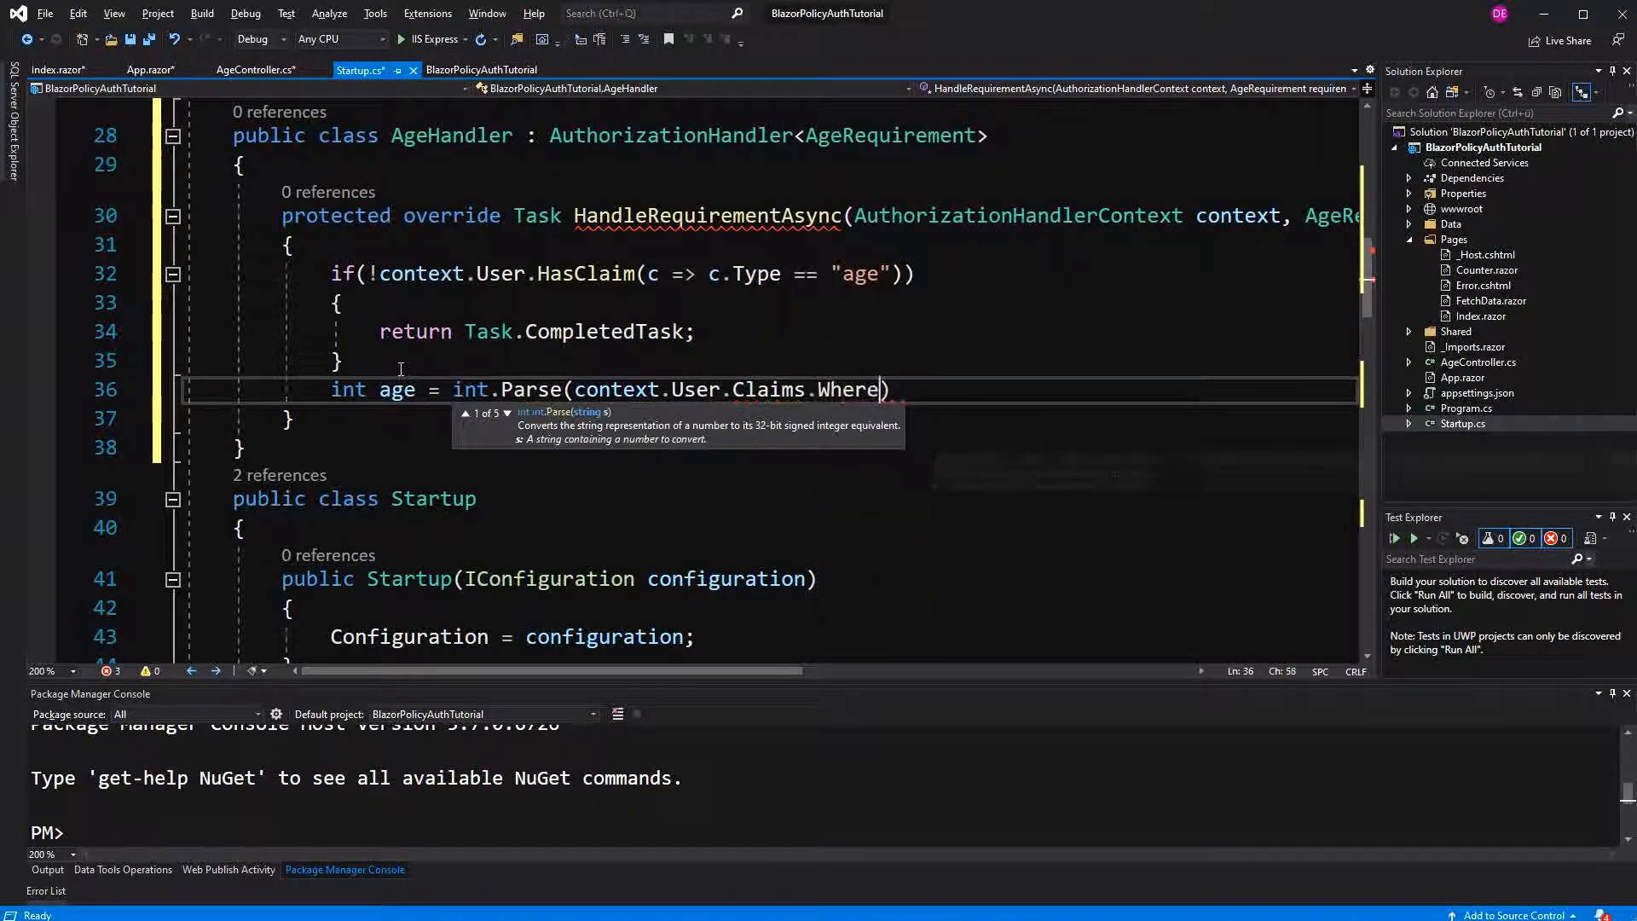
text((s => s.Type)
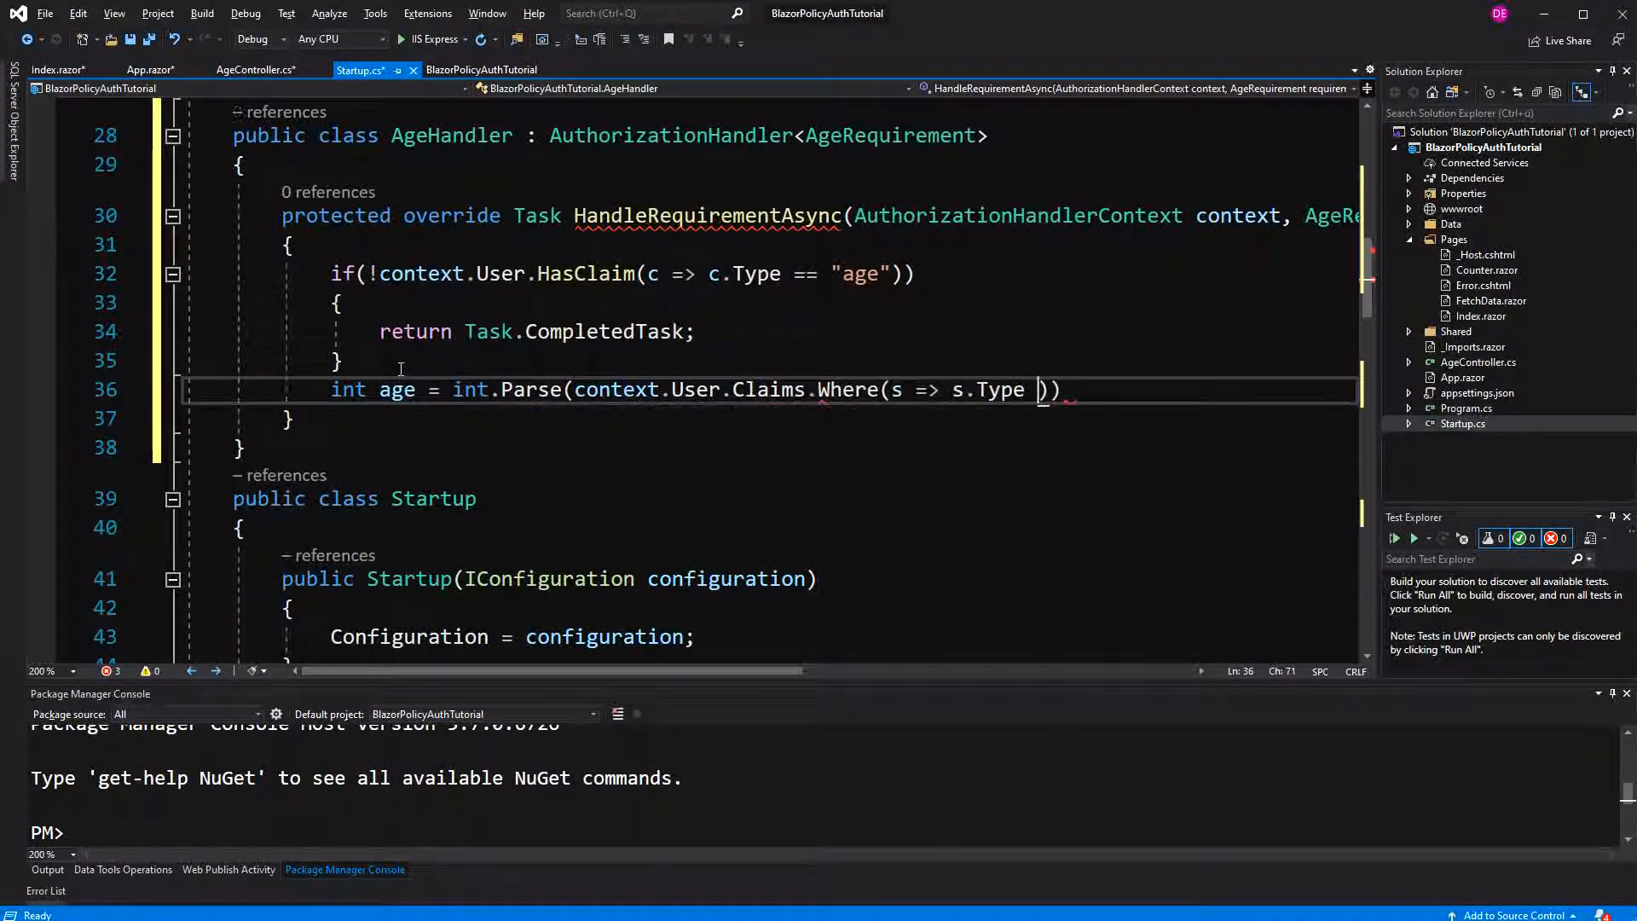
text(== "ag)
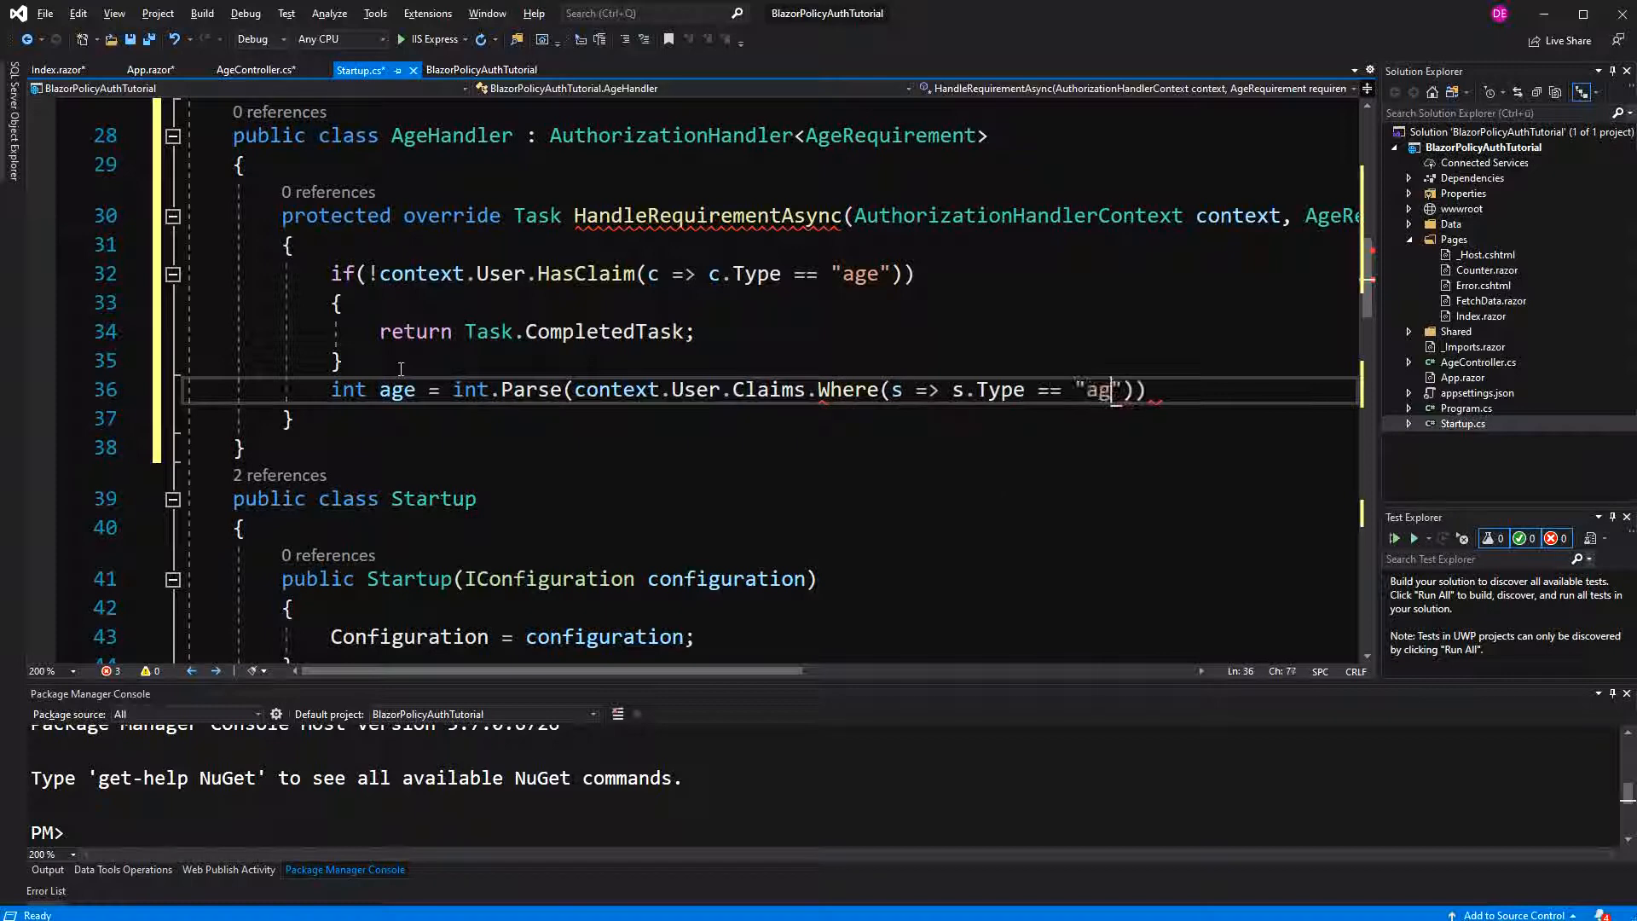
text(e)
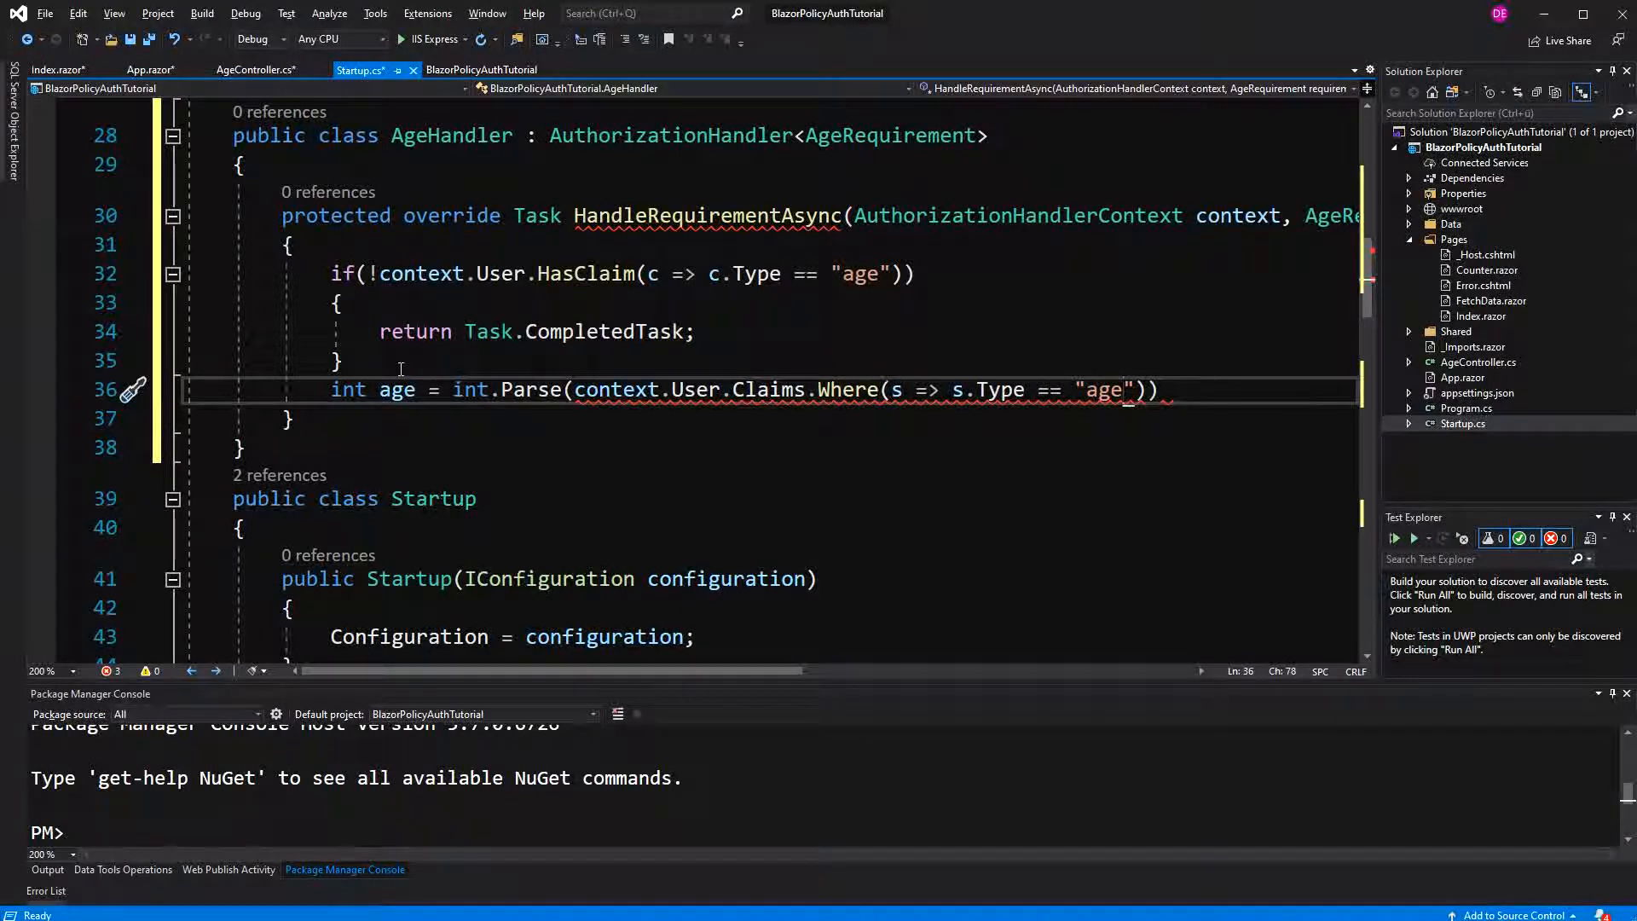
text(.Fir)
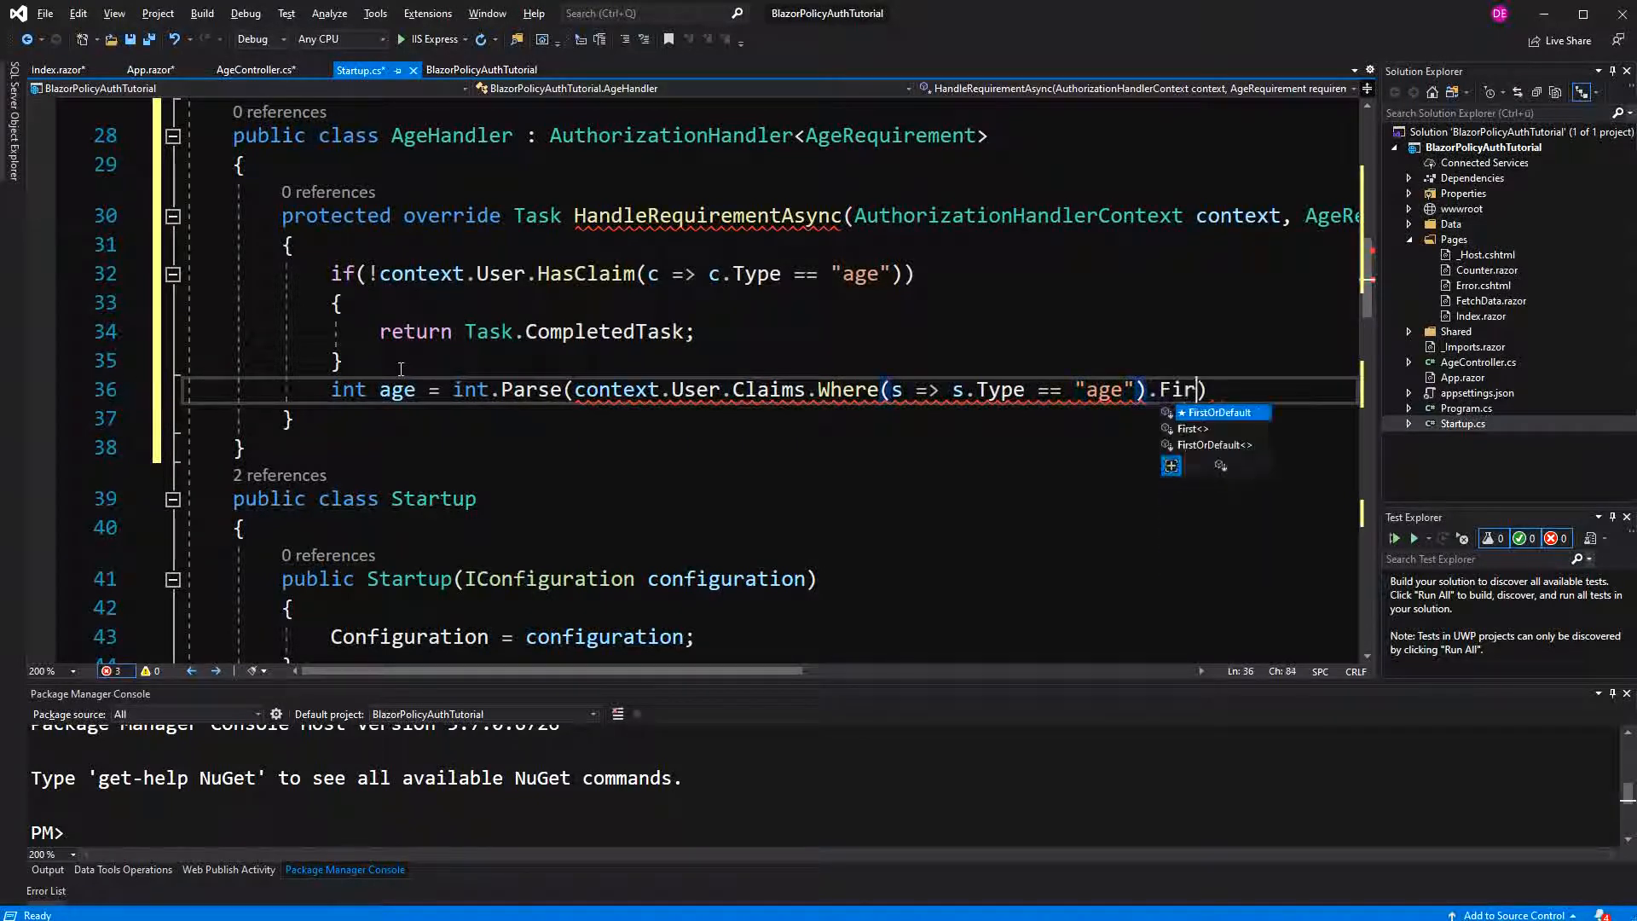
text(stOrDefault().va)
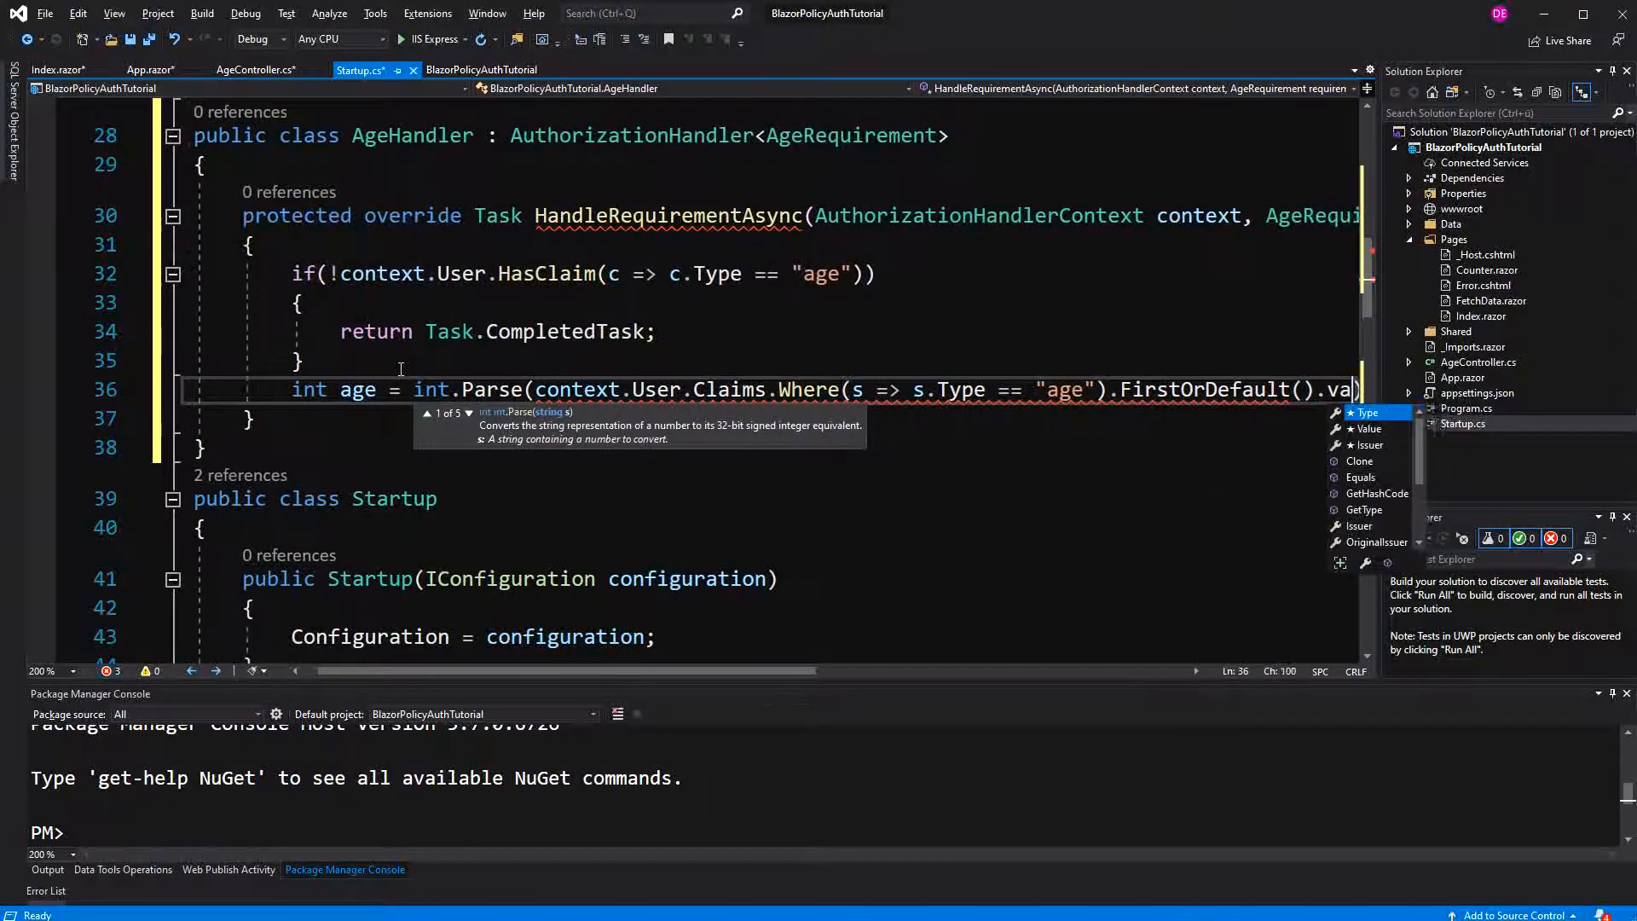
text(Value)
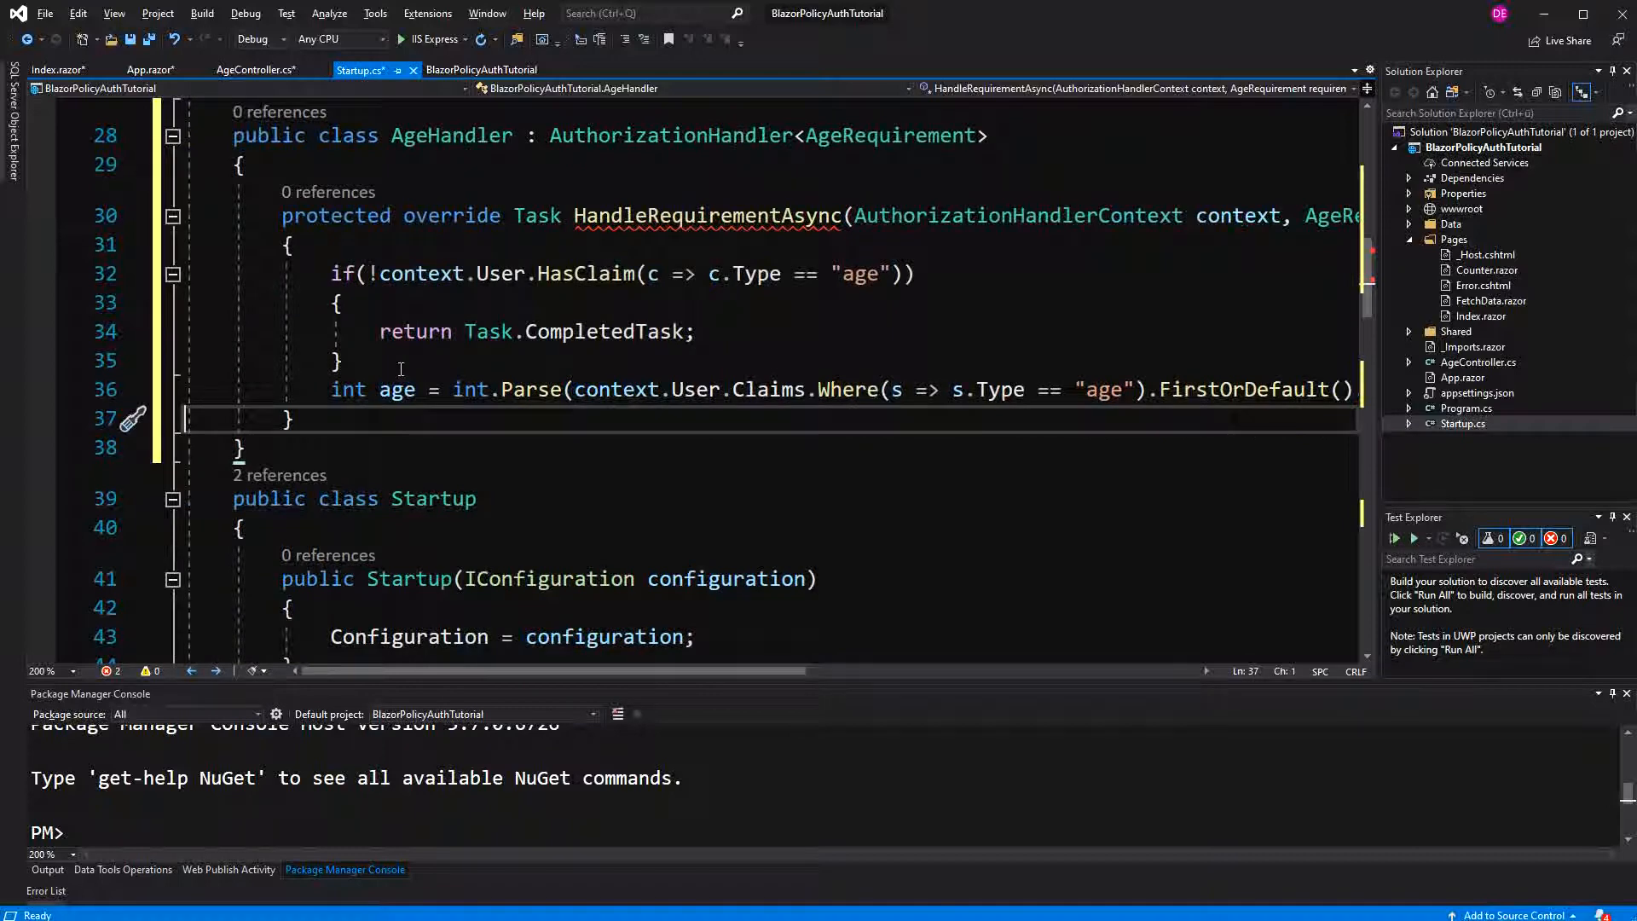
text(.Value;)
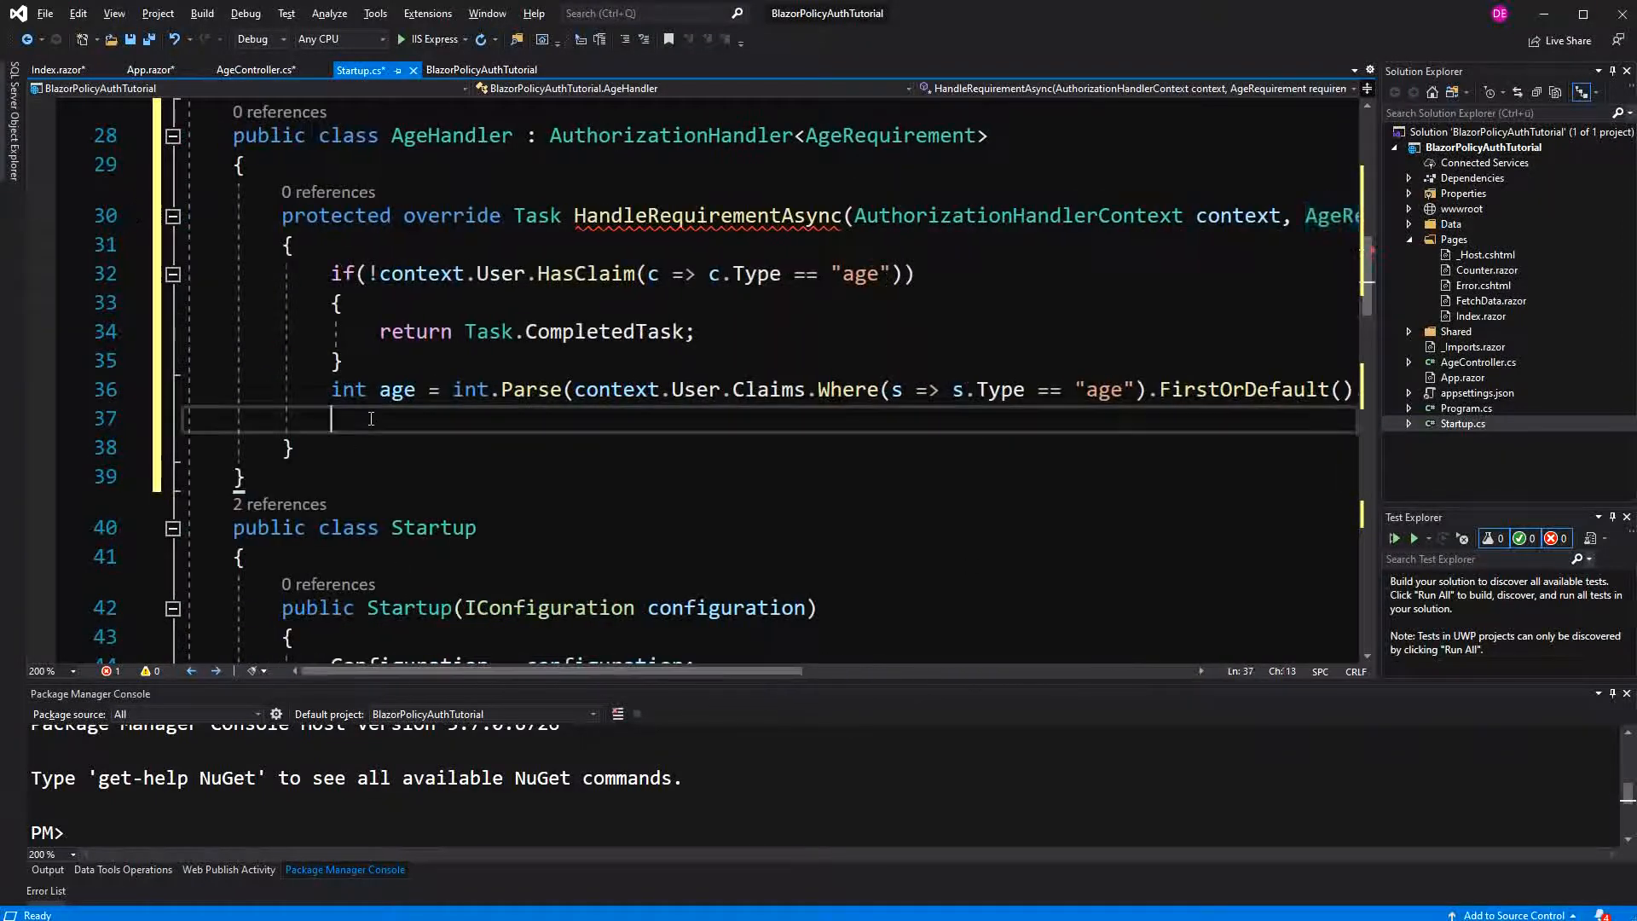
- Add an if testing age >= requirement.MinumumAge && age <= requirement.MaximumAge
text(if()
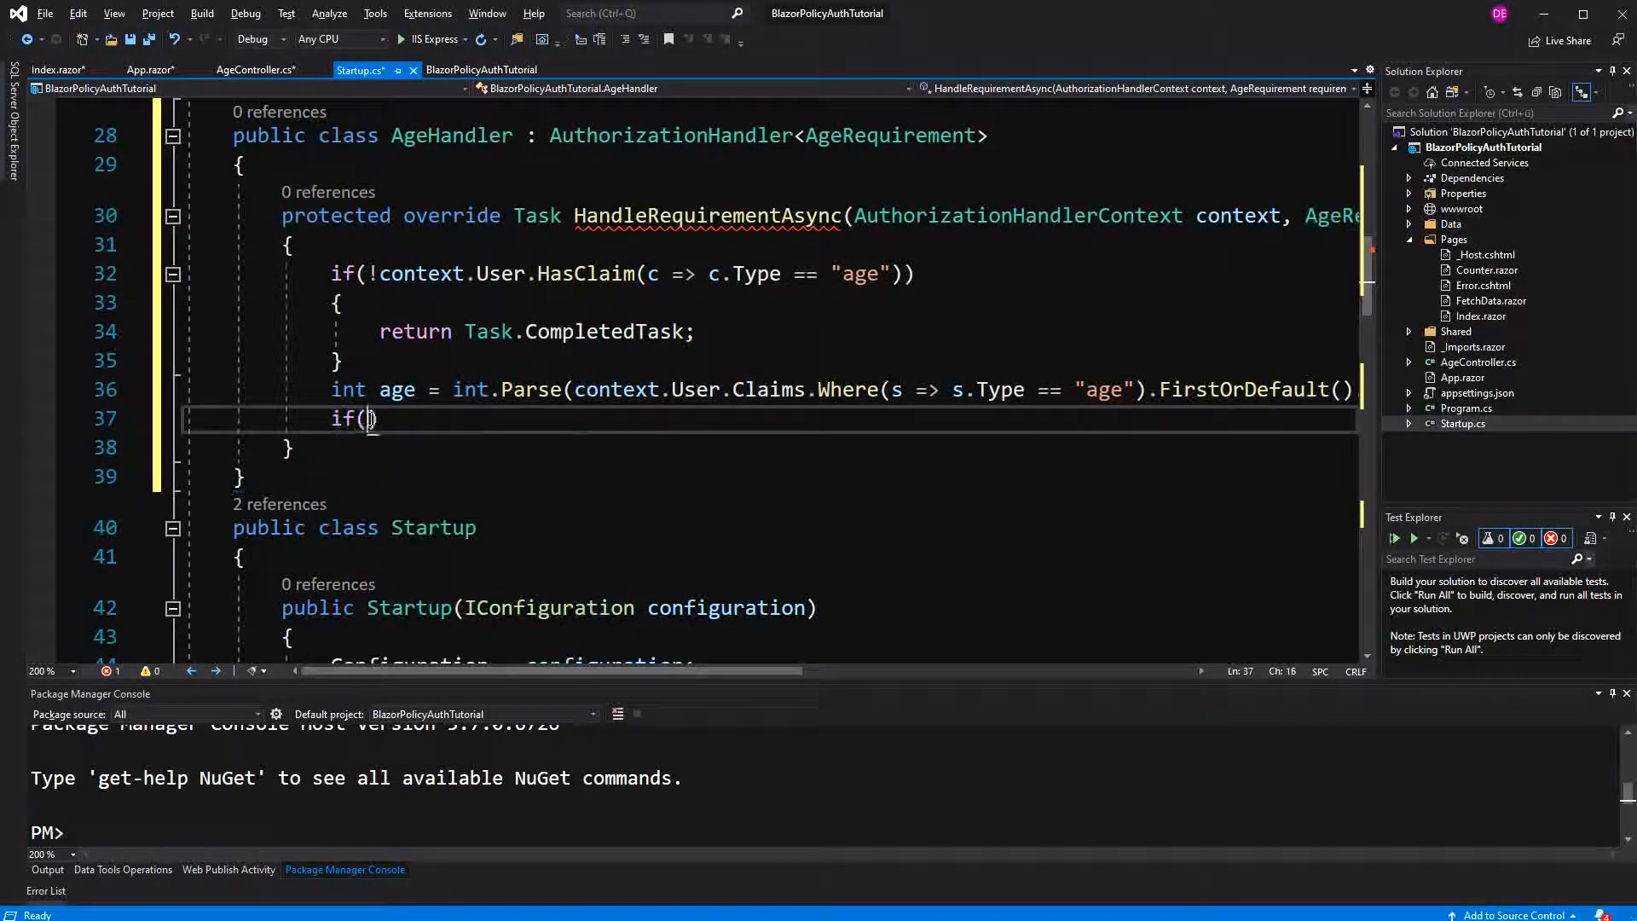
text(age >)
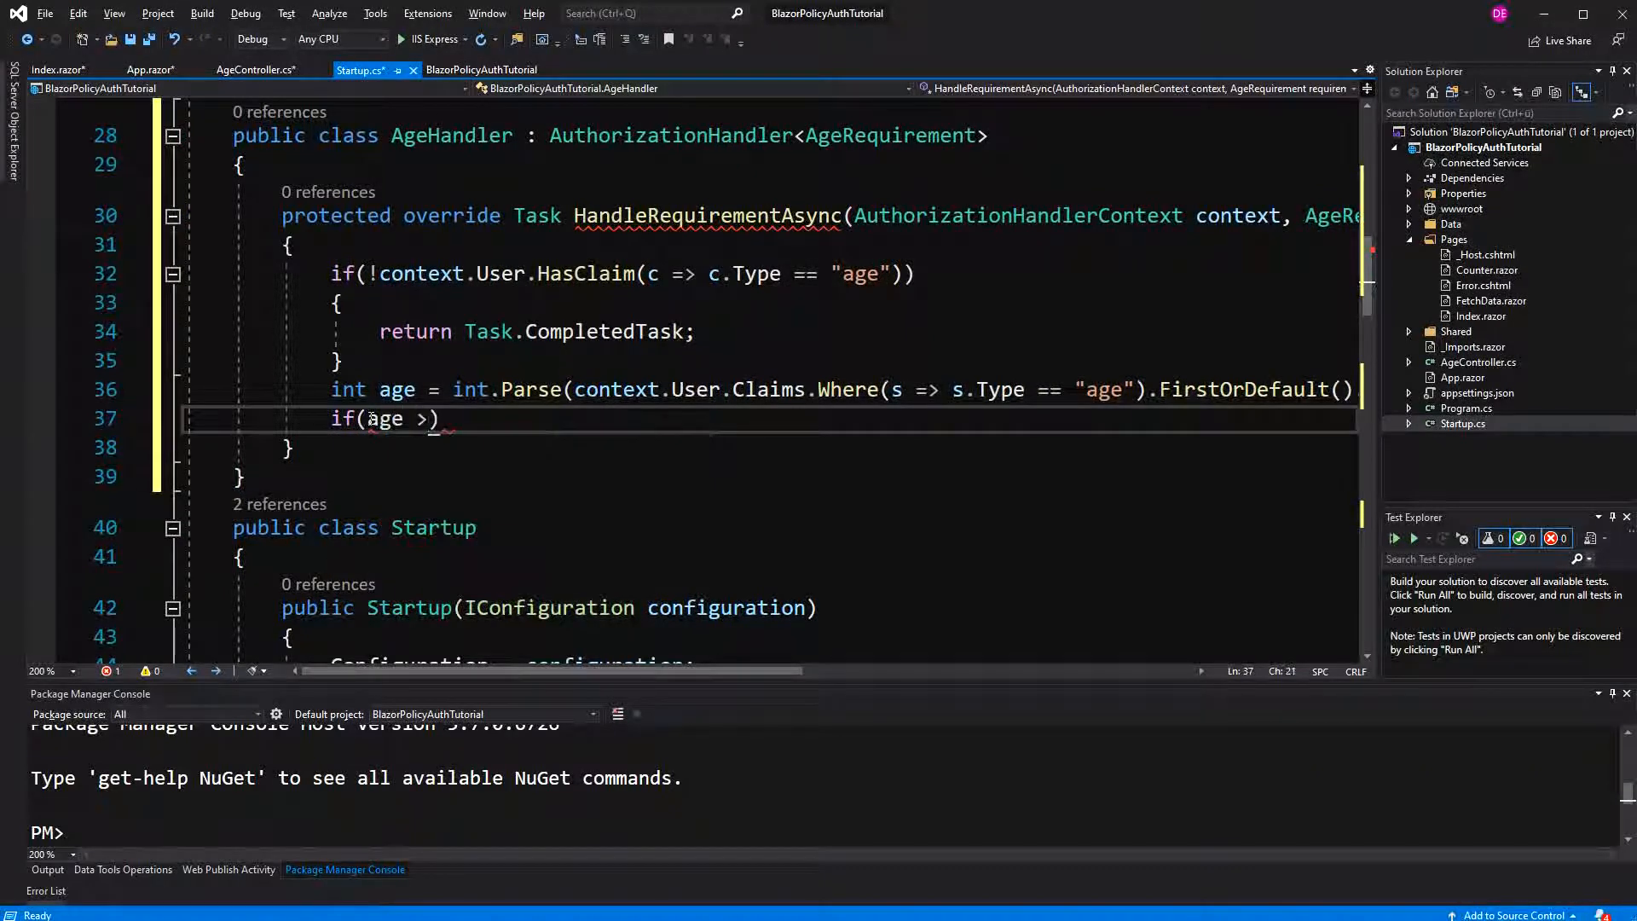
text(=)
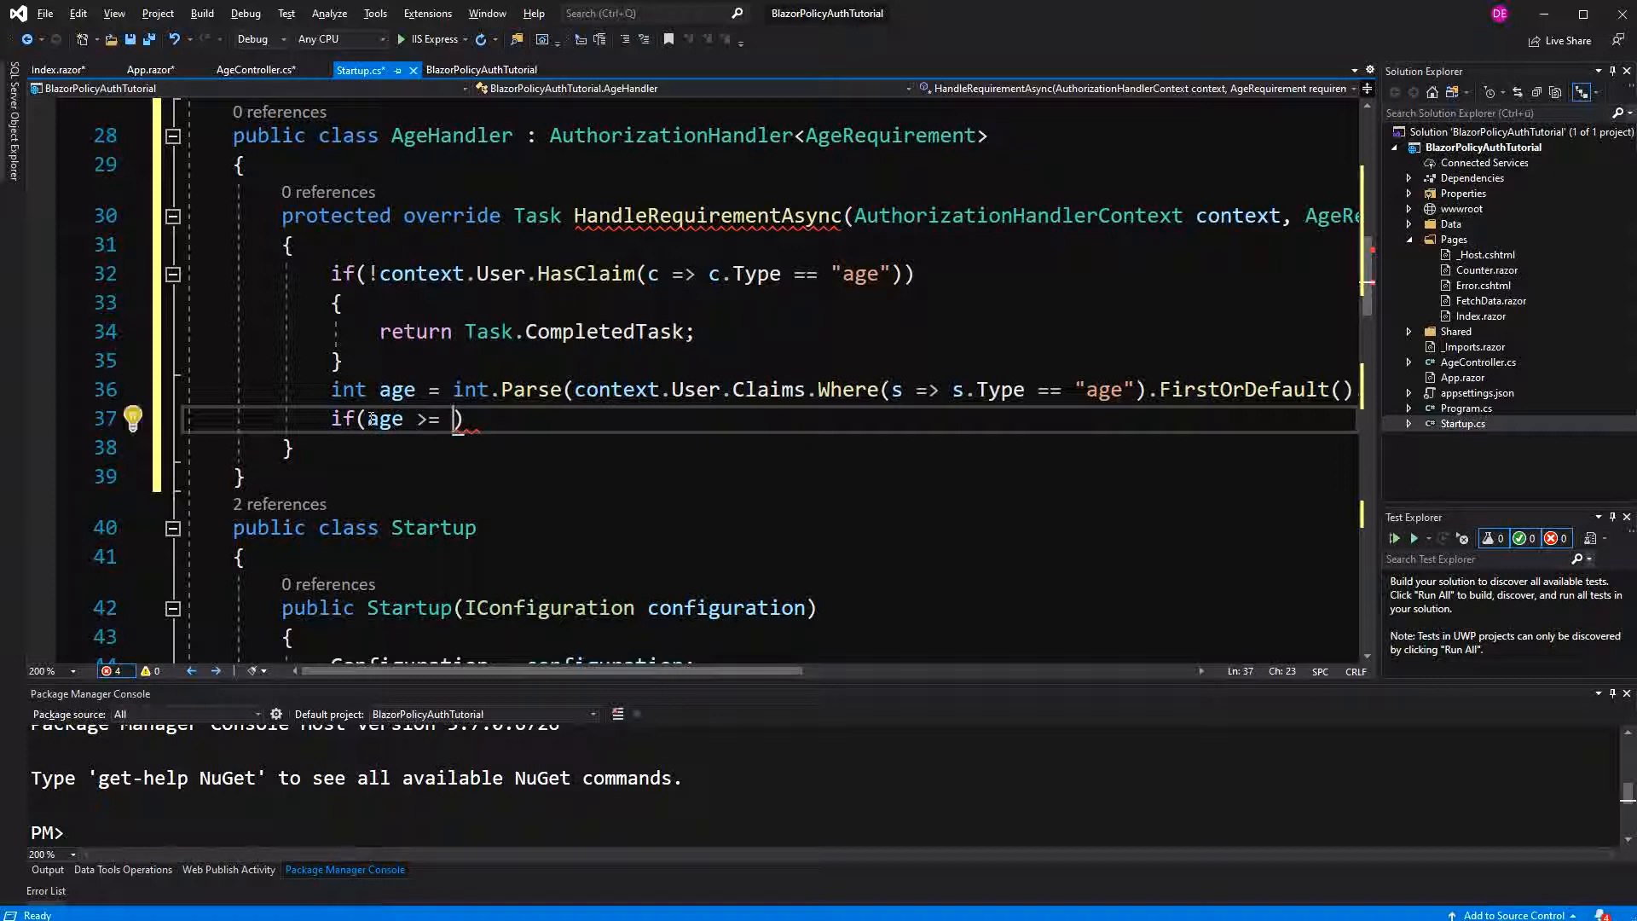
text(r)
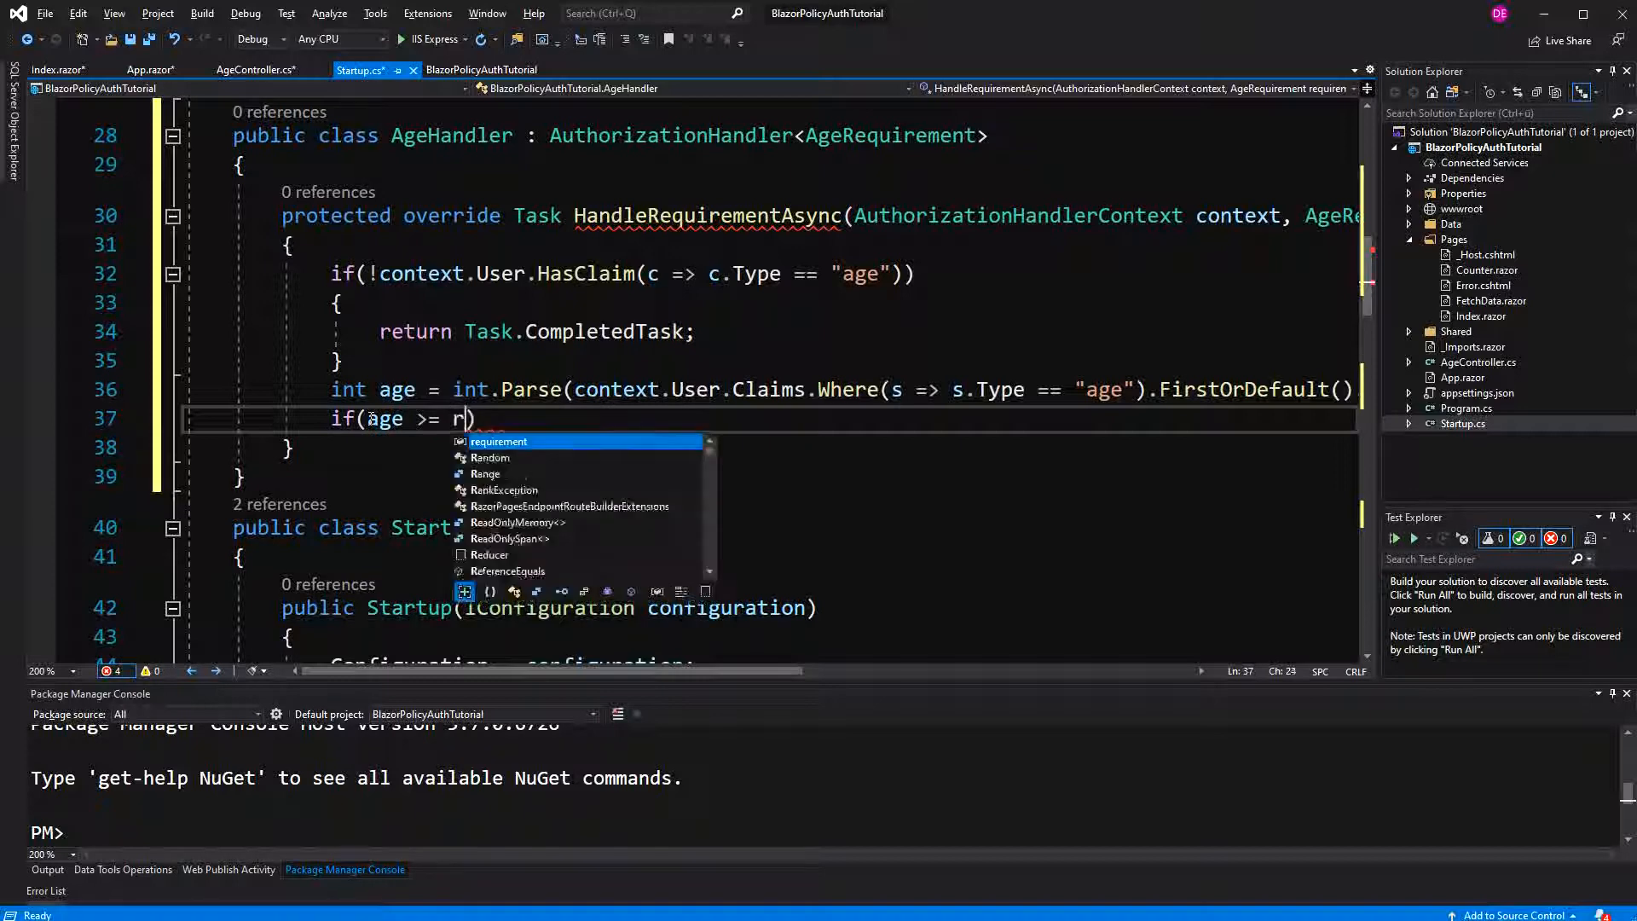
text(equirement.MinumumAge)
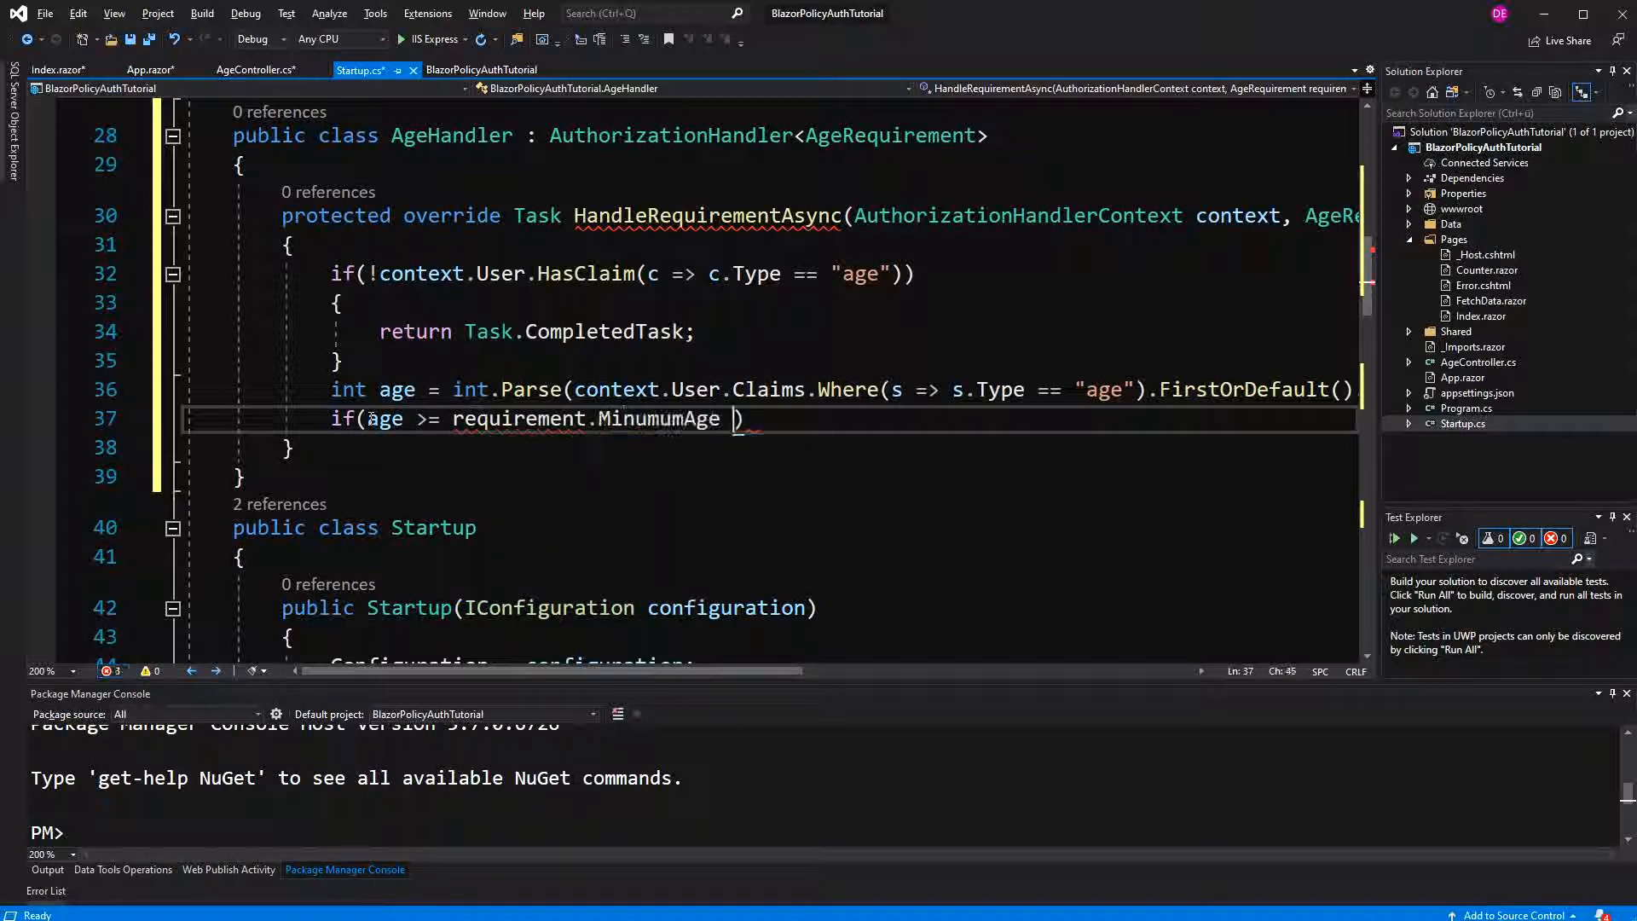
text(&&)
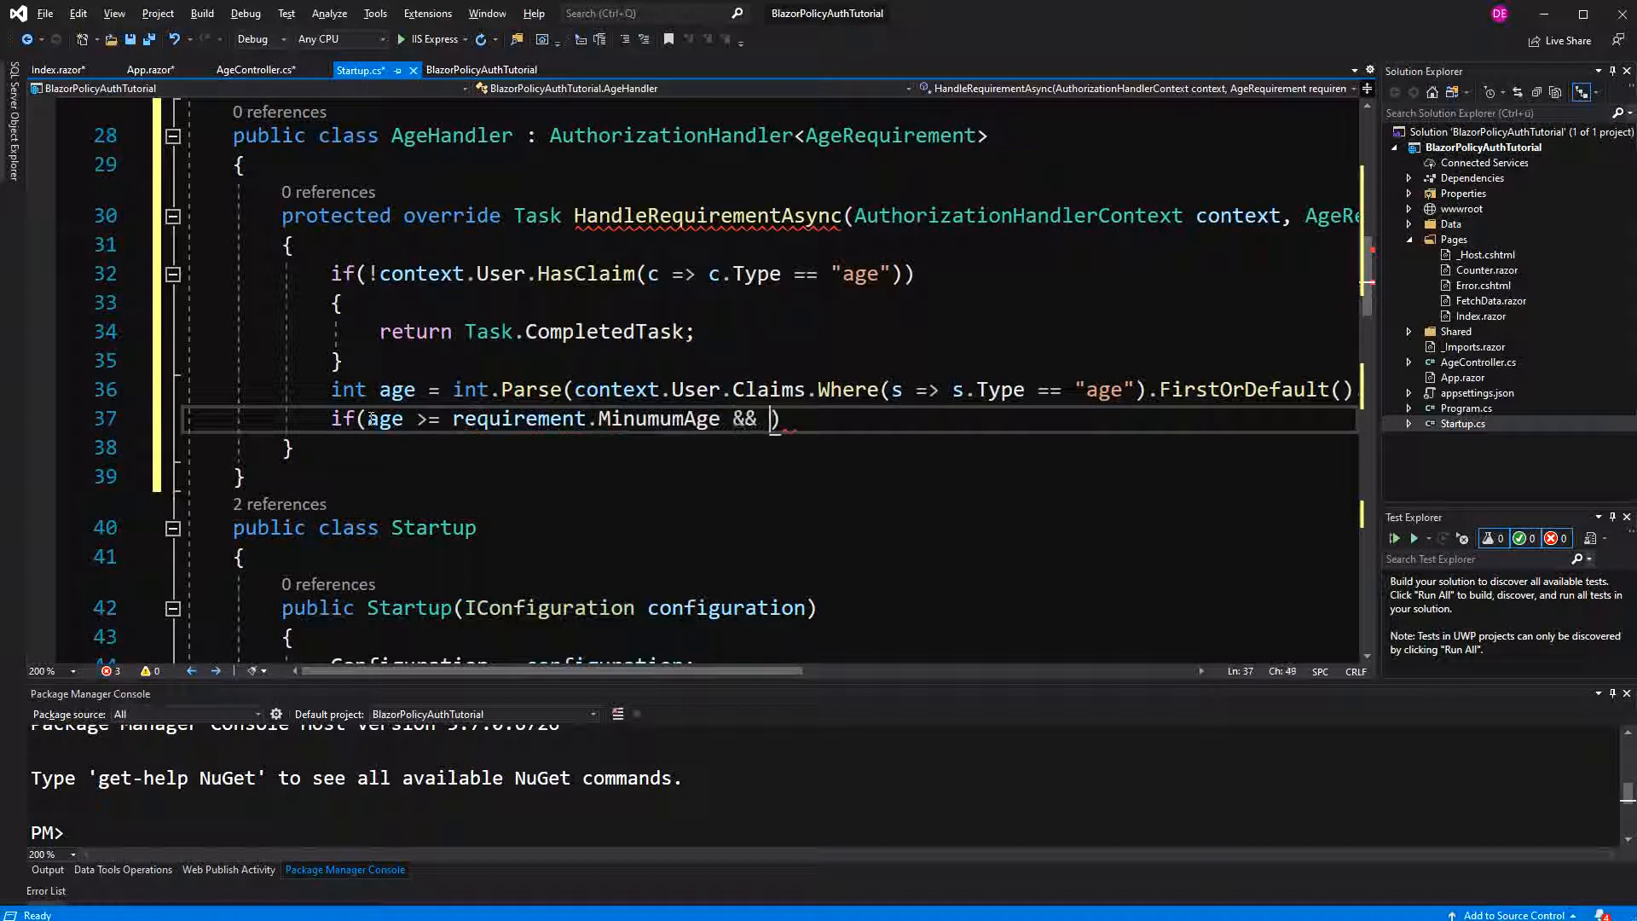
text(age >)
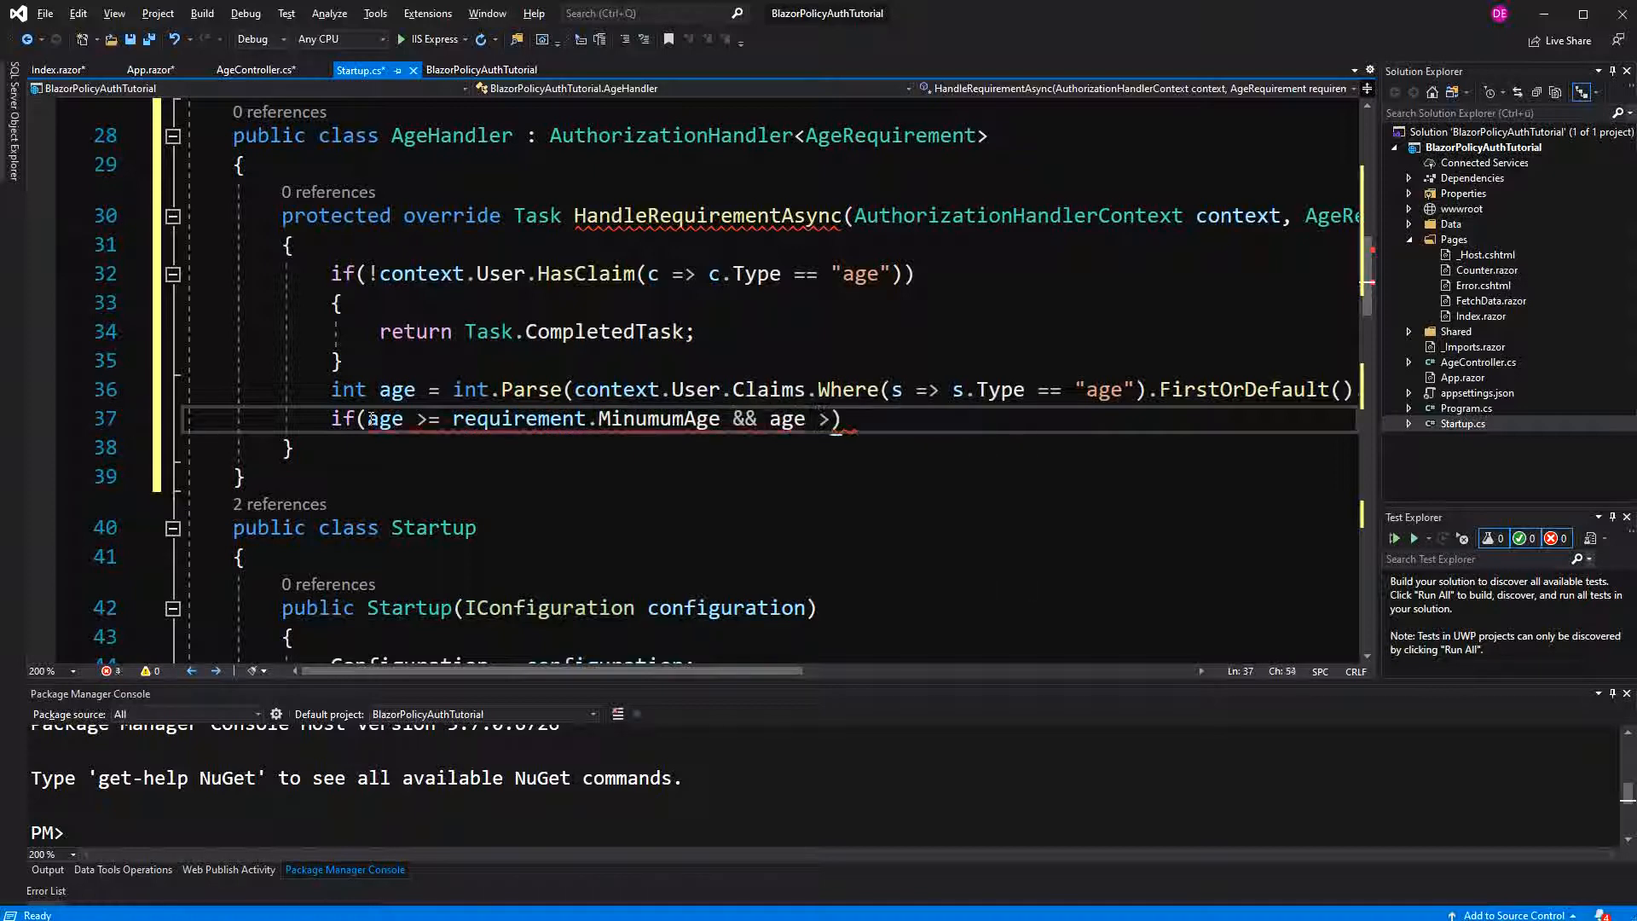
text(<)
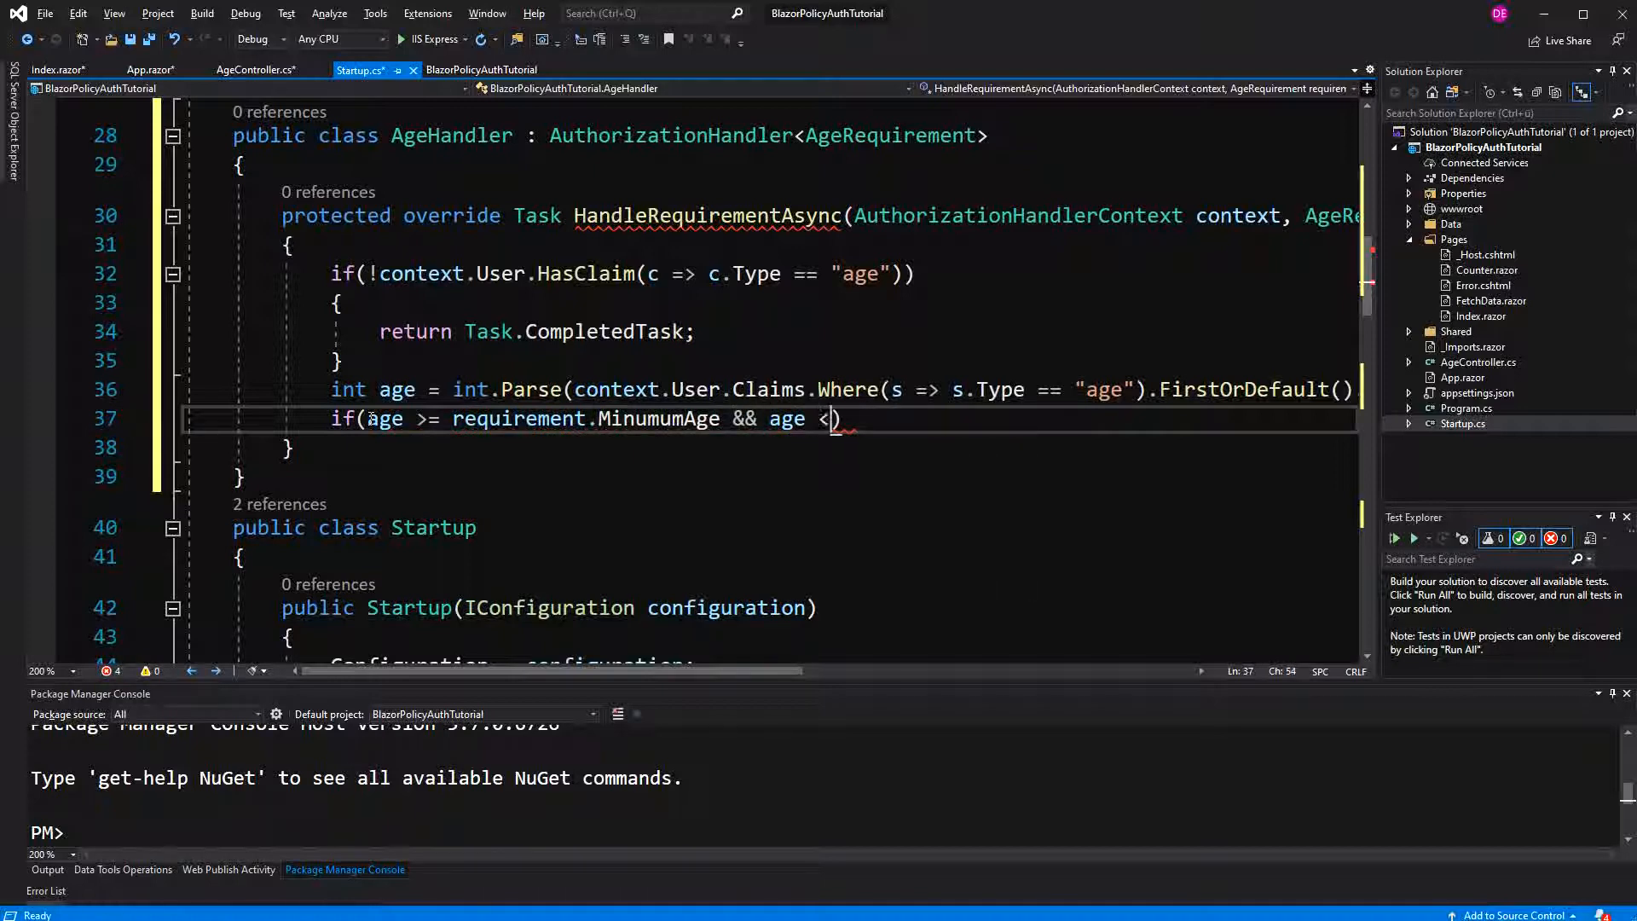
text(=)
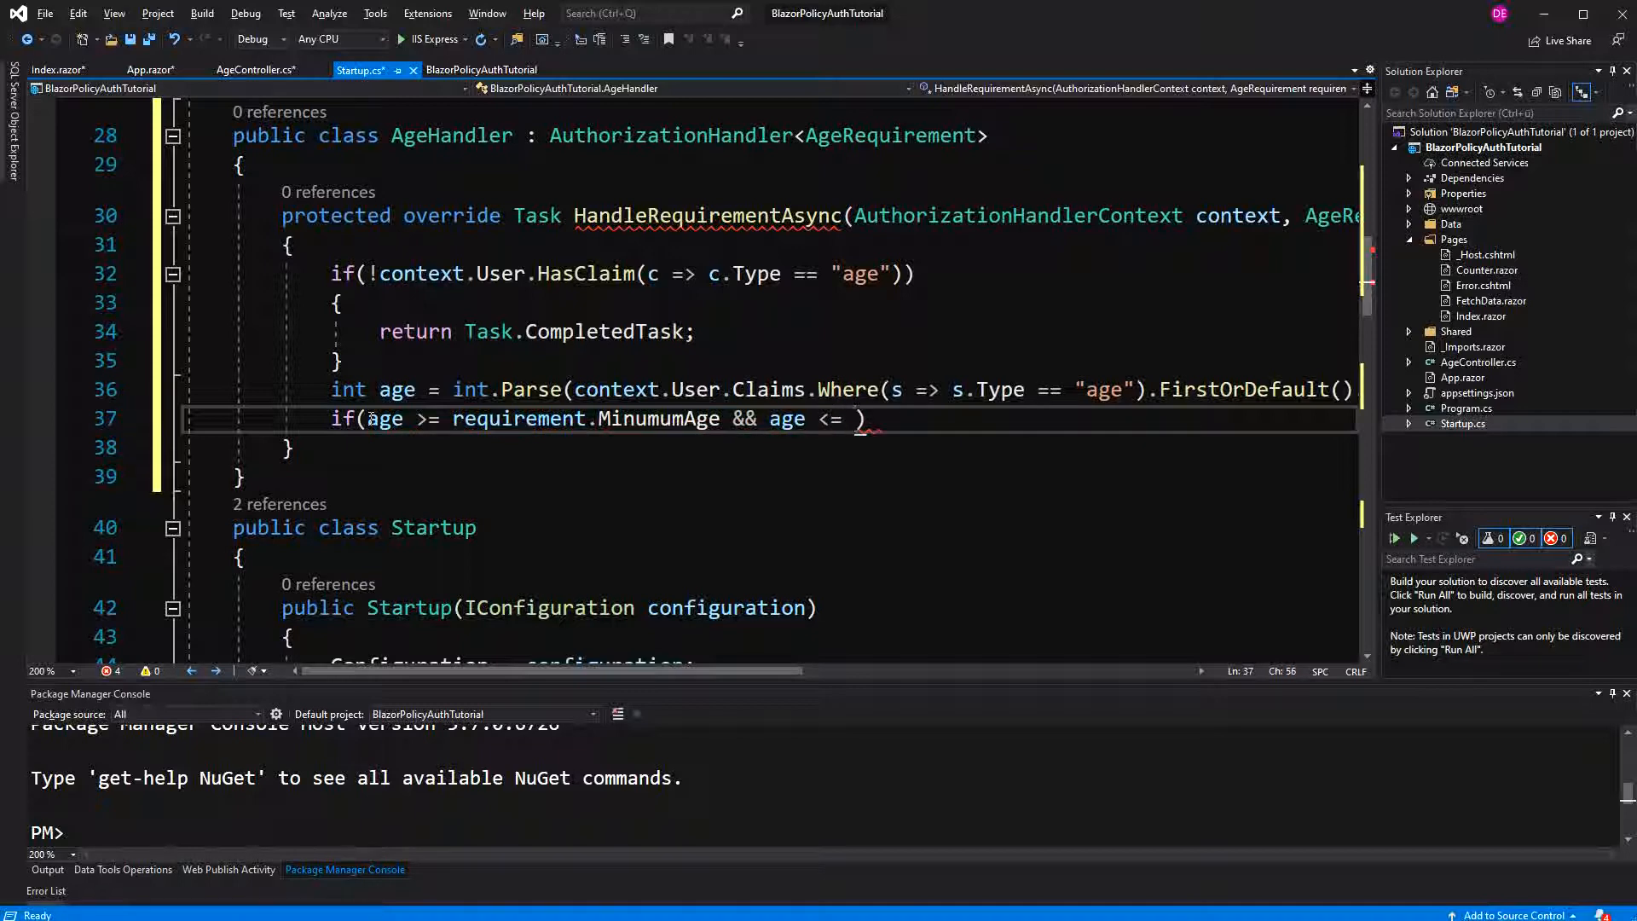
text(requirement.MaximumAge)
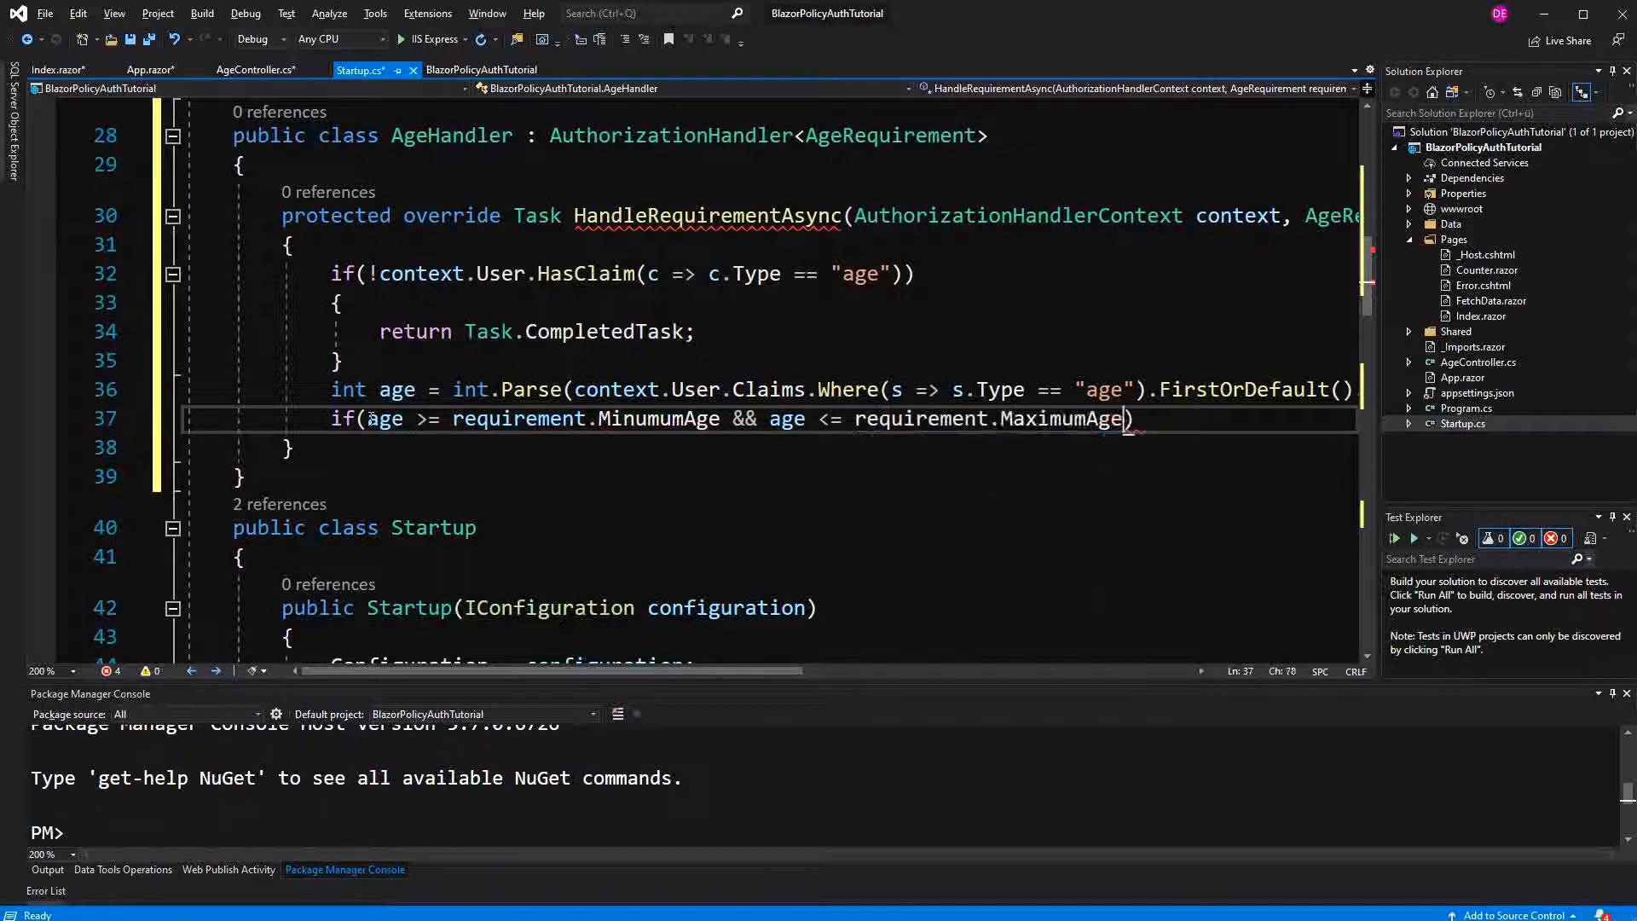
- Call context.Succeed(requirement) inside the check and begin the Task return statement
key(enter)
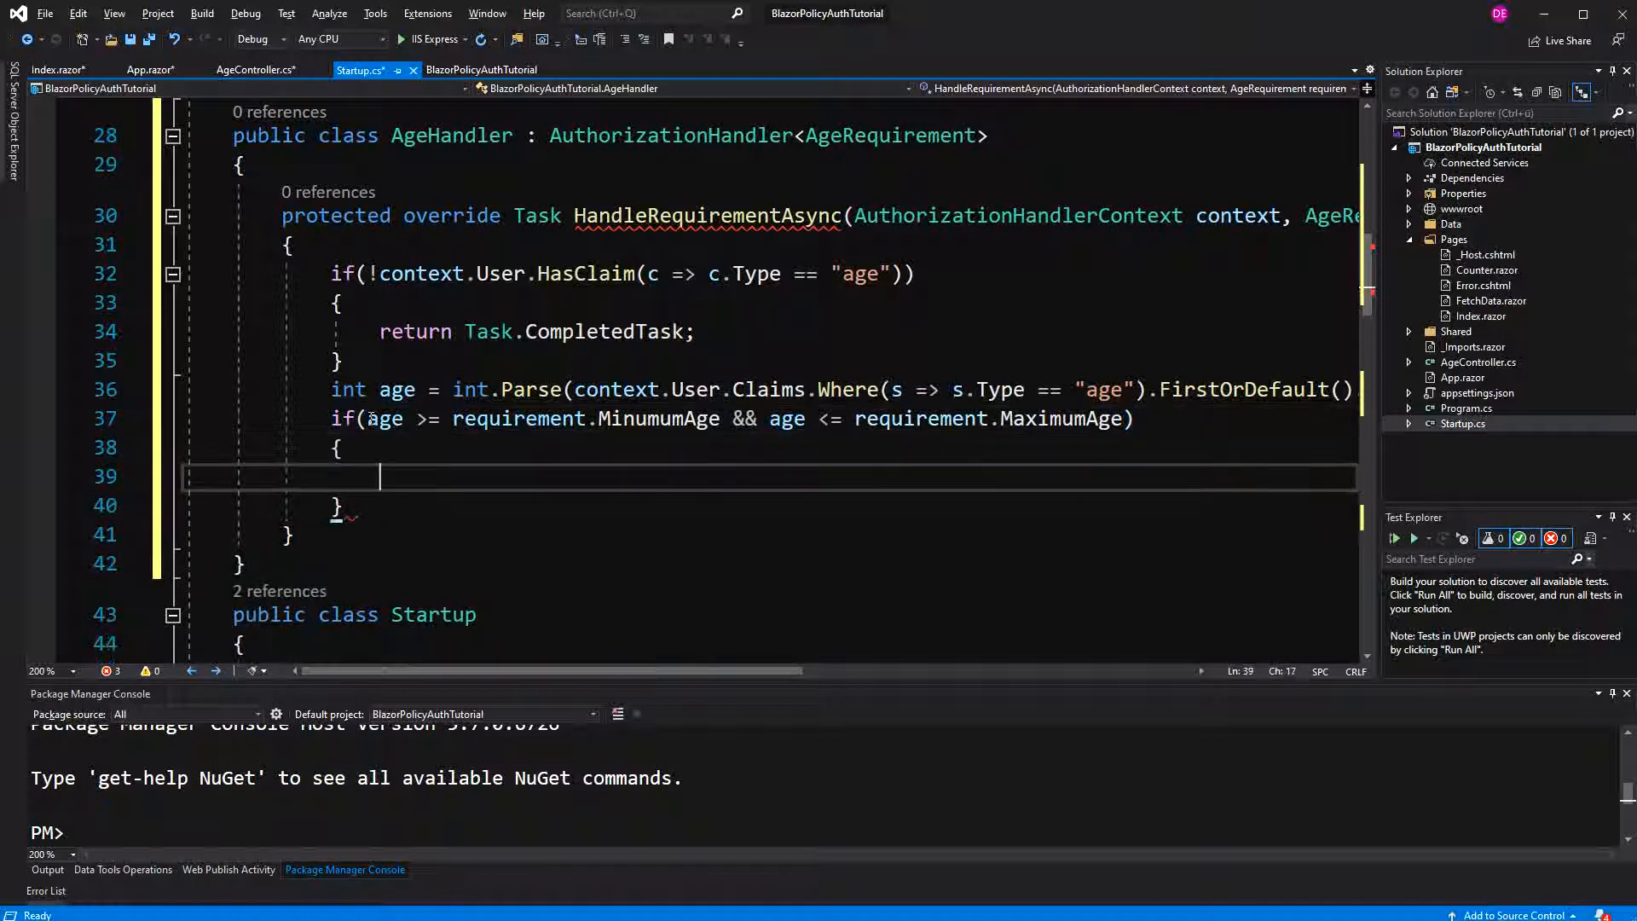
text(context)
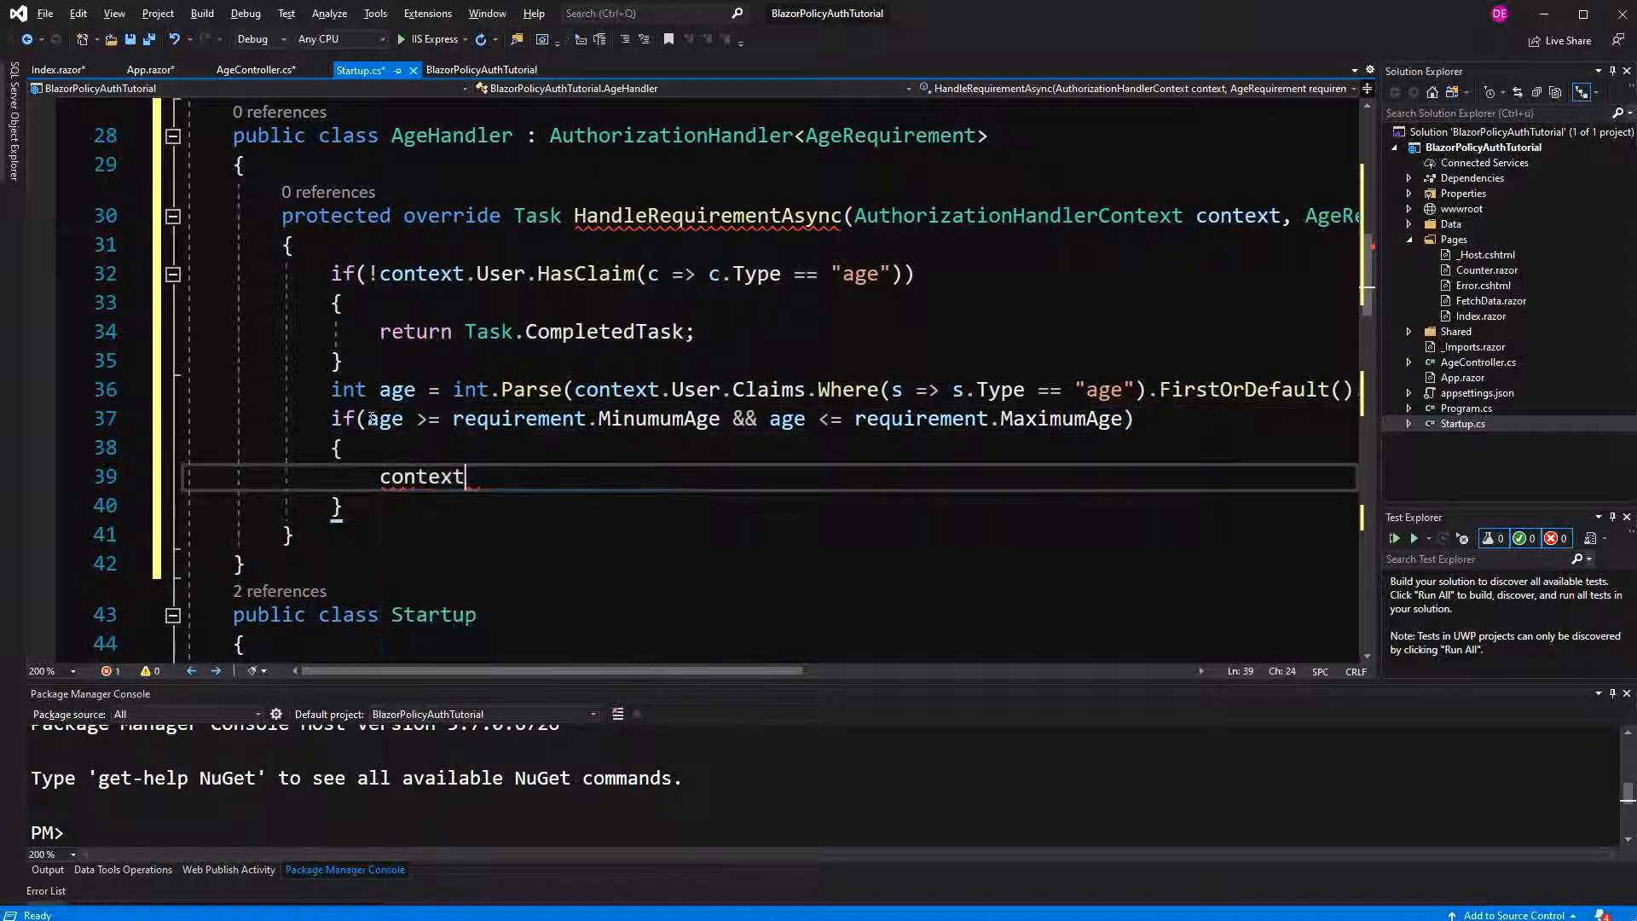
text(.Succeed())
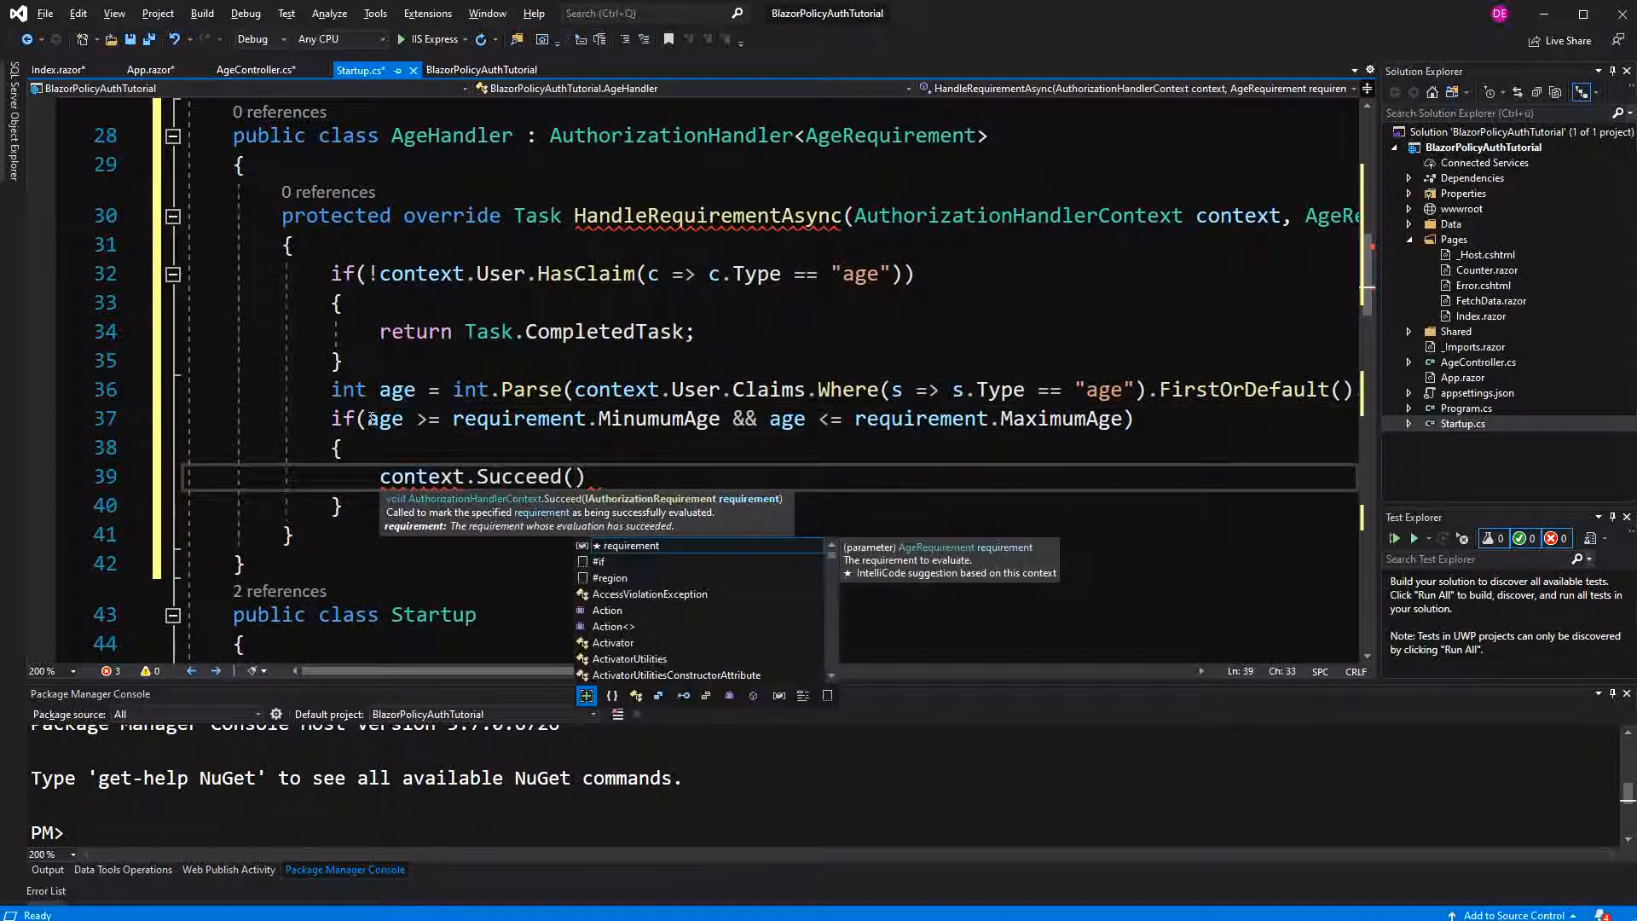
text(requirement);)
text(return)
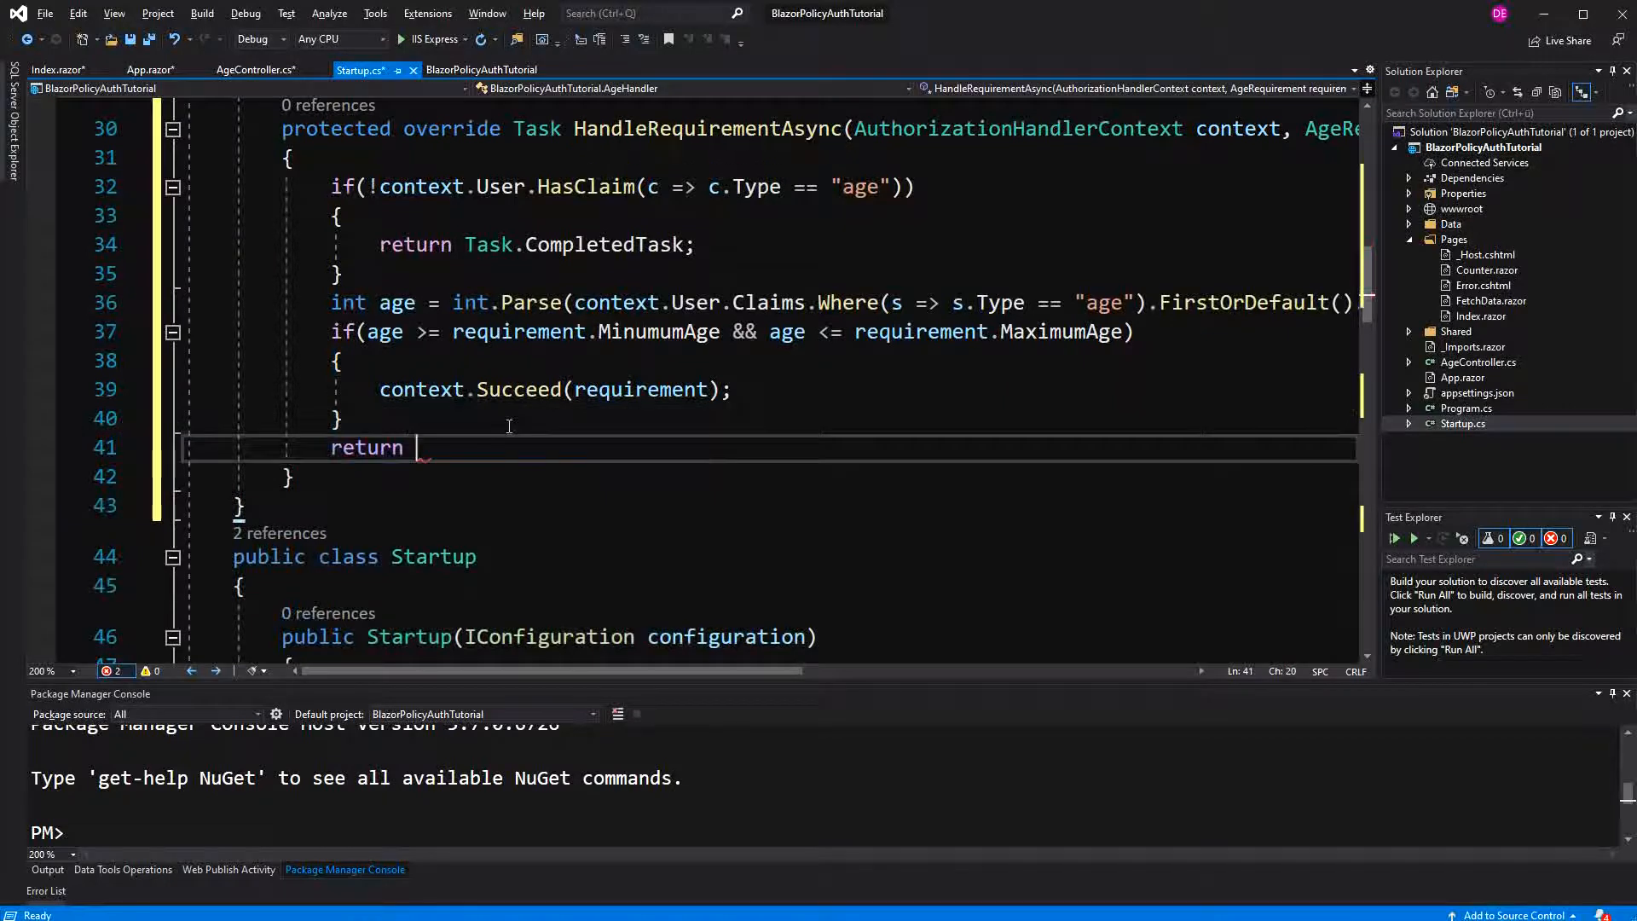
text(Task.Fr)
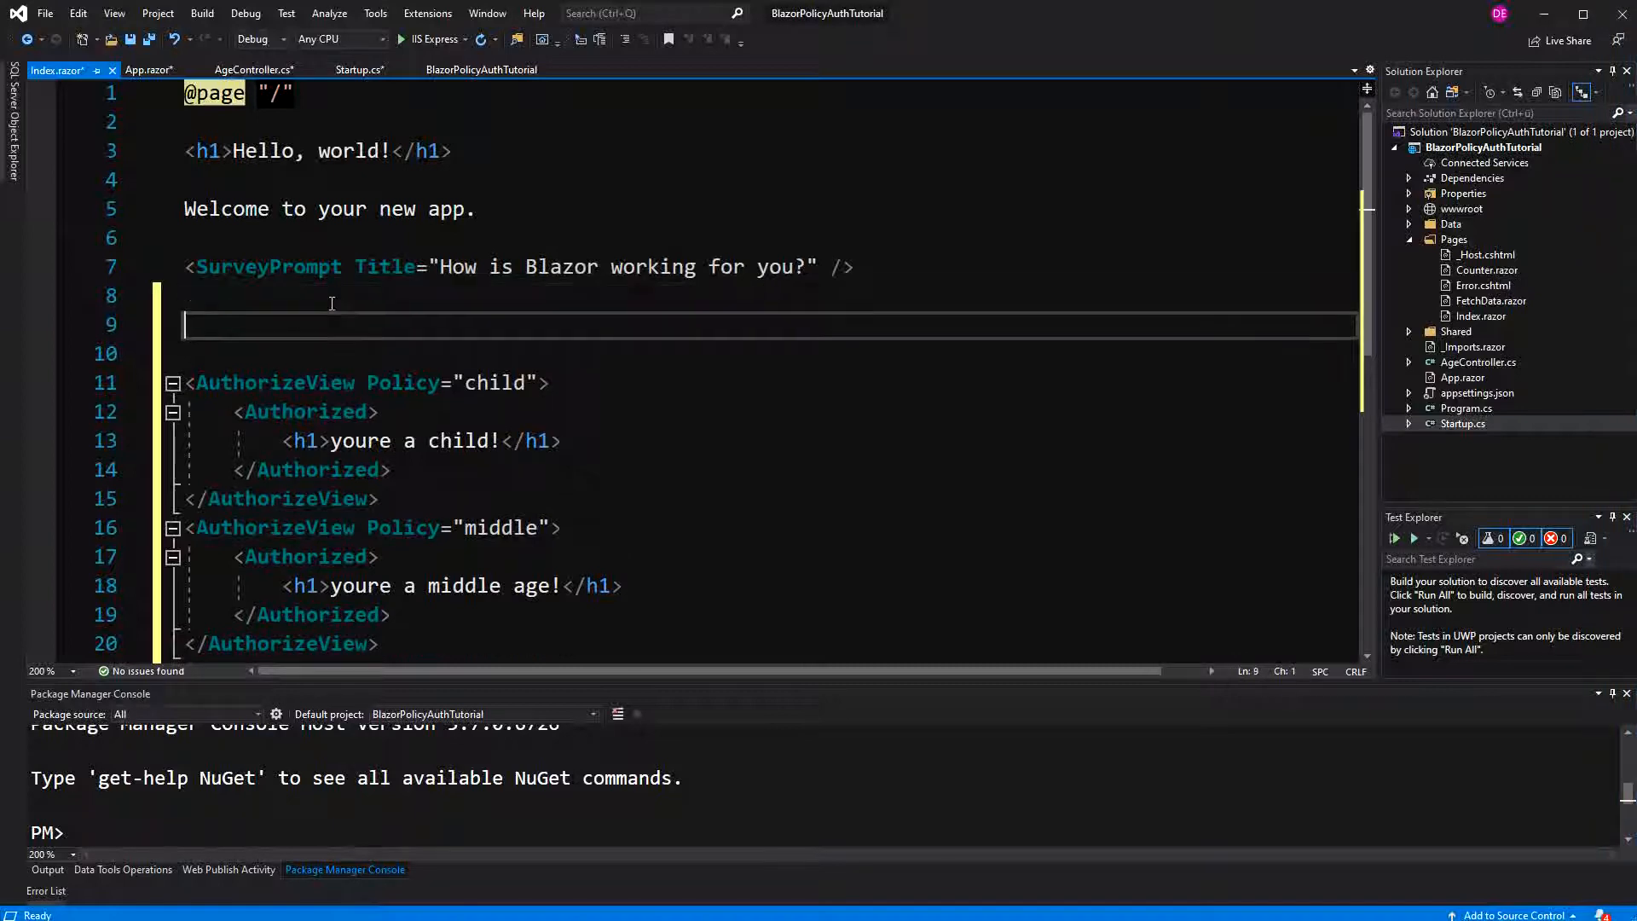
- Add a form posting to "age" with a number input (form-control col-3) named age
text(<form>)
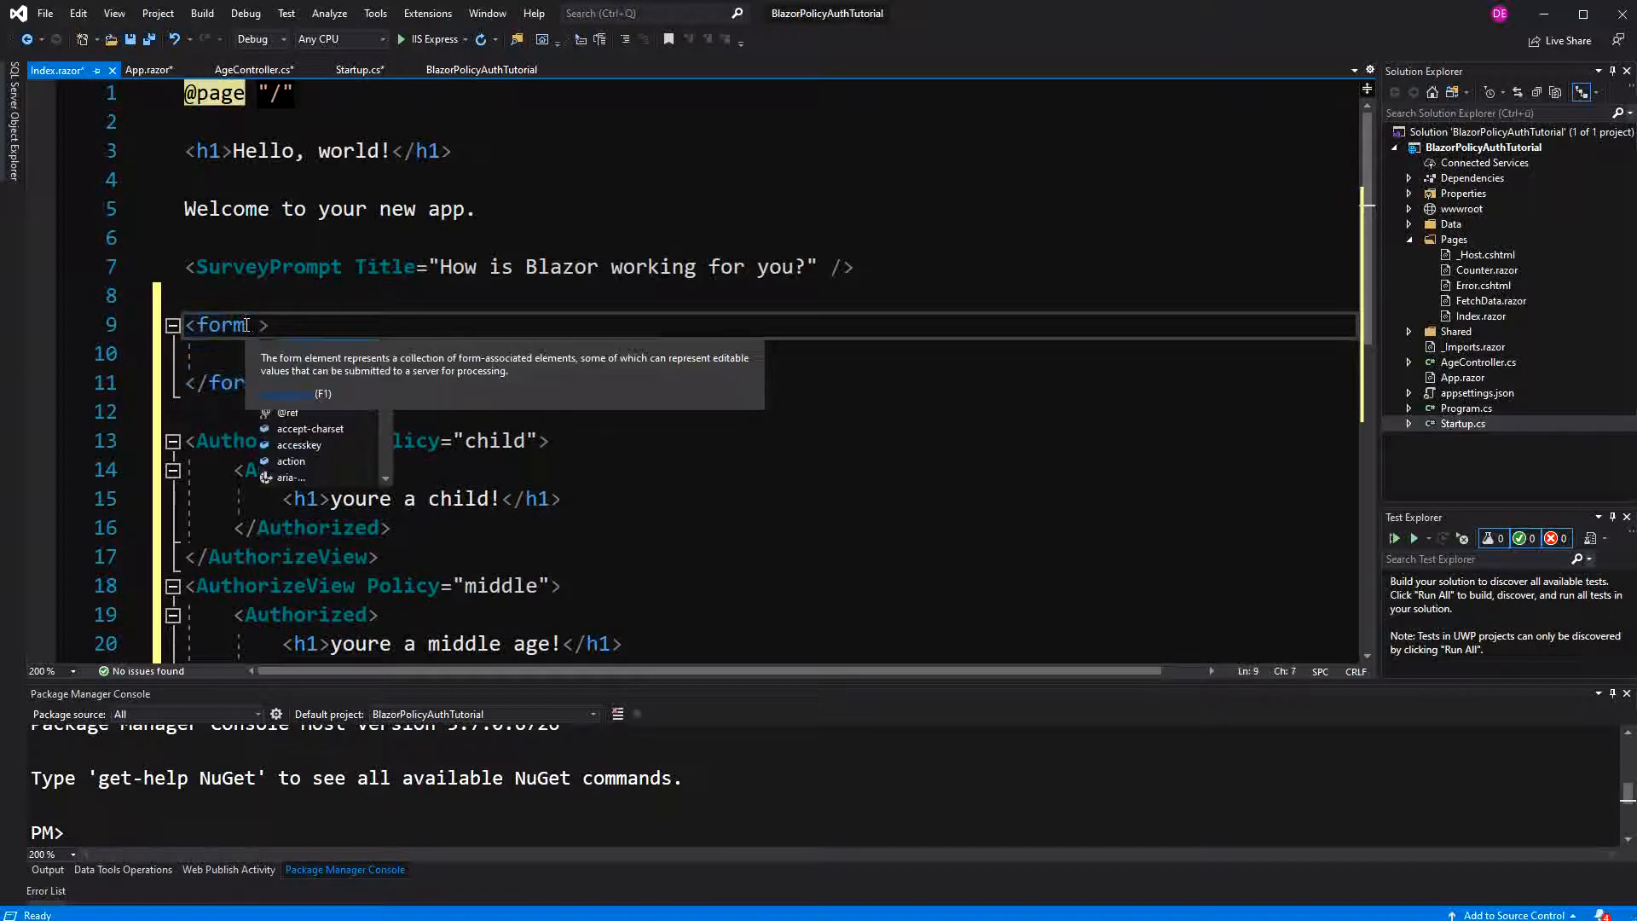
text(method="post")
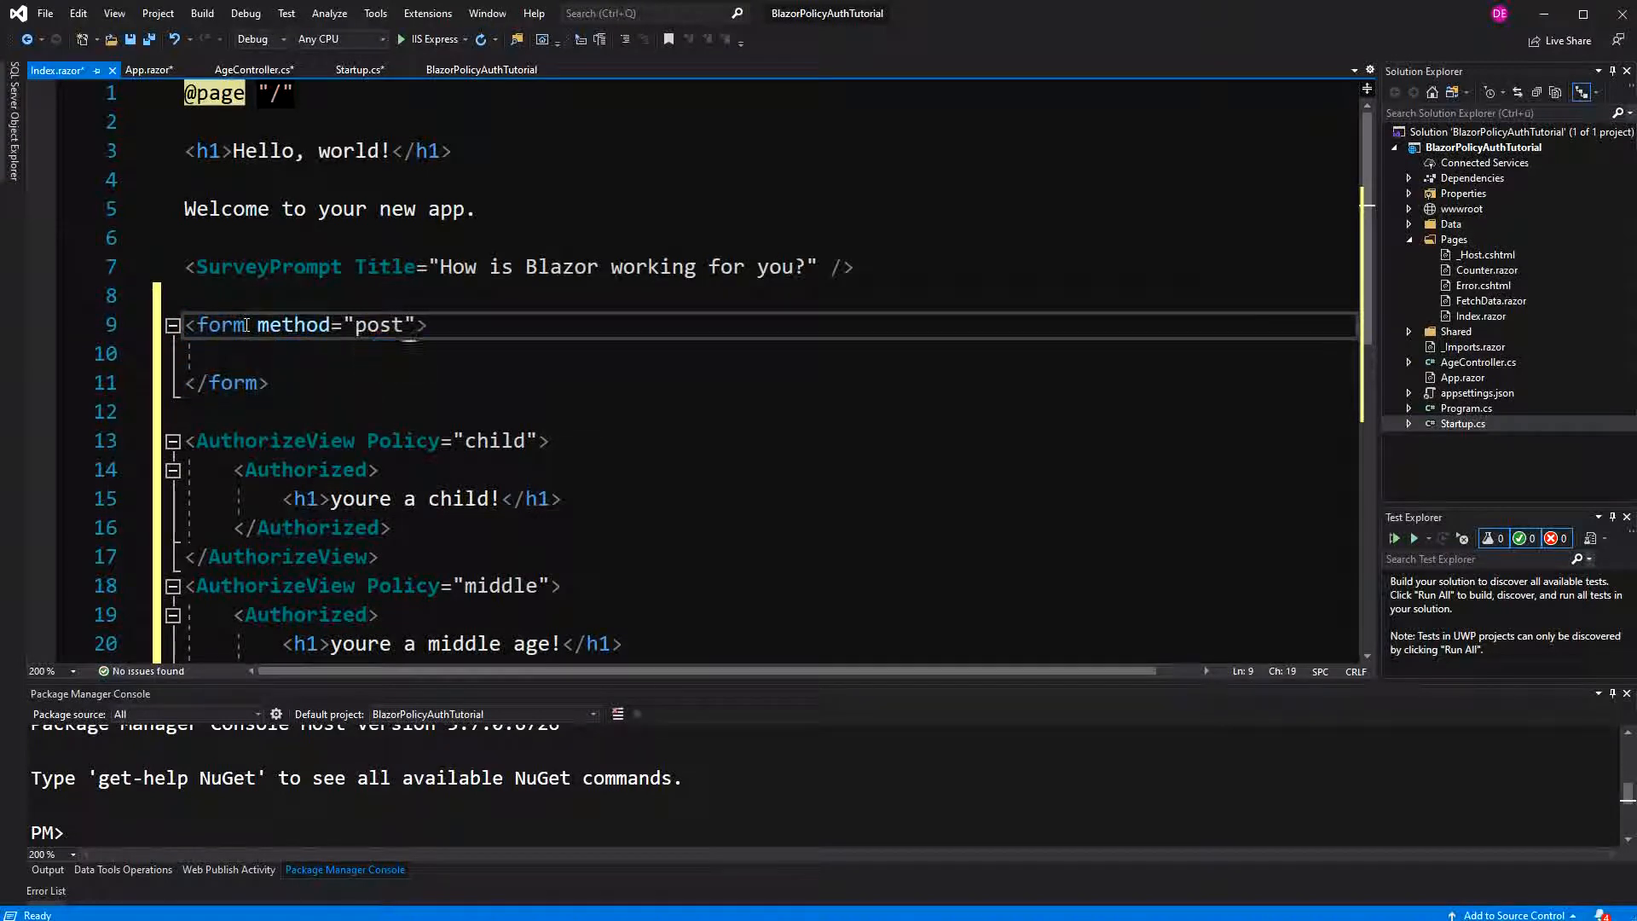
text(action="age")
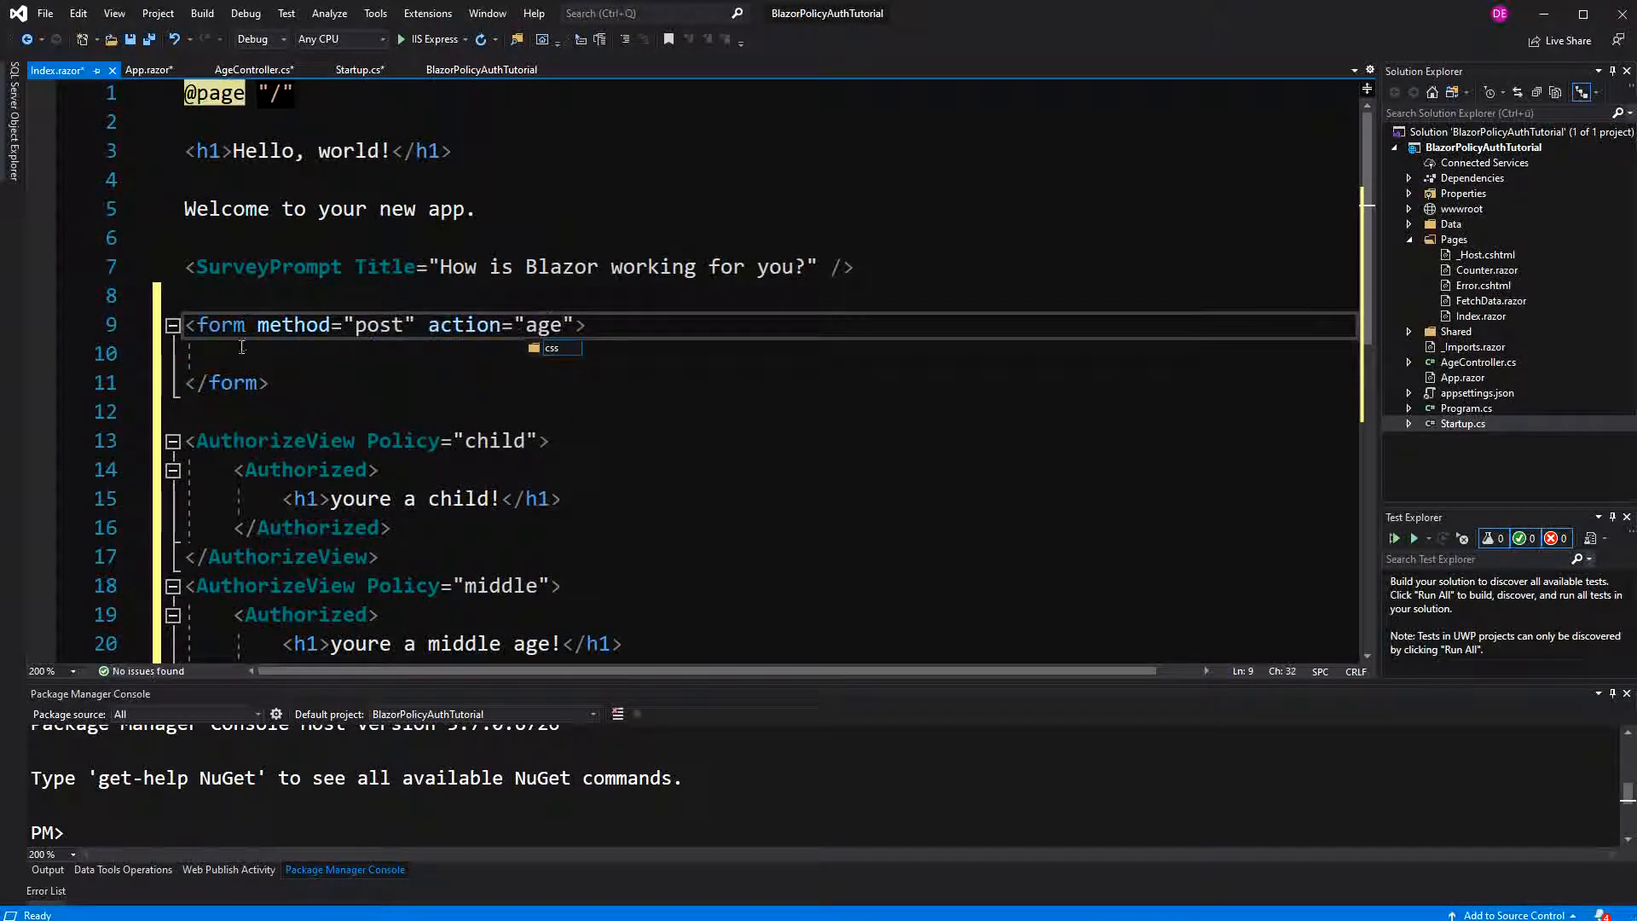
text(<input />)
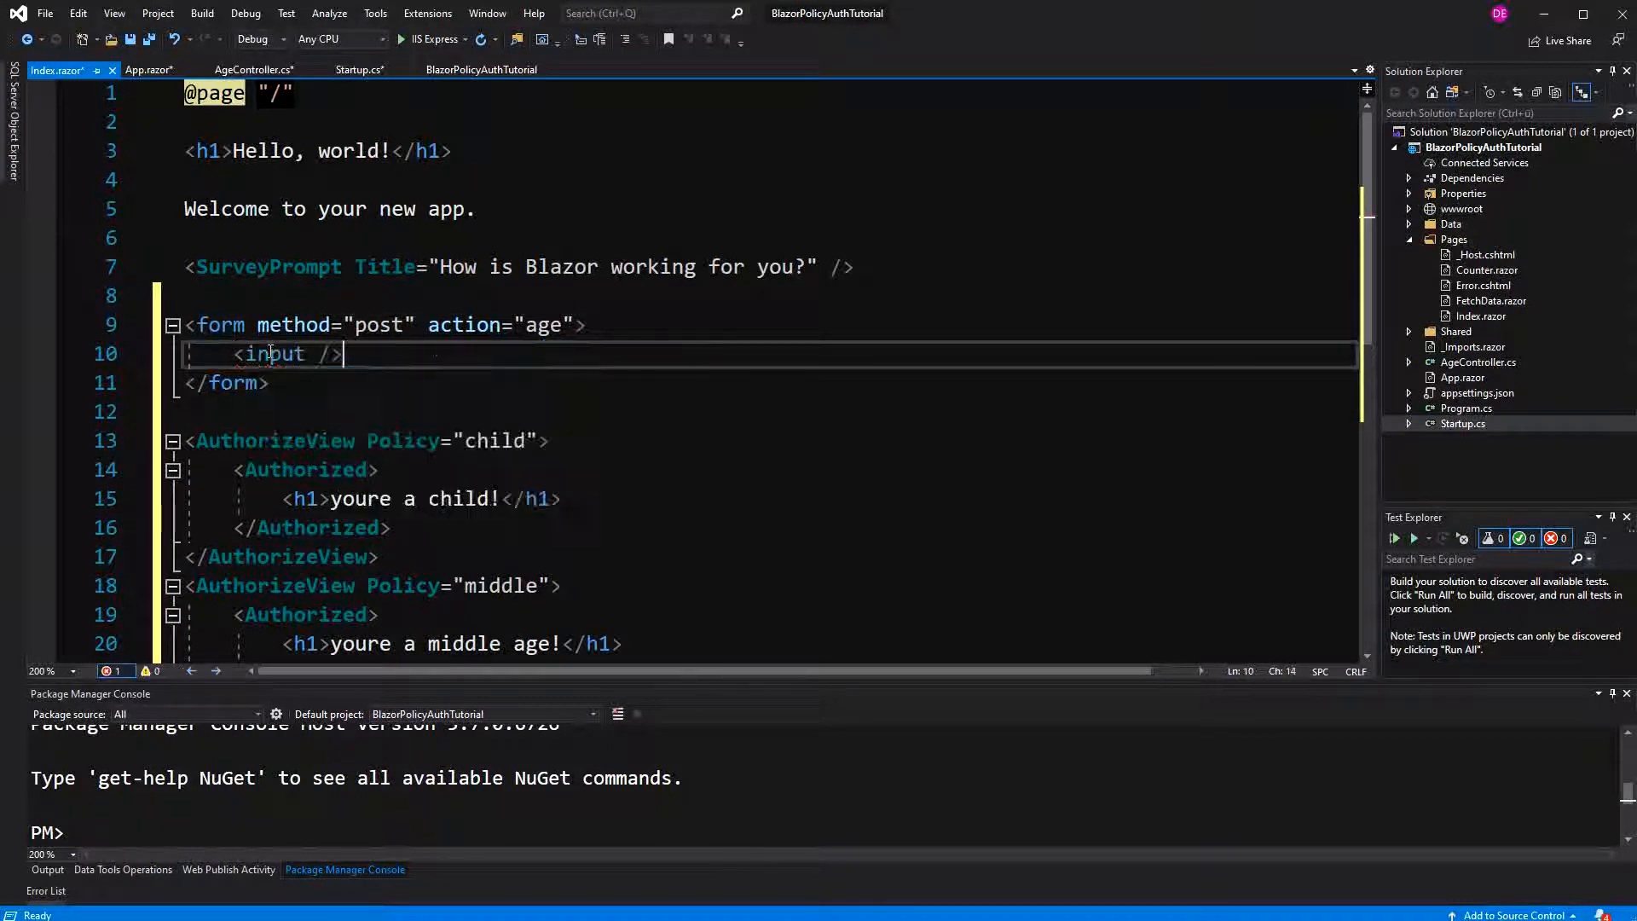
text(typ)
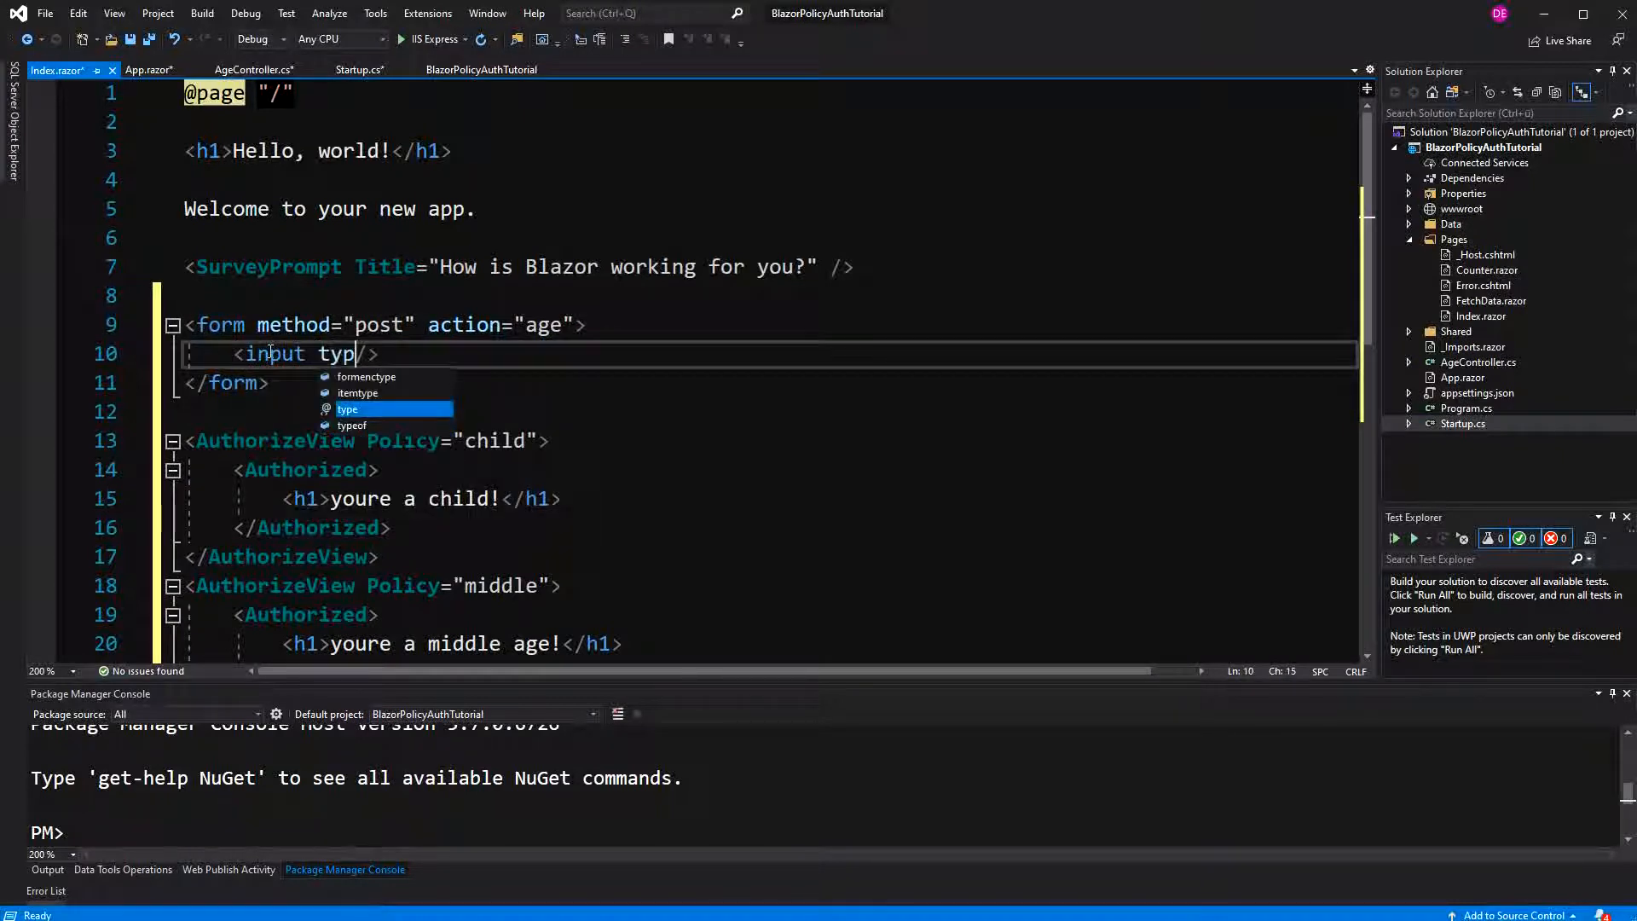
text(="nu)
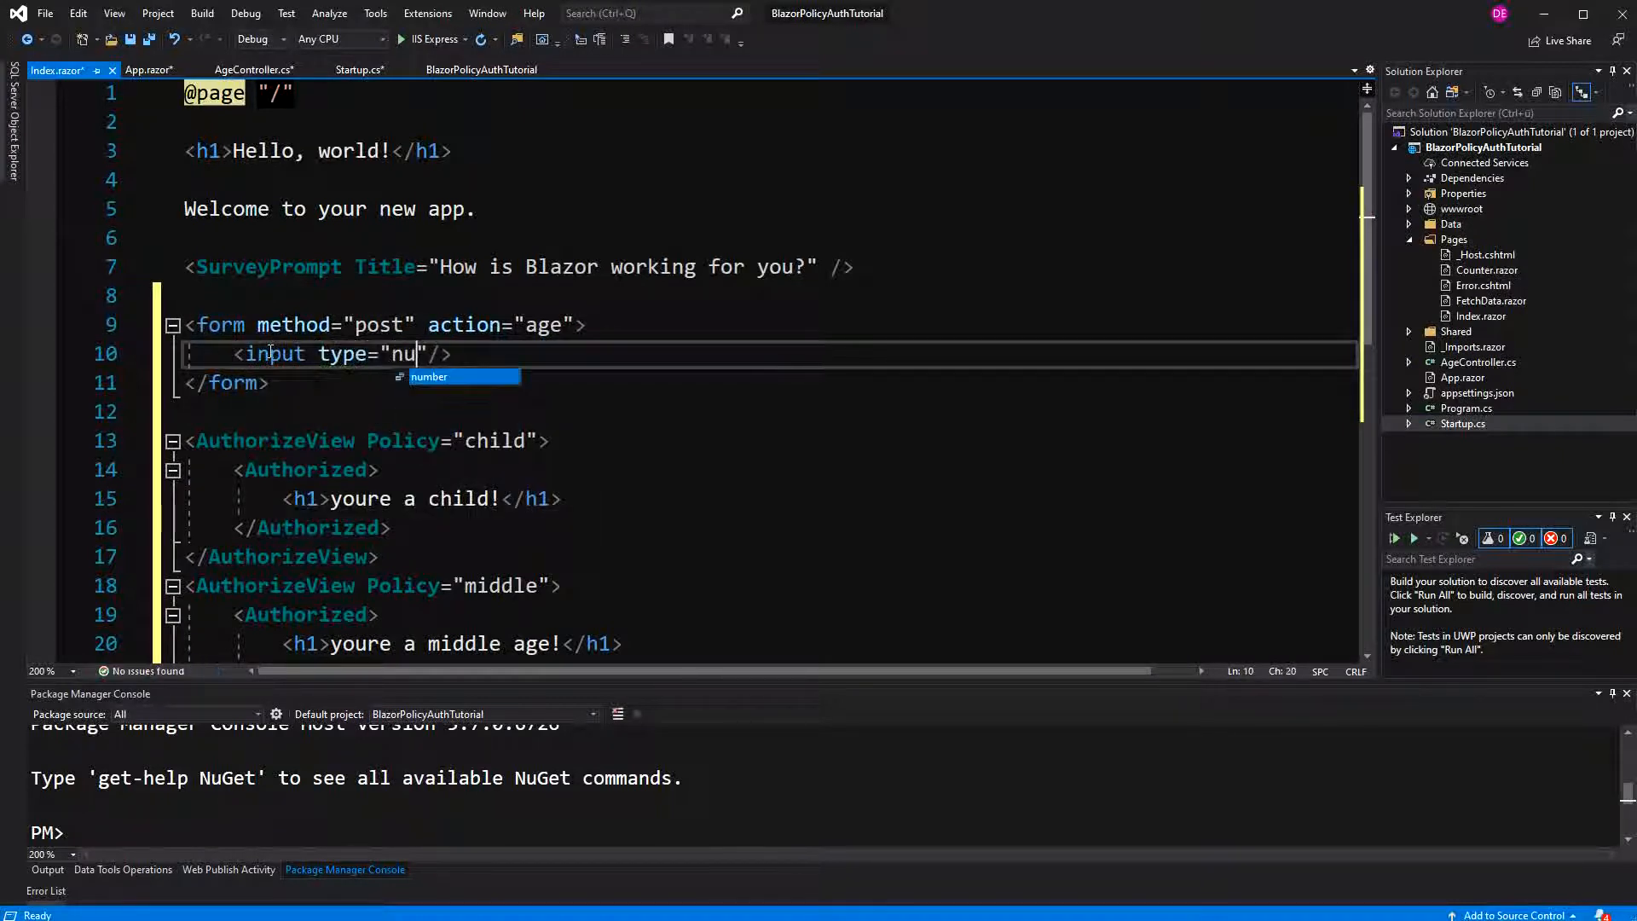
text(mber" class="f)
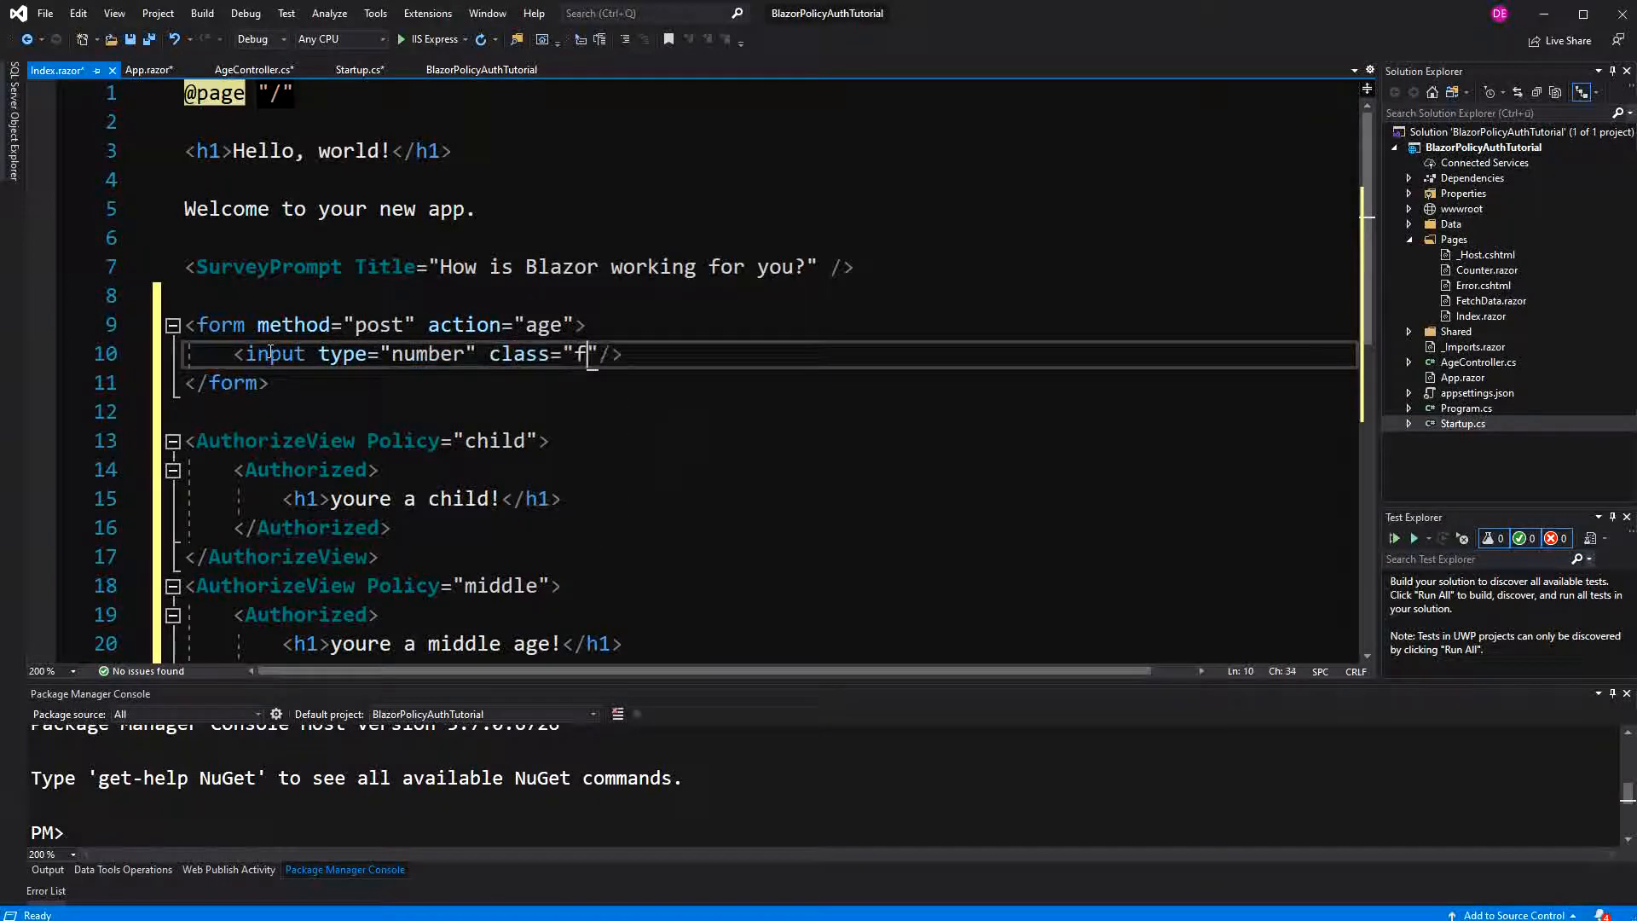
text(orm-control)
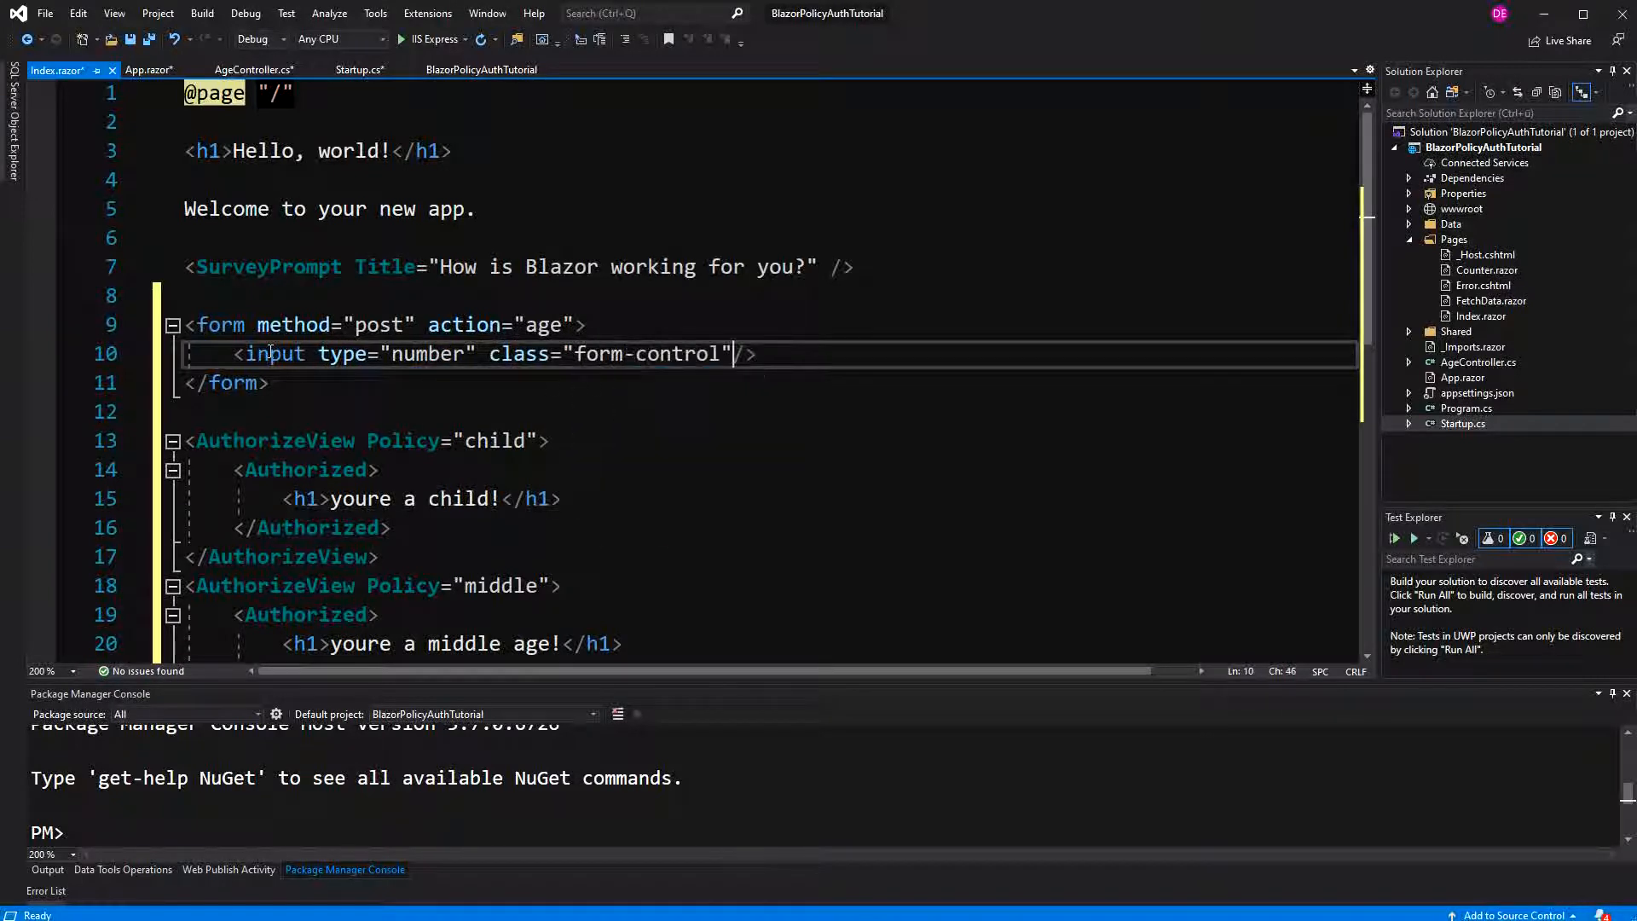
text(col-)
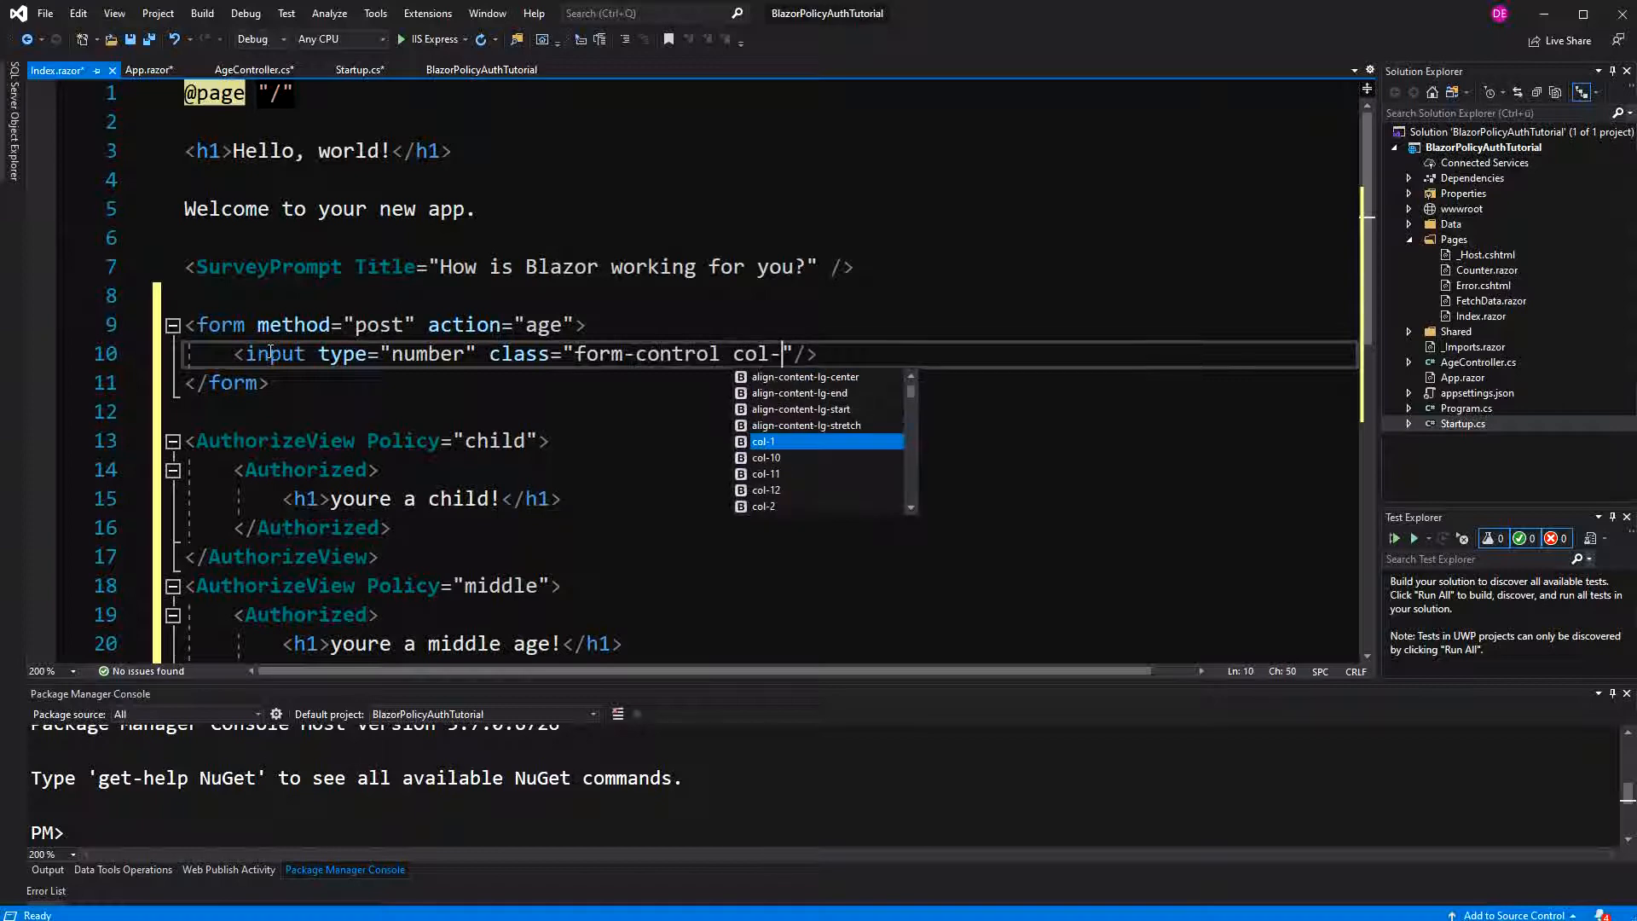
text(3)
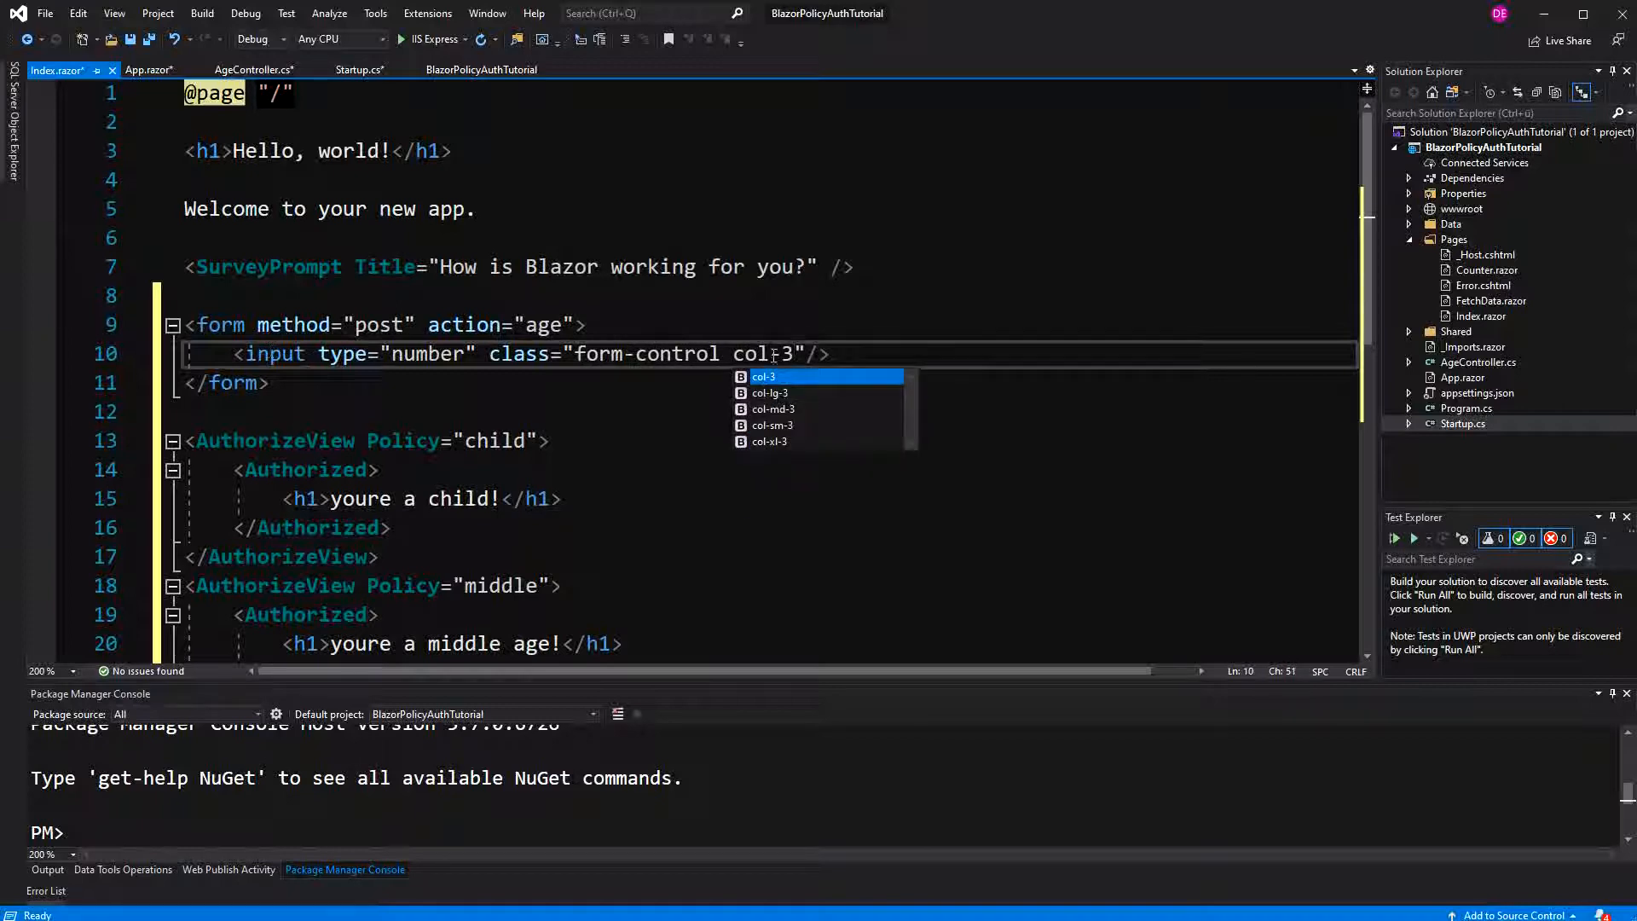
text(name="")
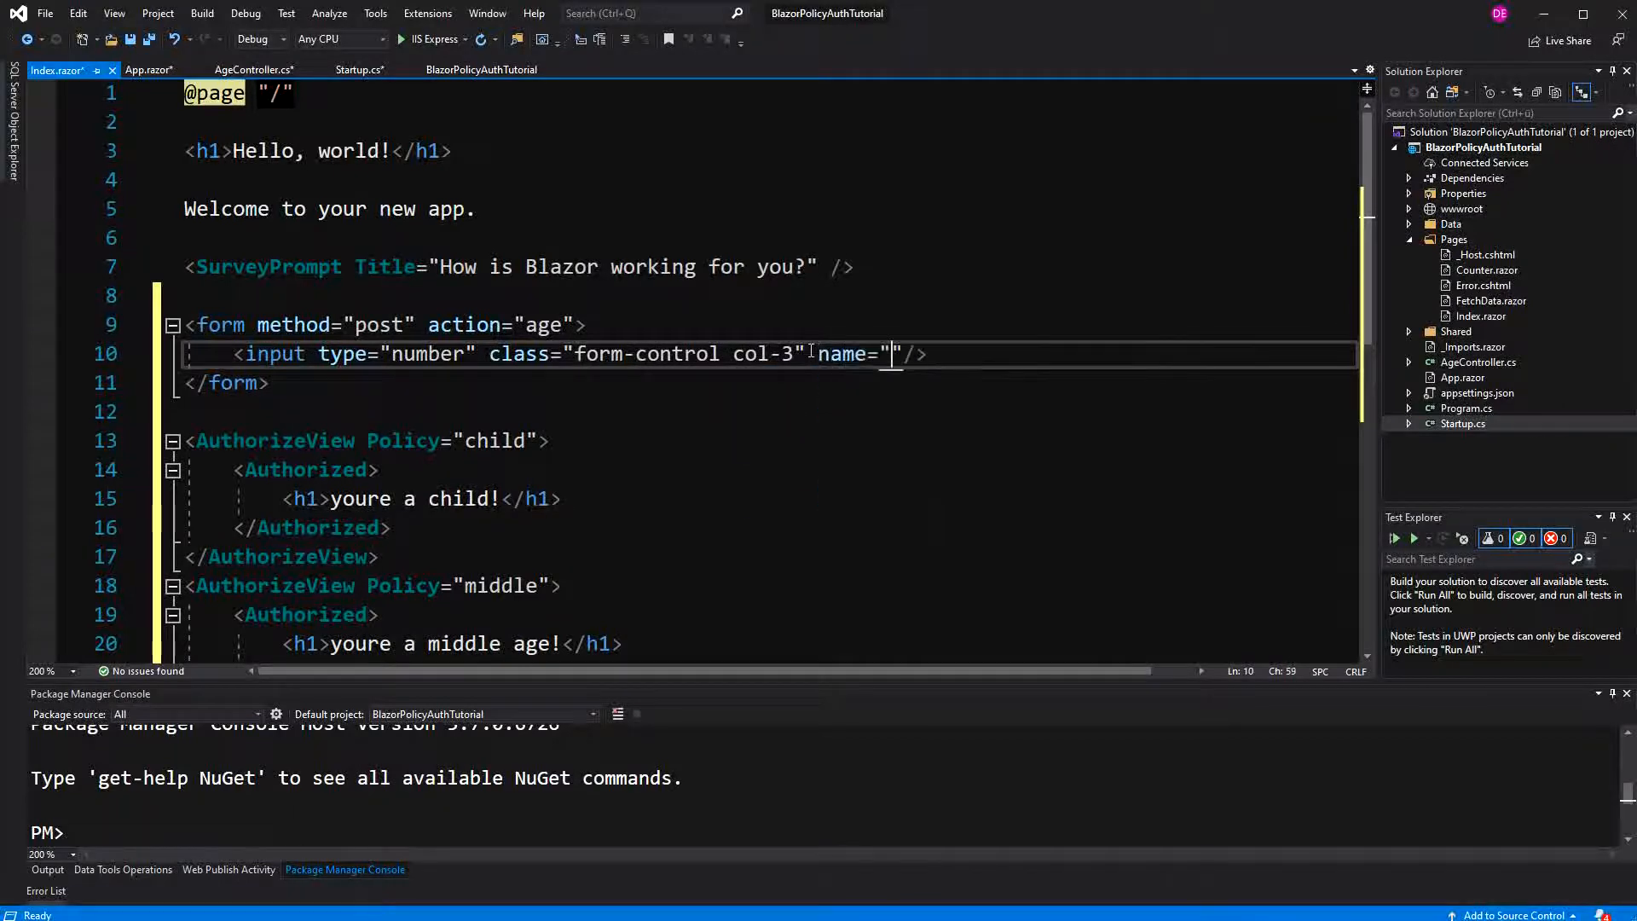
text(age)
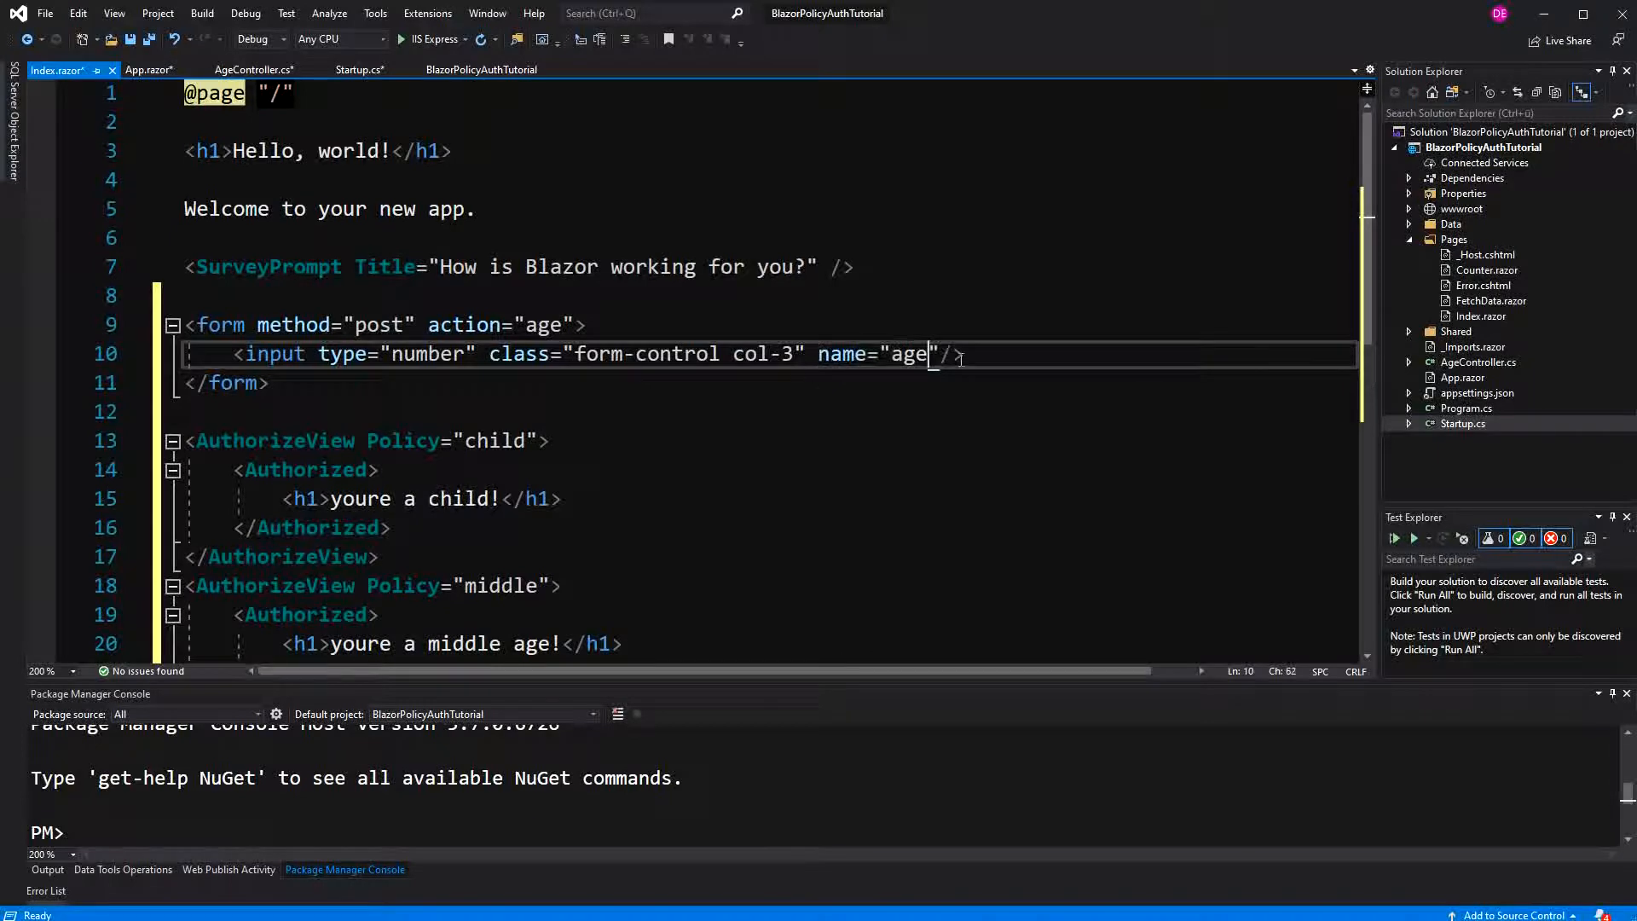
- Add a "Change age!" submit button to the form
text(<button></button>)
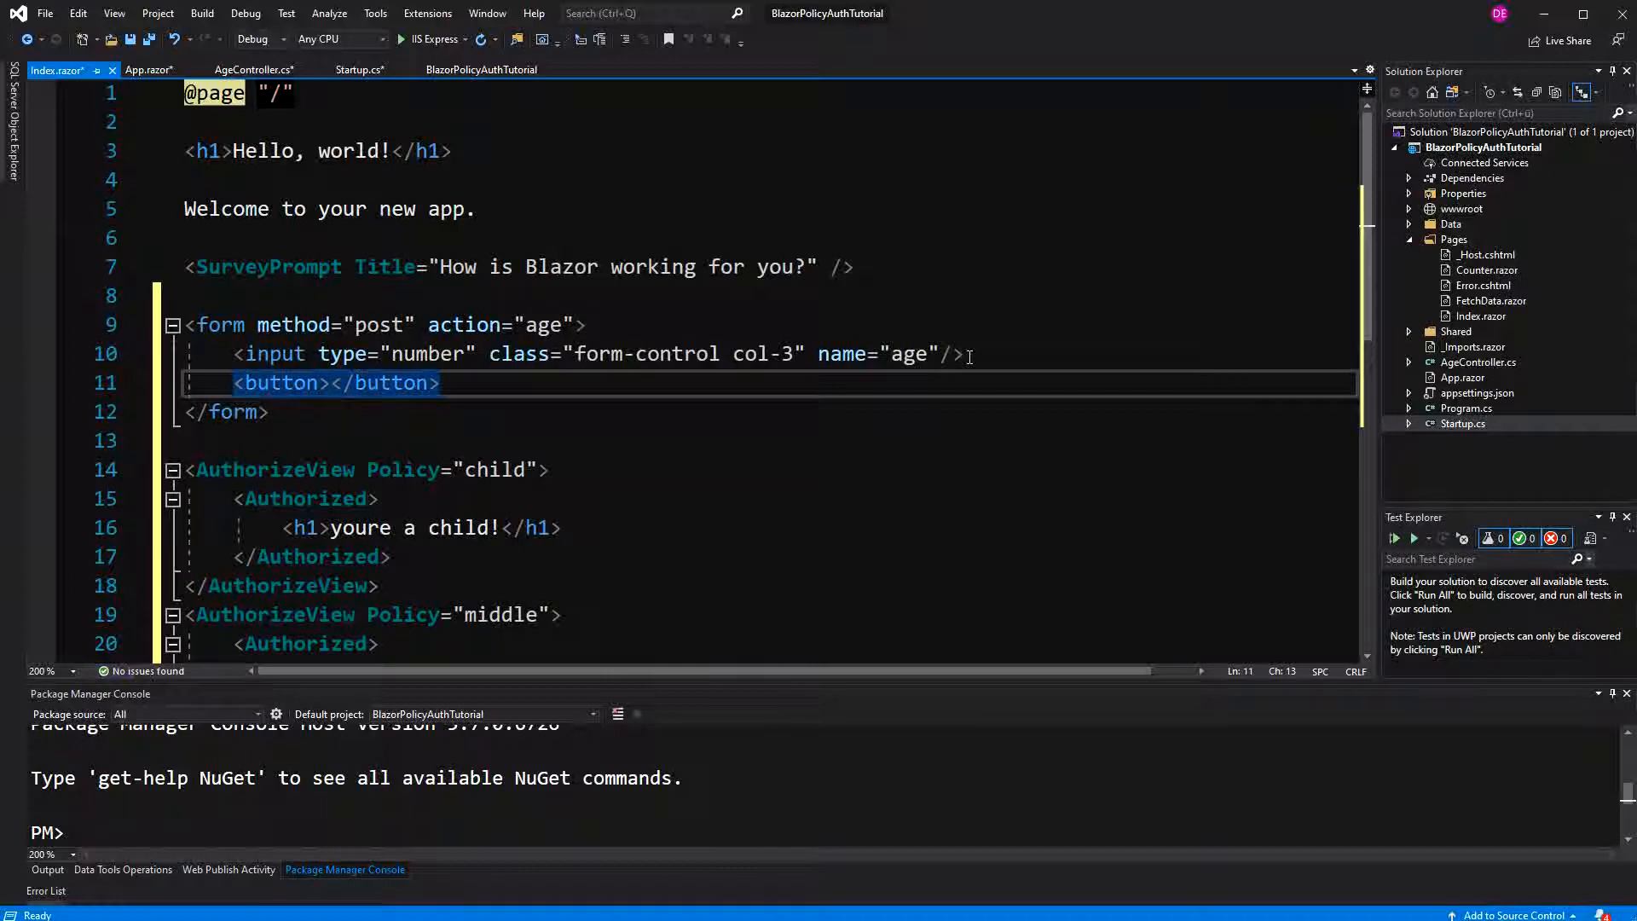
text(Change age)
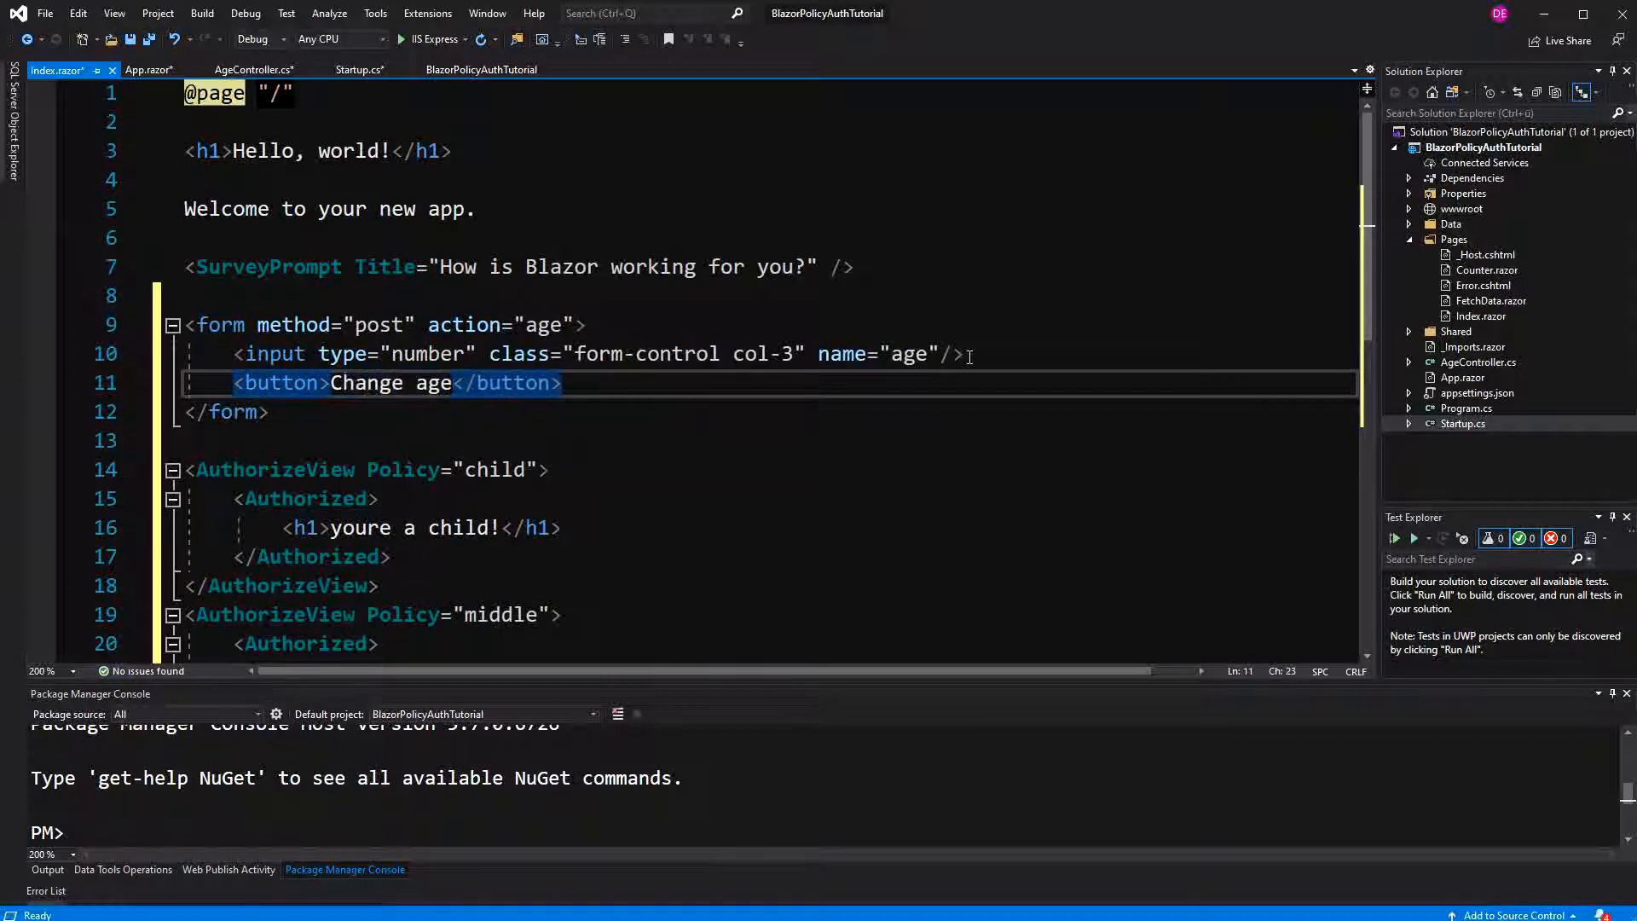
text(!)
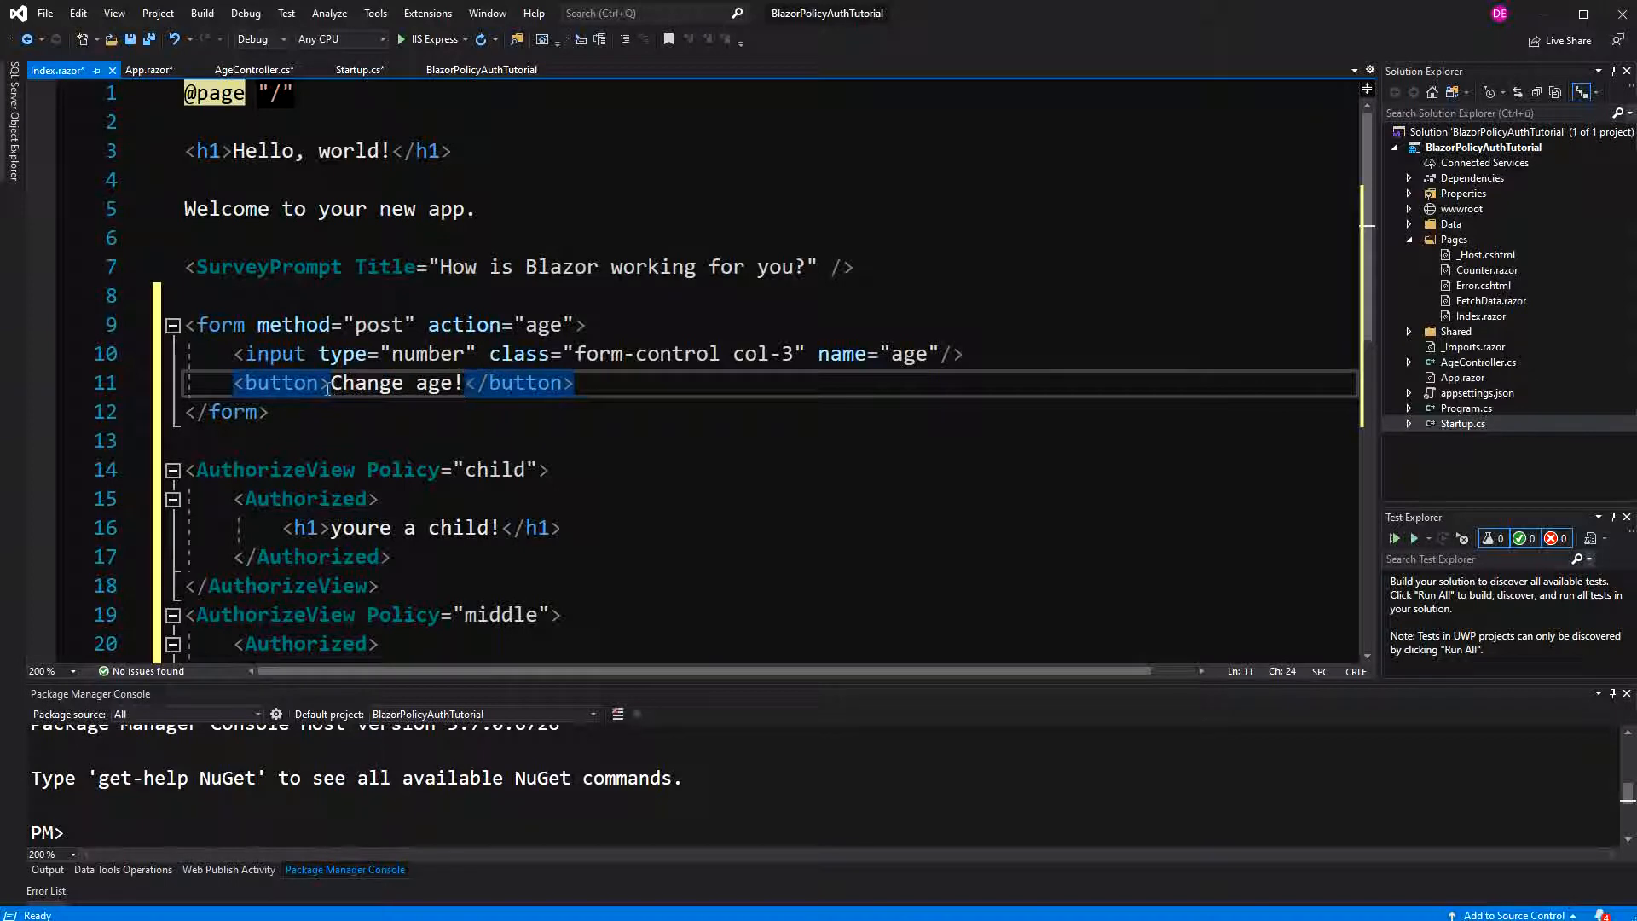
text(class="btn btn-secondary")
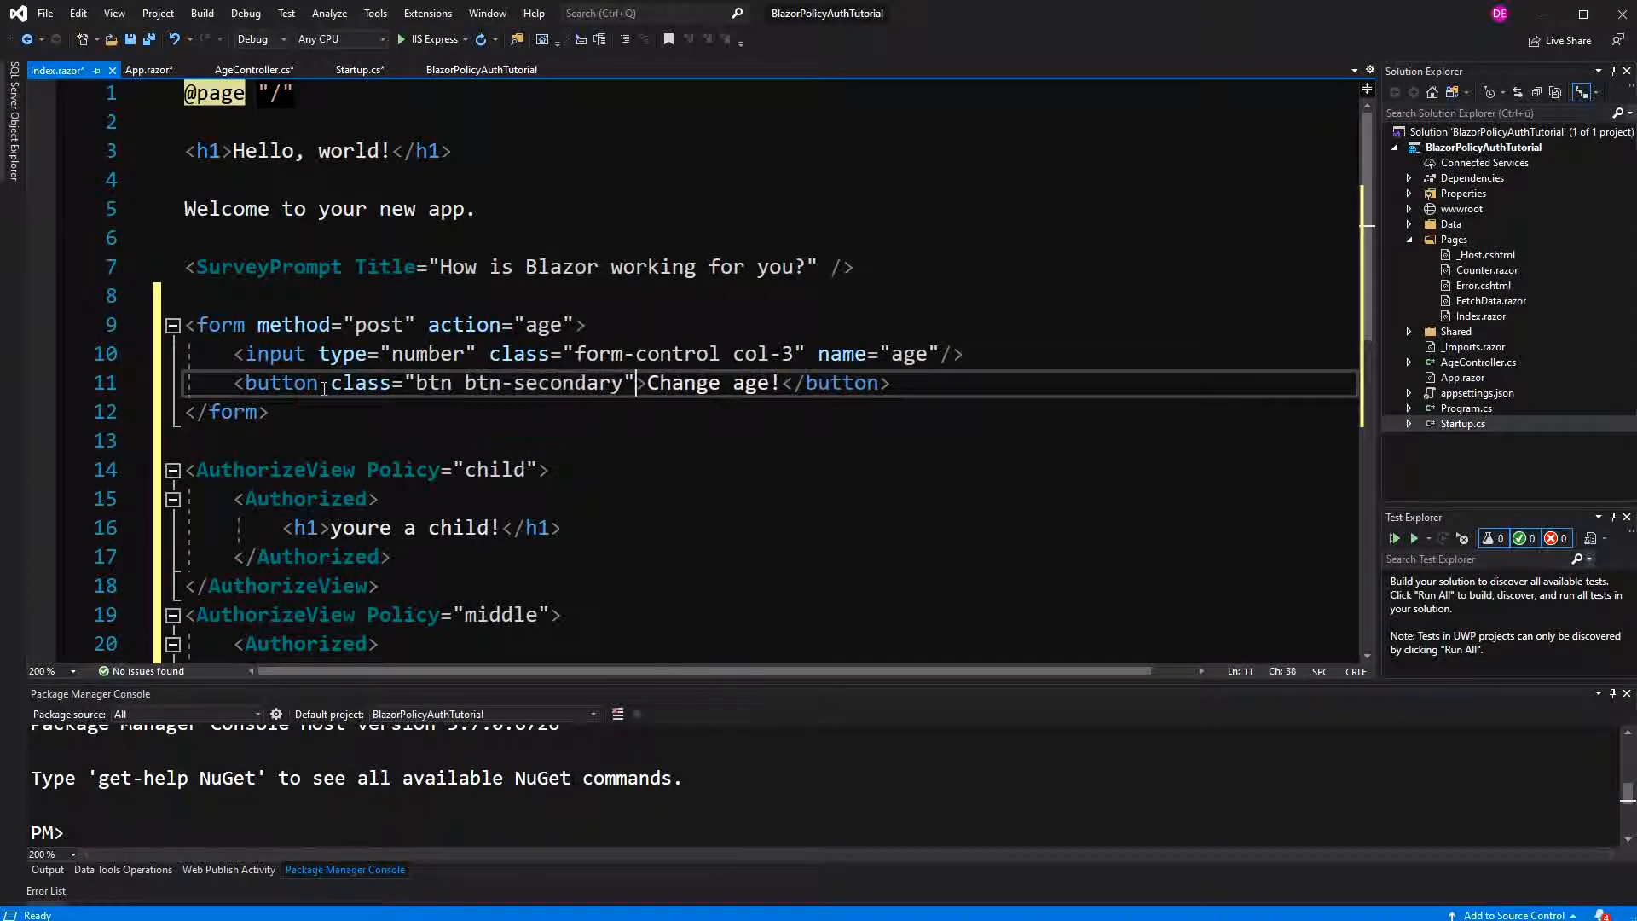
text(t)
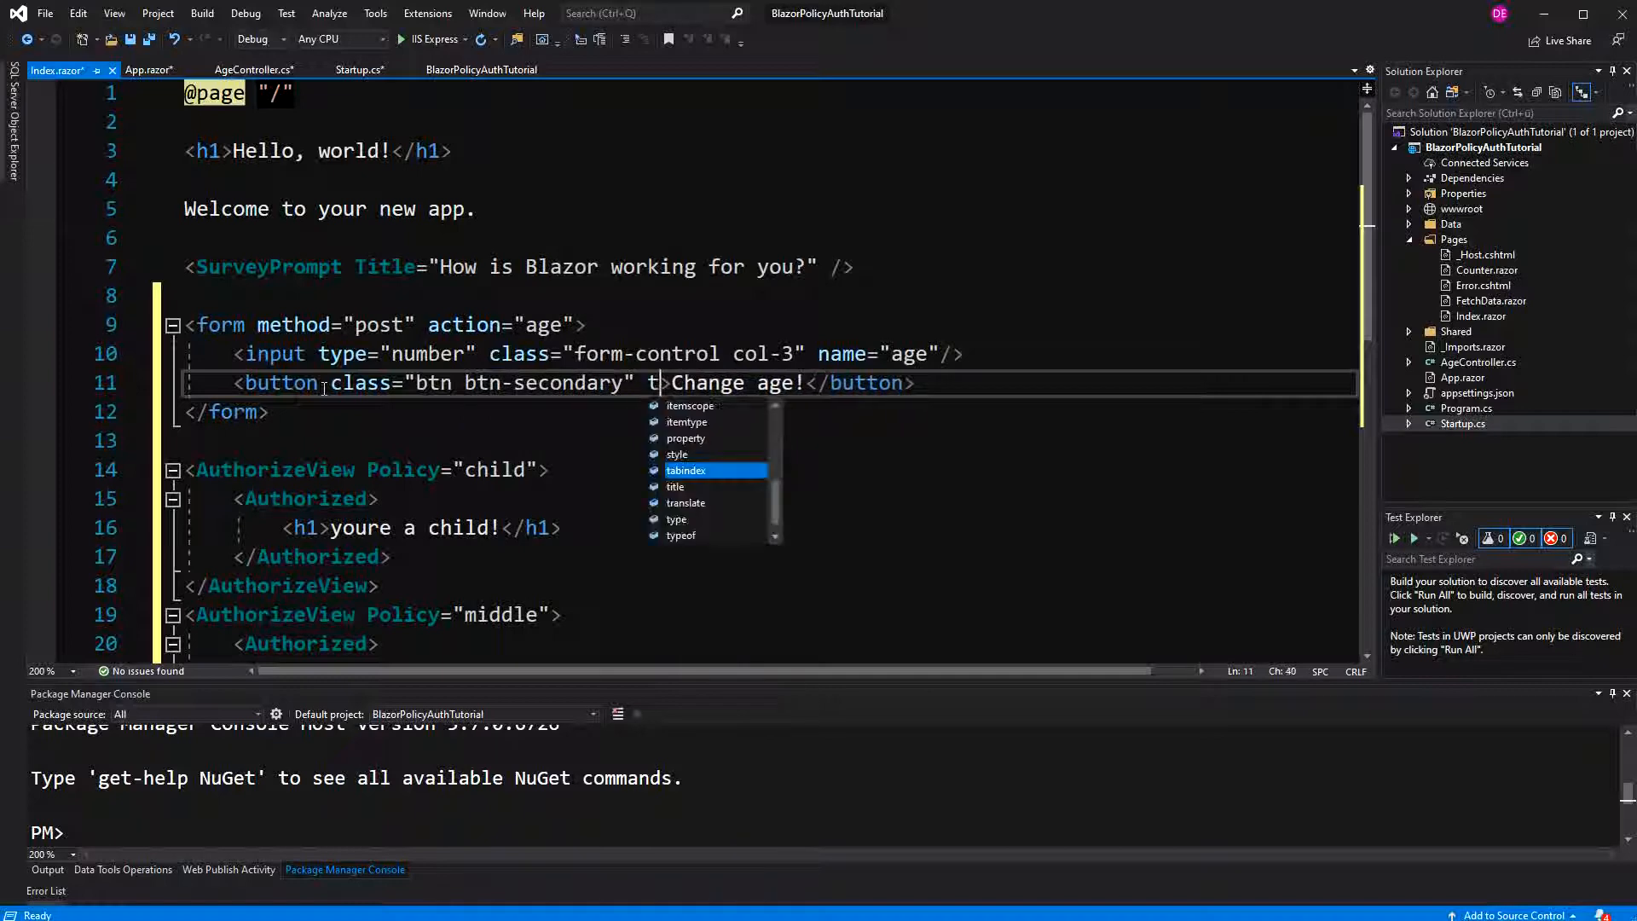
text(ype="submit")
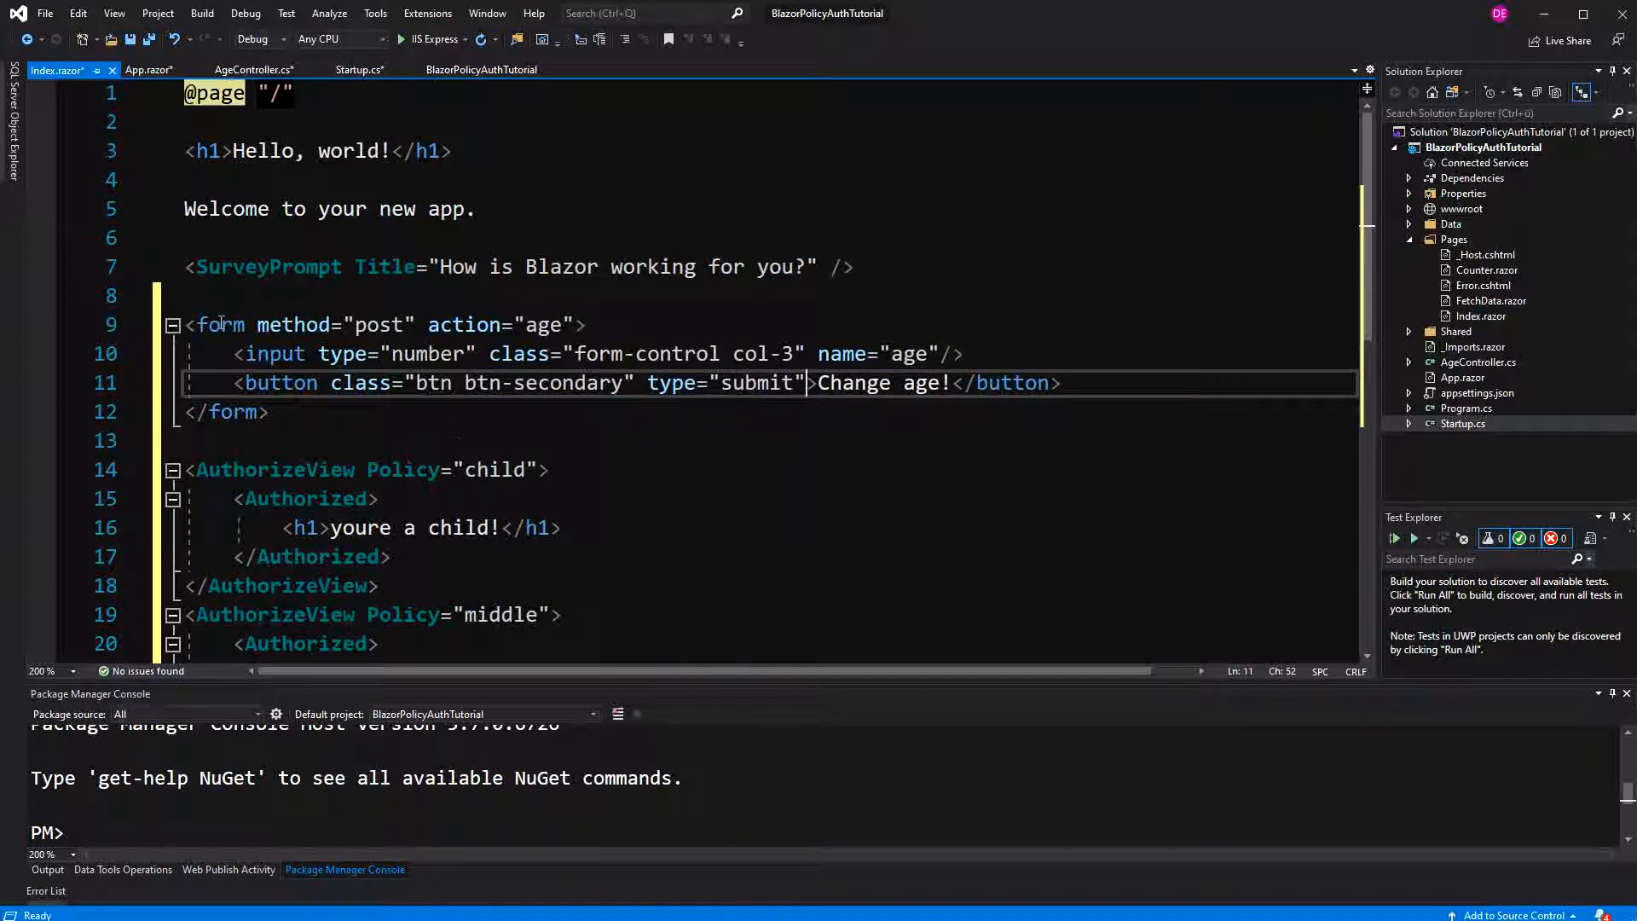
click(360, 70)
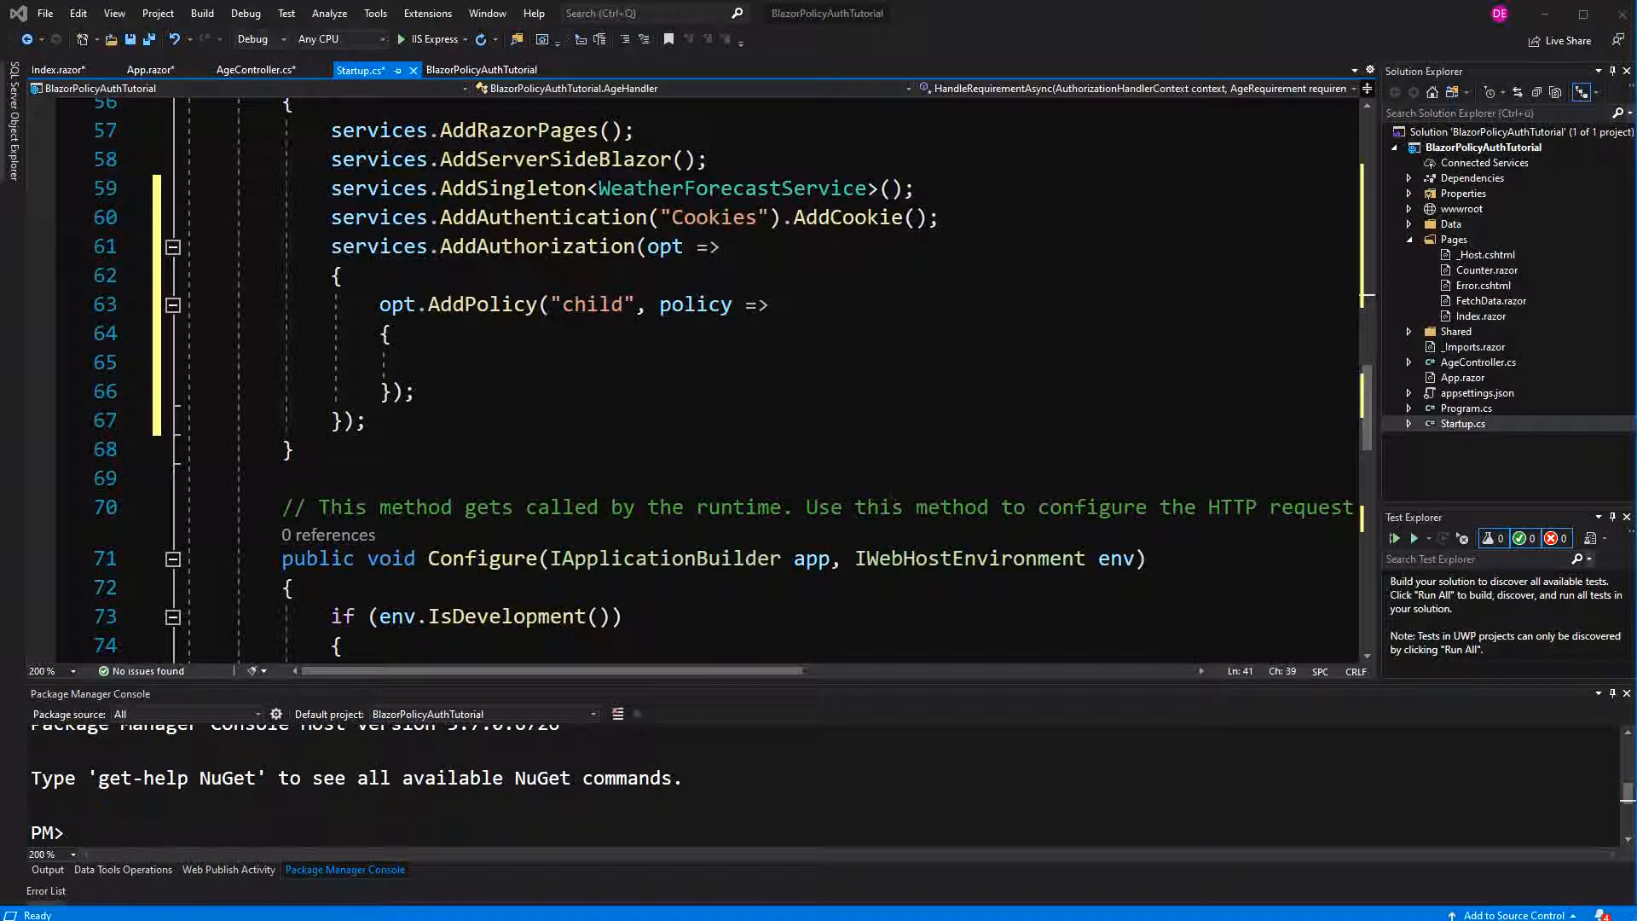
- Add policy.Requirements.Add(new AgeRequirement(0, 20)); to the child policy
text(p)
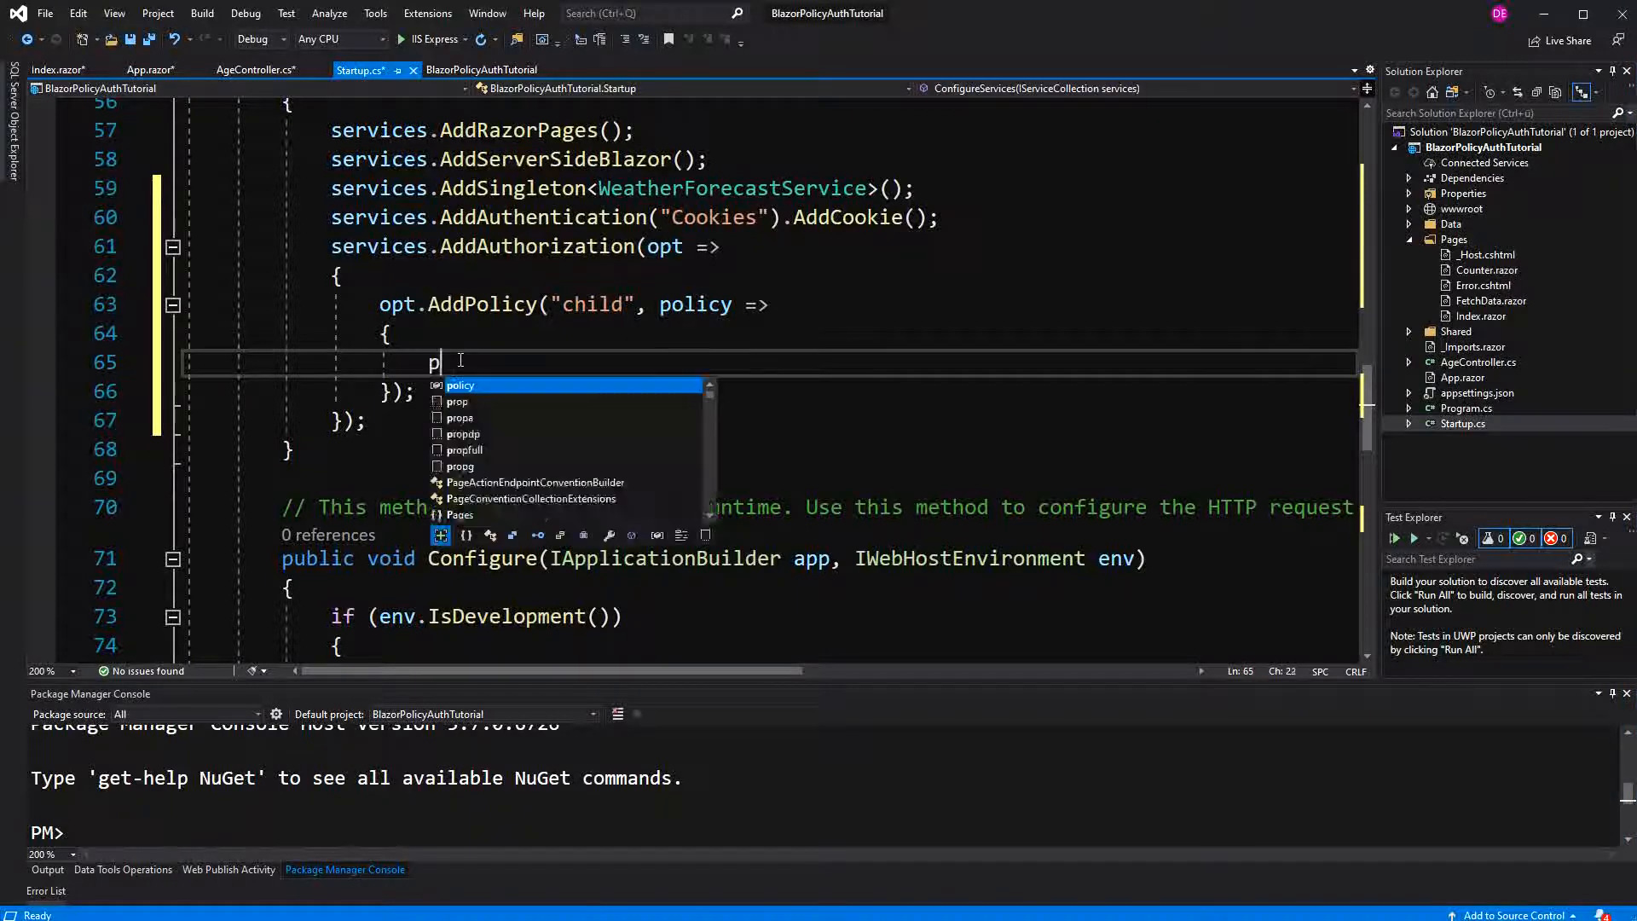
text(olicy.)
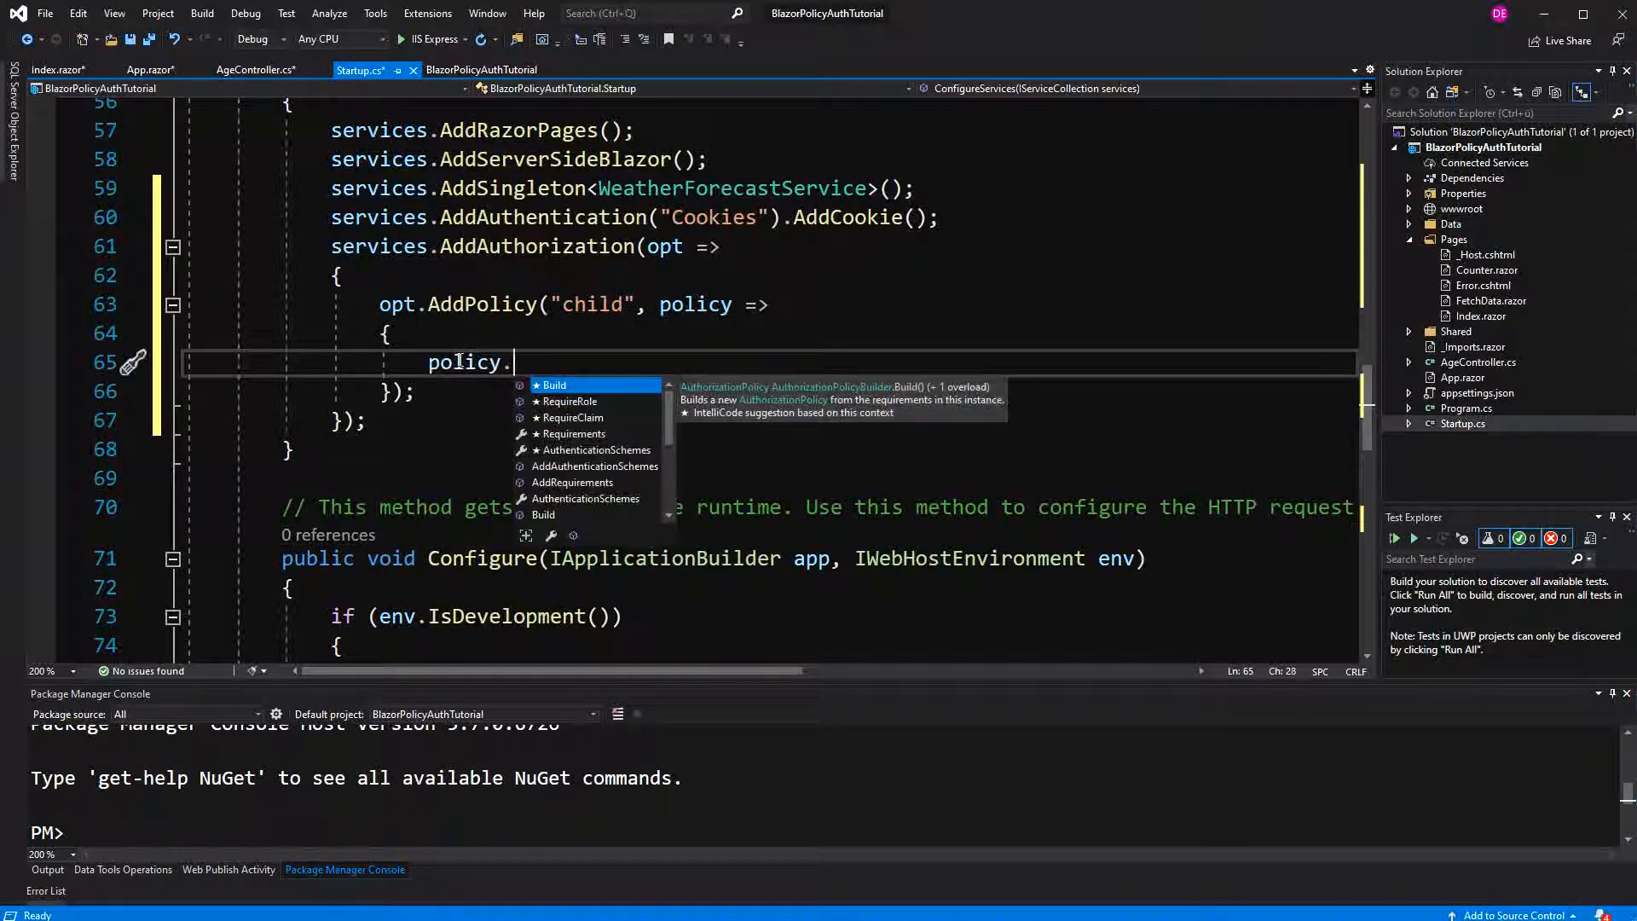
text(Requirements.Add(new)
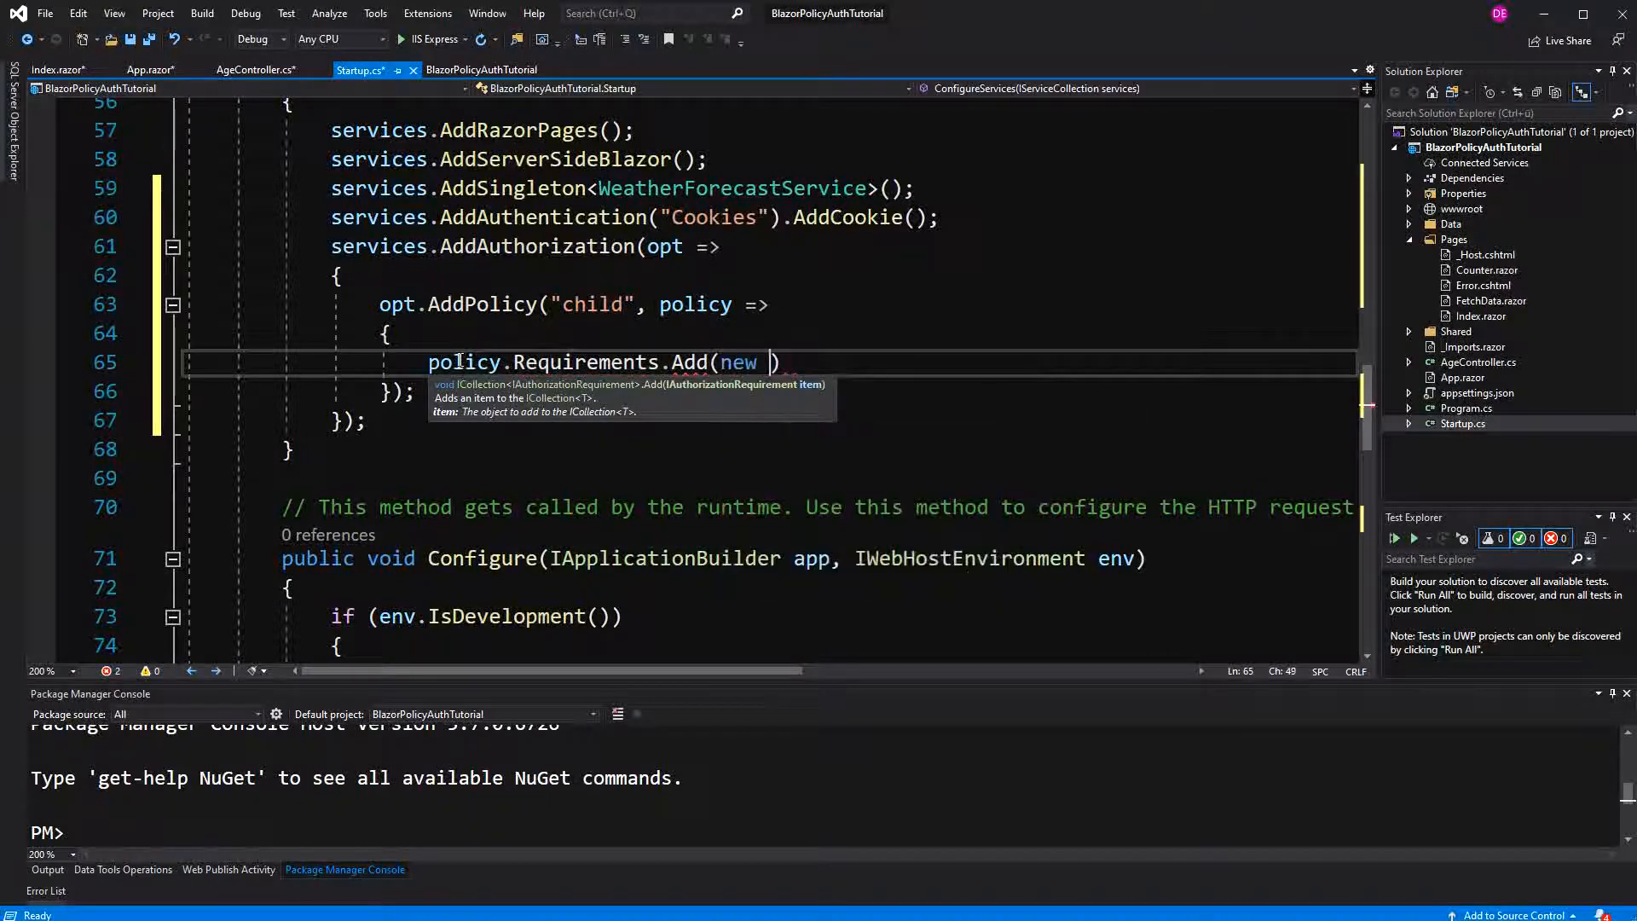
text(Age)
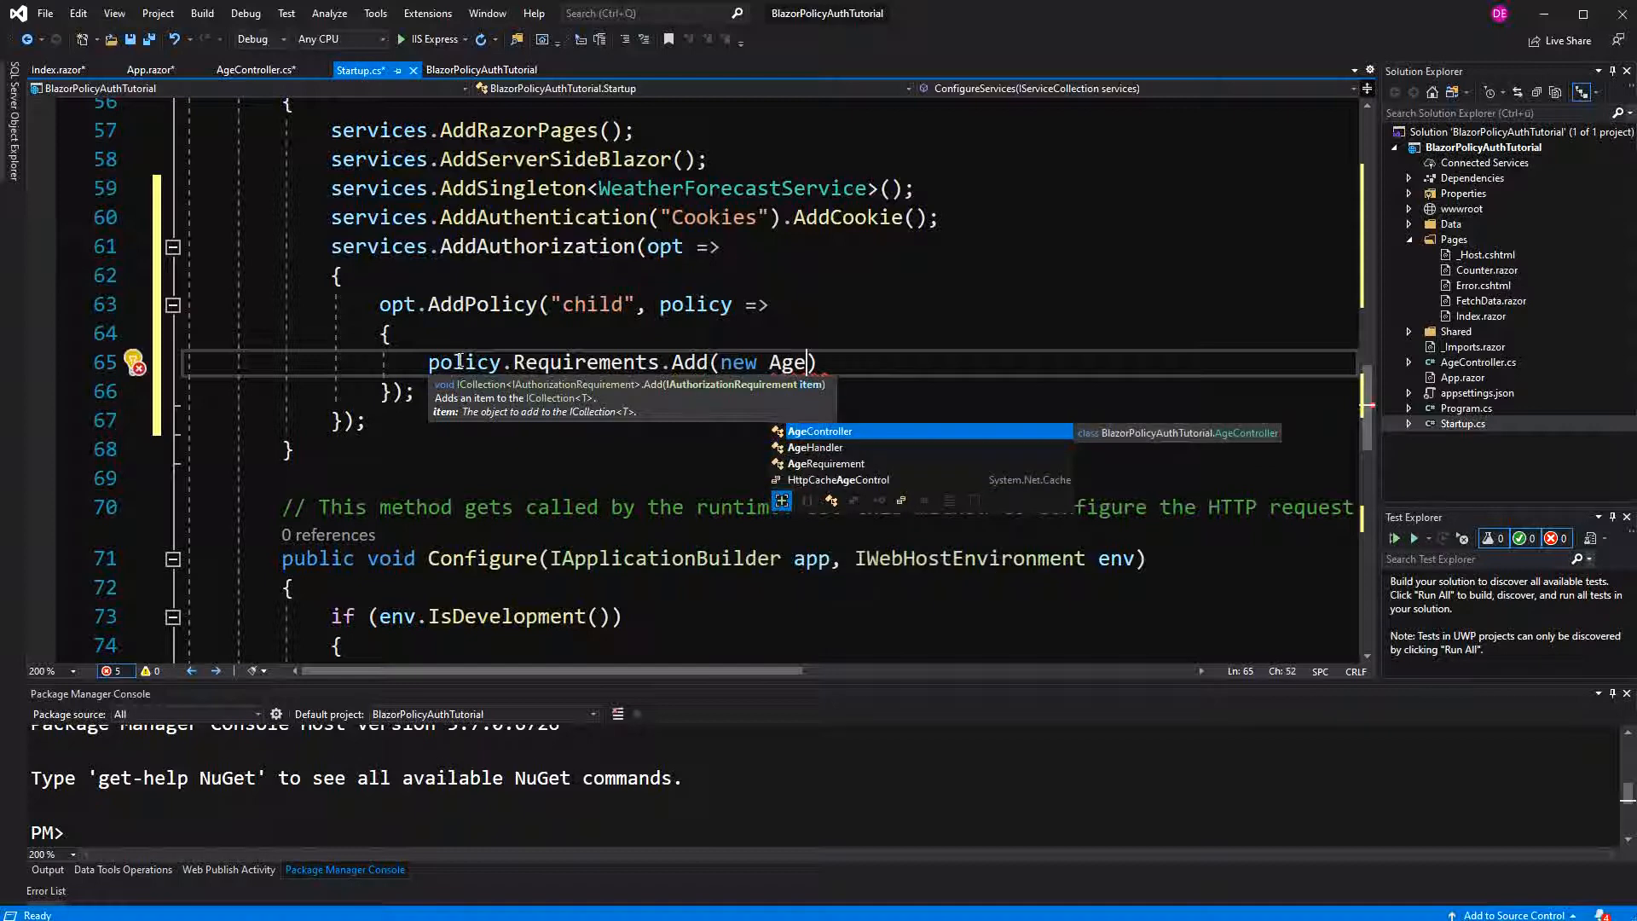
text(Requirement())
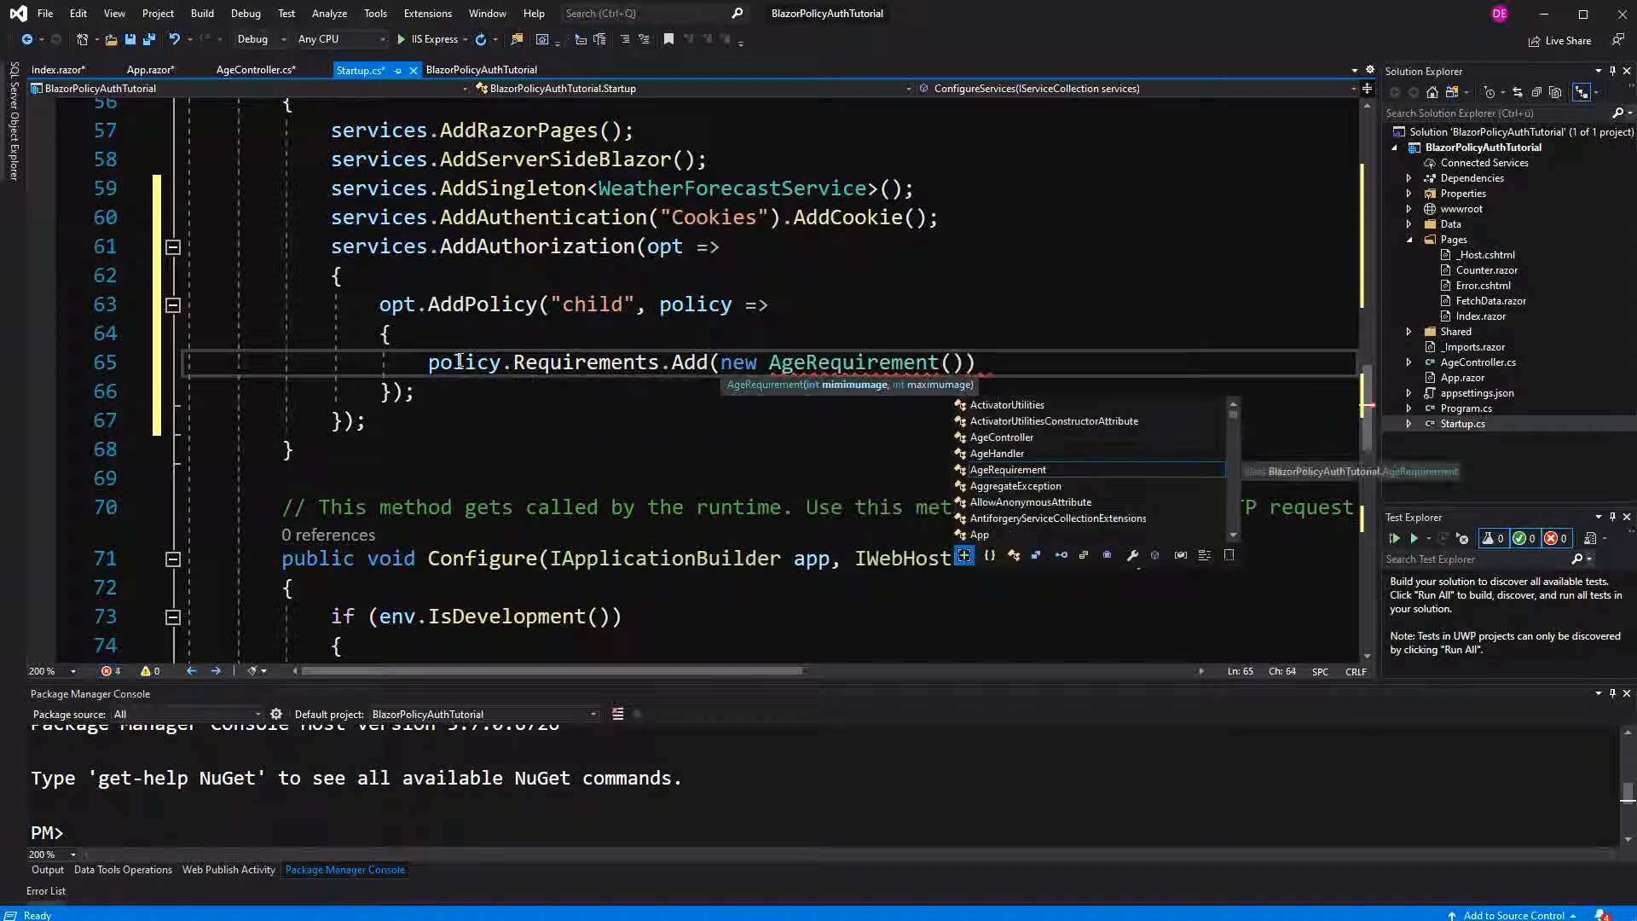
text(0,)
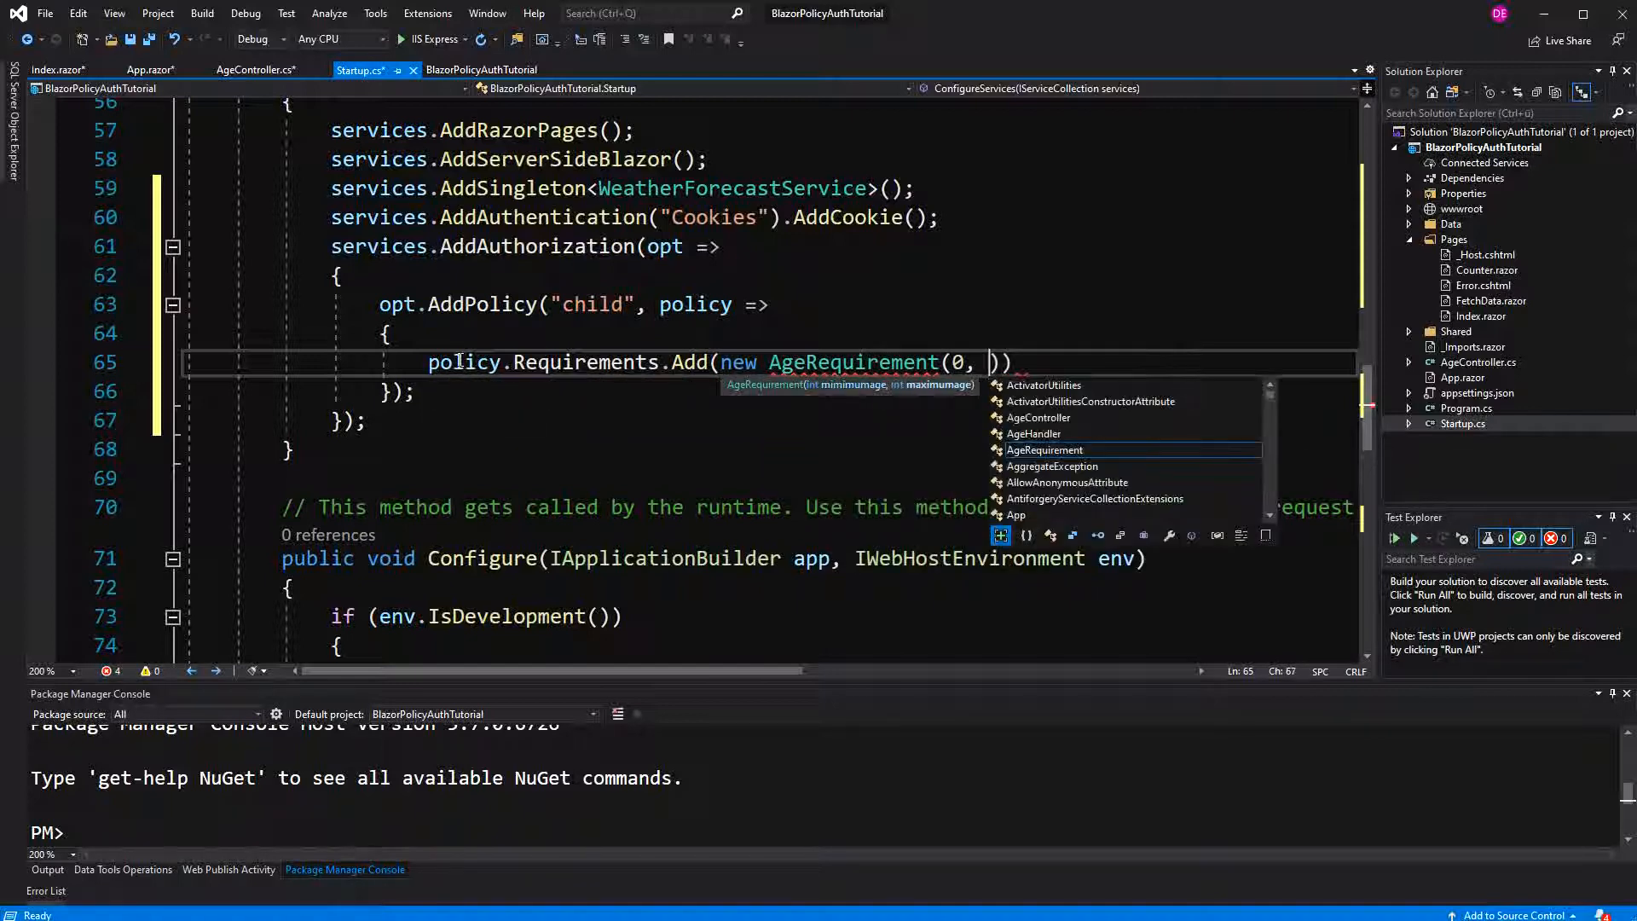
text(20)
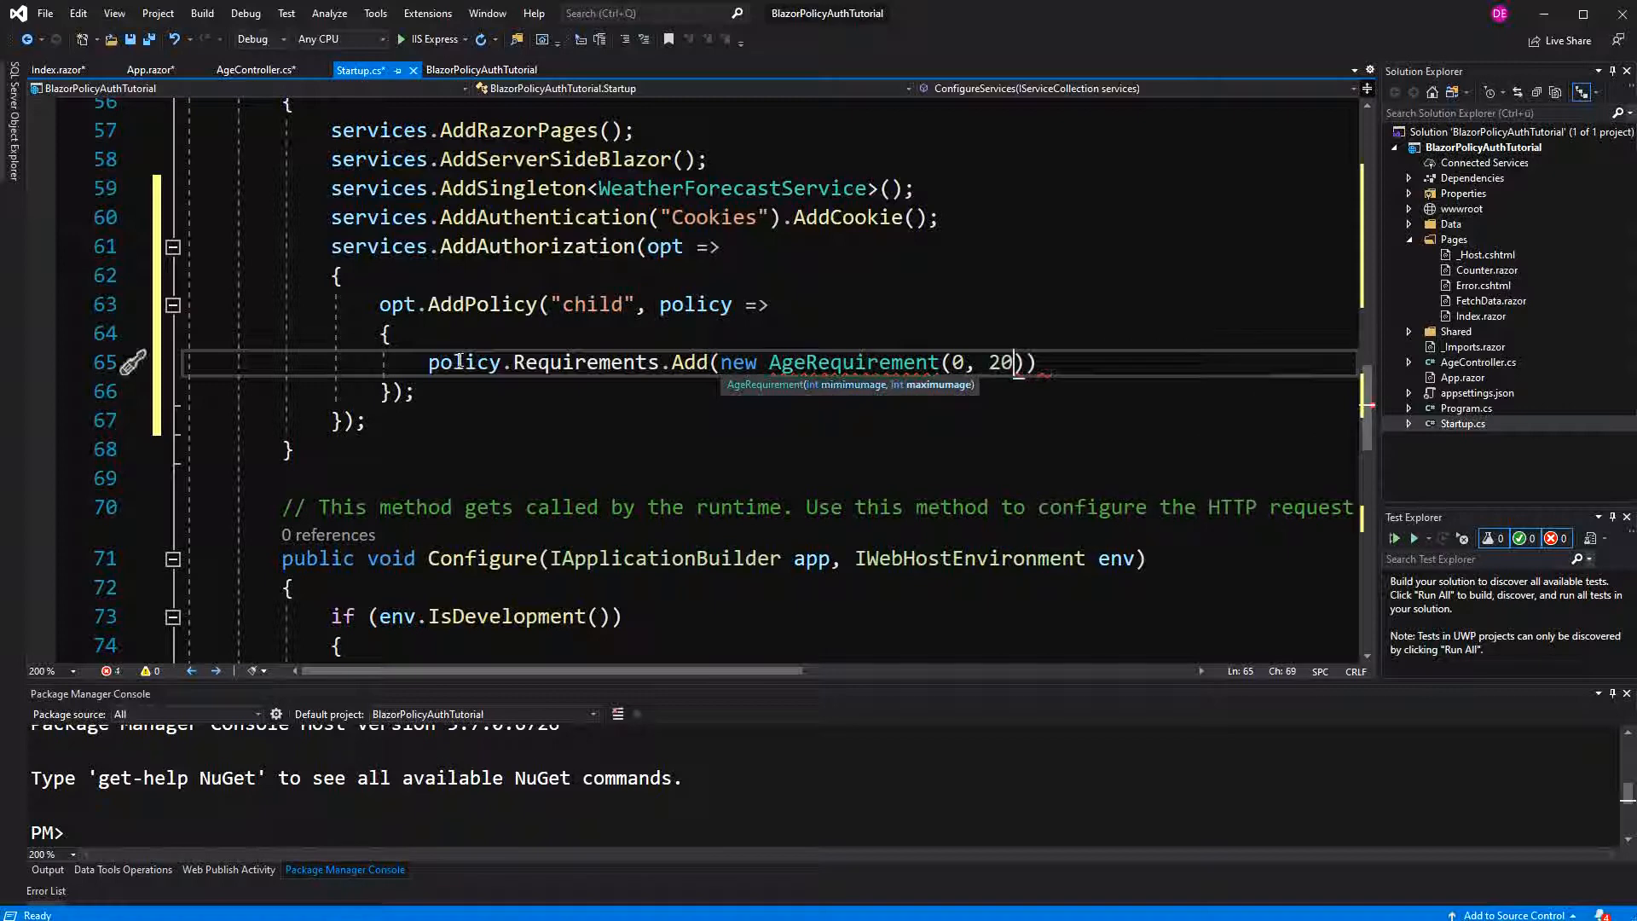
text())
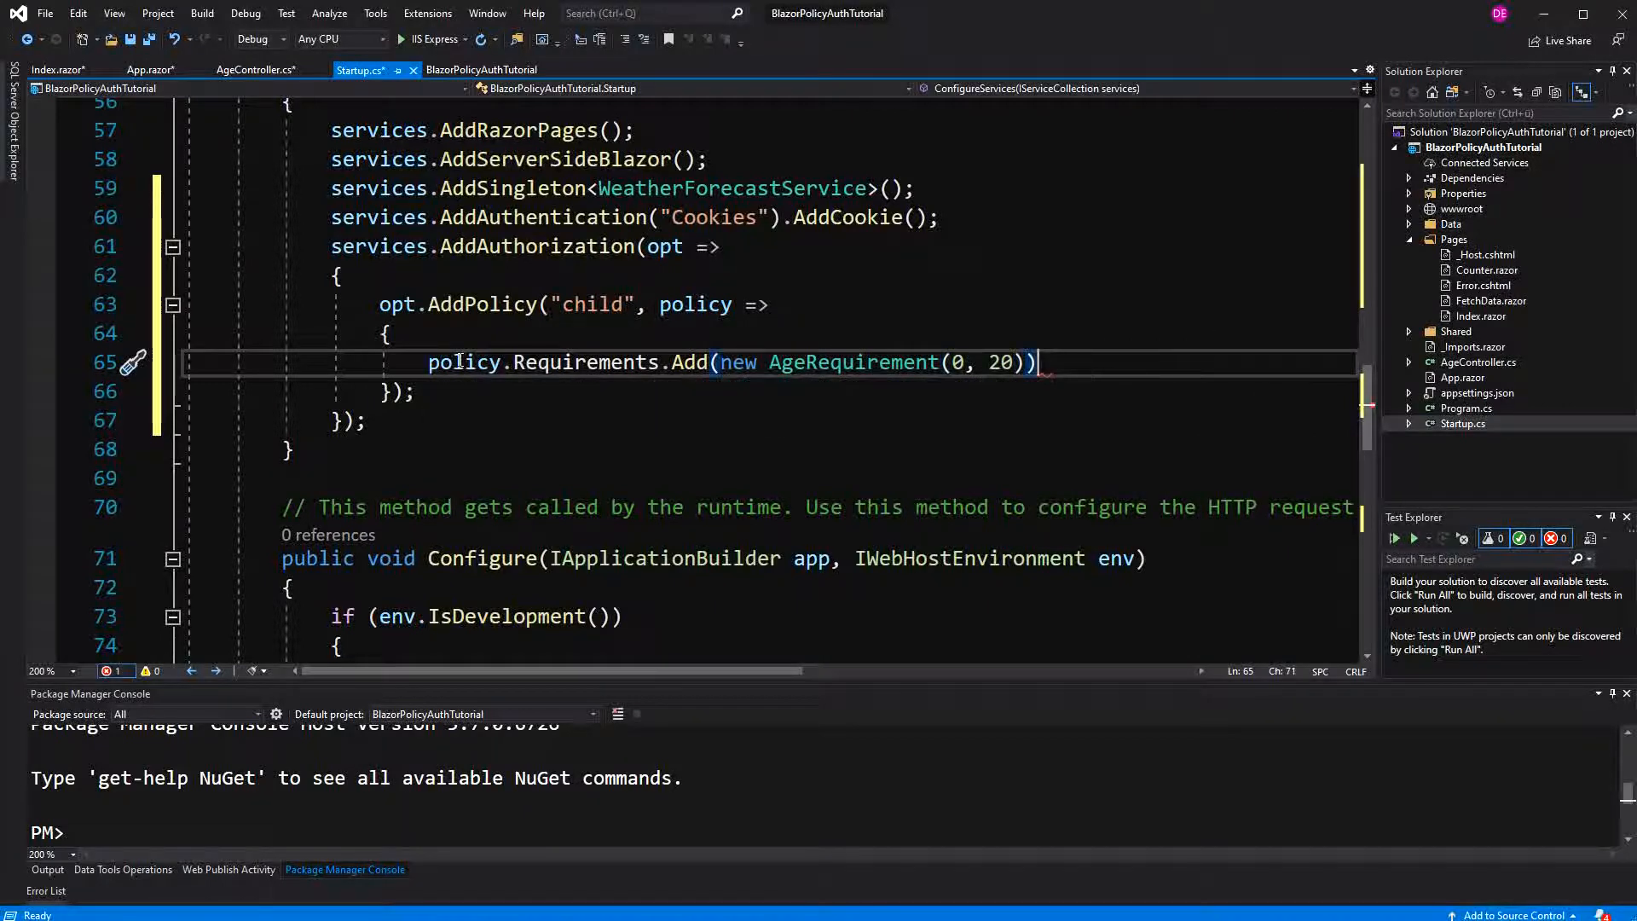
text(;)
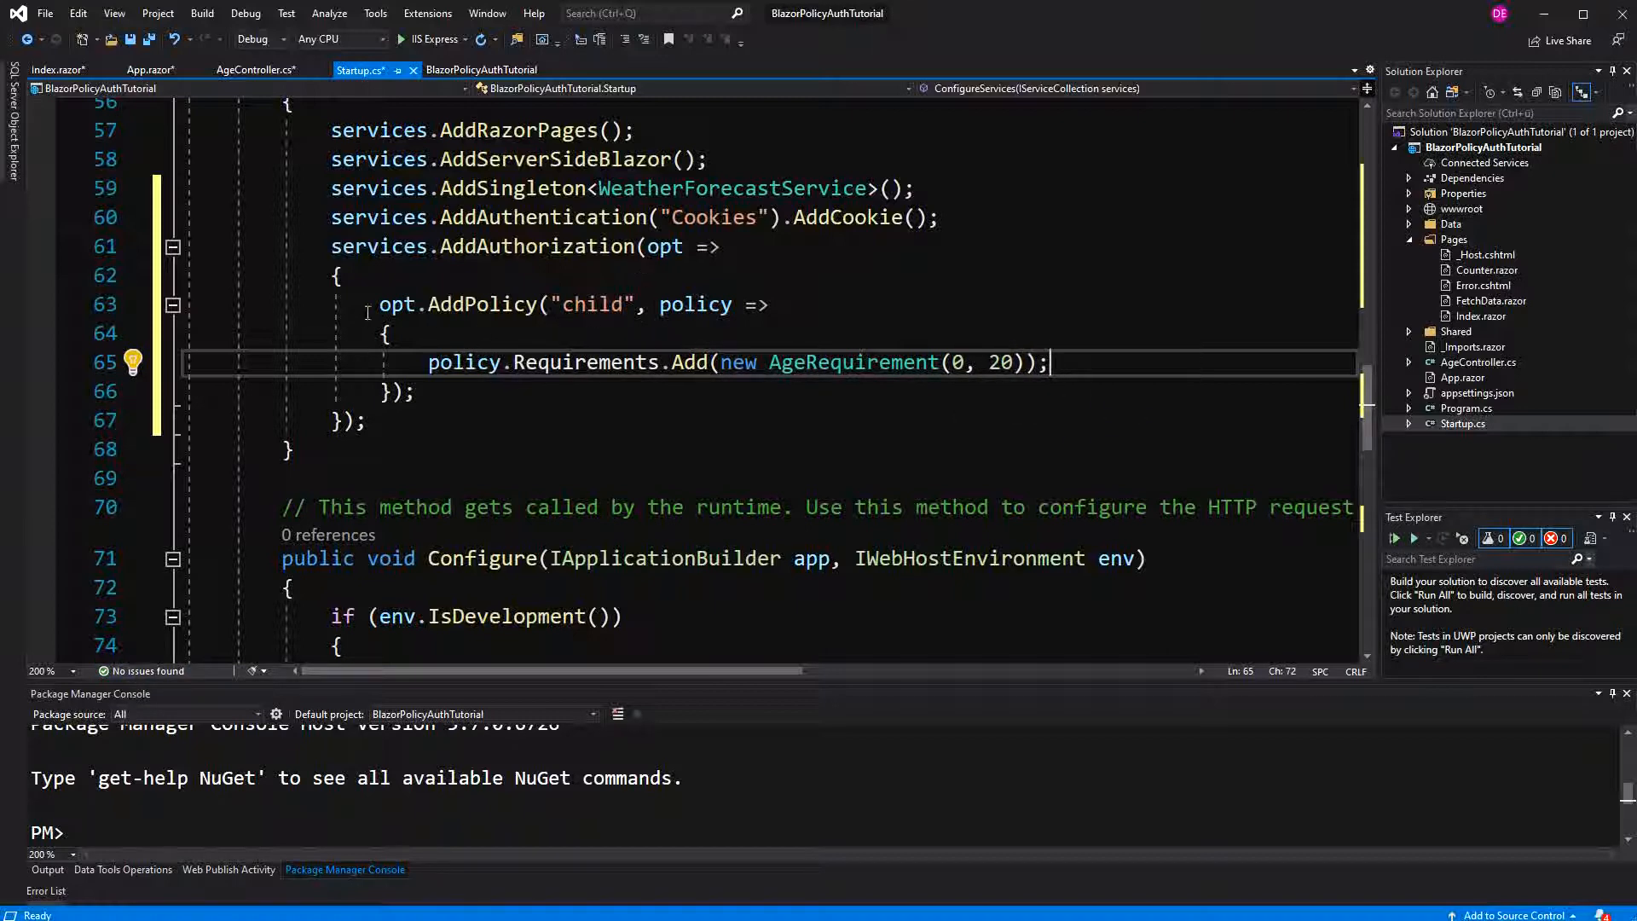
- Duplicate the child policy into "middle" (21–60) and "elderly" (61–200) policies
drag(1046, 362, 423, 391)
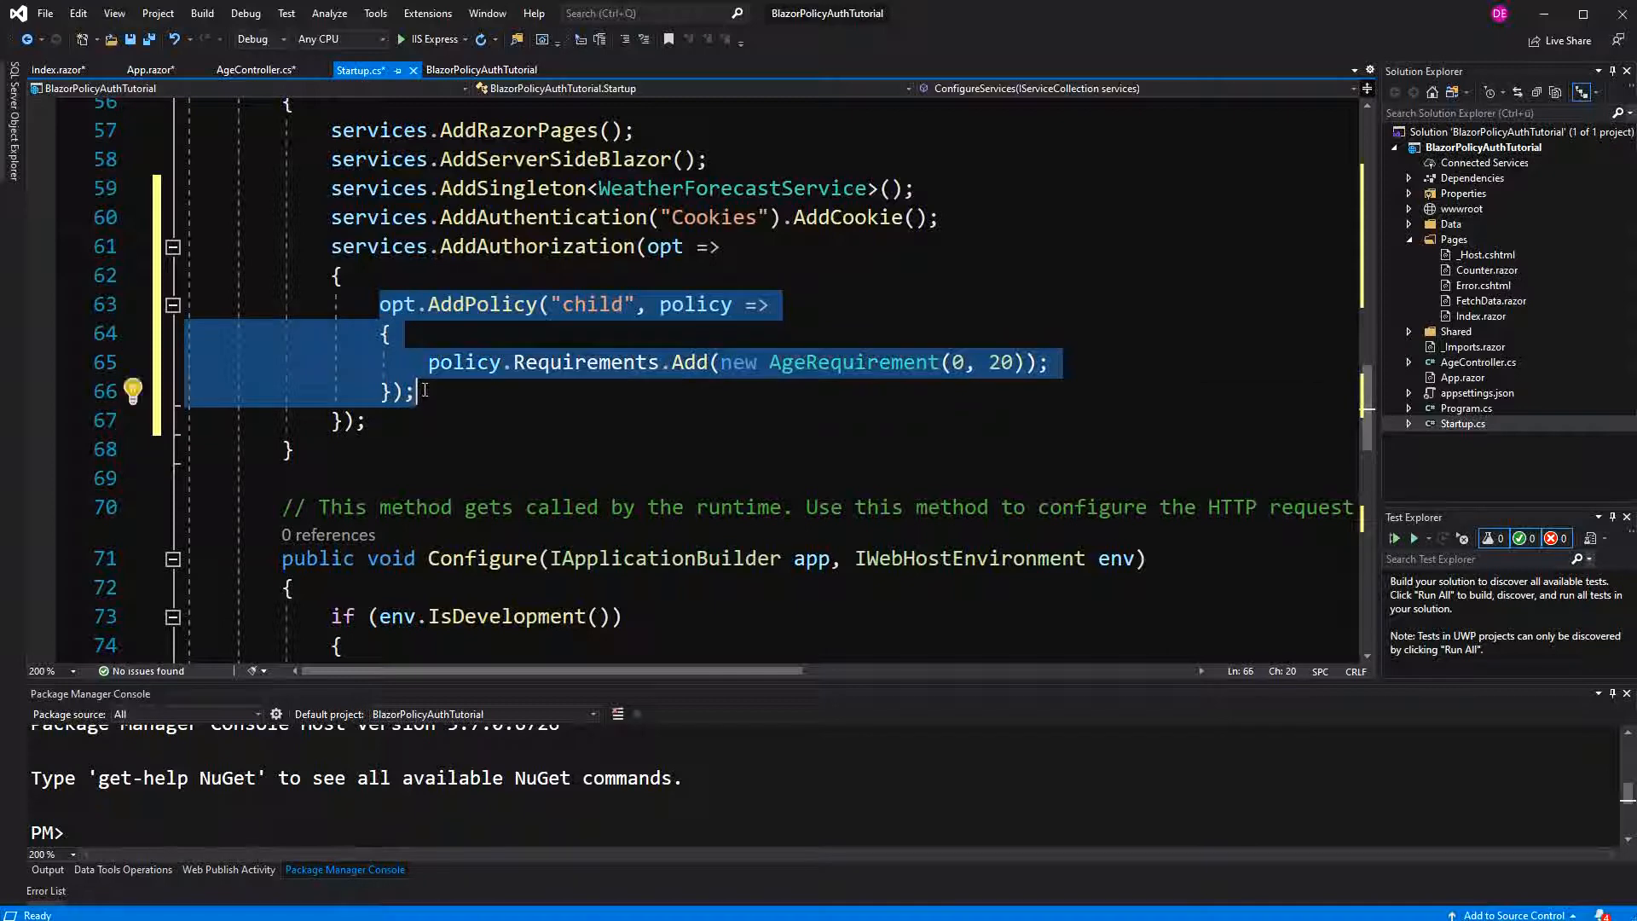
key(ctrl+v)
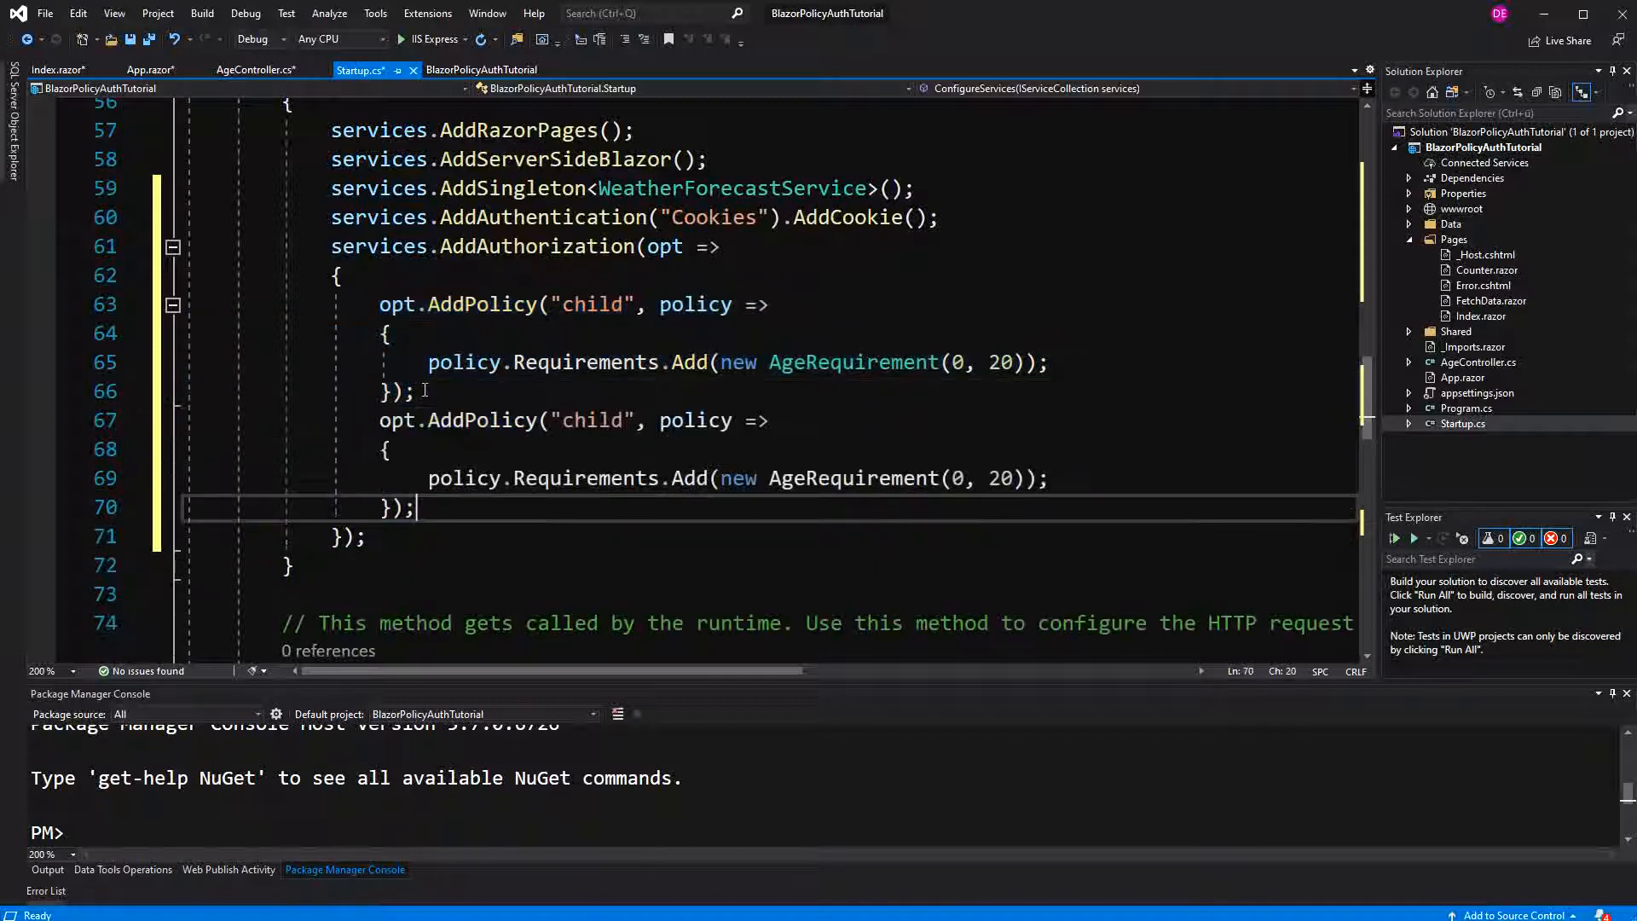
double_click(592, 419)
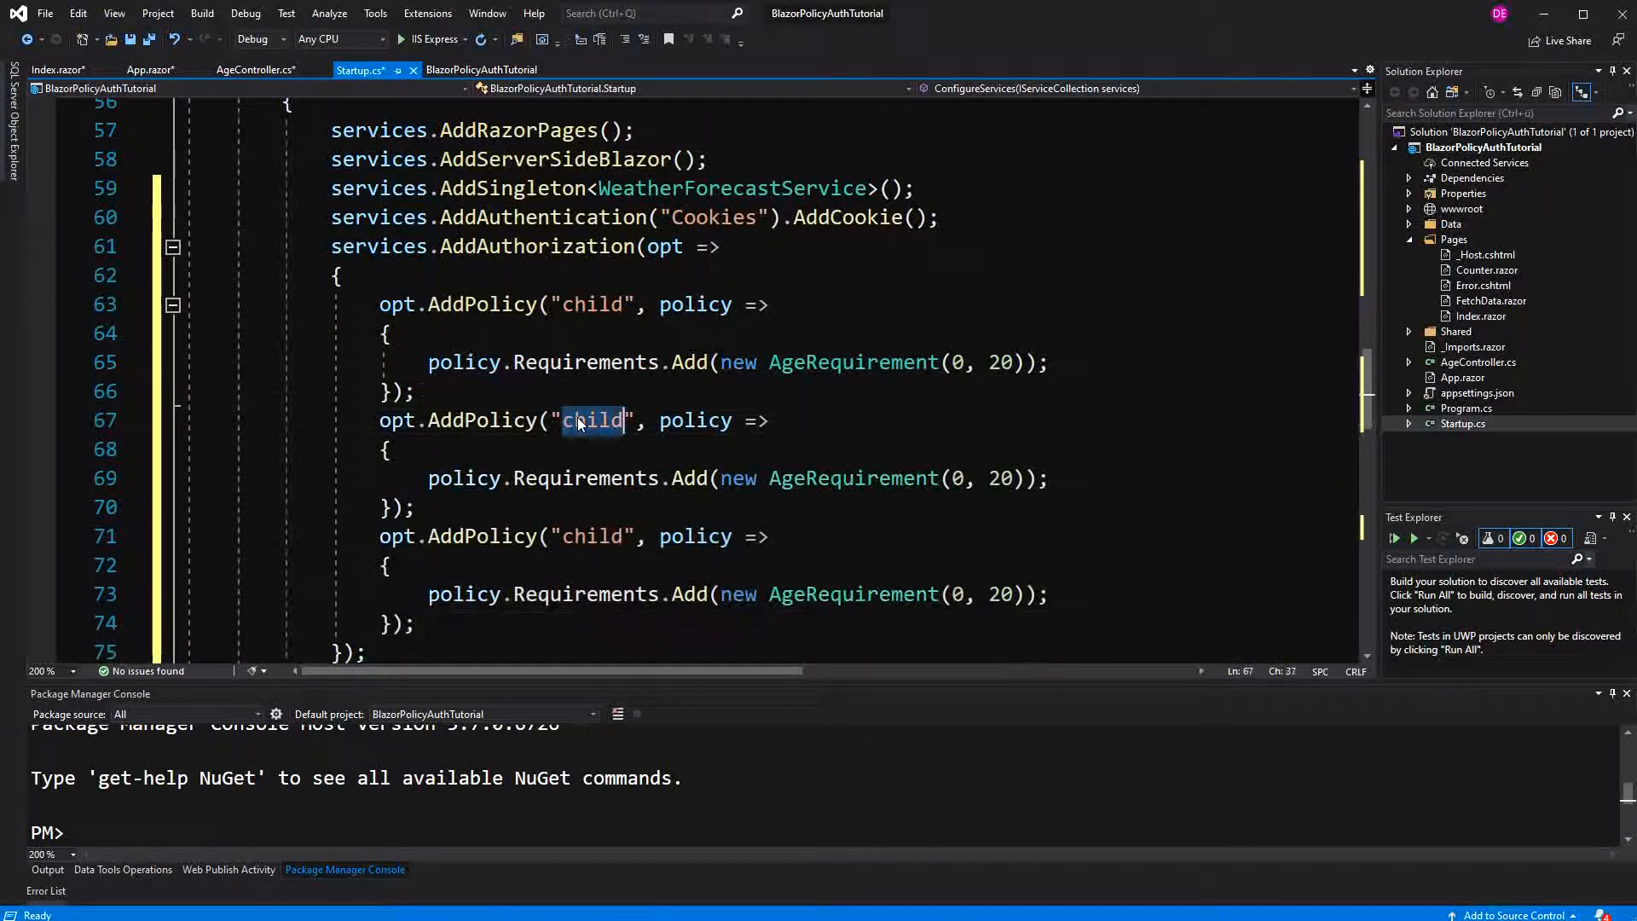
text(middle)
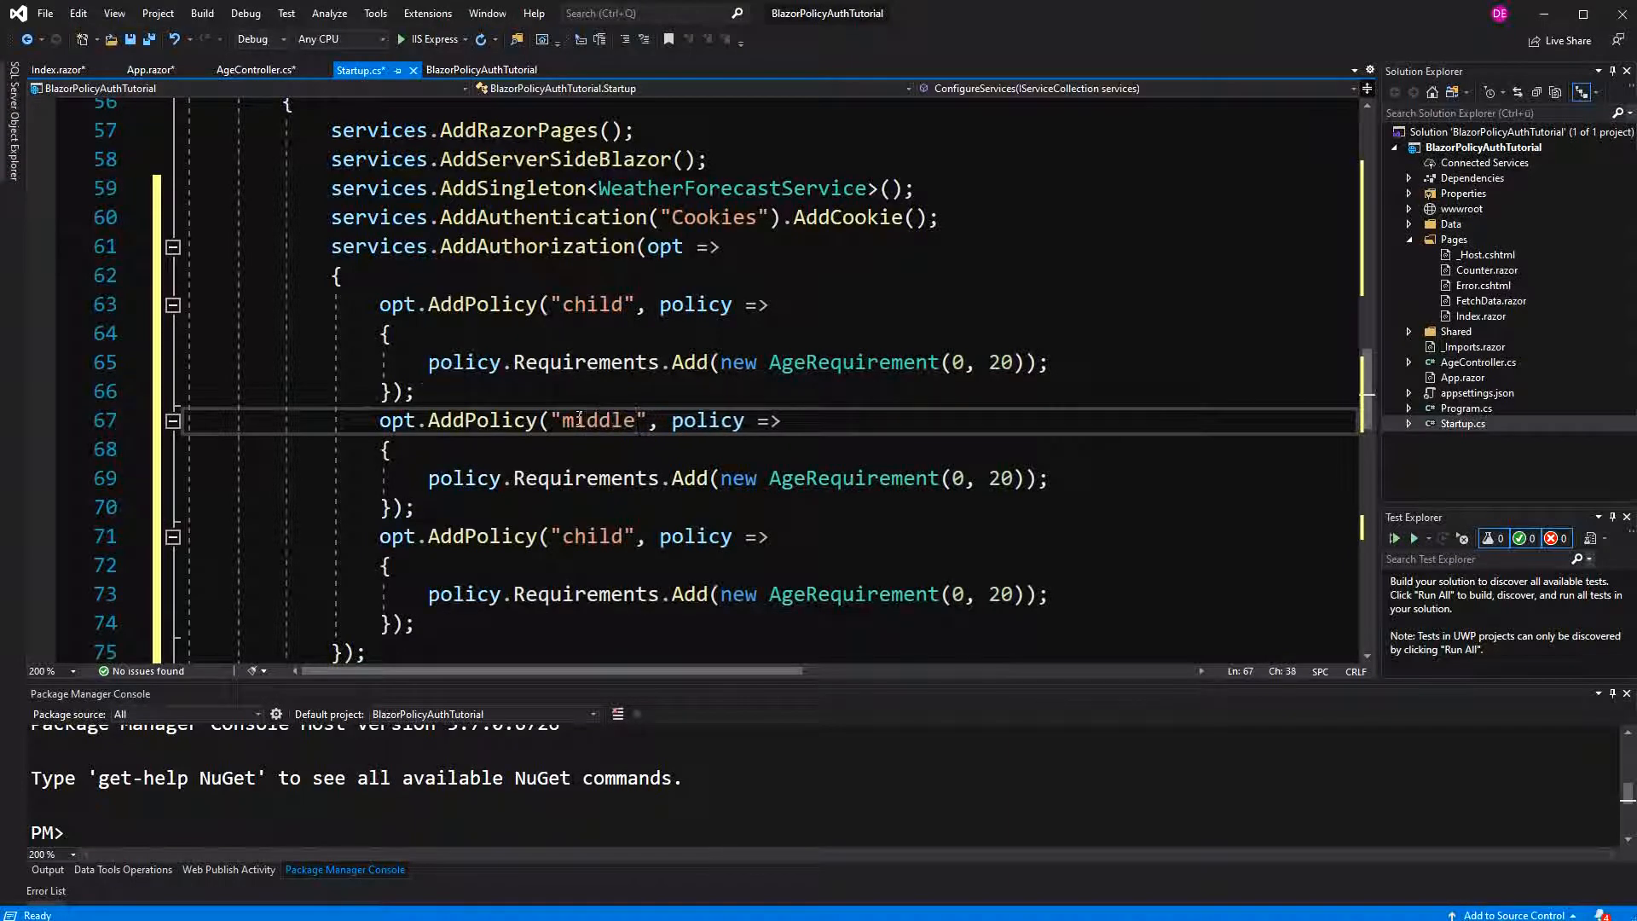
text(el)
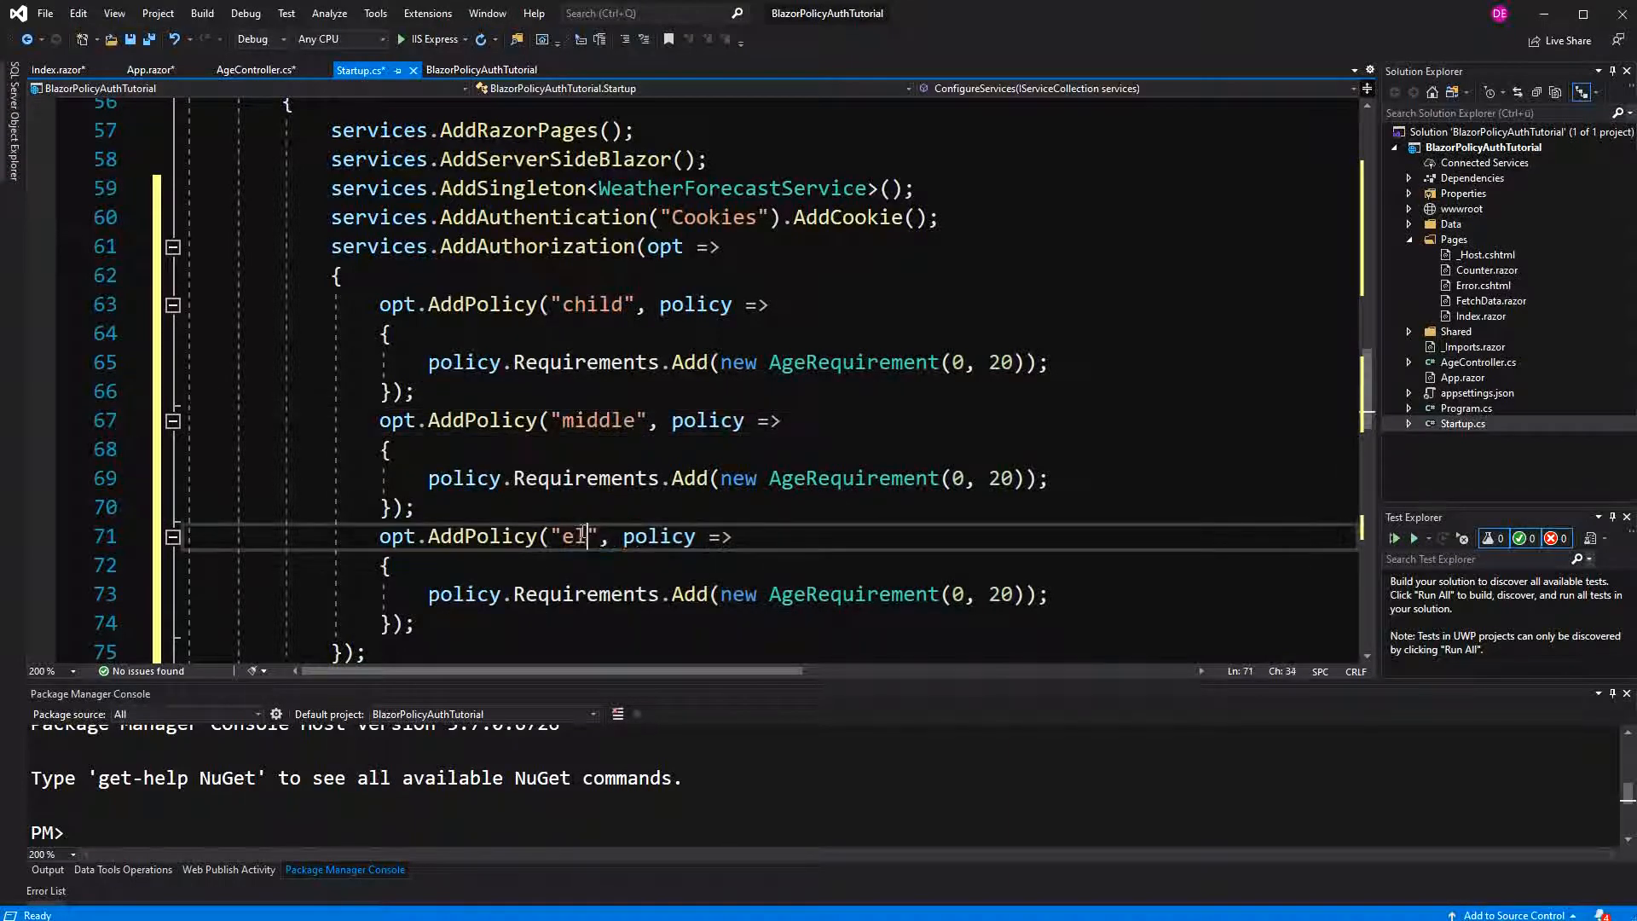
text(derly)
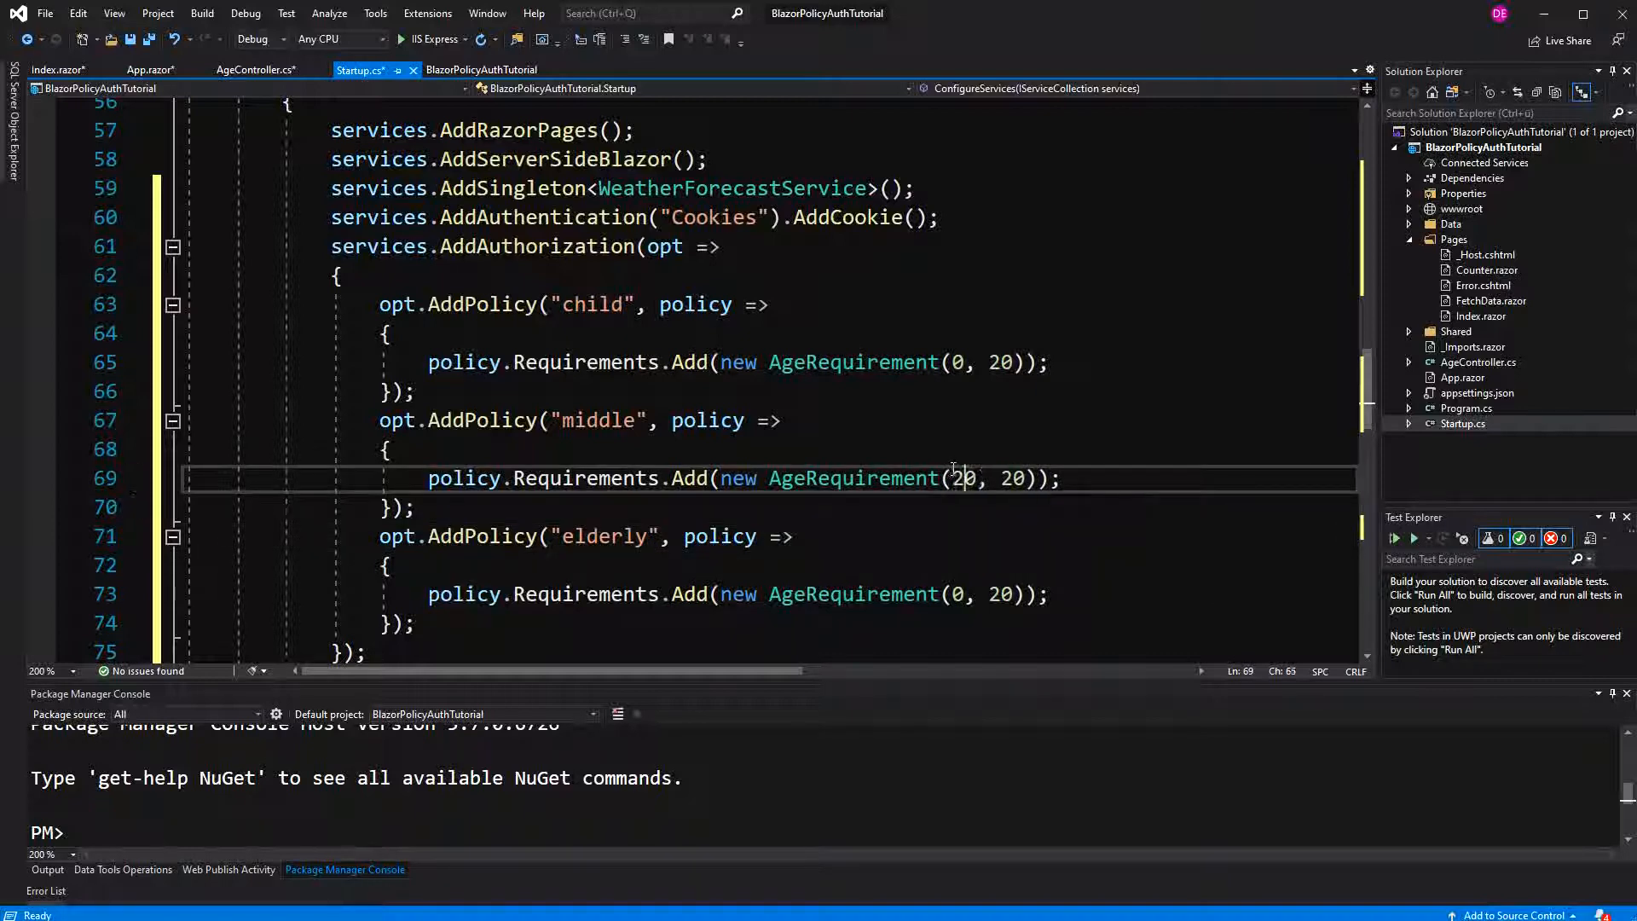
text(21)
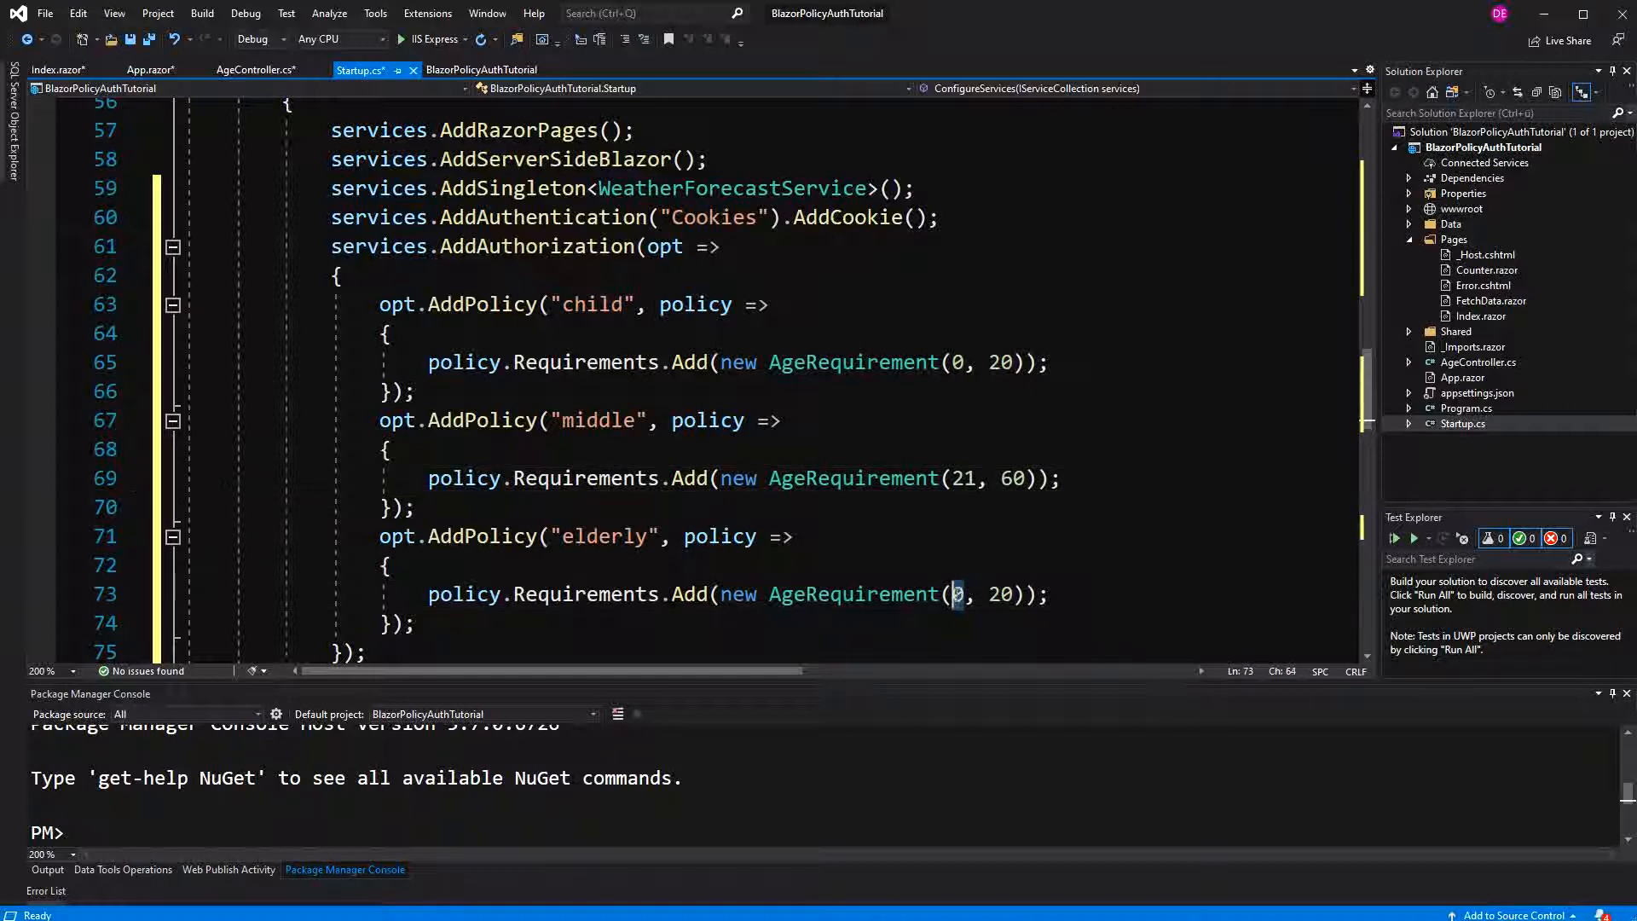
text(61)
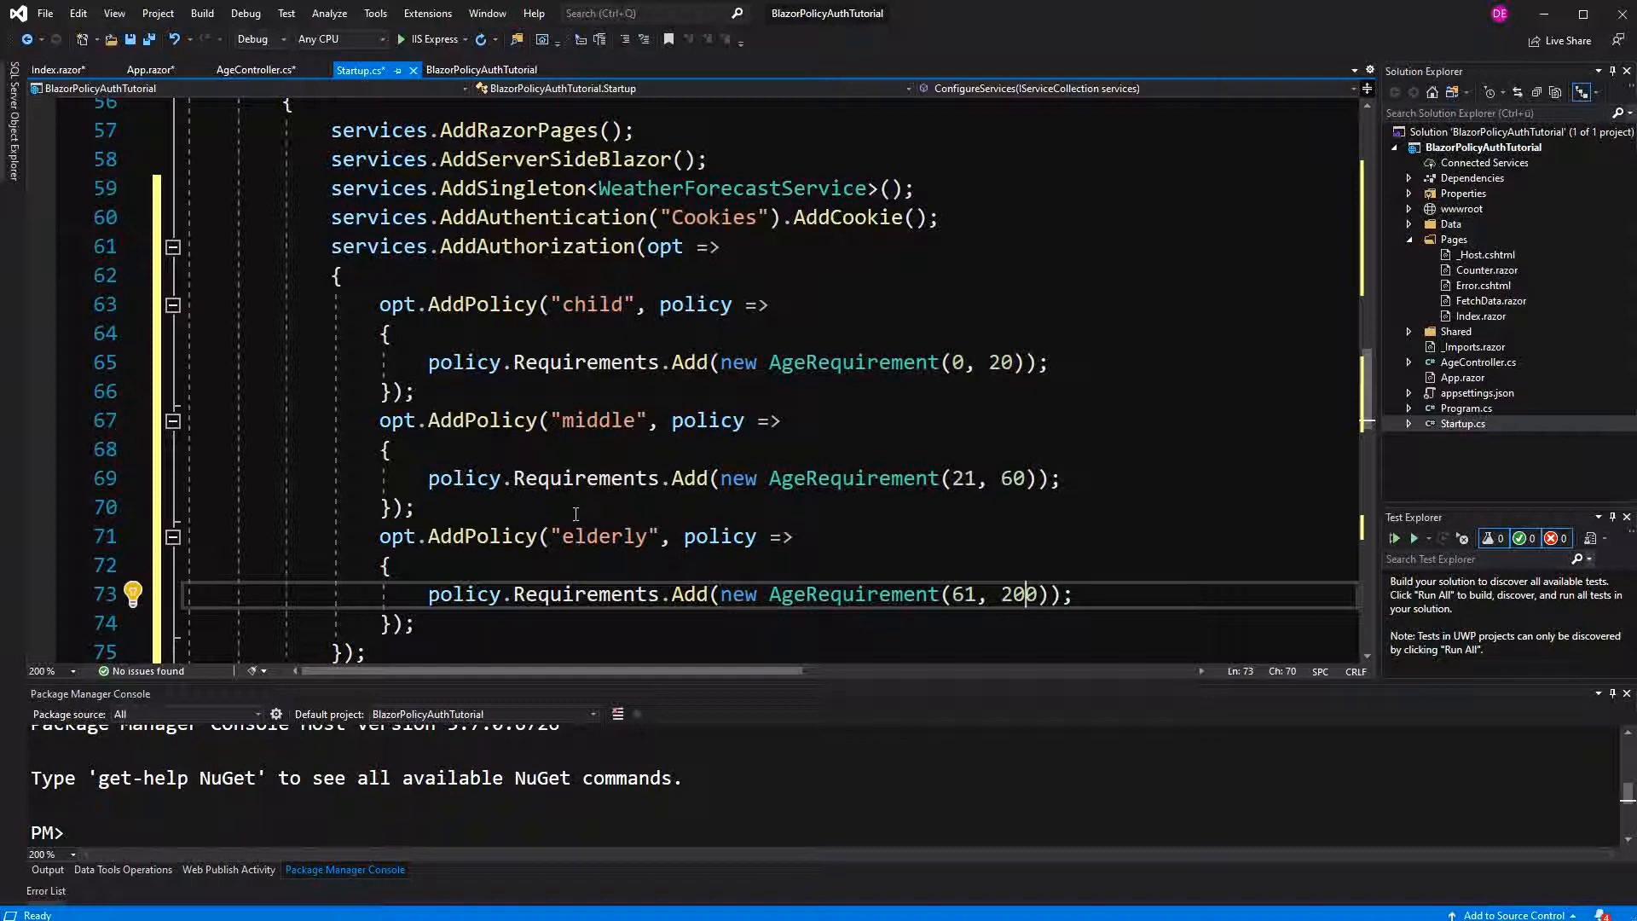
mouse_move(595, 419)
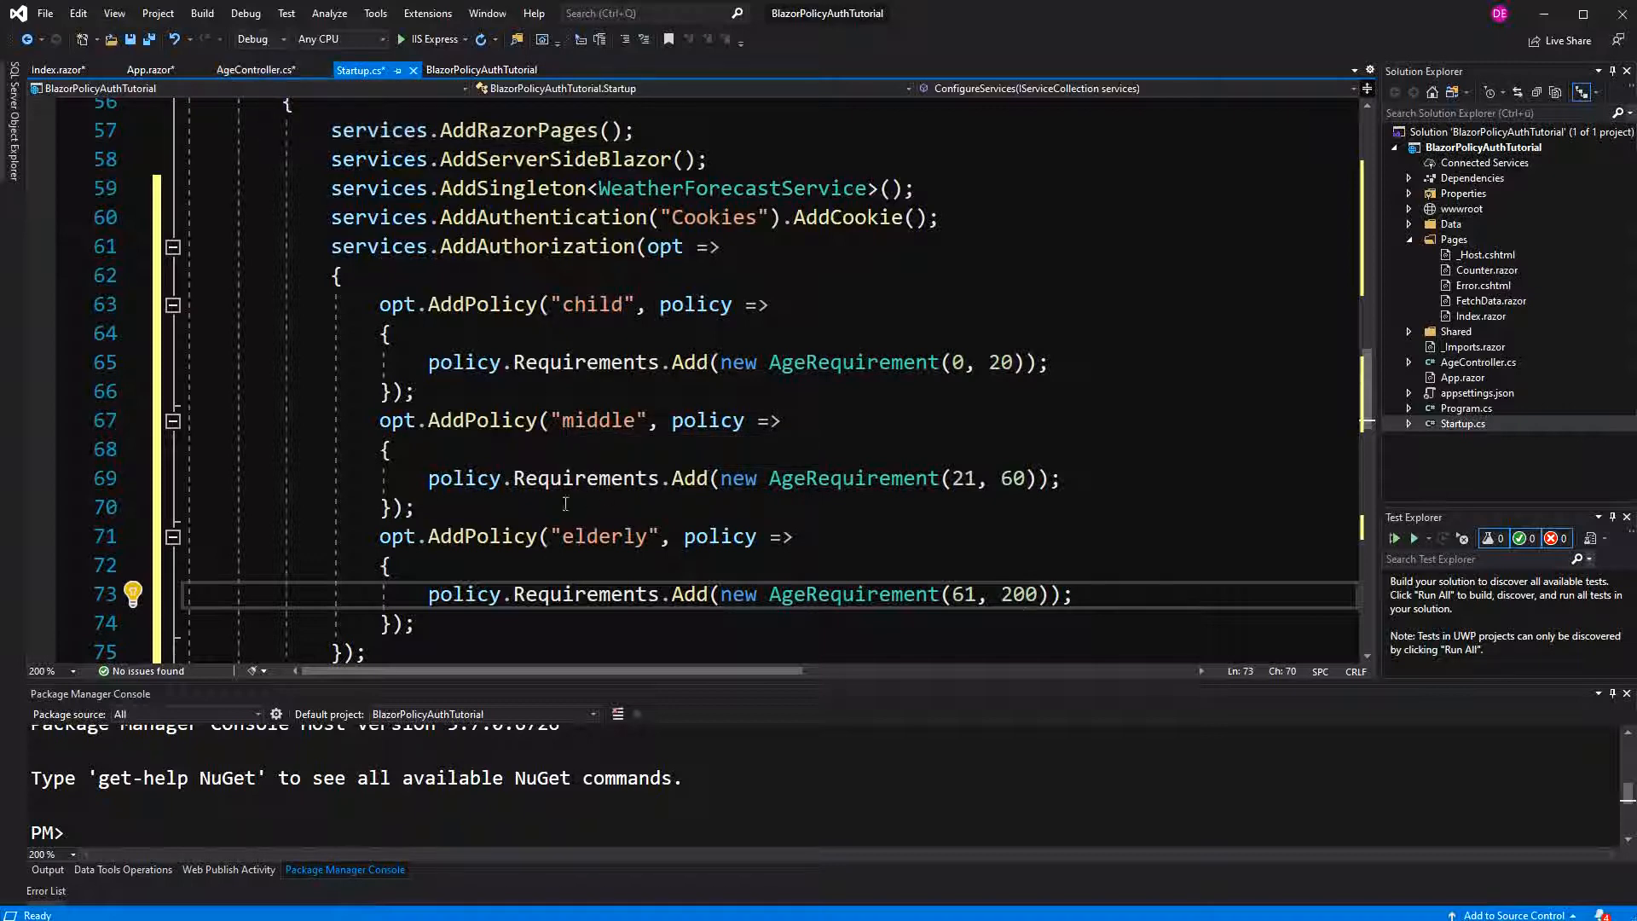
mouse_move(605, 419)
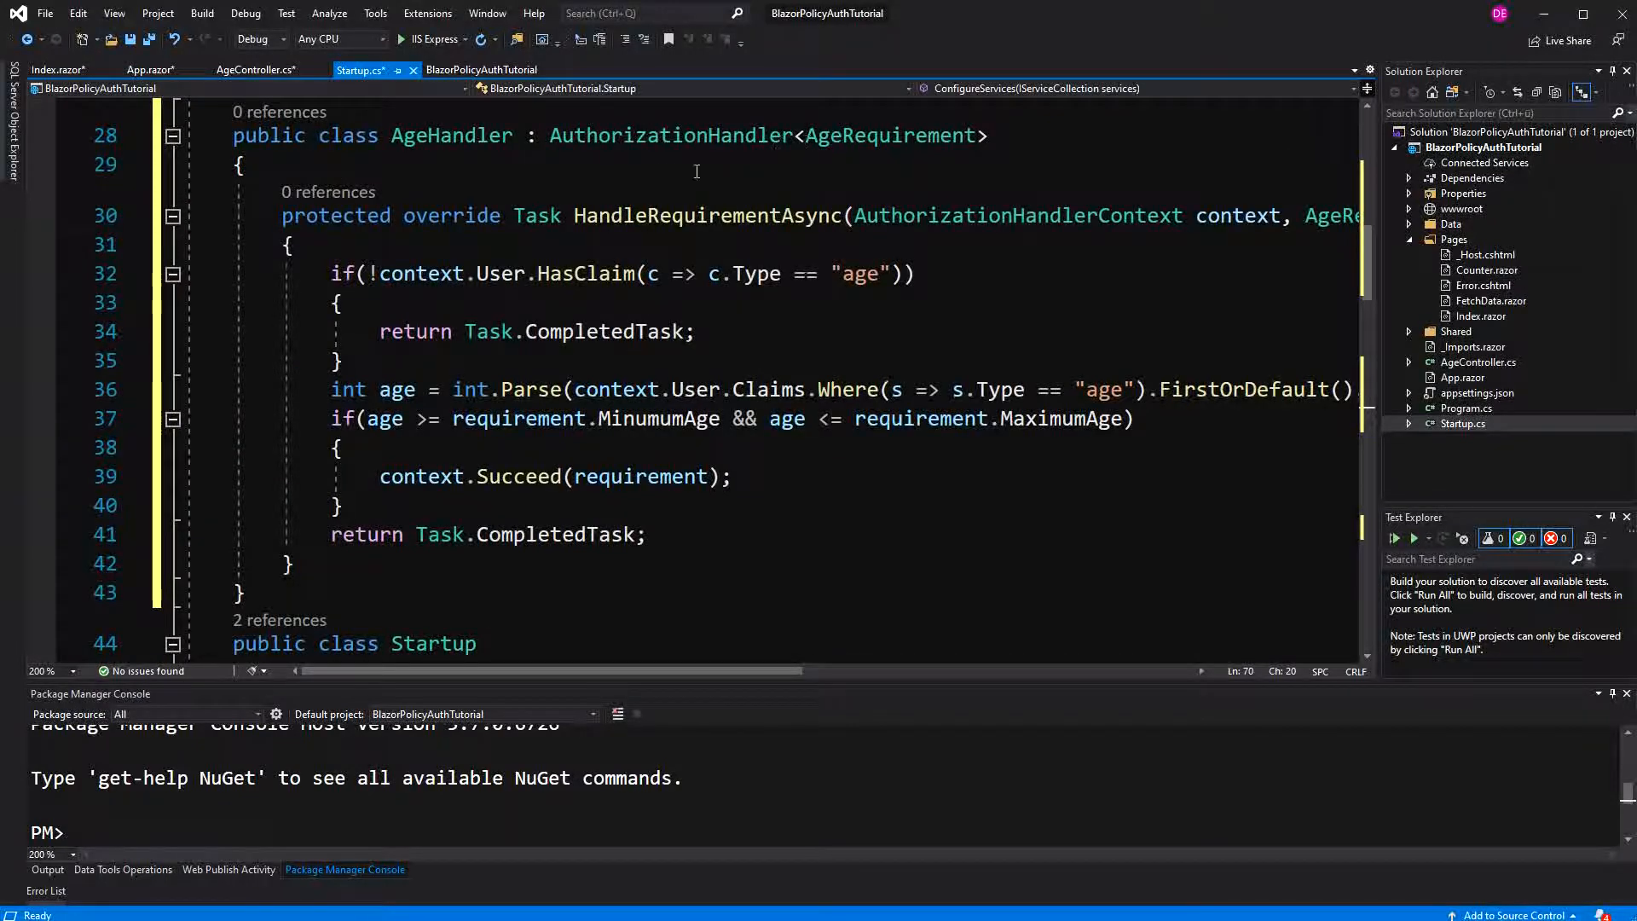
- Review the AgeHandler code and launch the app with IIS Express
scroll(down, 3)
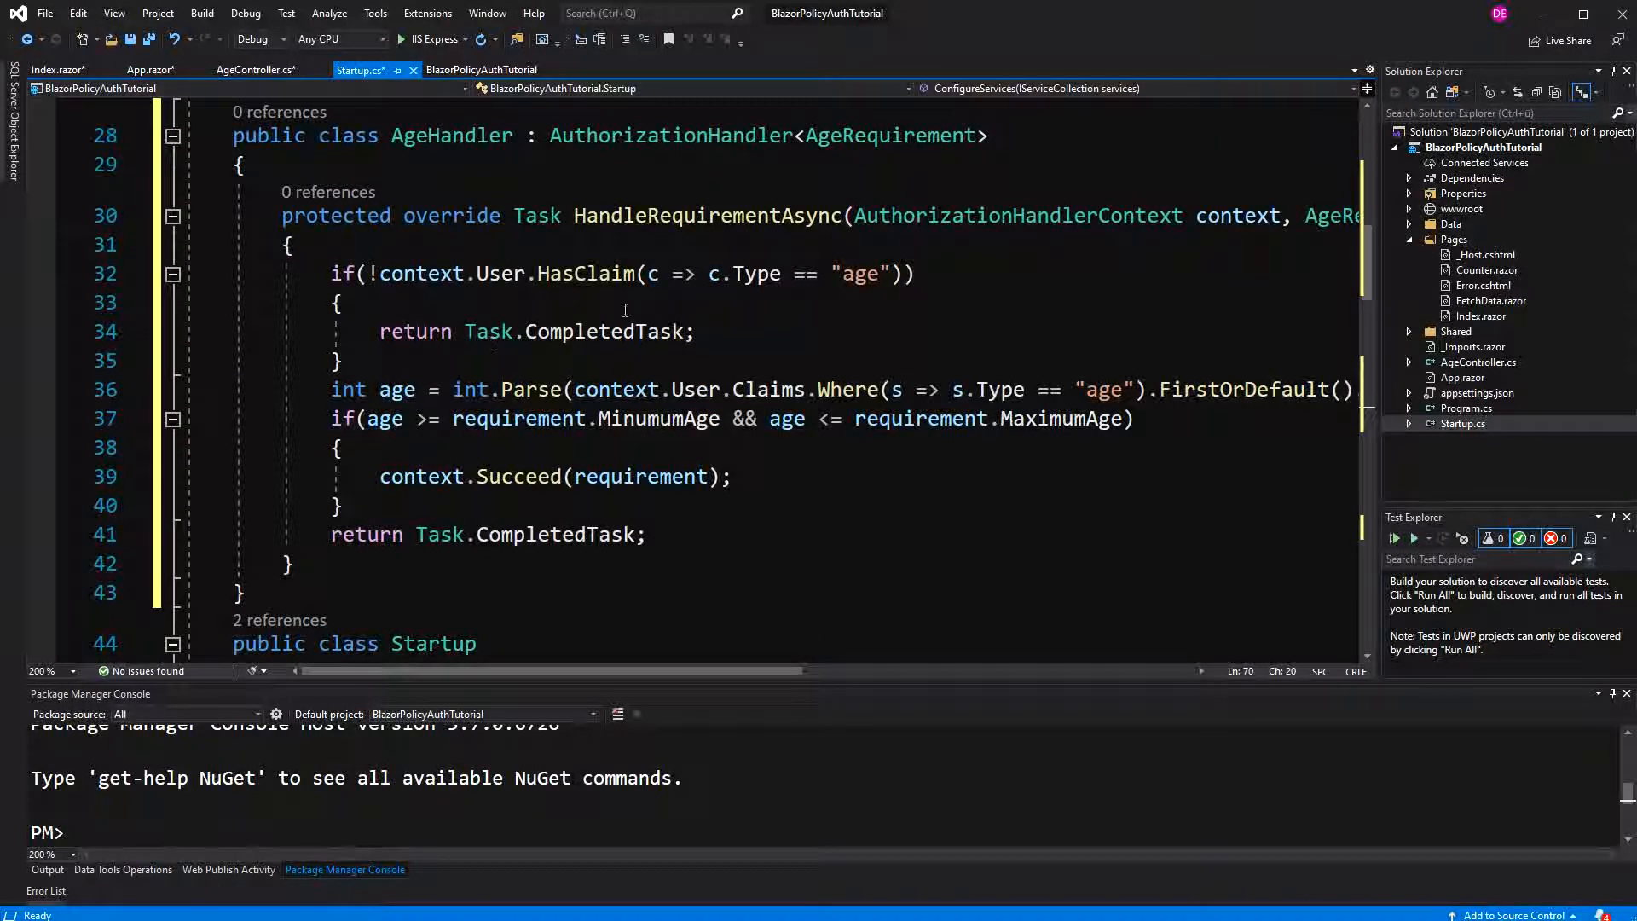
mouse_move(822, 215)
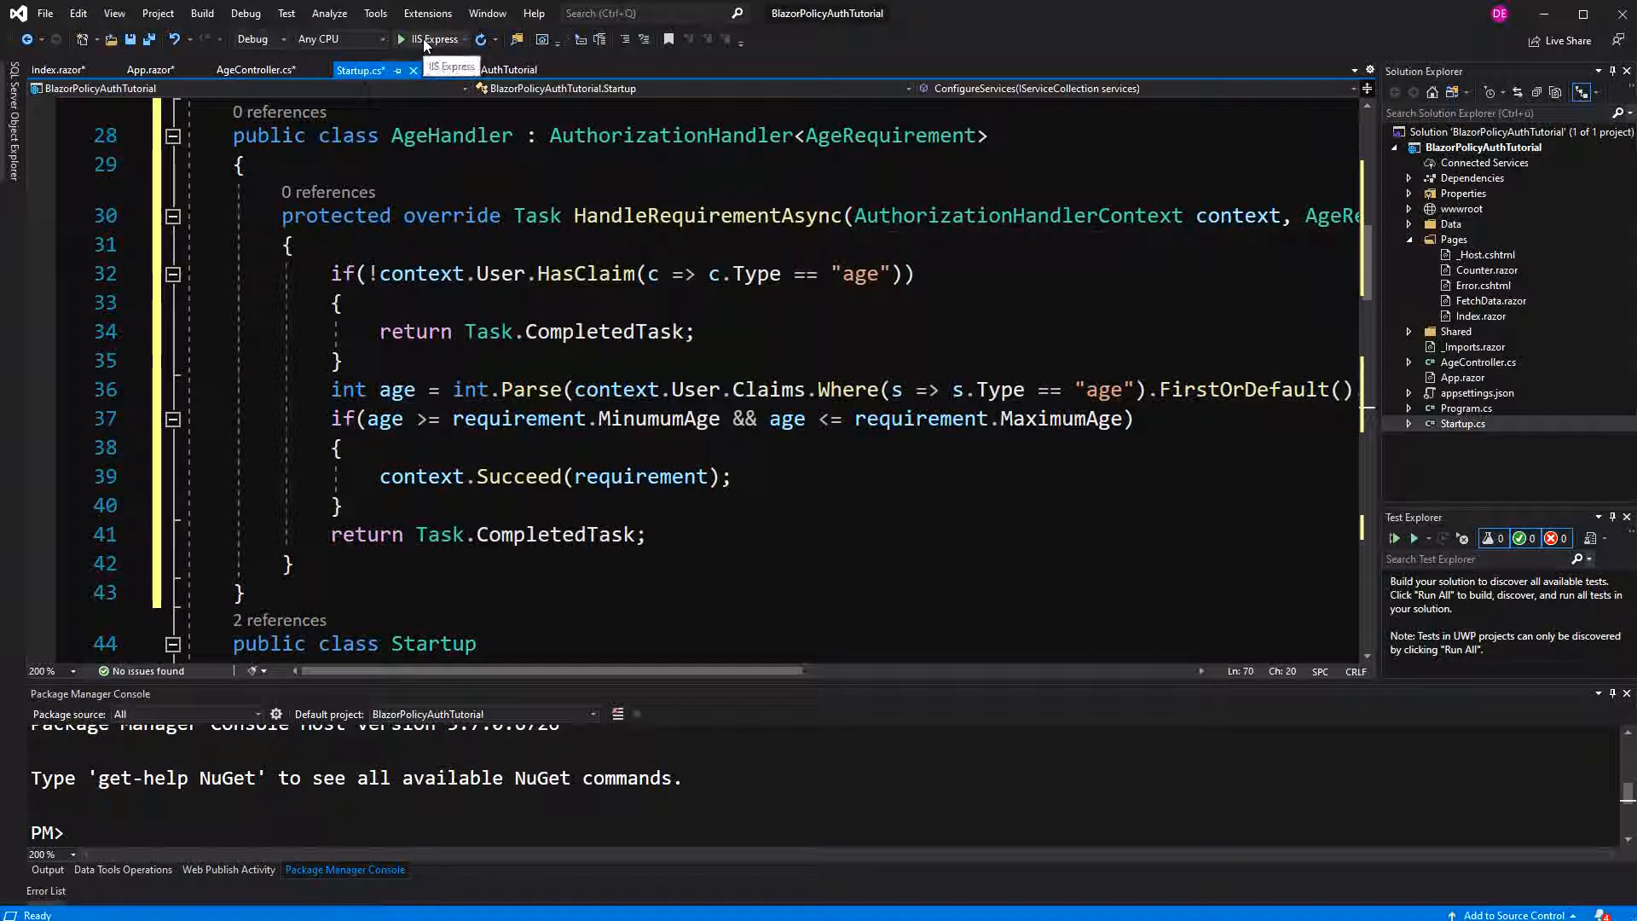
click(402, 38)
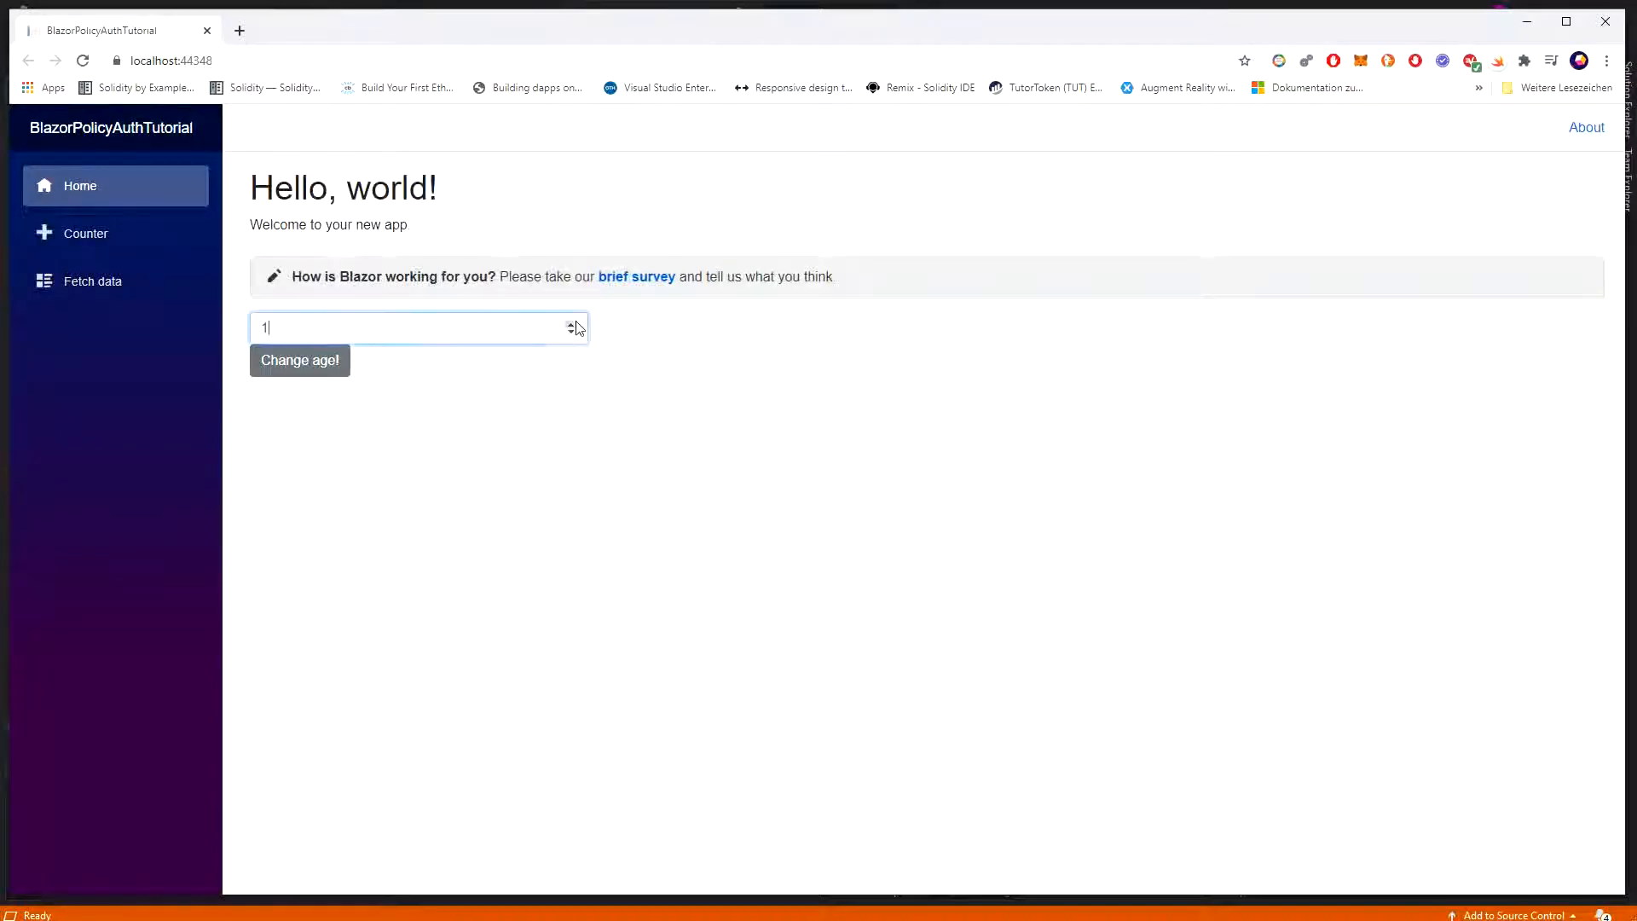
- Submit an age with the Change age! button in Chrome
click(299, 360)
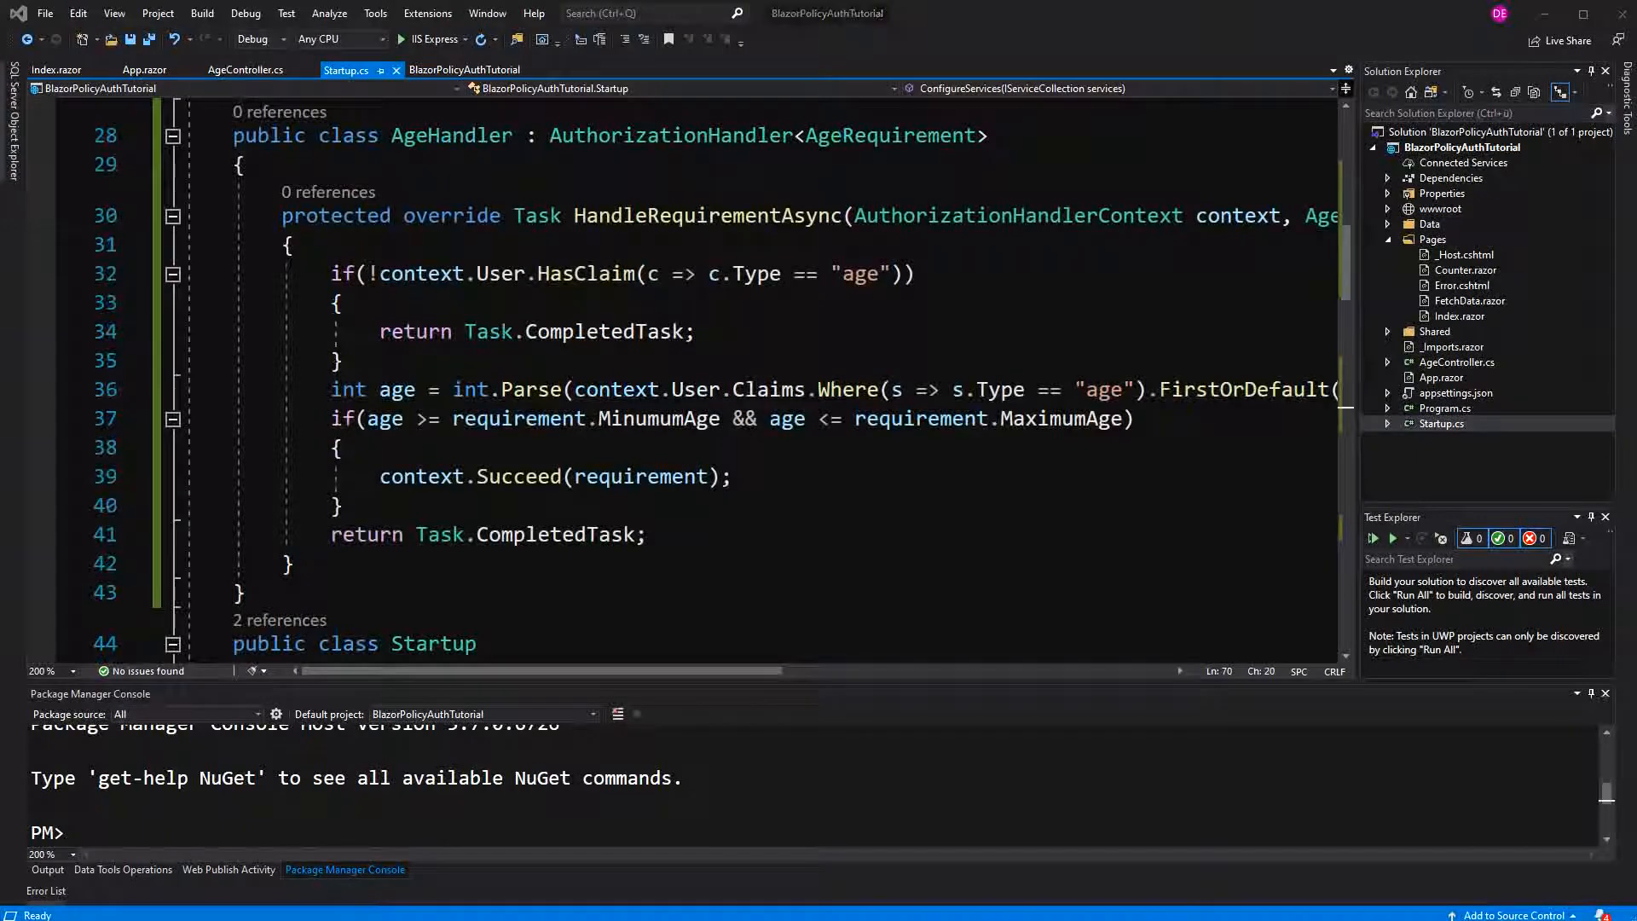
- Add services.AddSingleton<IAuthorizationHandler, AgeHandler>() after AddAuthorization and rerun with IIS Express
click(56, 69)
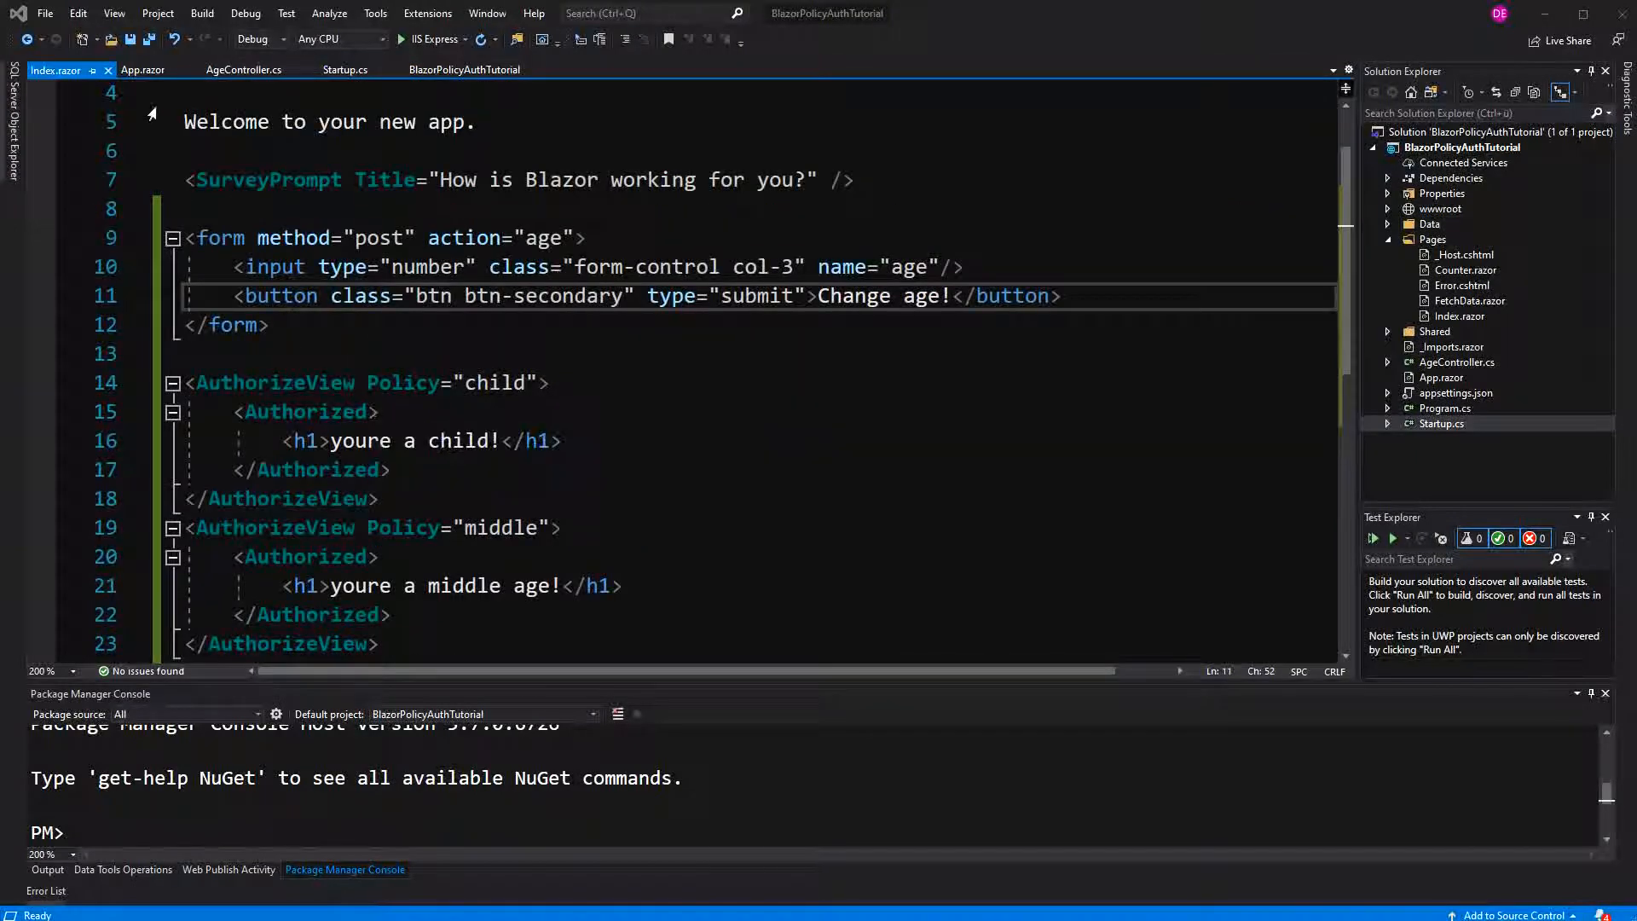
click(344, 69)
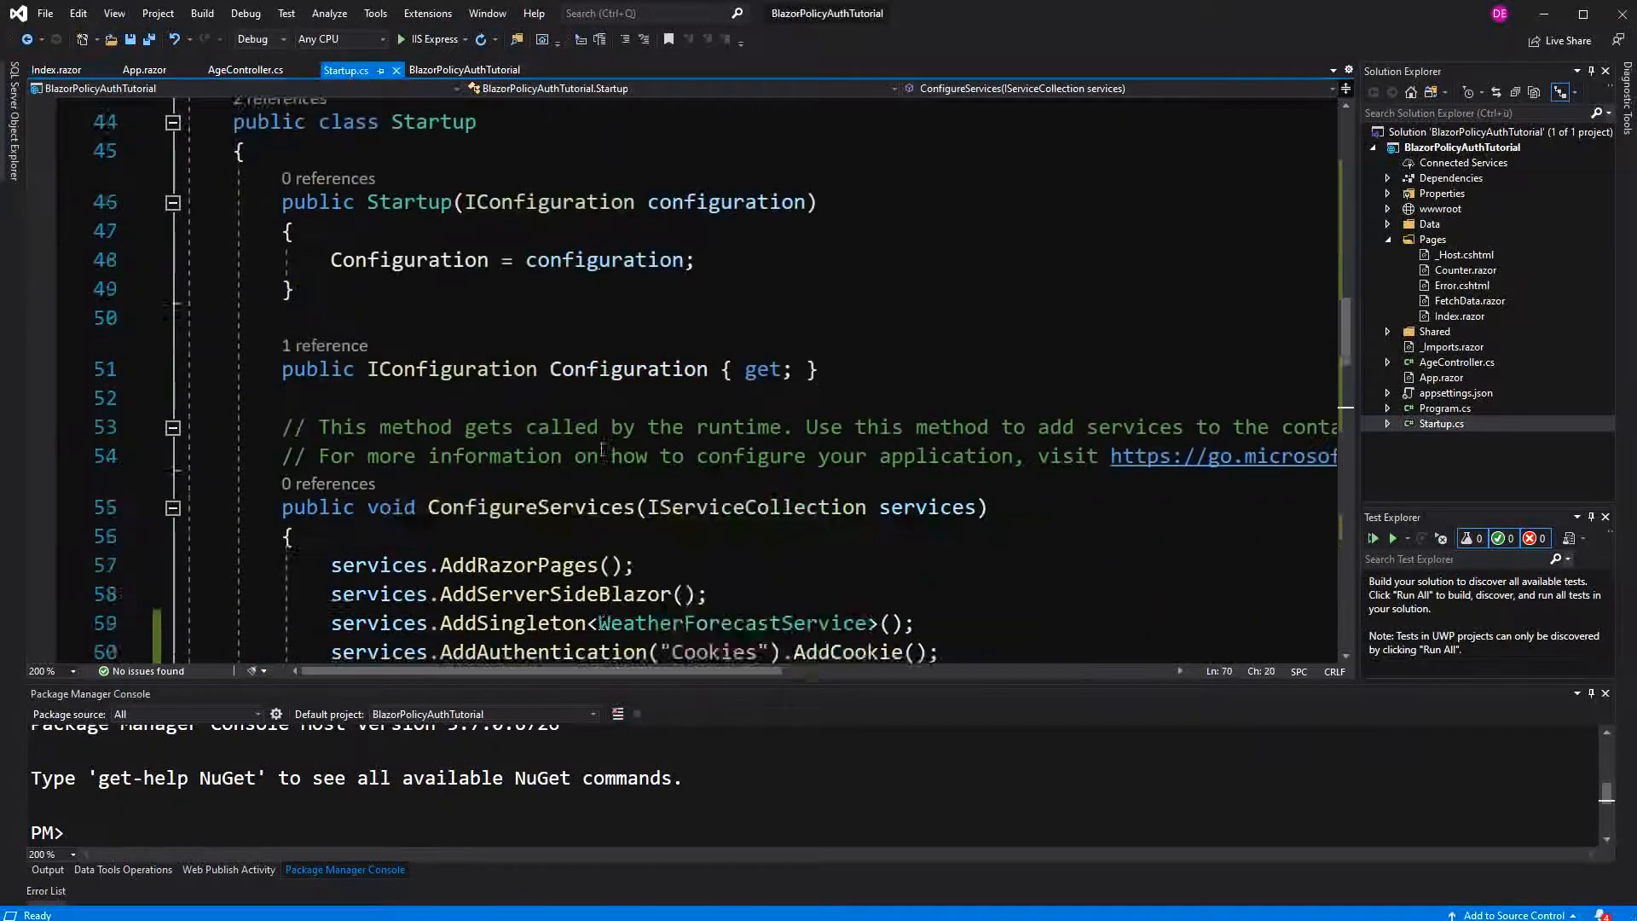
scroll(down, 3)
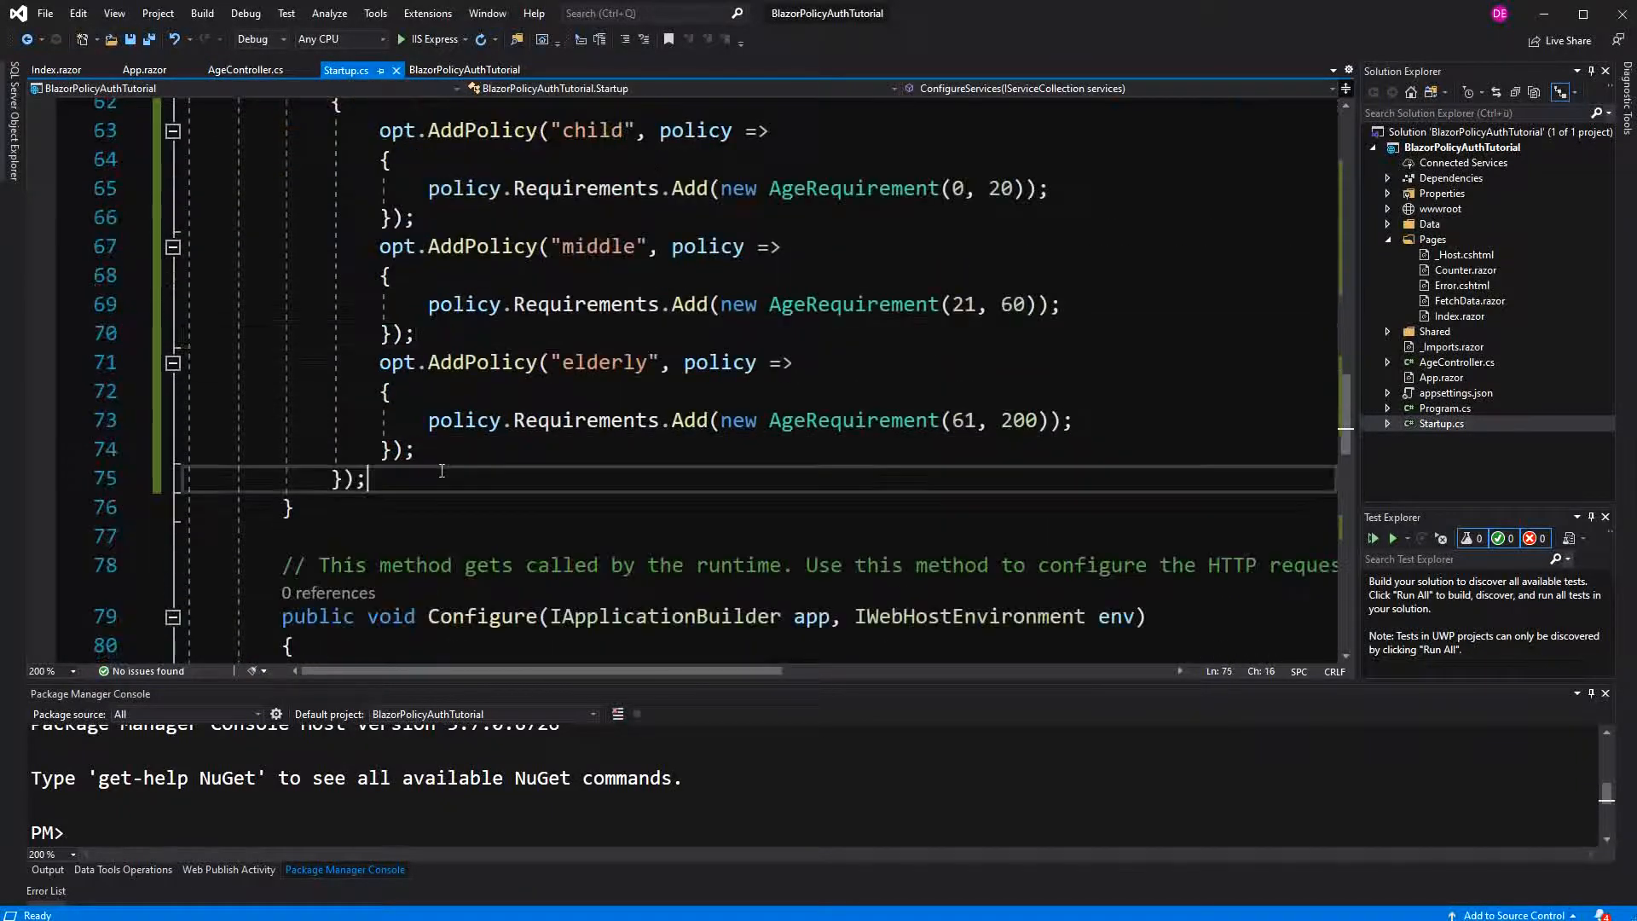
text(services.)
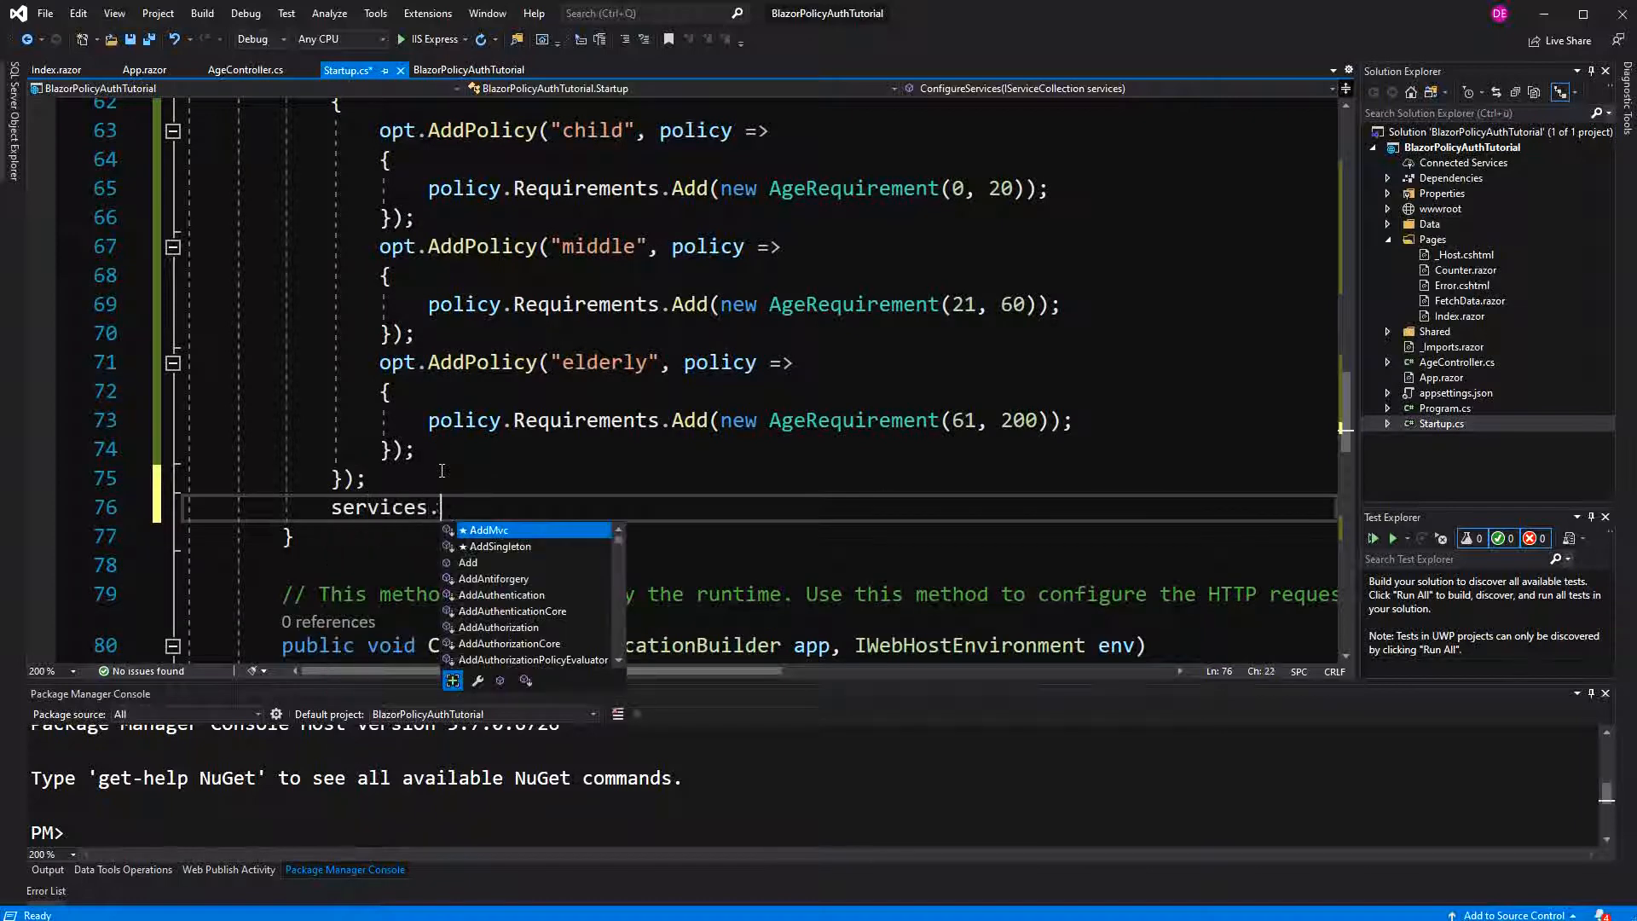
text(AddSingleton)
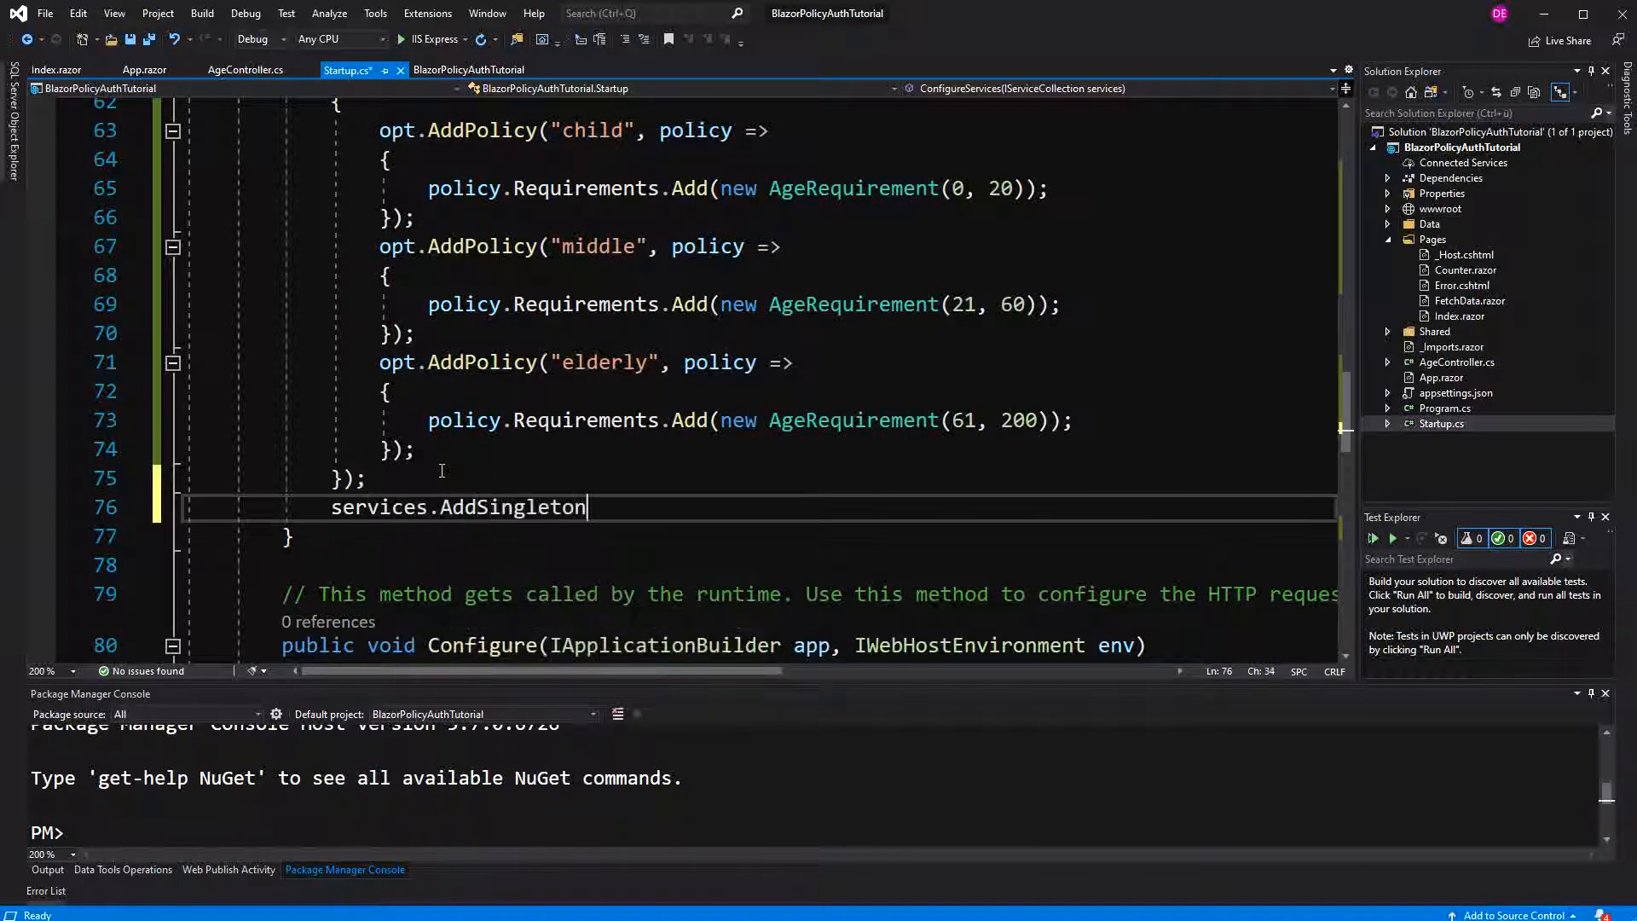
text(<>)
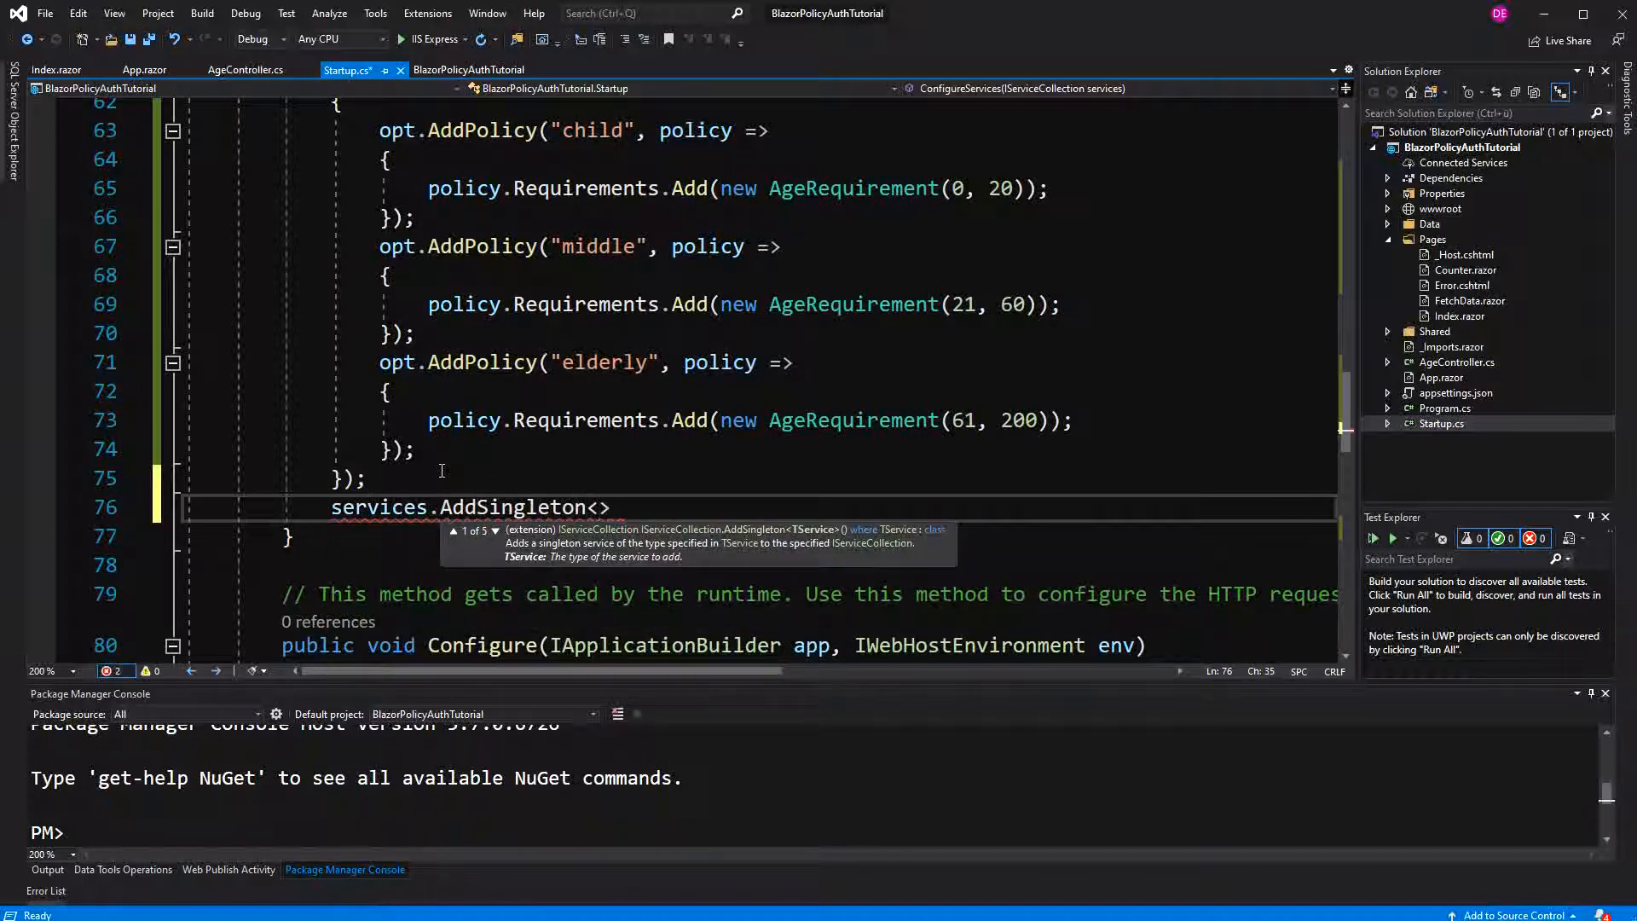
text(IA)
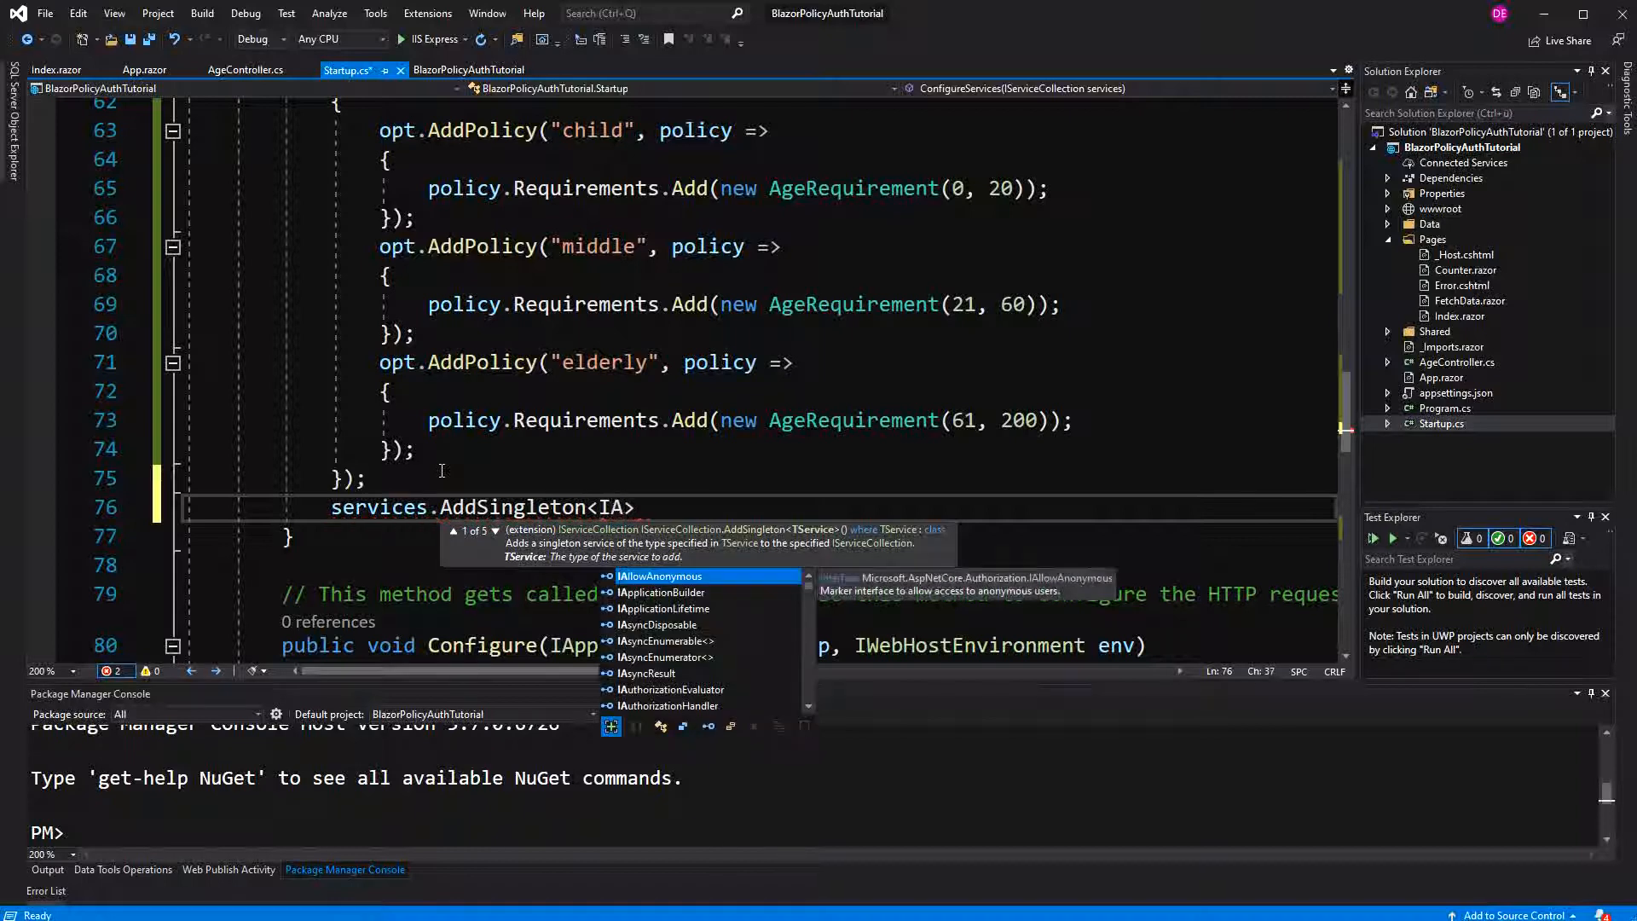
text(uthorizationHandler)
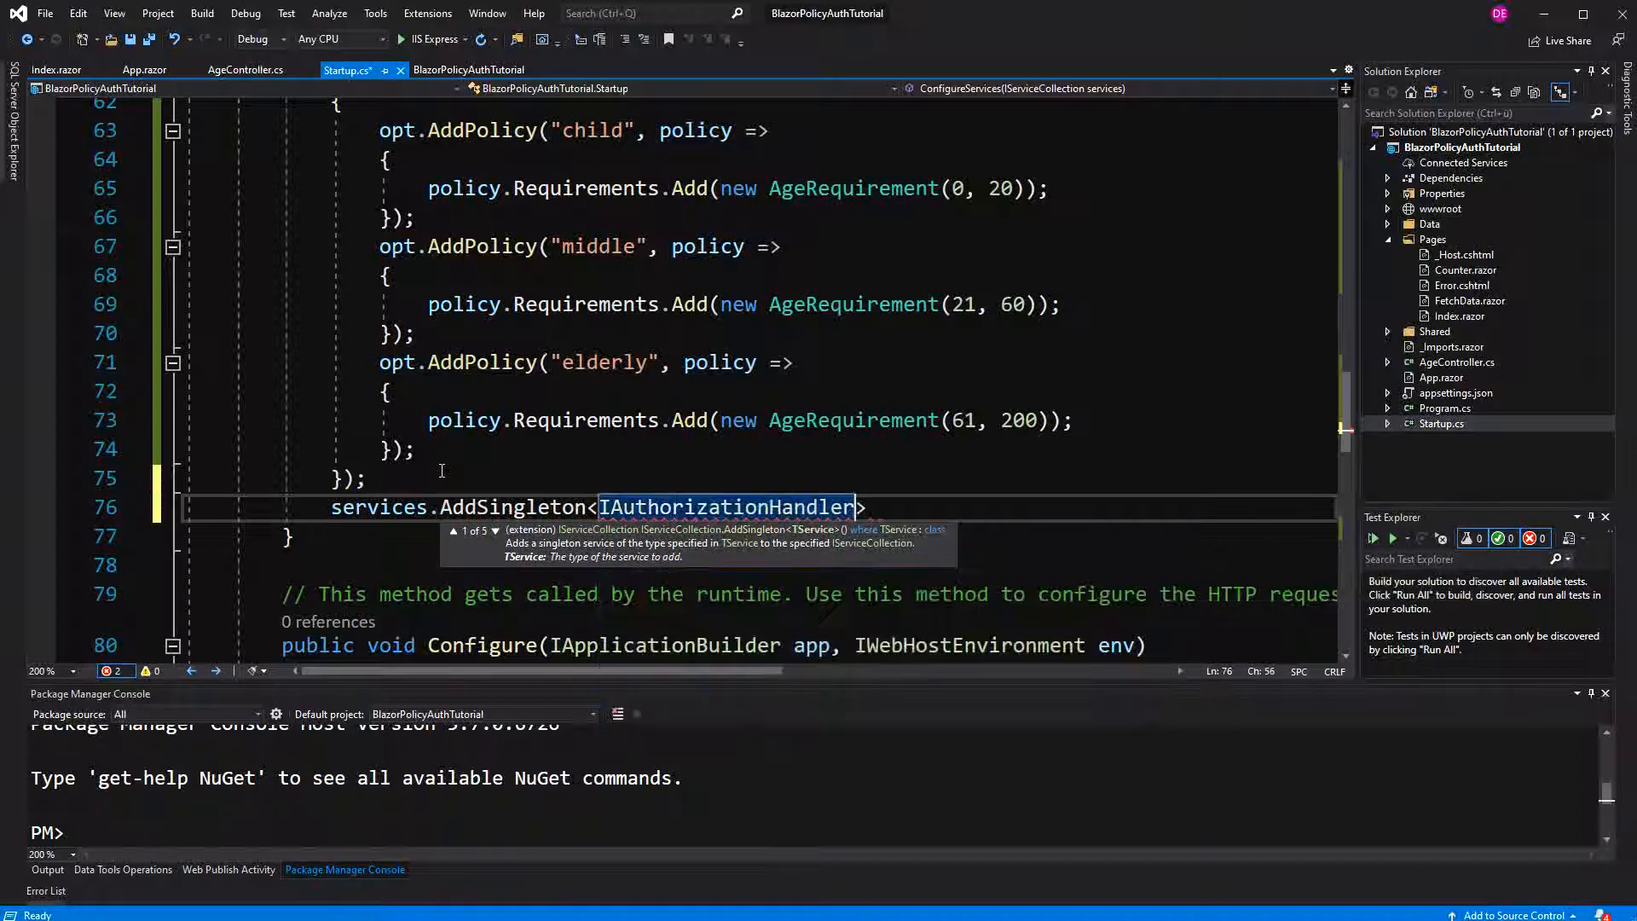
text(, AgeHandler)
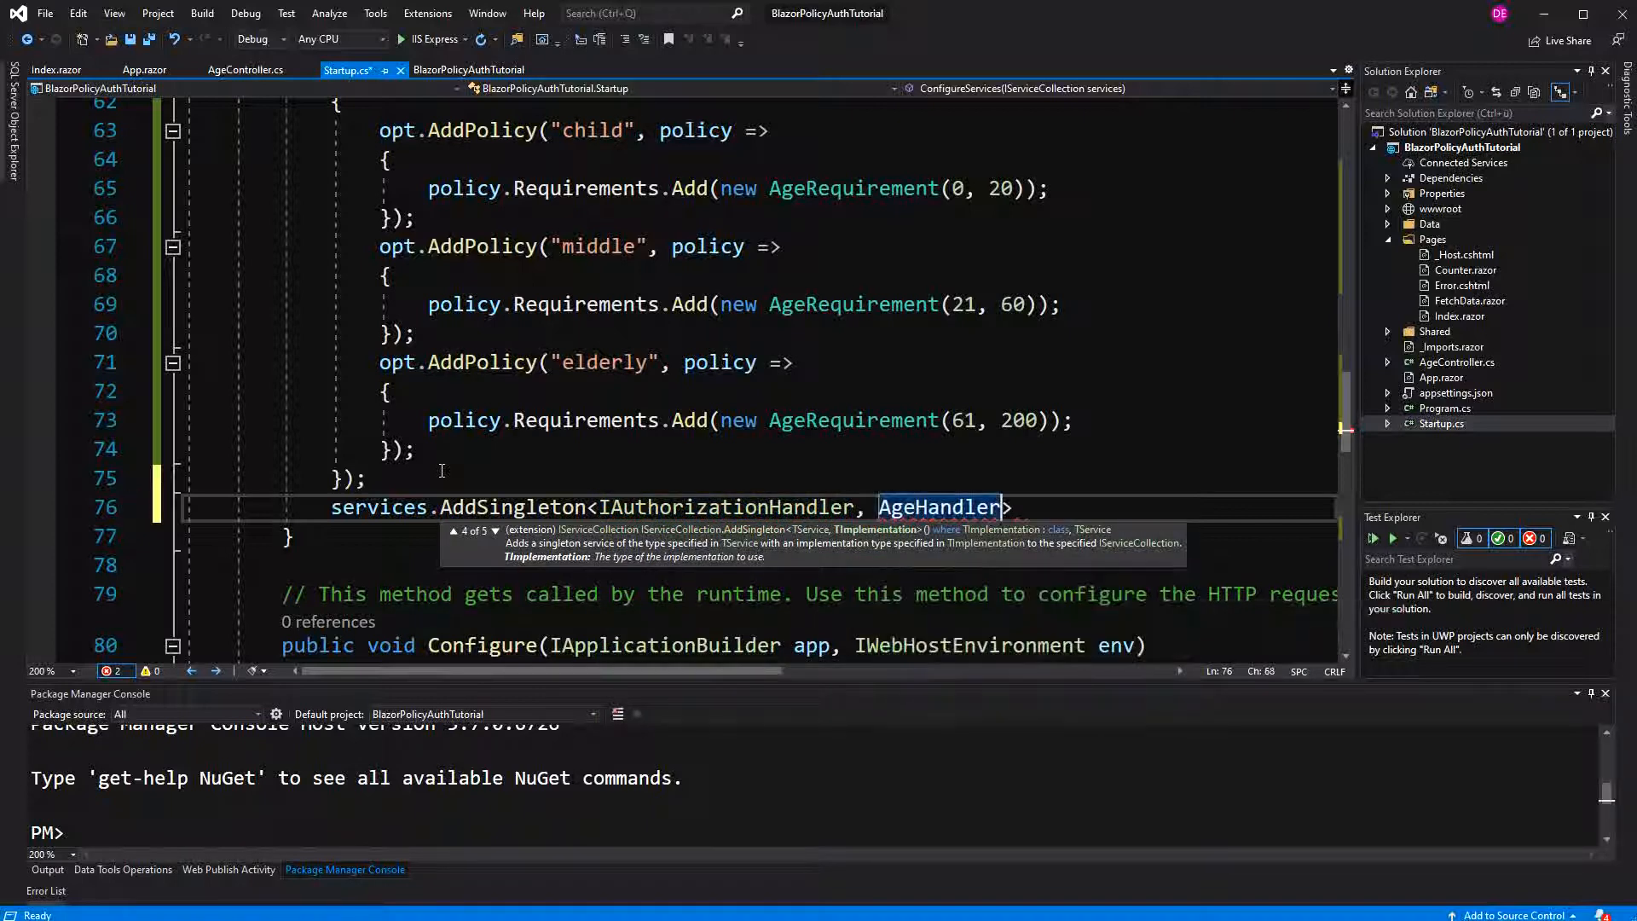
text(();)
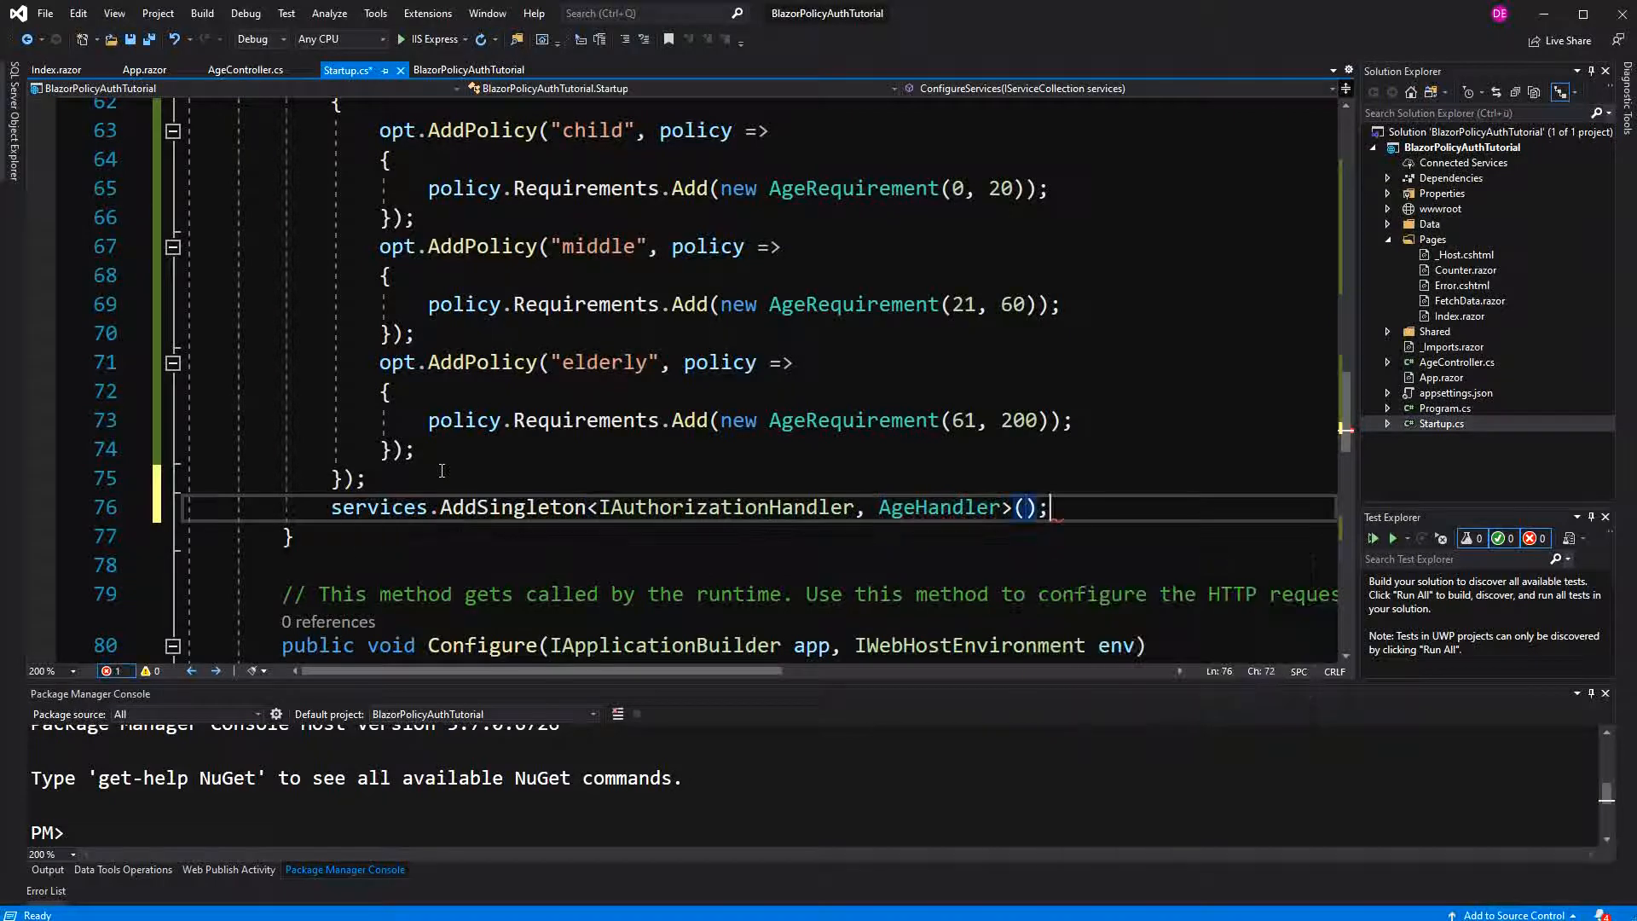
click(400, 39)
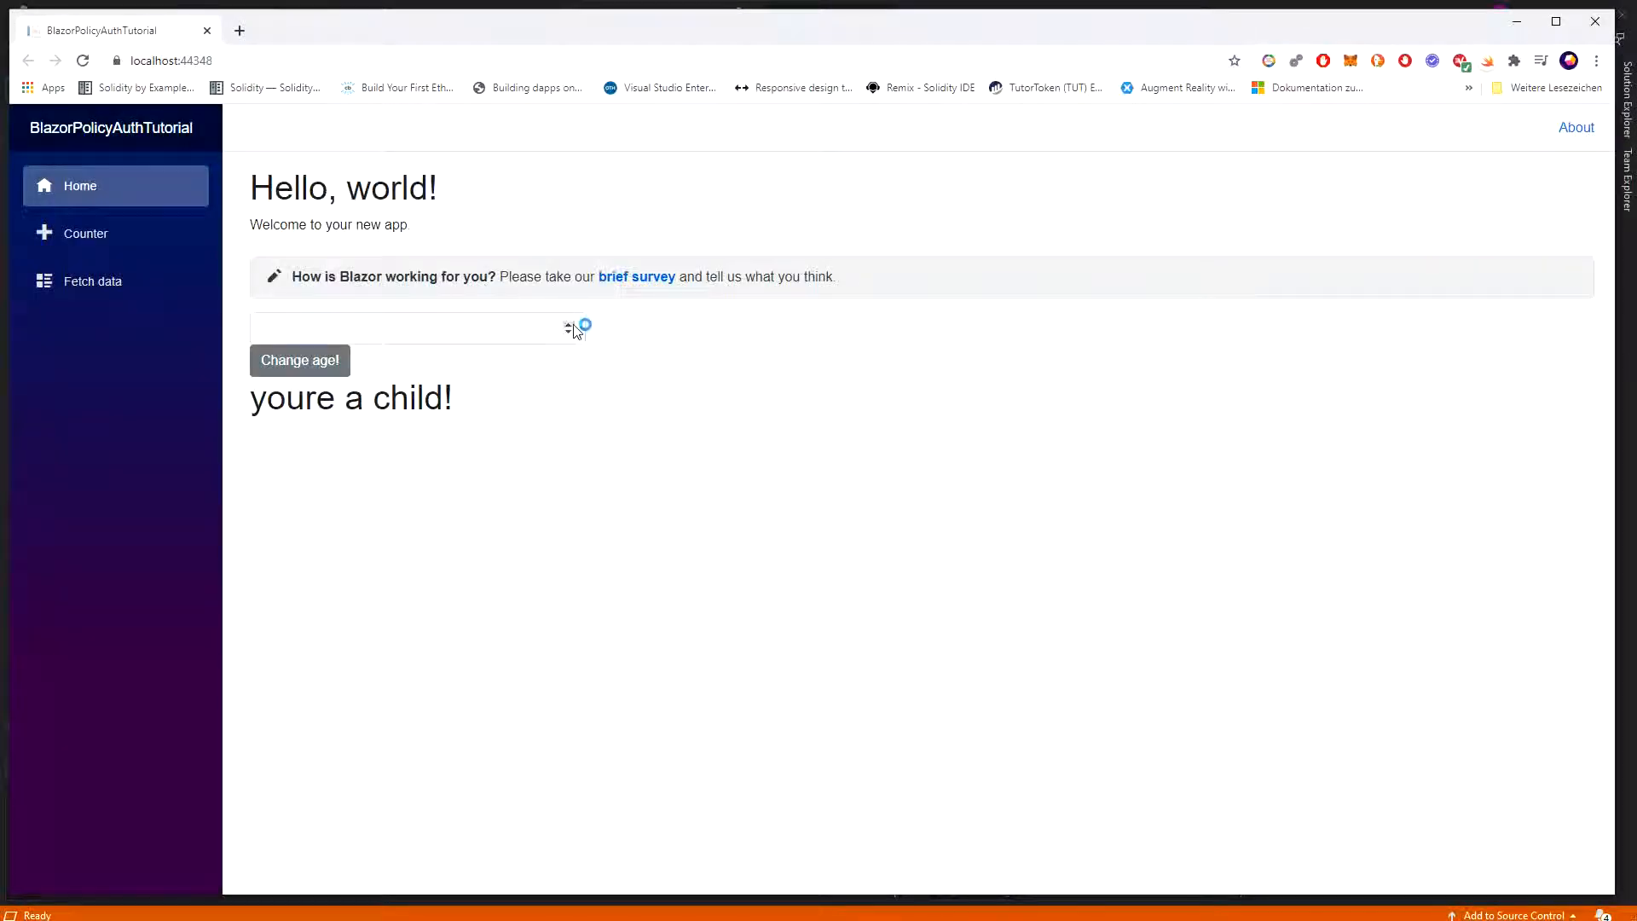
- Enter ages such as 7, 17 and 57 and submit to see the age messages
text(7)
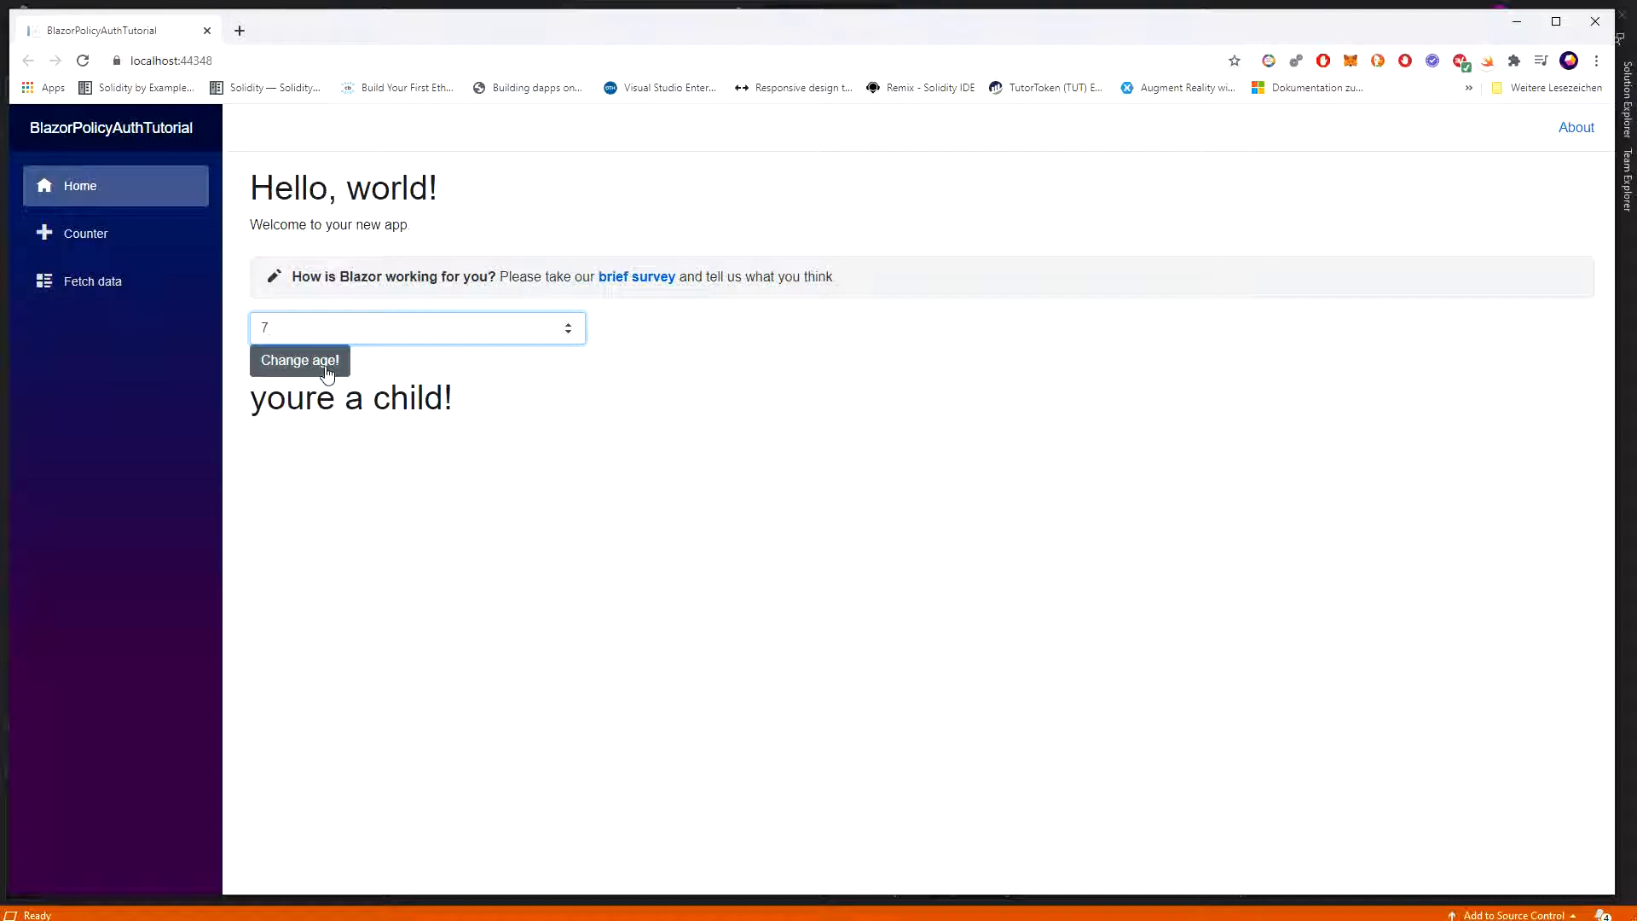
text(1)
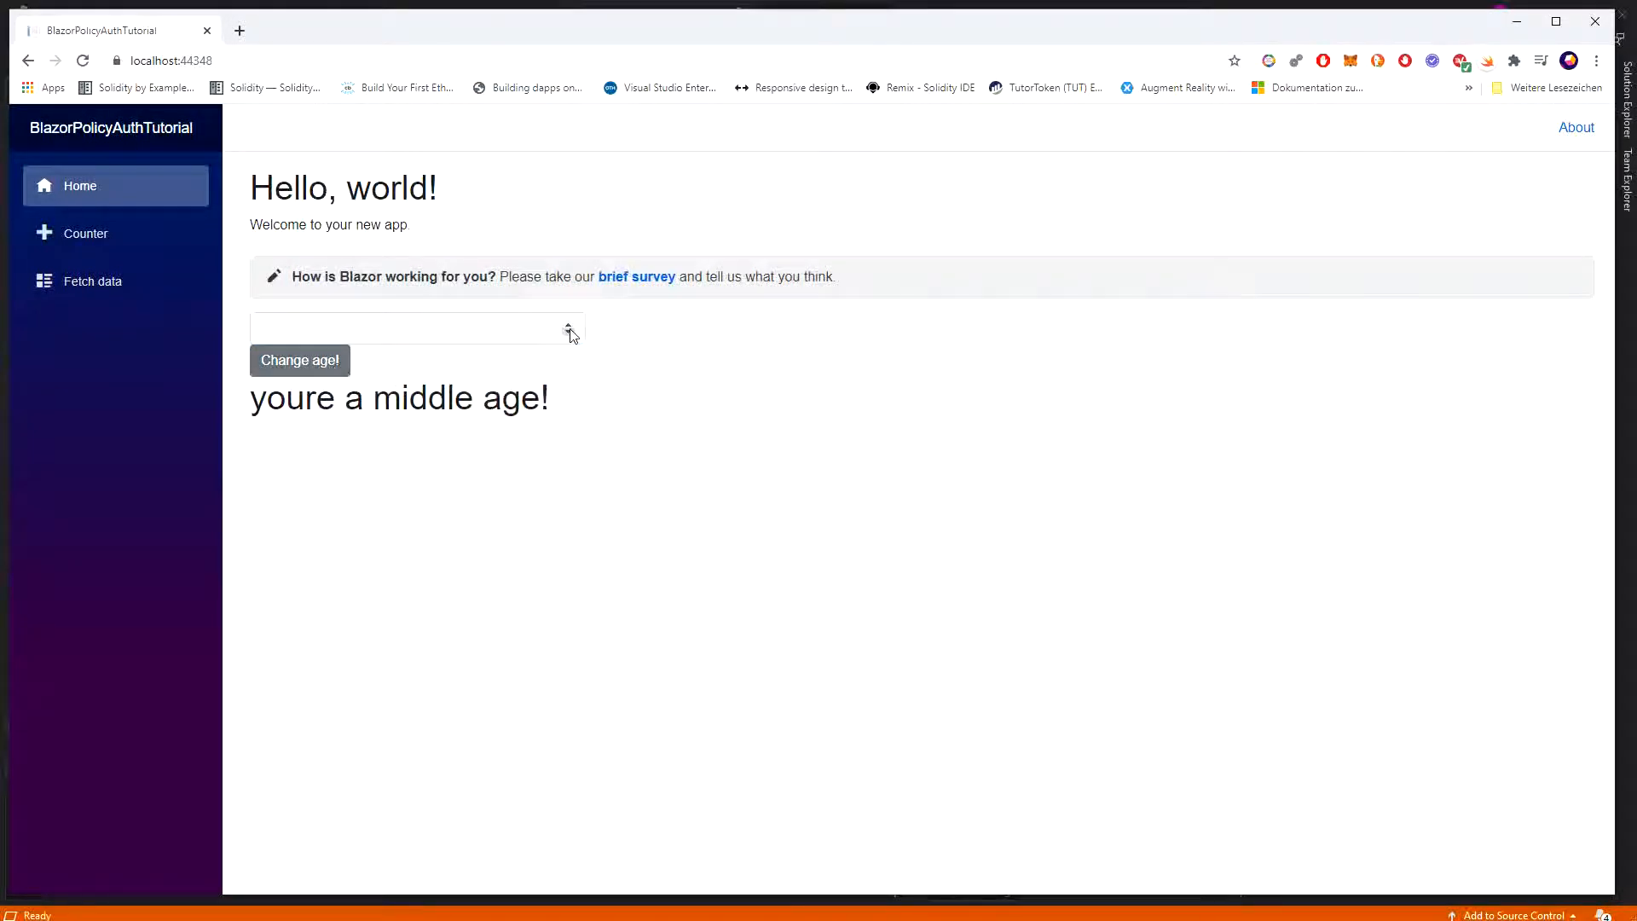
text(17)
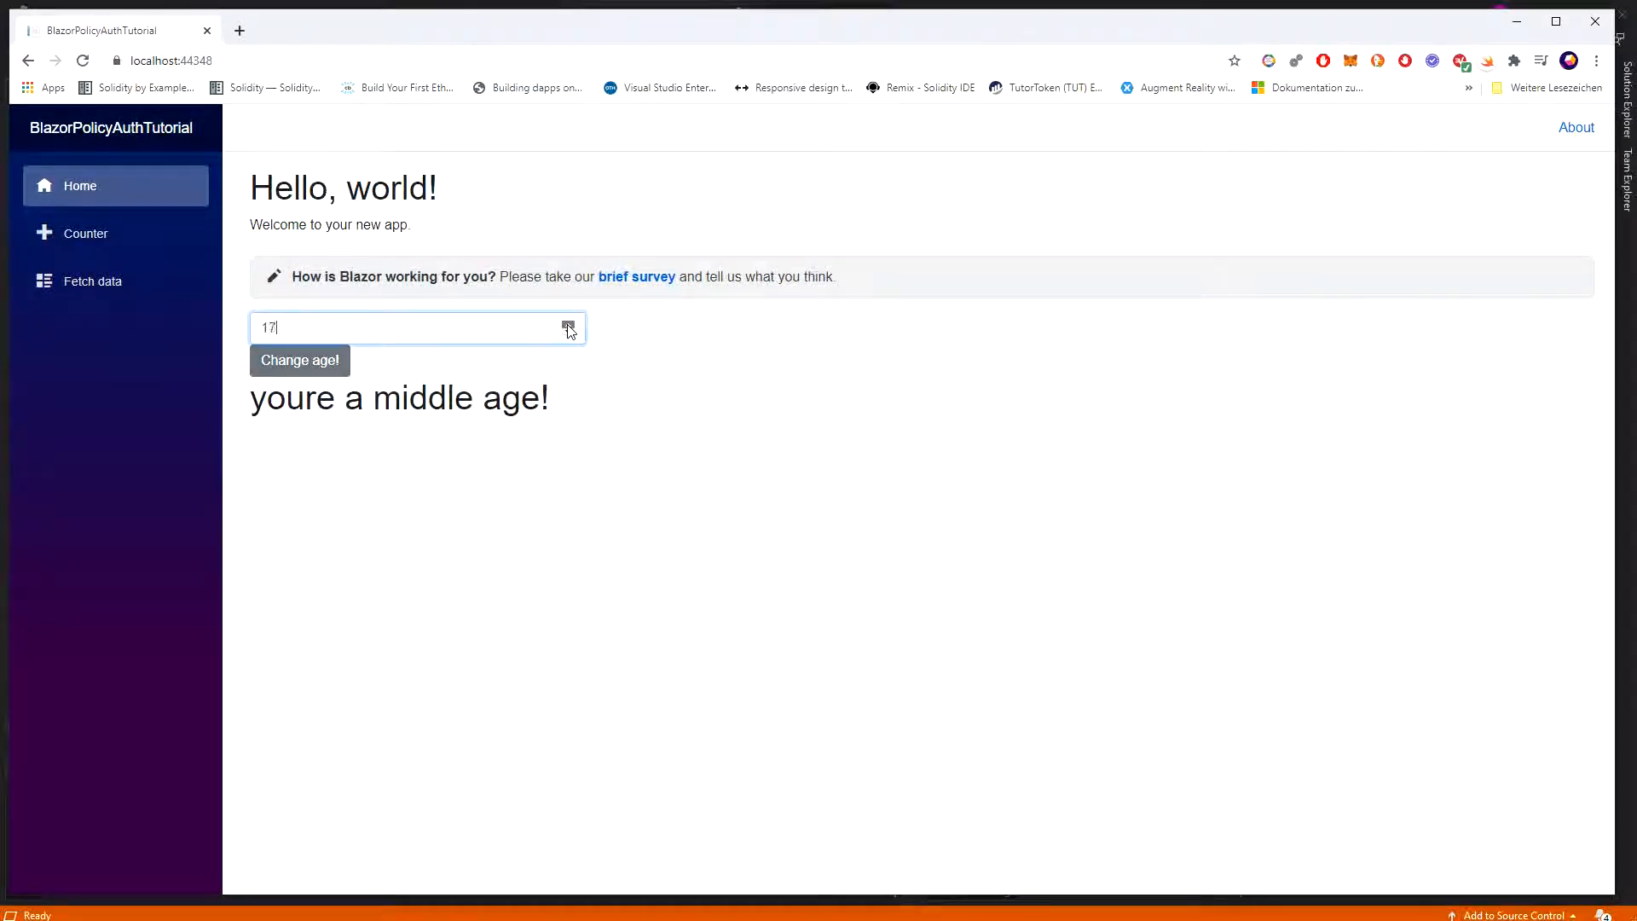
text(57)
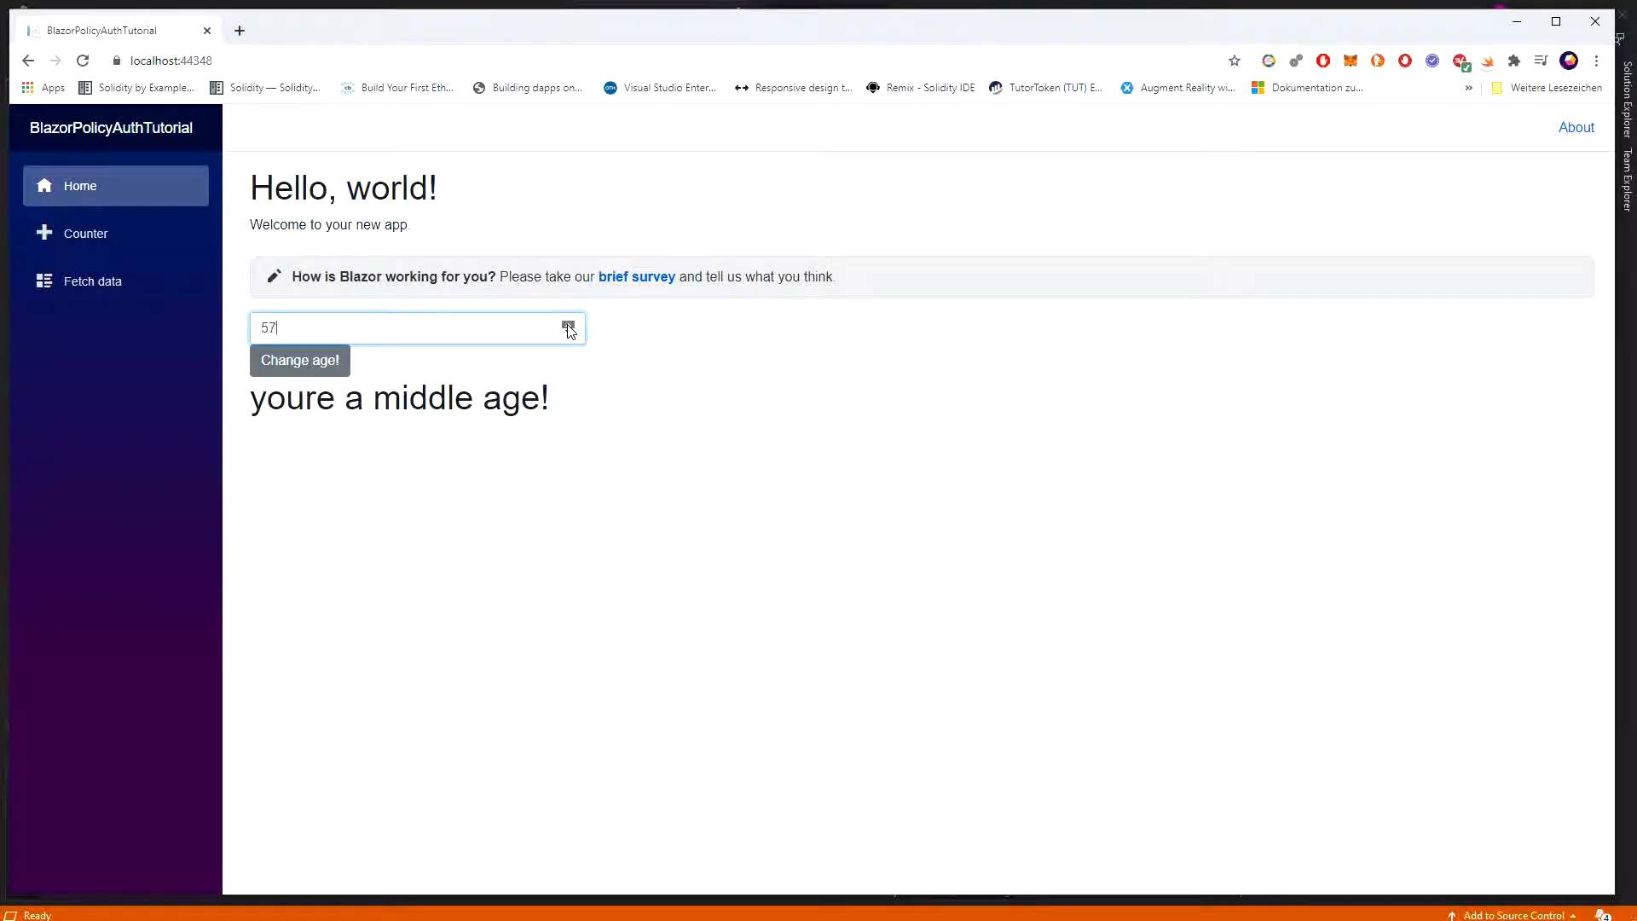
click(299, 360)
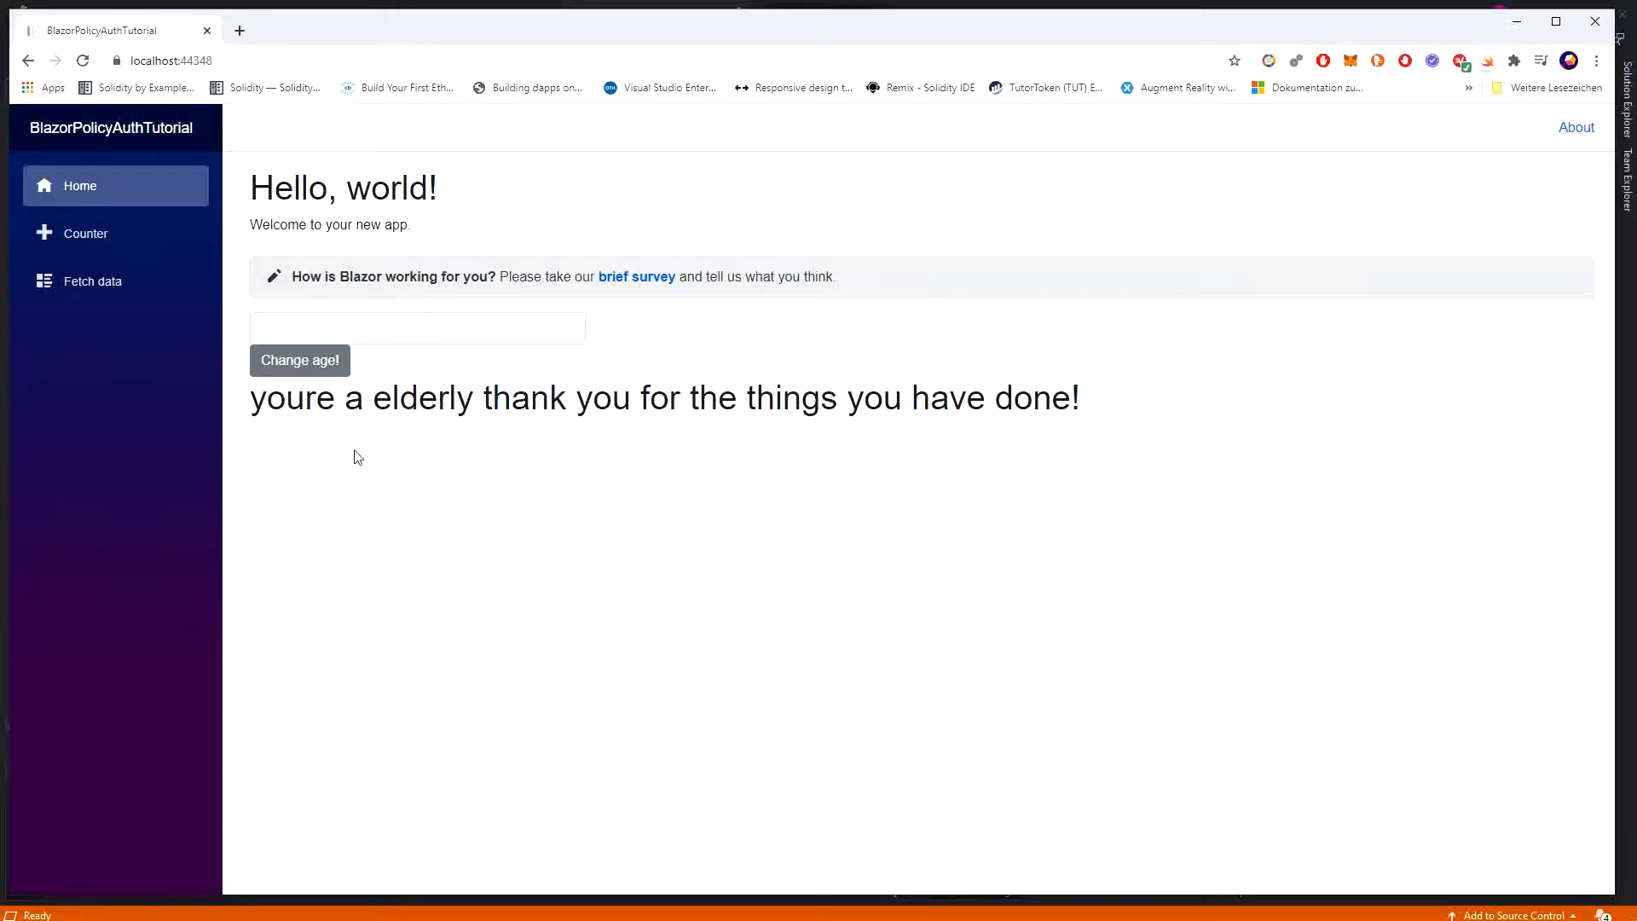
mouse_move(338, 483)
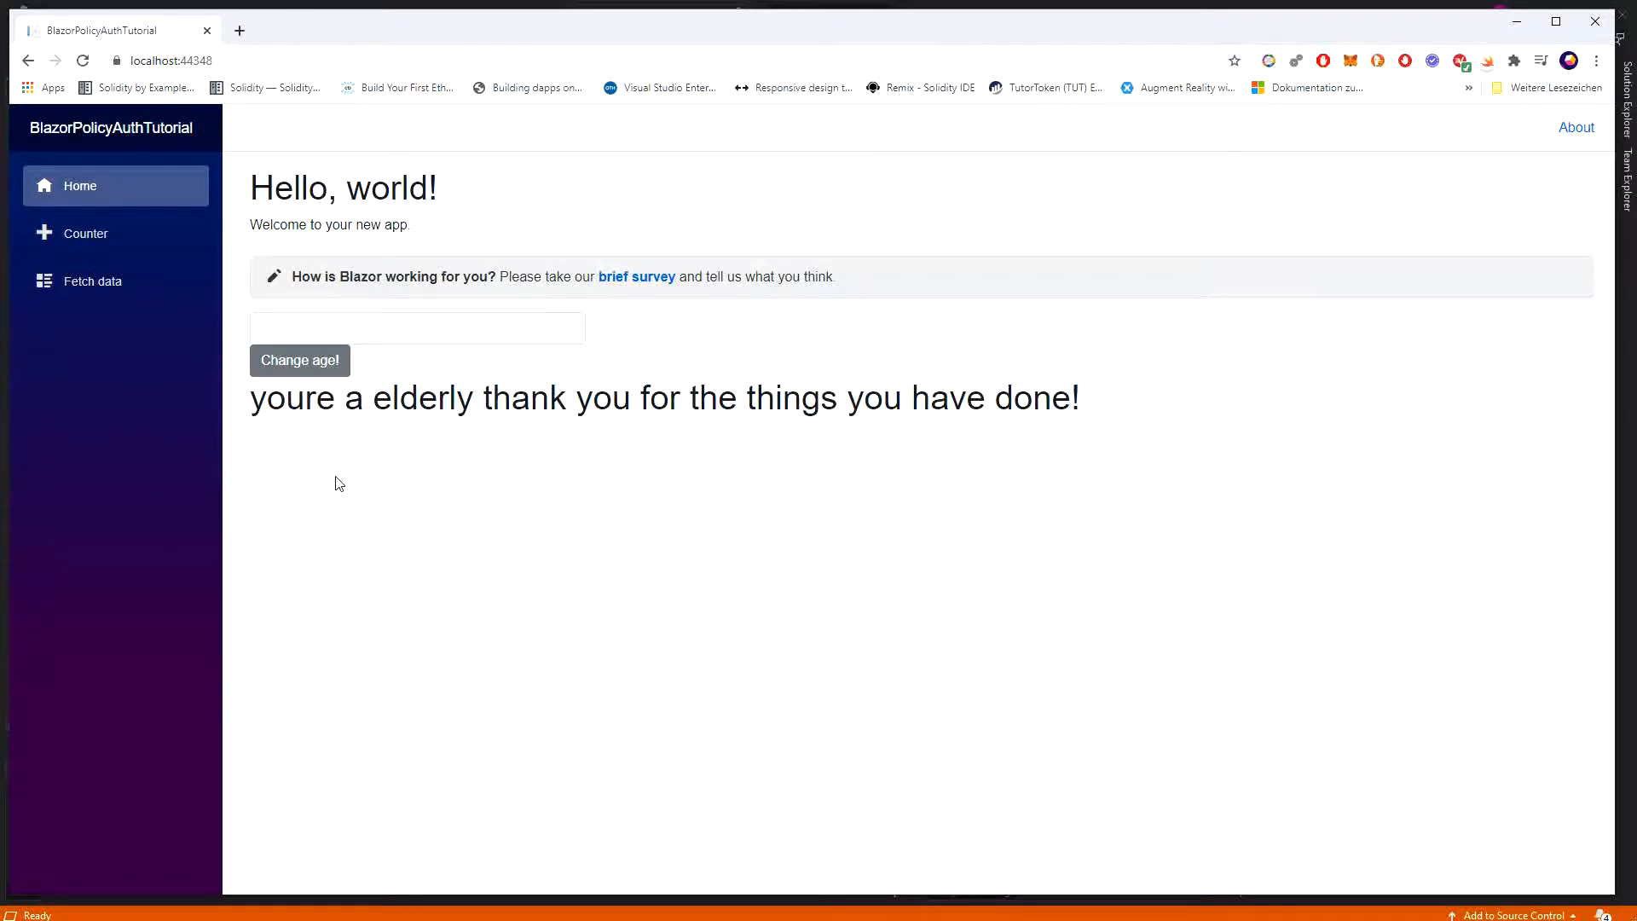
mouse_move(585, 532)
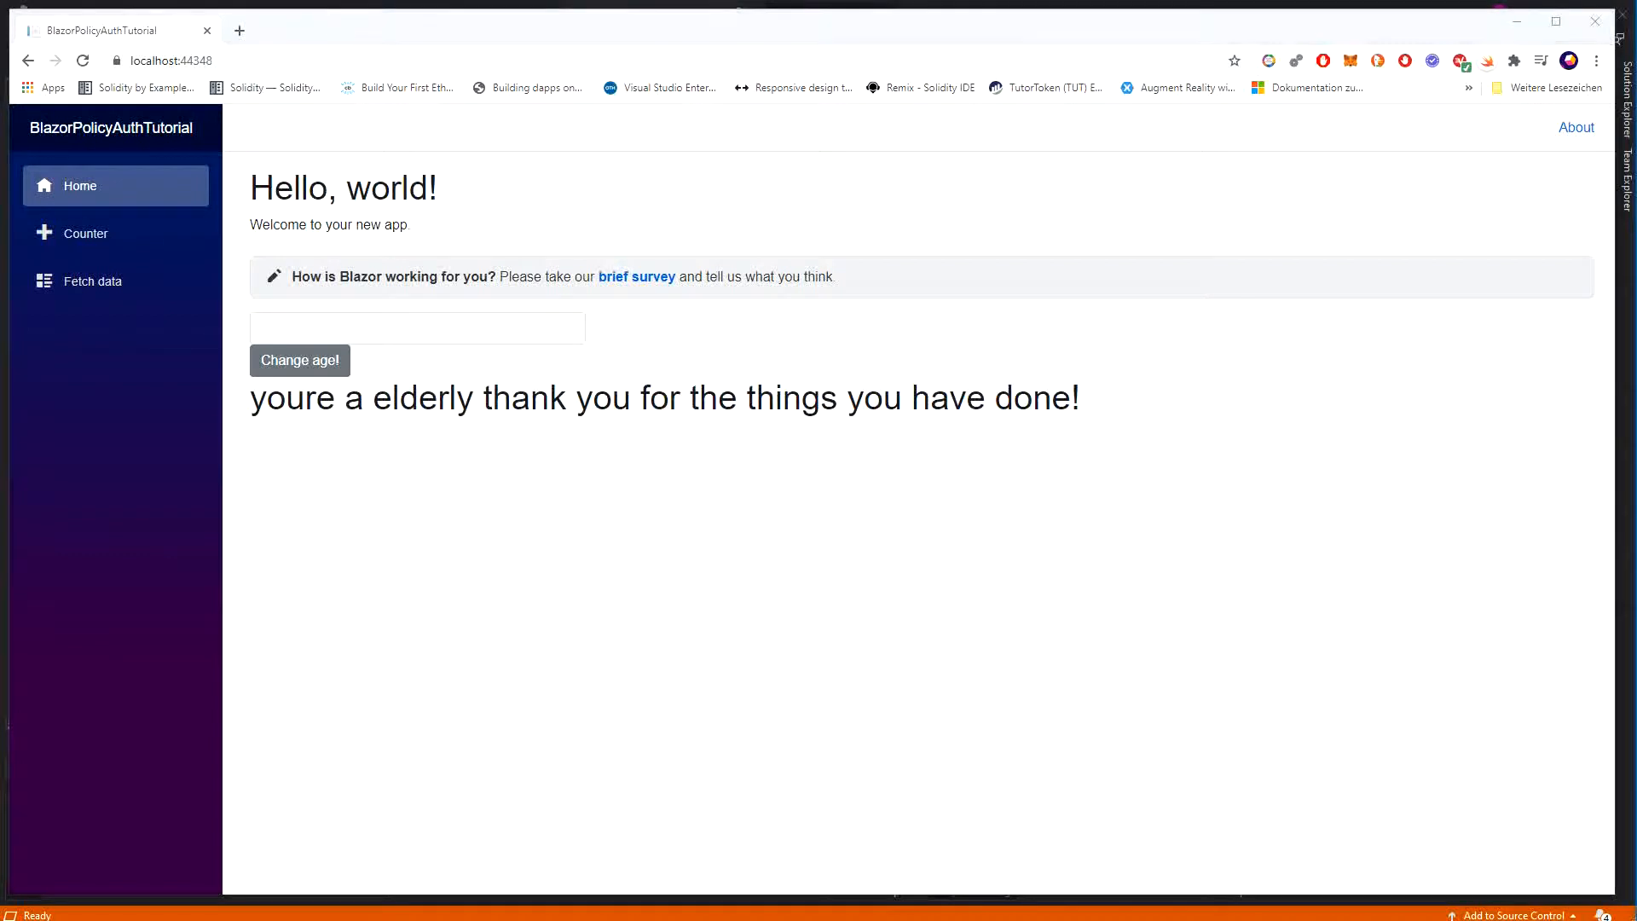
mouse_move(408, 519)
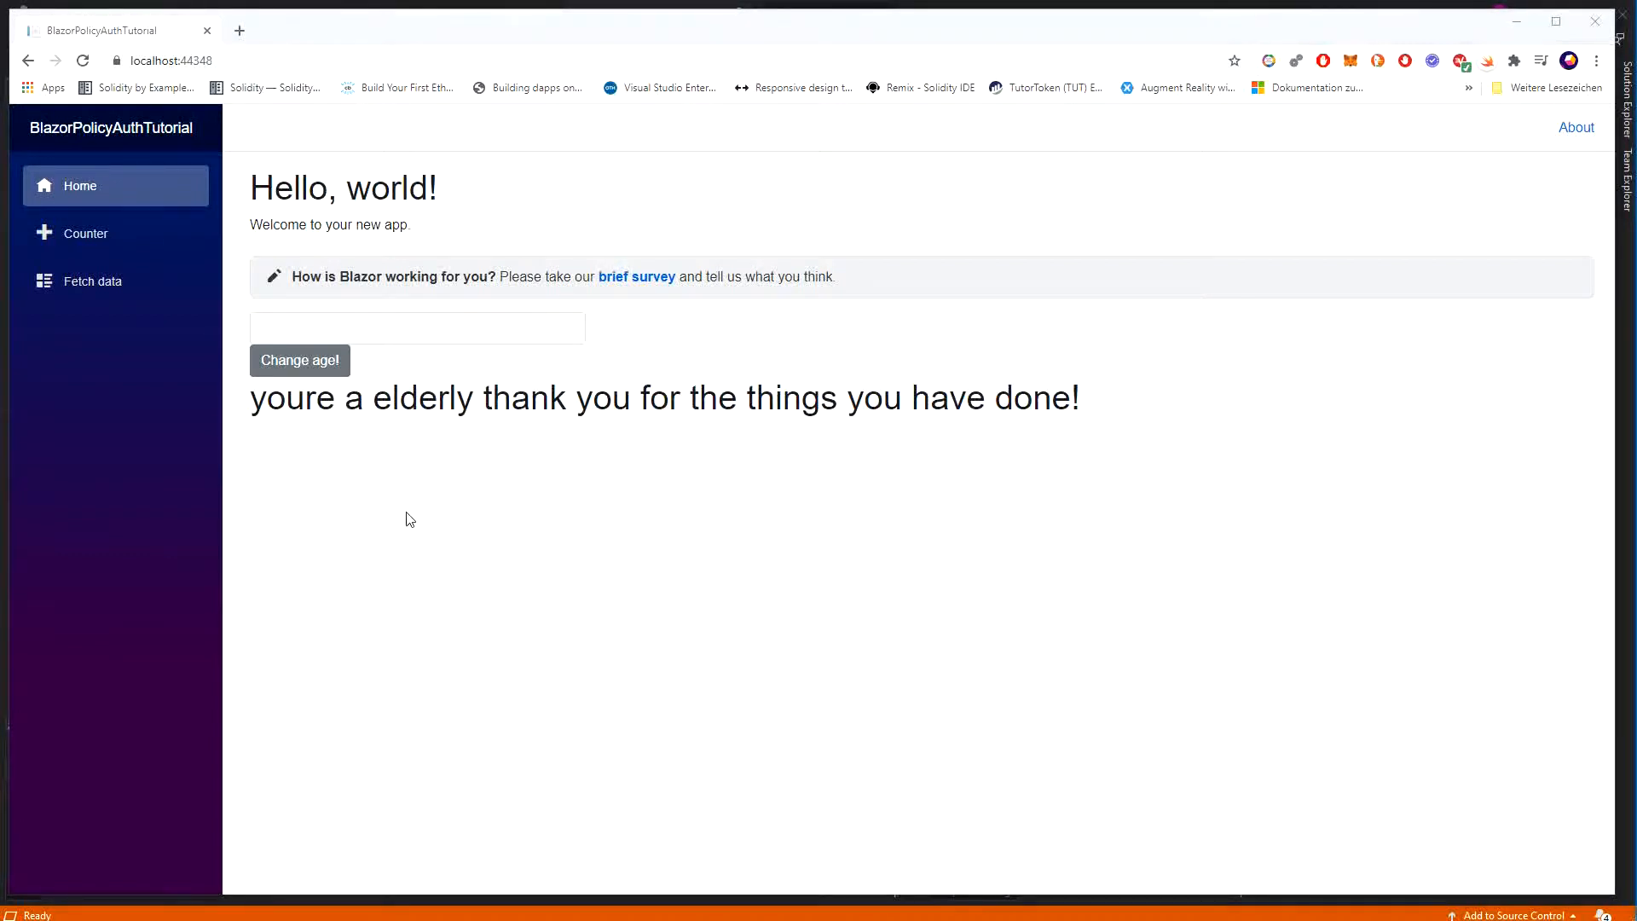
mouse_move(364, 492)
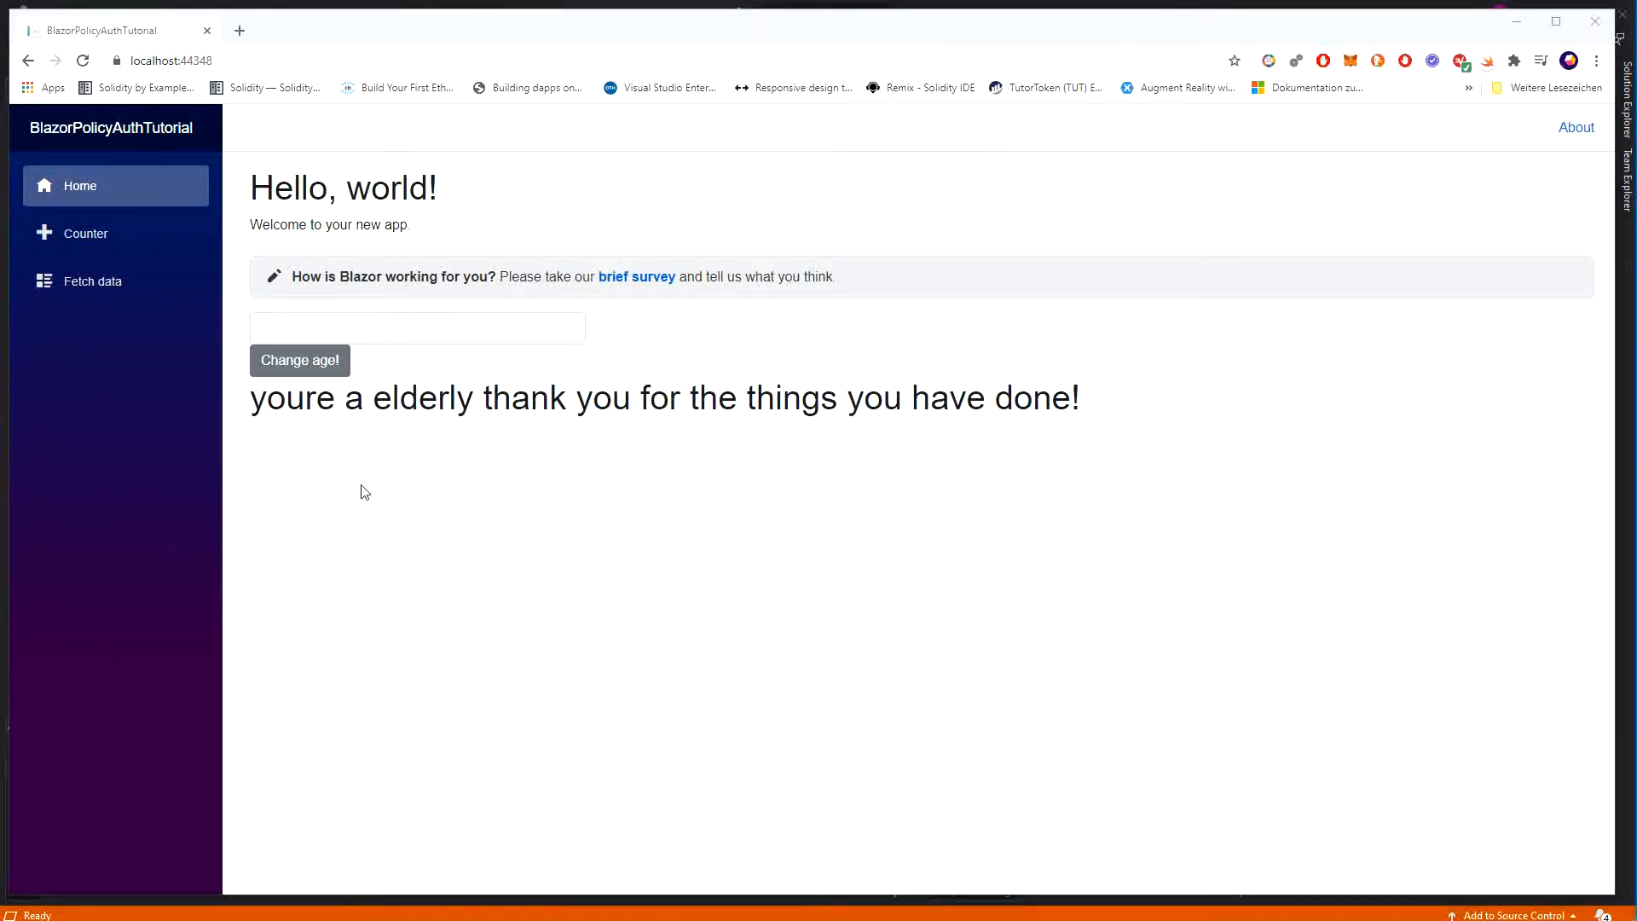